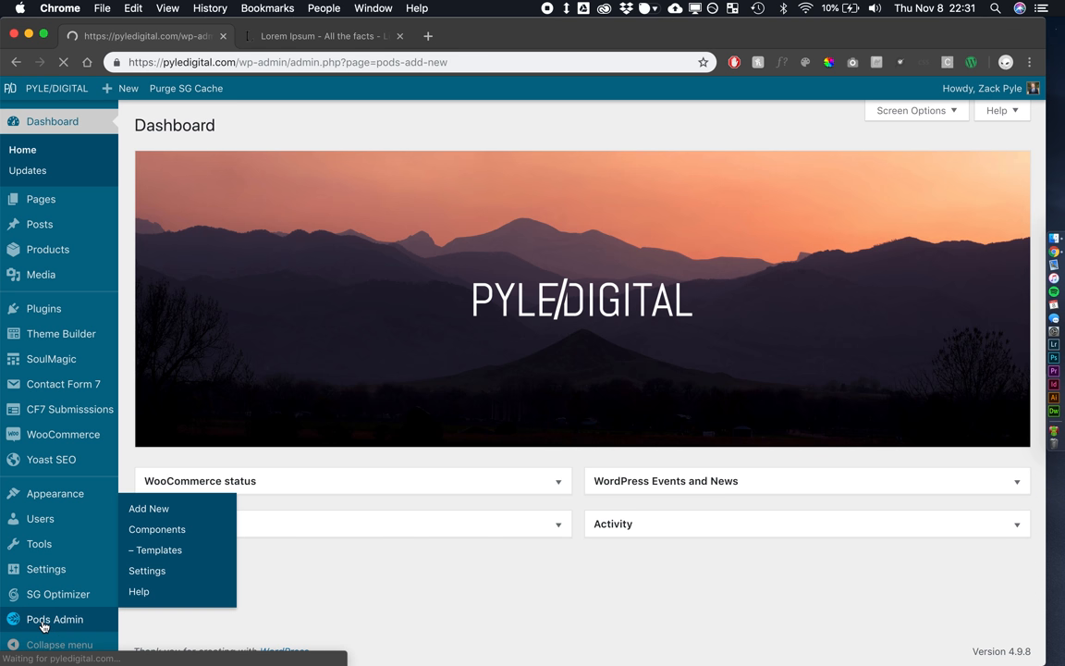
# Enter singular 'Press Release' and plural 'Press Releases' for the custom post type and proceed to the next step
pyautogui.click(149, 509)
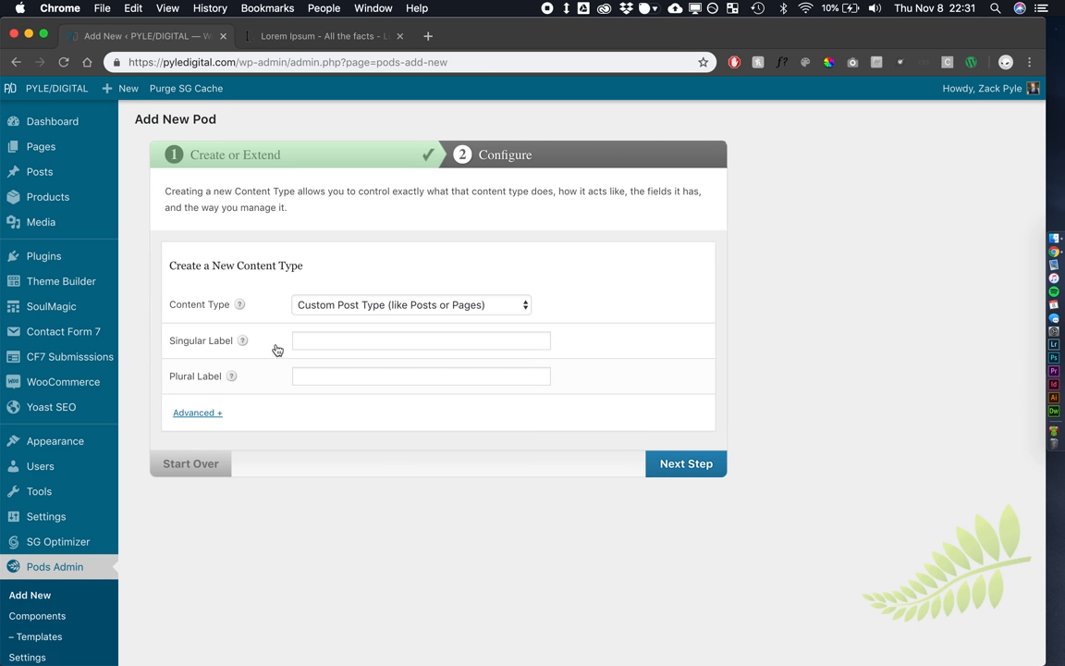
pyautogui.write('PO')
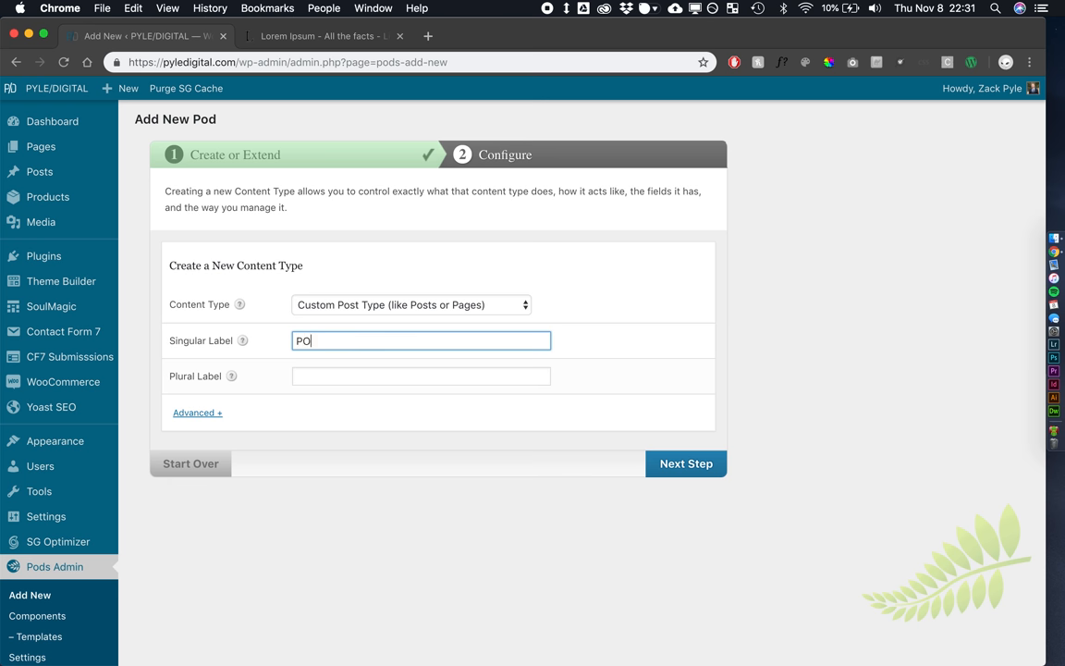
pyautogui.write('Press Release')
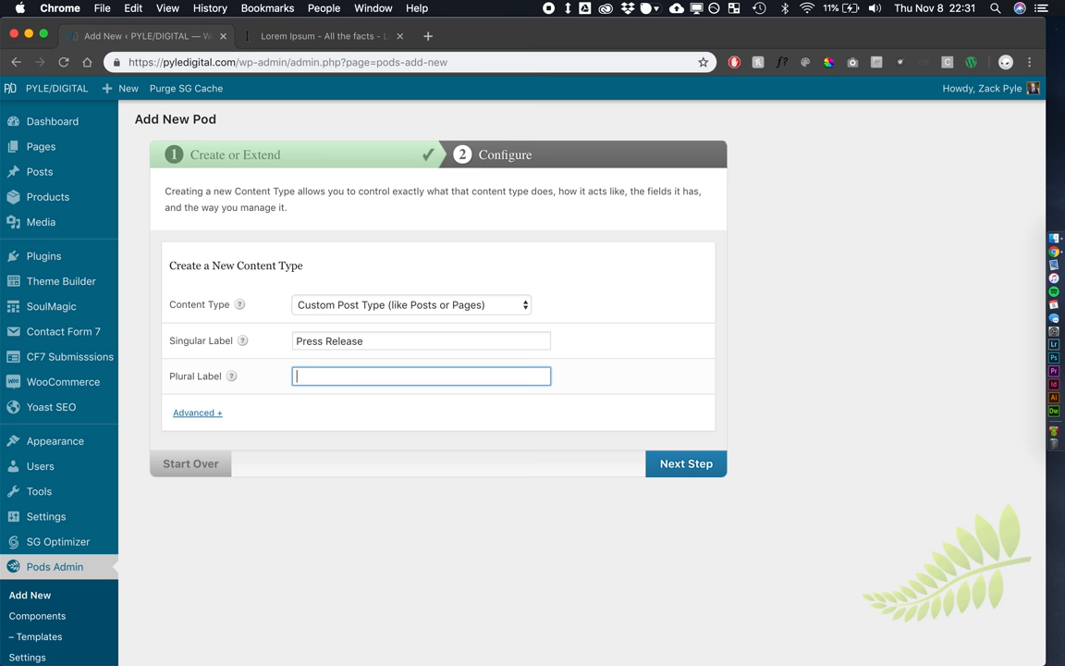
pyautogui.write('Press Relea')
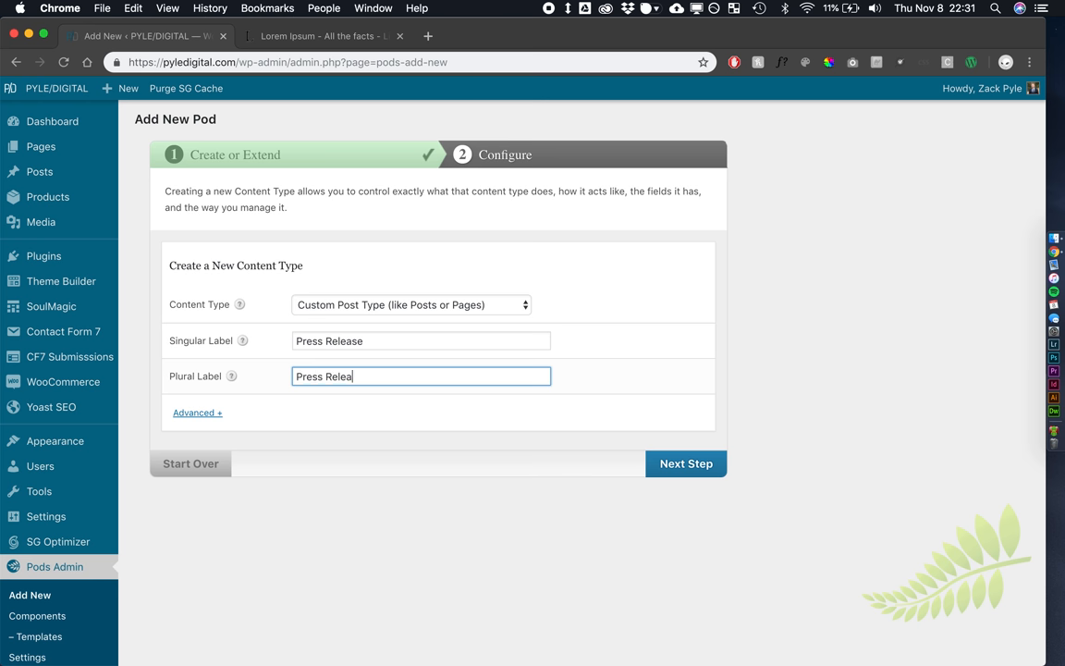
pyautogui.click(685, 464)
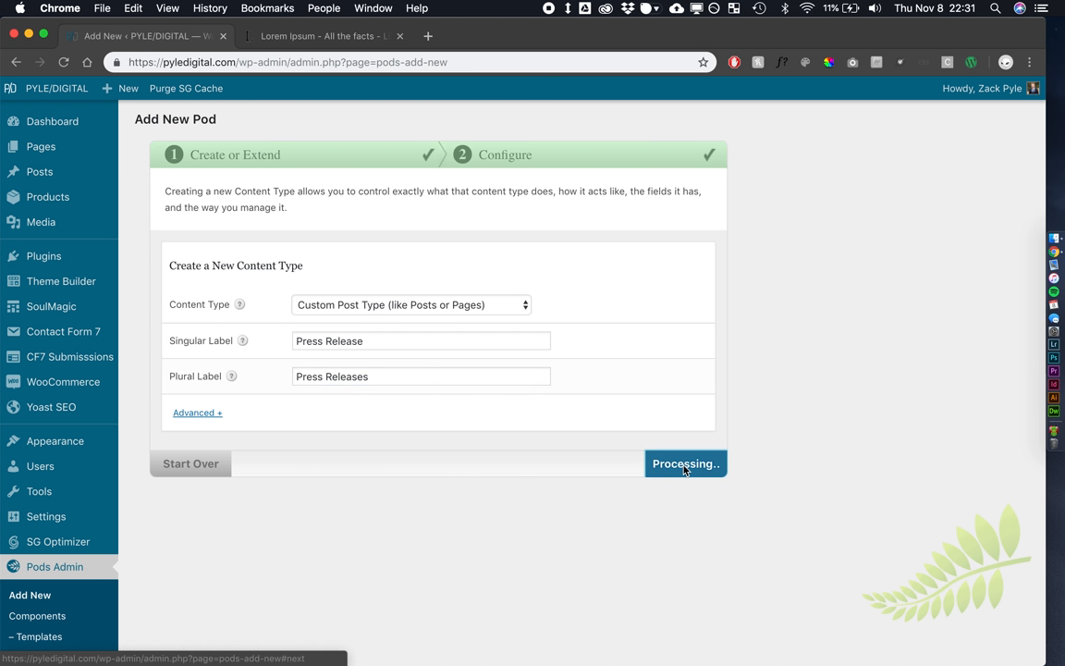
# Set the pod's Add New label to 'Add New Press Release' in the Labels settings
pyautogui.click(685, 464)
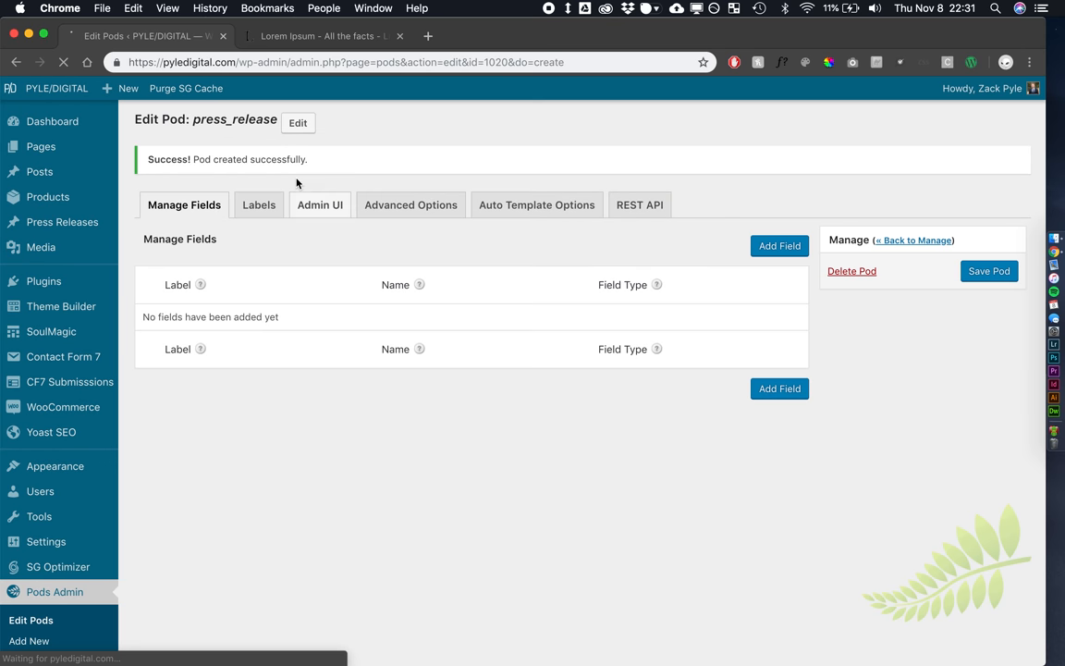
pyautogui.click(259, 204)
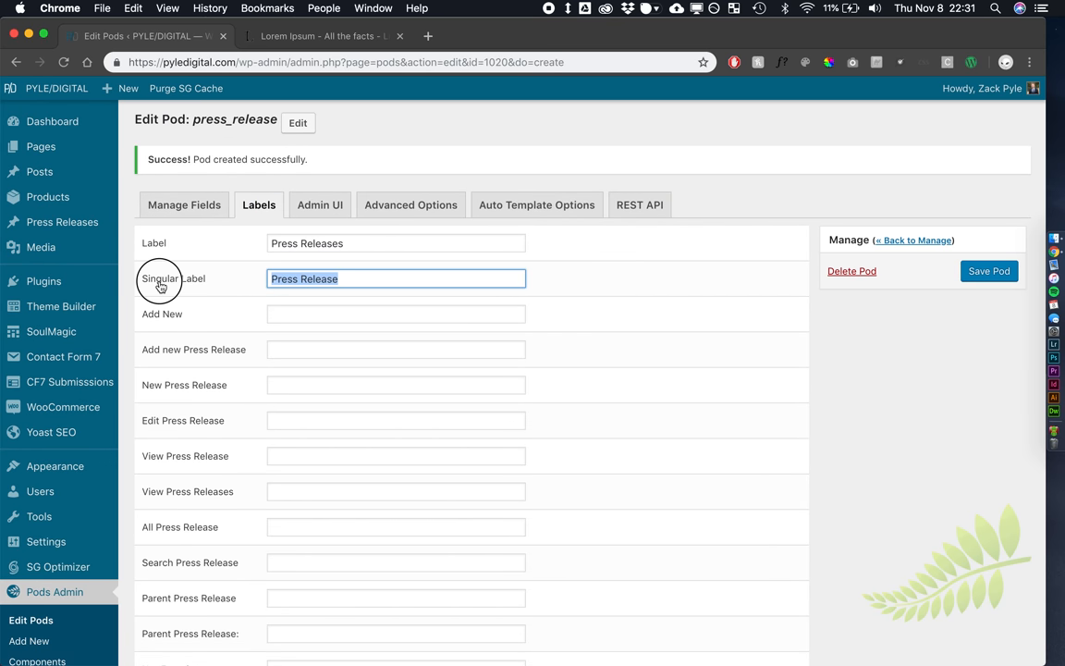
pyautogui.click(396, 313)
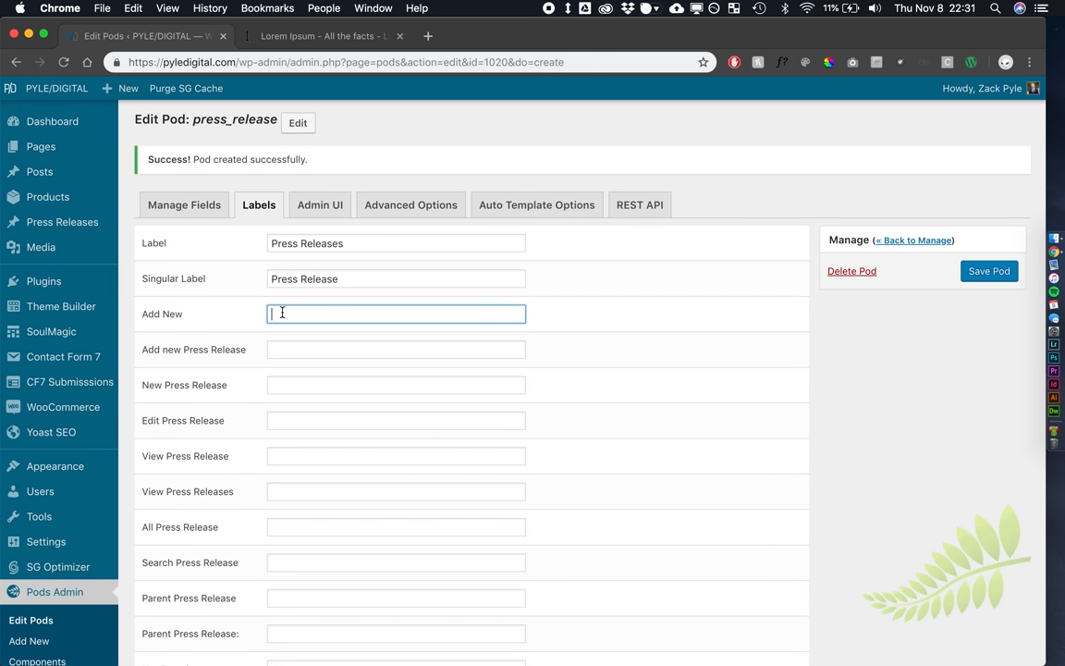
pyautogui.write('Add New')
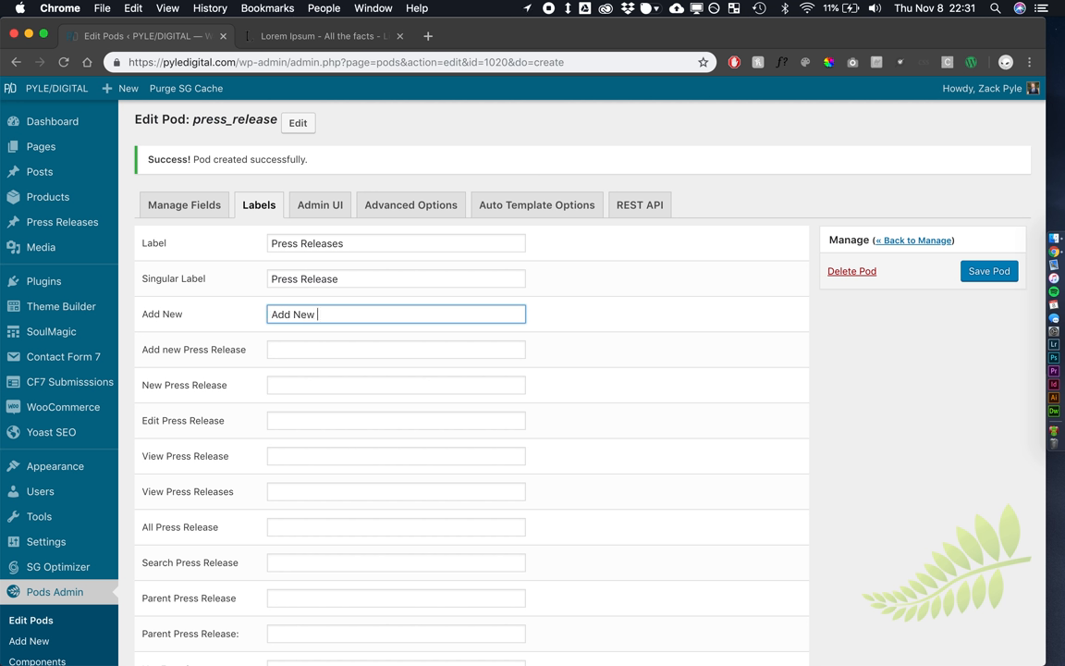
pyautogui.write('Press Release')
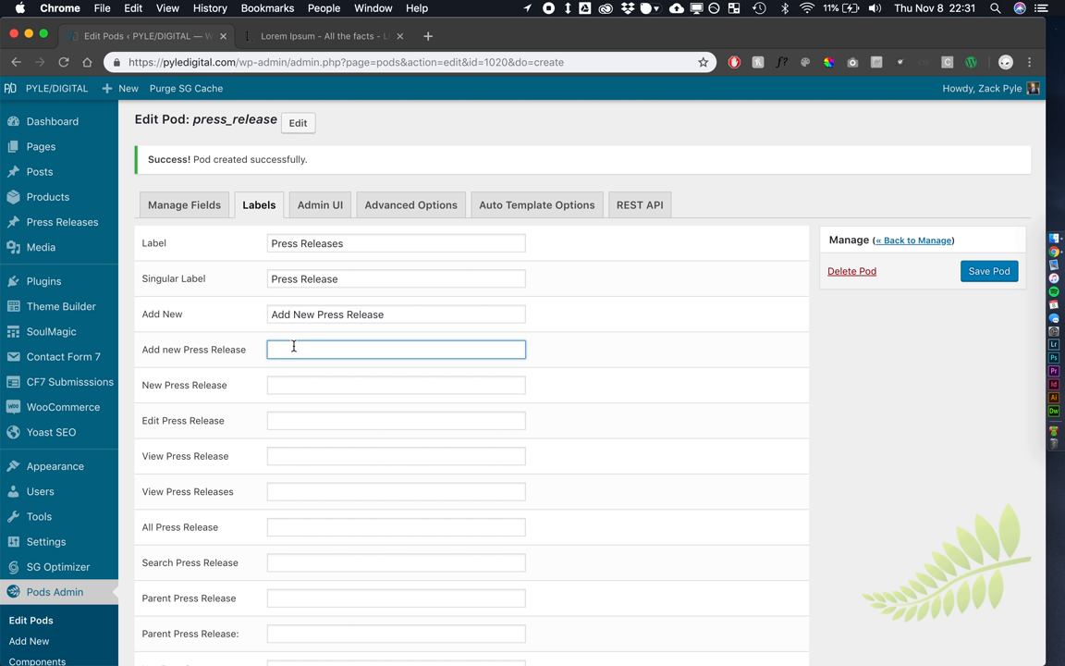
pyautogui.moveTo(285, 418)
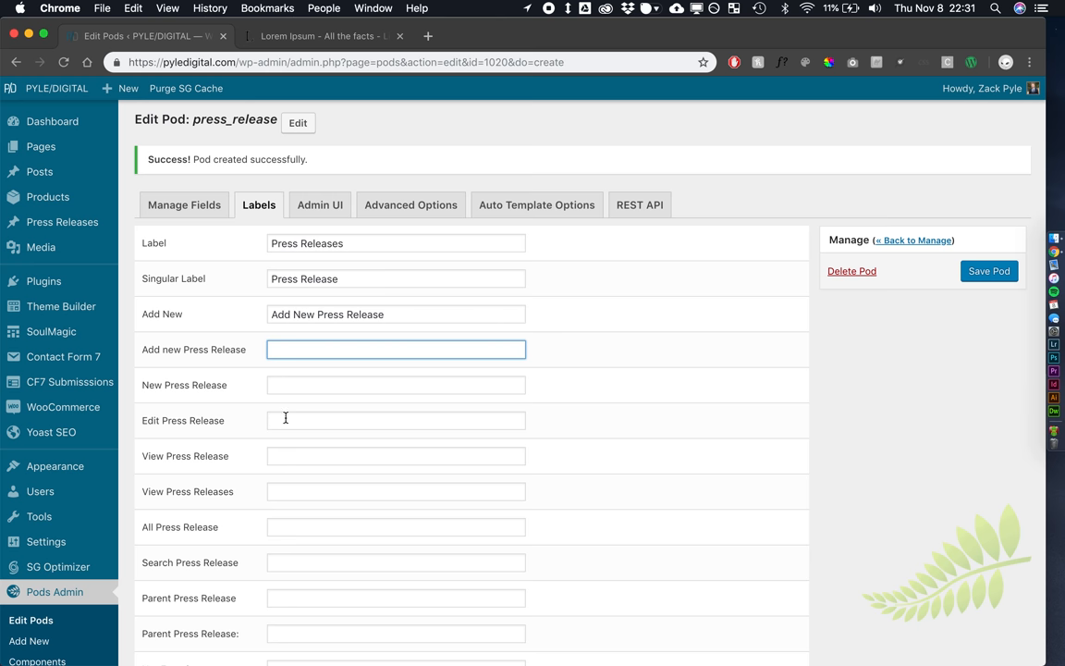
# Reword the featured image labels to 'Press Tile Image' (Remove, Use as), then return to Manage Fields
pyautogui.scroll(-3)
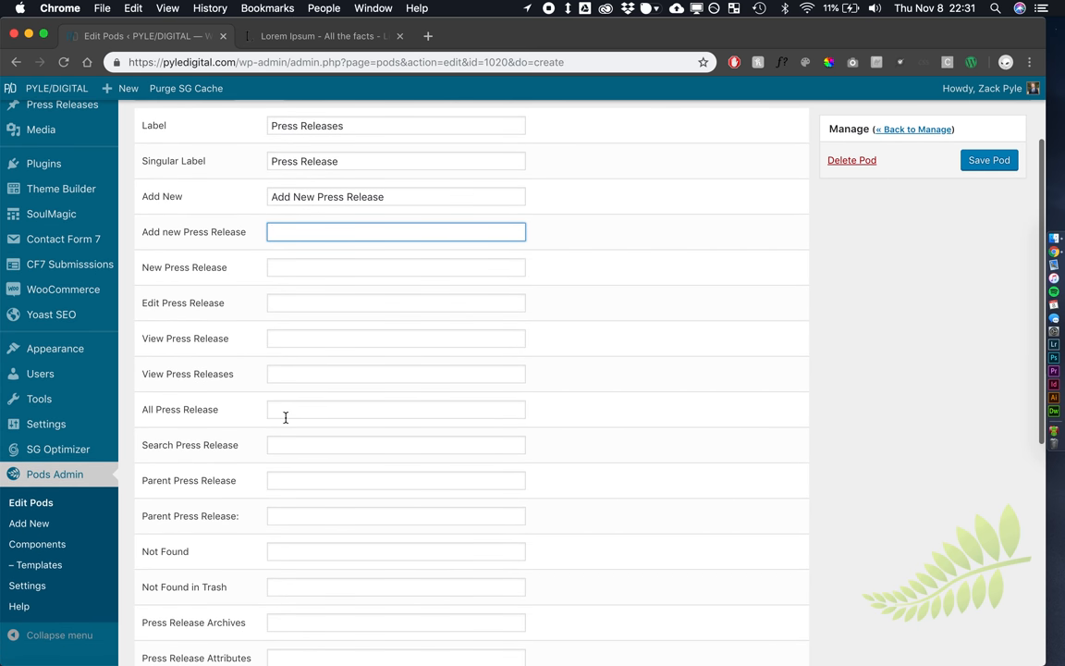
pyautogui.scroll(-3)
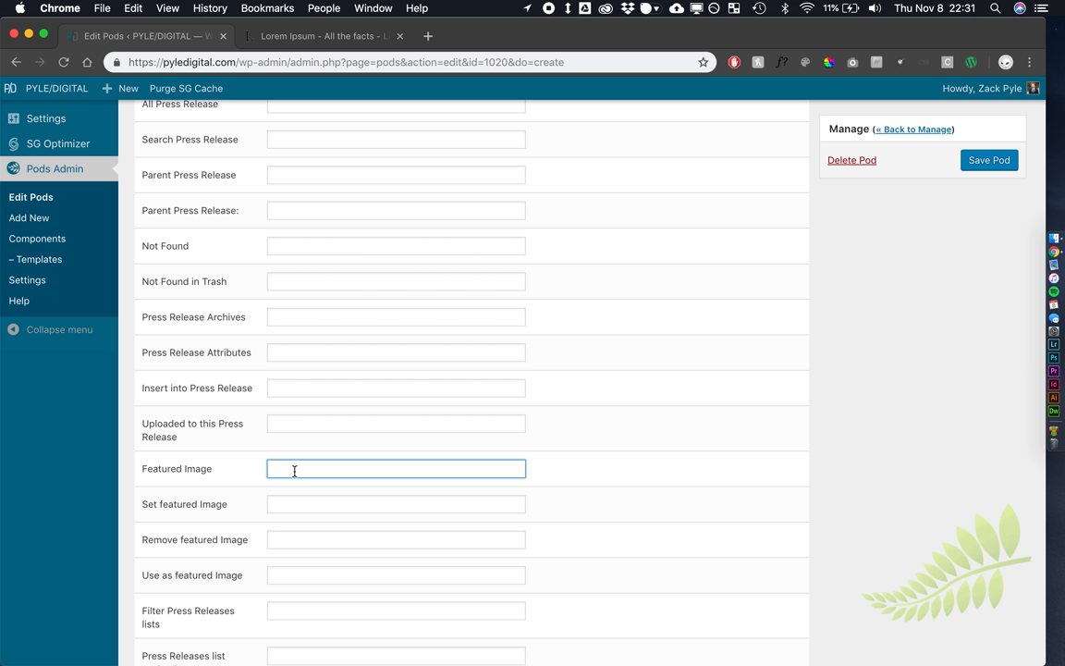
pyautogui.write('Press')
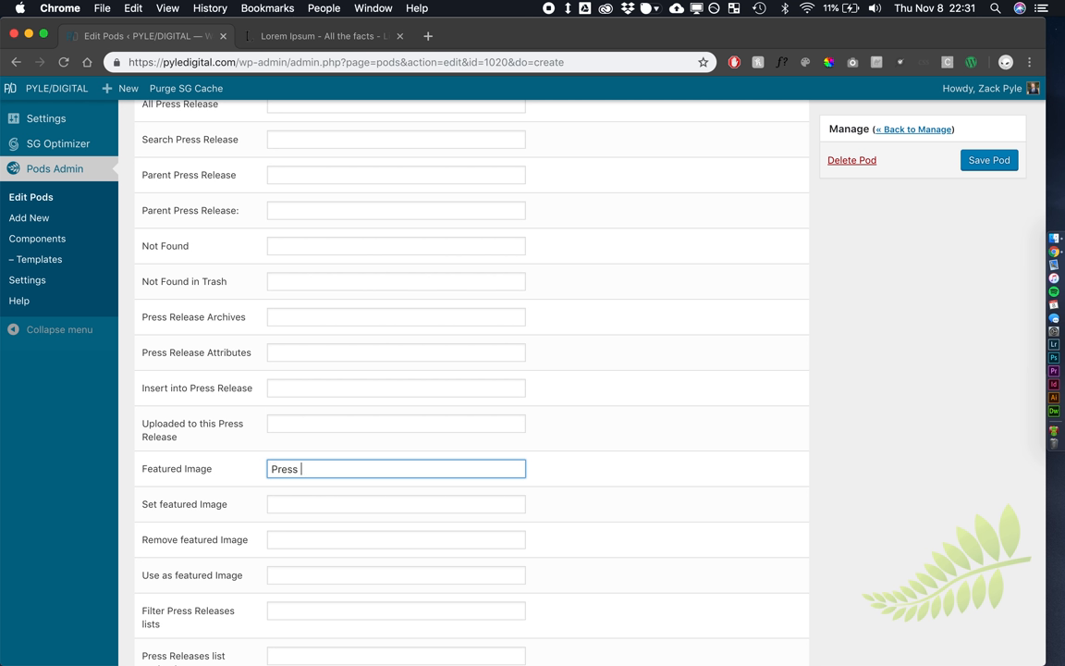
pyautogui.write('Tile Image')
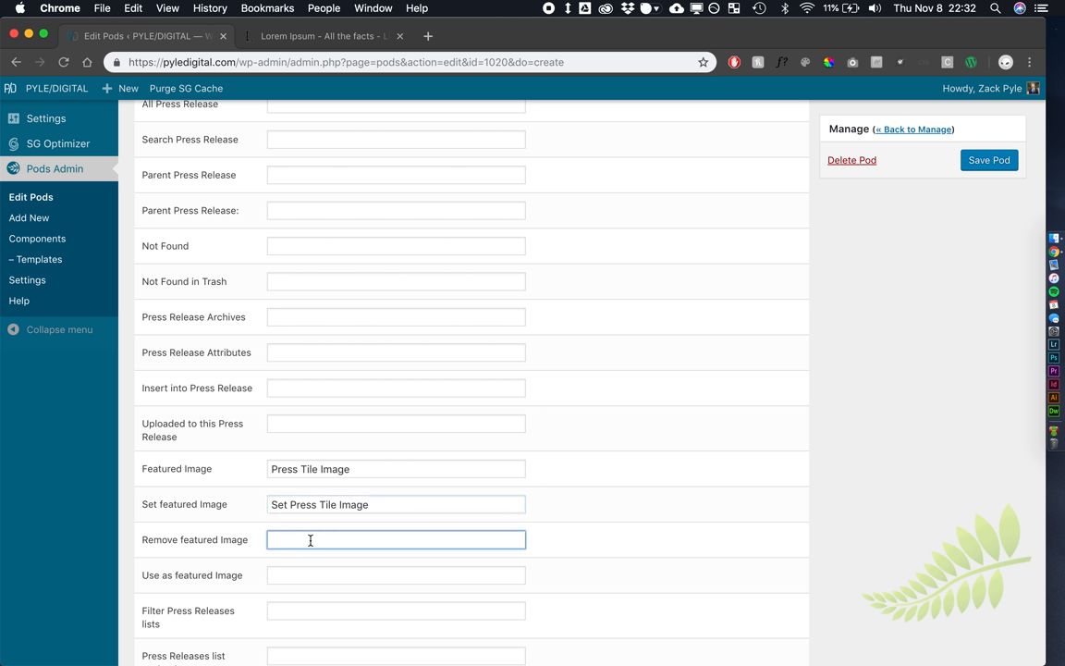
pyautogui.write('Remove Press Tile Image')
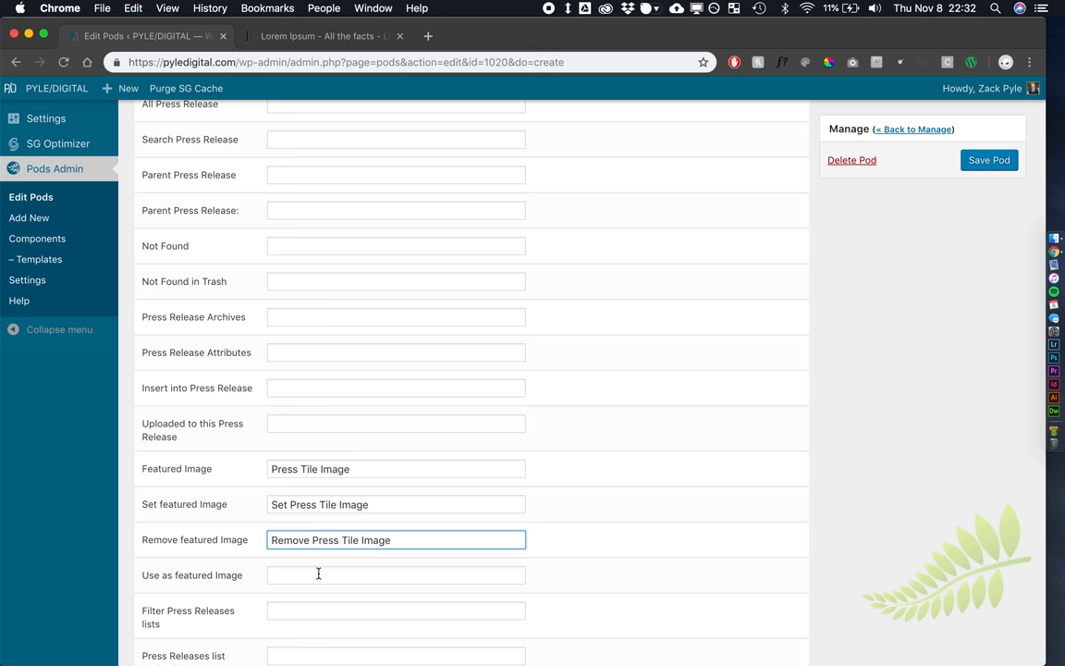
pyautogui.write('Use as')
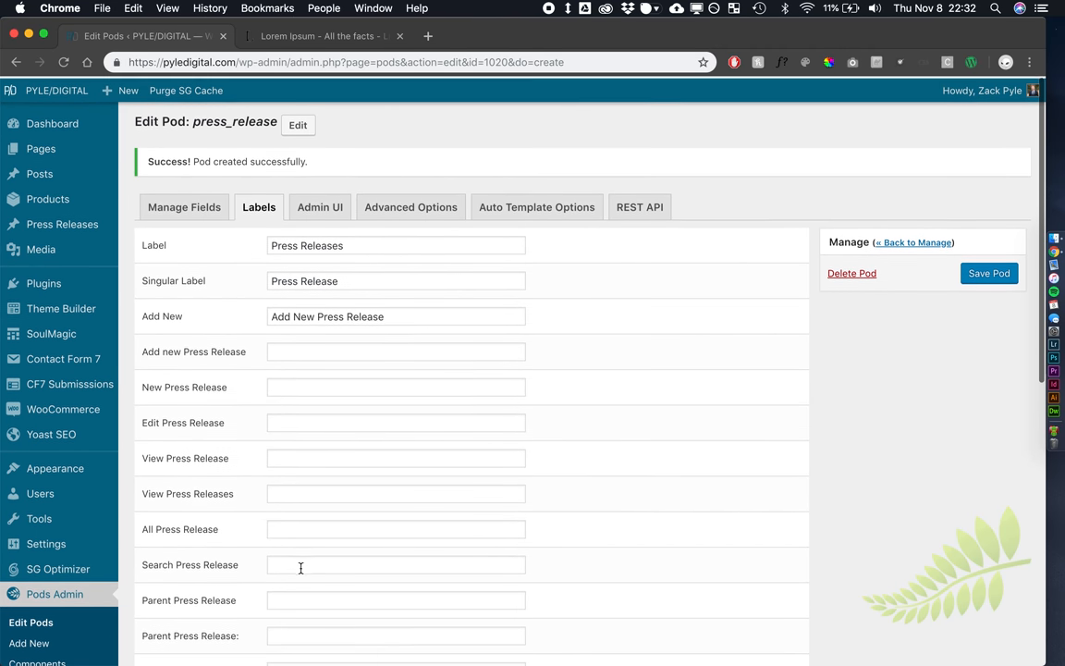
pyautogui.click(183, 204)
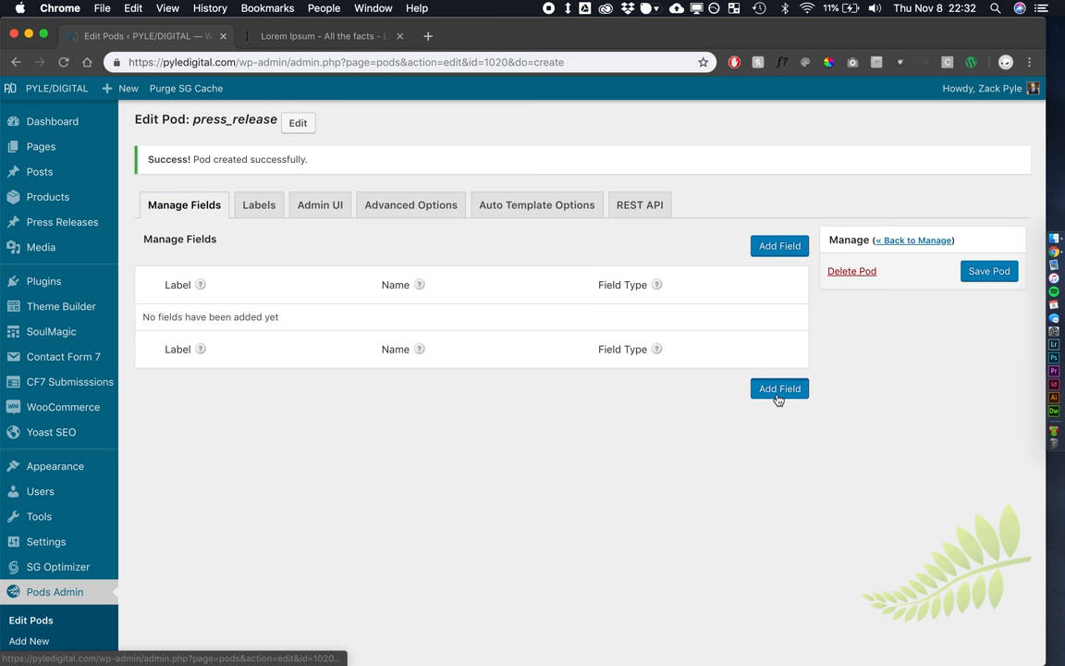
# Add a plain text field labelled 'Subheader' (subheader) and save it
pyautogui.click(779, 388)
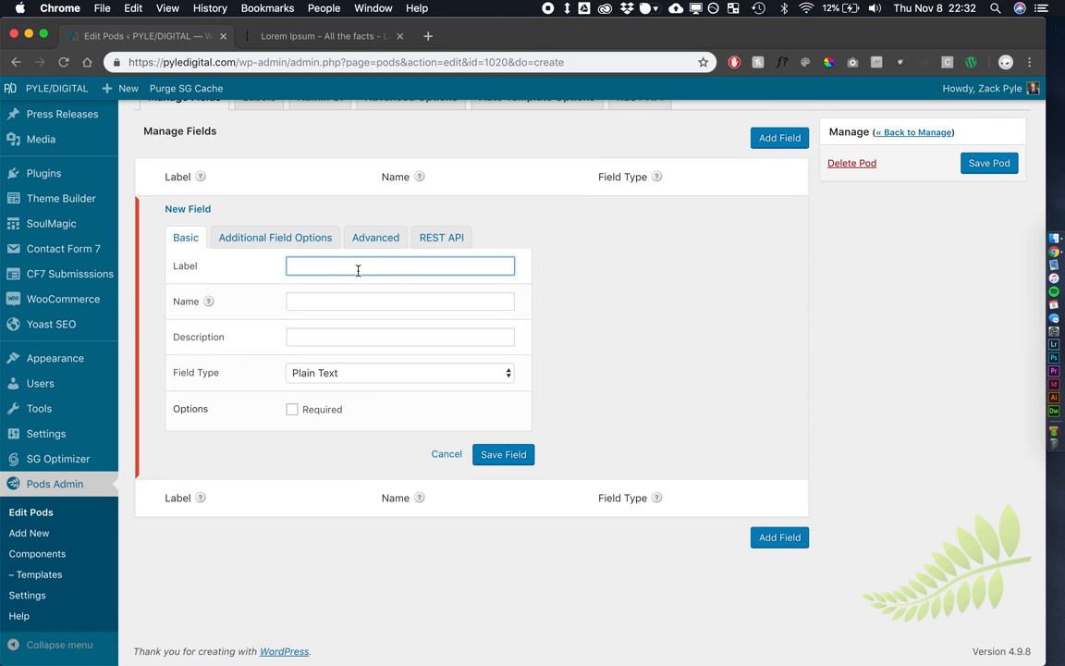
pyautogui.write('Subheader')
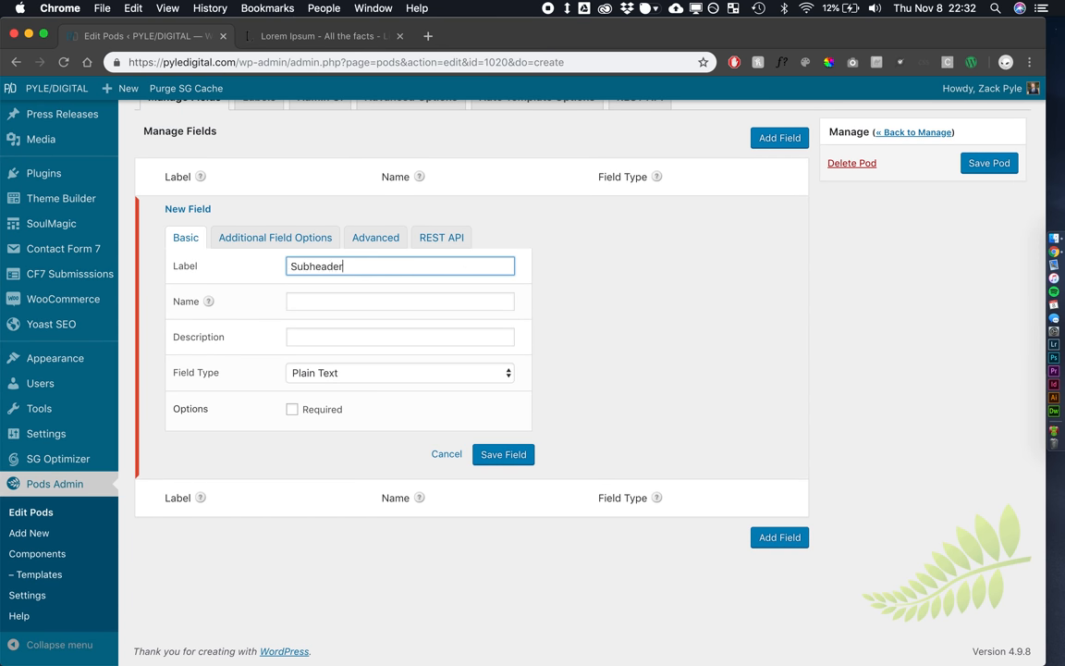
pyautogui.click(399, 301)
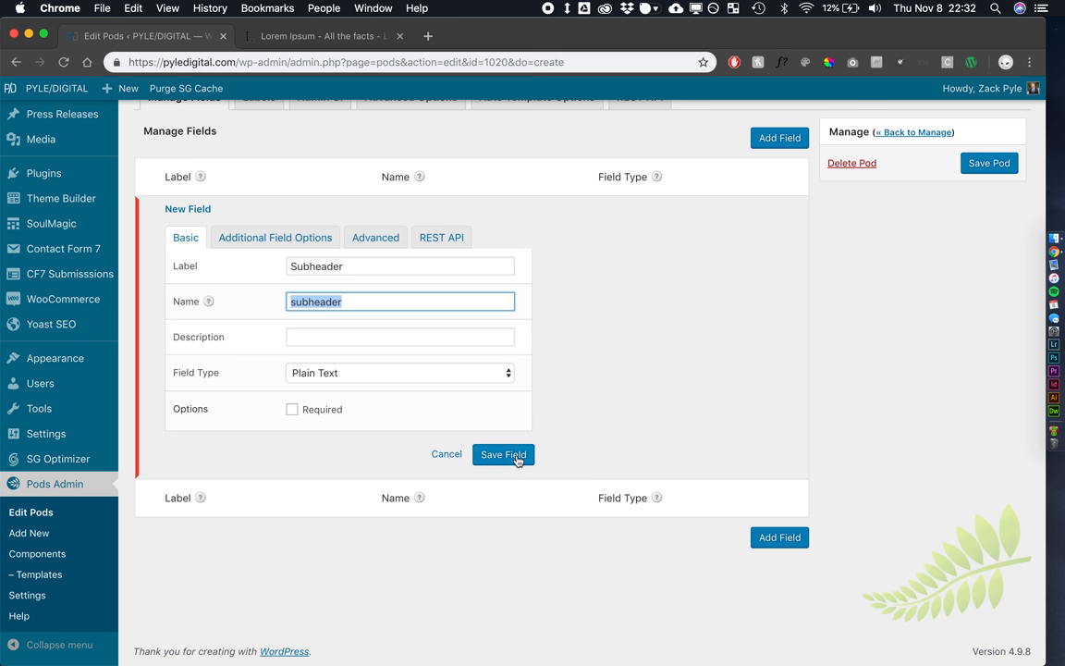
pyautogui.click(503, 454)
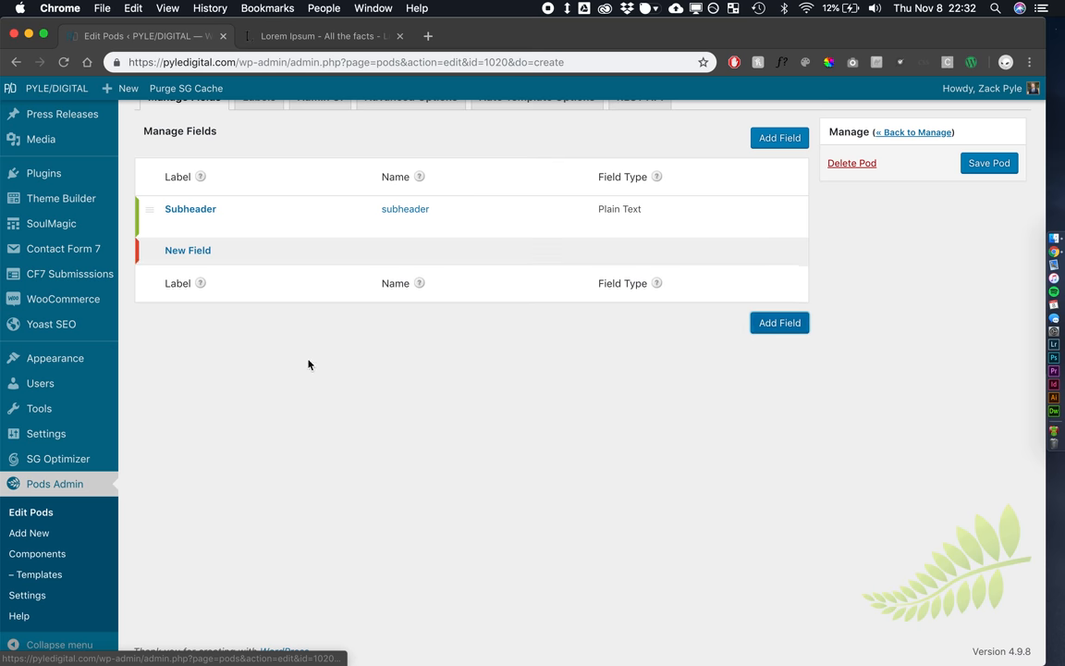
# Add a 'Header Background Image' field of type File / Image / Video
pyautogui.click(187, 250)
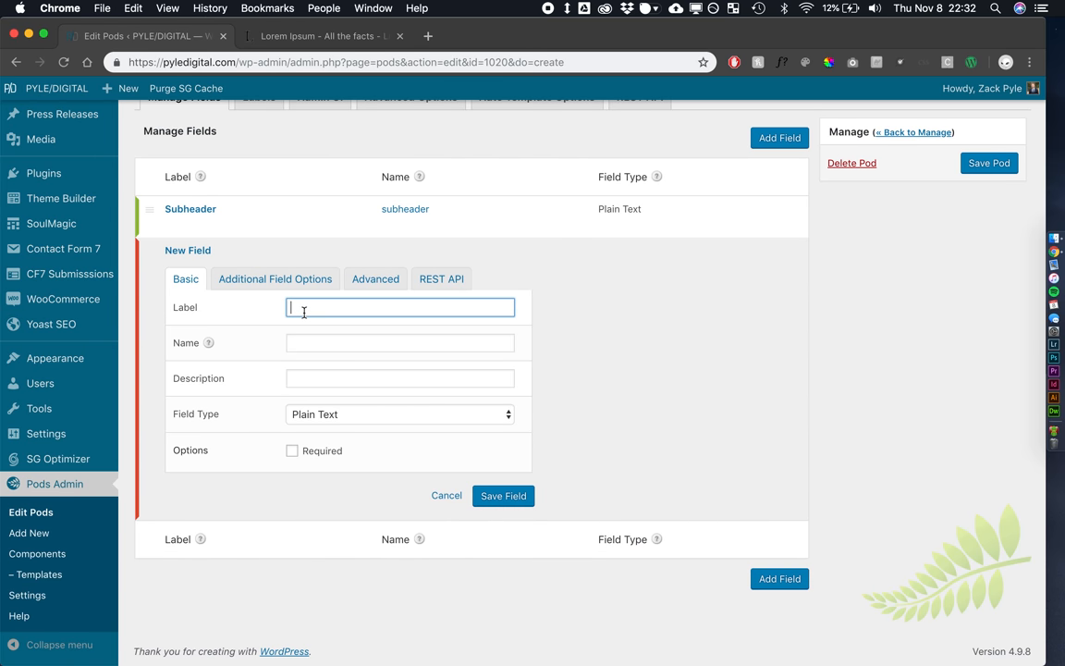
pyautogui.write('He')
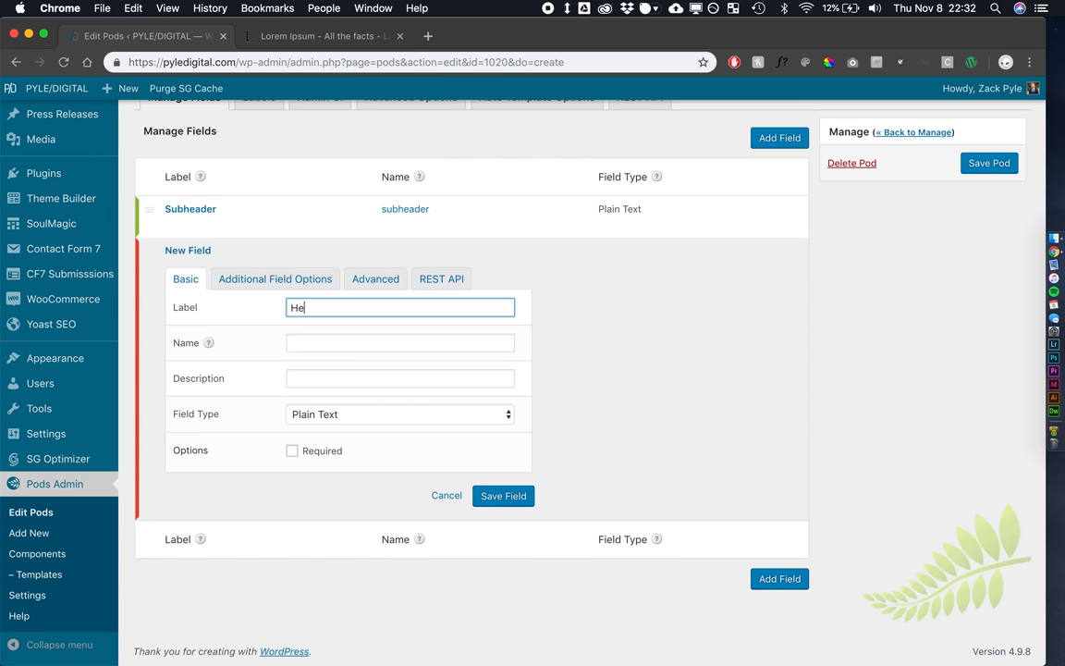
pyautogui.write('Header Background Image')
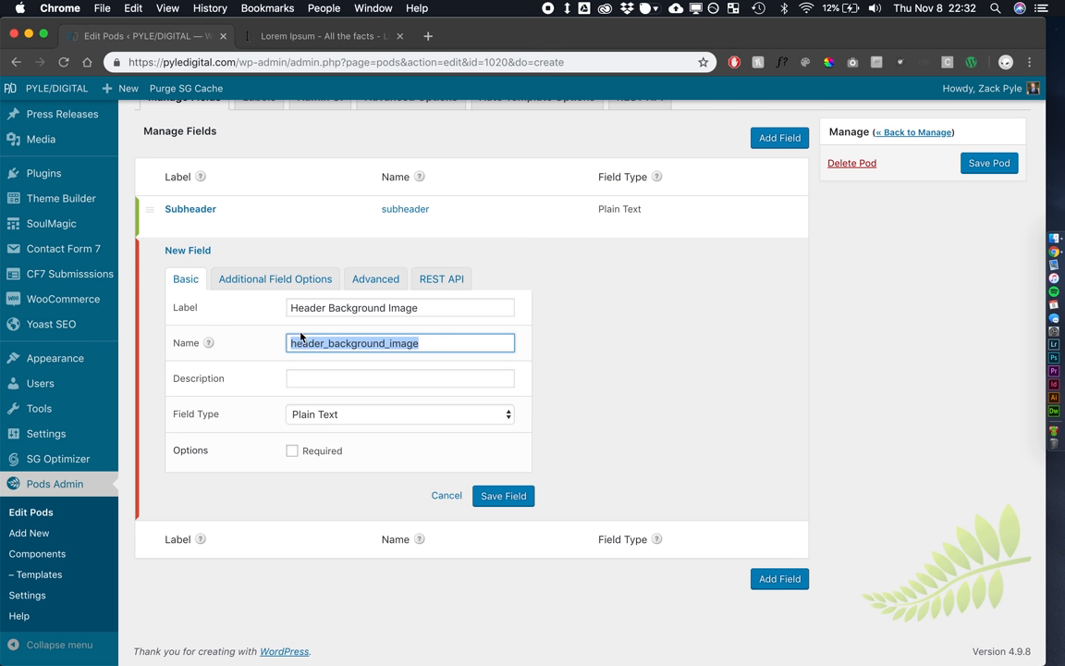
pyautogui.click(399, 414)
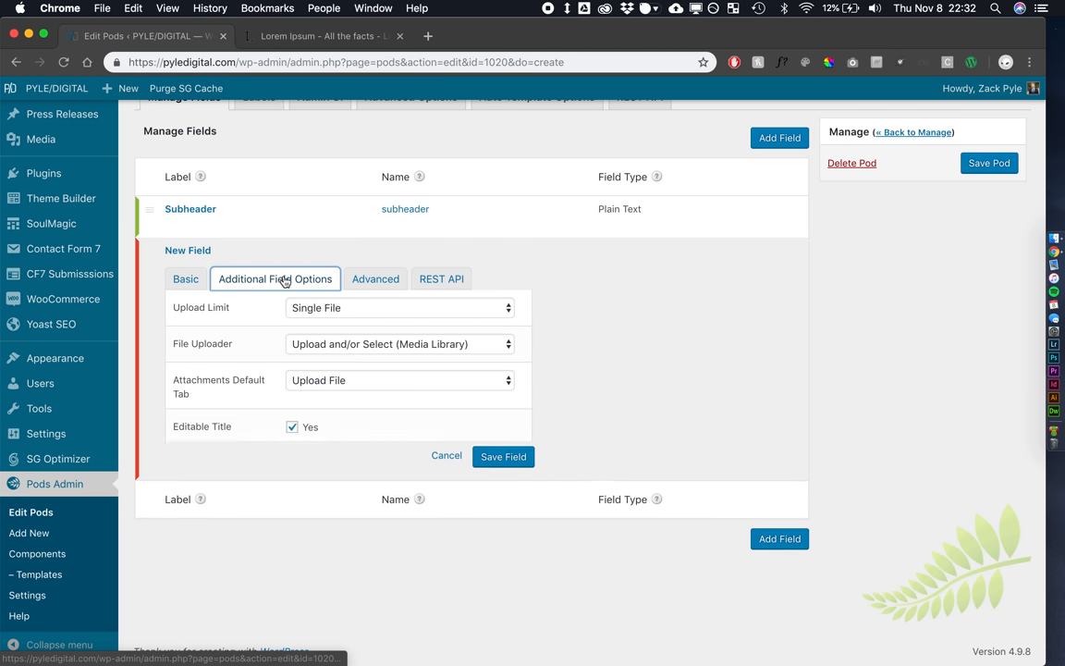
# Set its list style to Tiles and reword the upload prompt for background images
pyautogui.scroll(-3)
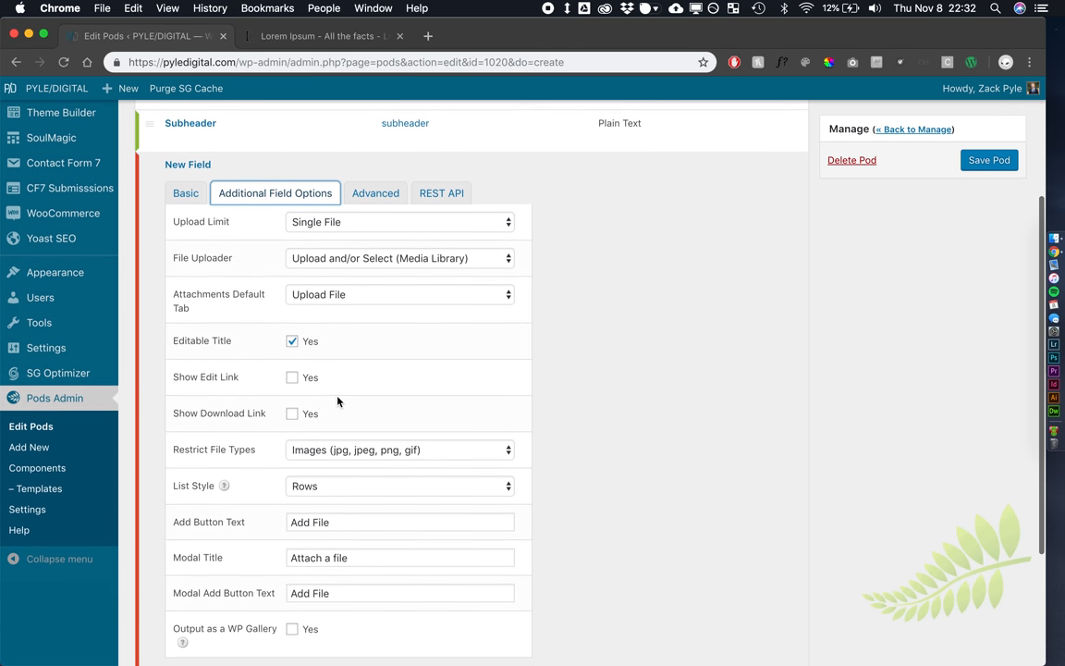
pyautogui.click(400, 484)
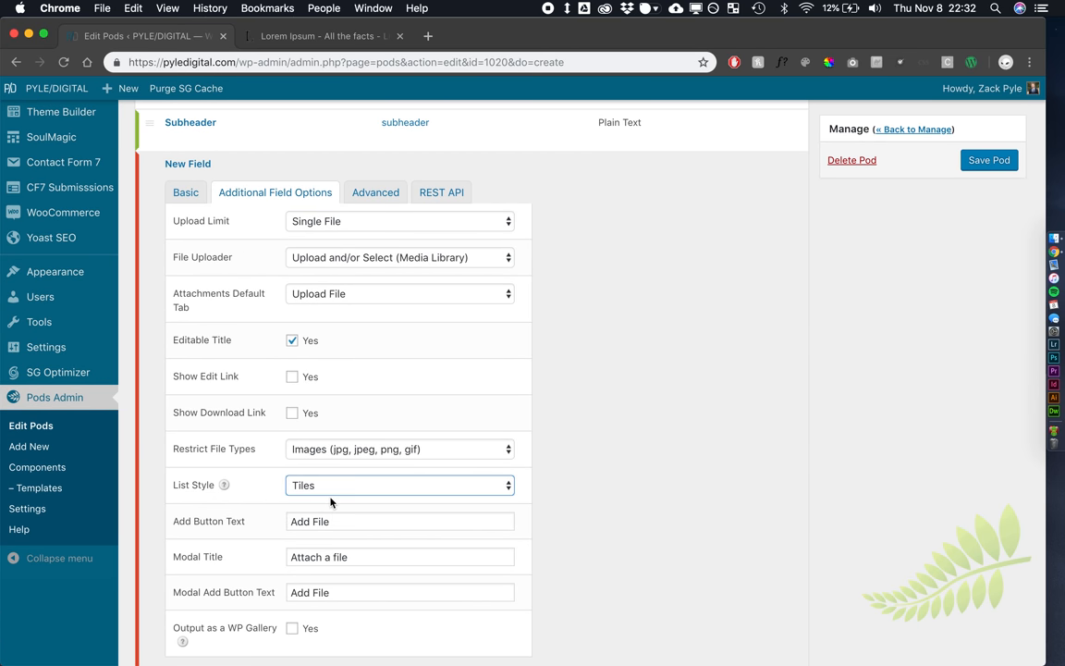
pyautogui.doubleClick(319, 521)
pyautogui.write('Background Imag')
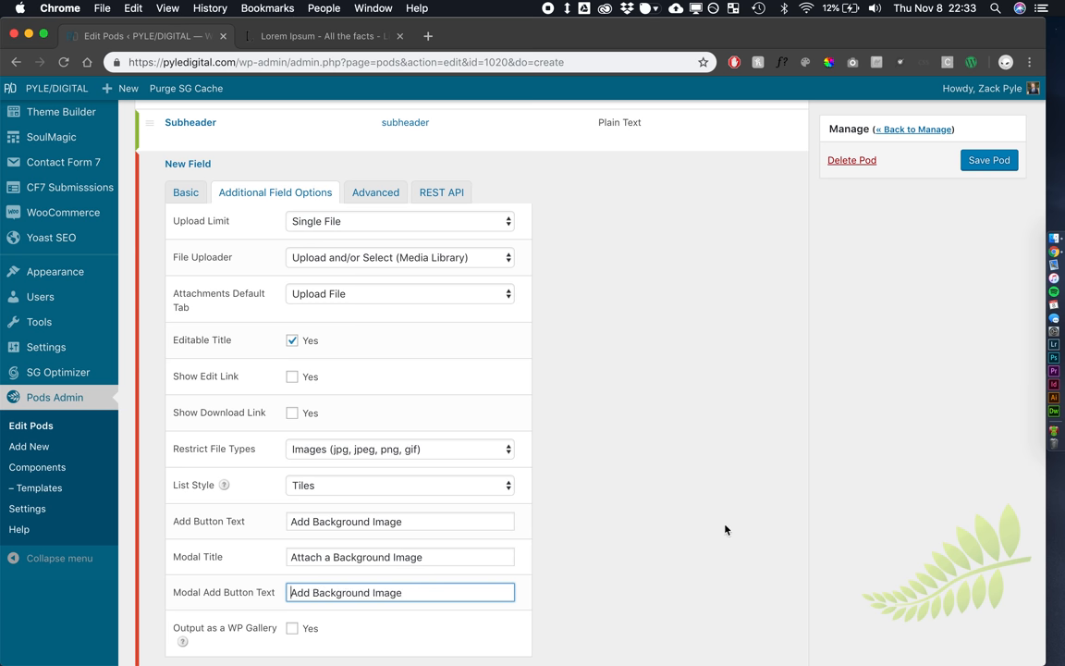
pyautogui.scroll(-3)
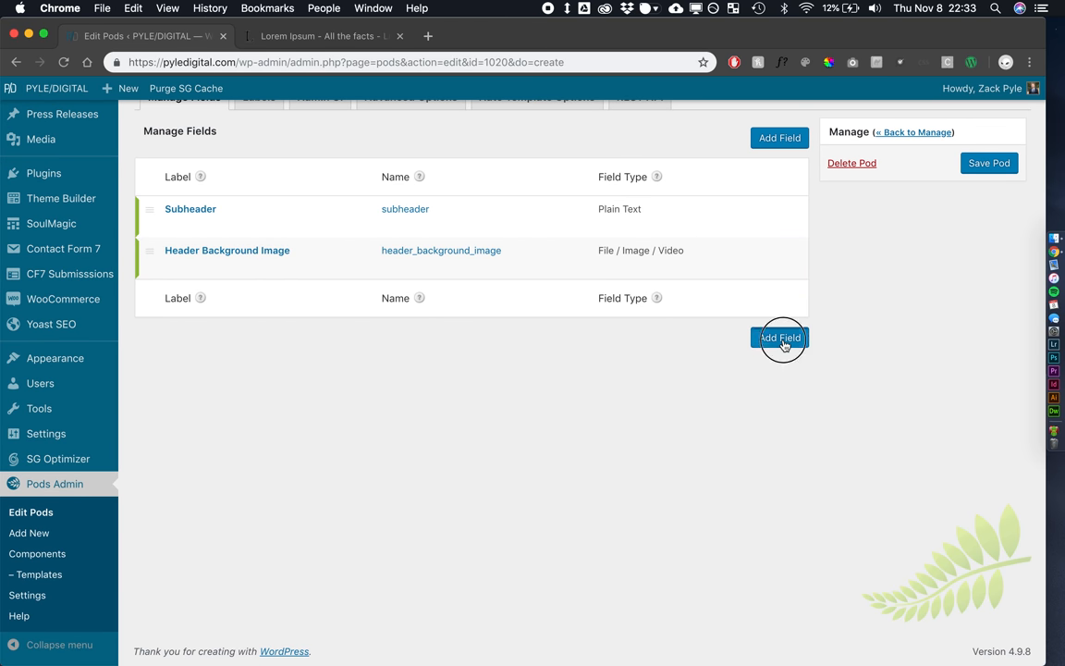
# Add an 'About' field of Plain Paragraph Text and save the press_release pod
pyautogui.click(780, 337)
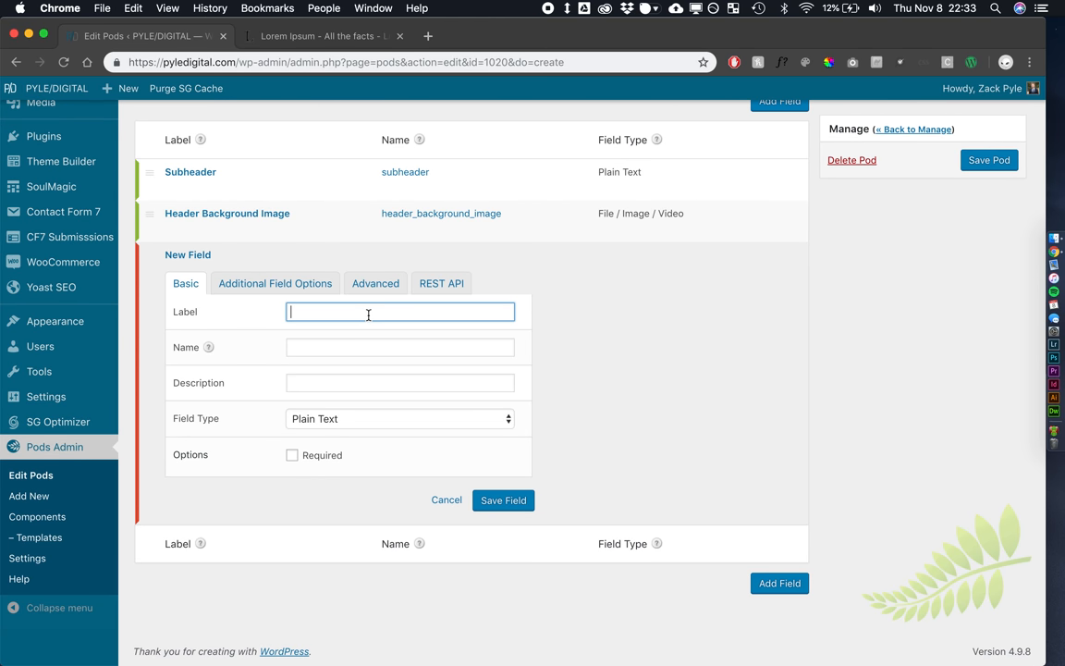
pyautogui.write('Ab')
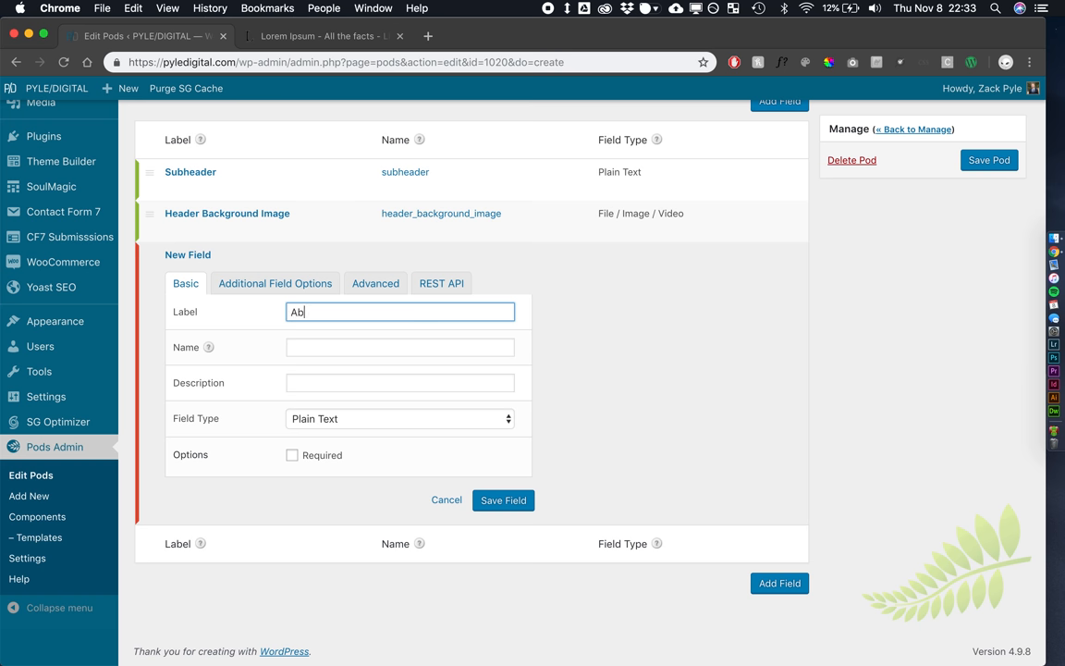
pyautogui.click(399, 418)
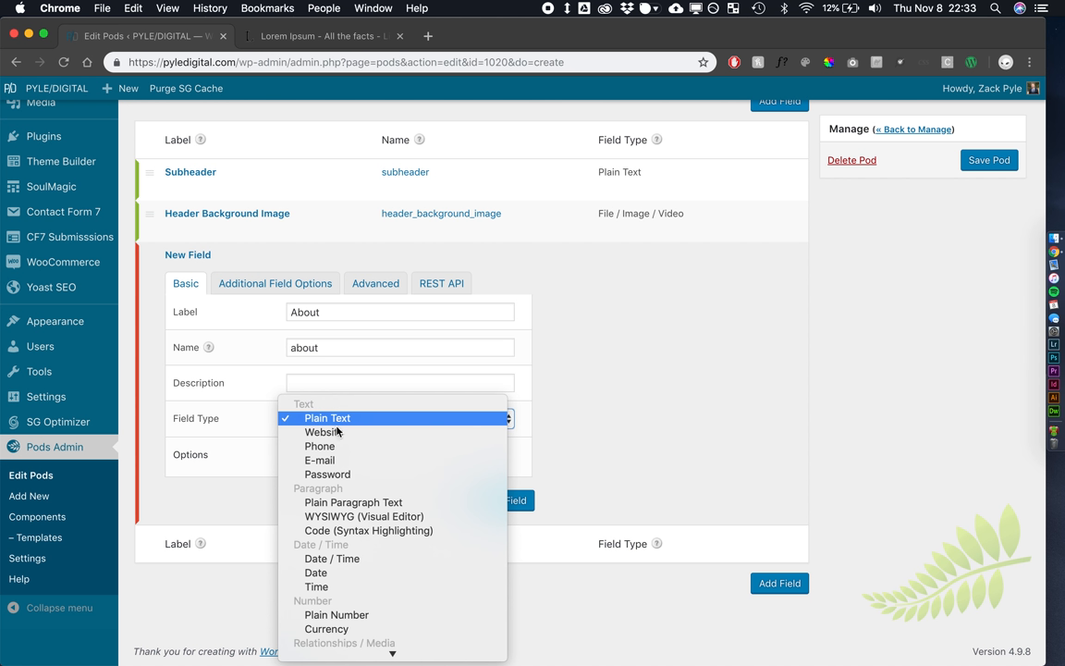
pyautogui.click(354, 502)
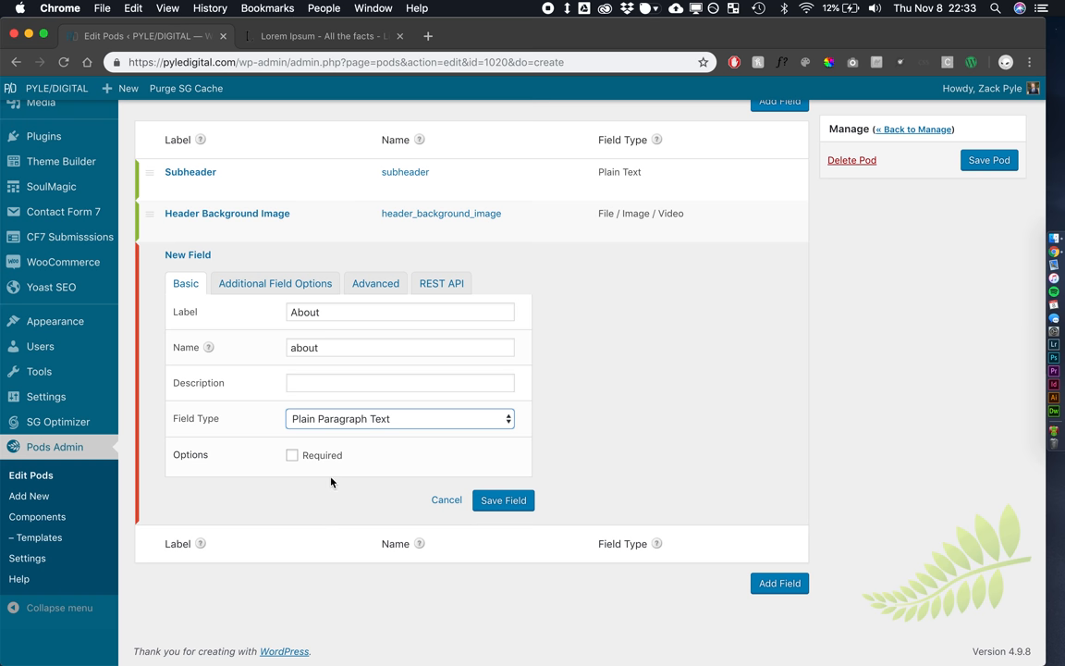
pyautogui.click(503, 500)
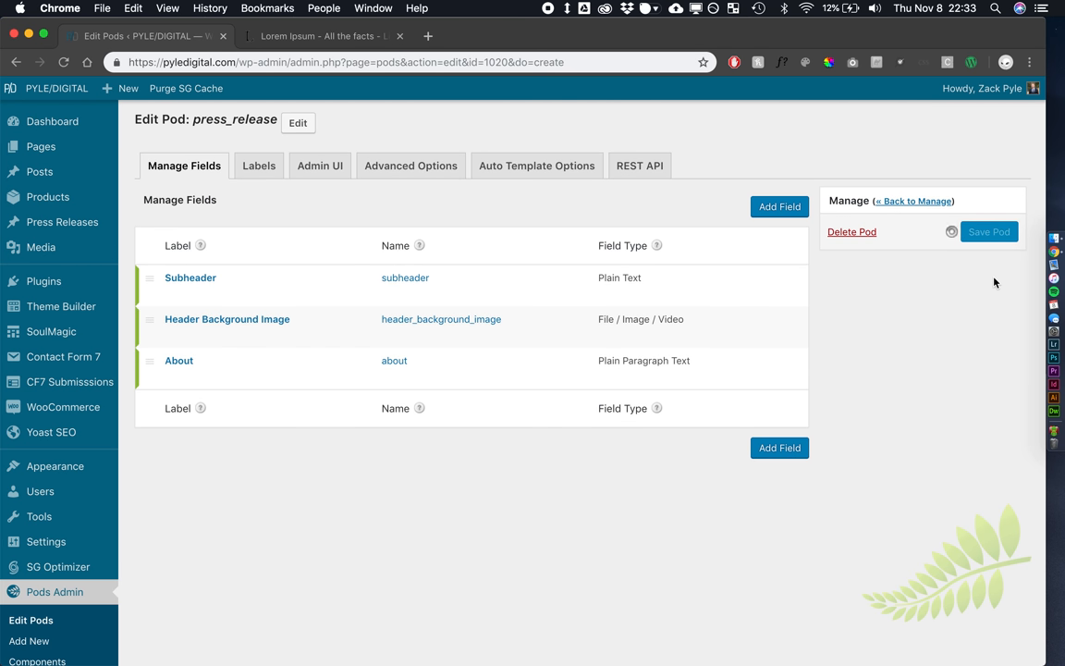
pyautogui.click(989, 231)
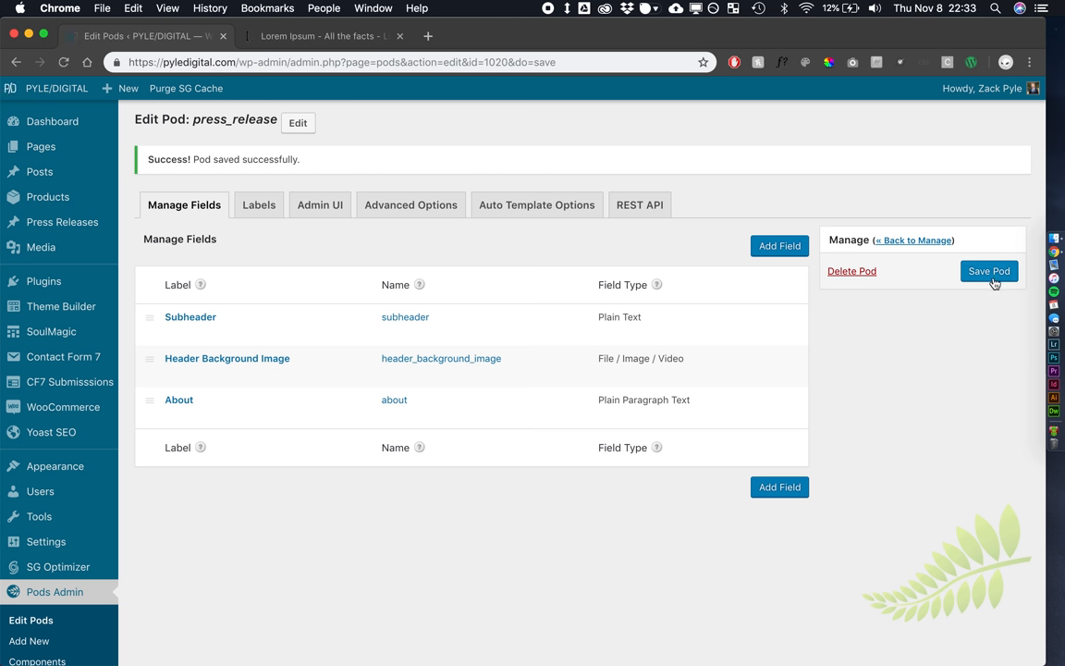
pyautogui.moveTo(62, 221)
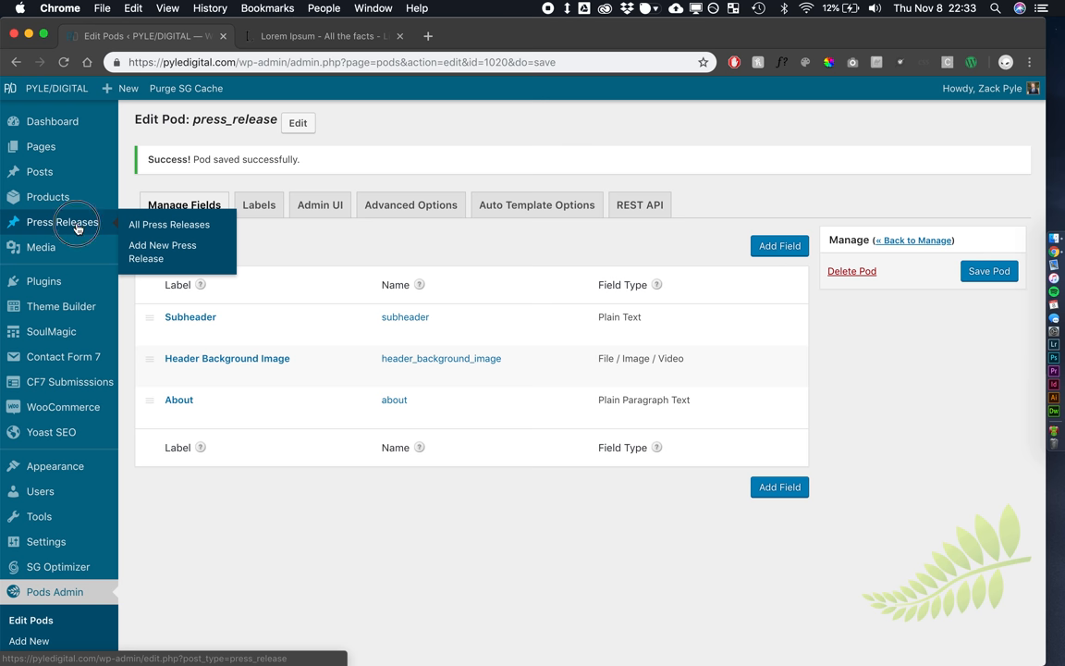
# View the empty All Press Releases list, then head back to Pods Admin
pyautogui.click(169, 224)
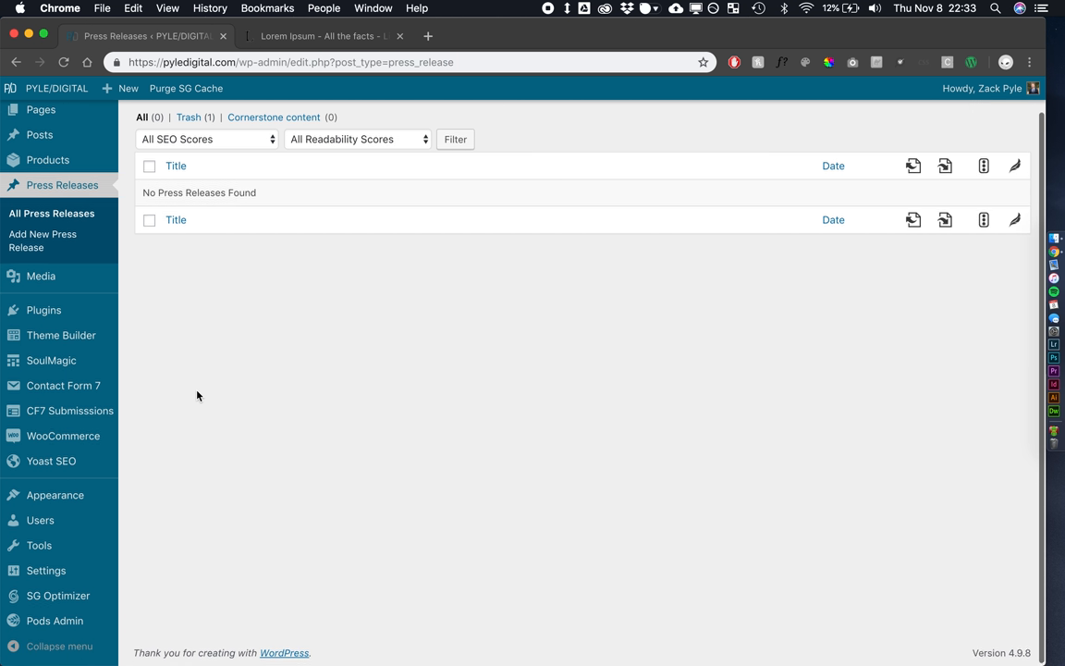
pyautogui.click(54, 619)
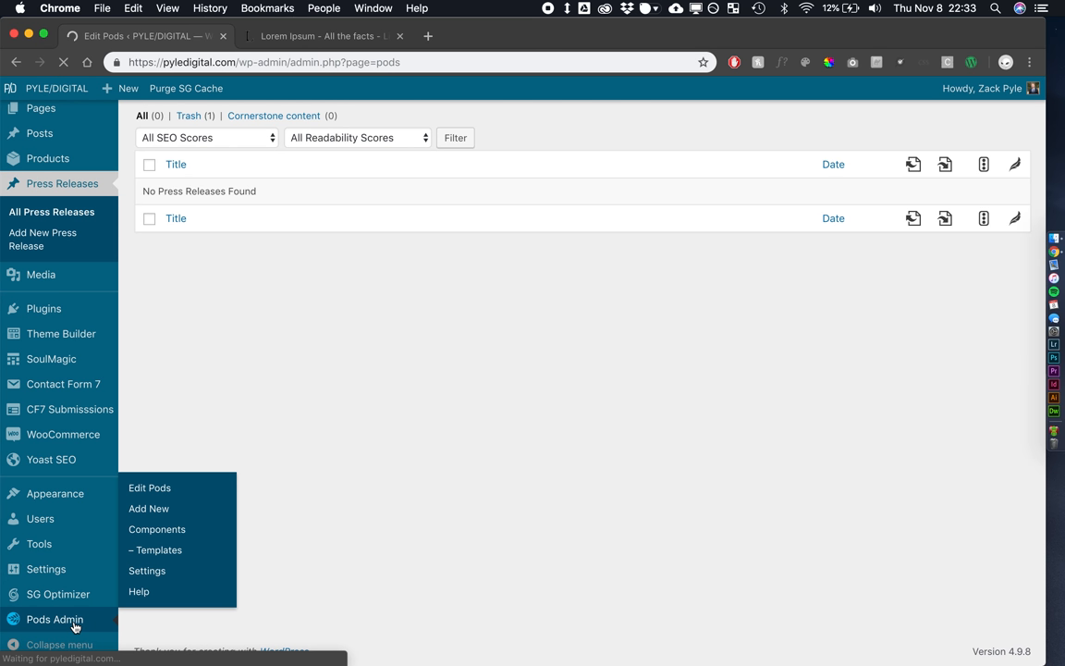
# Start a new pod with Content Type set to Custom Taxonomy
pyautogui.click(149, 487)
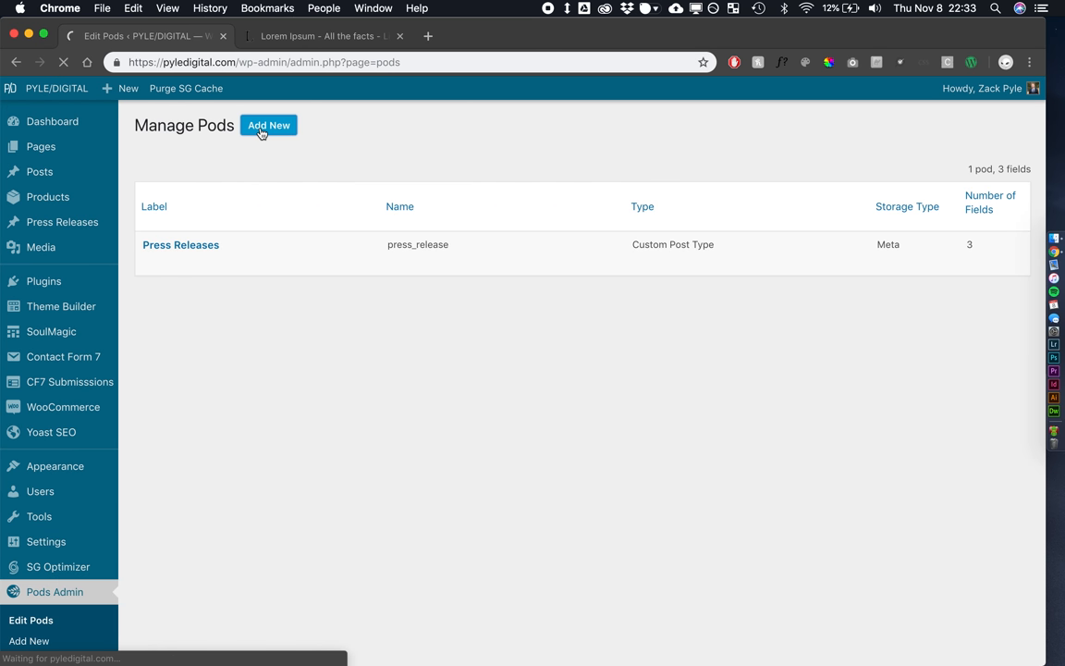
pyautogui.click(269, 125)
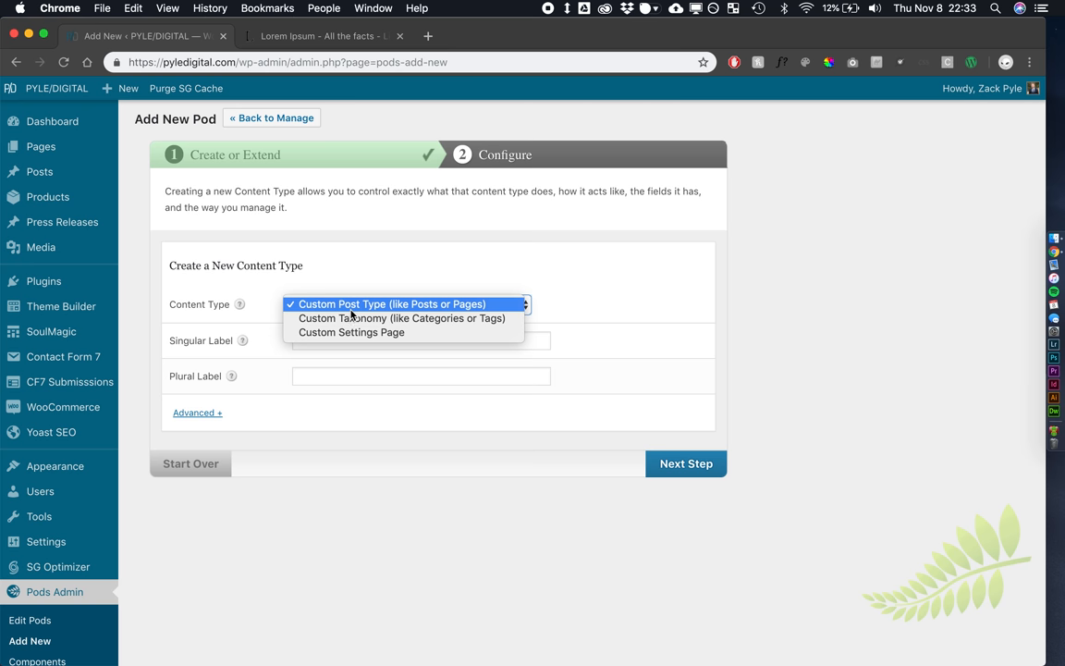
pyautogui.click(401, 318)
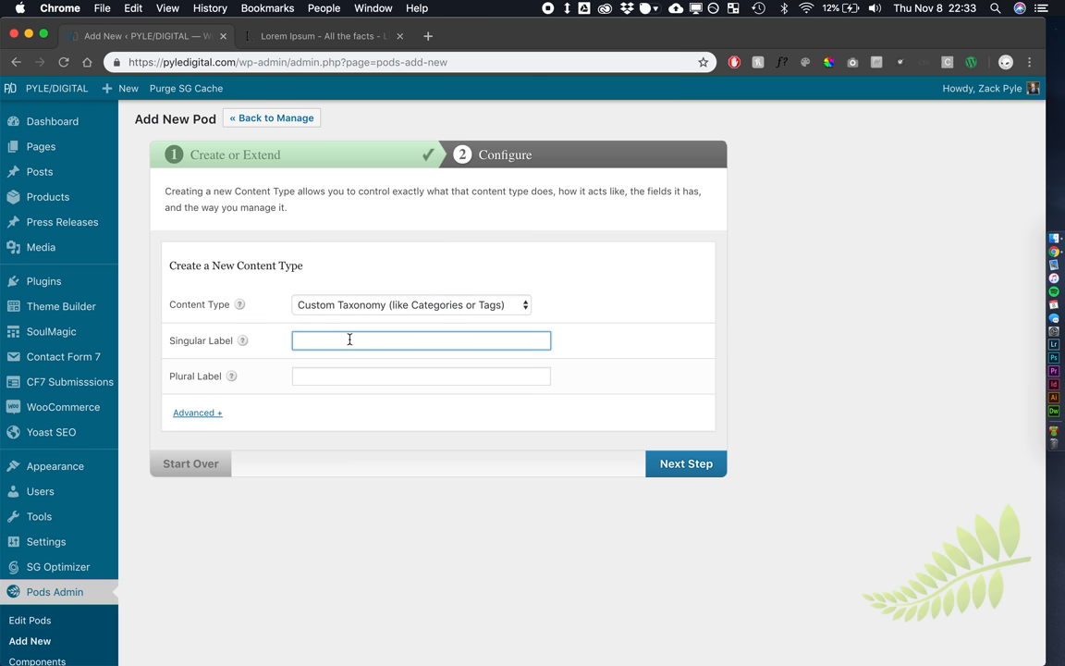
# Label the taxonomy 'Press Category' / 'Press Categories' and create it
pyautogui.write('Press c')
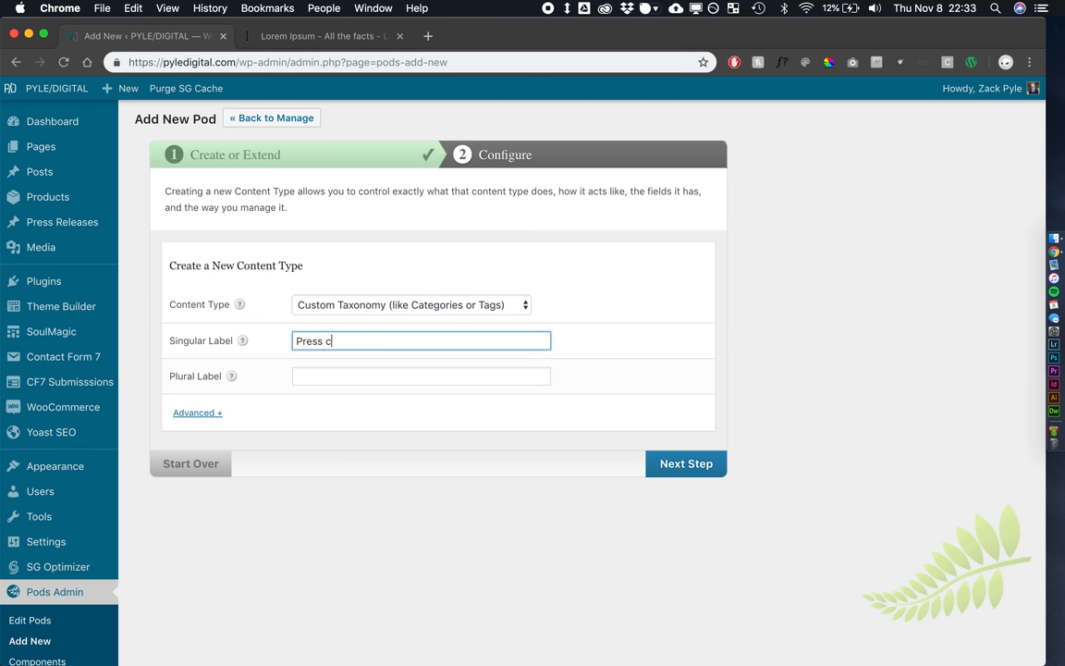
pyautogui.write('ateog')
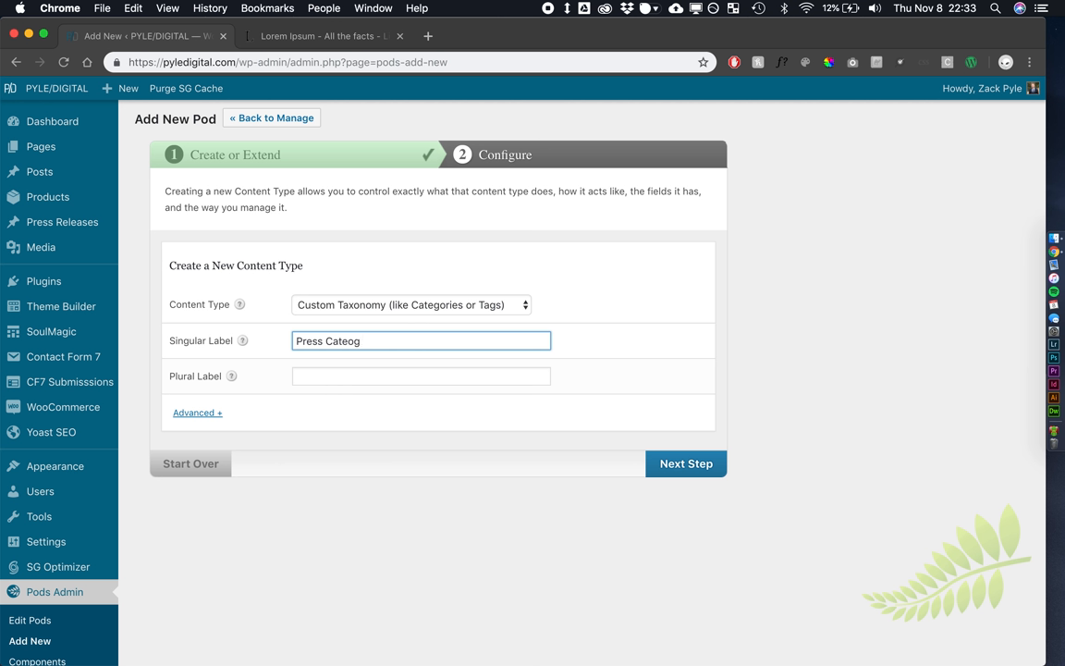
pyautogui.write('Press Category')
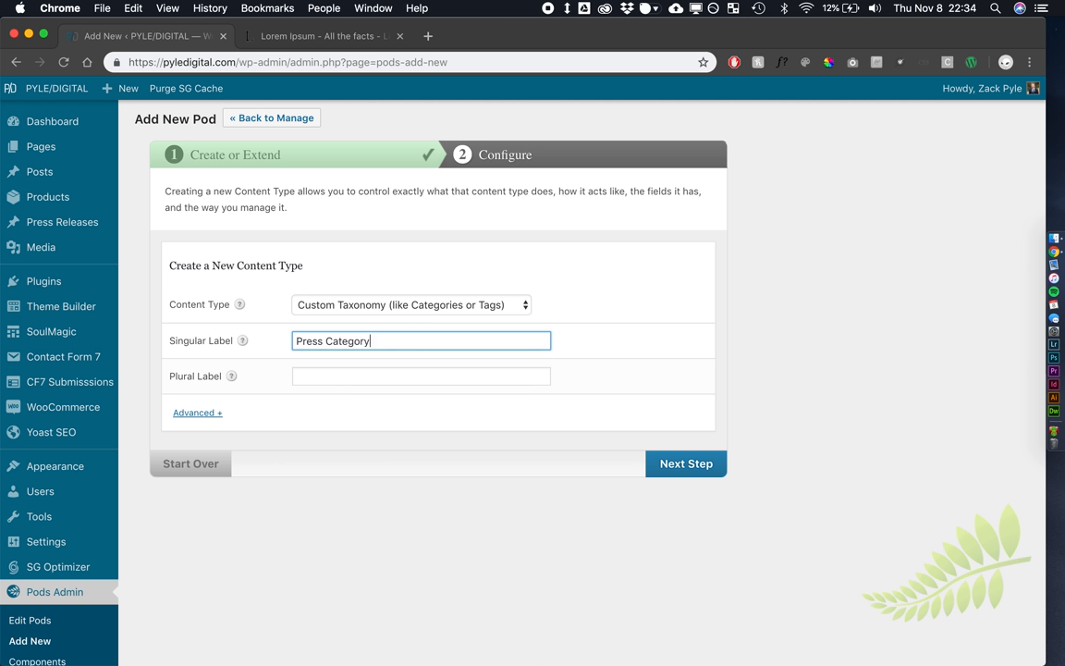
pyautogui.write('Press')
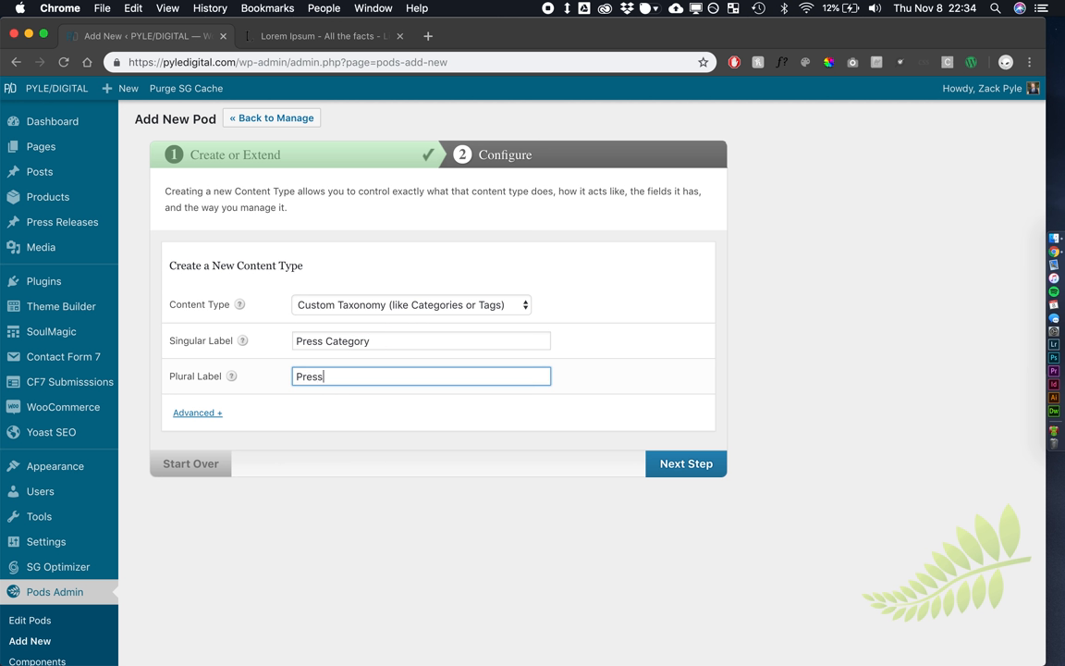
pyautogui.write('Catego')
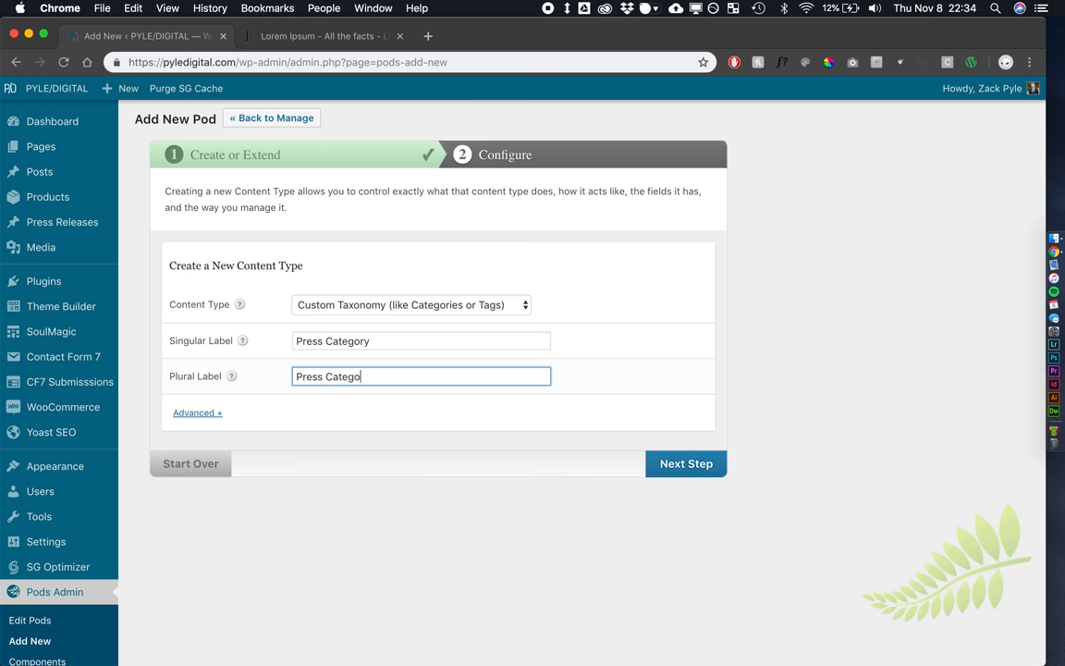
pyautogui.click(686, 463)
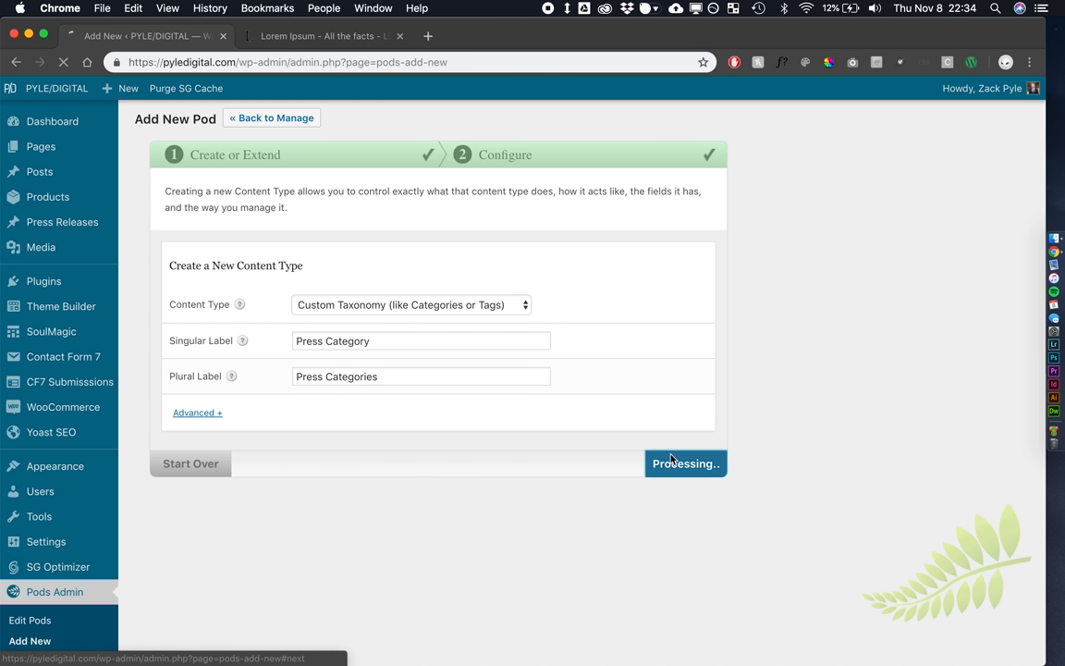
# Tick Press Releases under Associated Post Types in Advanced Options and save the press_category pod
pyautogui.click(686, 464)
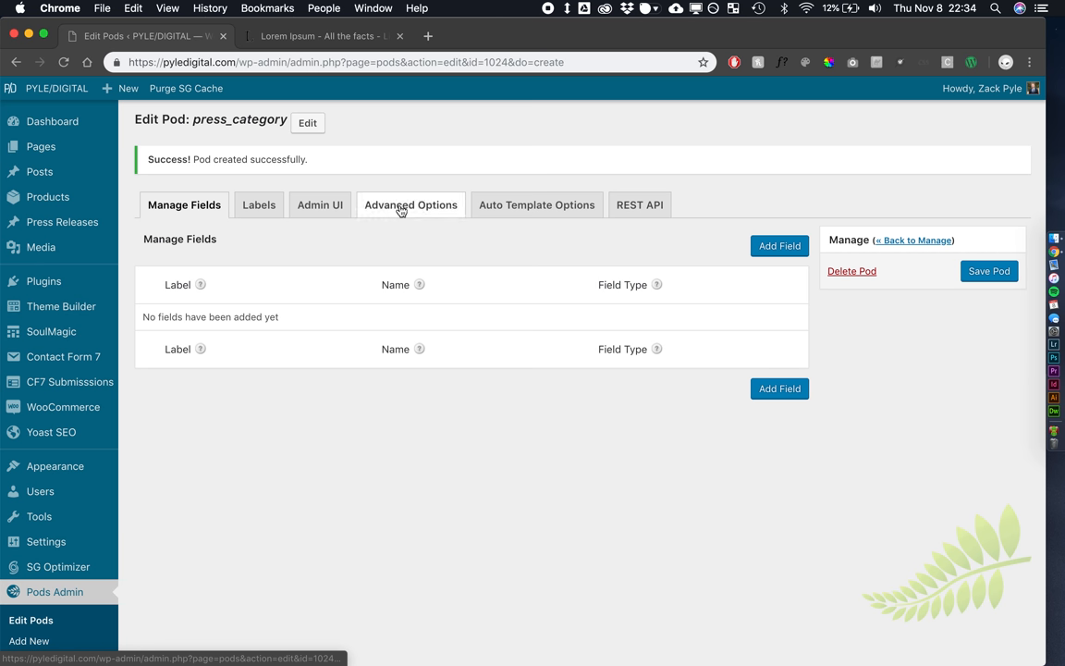
pyautogui.click(411, 204)
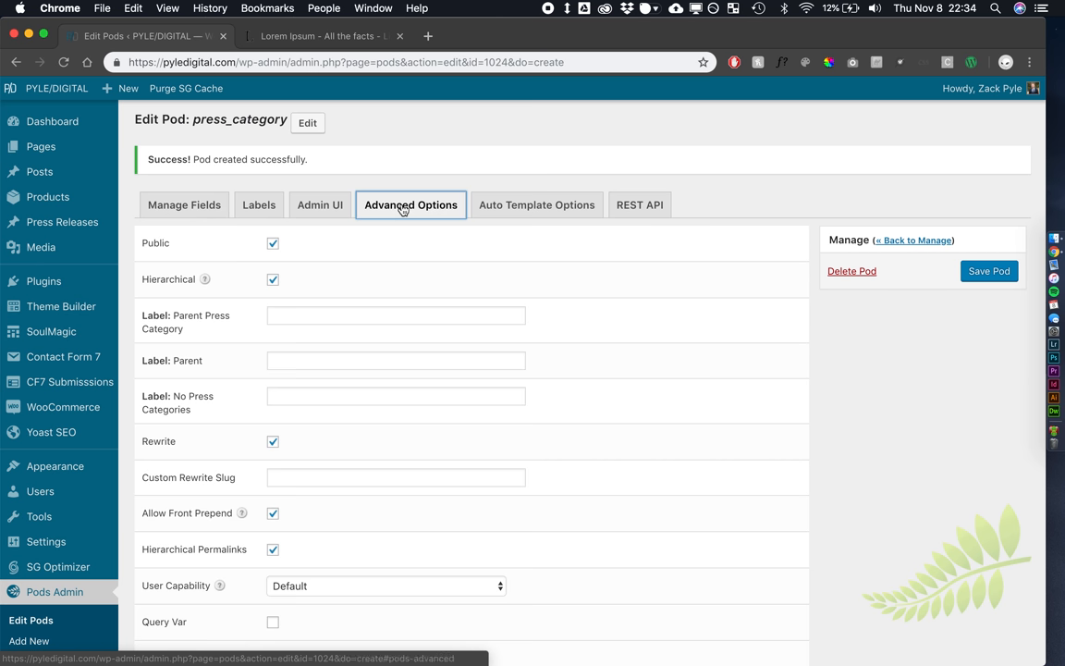
pyautogui.scroll(-3)
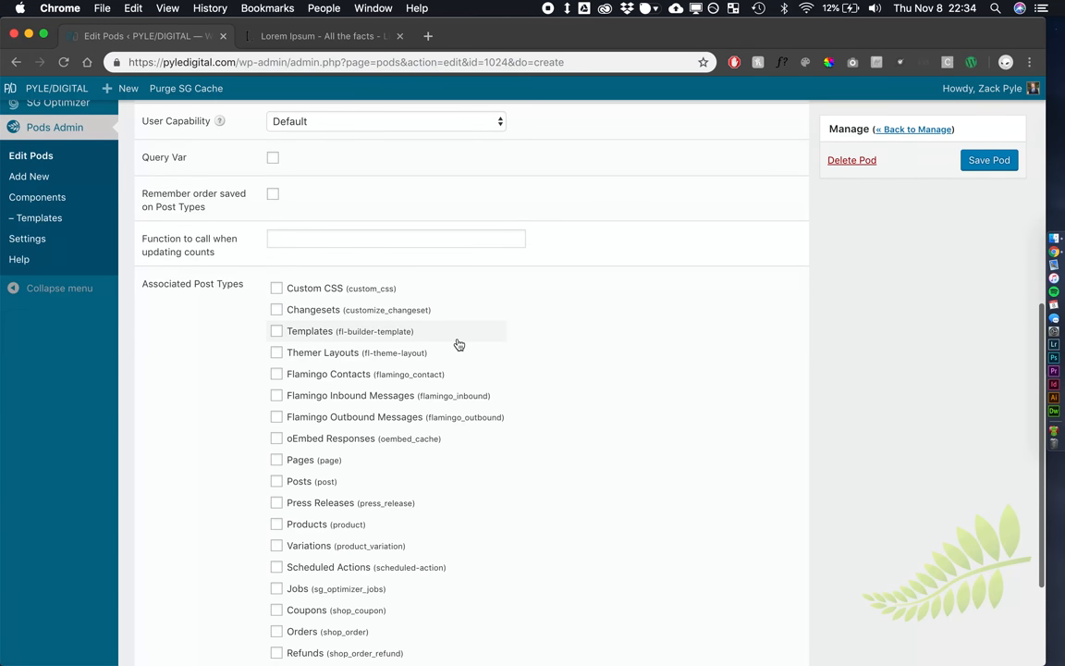
pyautogui.scroll(-3)
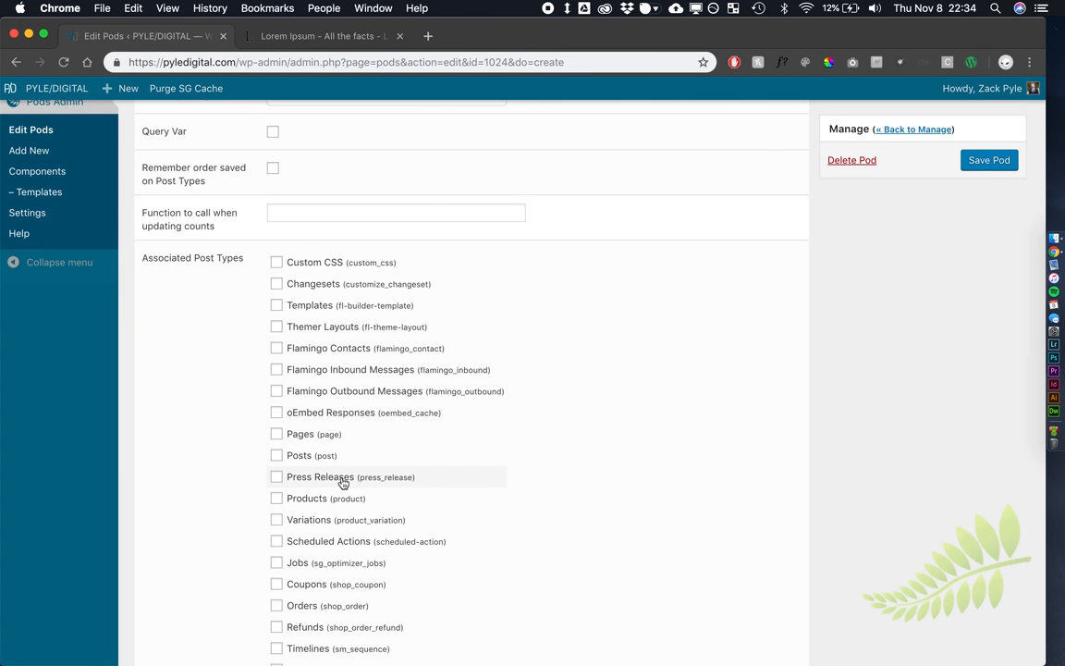
pyautogui.click(277, 476)
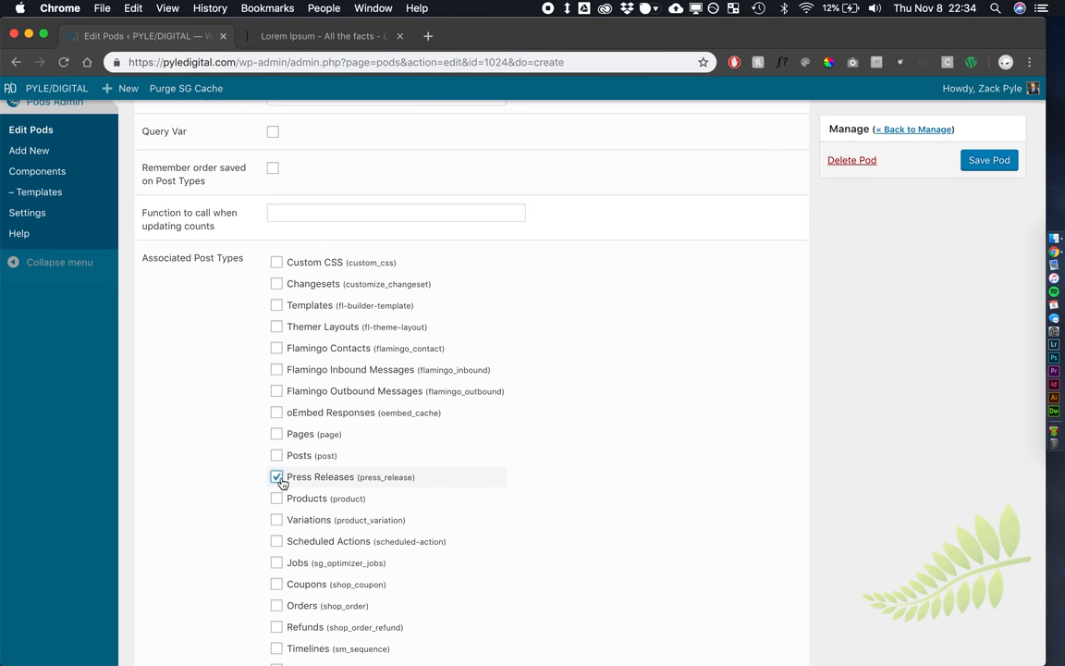
pyautogui.scroll(3)
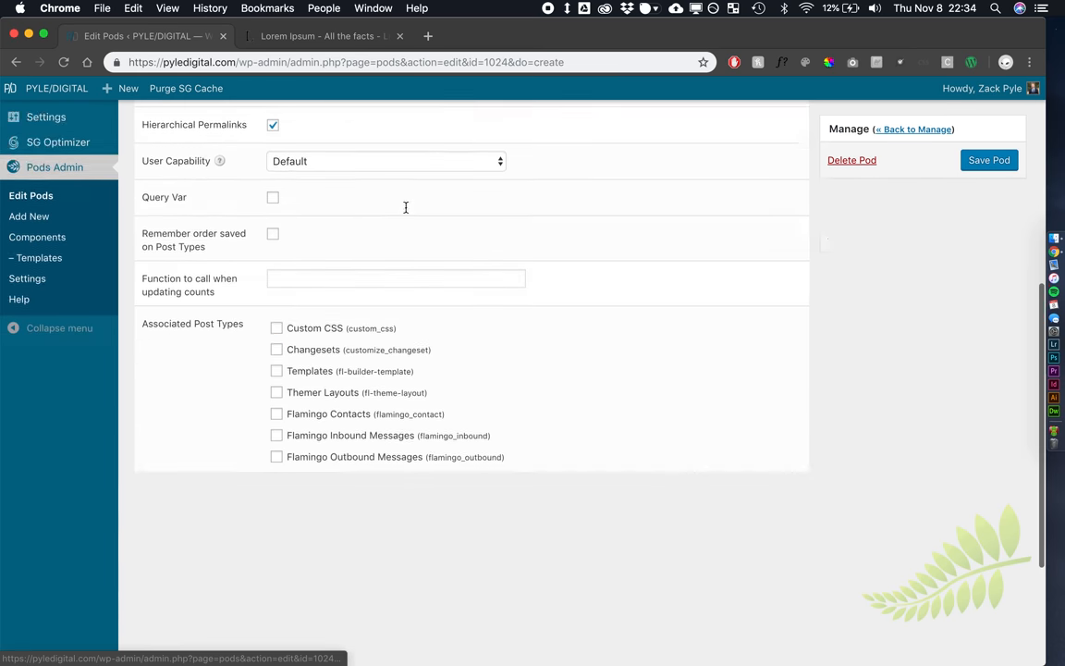
pyautogui.scroll(-3)
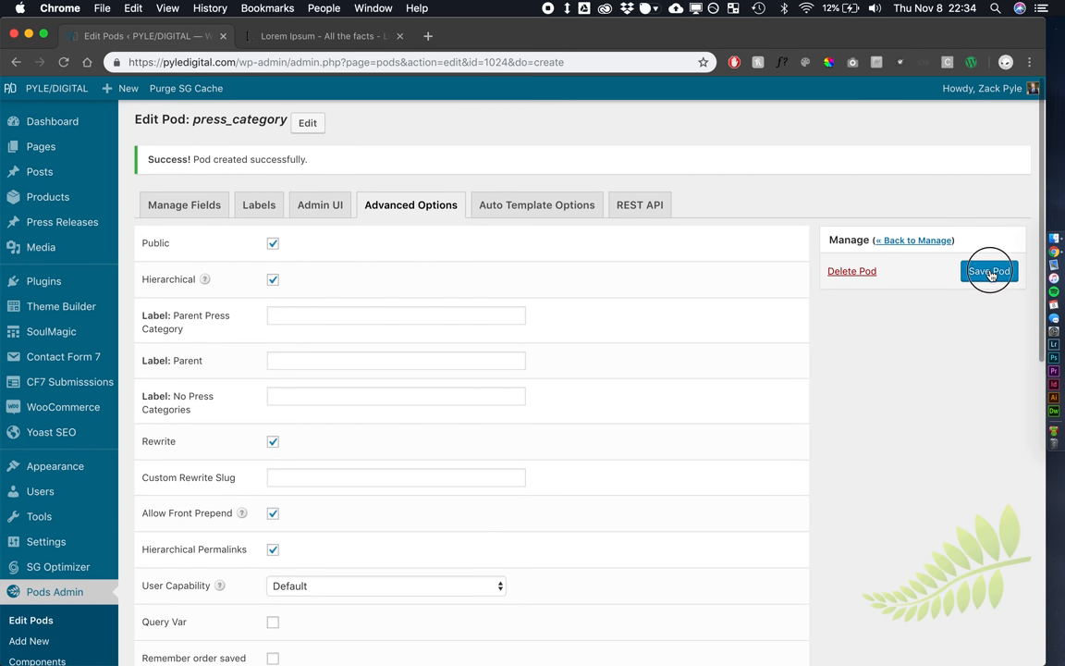
pyautogui.click(988, 271)
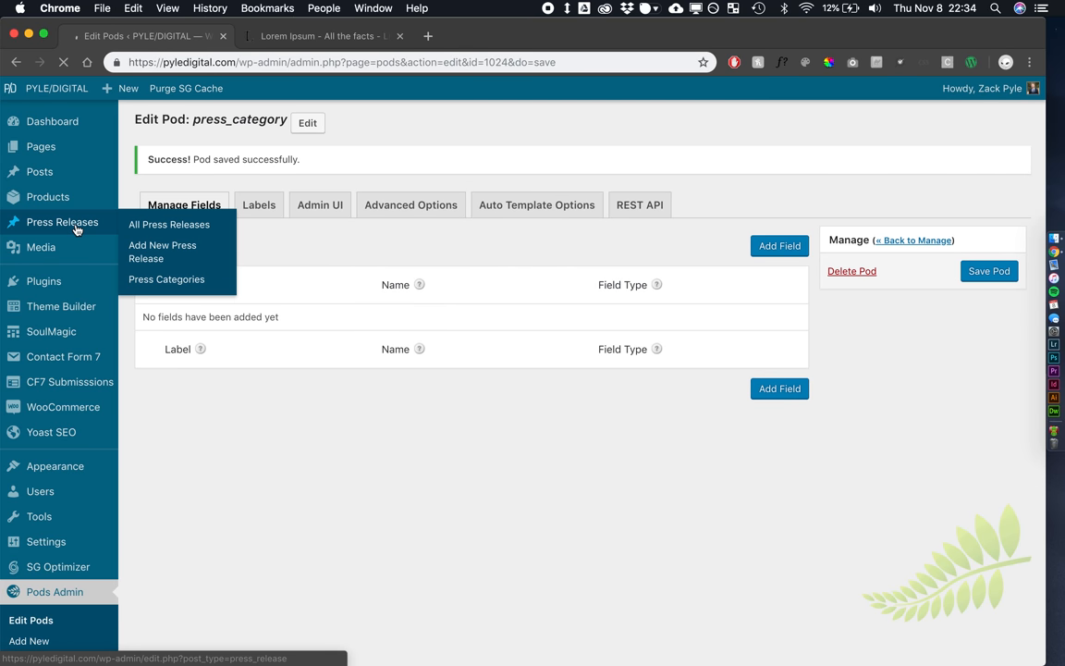
# Create a 'Featured Press' press category, then return to All Press Releases
pyautogui.click(169, 223)
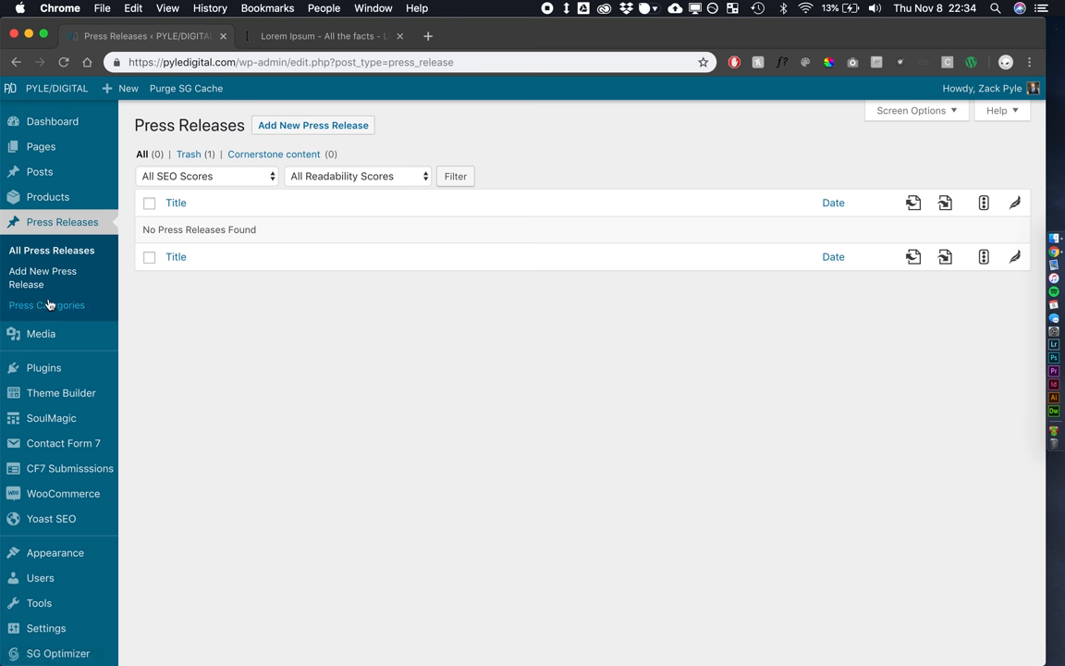
pyautogui.click(47, 305)
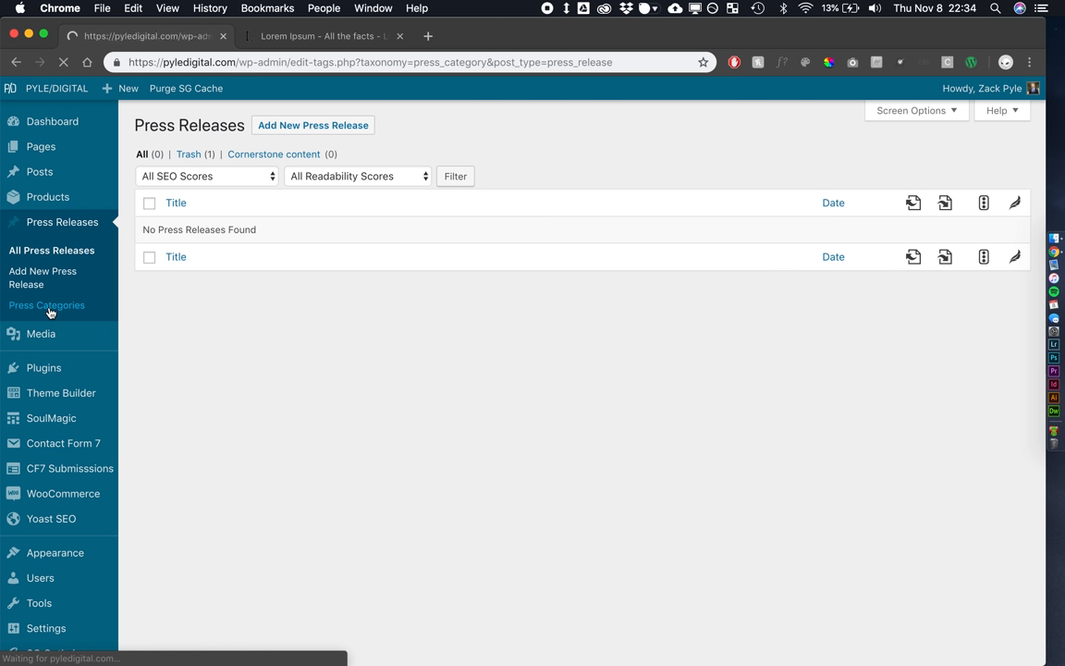
pyautogui.click(48, 305)
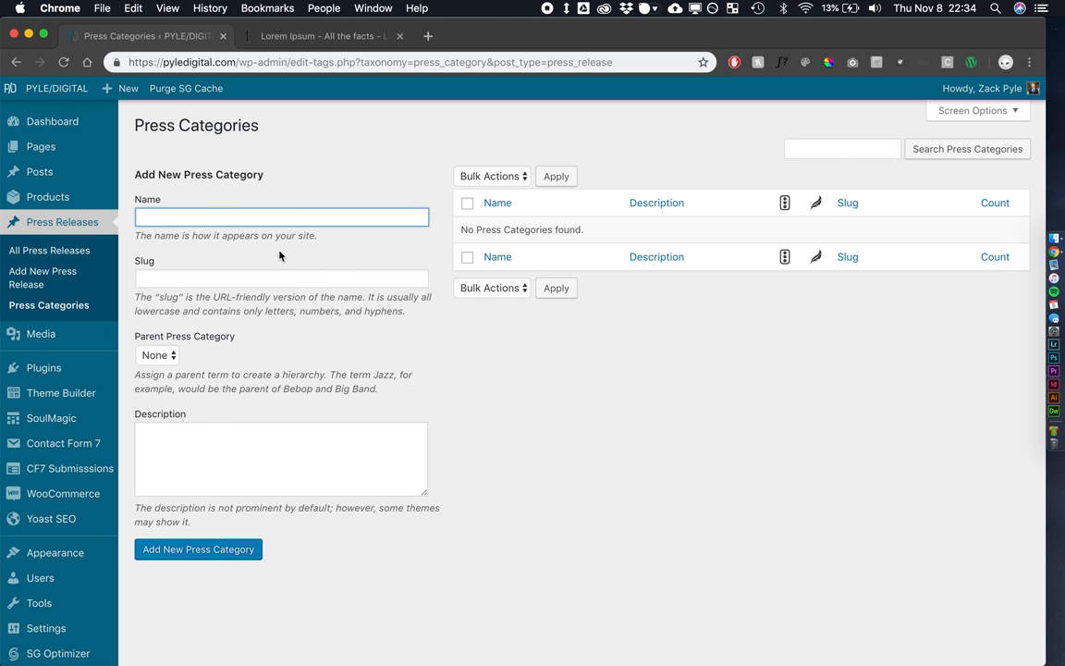
pyautogui.moveTo(303, 254)
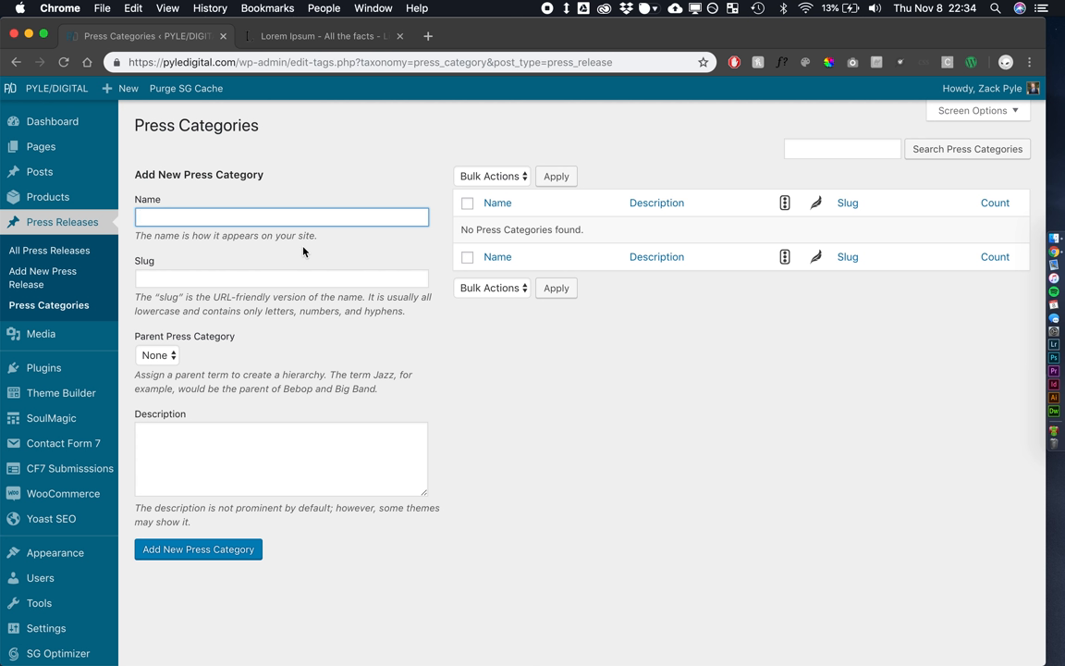
pyautogui.write('Featured Press')
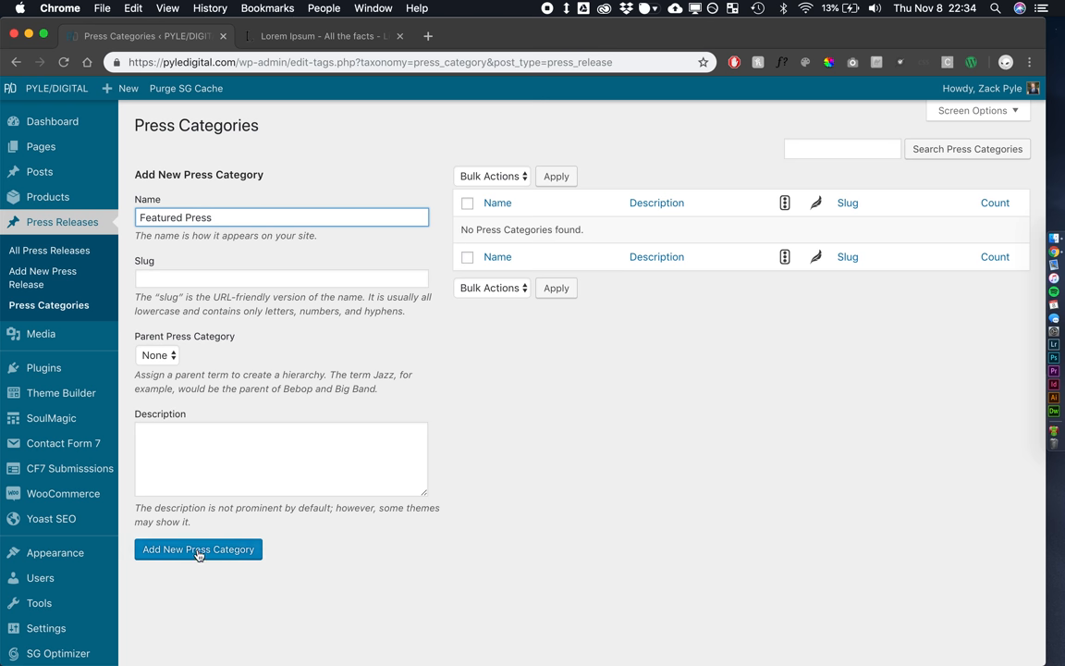
pyautogui.click(198, 549)
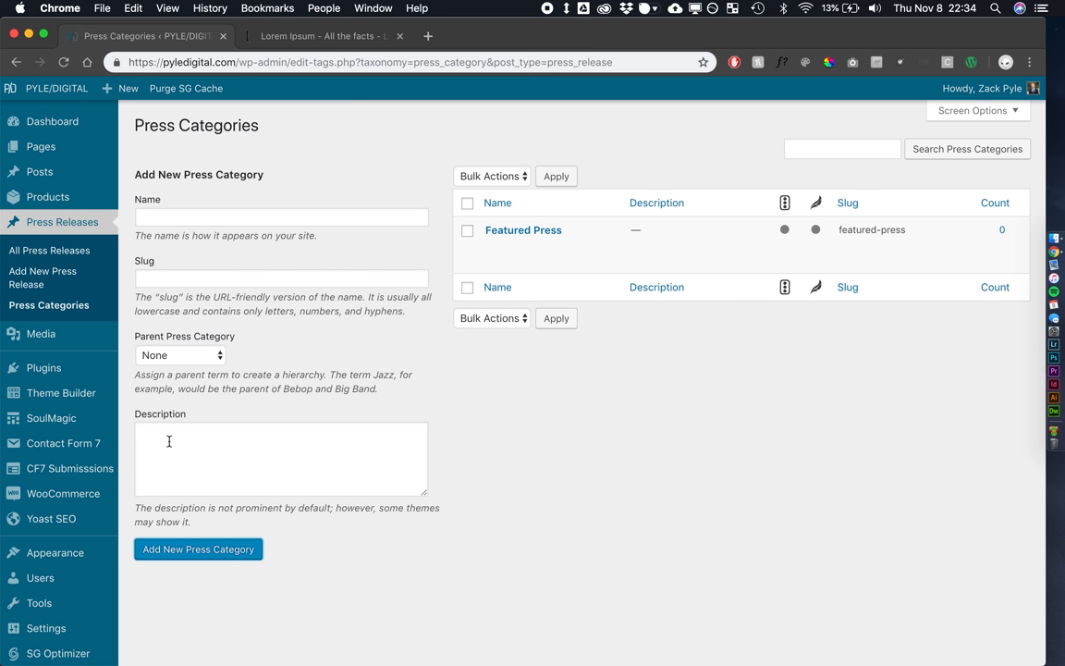
pyautogui.click(49, 250)
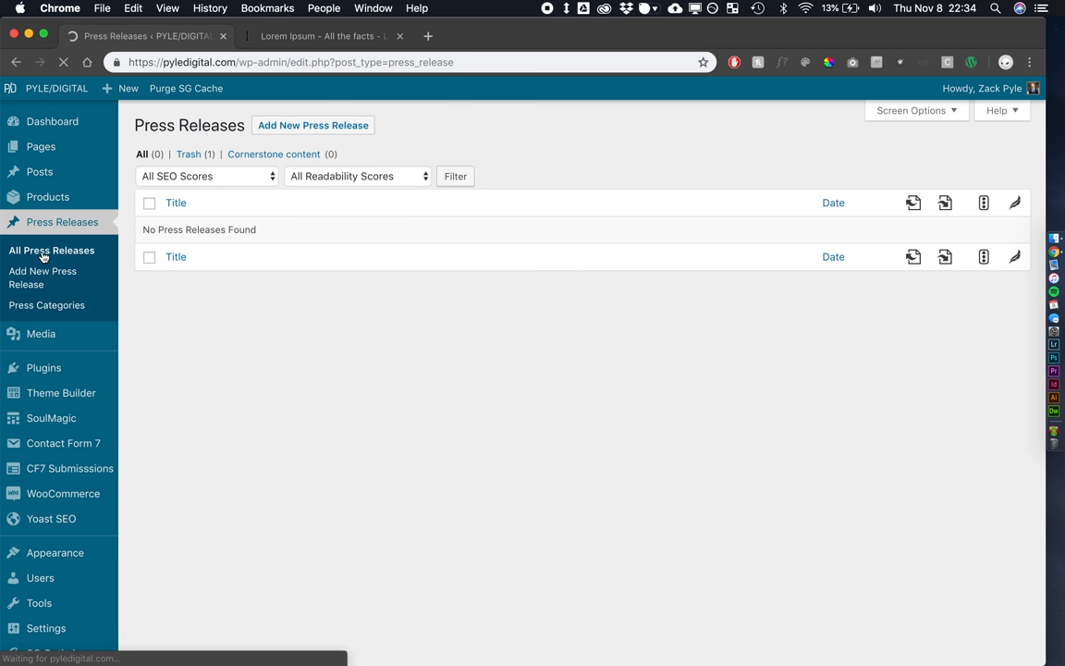
# Start a new press release and fill its title and body with Lorem Ipsum placeholder text from lipsum.com
pyautogui.click(313, 125)
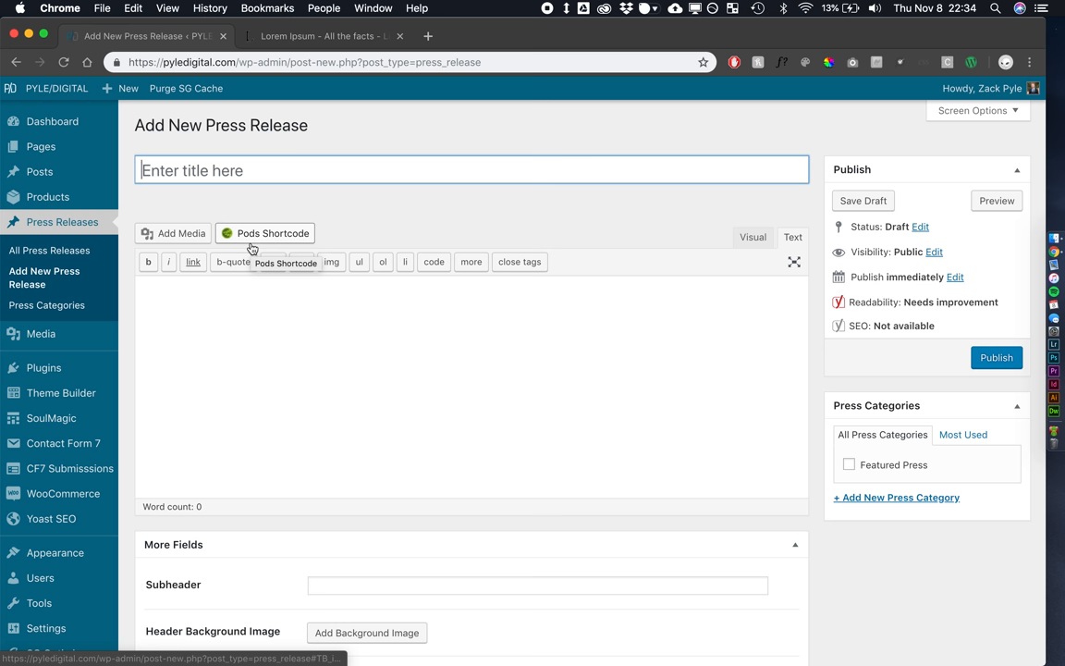
pyautogui.click(319, 35)
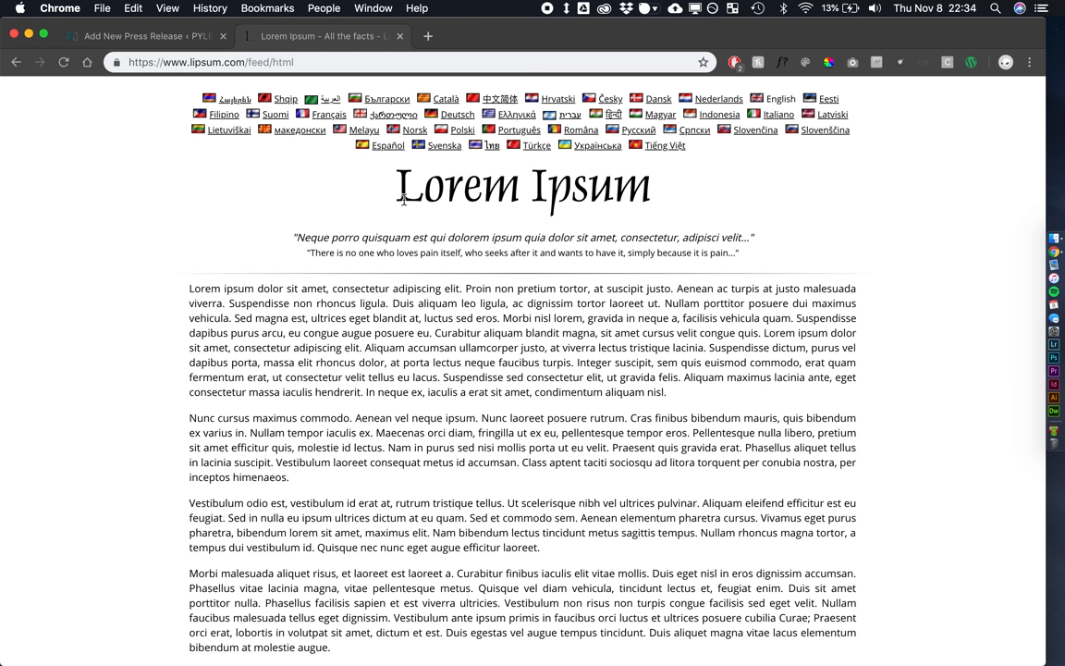
pyautogui.click(139, 35)
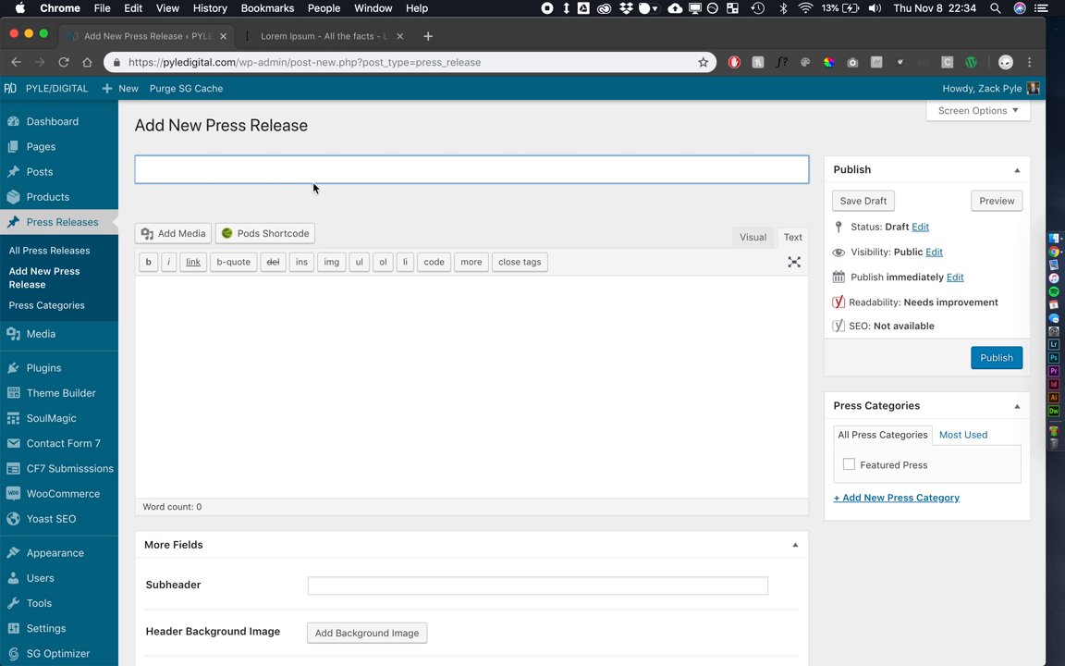
pyautogui.click(319, 35)
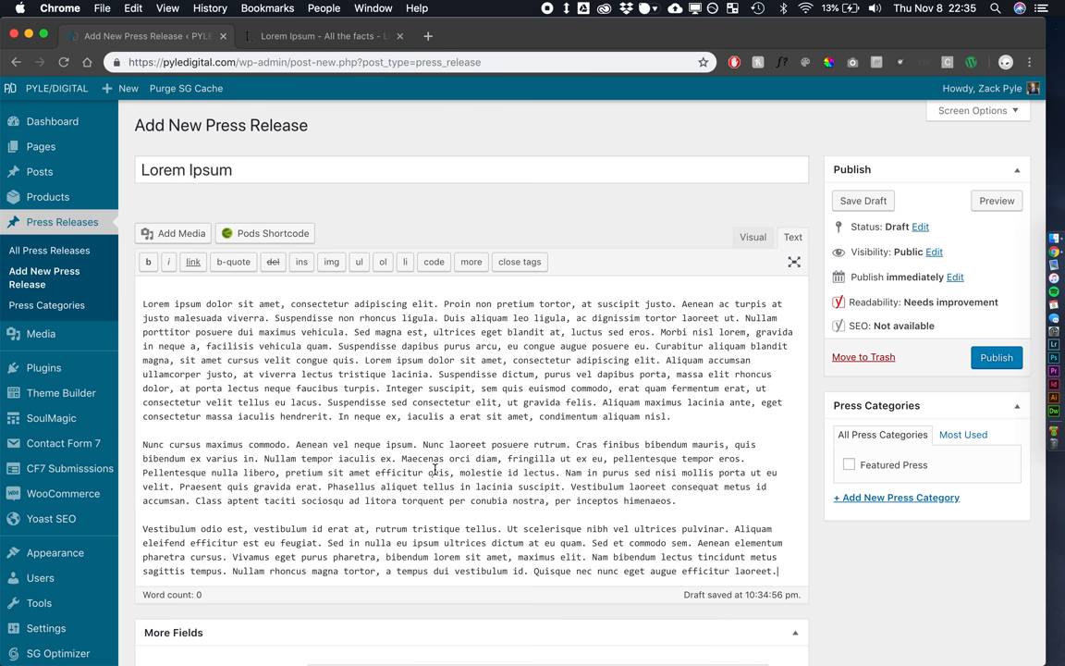
# File the press release under Featured Press and save it as a draft
pyautogui.click(849, 465)
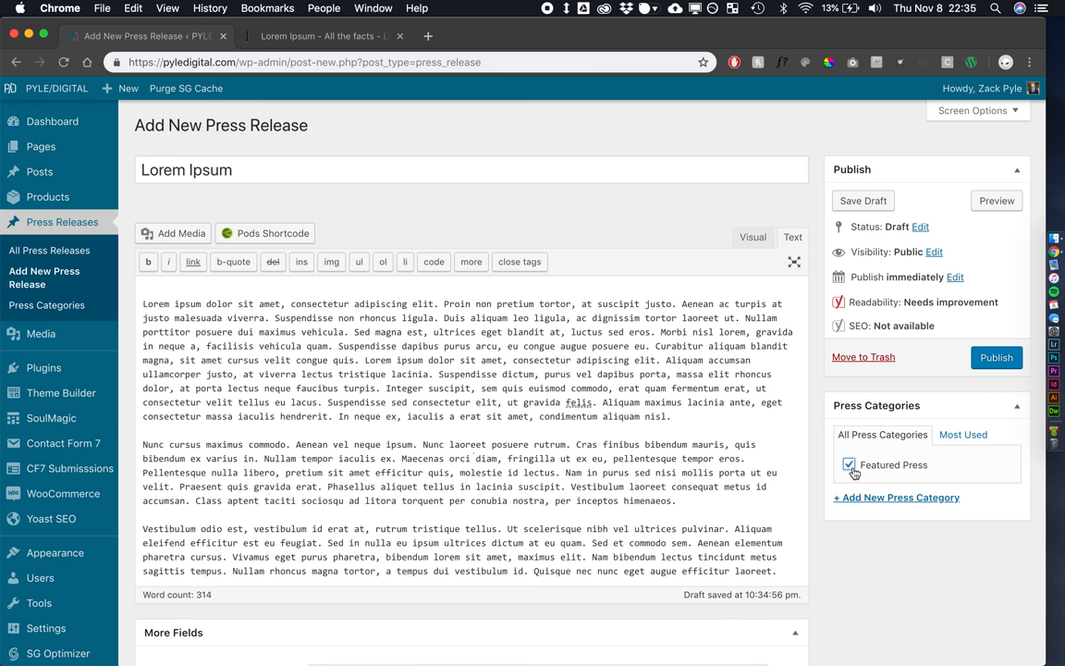
pyautogui.scroll(-3)
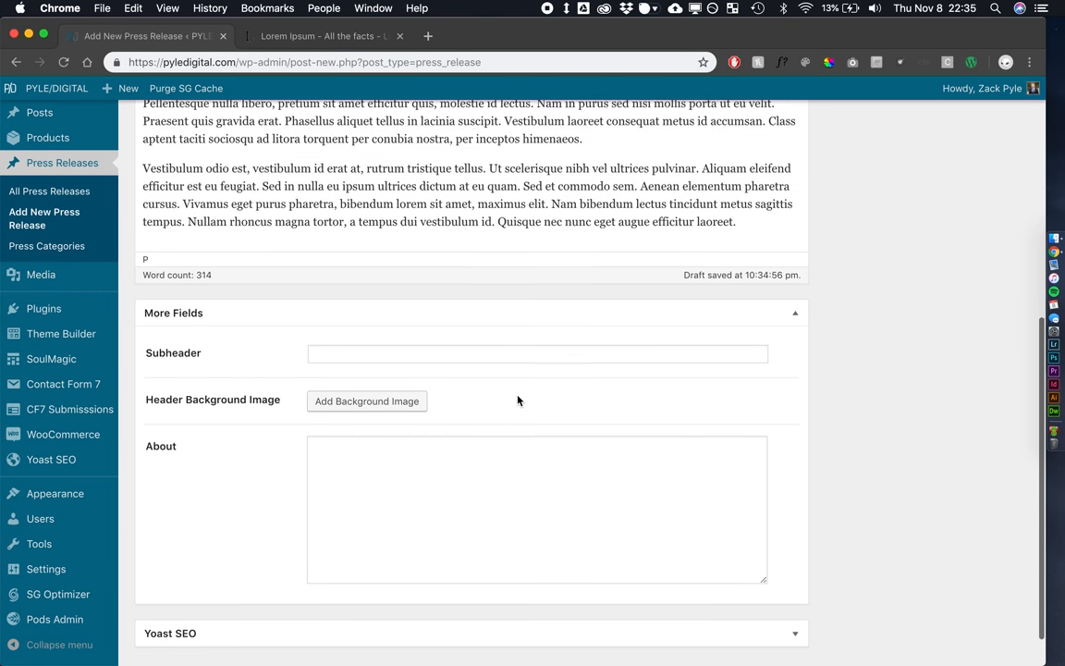
pyautogui.scroll(3)
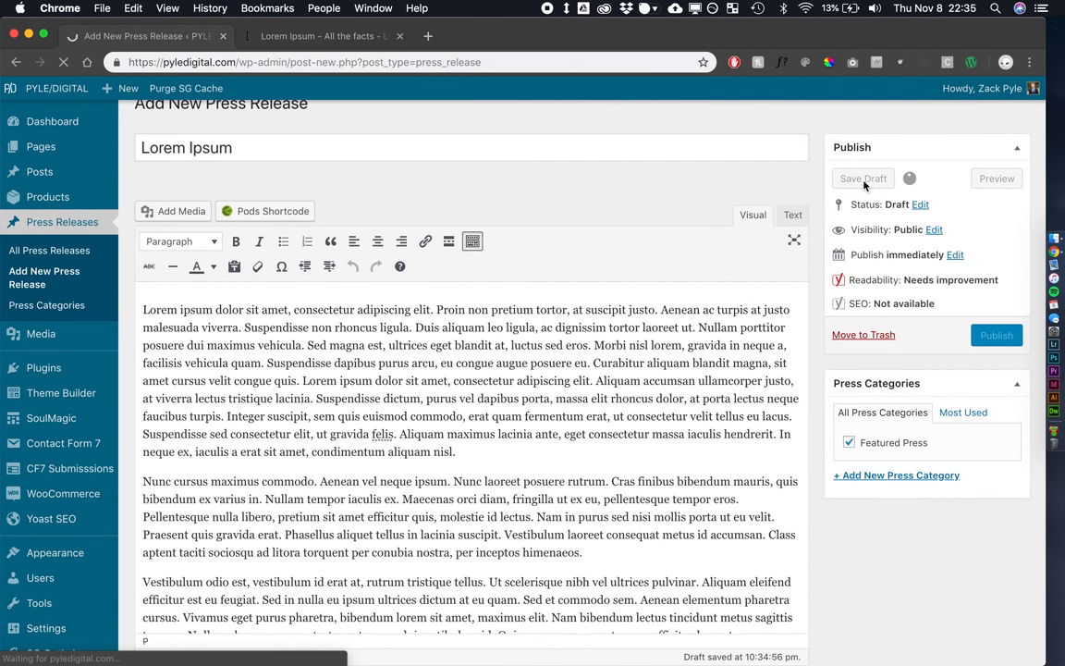
pyautogui.click(862, 178)
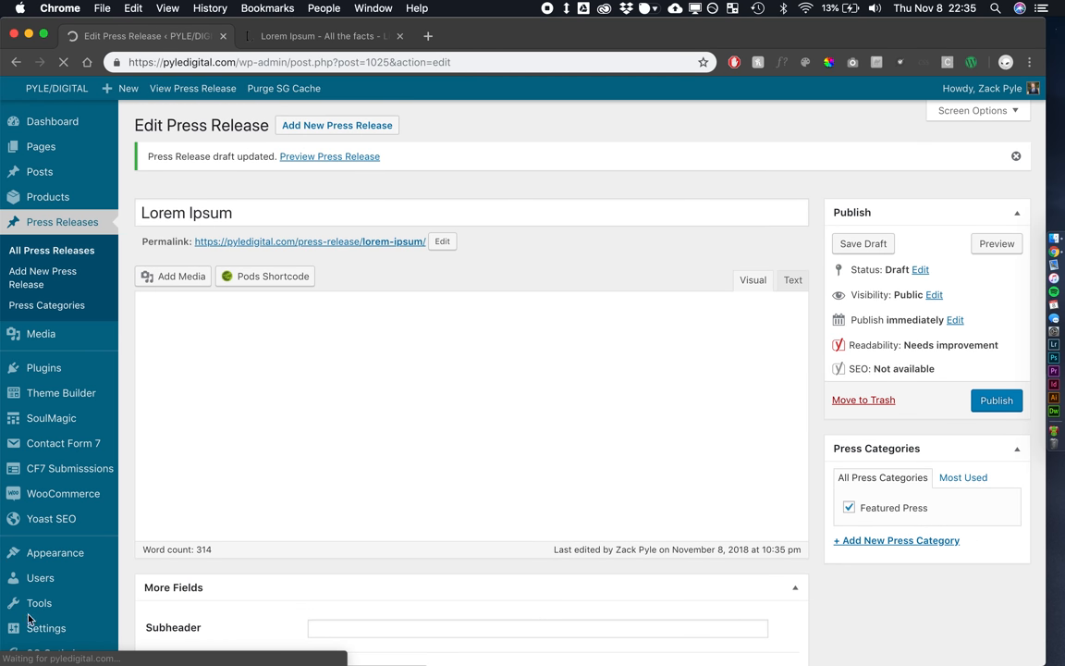
# Enable Featured Image support on the Press Releases pod and save the pod
pyautogui.click(54, 618)
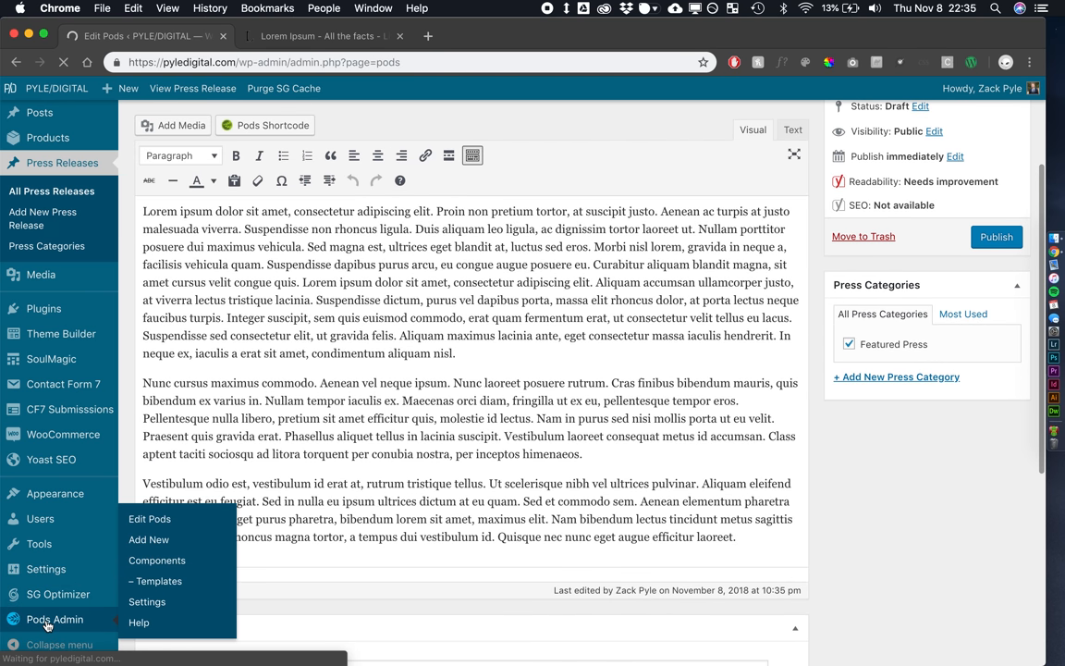
pyautogui.click(149, 518)
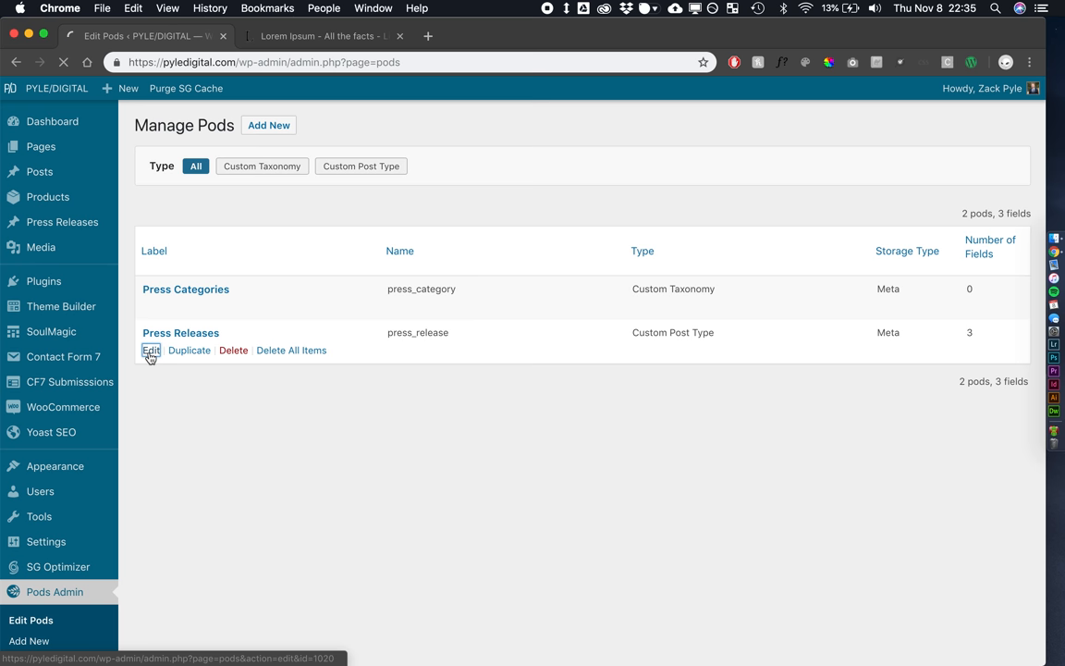
pyautogui.click(150, 350)
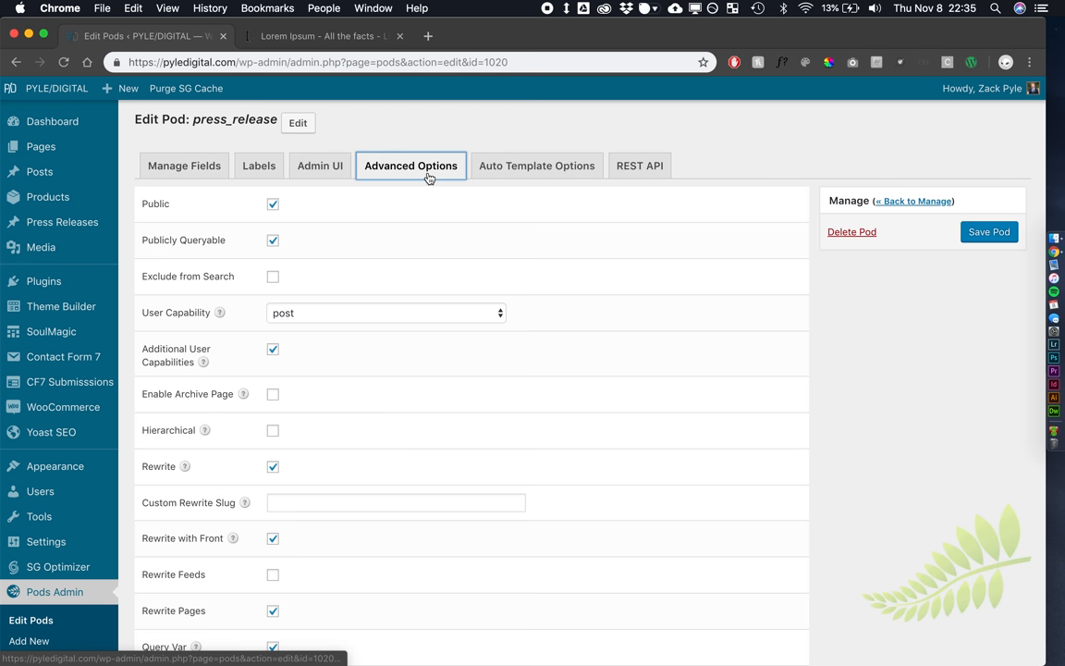
pyautogui.scroll(-3)
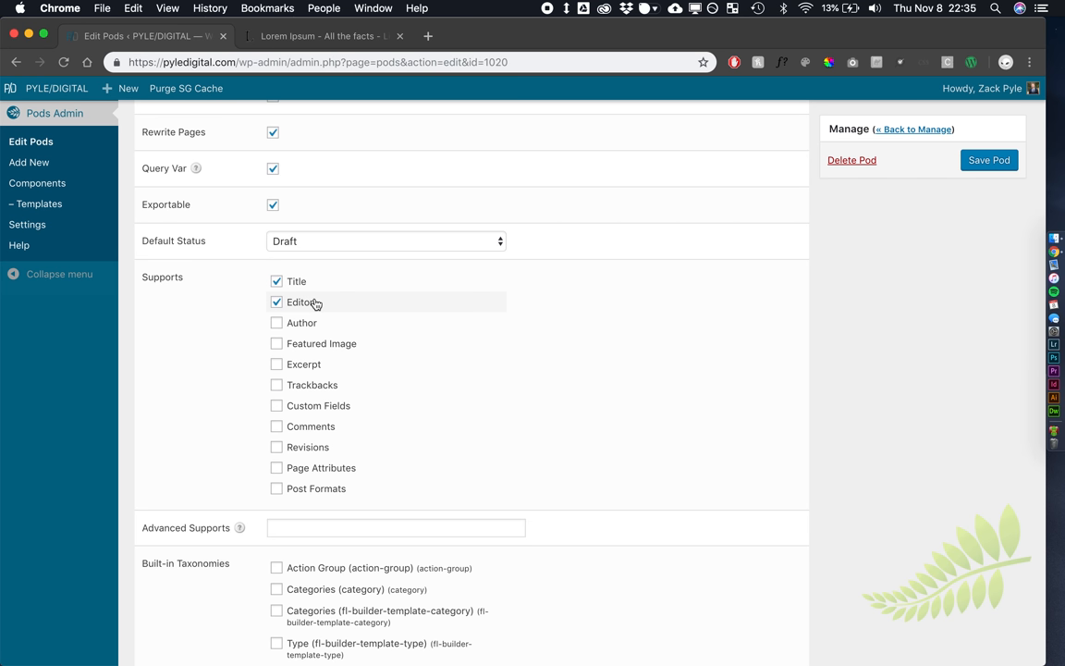
pyautogui.click(276, 343)
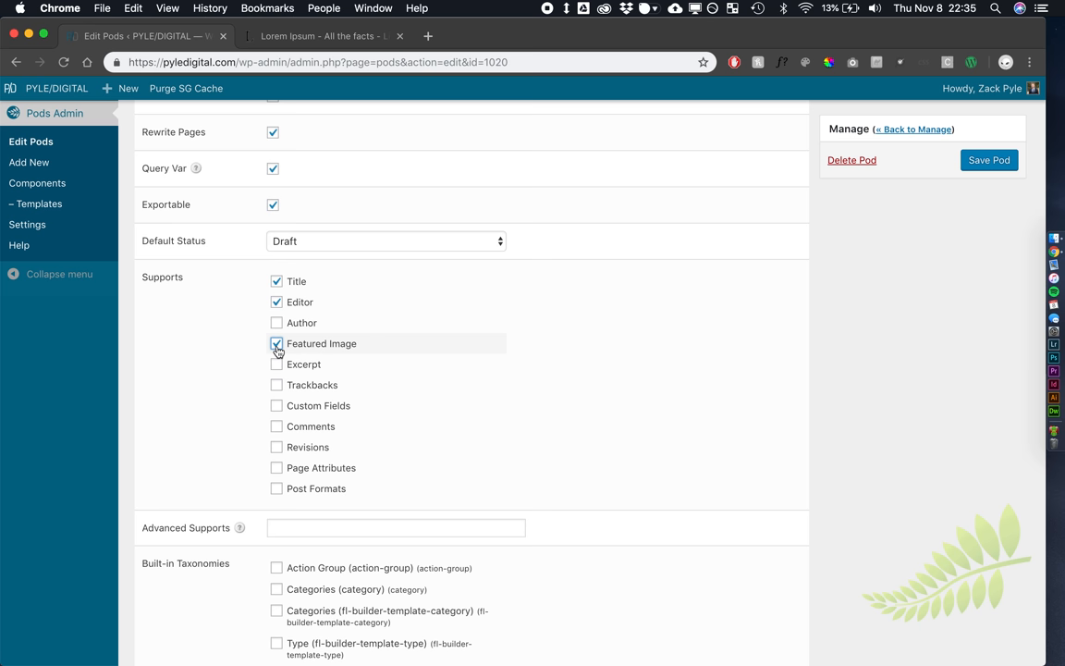
pyautogui.click(276, 364)
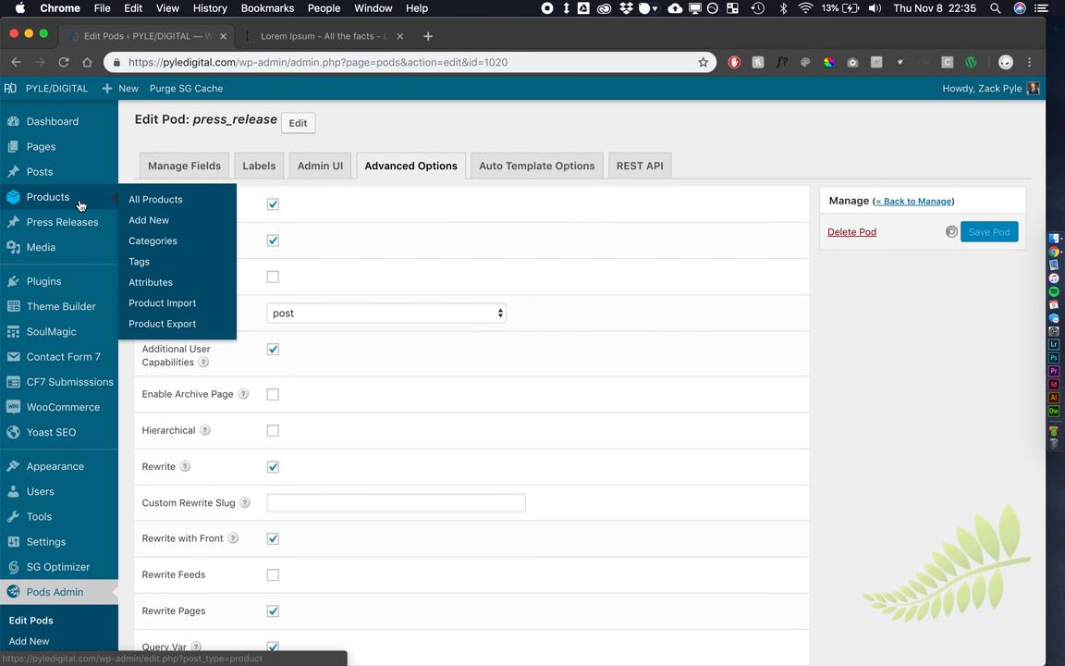
# Return to the Press Releases list showing the Lorem Ipsum draft
pyautogui.click(989, 231)
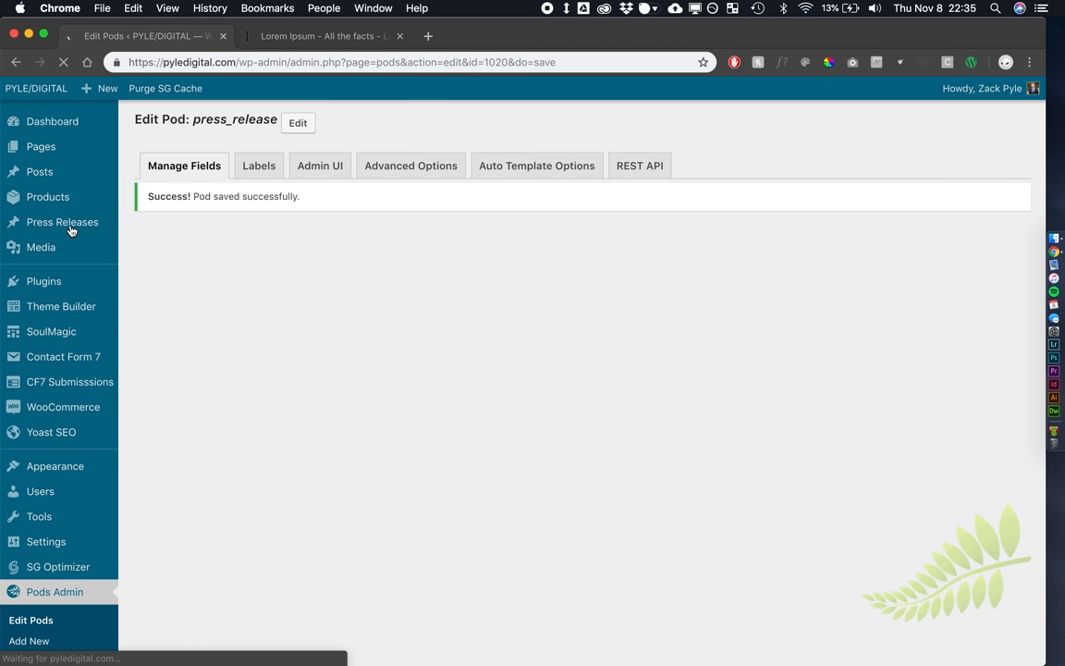
pyautogui.click(62, 222)
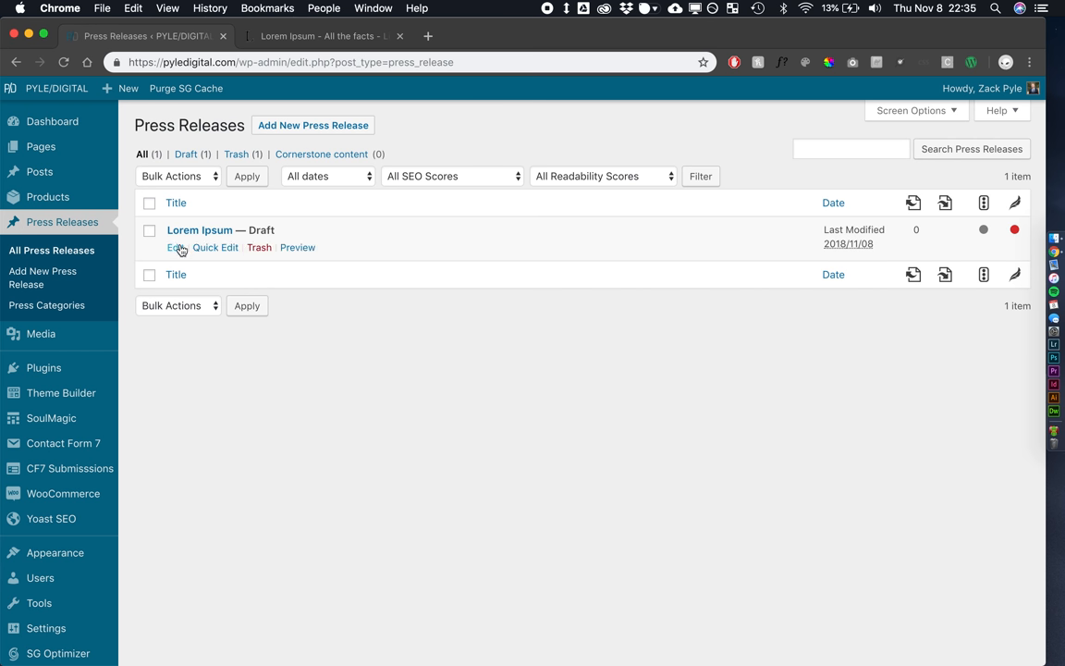
# Reopen the Lorem Ipsum draft and scroll to its new Press Tile Image box, then search for Unsplash
pyautogui.click(173, 247)
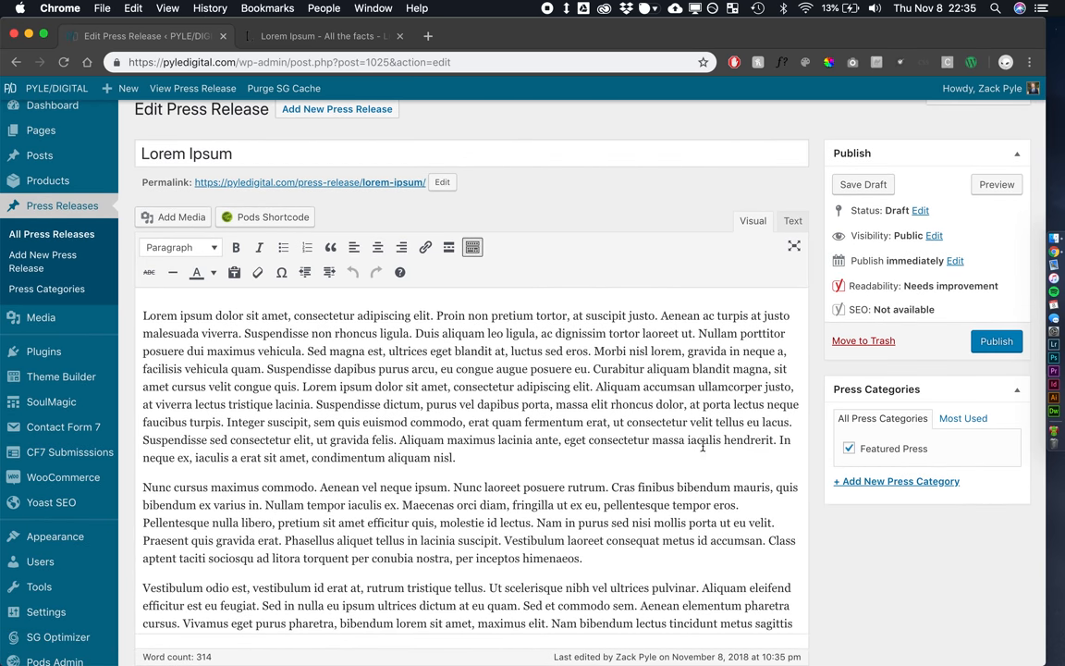
pyautogui.scroll(-3)
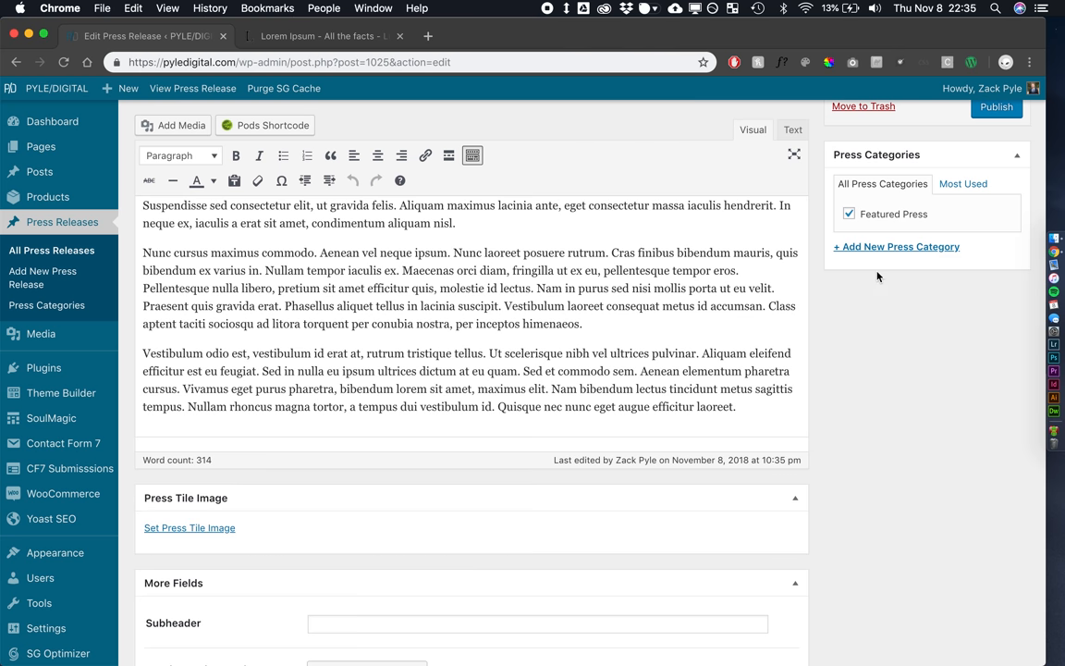
pyautogui.scroll(-3)
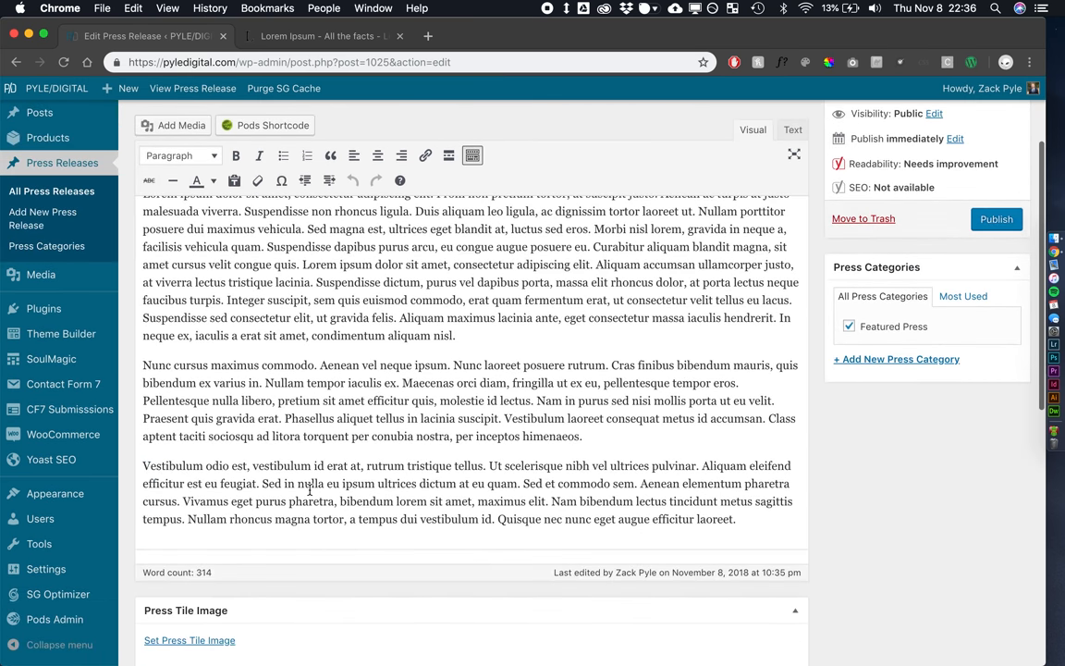
pyautogui.scroll(-3)
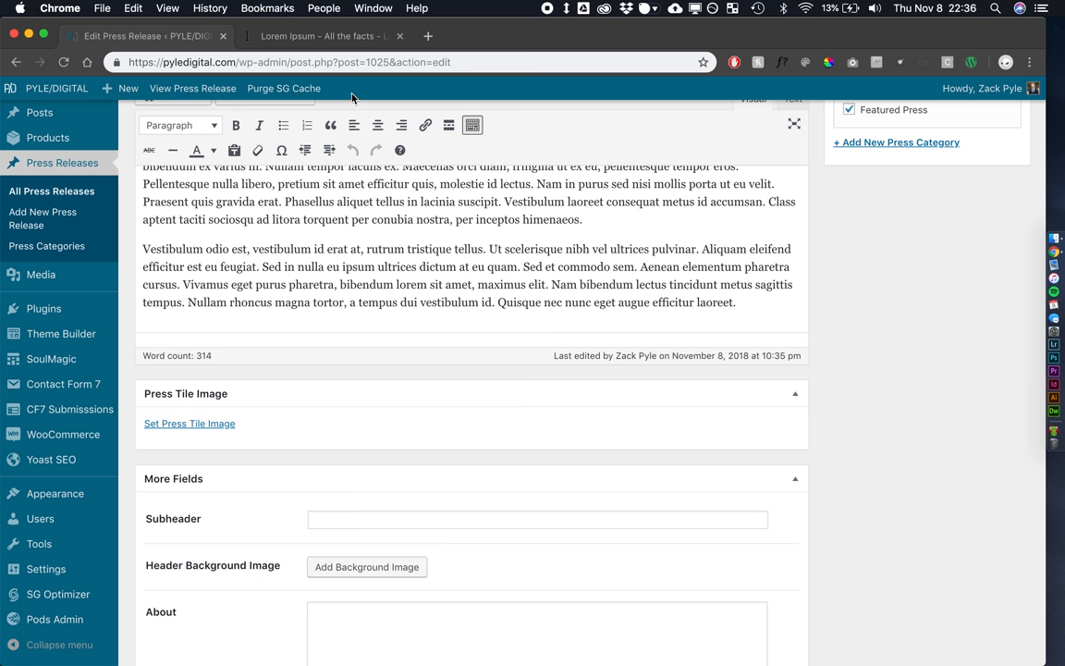
pyautogui.click(319, 35)
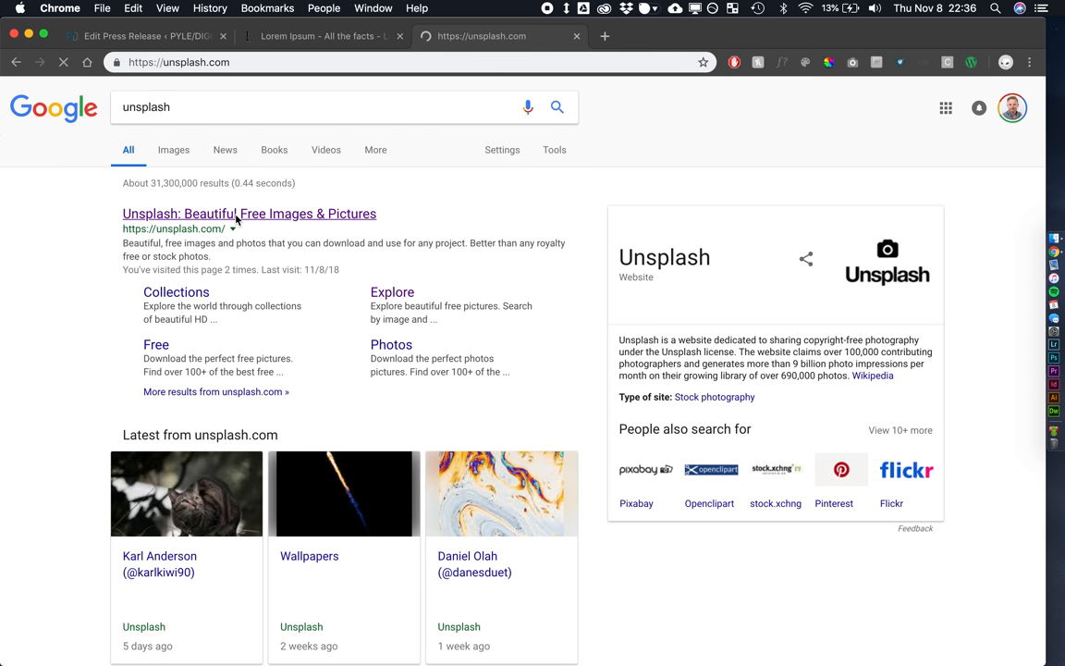
# Go to Unsplash and download the NASA Earth-at-night photo for the press tile image
pyautogui.click(248, 214)
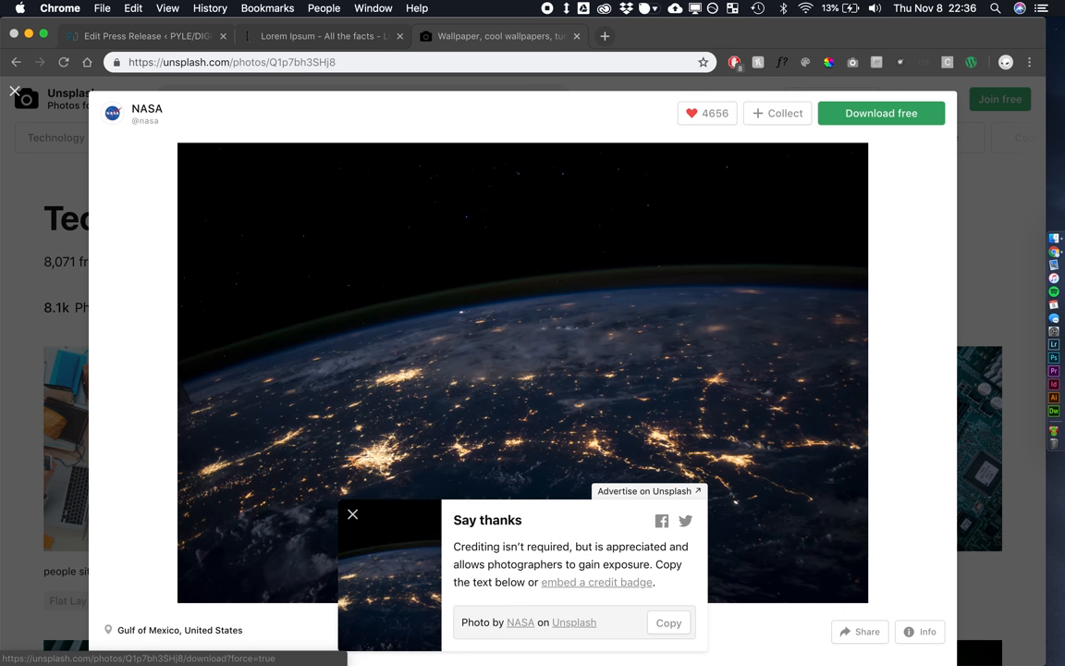
pyautogui.click(139, 35)
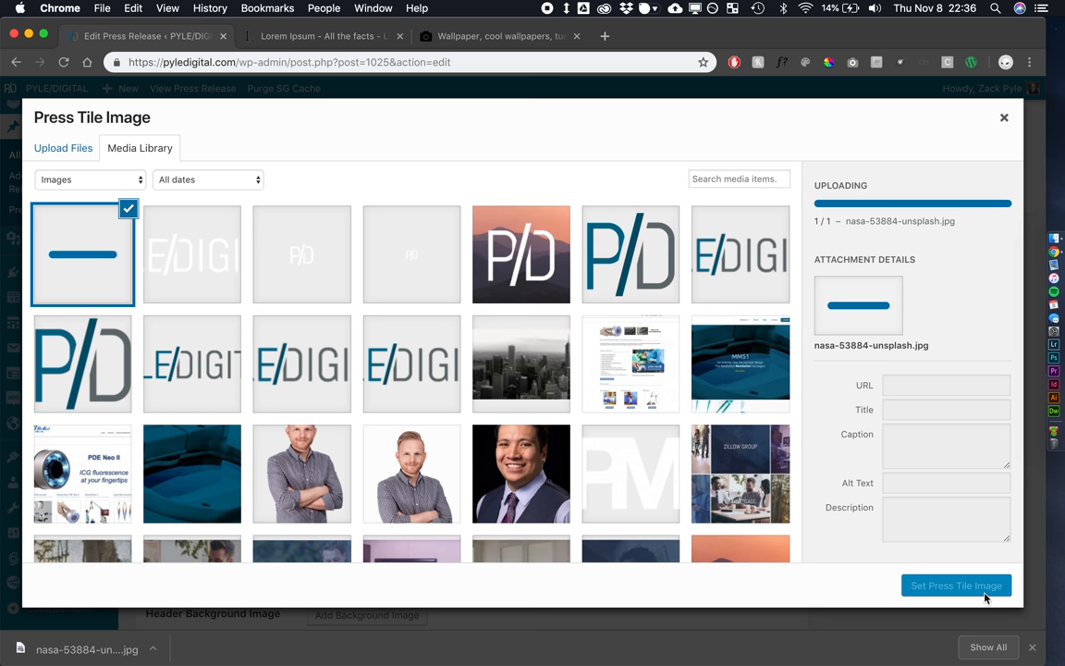
pyautogui.moveTo(965, 590)
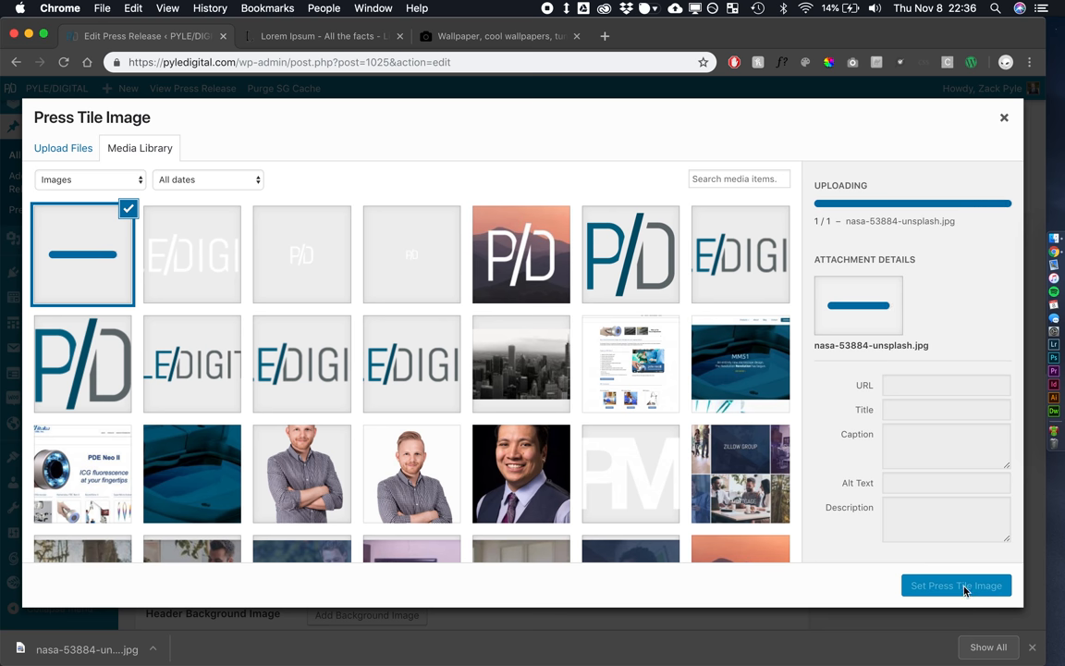
# Use the uploaded NASA photo as the Press Tile Image and fill the Subheader with a lorem sentence
pyautogui.click(956, 585)
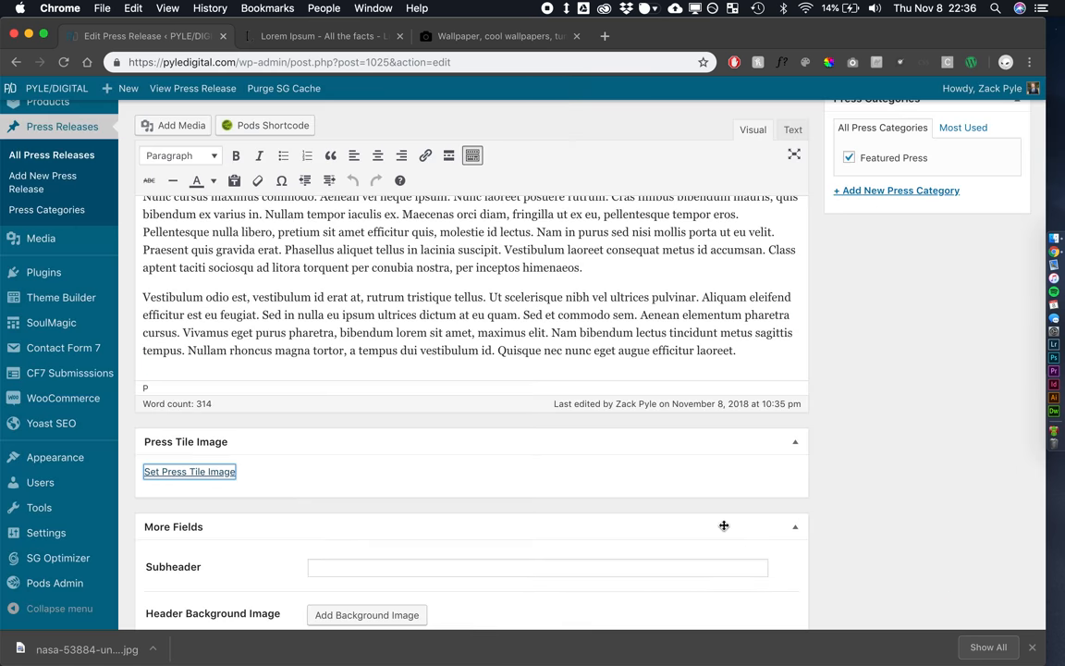
pyautogui.click(189, 471)
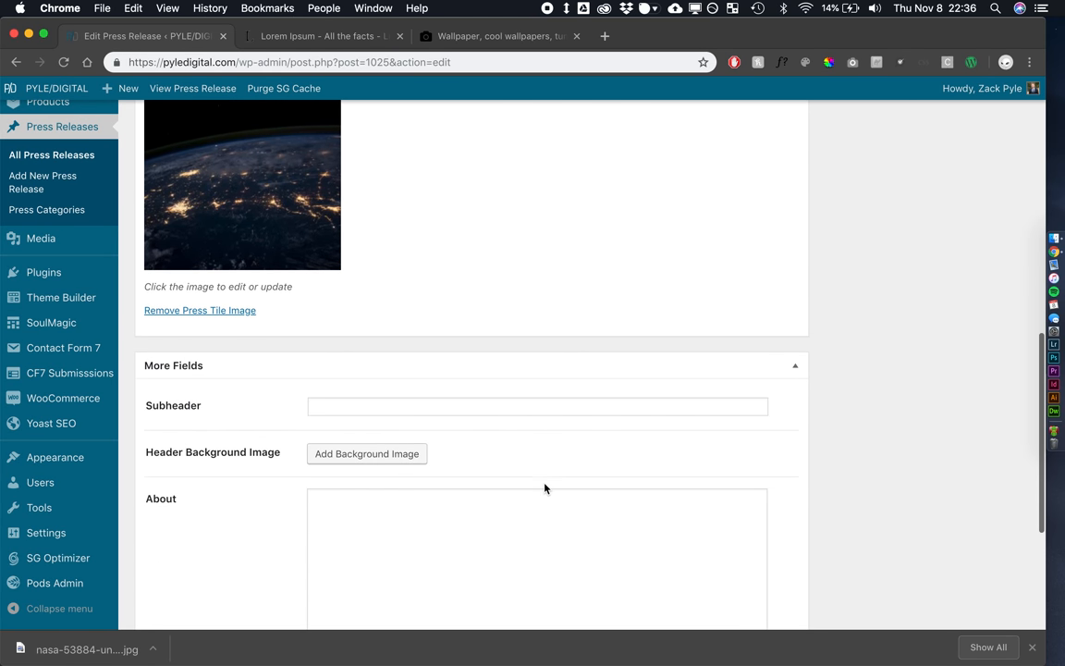
pyautogui.moveTo(367, 454)
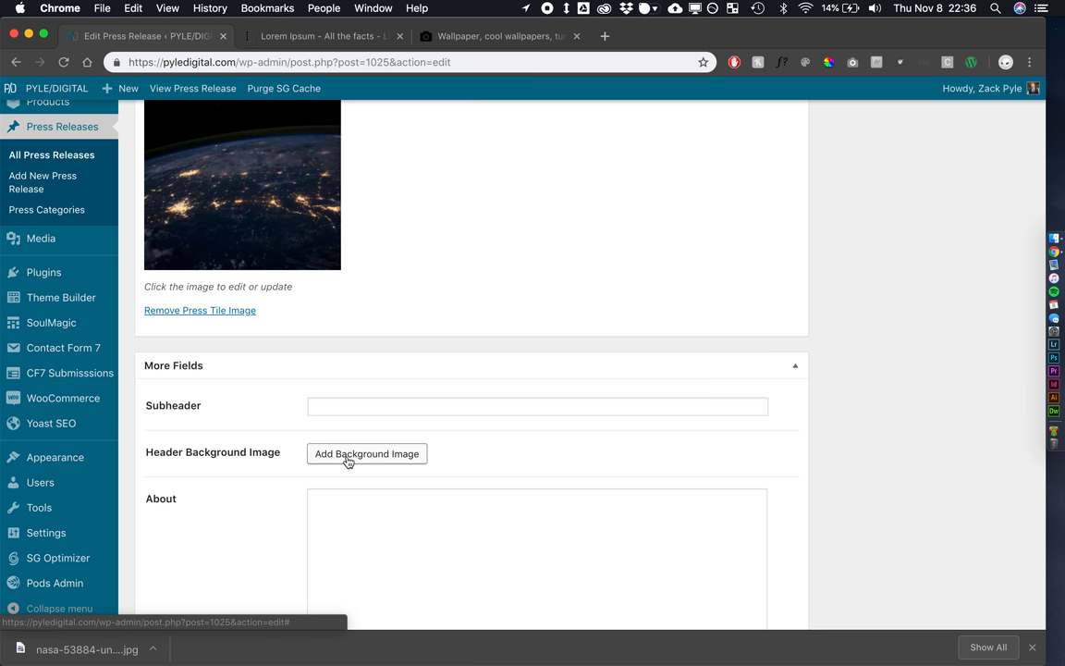
pyautogui.moveTo(352, 420)
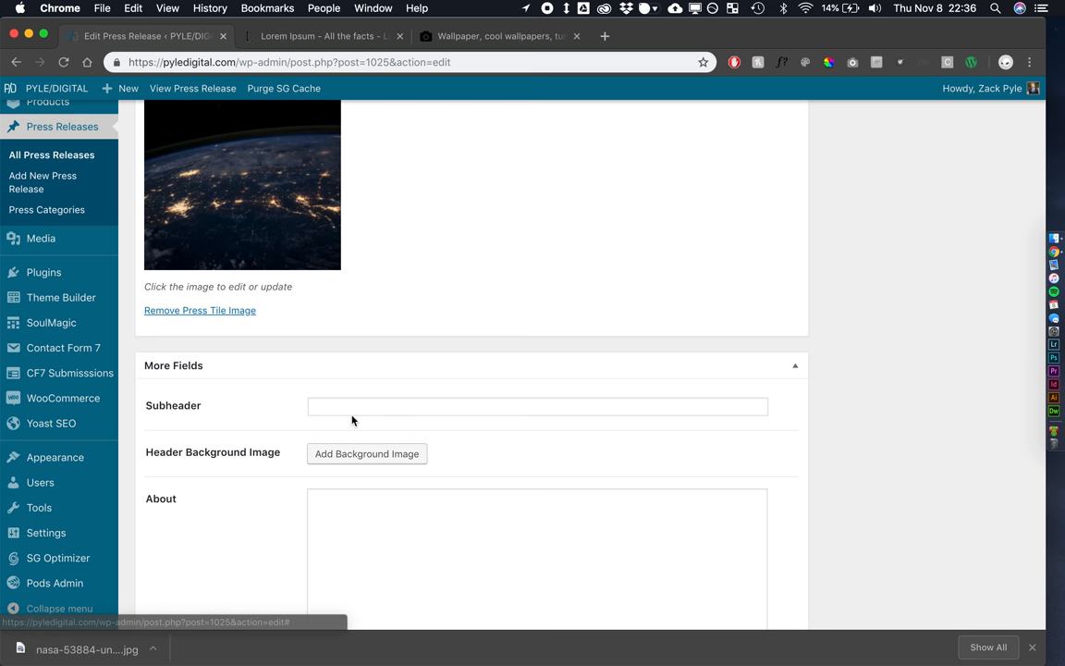
pyautogui.click(319, 36)
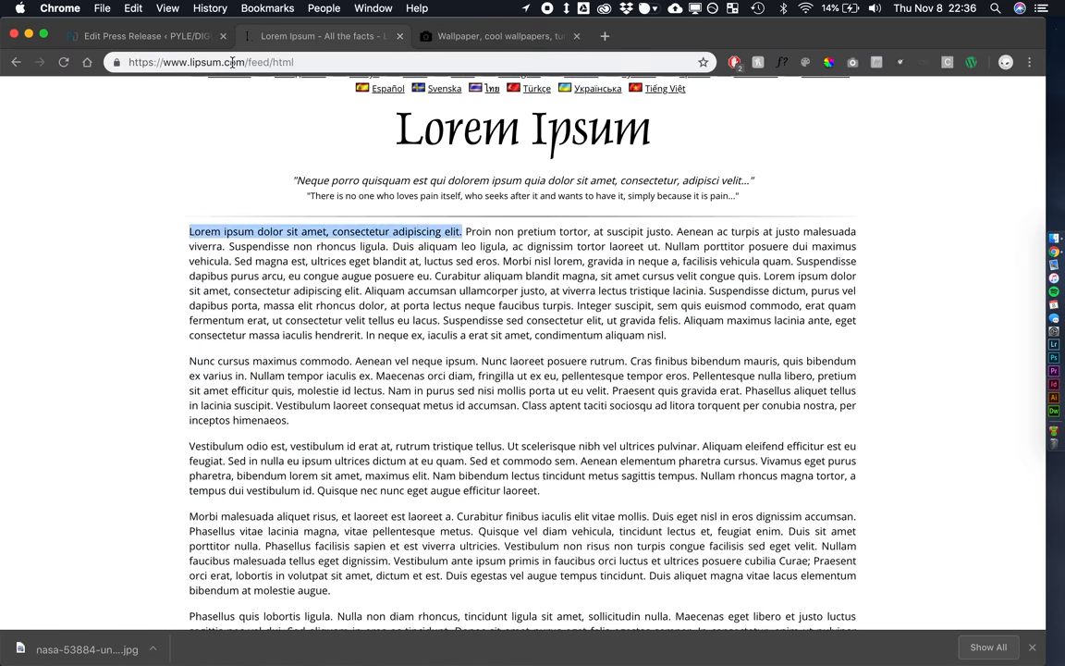
pyautogui.click(139, 36)
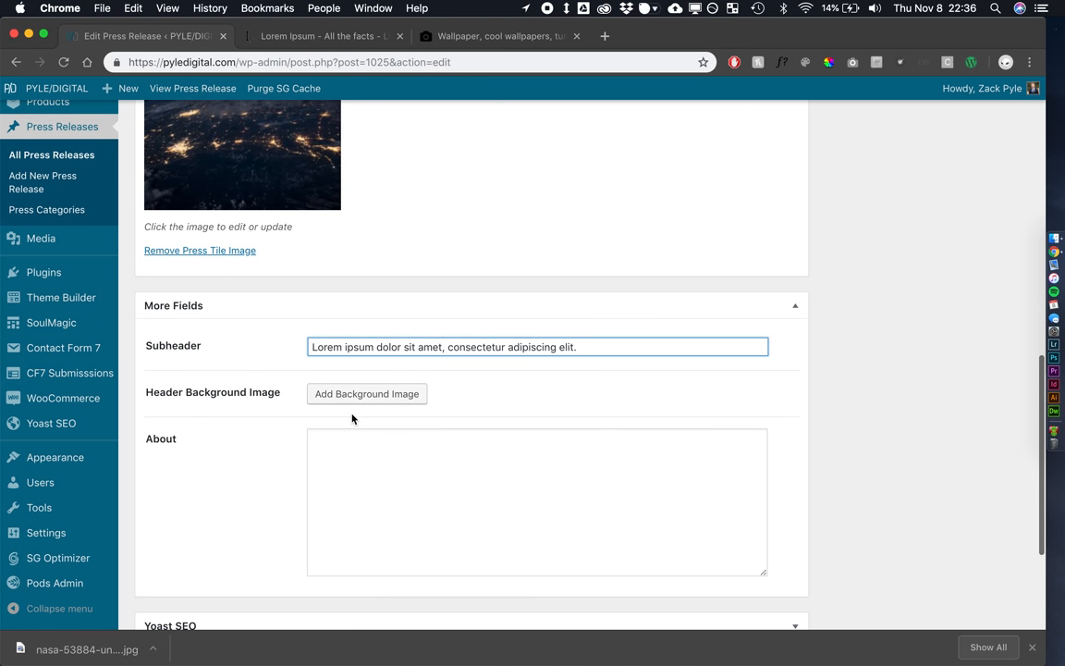
# Download the Unsplash laptops-on-table photo and attach it as the Header Background Image
pyautogui.click(499, 36)
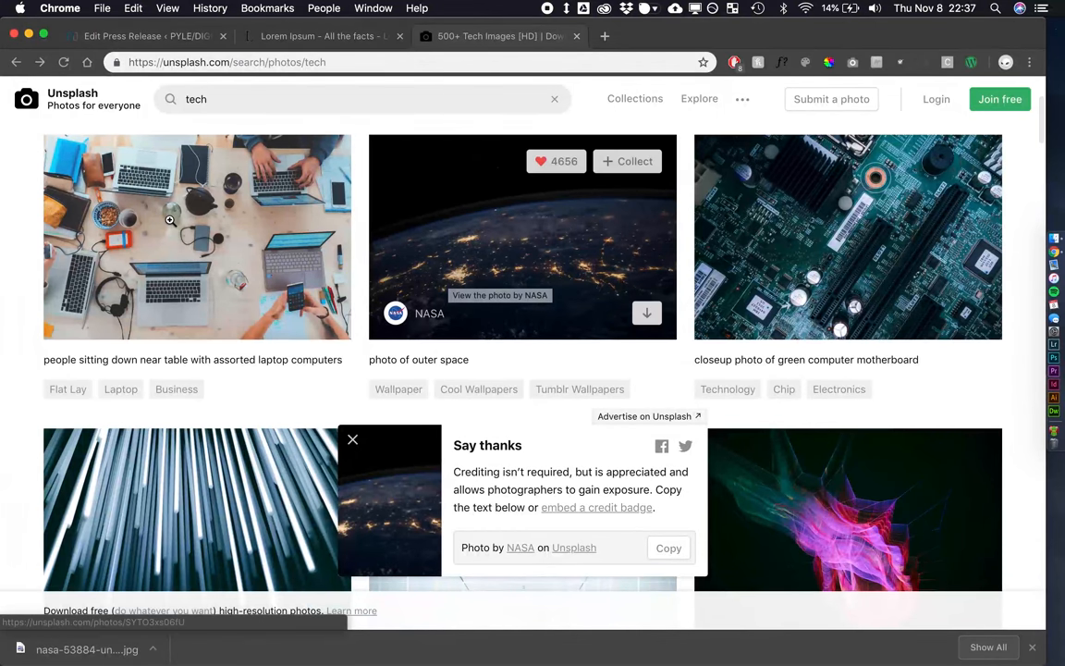
pyautogui.click(196, 236)
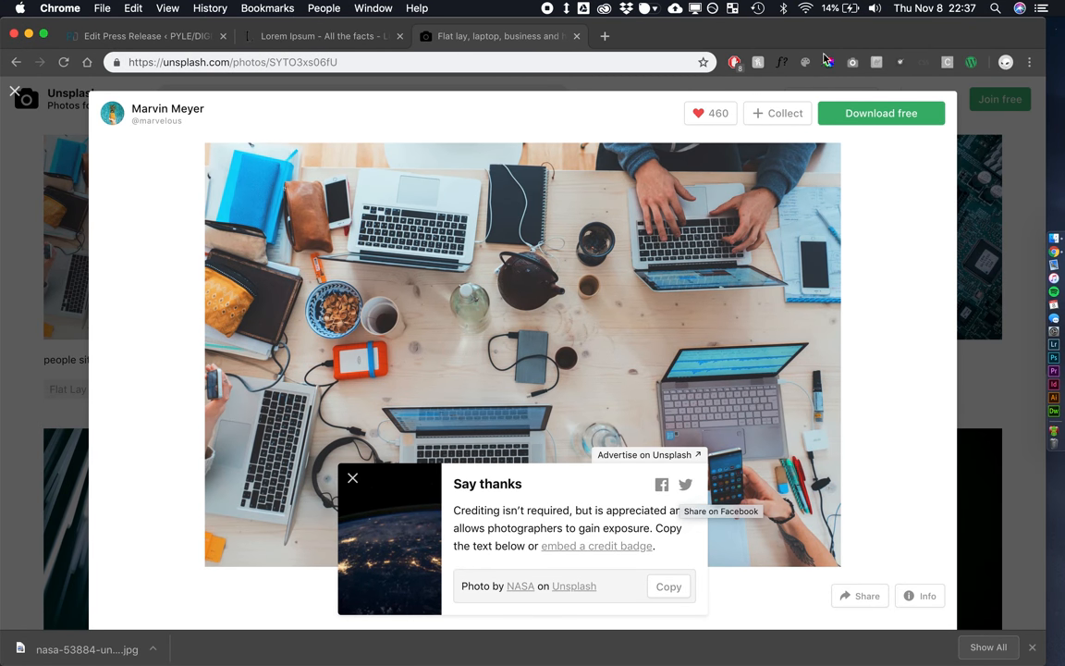
pyautogui.click(881, 113)
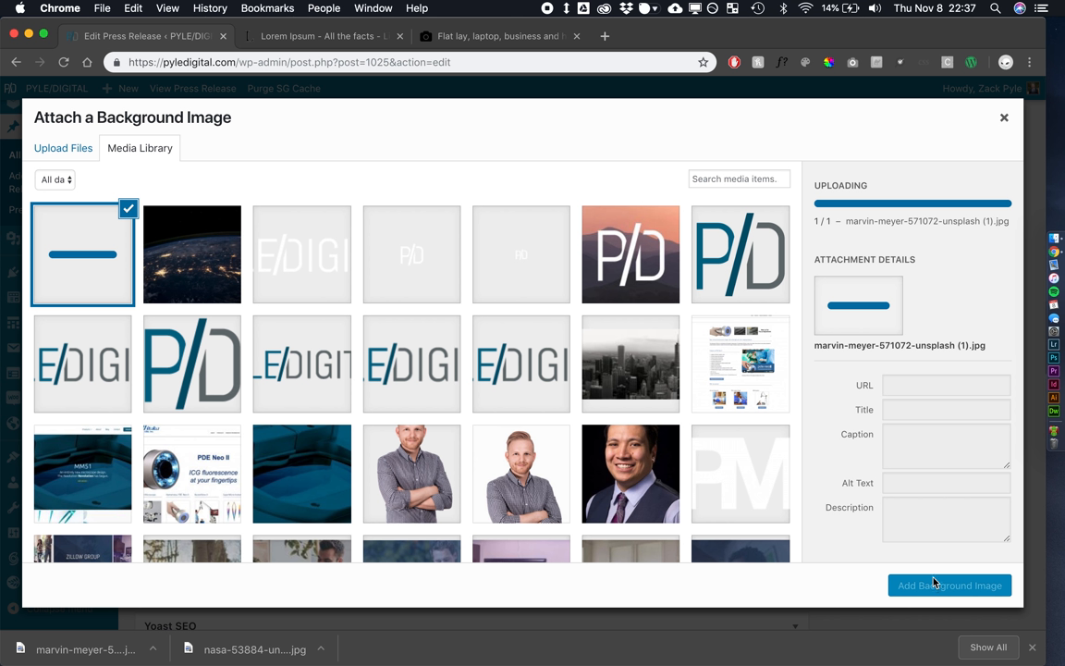
pyautogui.moveTo(936, 585)
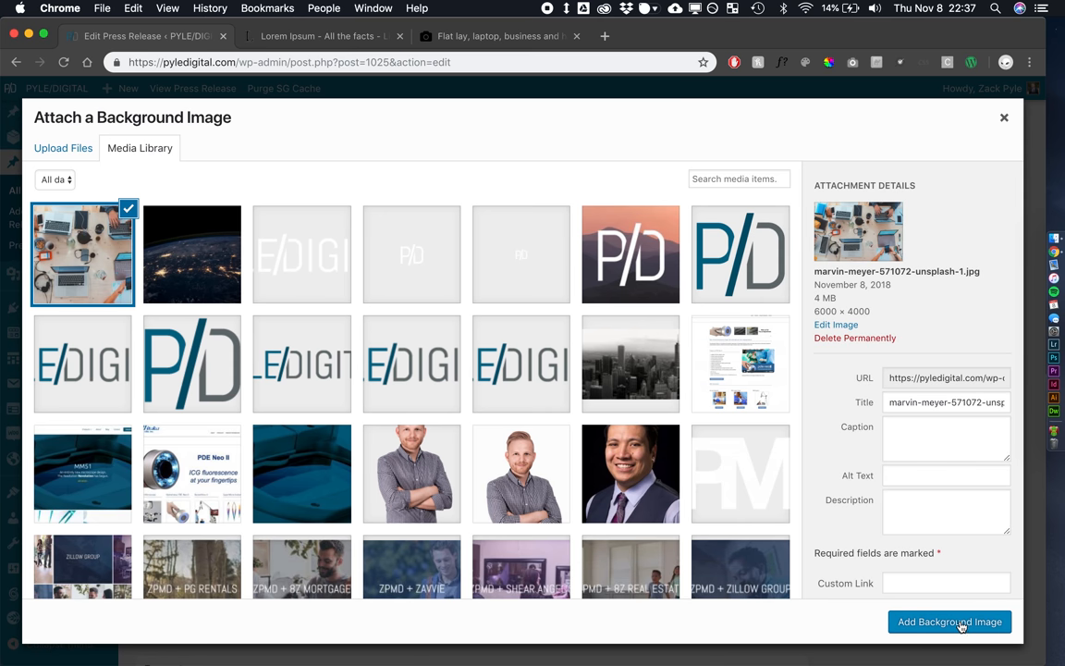
pyautogui.click(949, 621)
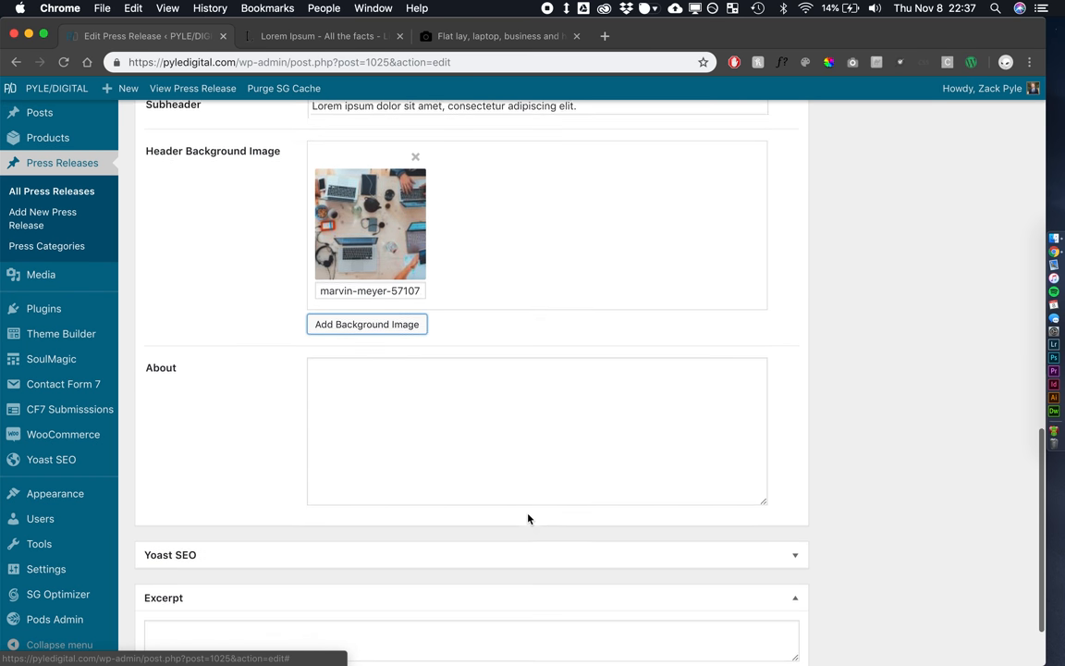
# Paste lorem ipsum sentences into the About field and publish the Lorem Ipsum press release
pyautogui.click(319, 36)
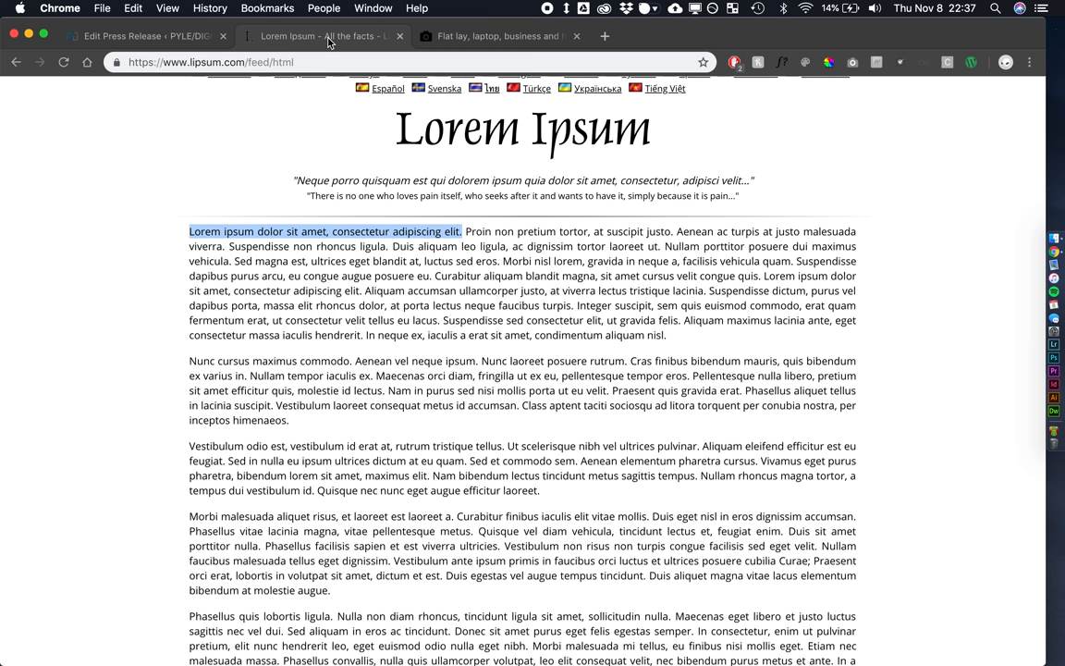
pyautogui.moveTo(431, 278)
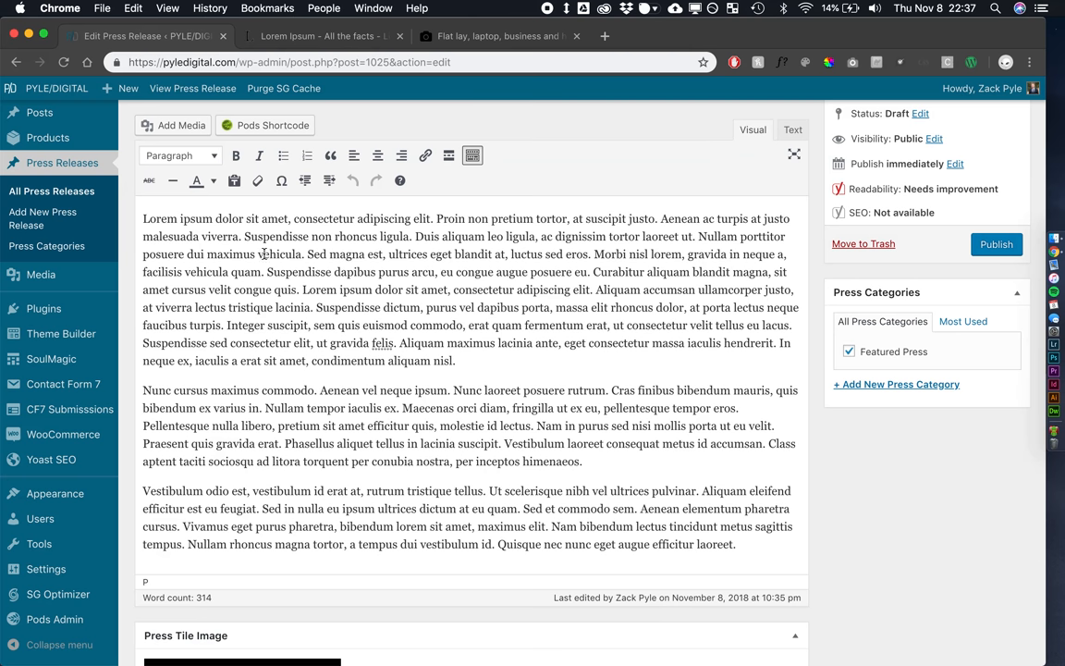
pyautogui.moveTo(142, 219); pyautogui.dragTo(241, 236)
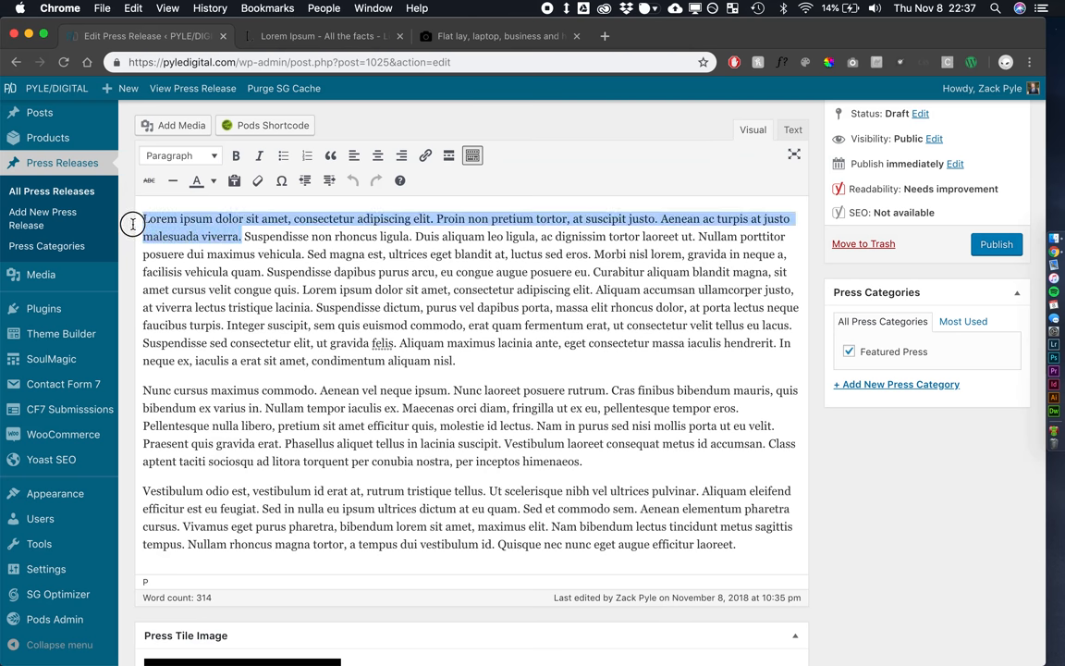
pyautogui.scroll(-3)
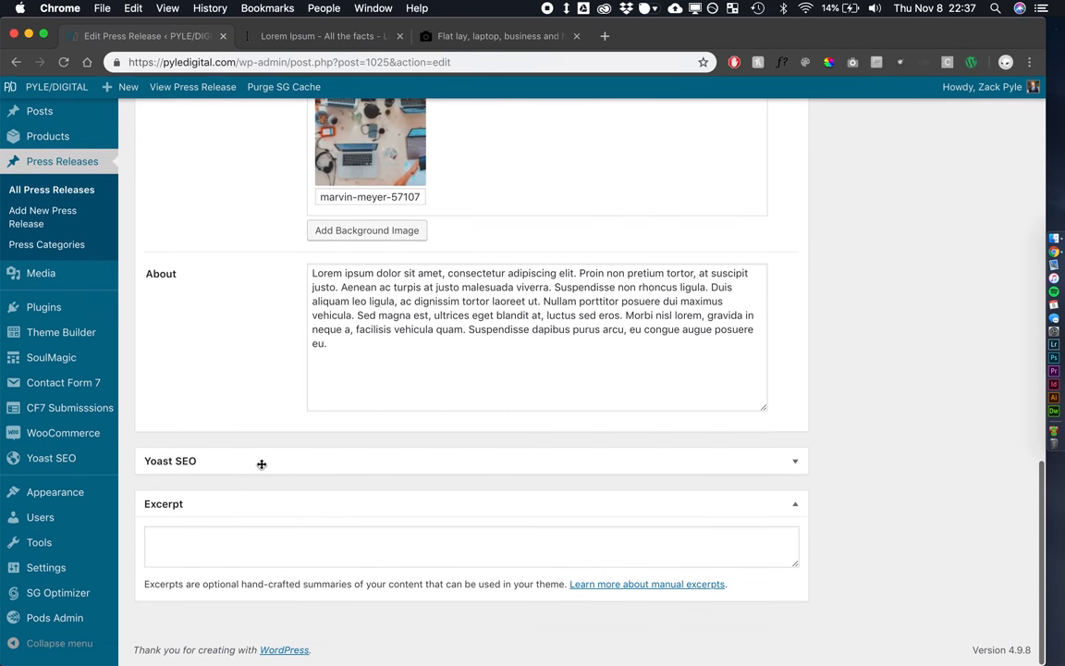
pyautogui.scroll(3)
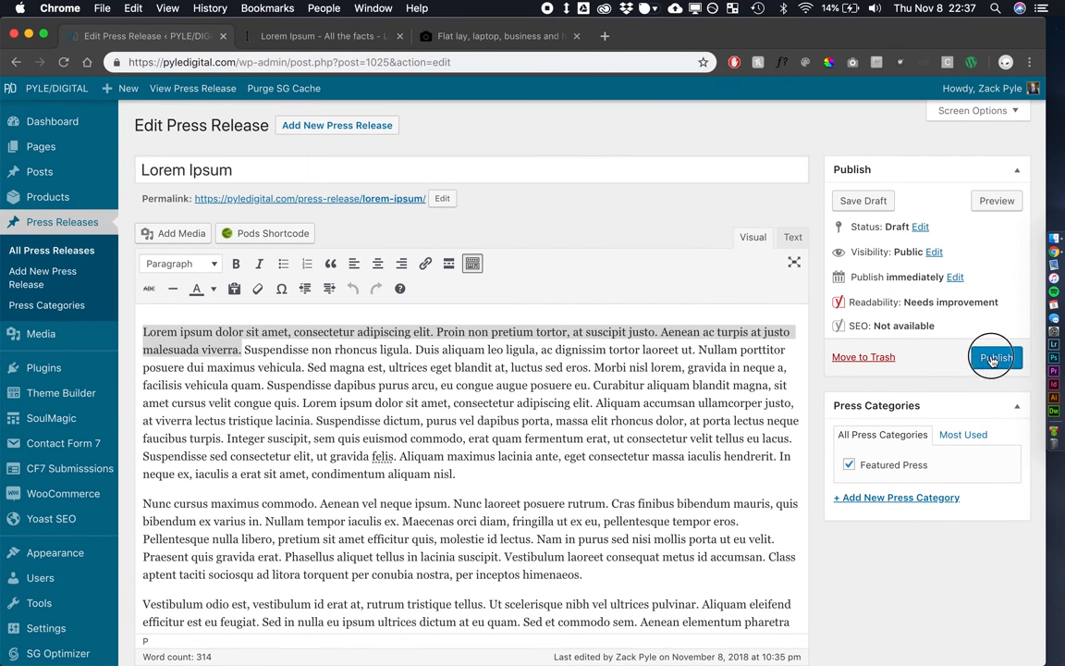
pyautogui.click(996, 357)
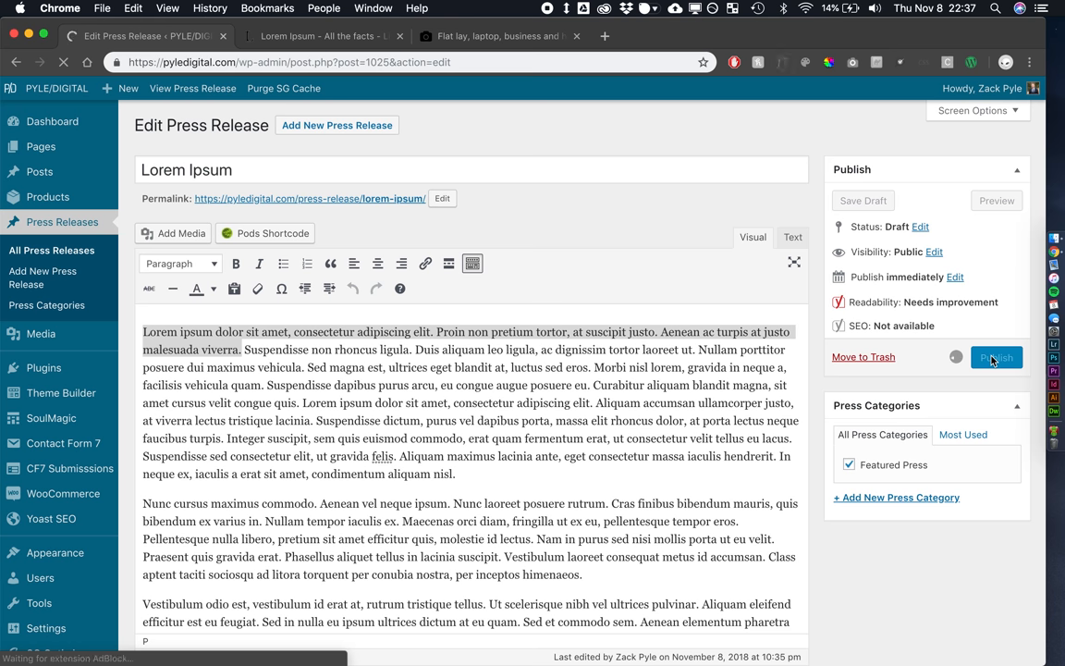
# View the published Lorem Ipsum press release live on the PYLE/DIGITAL site
pyautogui.click(997, 358)
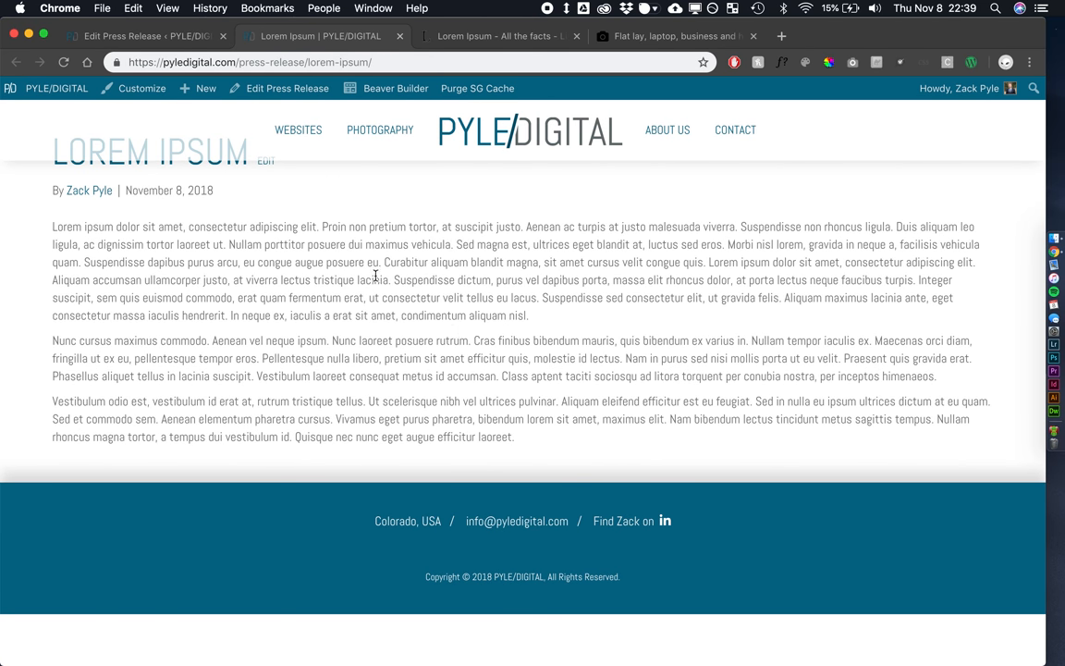
pyautogui.moveTo(424, 318)
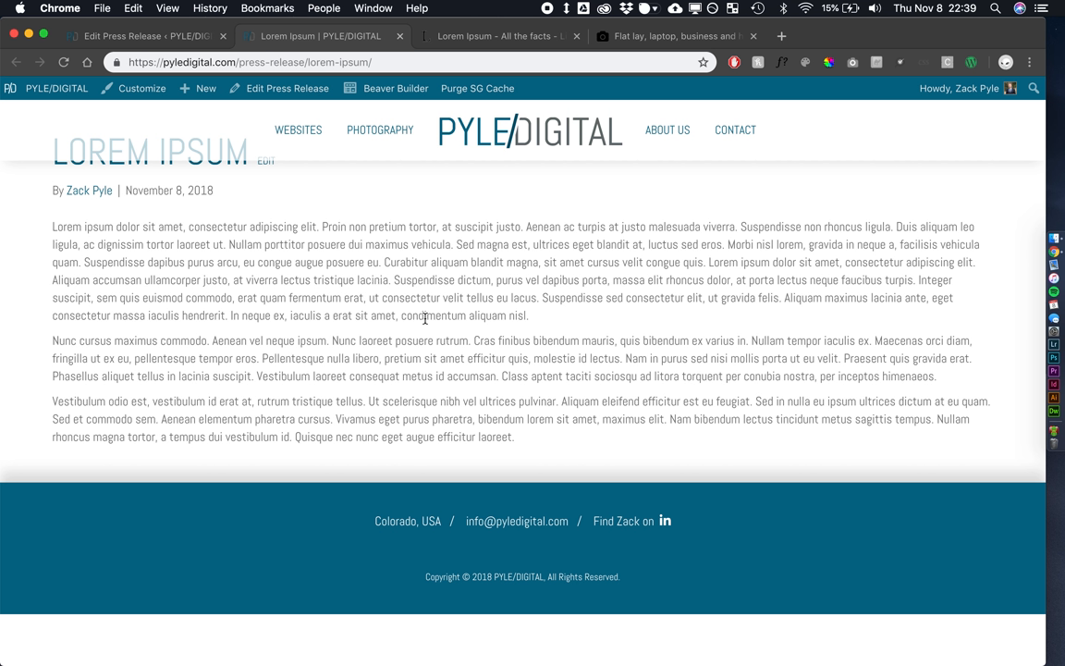
pyautogui.moveTo(138, 149)
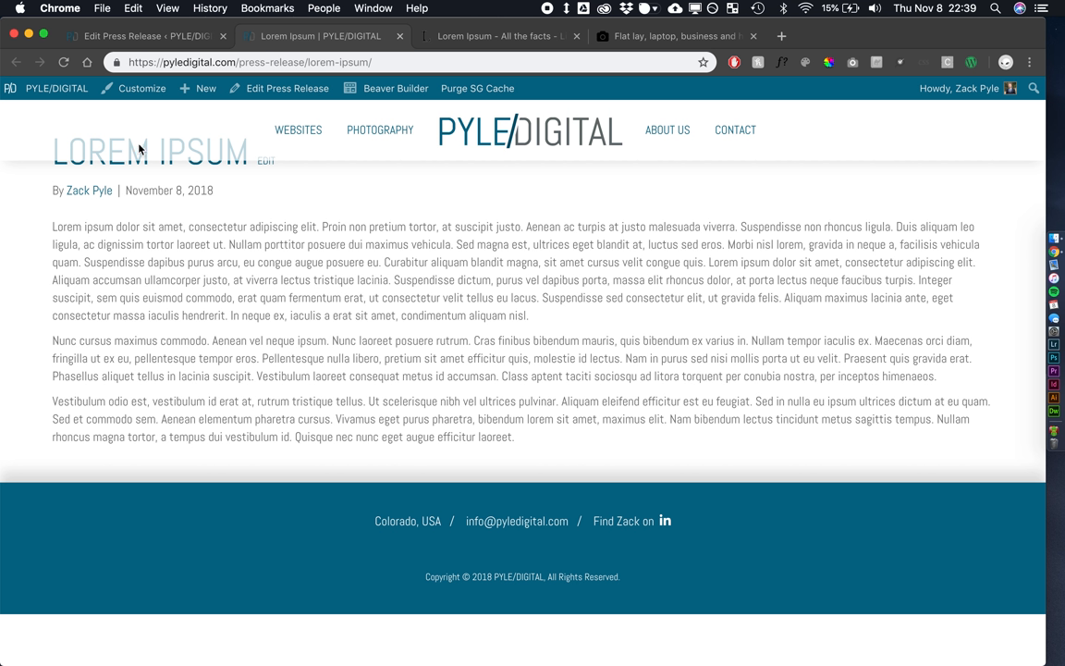
pyautogui.moveTo(246, 146)
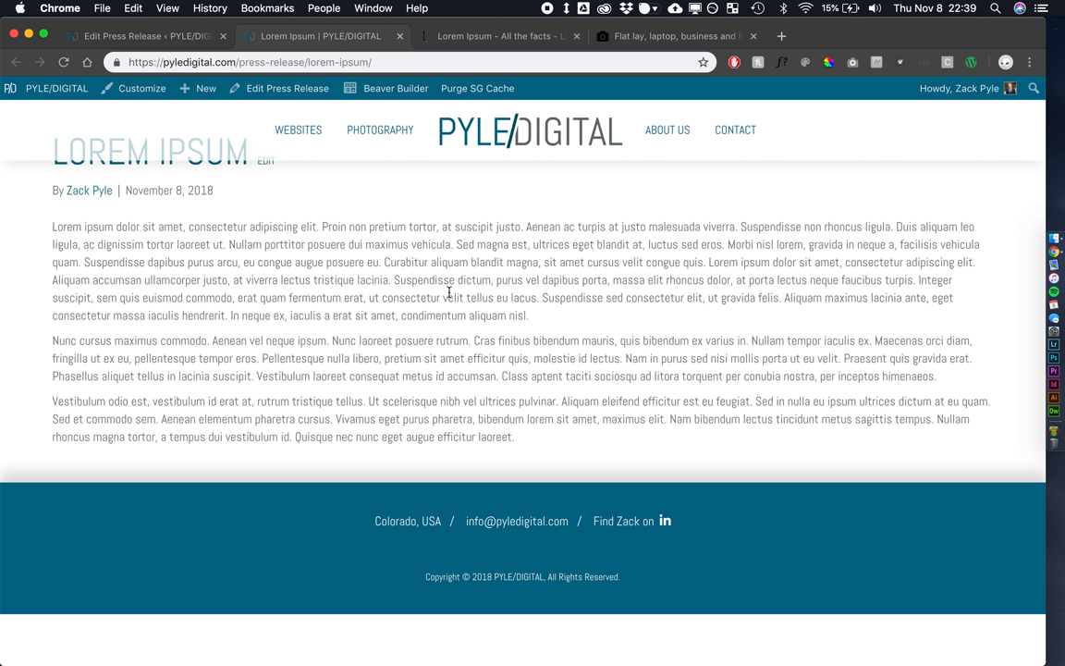
pyautogui.moveTo(592, 361)
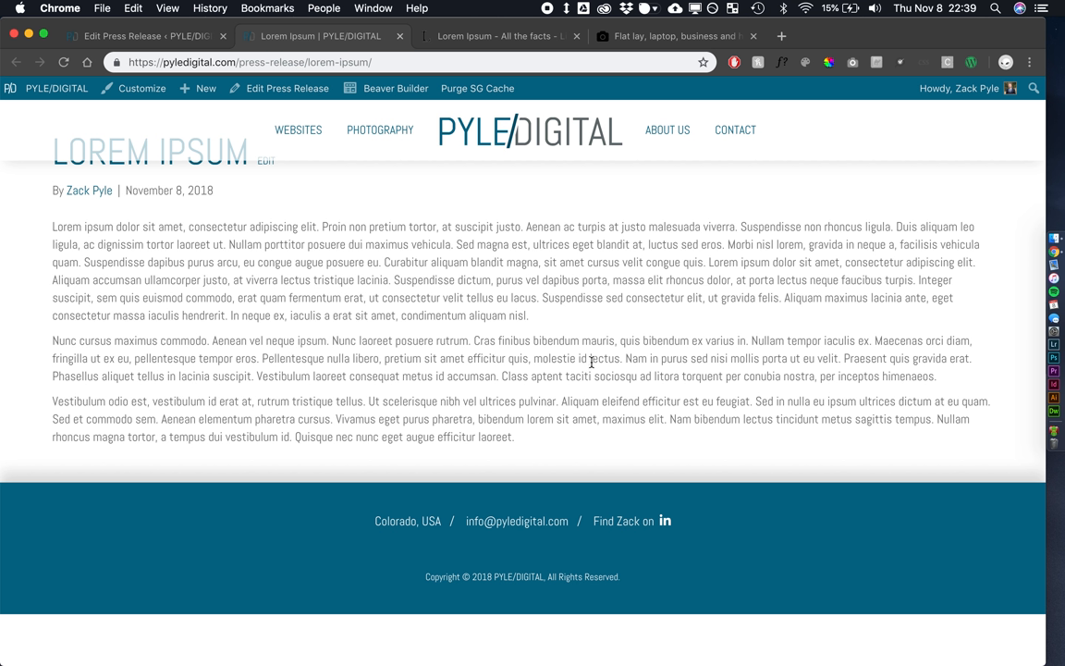
pyautogui.moveTo(143, 36)
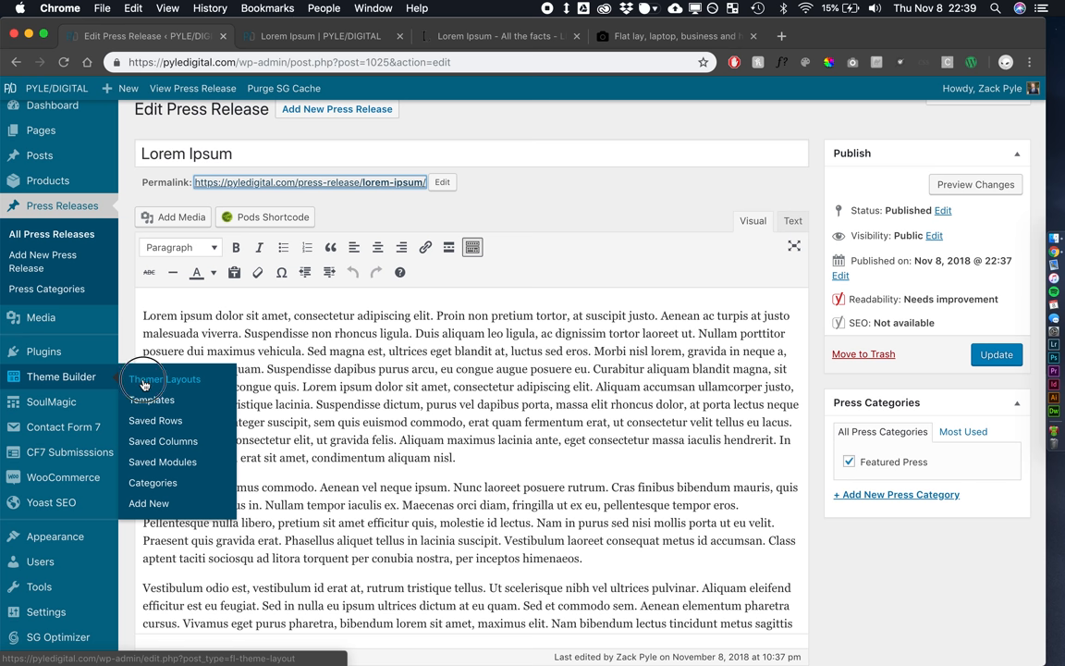
# Create a new Singular themer layout titled Press Release Layout
pyautogui.click(163, 379)
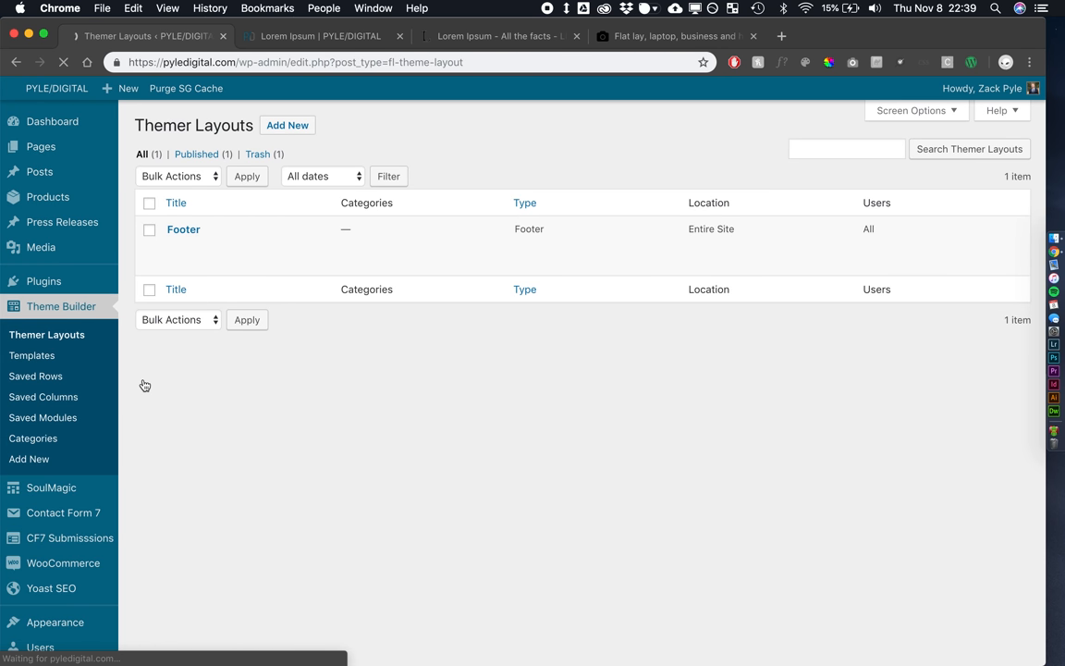
pyautogui.click(288, 125)
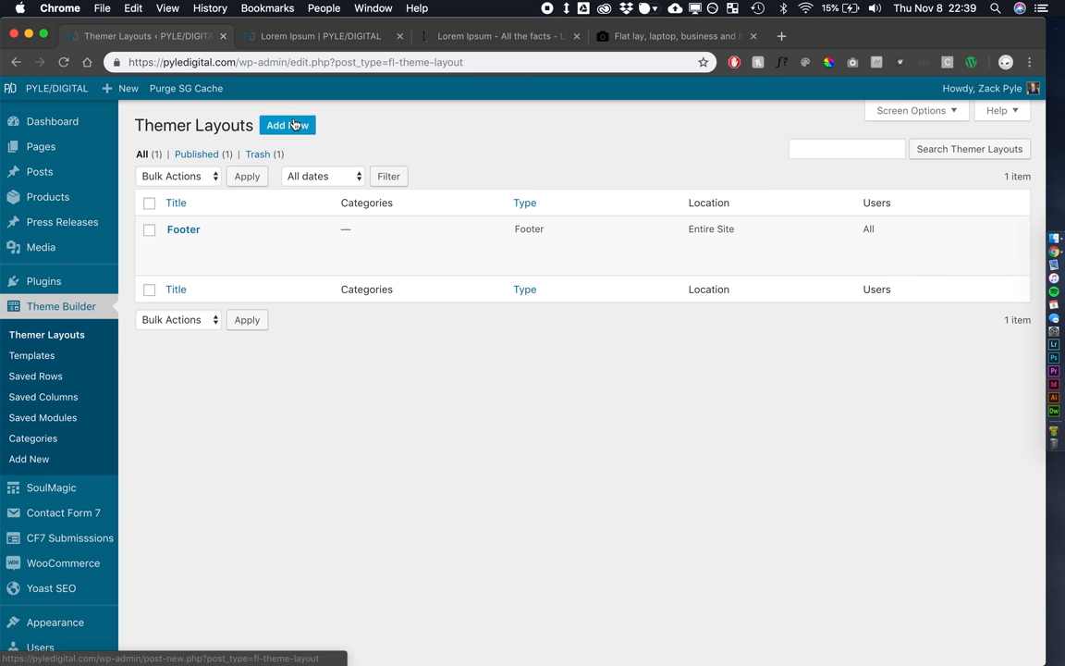
pyautogui.click(287, 125)
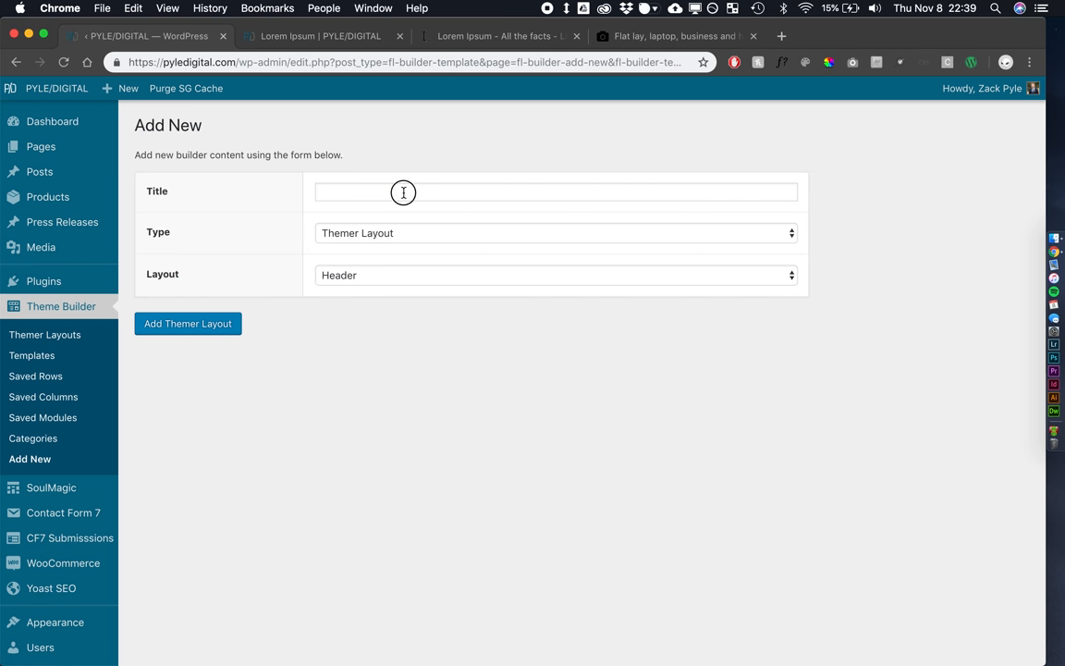
pyautogui.write('Pre')
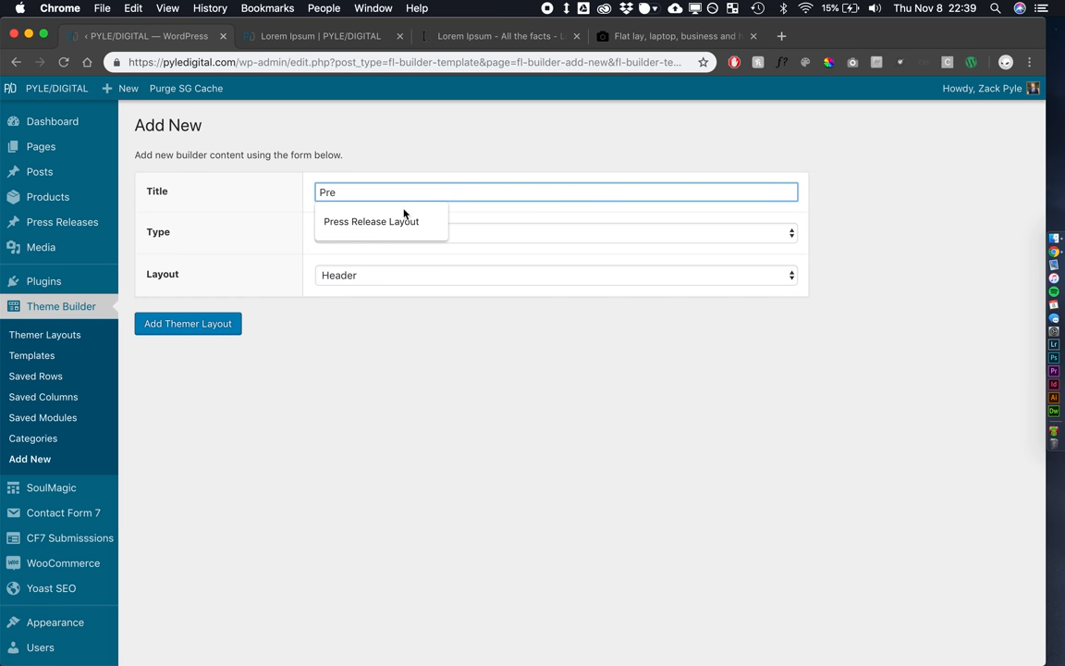
pyautogui.click(555, 232)
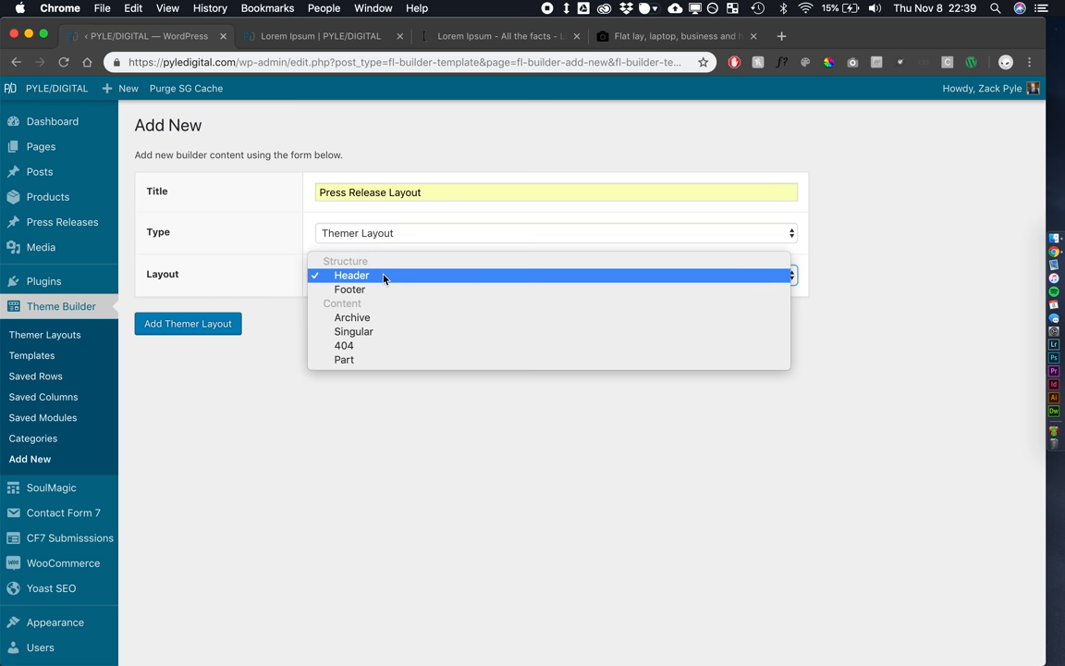
pyautogui.click(354, 331)
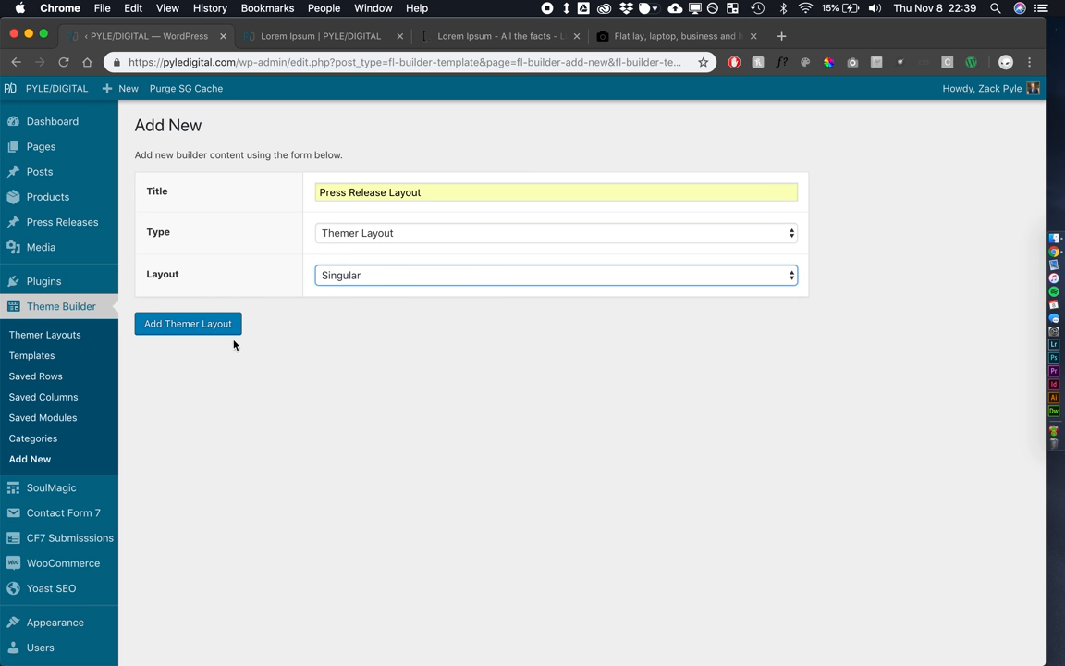
pyautogui.click(188, 324)
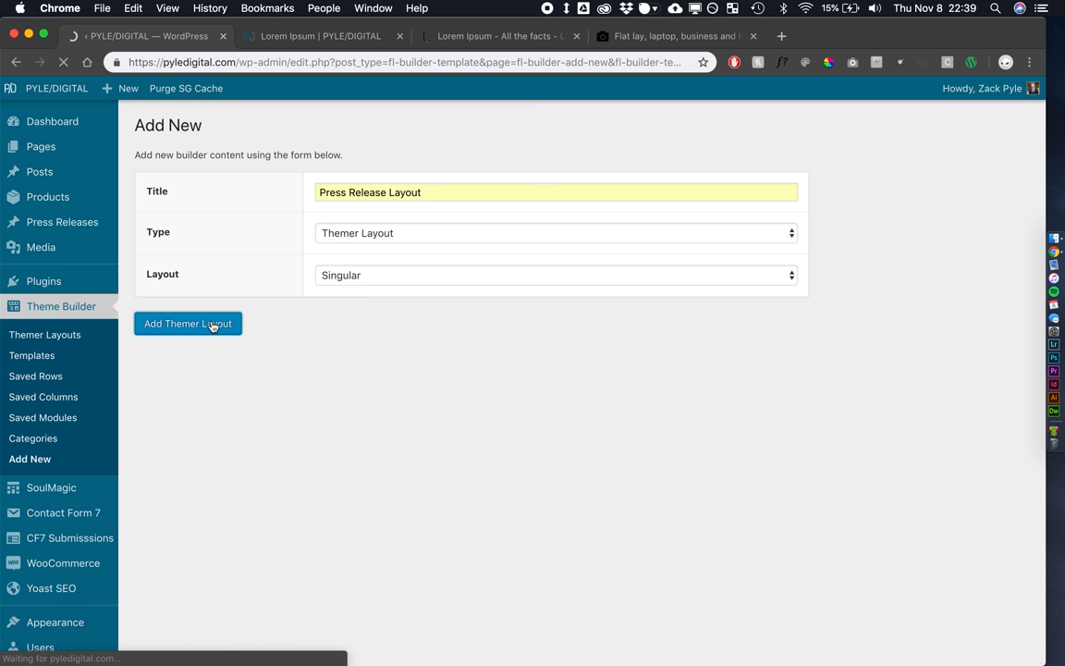
# Set the layout's location to all Press Releases and publish it
pyautogui.click(188, 323)
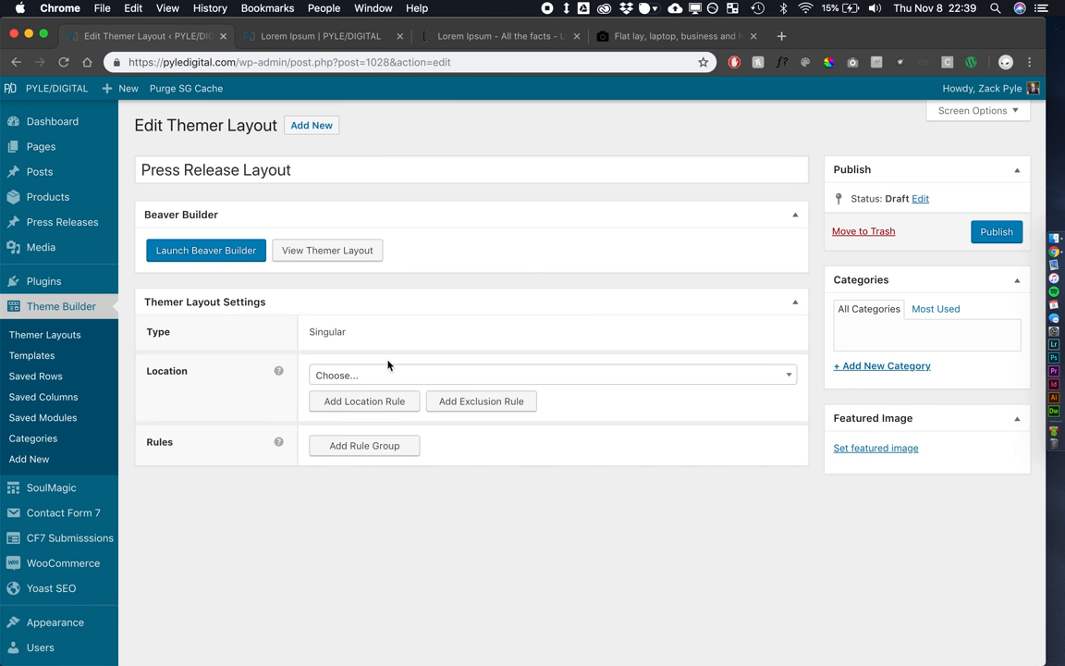
pyautogui.click(552, 375)
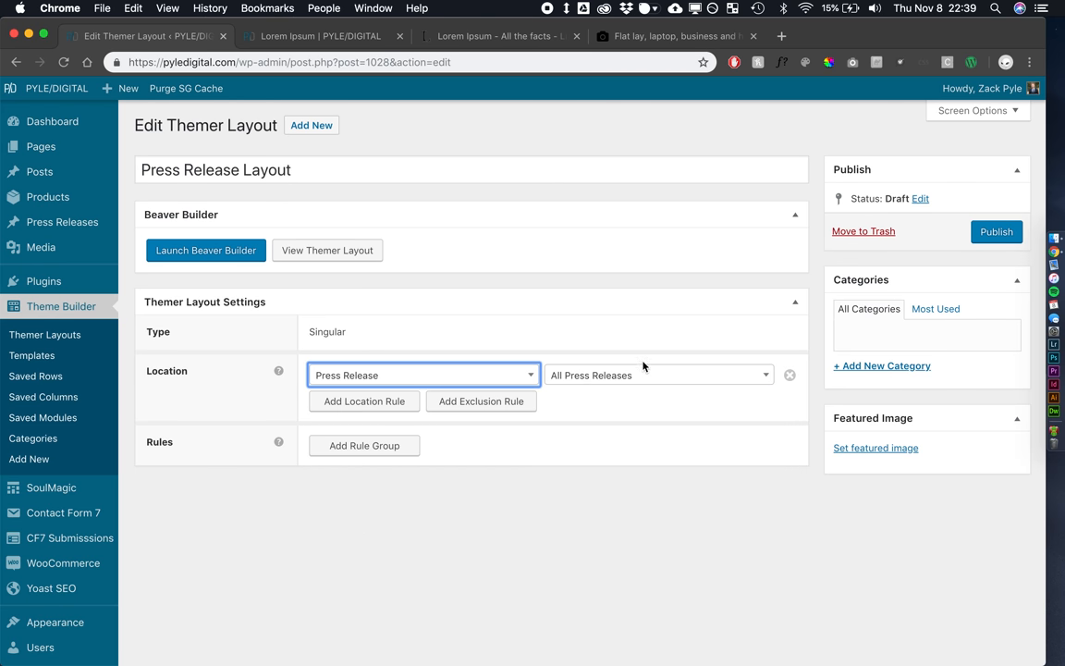
pyautogui.click(996, 232)
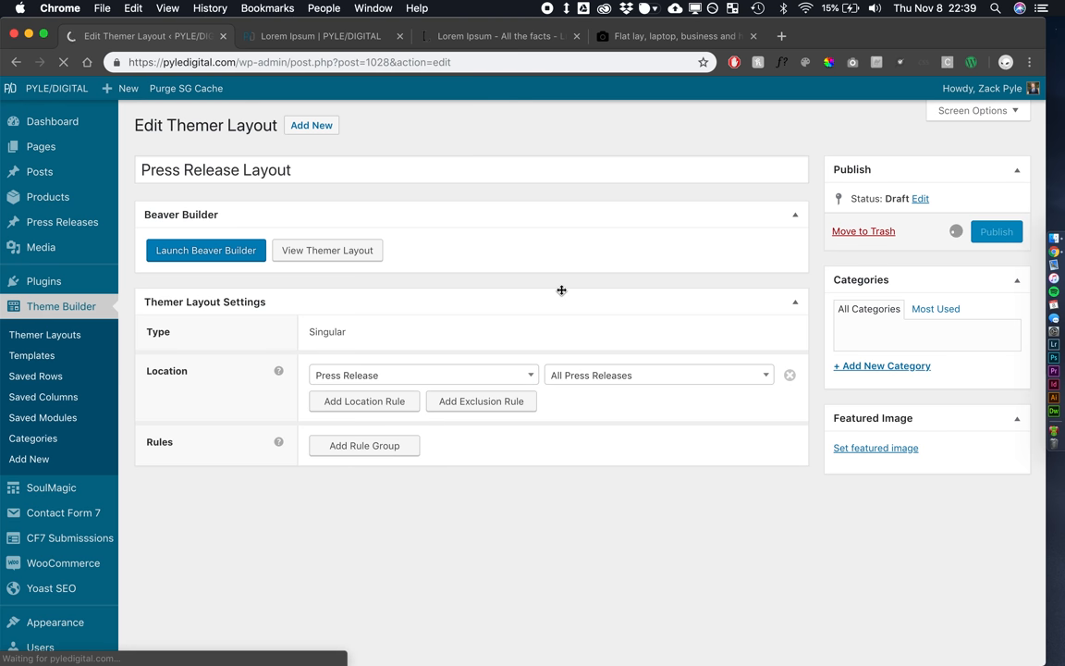
pyautogui.click(997, 231)
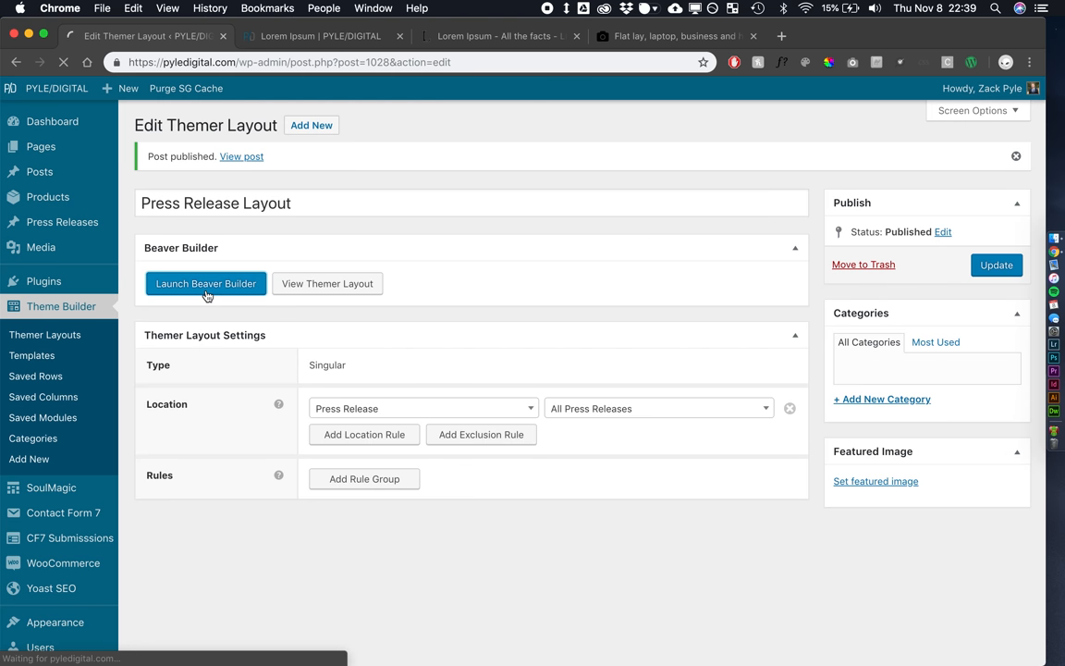
# Launch the layout in Beaver Builder and delete its default hero header and post content rows
pyautogui.click(206, 283)
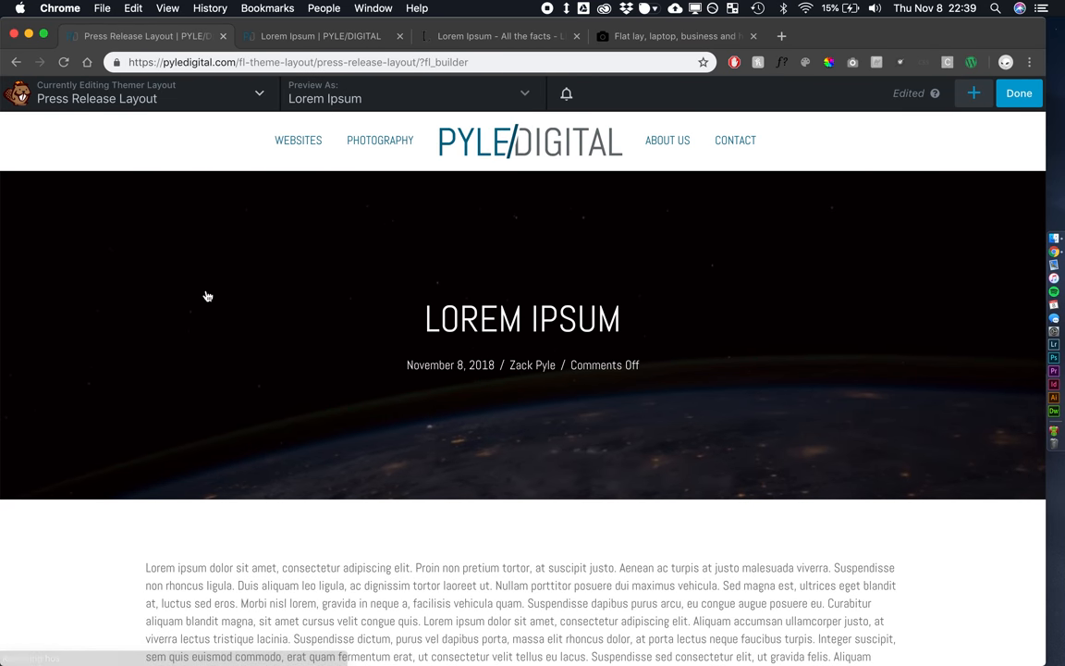
pyautogui.scroll(-3)
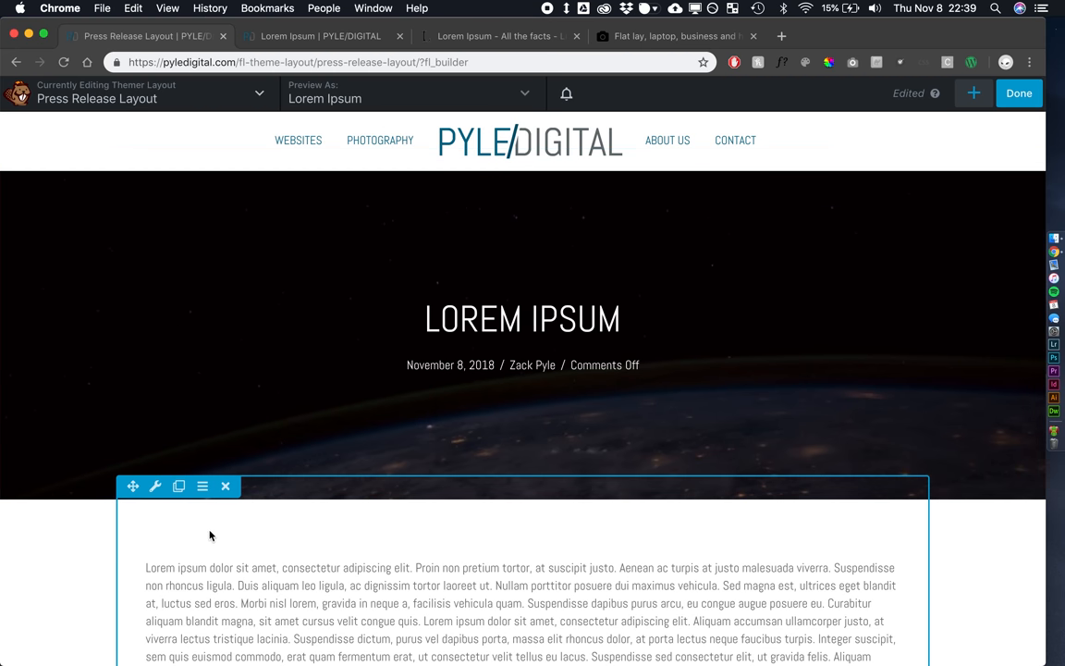
pyautogui.click(226, 486)
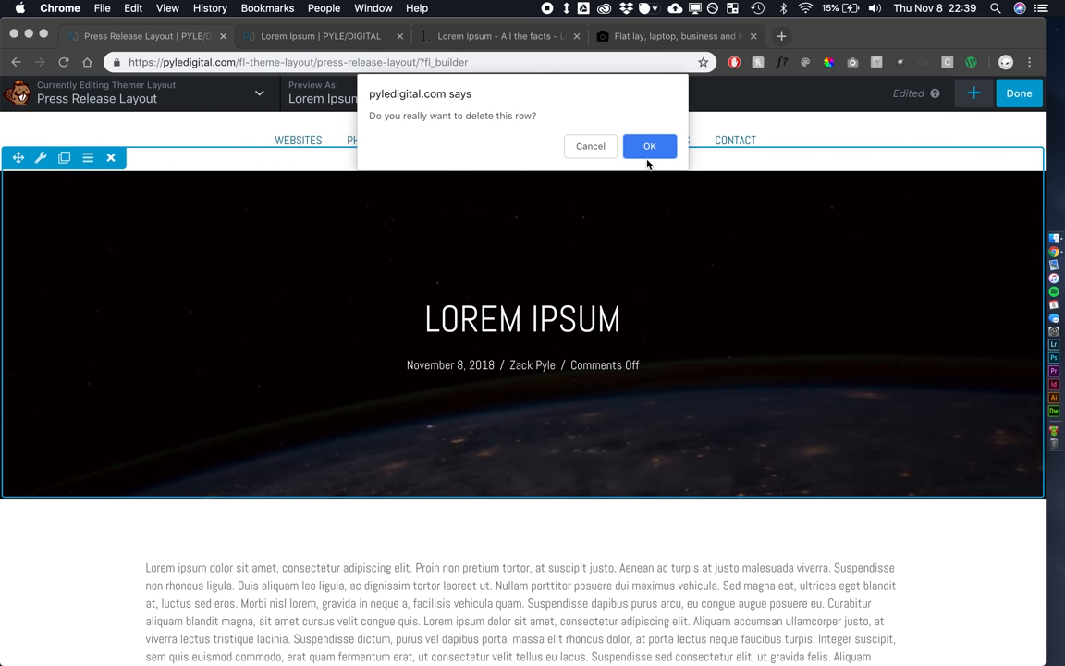
pyautogui.click(649, 146)
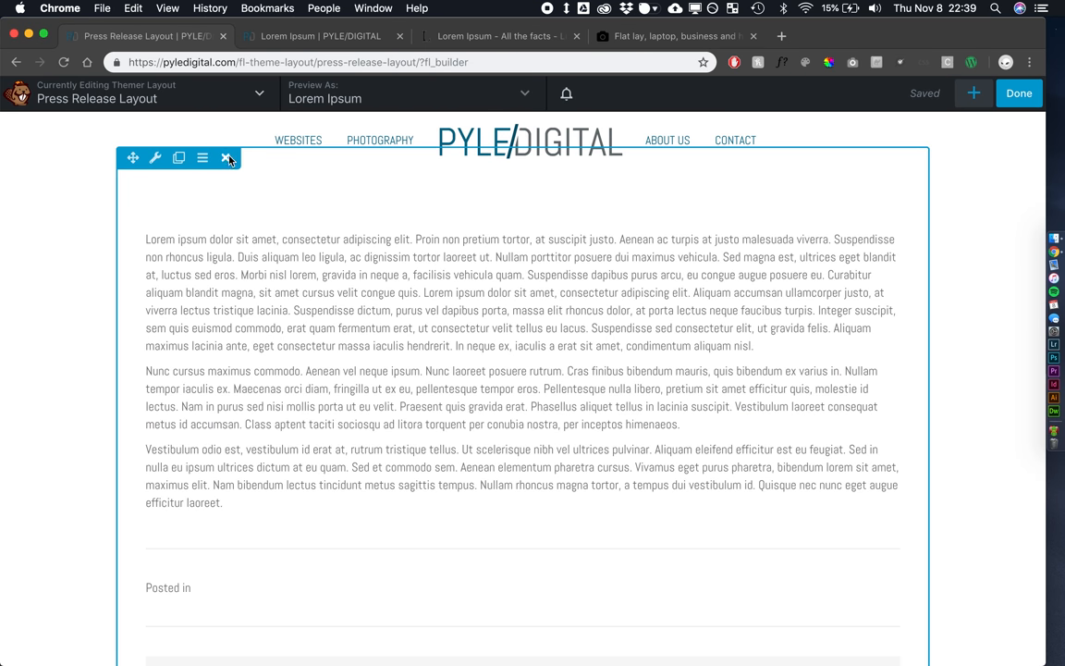
pyautogui.click(227, 157)
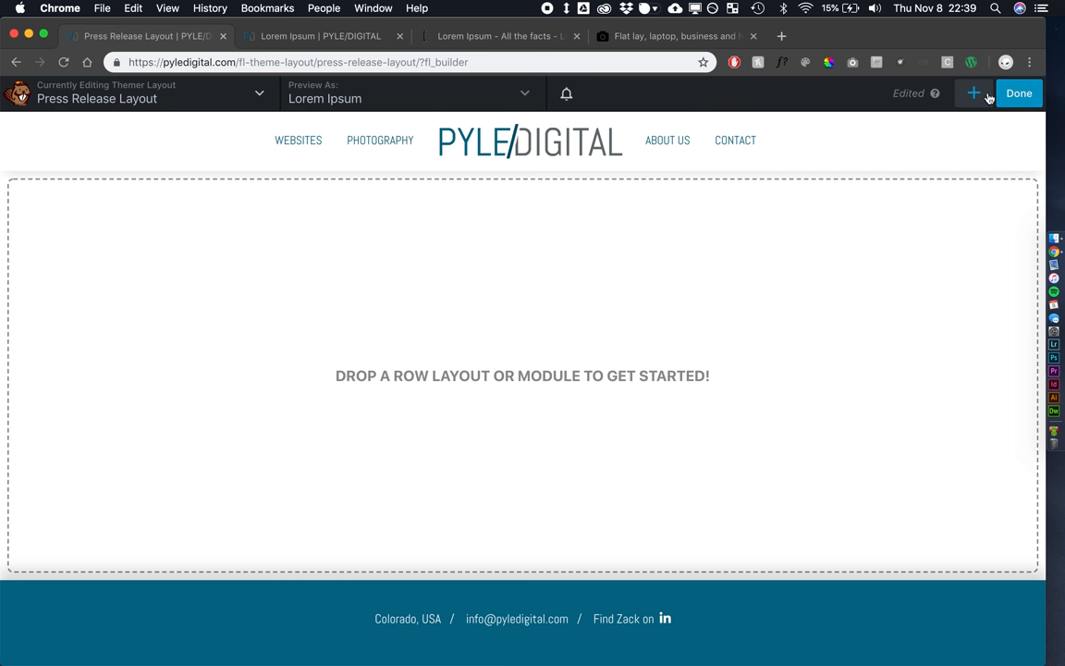
# Add one new empty row to the layout above the footer
pyautogui.click(973, 92)
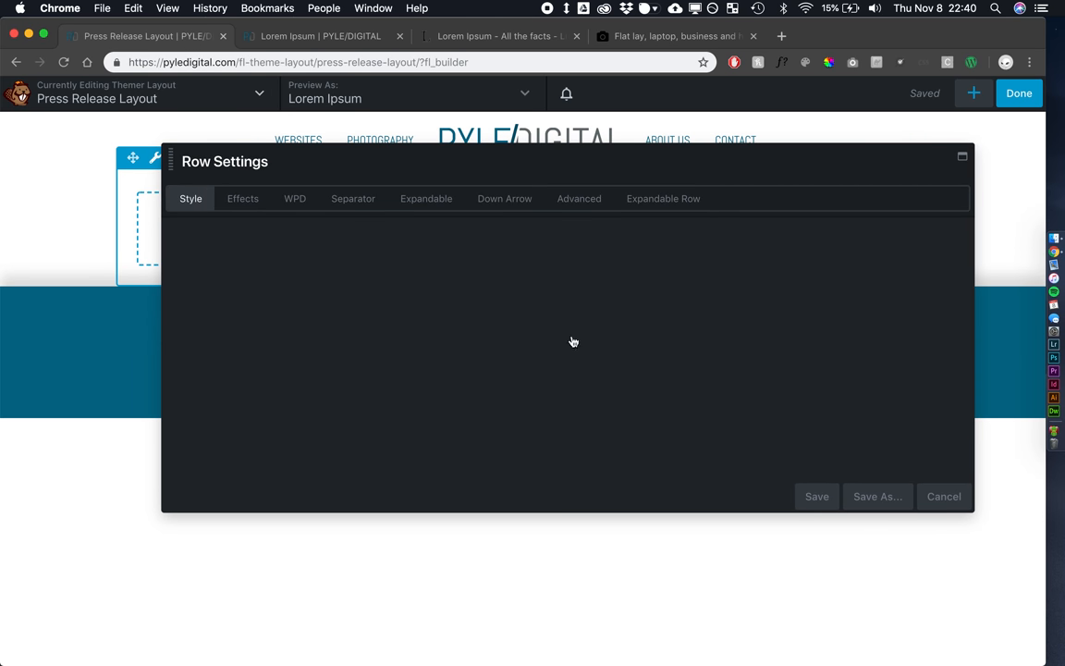
pyautogui.click(379, 251)
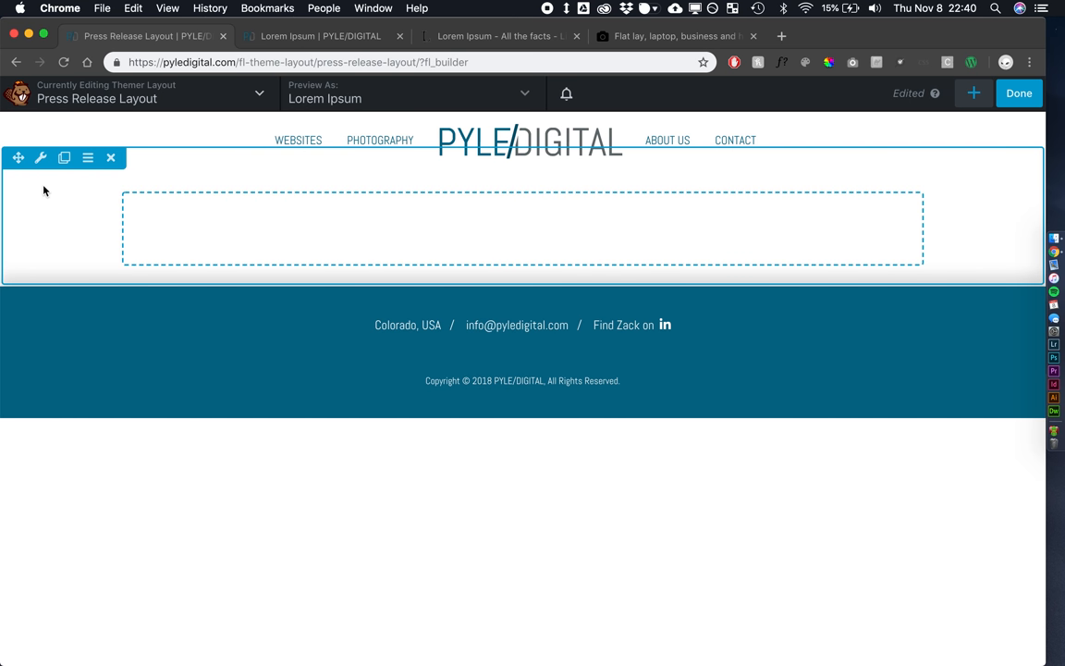
# Set the row background to a photo connected to the header_background_image field at Hero Image size
pyautogui.click(40, 157)
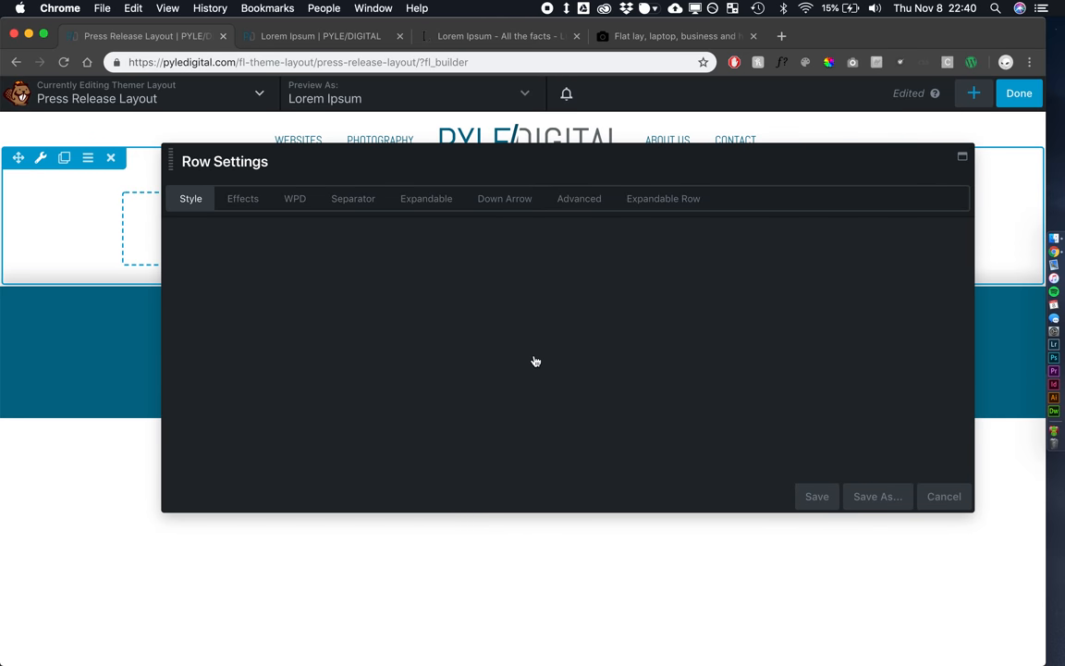
pyautogui.scroll(-3)
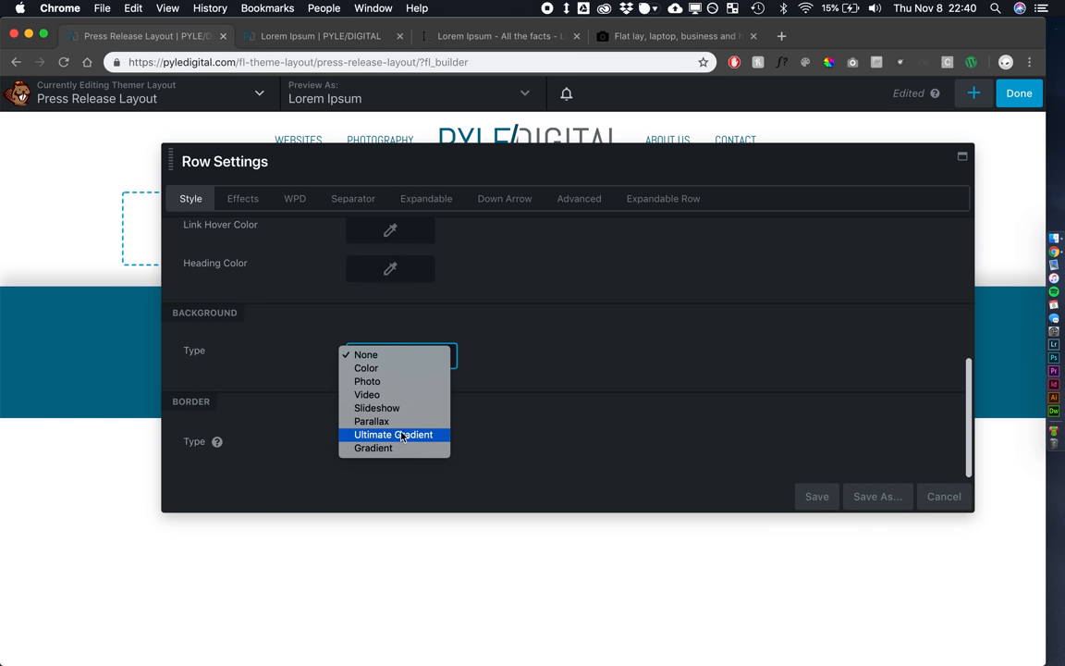
pyautogui.click(367, 381)
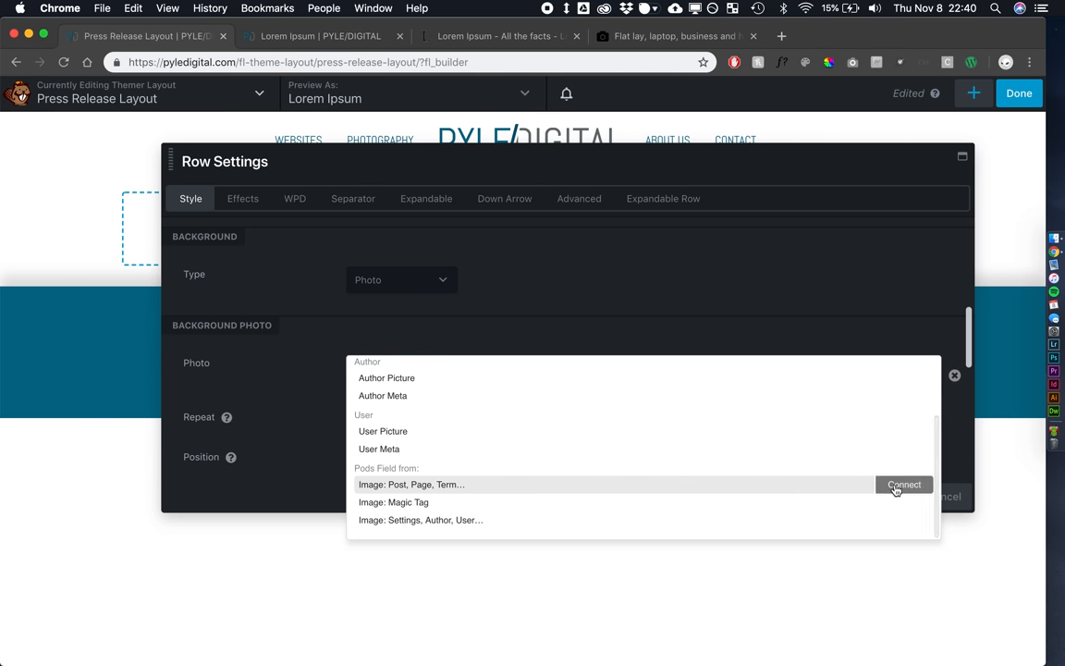
pyautogui.click(903, 484)
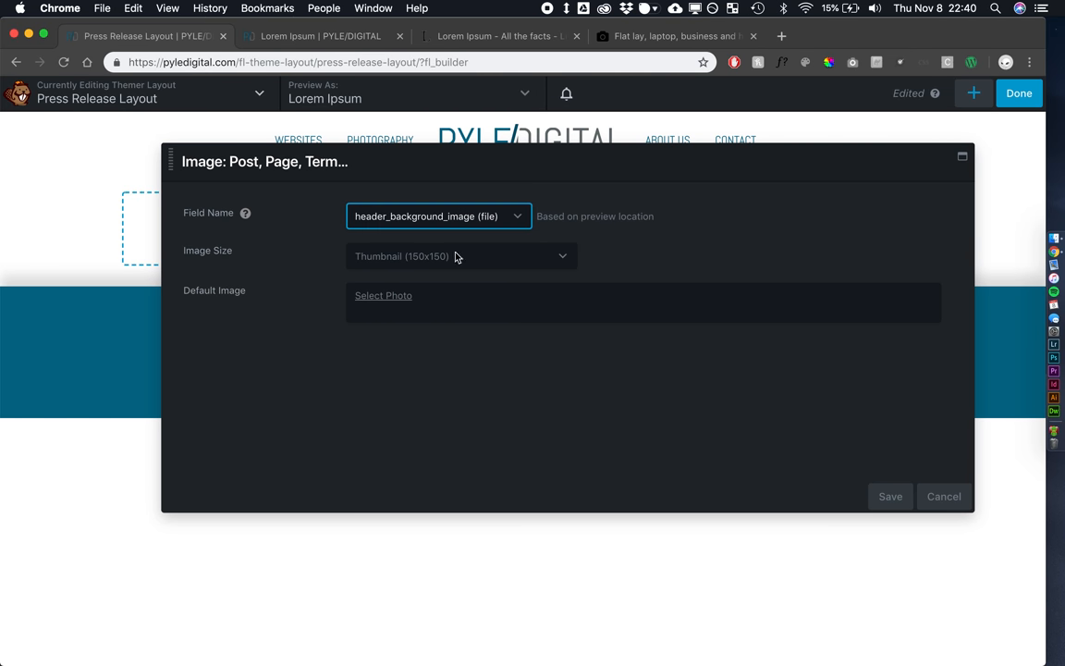
pyautogui.click(460, 256)
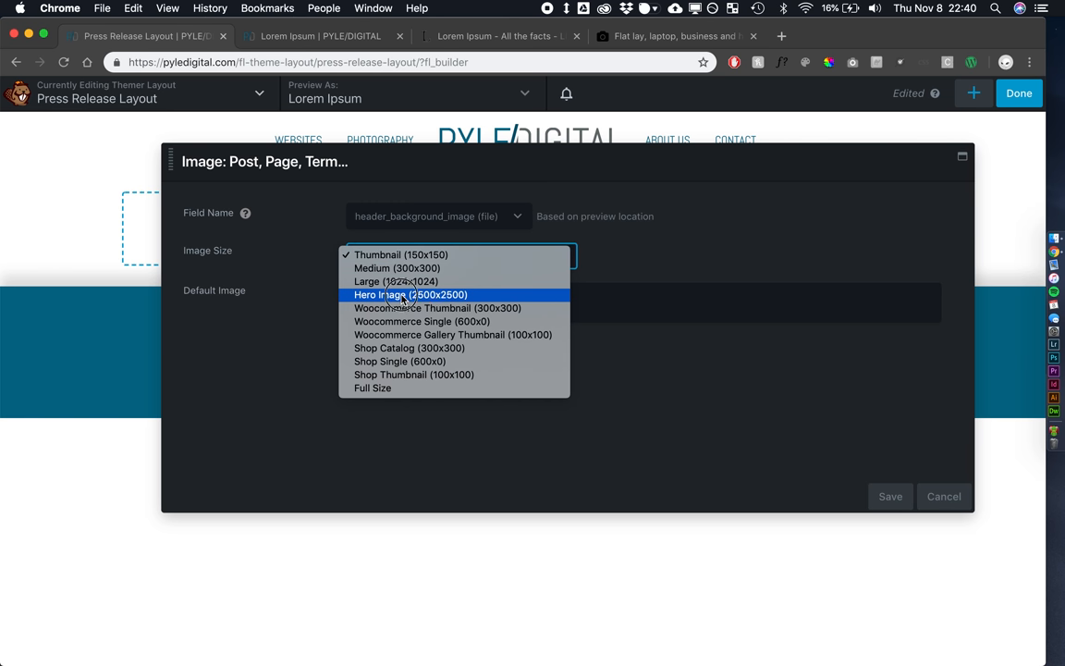
pyautogui.click(411, 294)
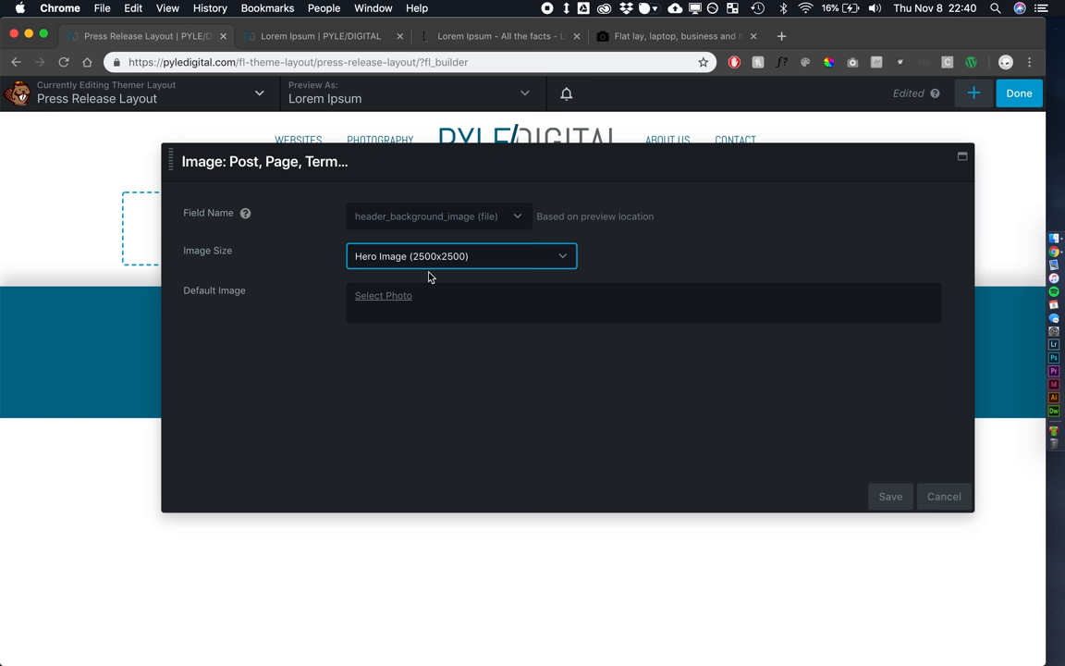
pyautogui.moveTo(437, 261)
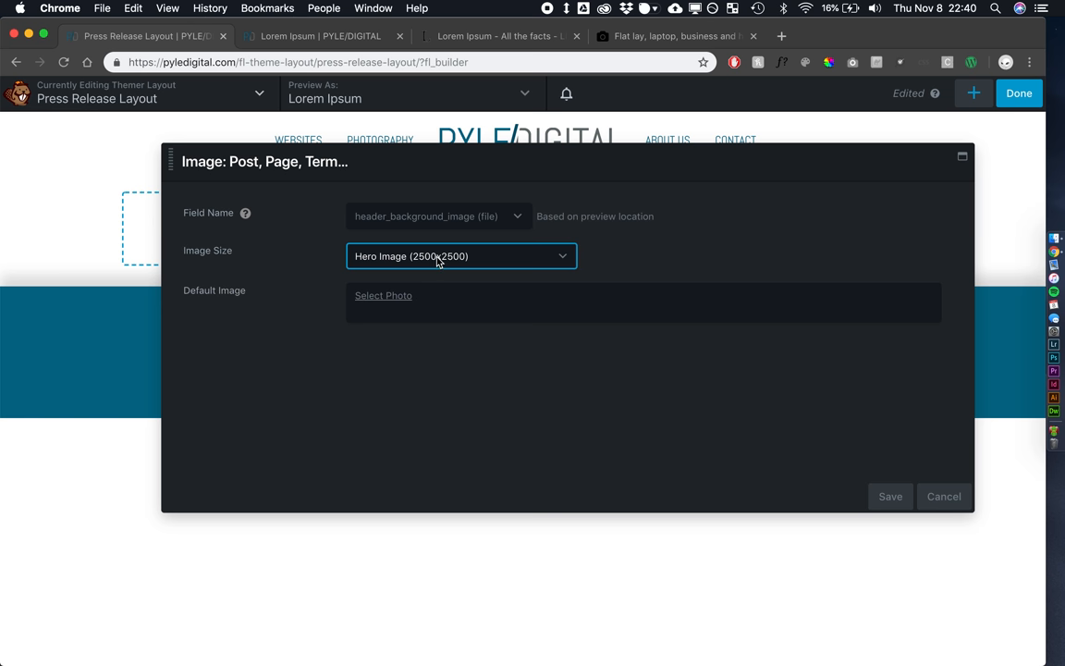
pyautogui.click(461, 256)
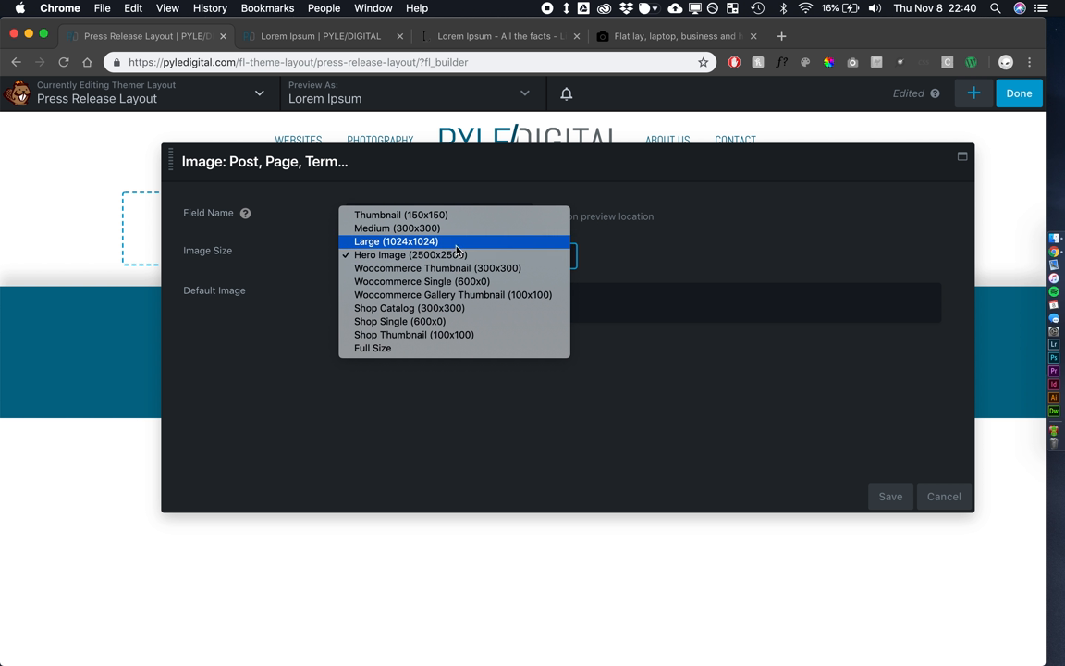
pyautogui.click(411, 254)
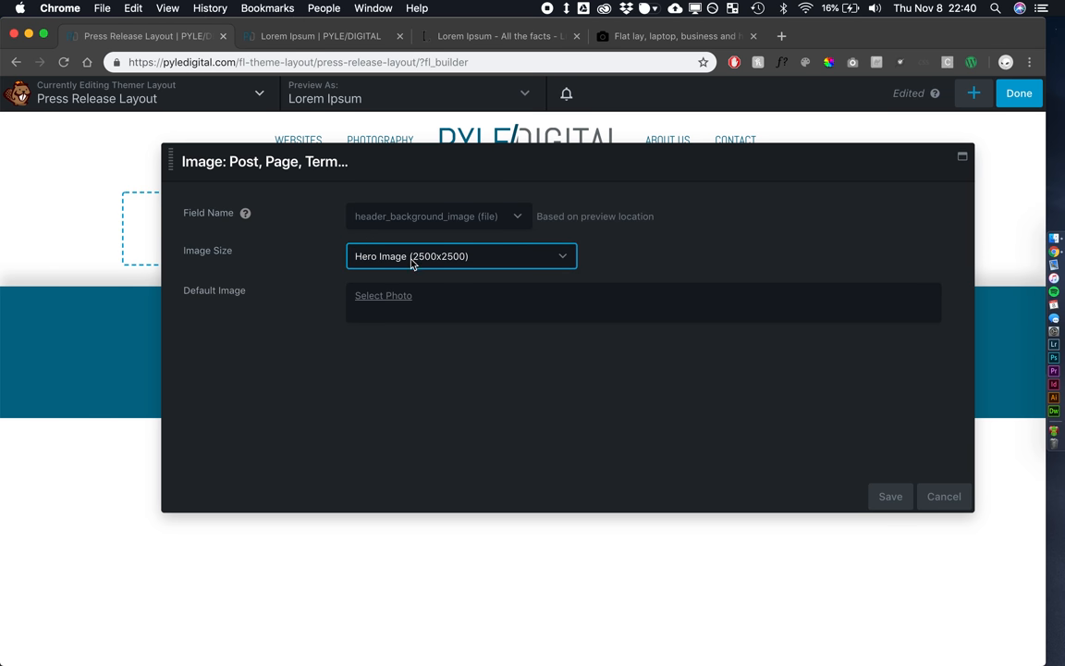
pyautogui.moveTo(385, 306)
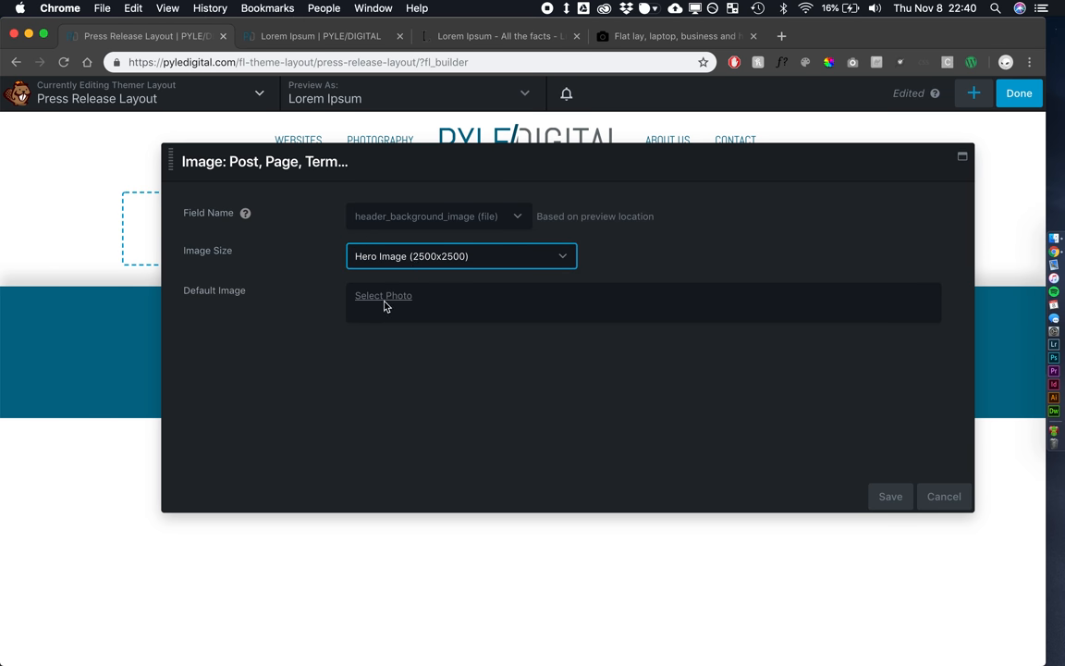
# Choose the mountain sunset photo as the field's default image and save the row settings
pyautogui.click(383, 295)
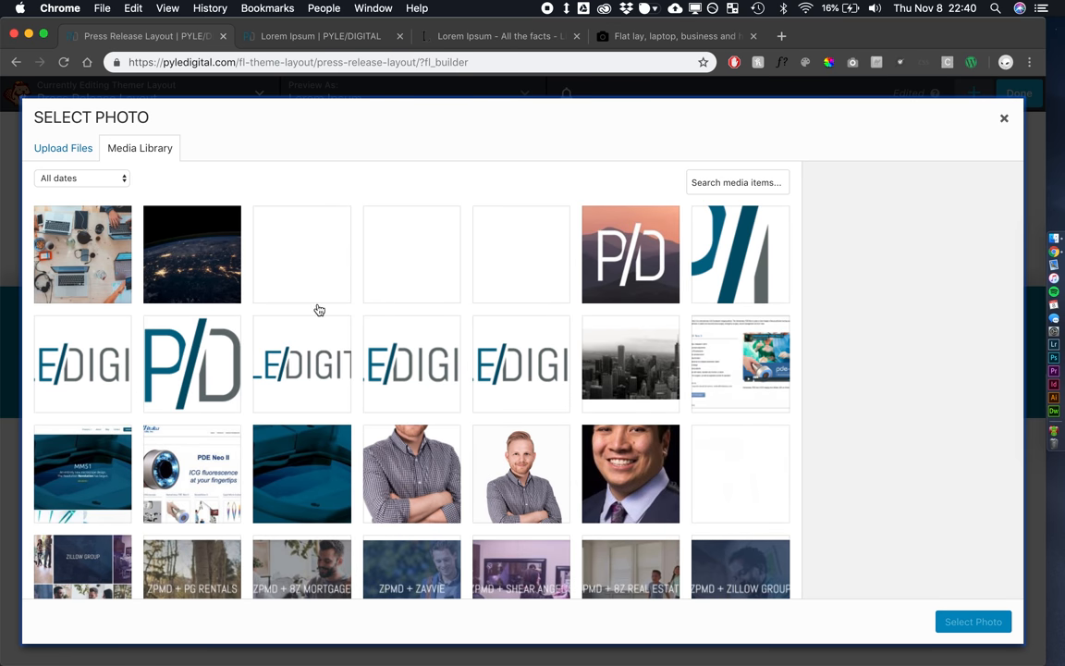
pyautogui.scroll(-3)
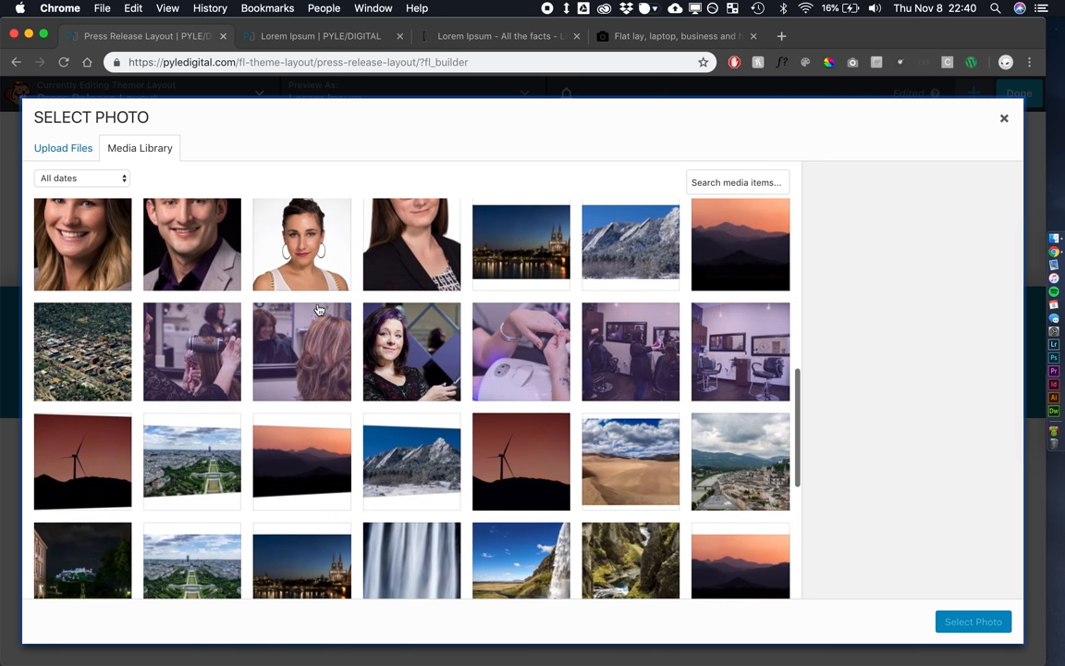
pyautogui.click(740, 355)
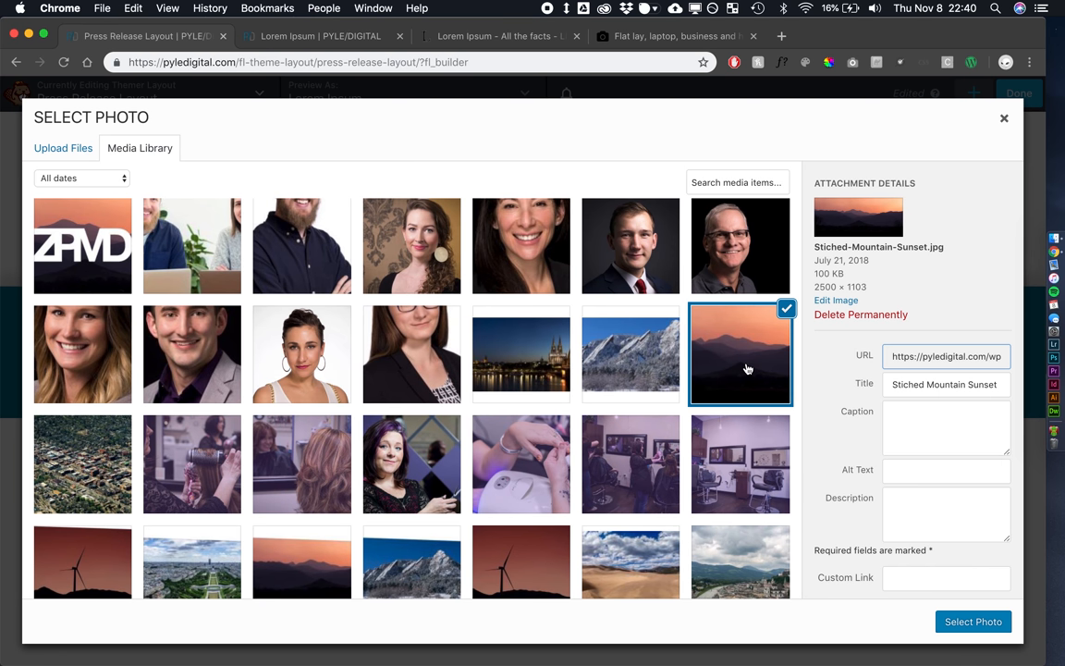
pyautogui.click(973, 621)
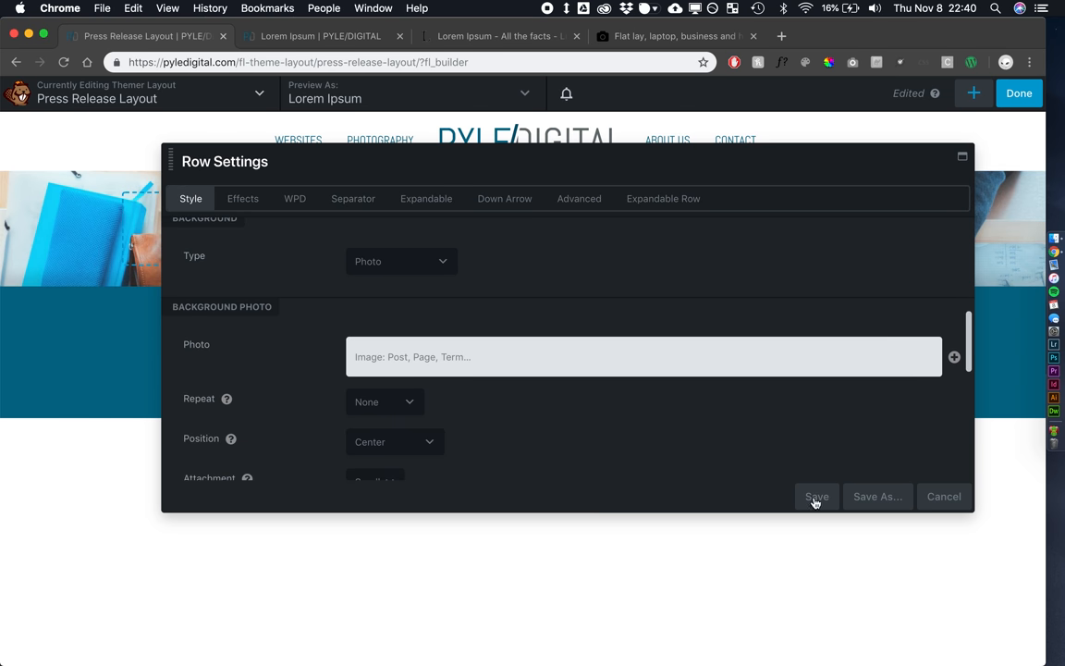
pyautogui.click(817, 497)
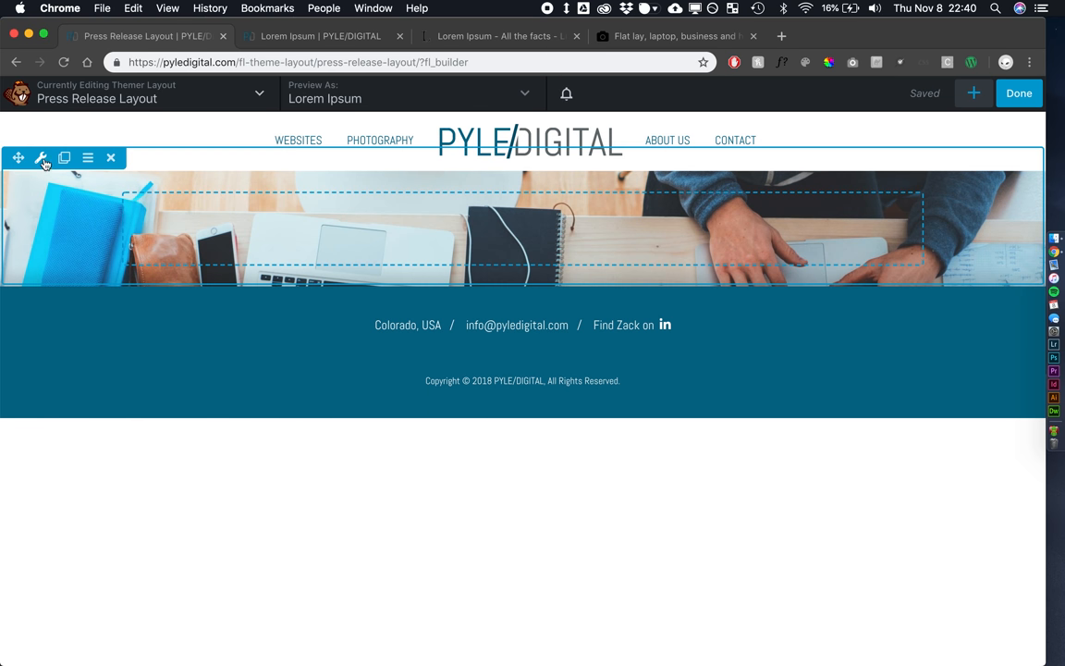
# Give the row's background photo a black overlay at 40 opacity and save
pyautogui.click(42, 158)
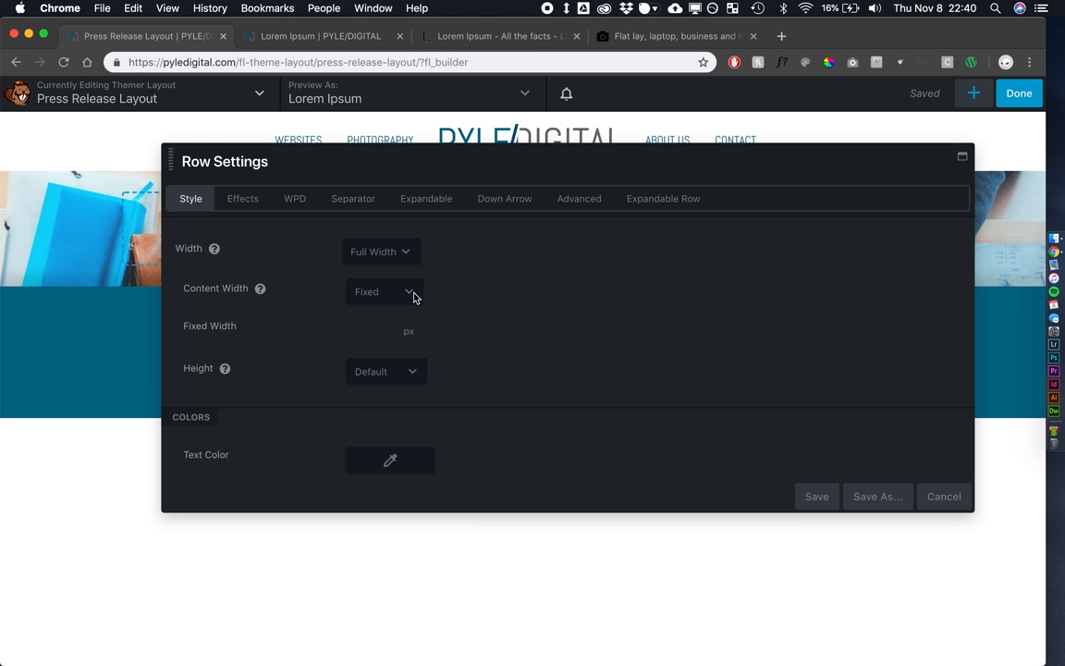
pyautogui.scroll(-3)
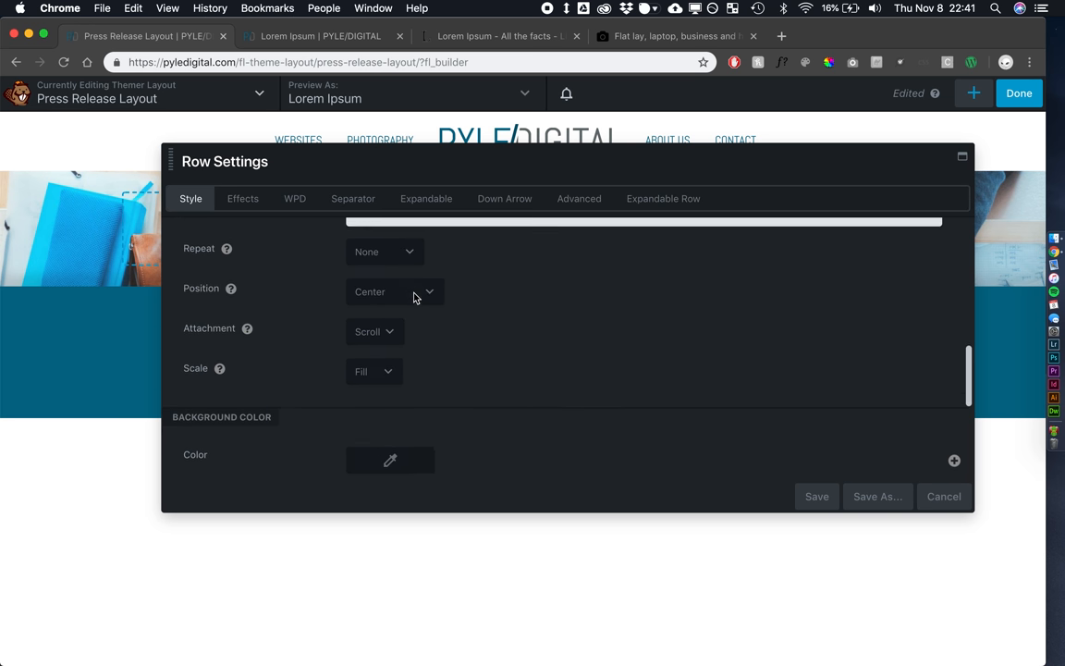
pyautogui.scroll(-3)
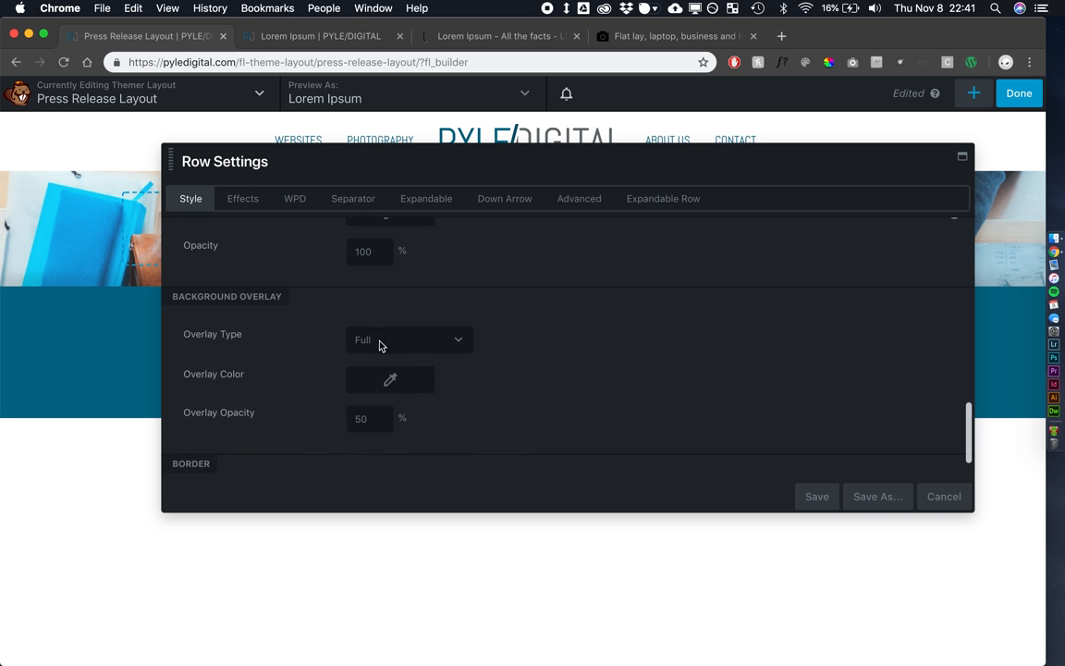
pyautogui.click(389, 379)
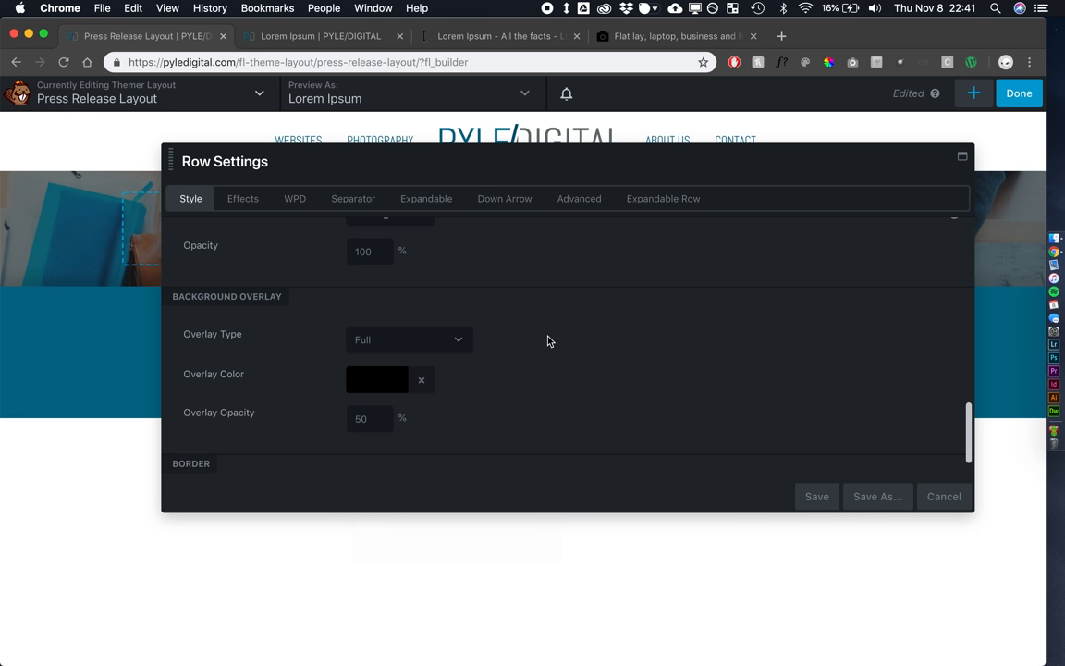
pyautogui.write('40')
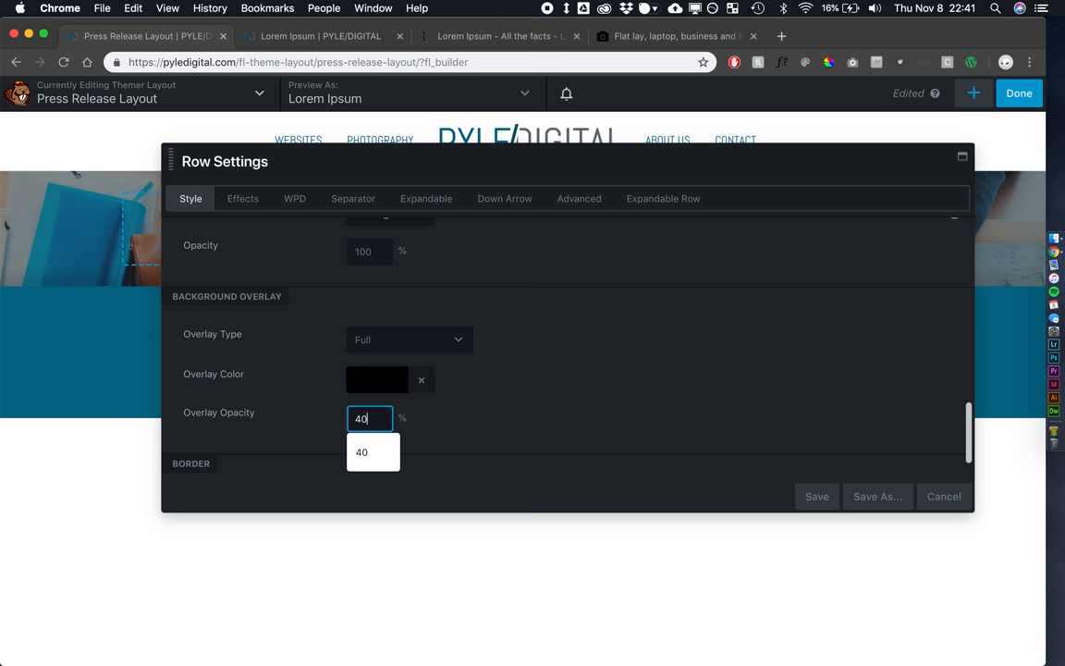
pyautogui.click(817, 497)
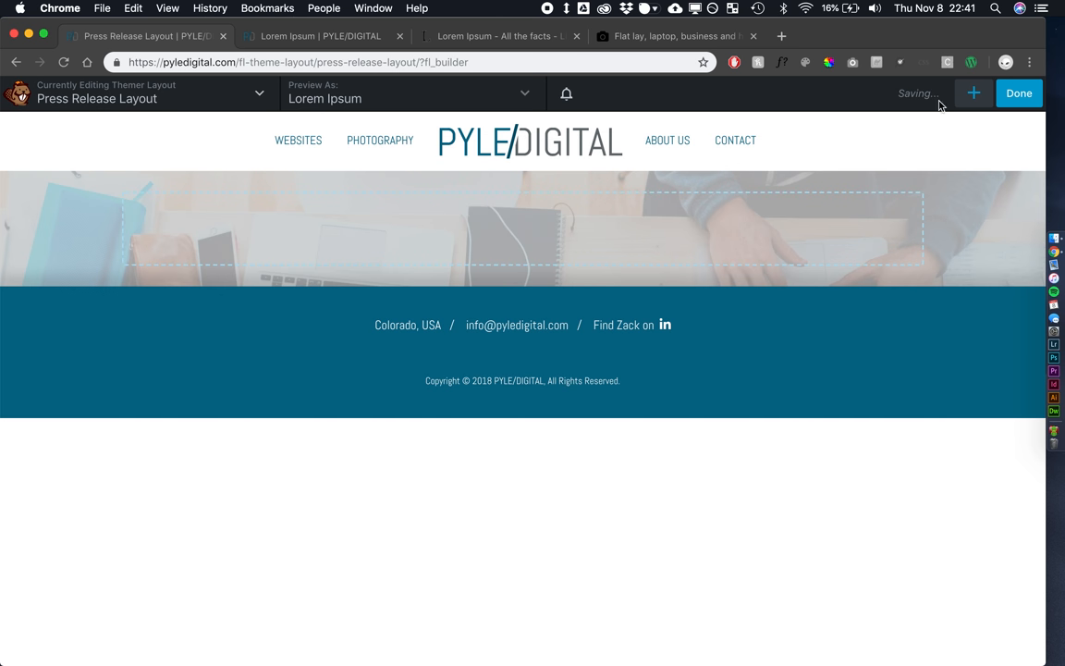
pyautogui.click(974, 92)
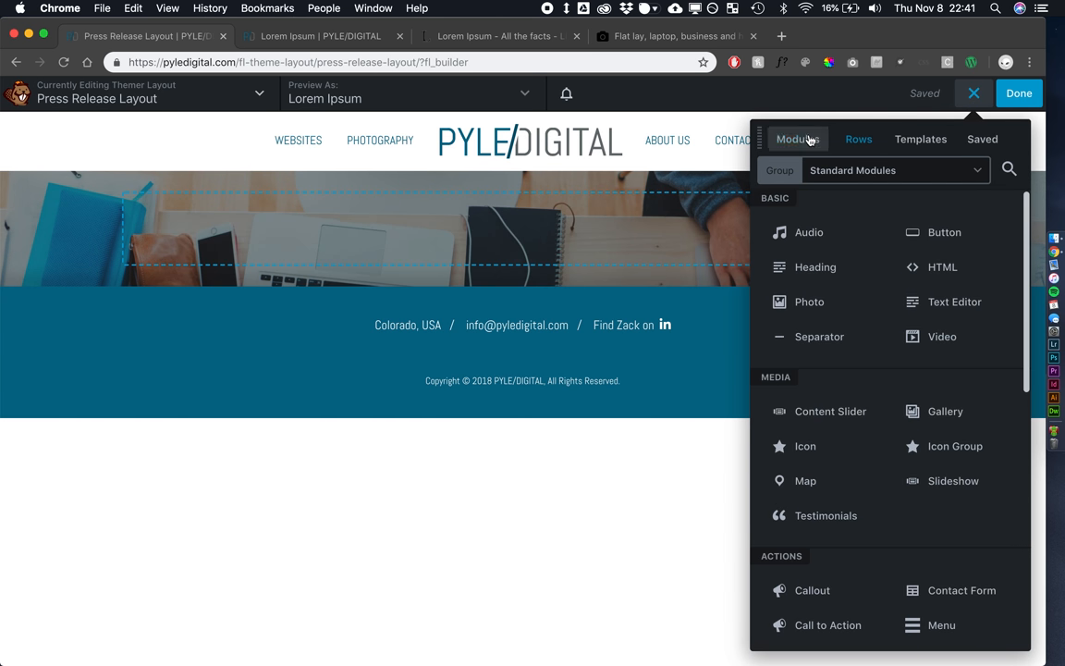
# Add a Heading module to the header row connected to the Post Title field
pyautogui.click(815, 266)
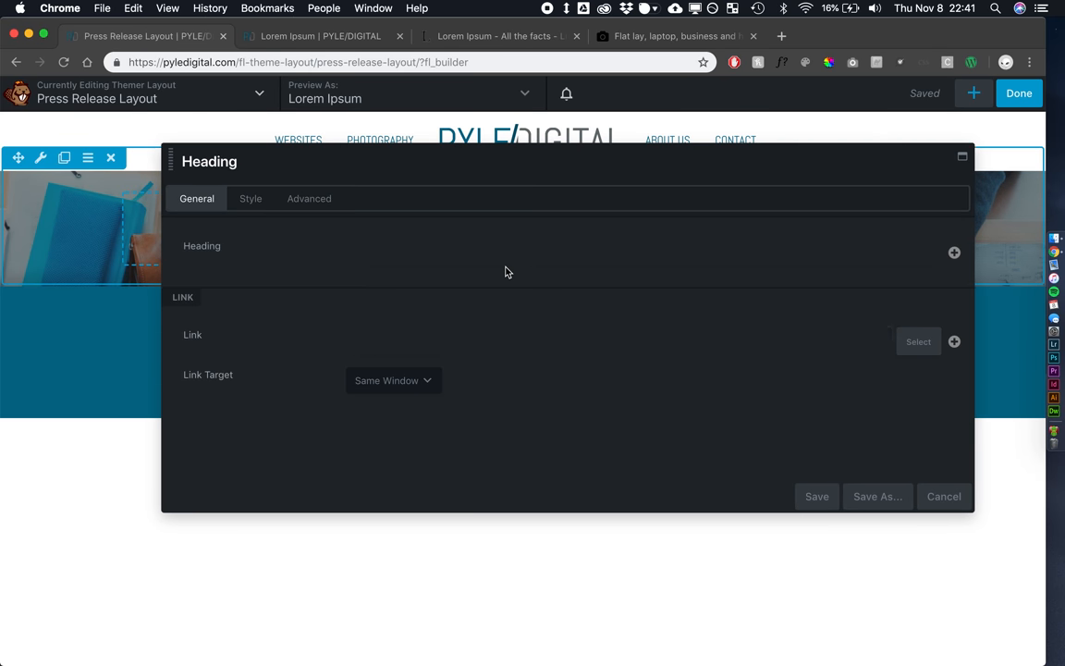
pyautogui.click(955, 253)
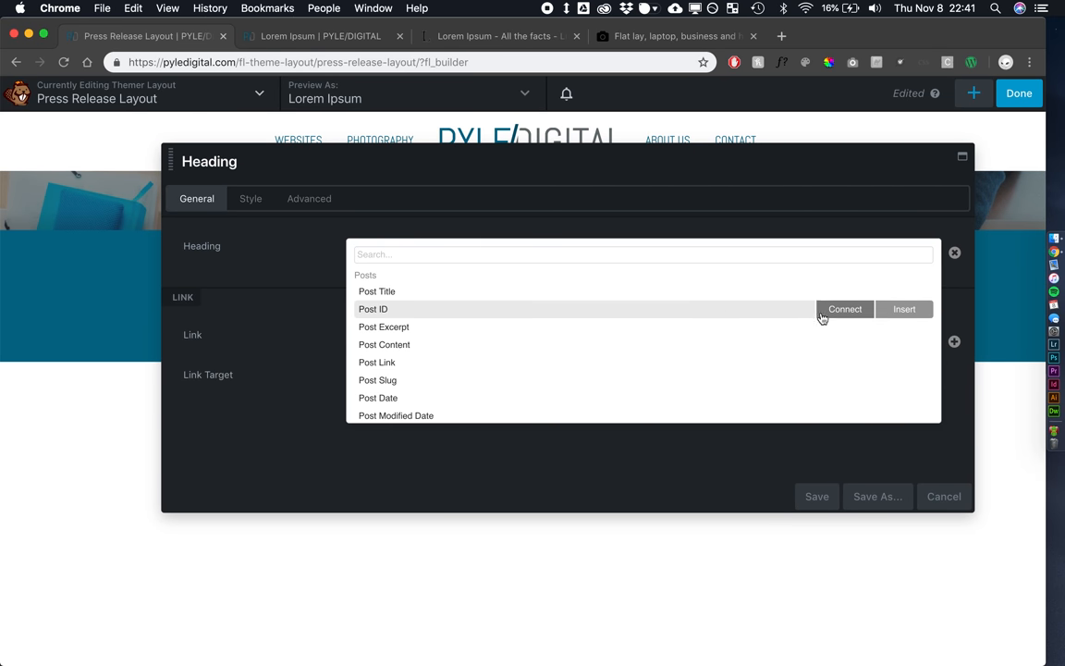
pyautogui.click(376, 291)
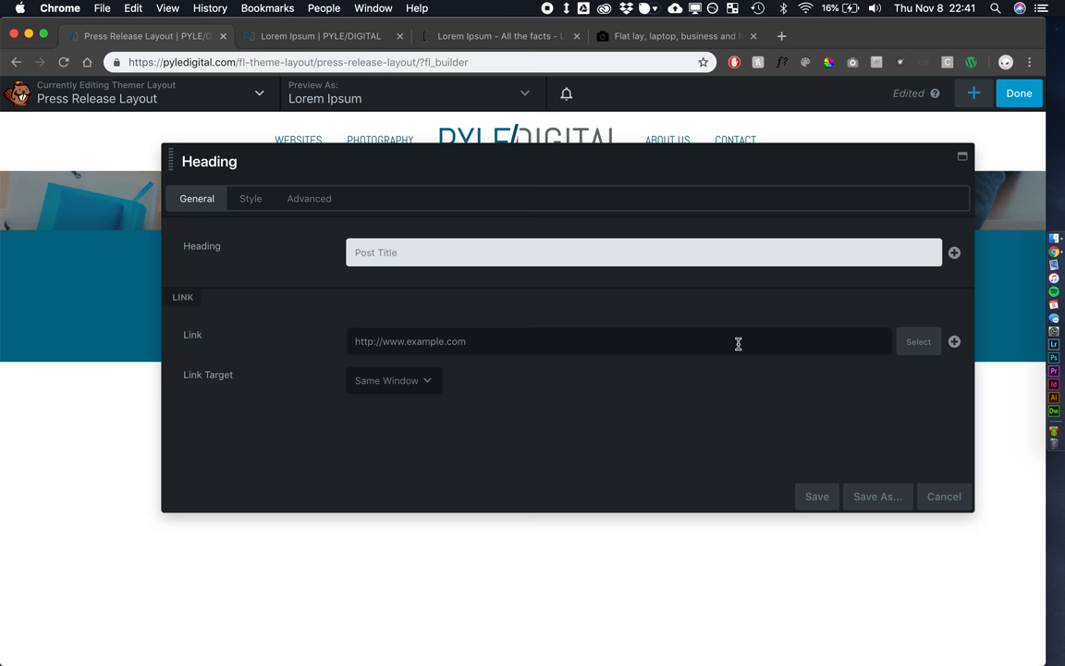
# Style the title as a centred h1 with a custom 50px font size and save
pyautogui.click(250, 198)
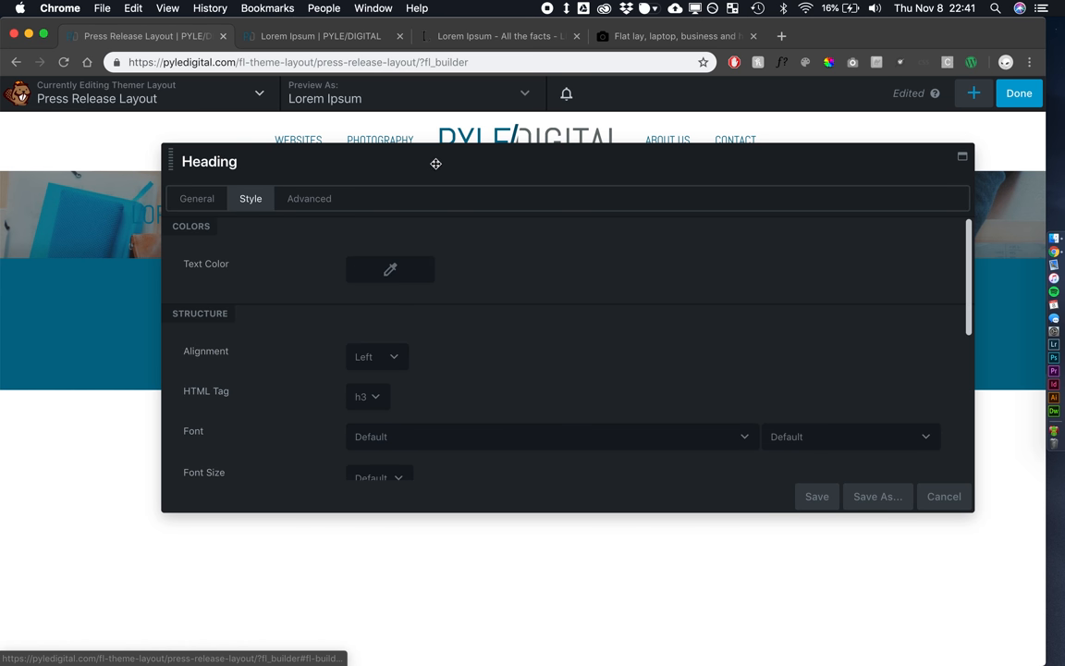
pyautogui.click(389, 269)
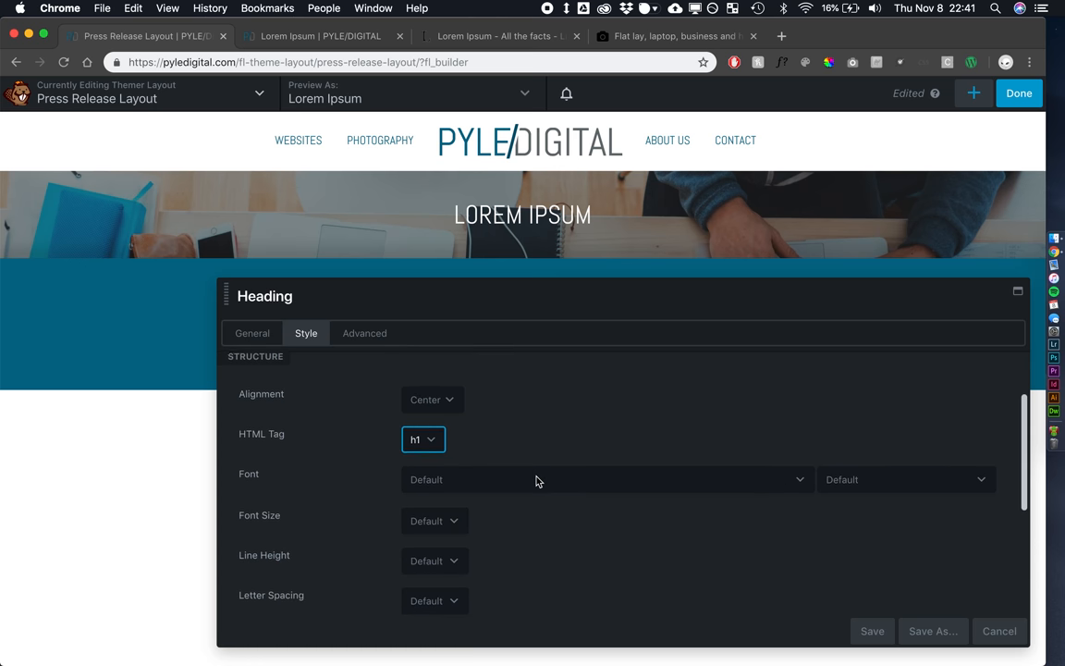
pyautogui.scroll(-3)
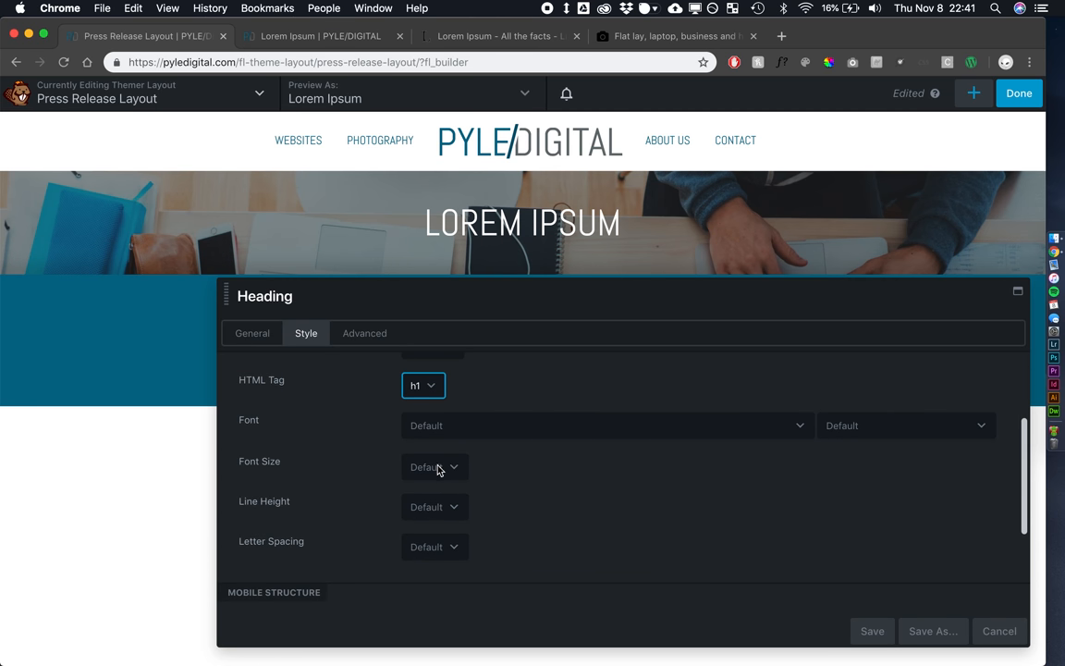
pyautogui.click(434, 466)
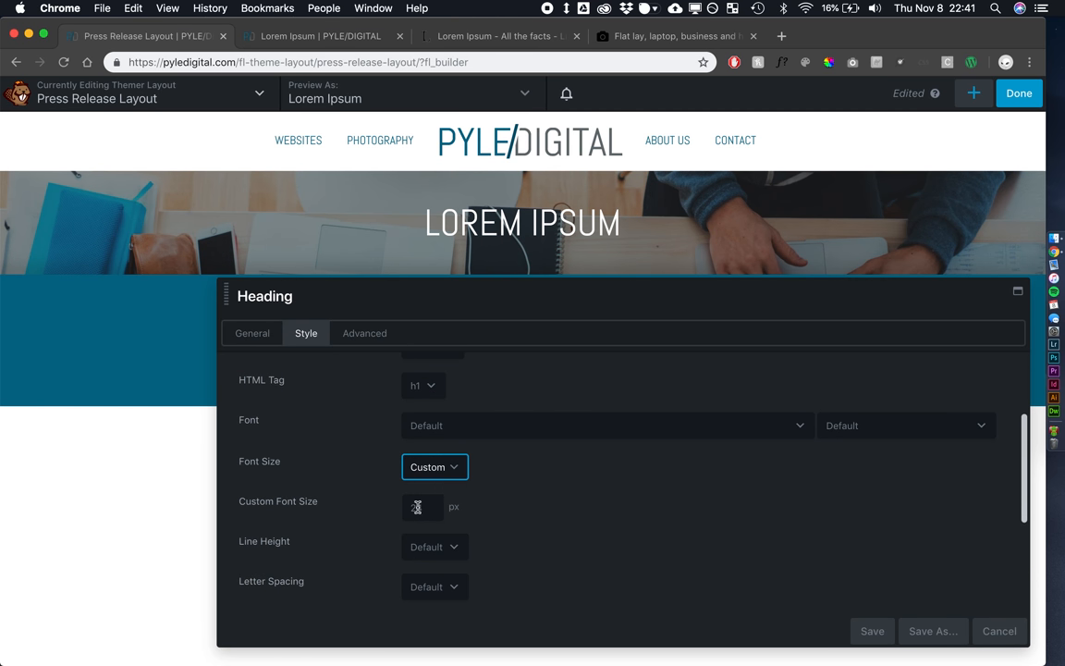
pyautogui.write('50')
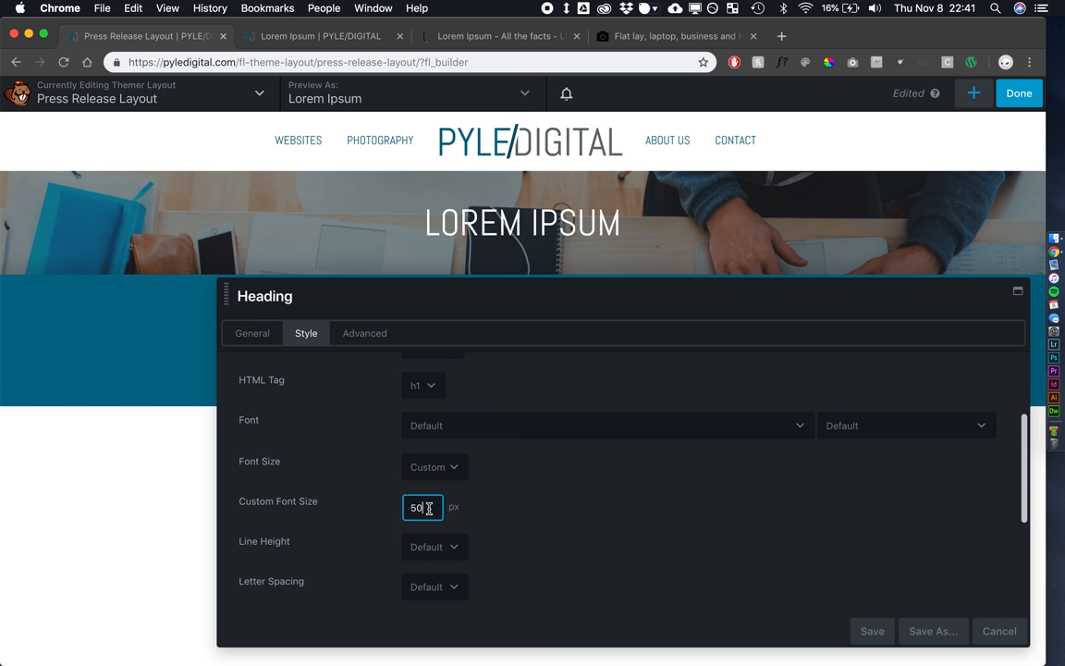
pyautogui.click(871, 631)
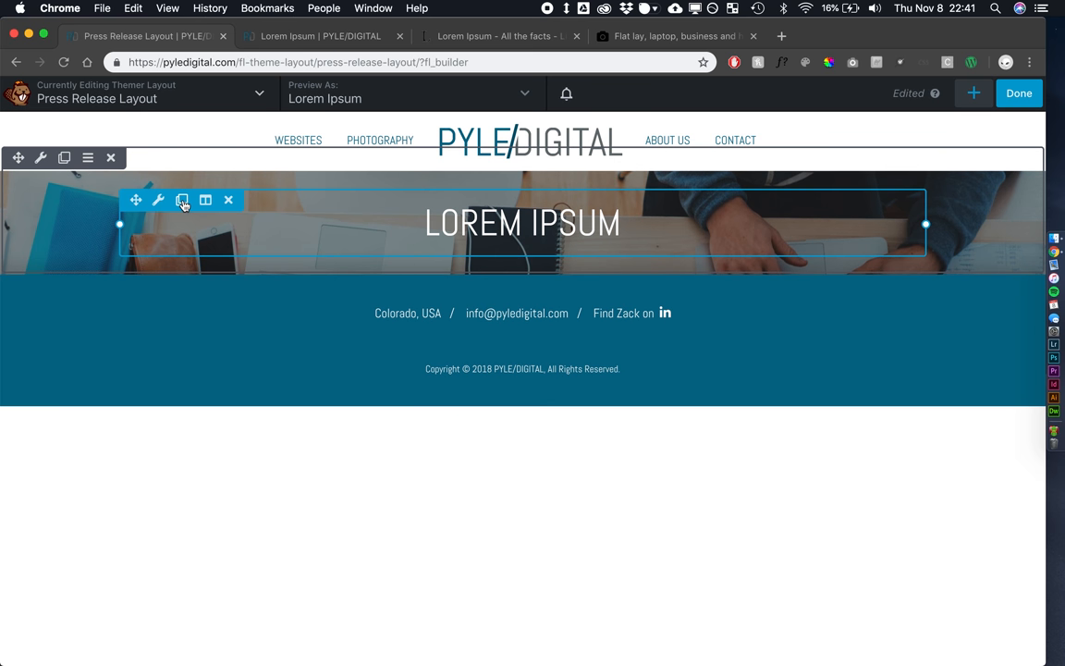
# Give the hero row 175px top and 100px bottom padding in Advanced settings and save
pyautogui.click(158, 200)
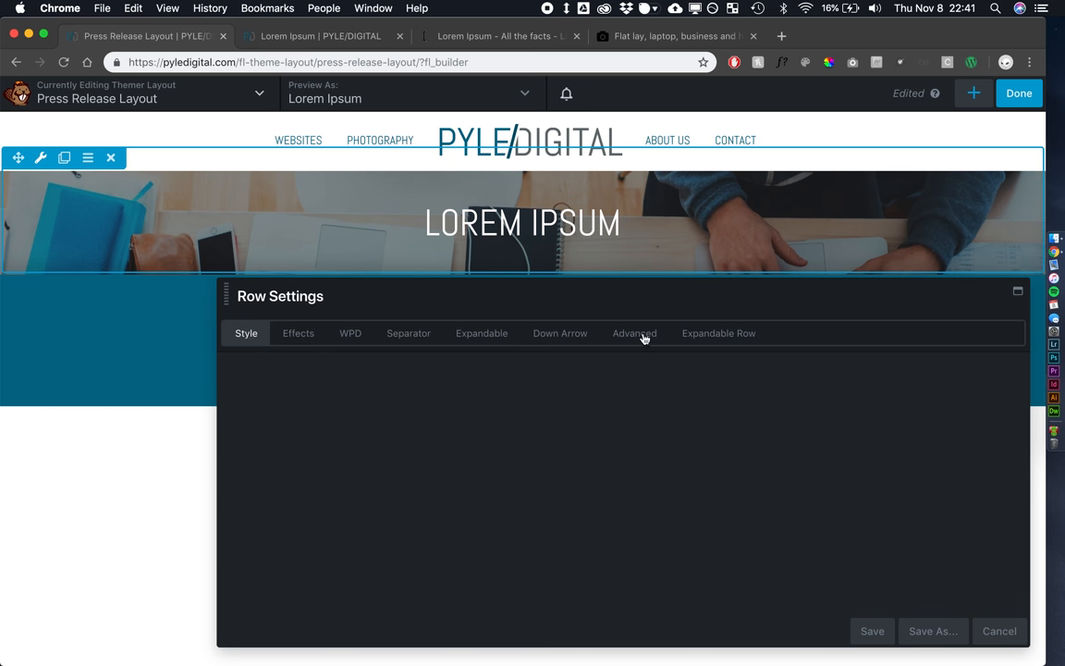
pyautogui.click(634, 333)
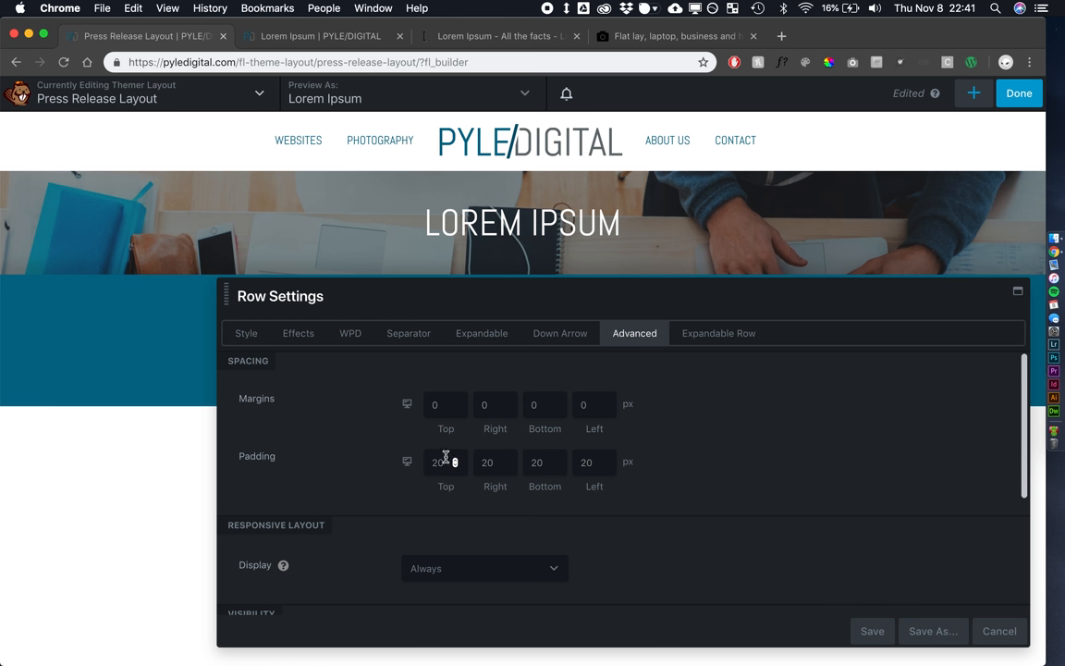
pyautogui.click(446, 462)
pyautogui.write('175')
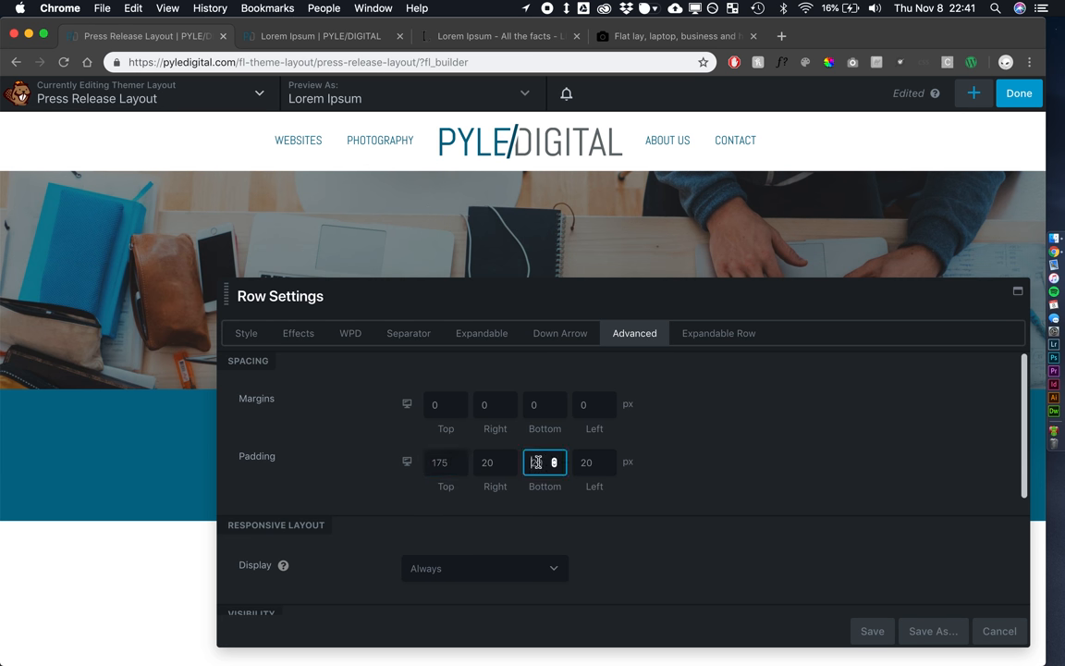
pyautogui.write('100')
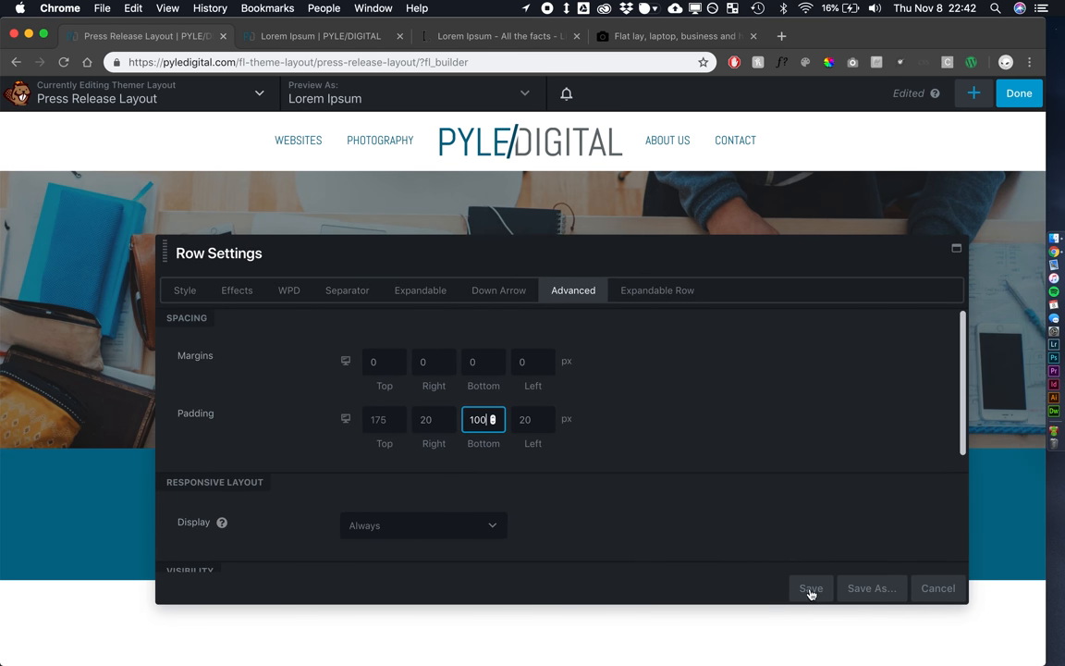
pyautogui.click(810, 588)
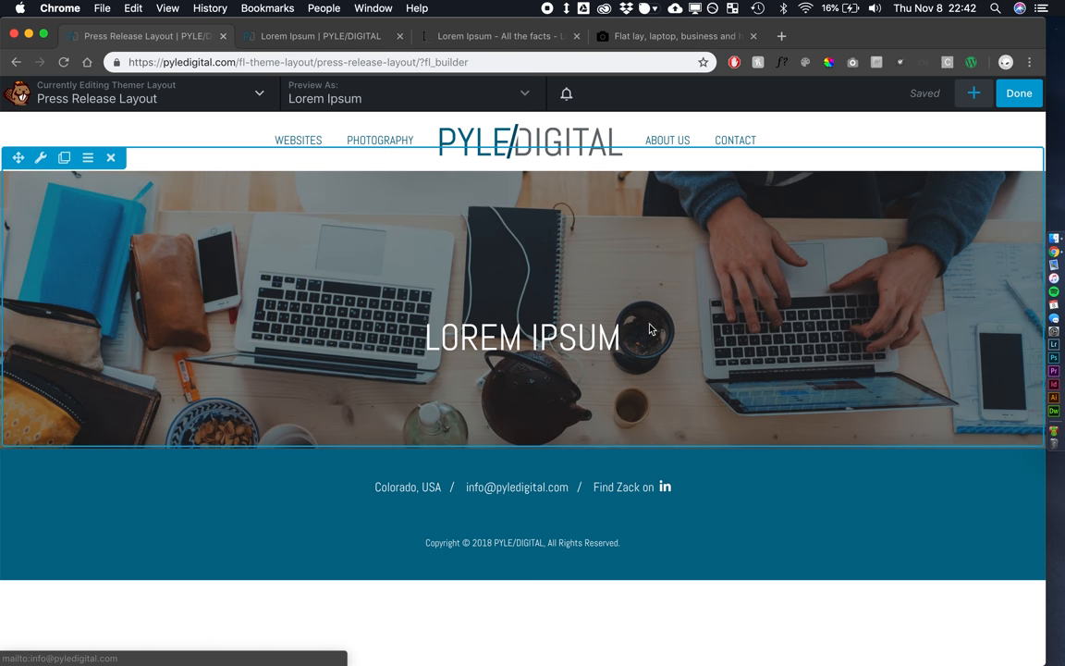
pyautogui.click(973, 93)
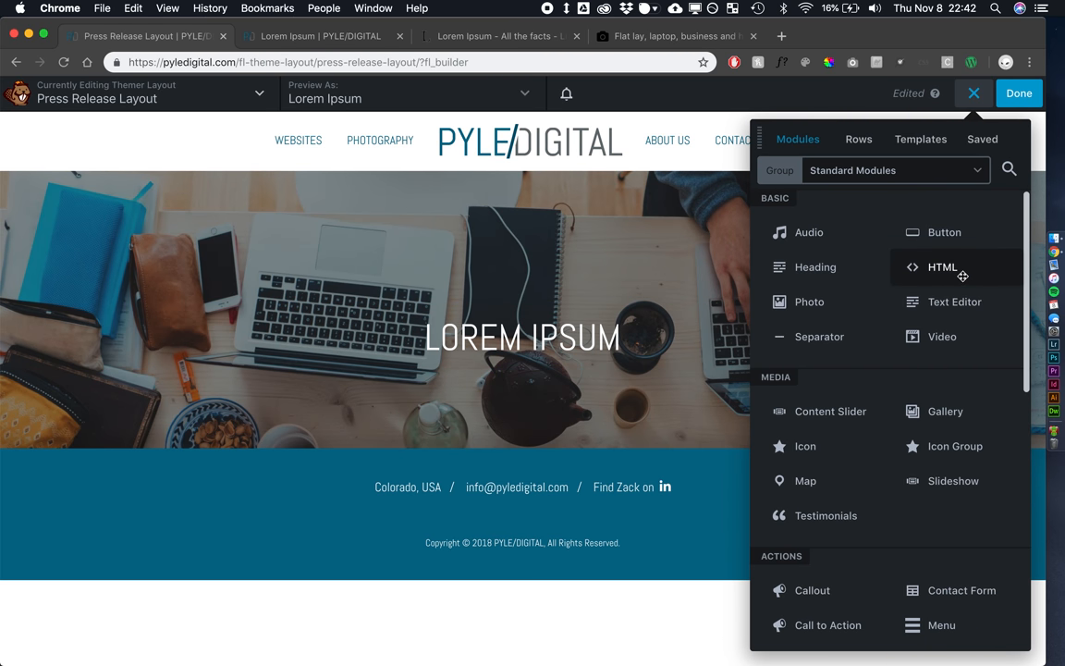
# Drop an HTML module under the hero title and bring its code editor into view
pyautogui.click(942, 266)
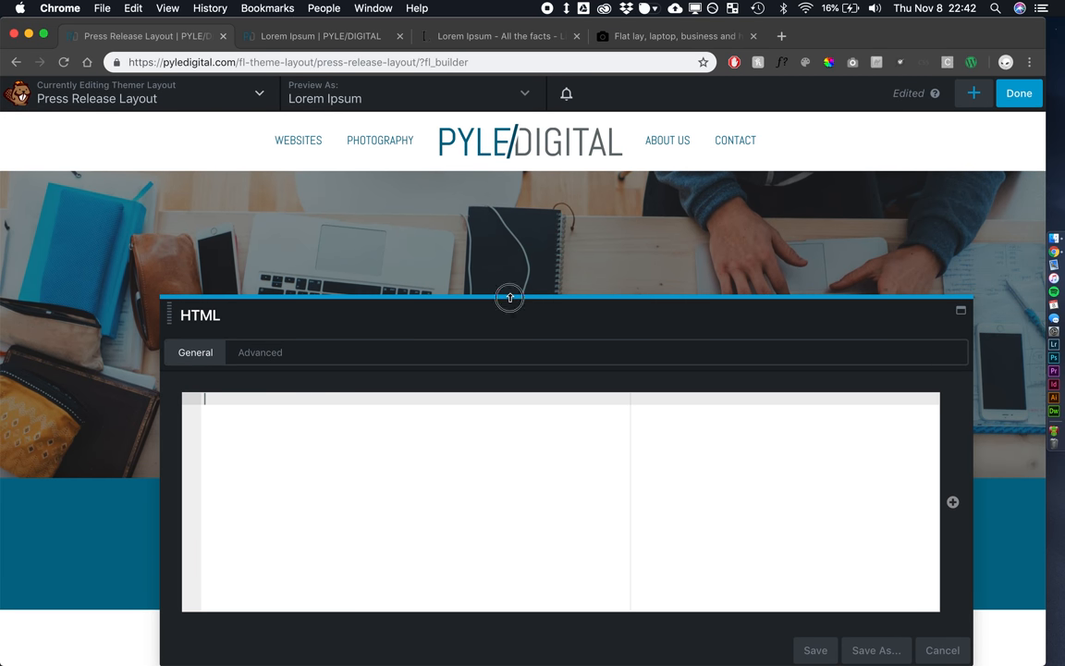
pyautogui.moveTo(164, 302)
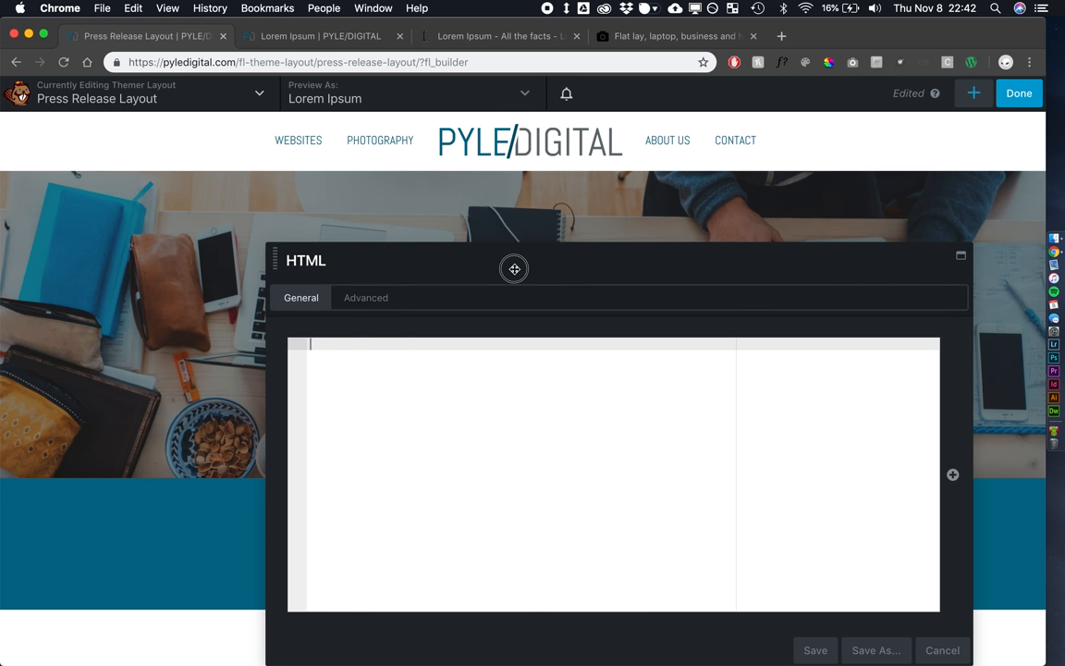
pyautogui.moveTo(514, 268); pyautogui.dragTo(672, 219)
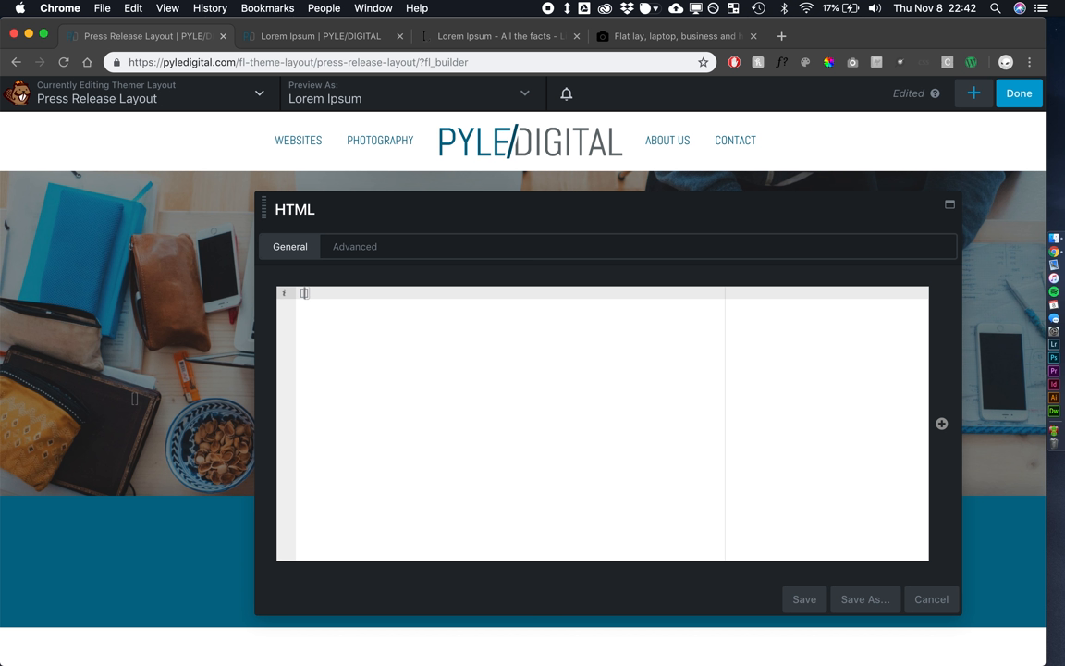
# Write a [wpbb-if post:pods_field subheader] conditional wrapper with its closing tag
pyautogui.write('[wp]')
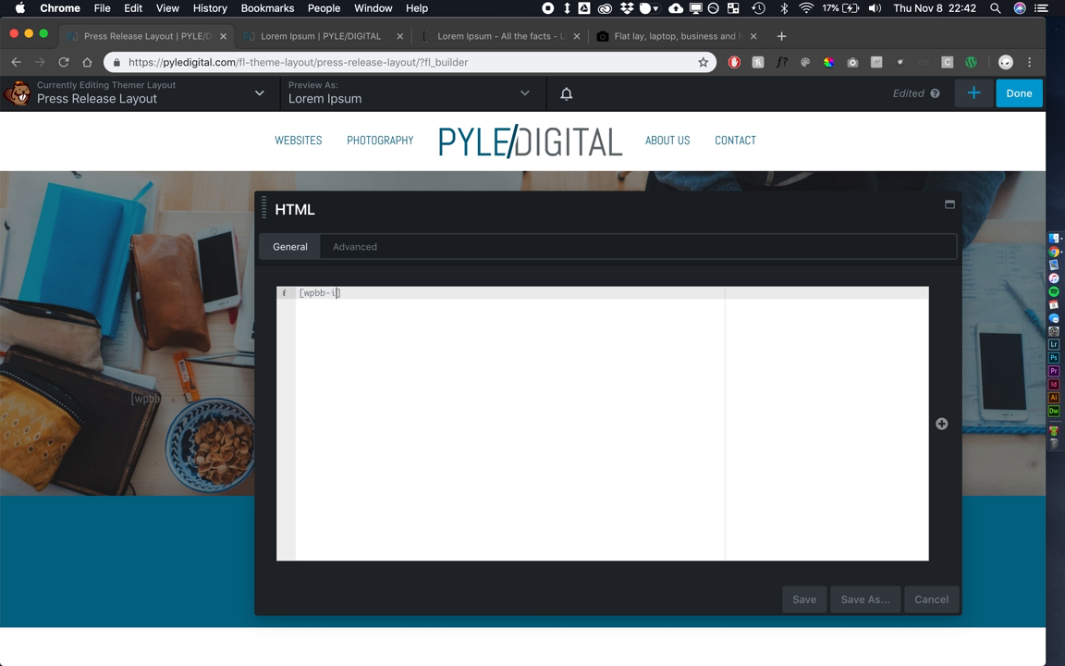
pyautogui.write('f')
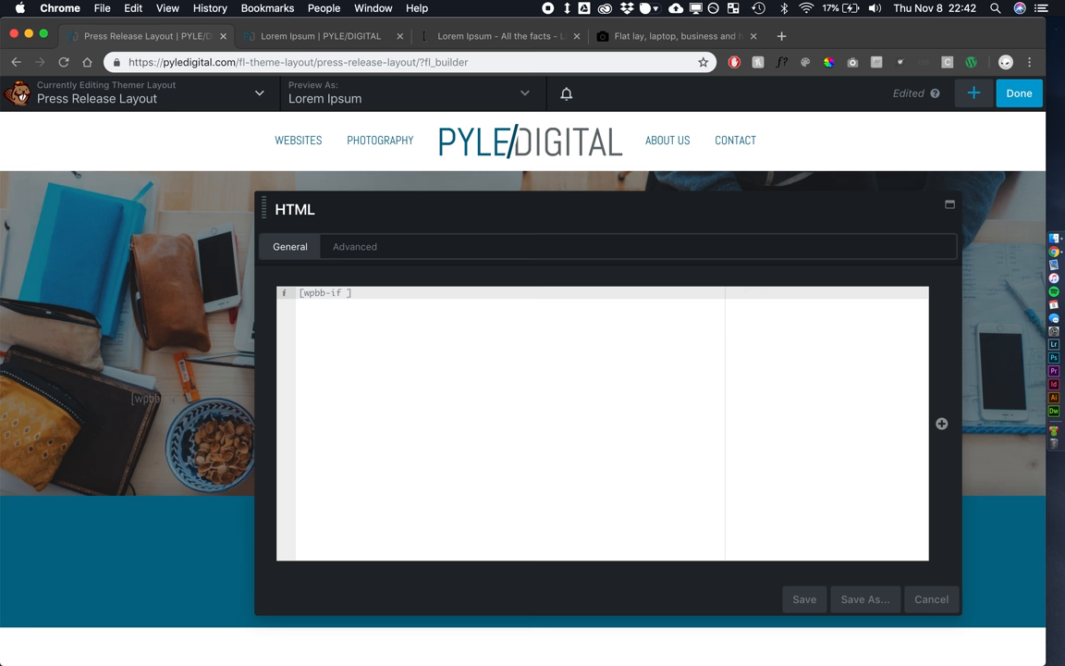
pyautogui.write('post:')
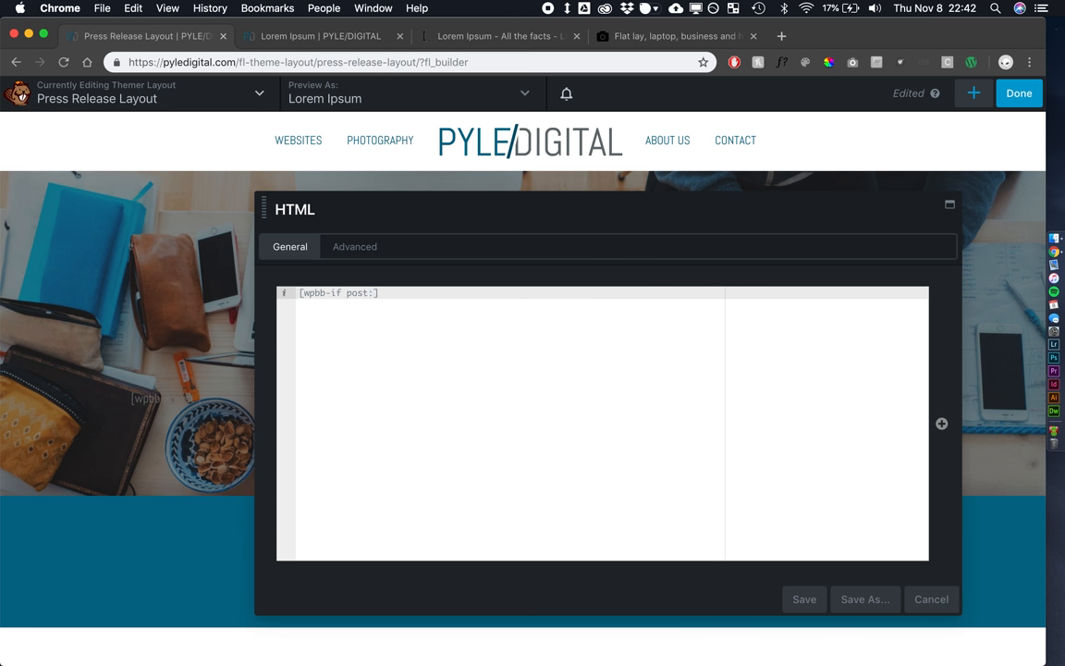
pyautogui.write('pods_display')
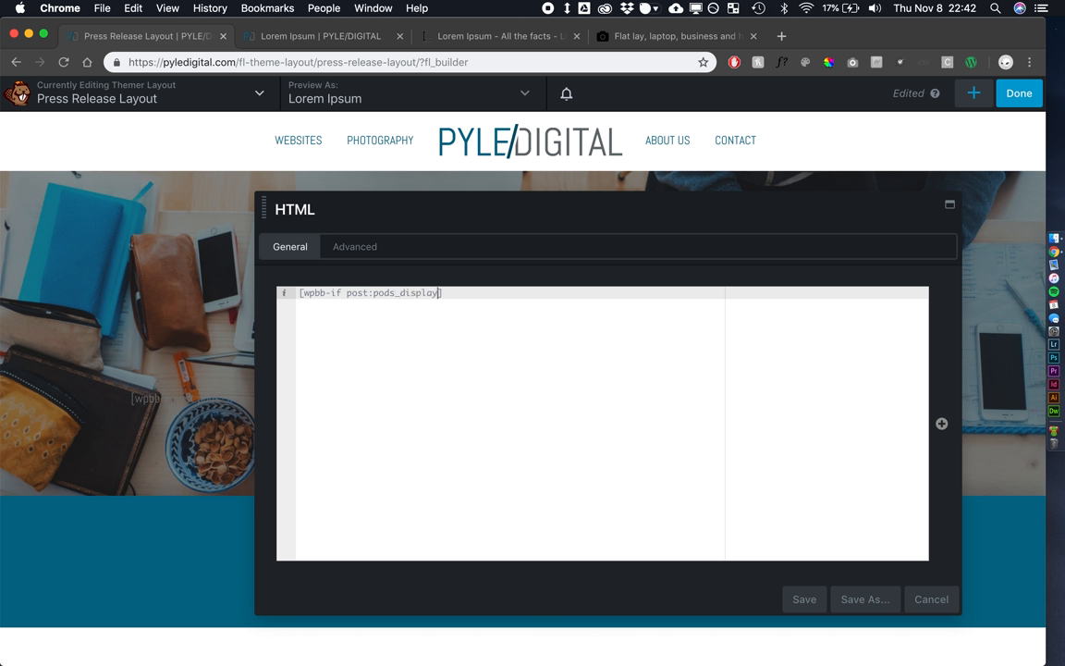
pyautogui.write("field='")
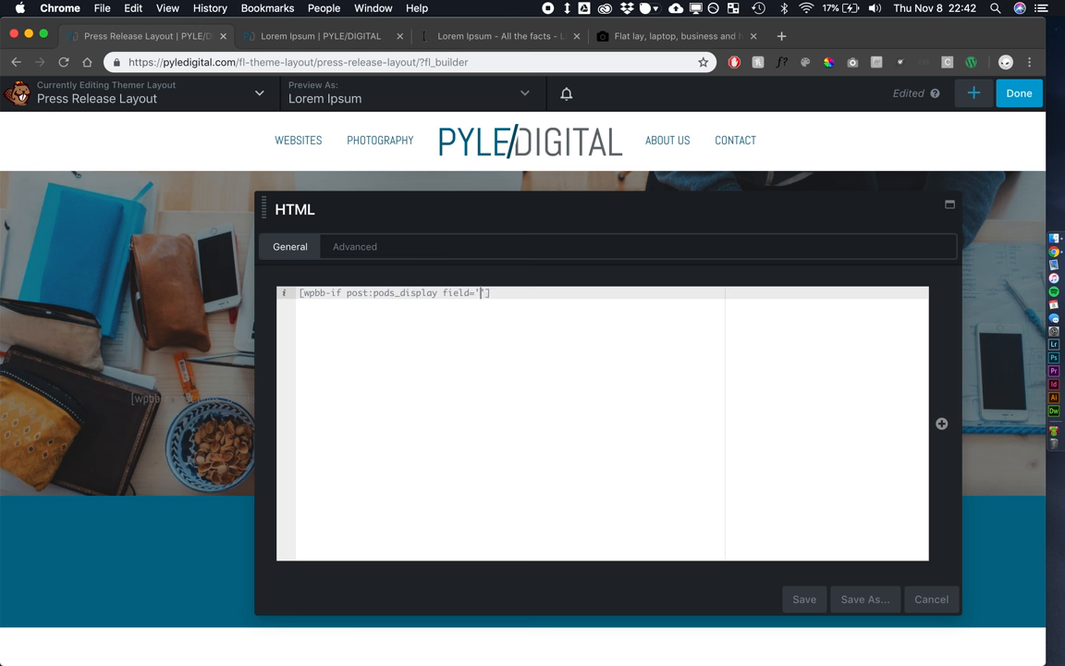
pyautogui.write('subheader')
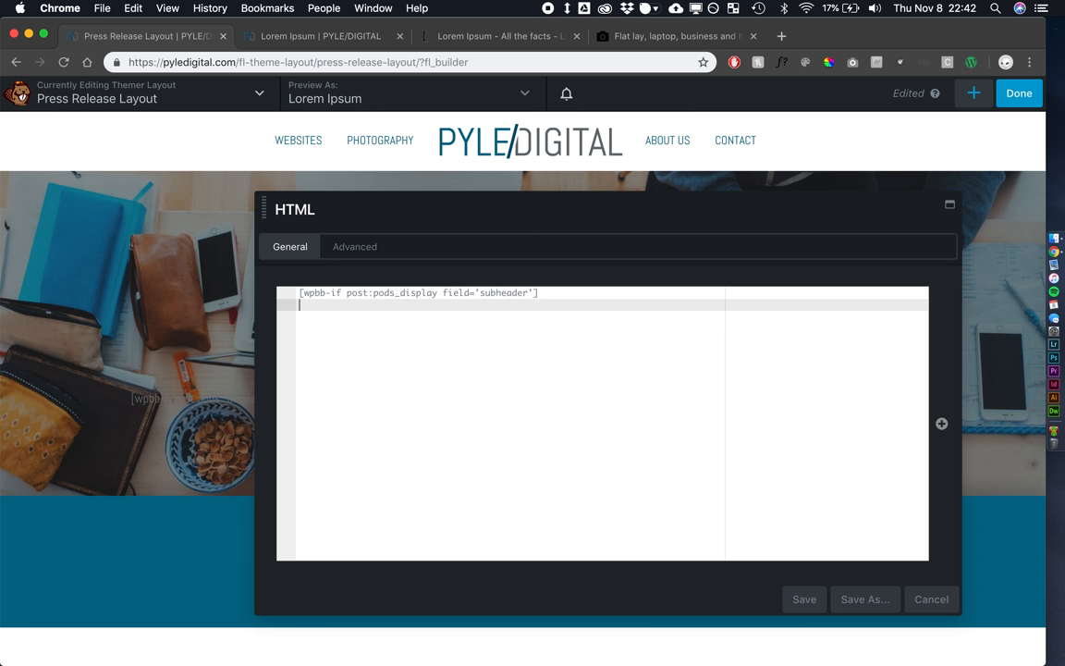
pyautogui.write('[w')
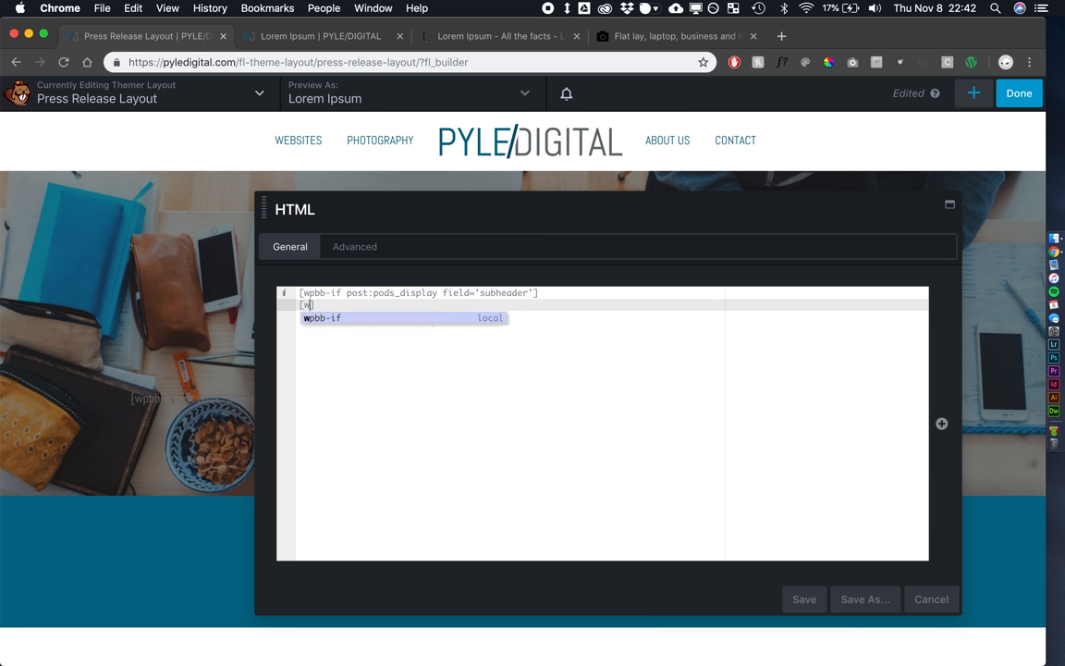
pyautogui.press('Enter')
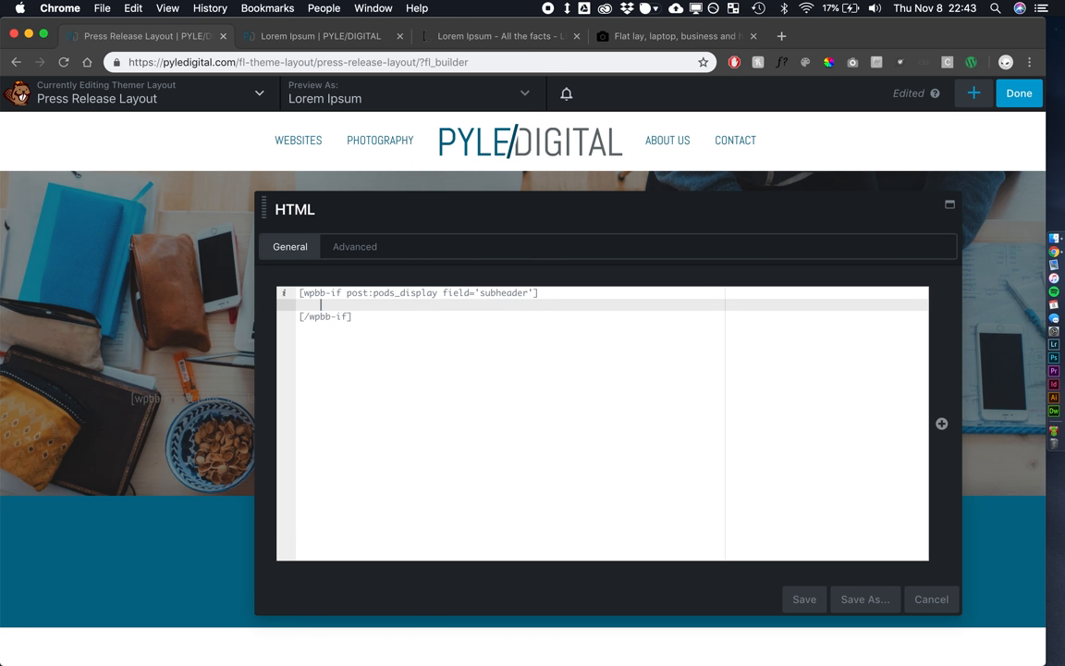
# Inside it add a wrapcenter div with an hr styled 15% wide, #cccccc, 2px border
pyautogui.write('<div.')
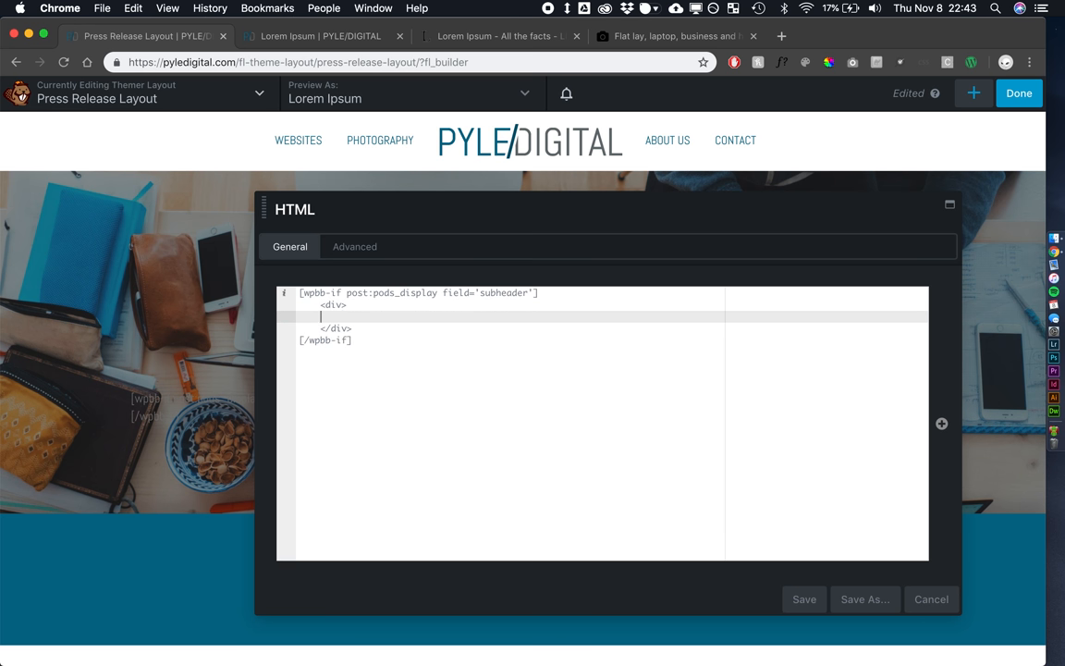
pyautogui.write('c')
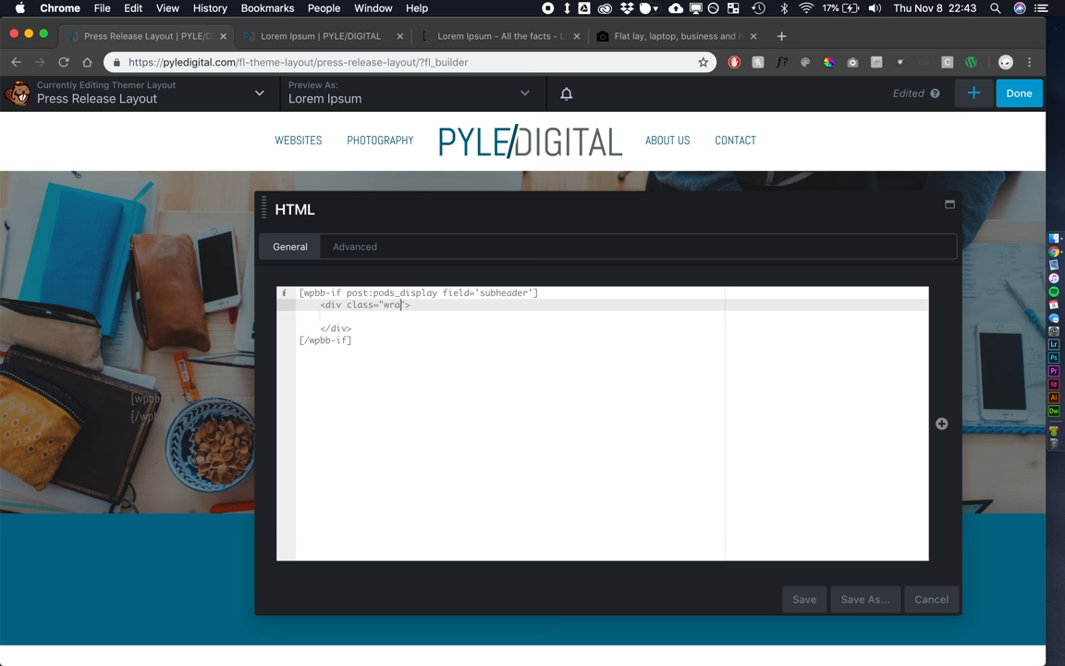
pyautogui.write('pe')
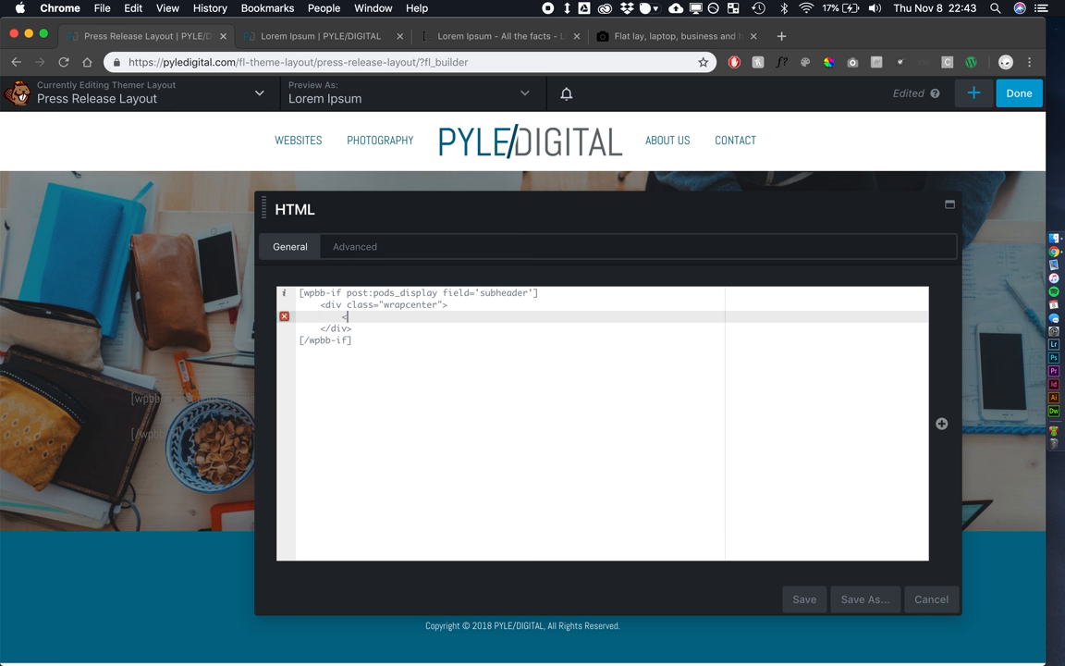
pyautogui.write('<hr')
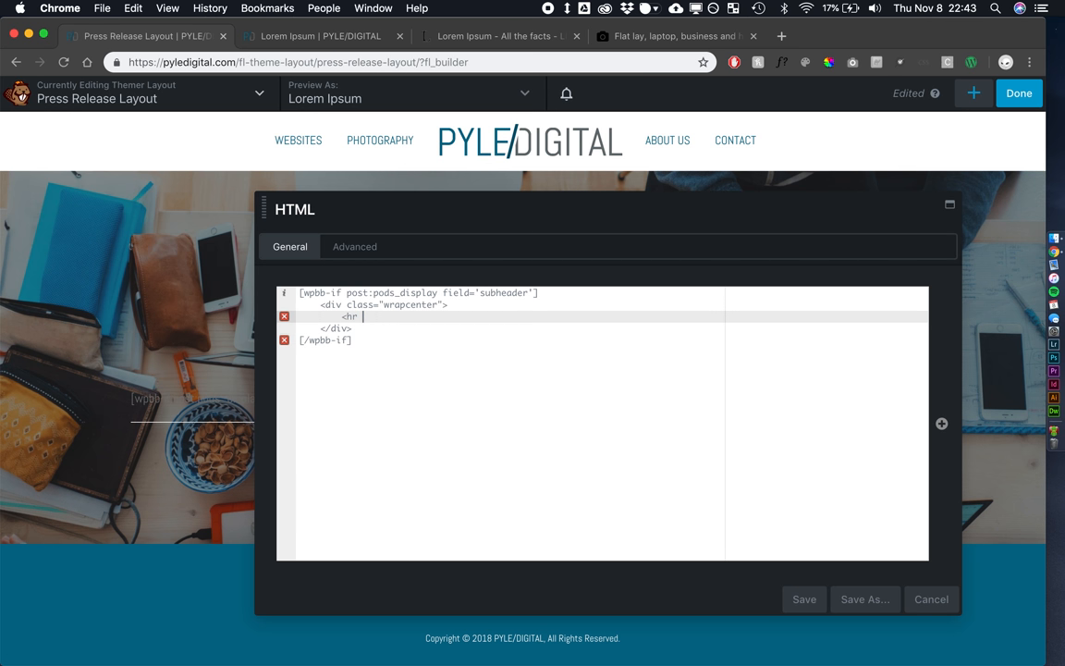
pyautogui.write('style="">')
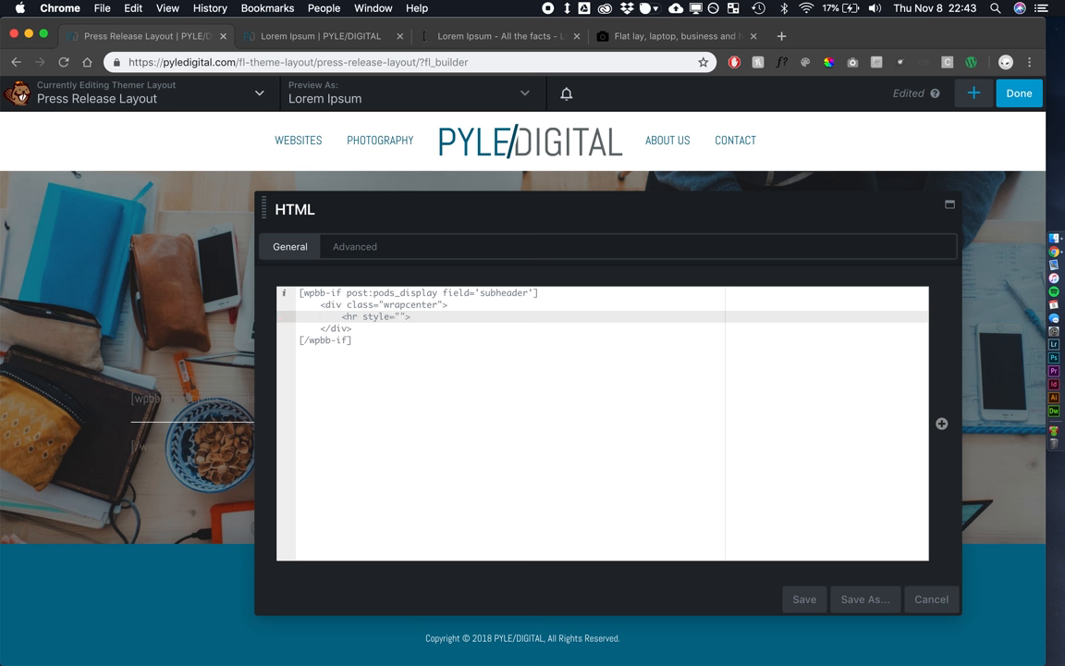
pyautogui.write('width:15')
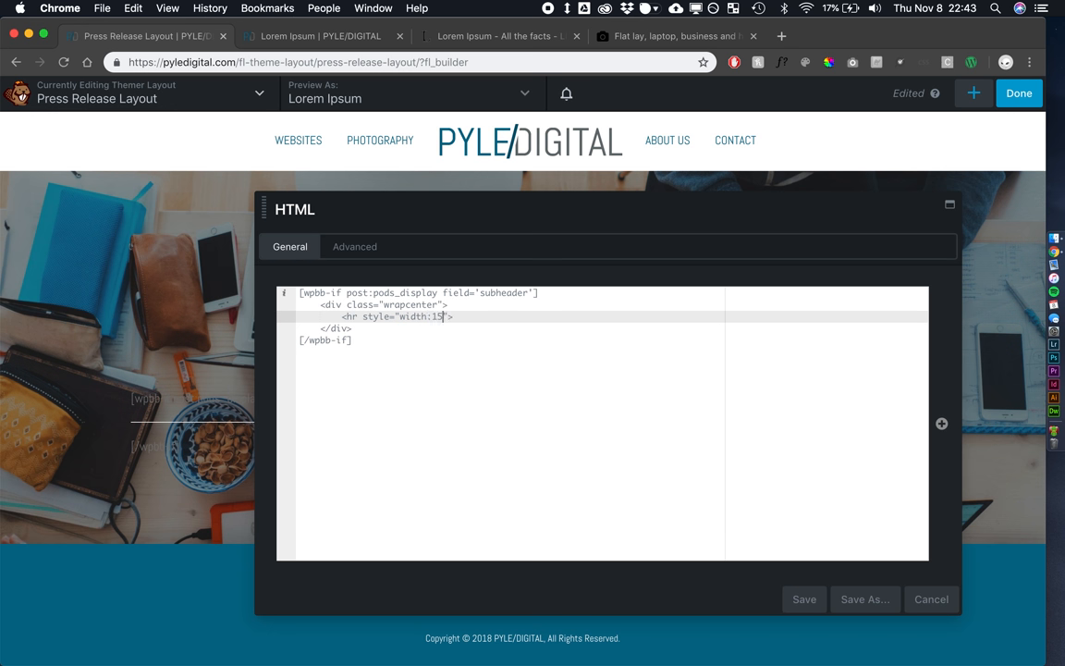
pyautogui.write('%;')
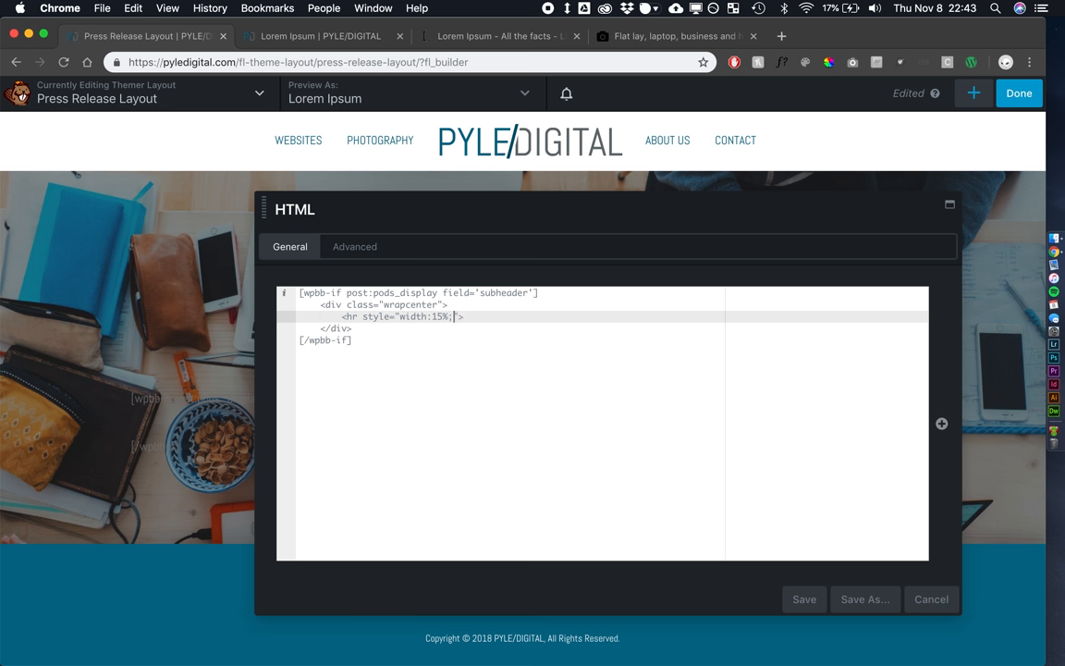
pyautogui.write('bod')
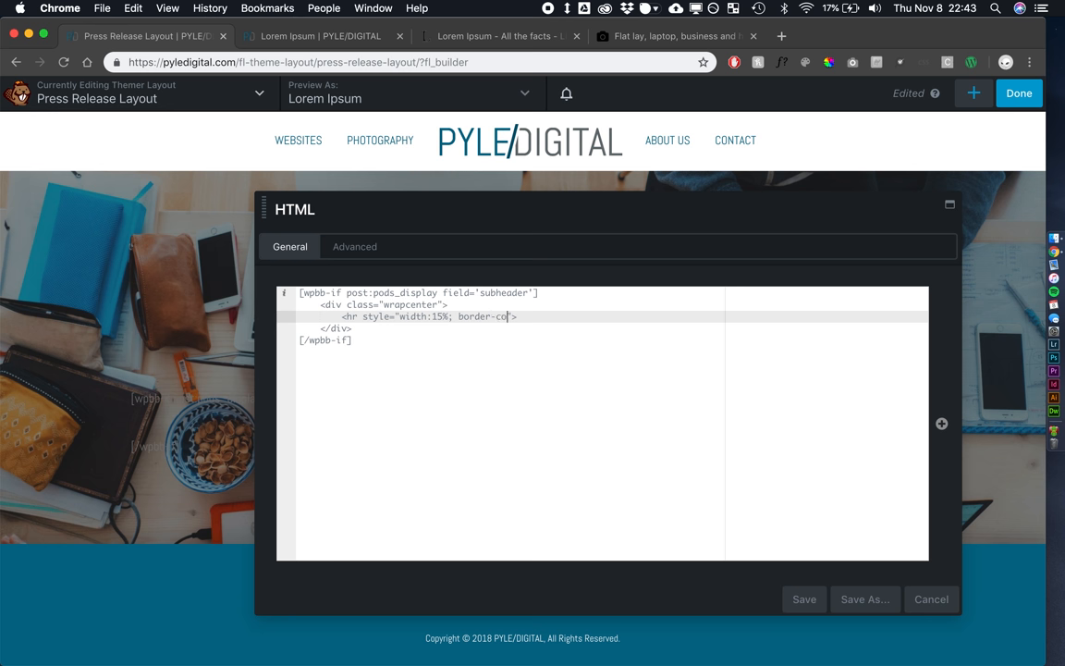
pyautogui.write('lor:#')
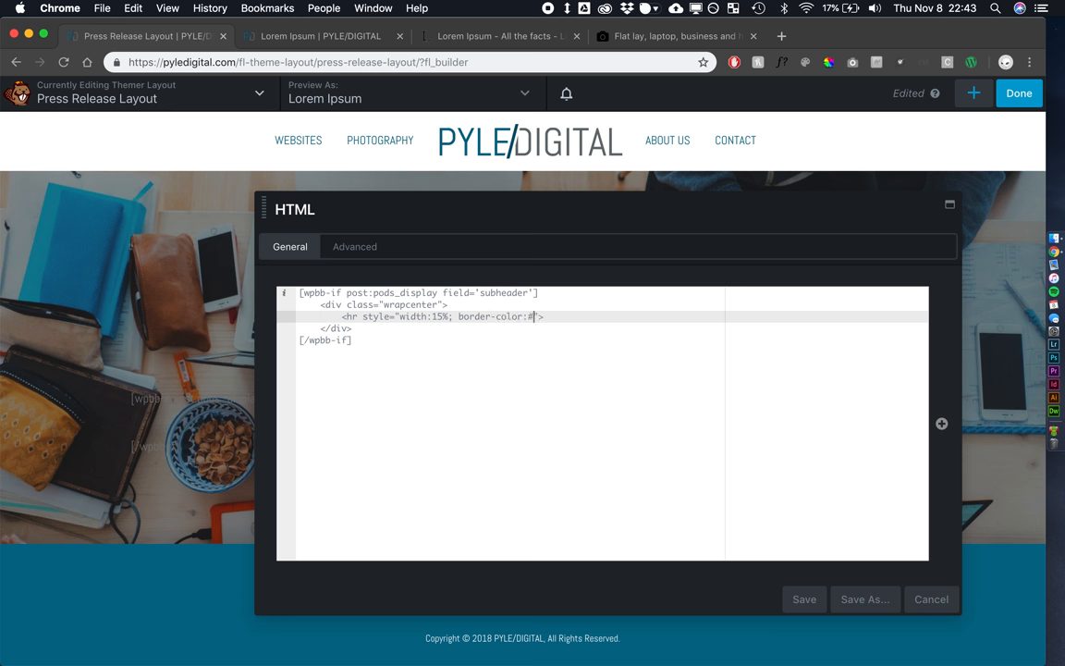
pyautogui.write('cccccc')
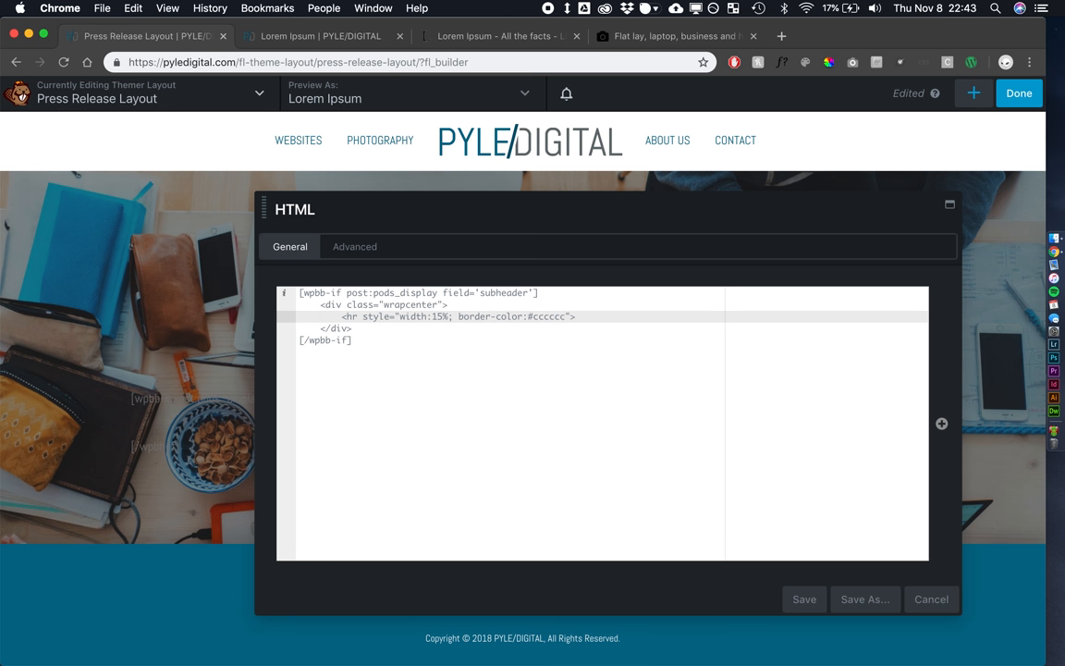
pyautogui.write('border-width:')
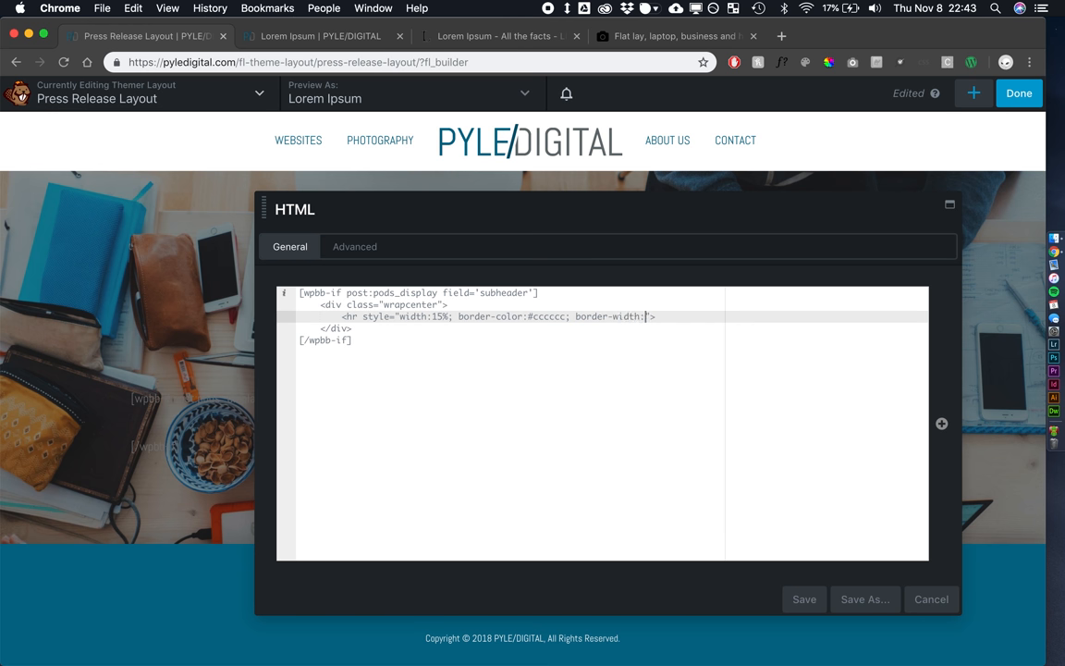
pyautogui.write('2px;')
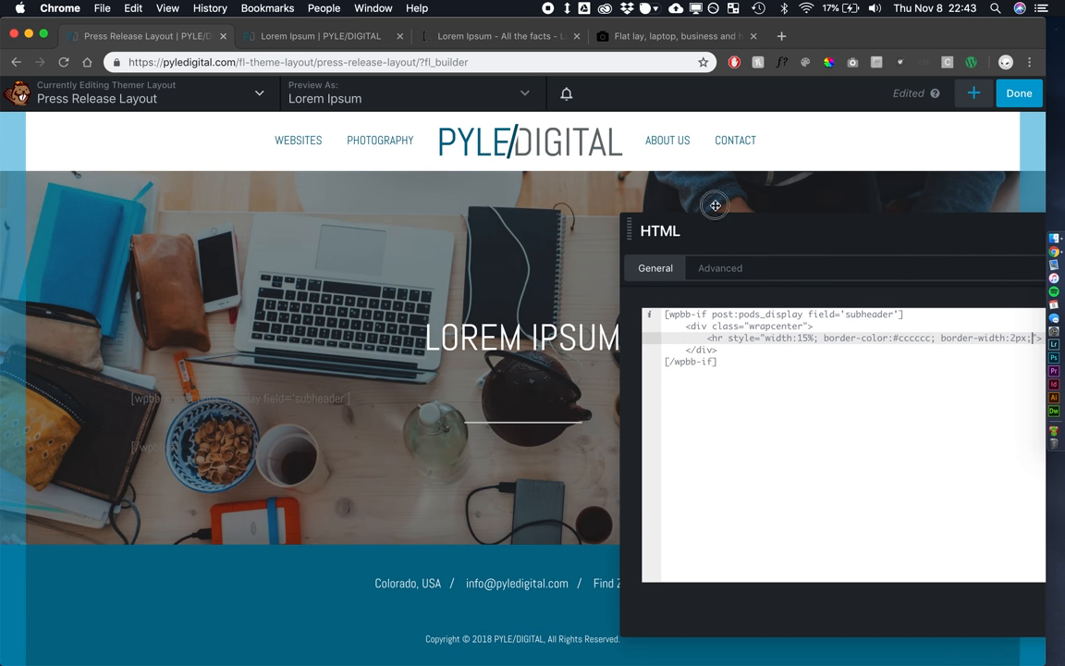
# Check the HTML module's spacing settings and return to the code editor
pyautogui.click(720, 268)
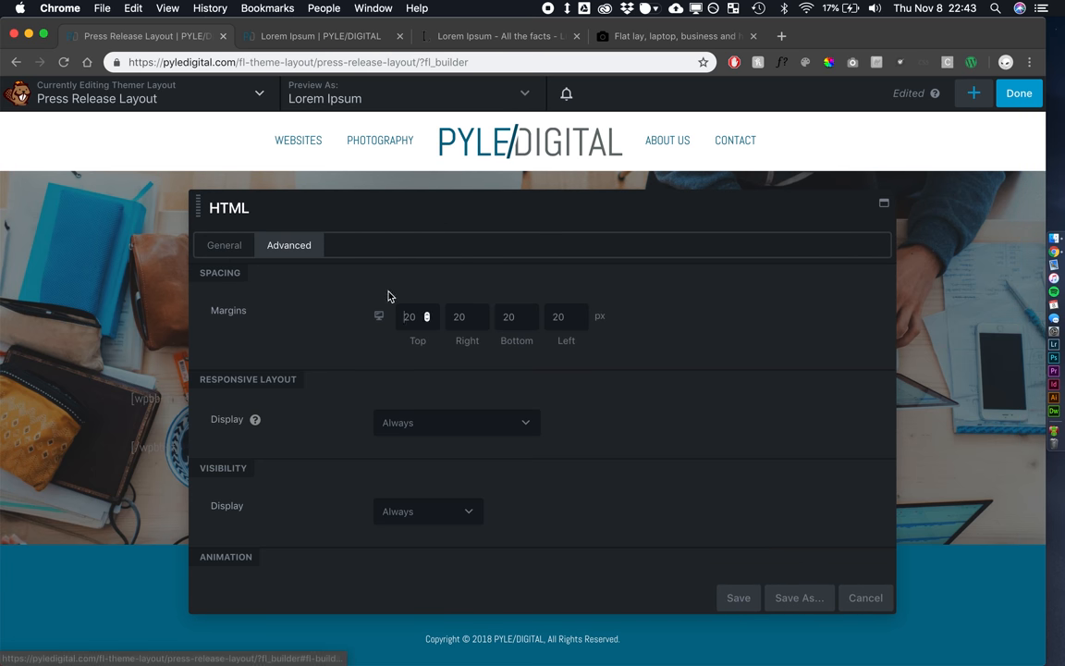
pyautogui.click(224, 245)
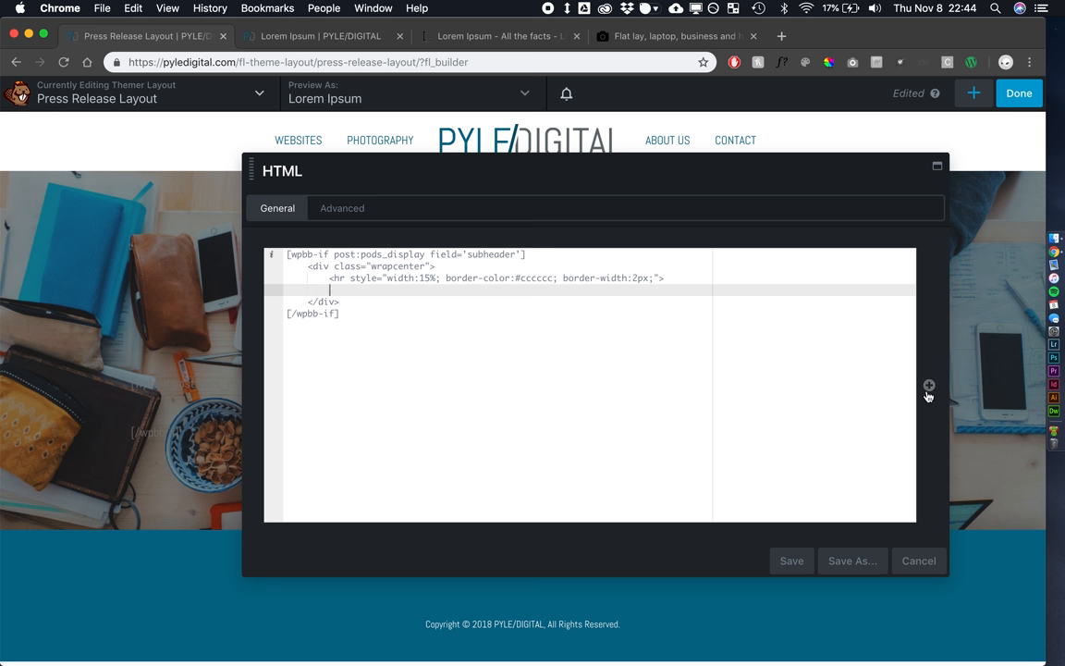
pyautogui.moveTo(931, 392)
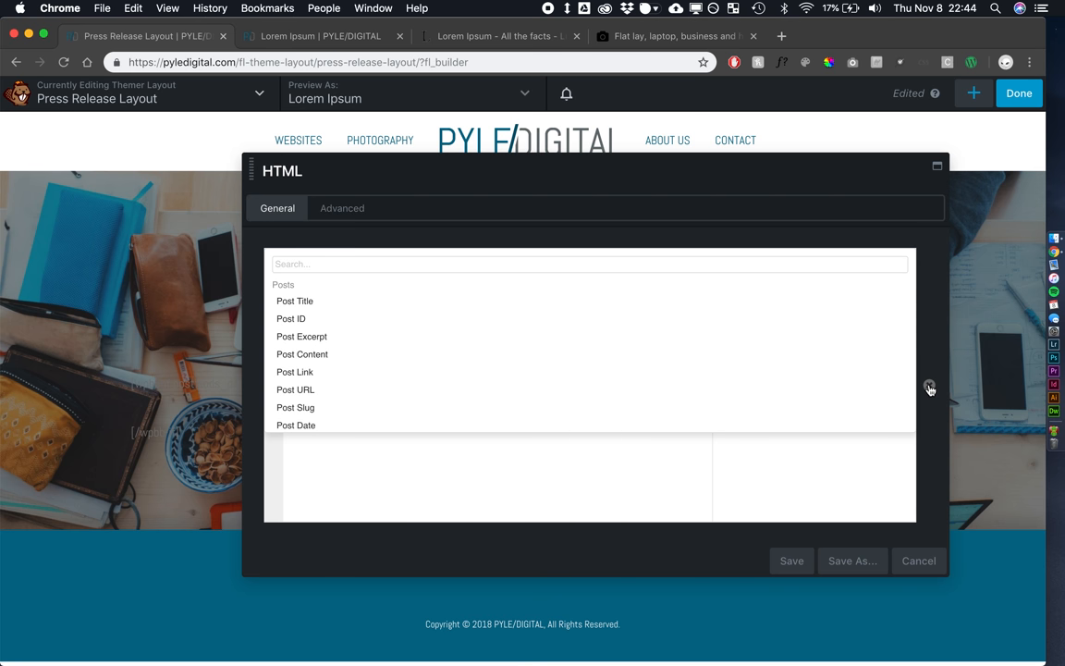
pyautogui.moveTo(832, 437)
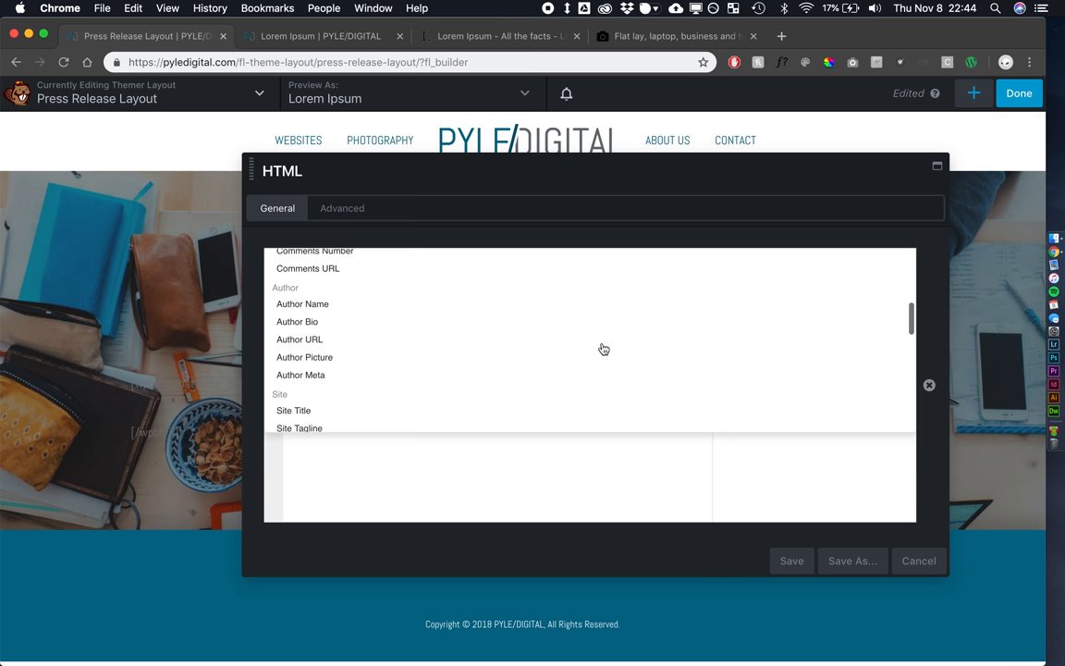
pyautogui.scroll(-3)
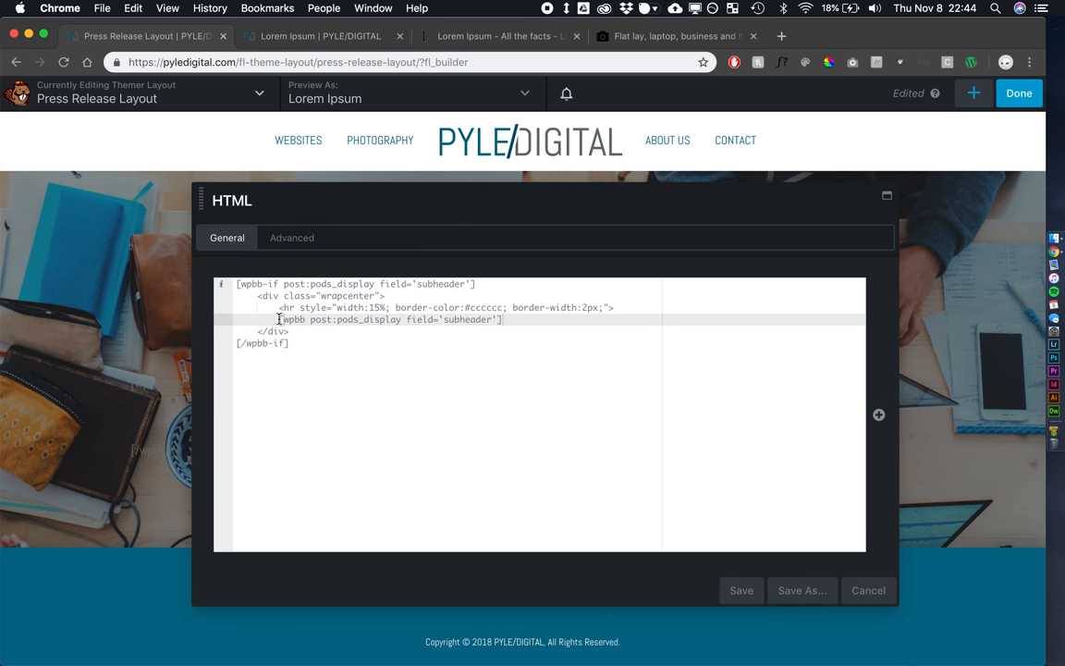
# Wrap the subheader in an h2 styled white, 28px font size, 1.1em line height, and save
pyautogui.write('<')
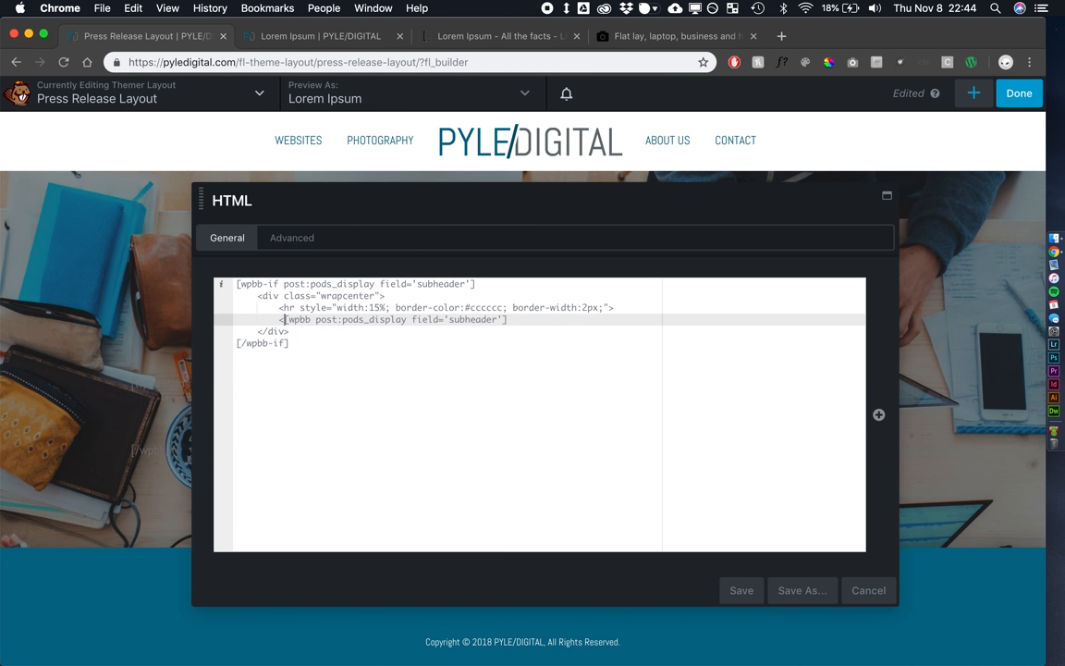
pyautogui.write('<h2></h2>')
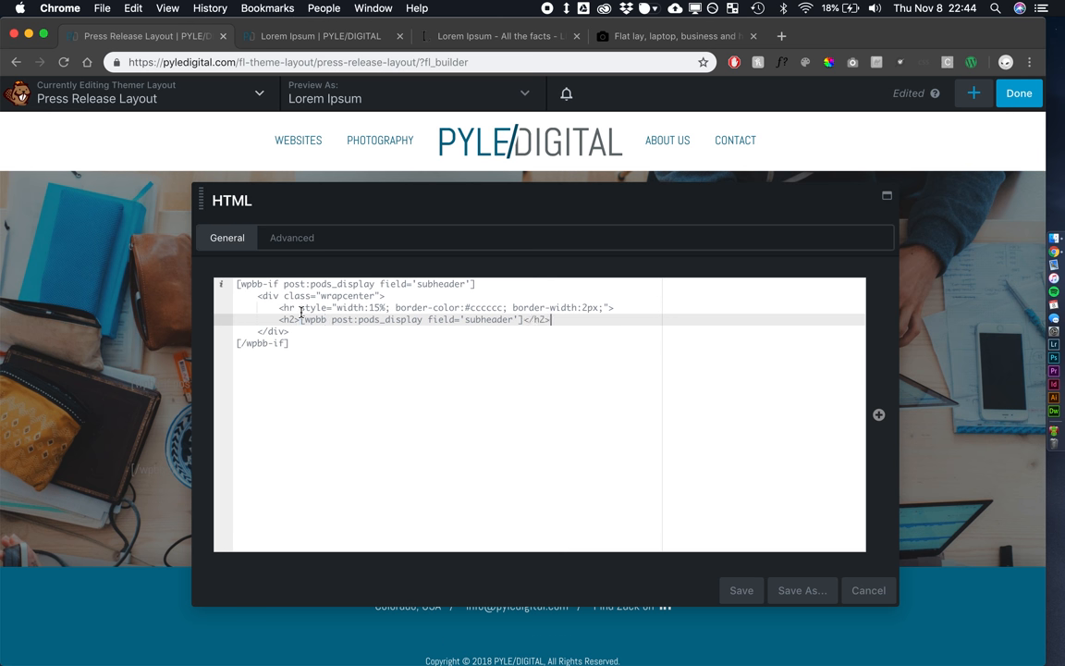
pyautogui.write('style="c')
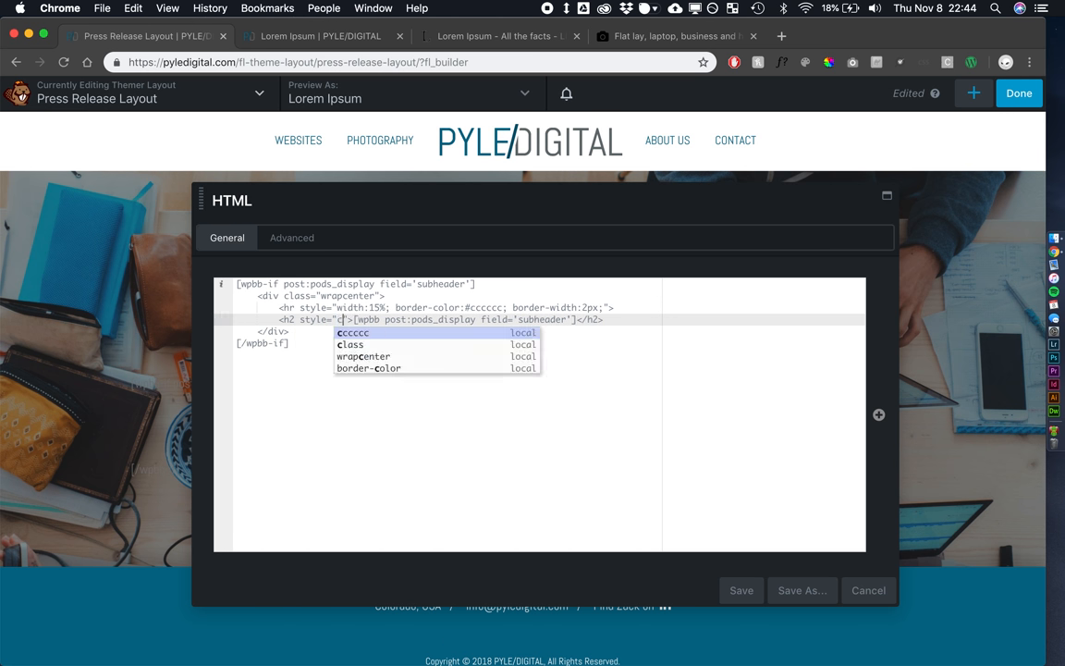
pyautogui.write('color:white;')
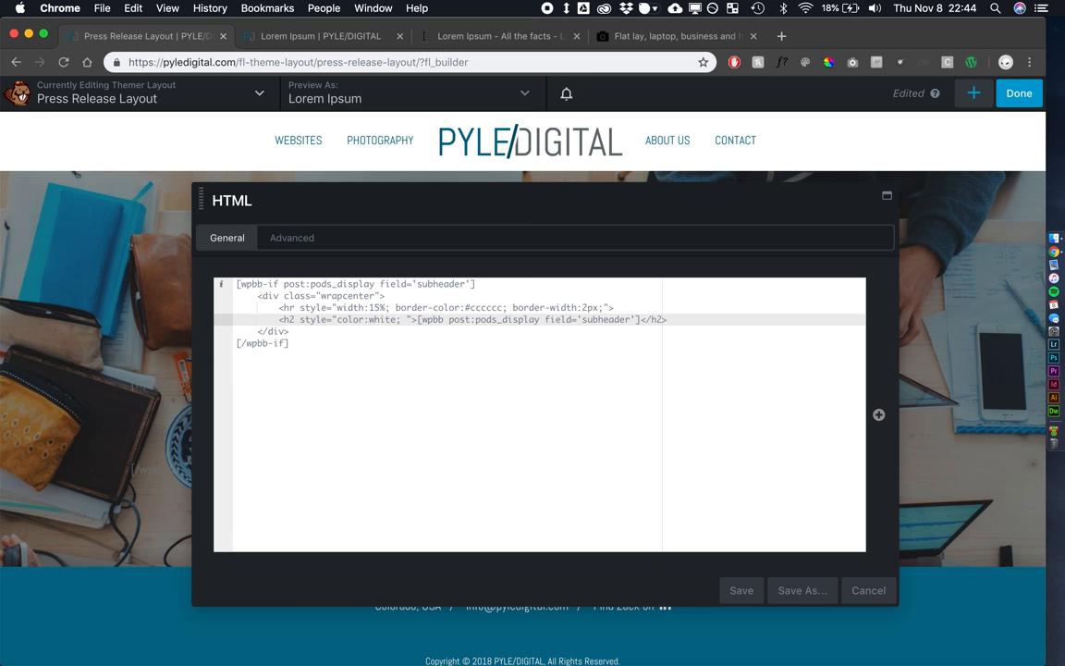
pyautogui.write('font-size:')
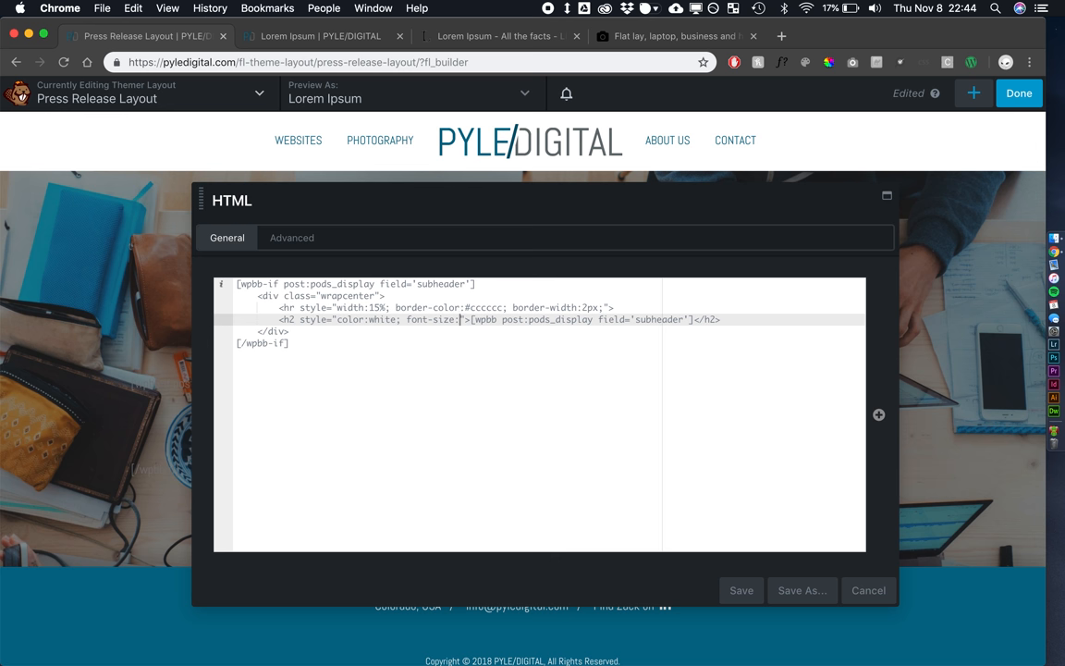
pyautogui.write('28')
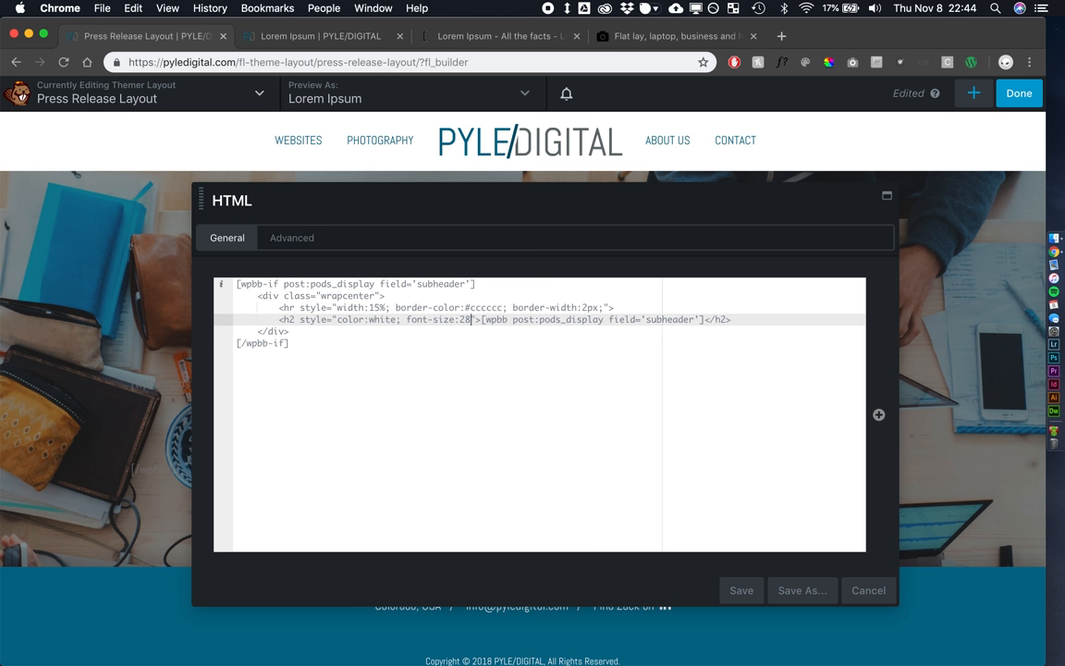
pyautogui.write('px')
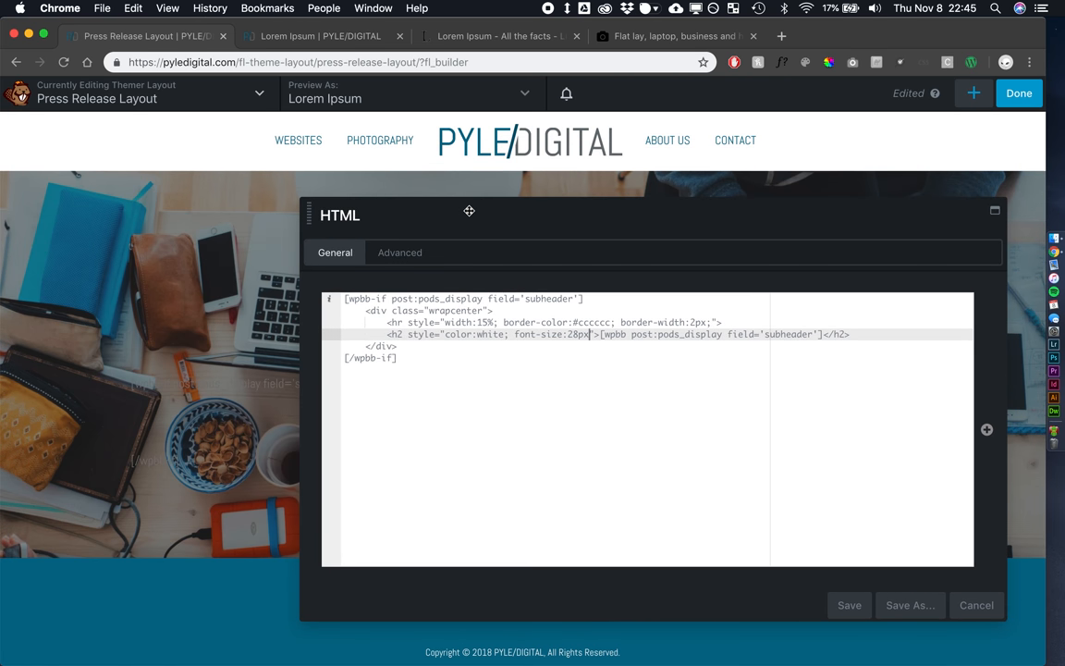
pyautogui.write('line')
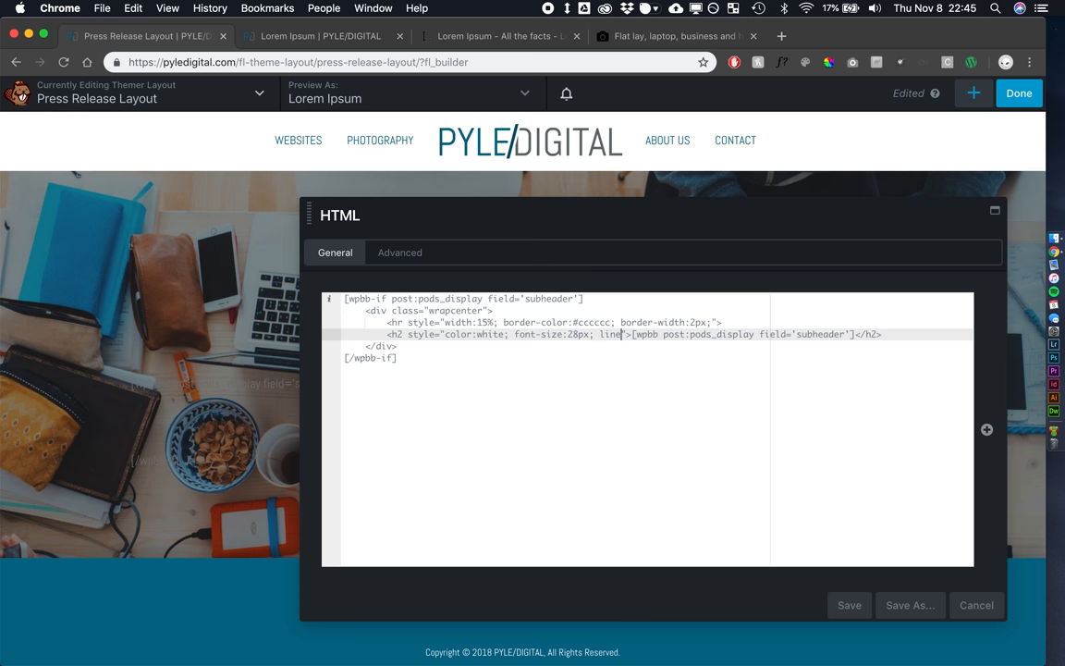
pyautogui.write('line-height: 1.1em;')
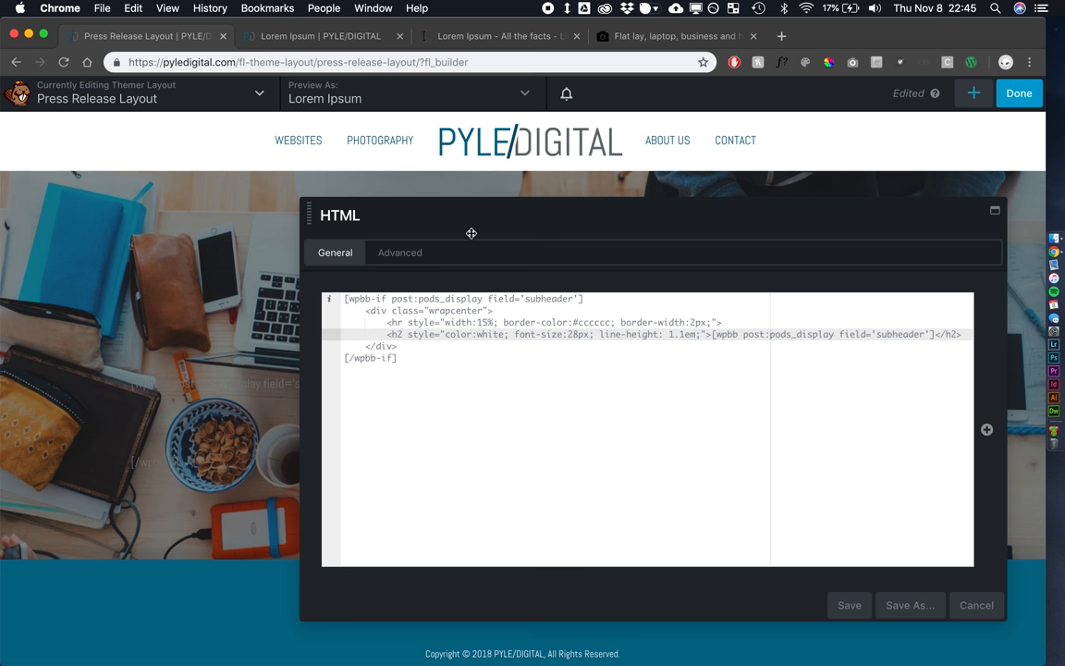
pyautogui.moveTo(597, 246)
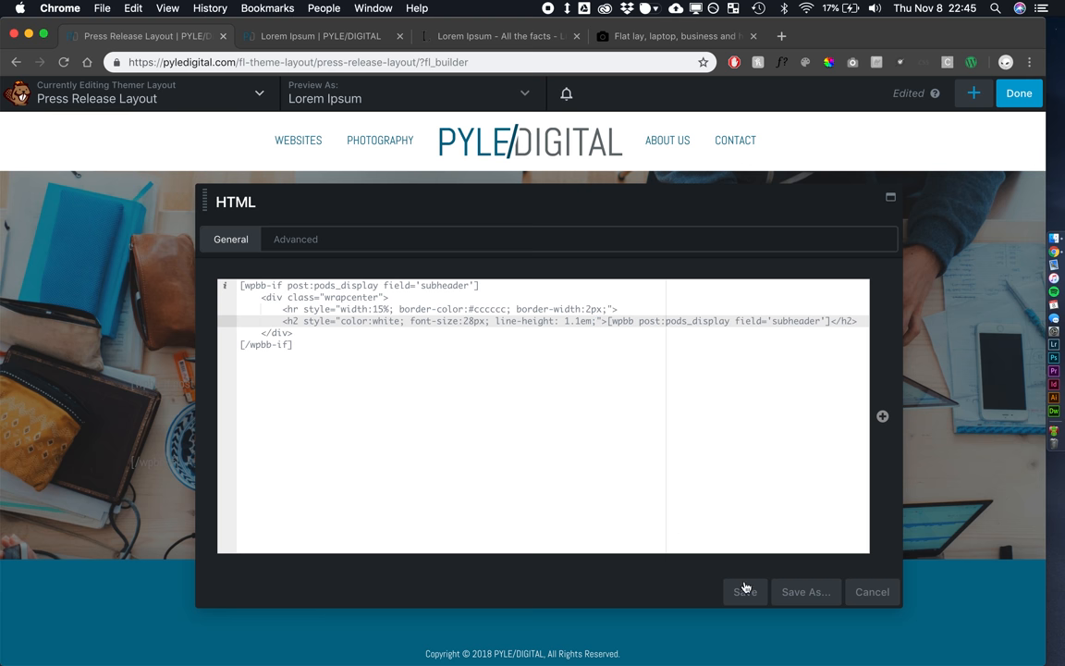
pyautogui.click(744, 592)
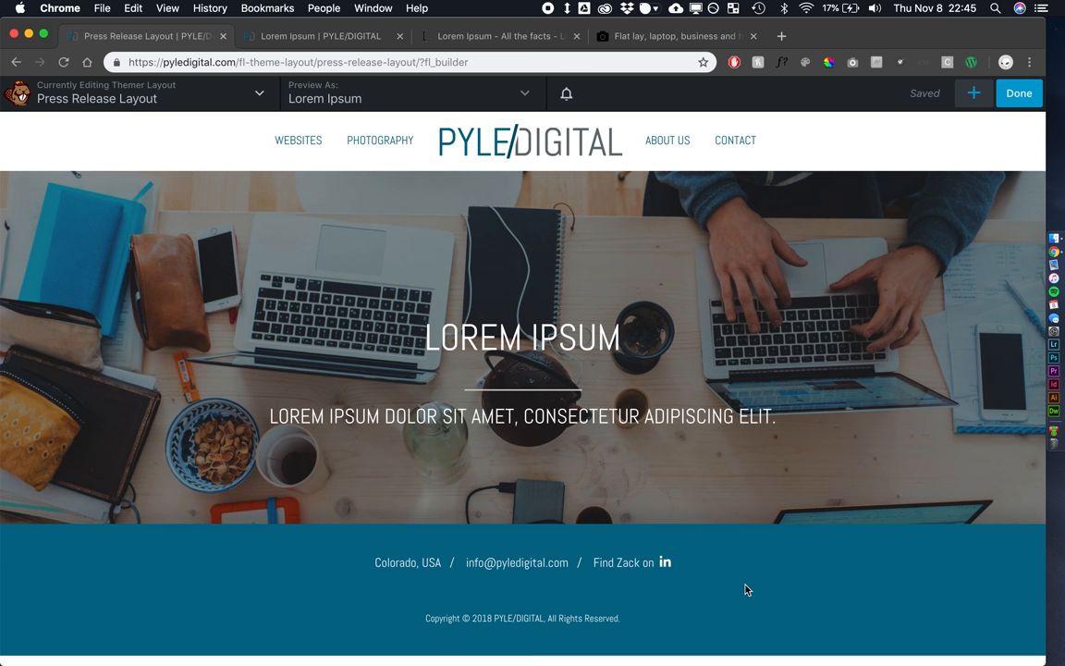
# Set the title heading's bottom margin to 0 in Advanced settings and save
pyautogui.click(521, 336)
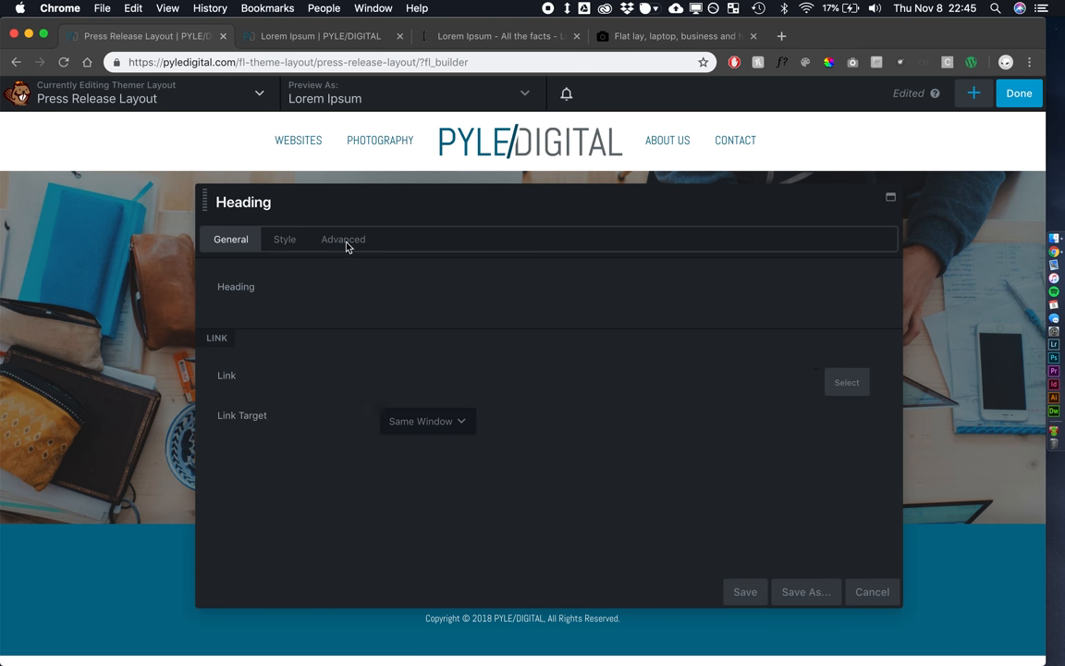
pyautogui.click(344, 238)
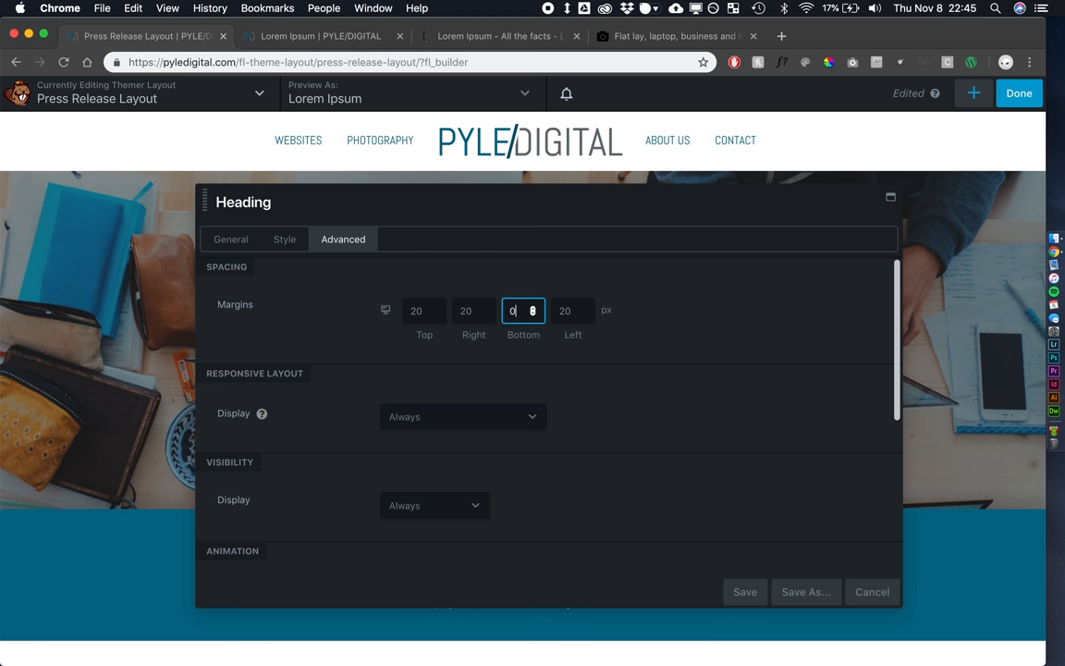
pyautogui.click(745, 592)
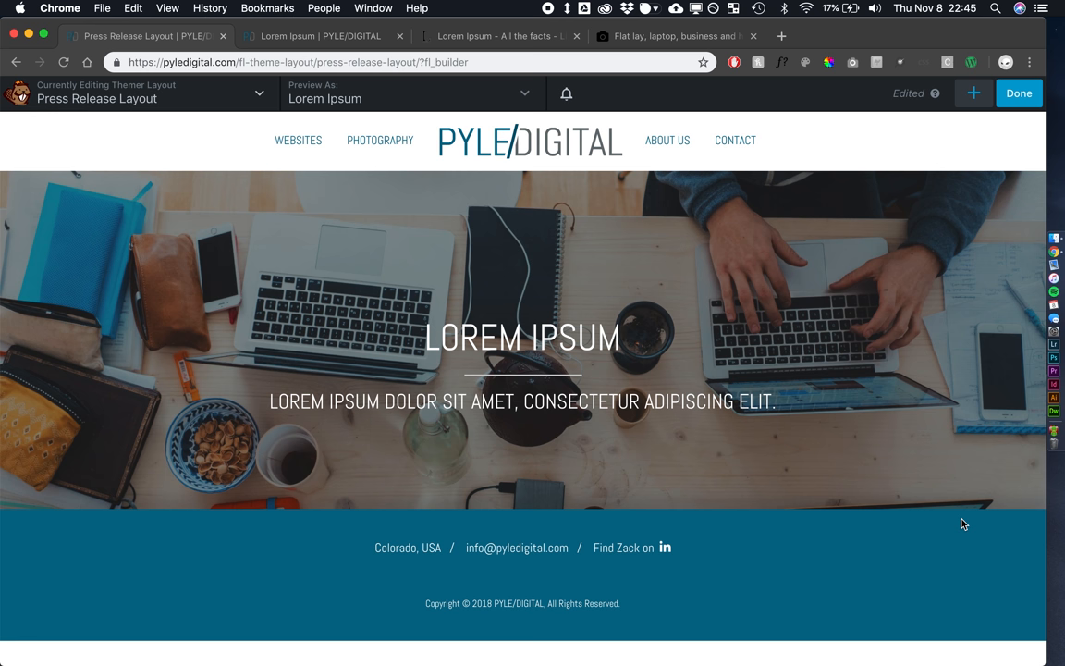
pyautogui.moveTo(900, 582)
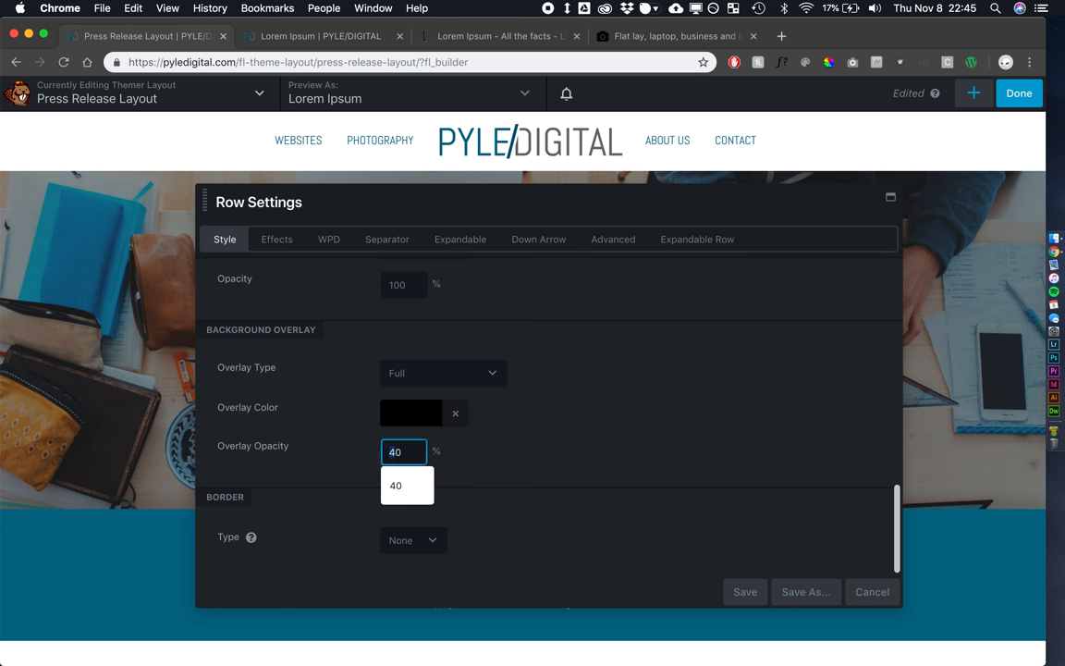
# Set the hero overlay opacity to 40%, publish the layout and reopen it in Beaver Builder
pyautogui.click(744, 592)
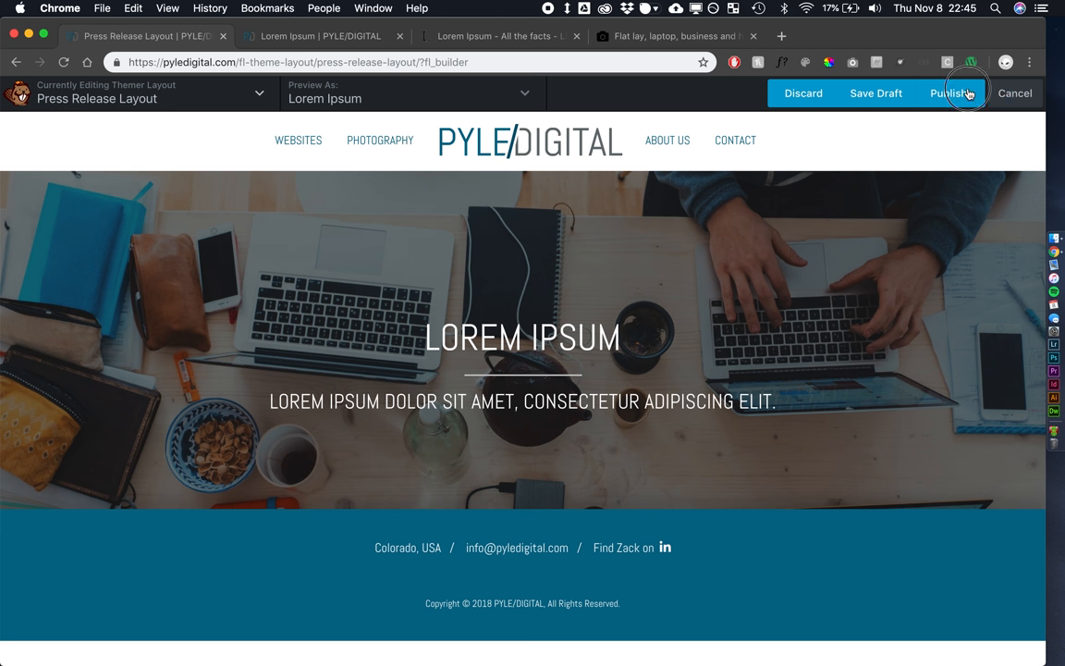
pyautogui.click(947, 92)
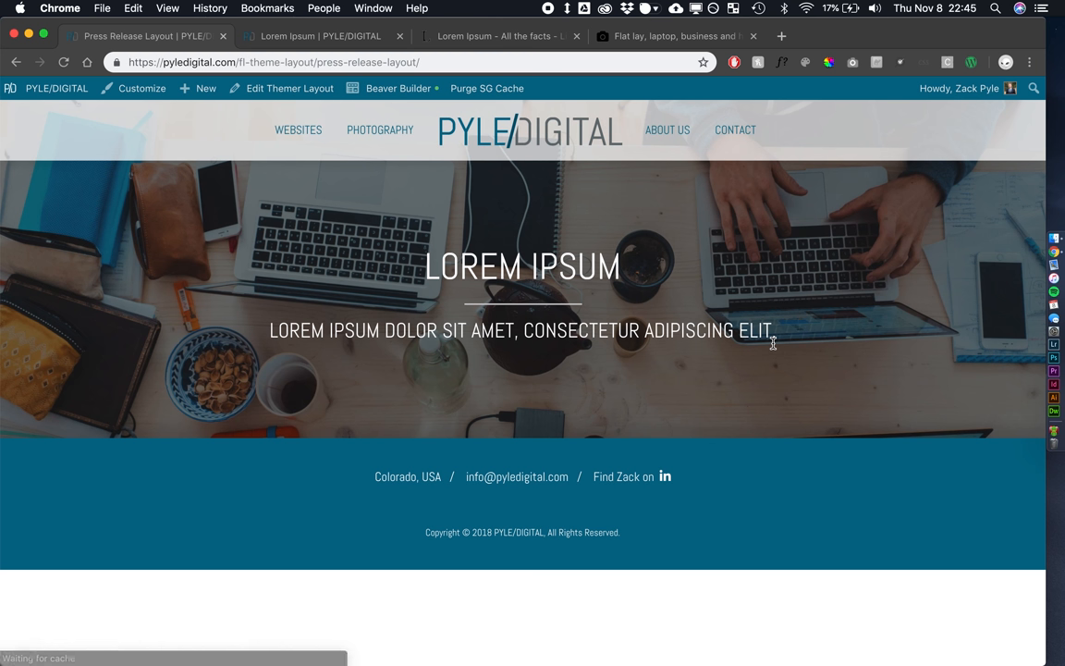
pyautogui.moveTo(397, 88)
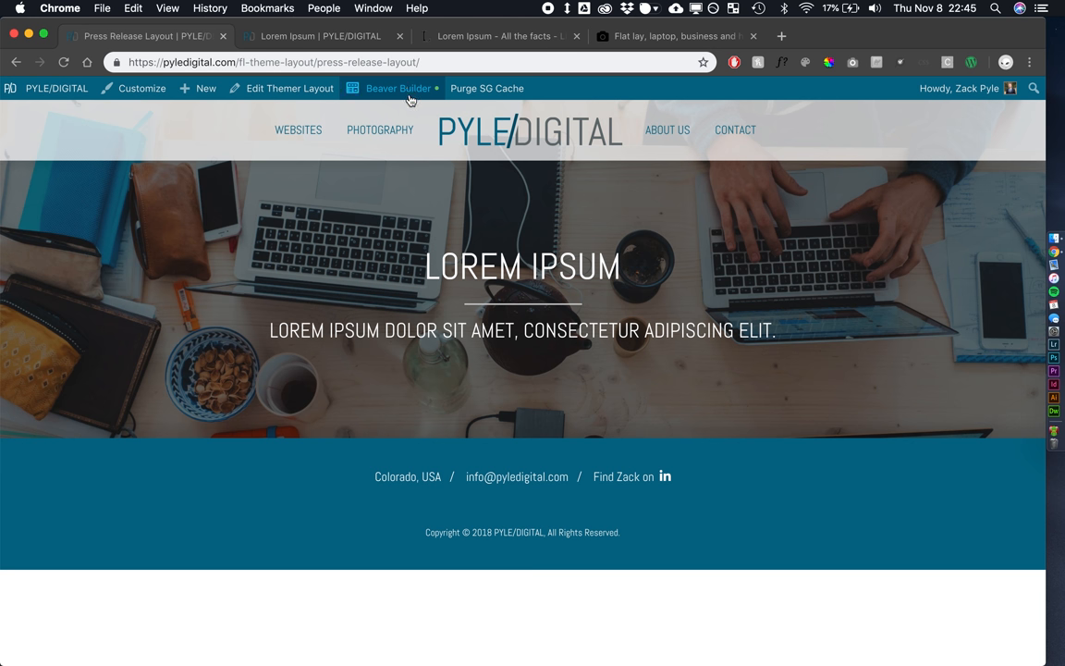
pyautogui.click(398, 88)
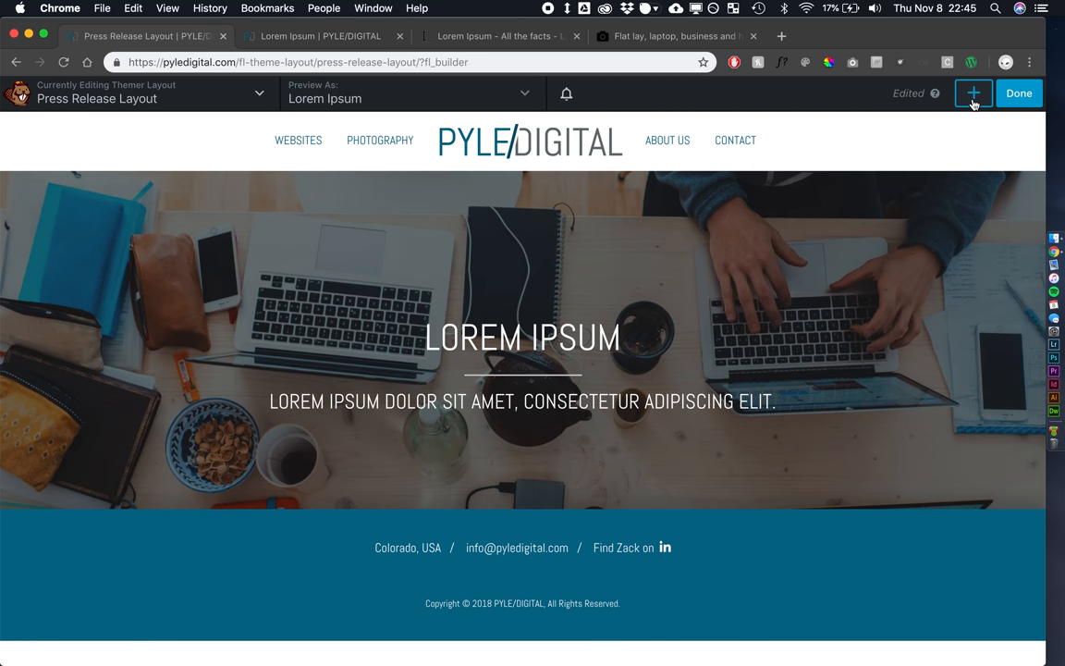
# Add a 2 Columns row below the hero set to Full Width and save
pyautogui.click(973, 93)
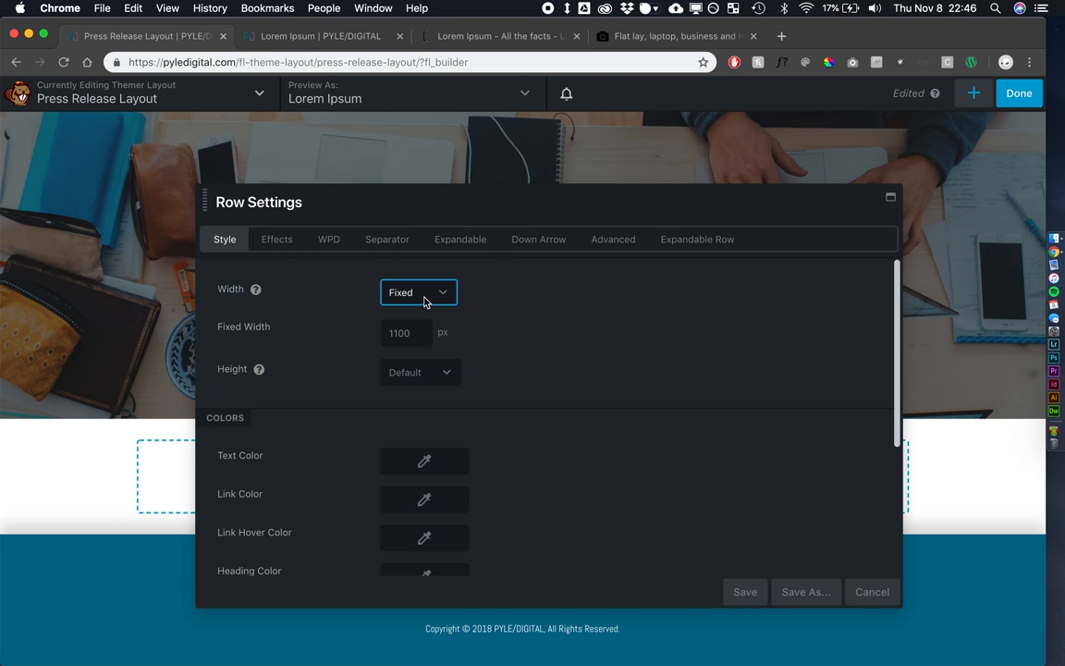
pyautogui.click(418, 291)
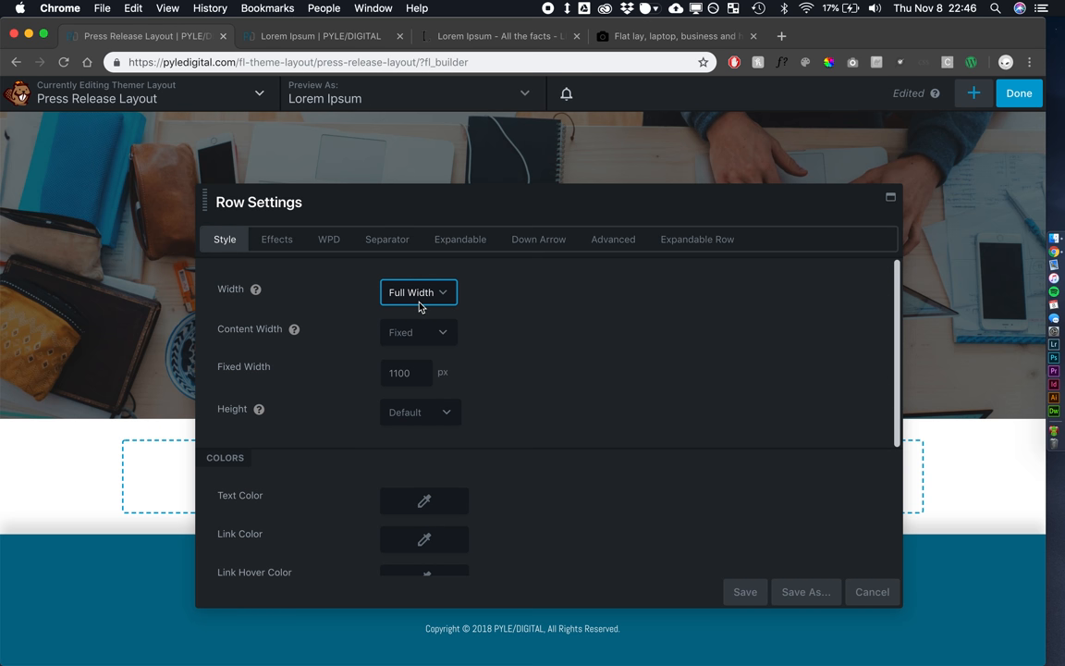
pyautogui.click(407, 373)
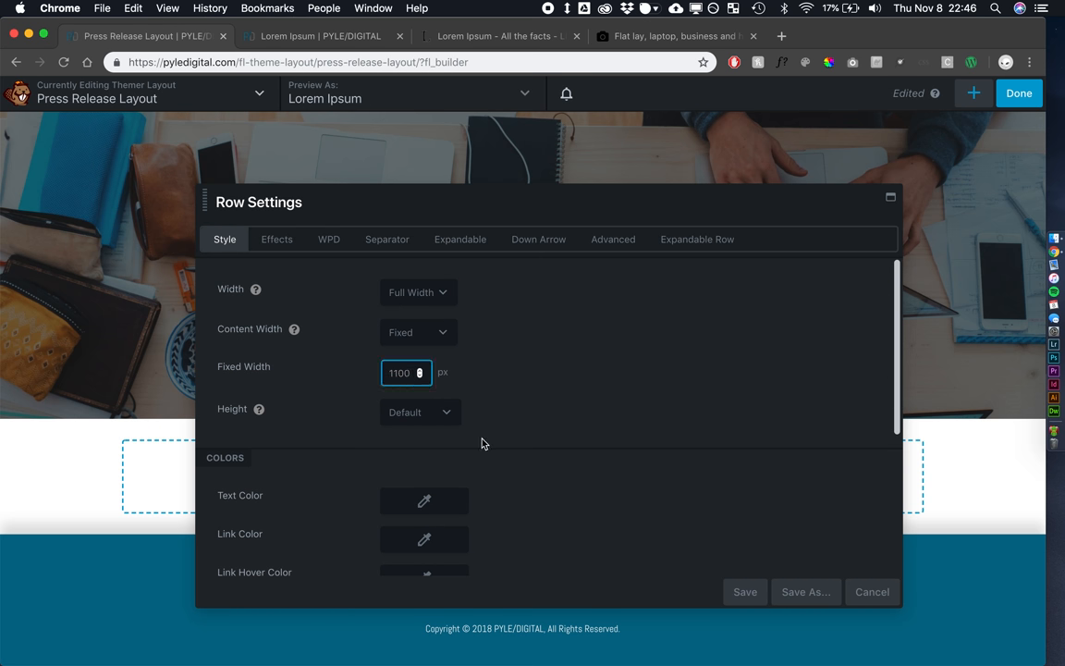
pyautogui.moveTo(439, 399)
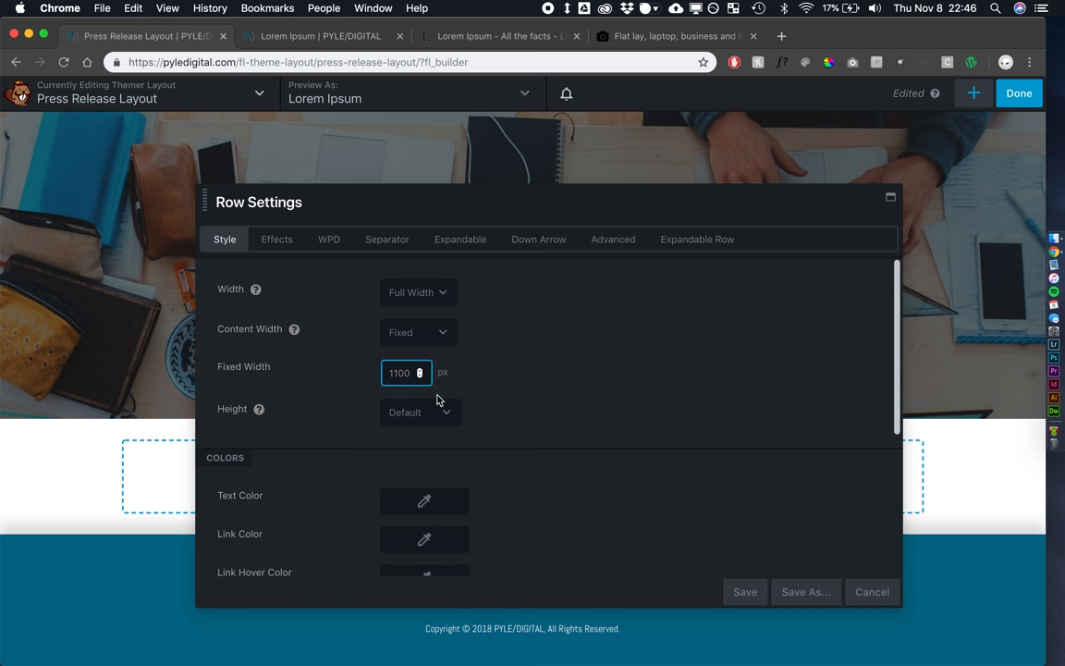
pyautogui.click(746, 592)
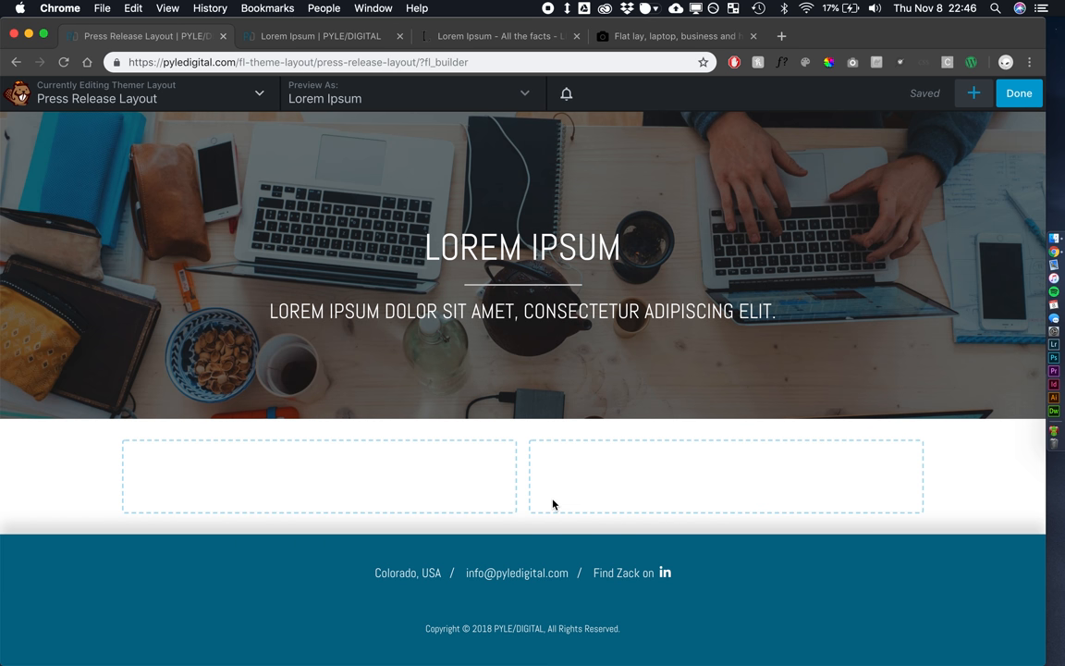
# Drag the column divider to roughly a 72.6% / 27.4% split
pyautogui.click(318, 477)
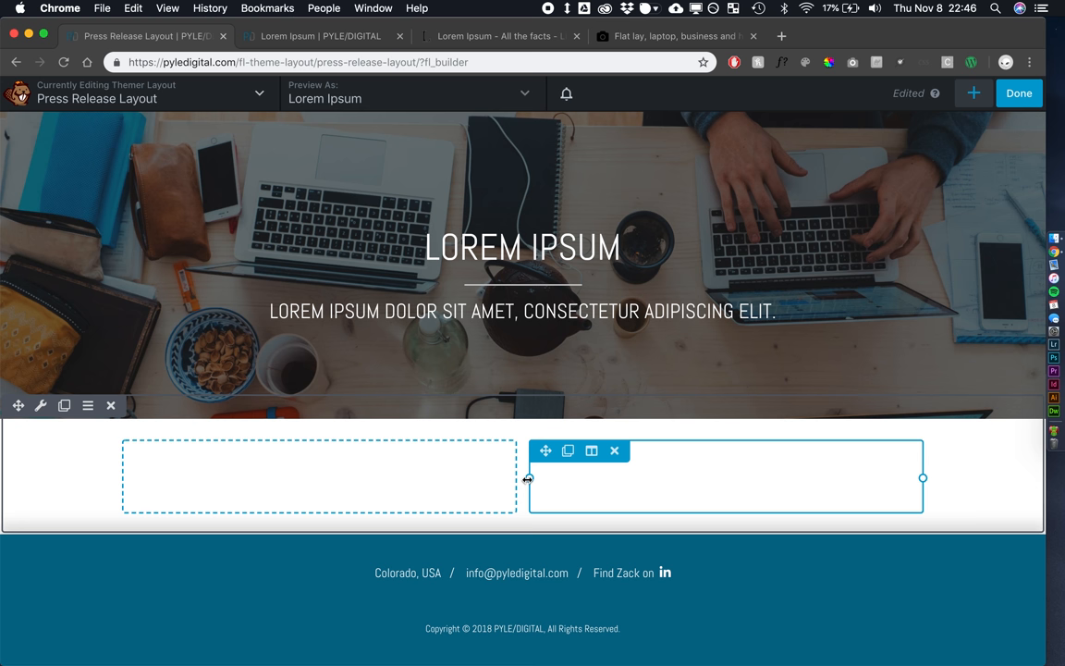
pyautogui.moveTo(527, 478); pyautogui.dragTo(562, 478)
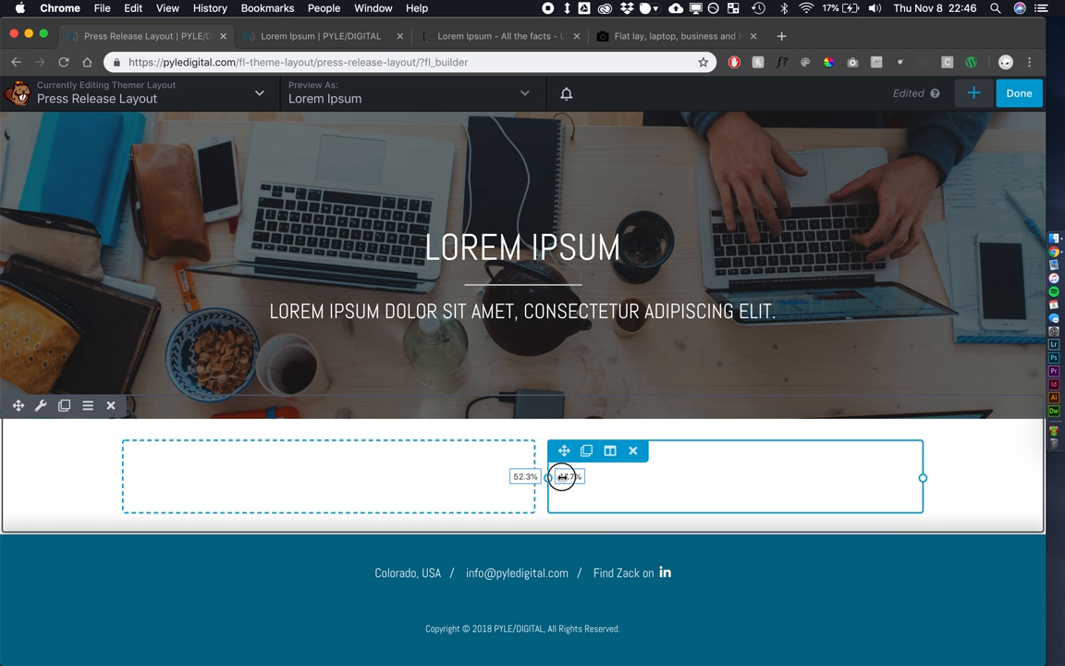
pyautogui.moveTo(548, 477); pyautogui.dragTo(708, 476)
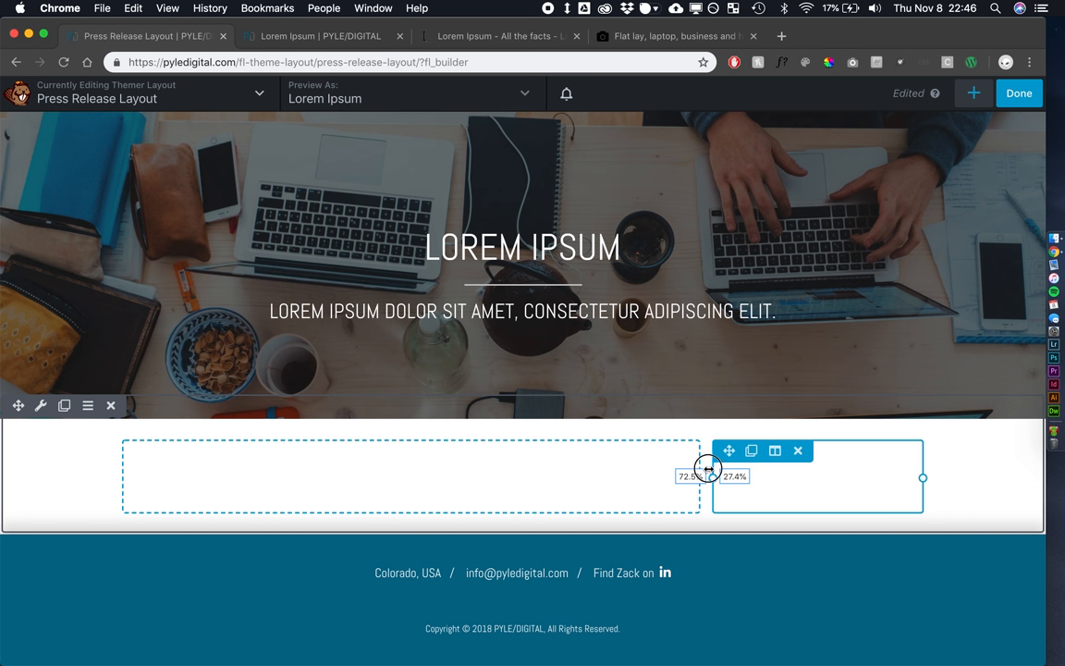
pyautogui.moveTo(709, 476); pyautogui.dragTo(692, 477)
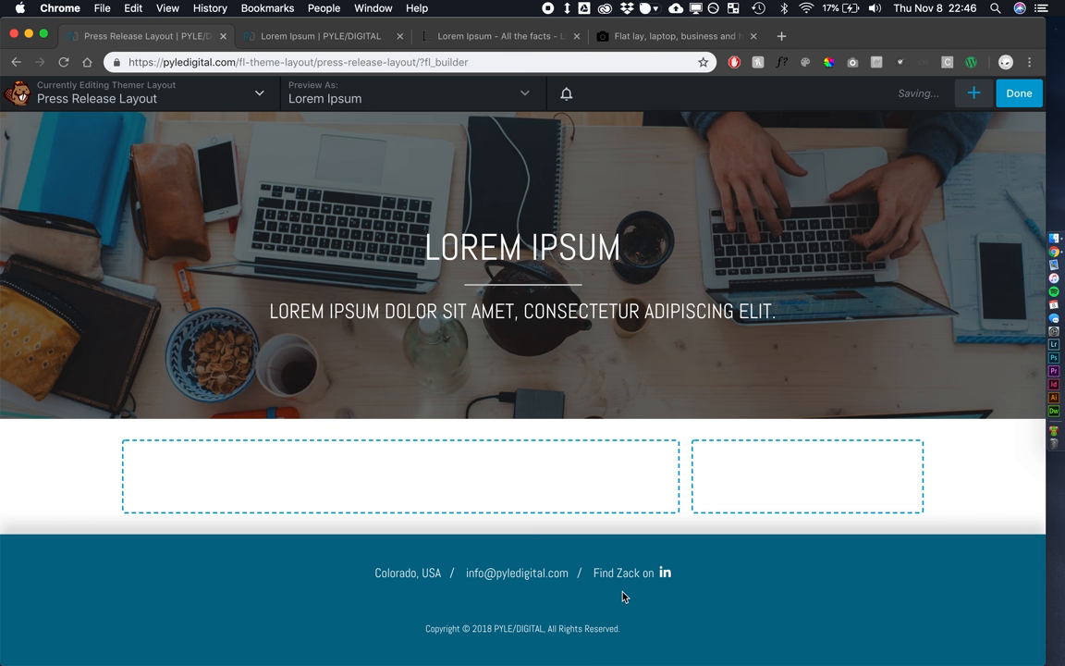
pyautogui.moveTo(655, 553)
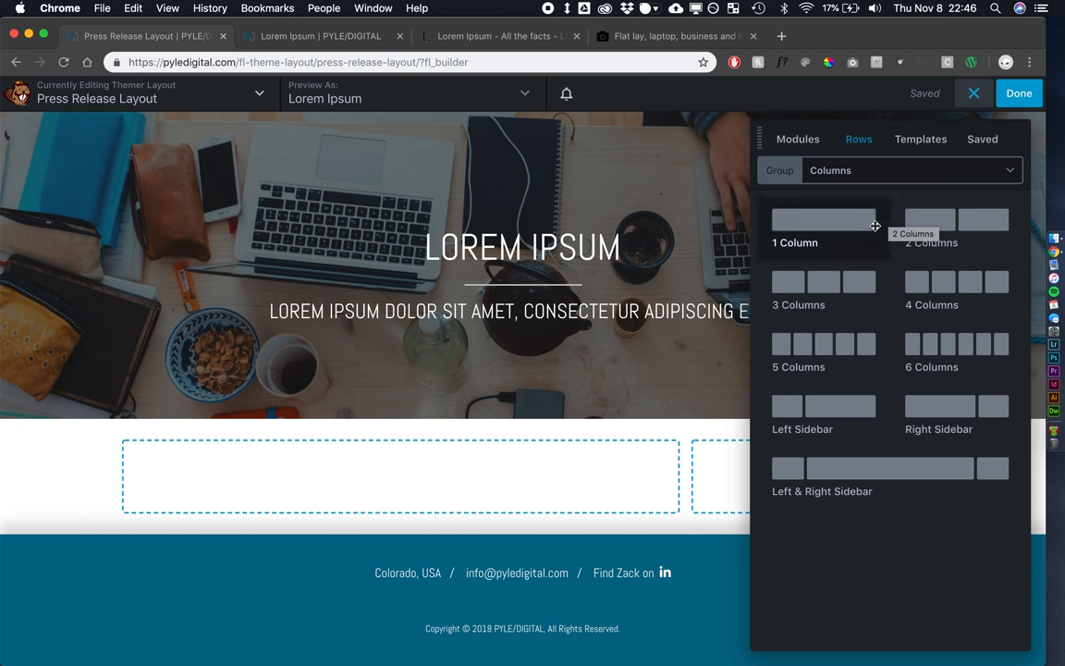
# Add a Text Editor module in the left column connected to Post Content and save
pyautogui.click(798, 139)
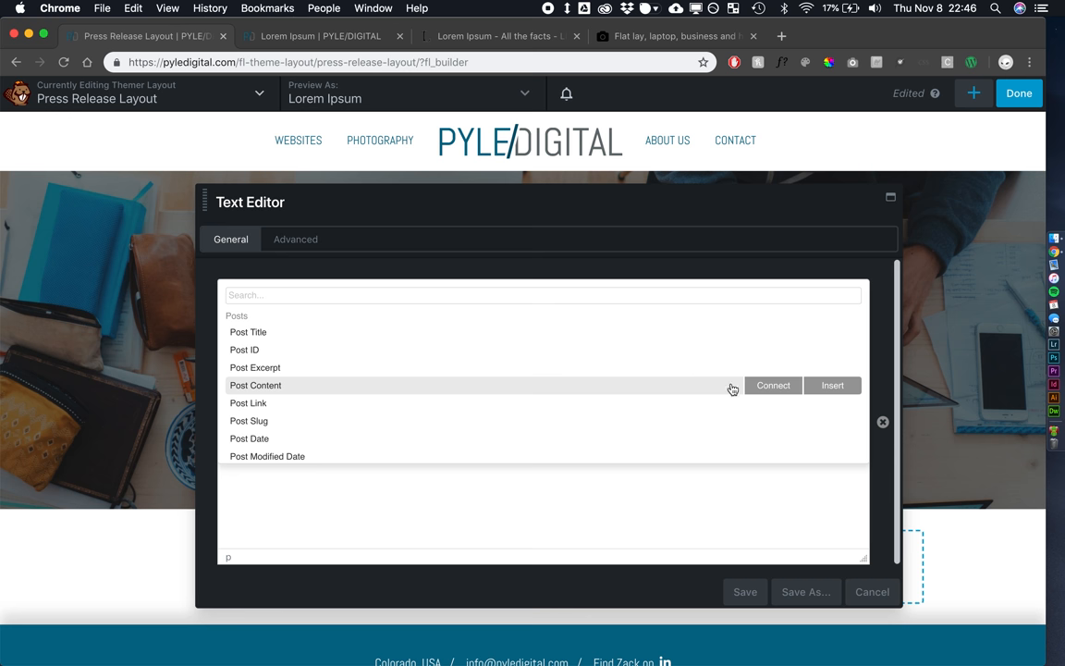
pyautogui.click(831, 384)
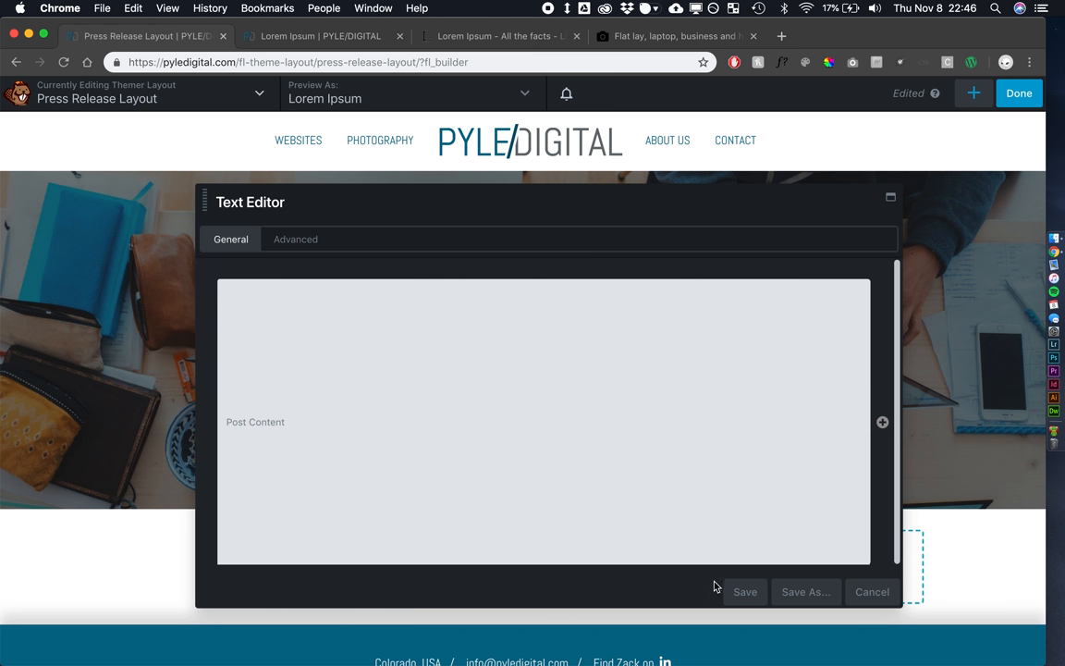
pyautogui.click(744, 592)
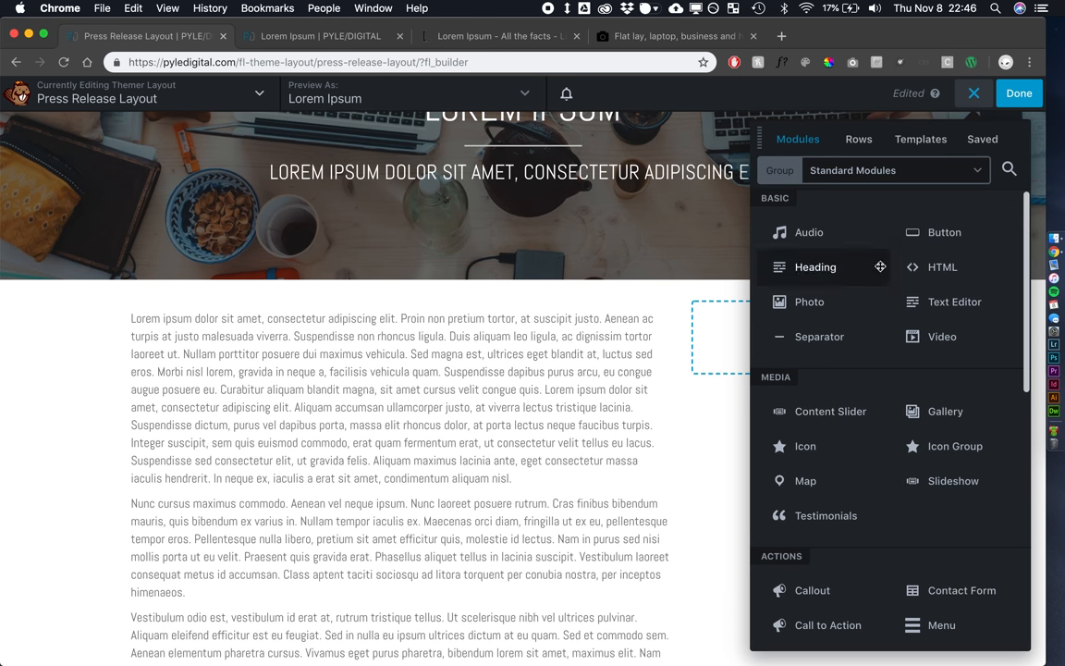
pyautogui.moveTo(942, 267)
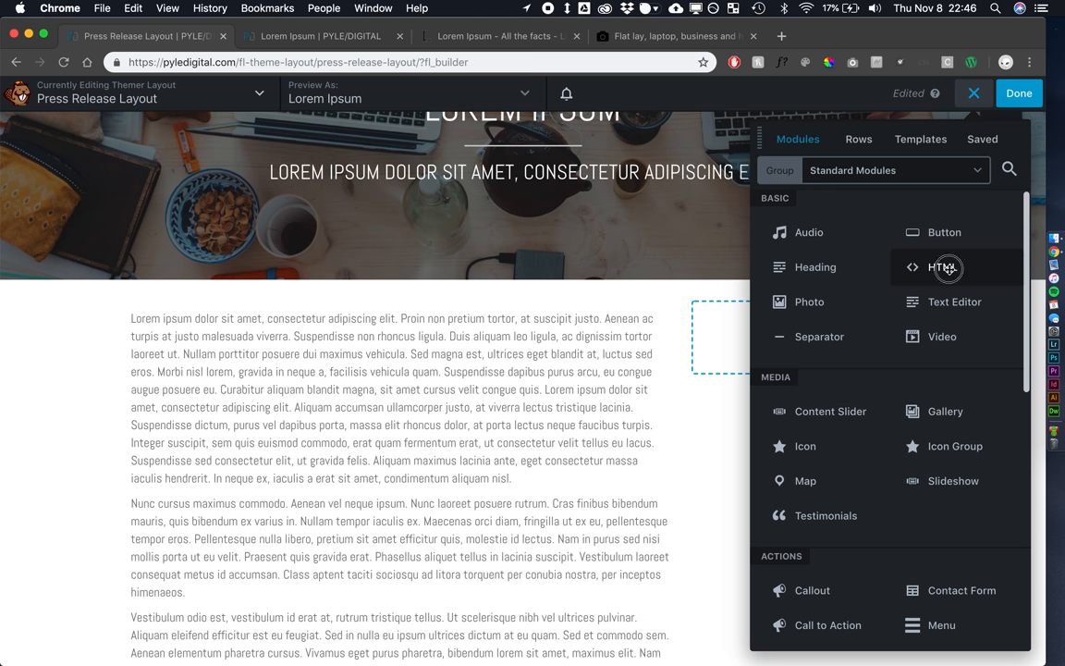
# Add a sidebar HTML module showing the Post Date in <p><strong> with 'M j, Y' format and save
pyautogui.click(942, 267)
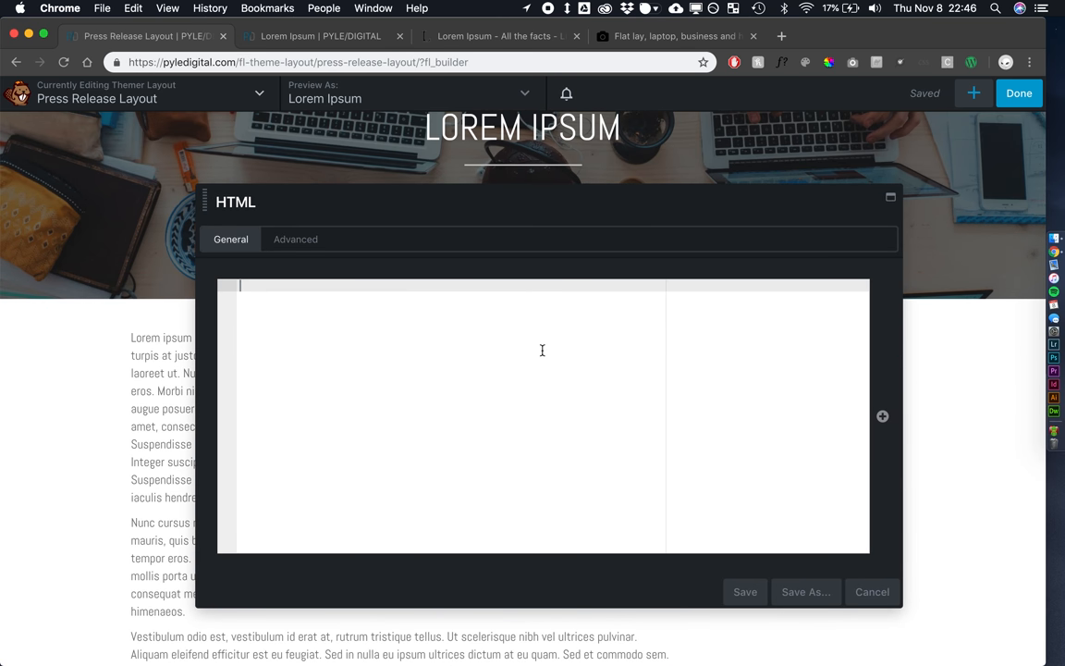
pyautogui.write('<p></p>')
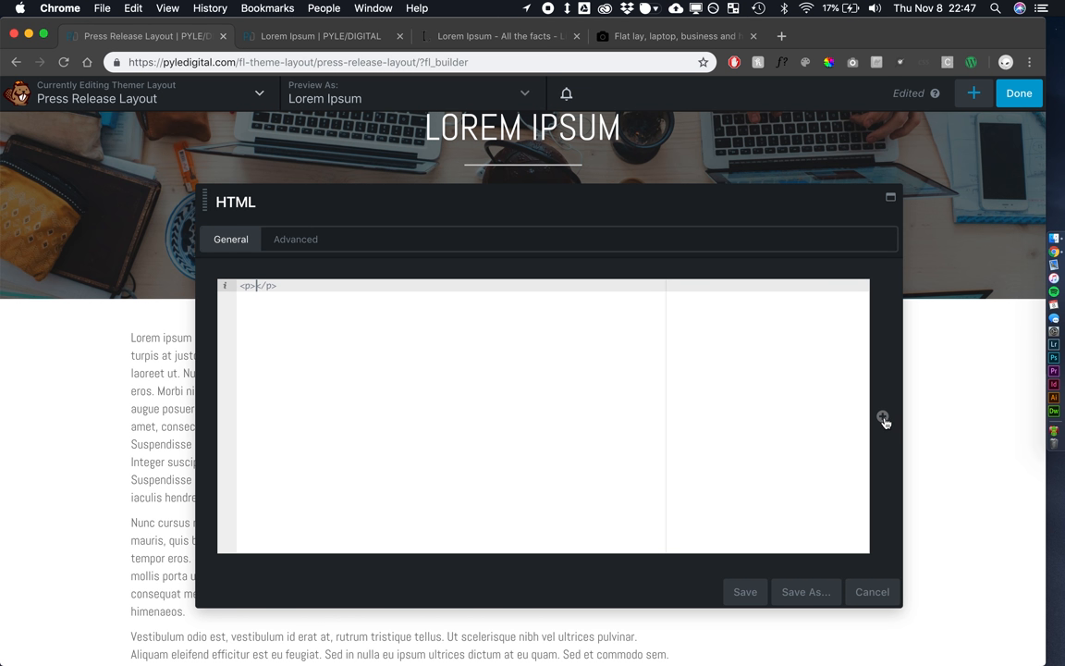
pyautogui.write('<strong></strong')
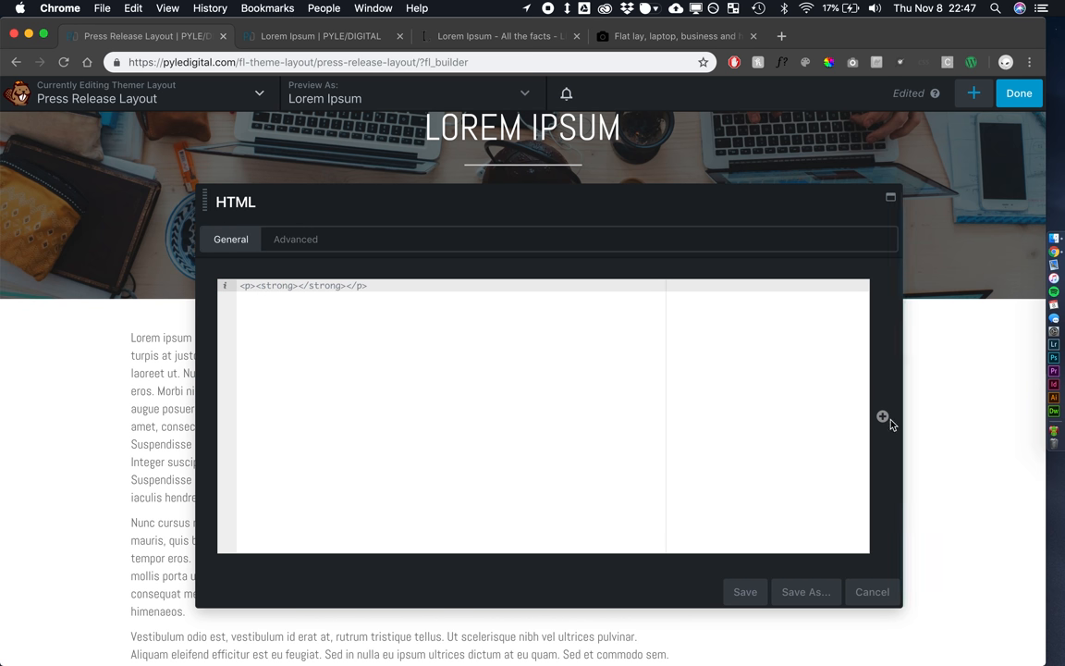
pyautogui.click(882, 416)
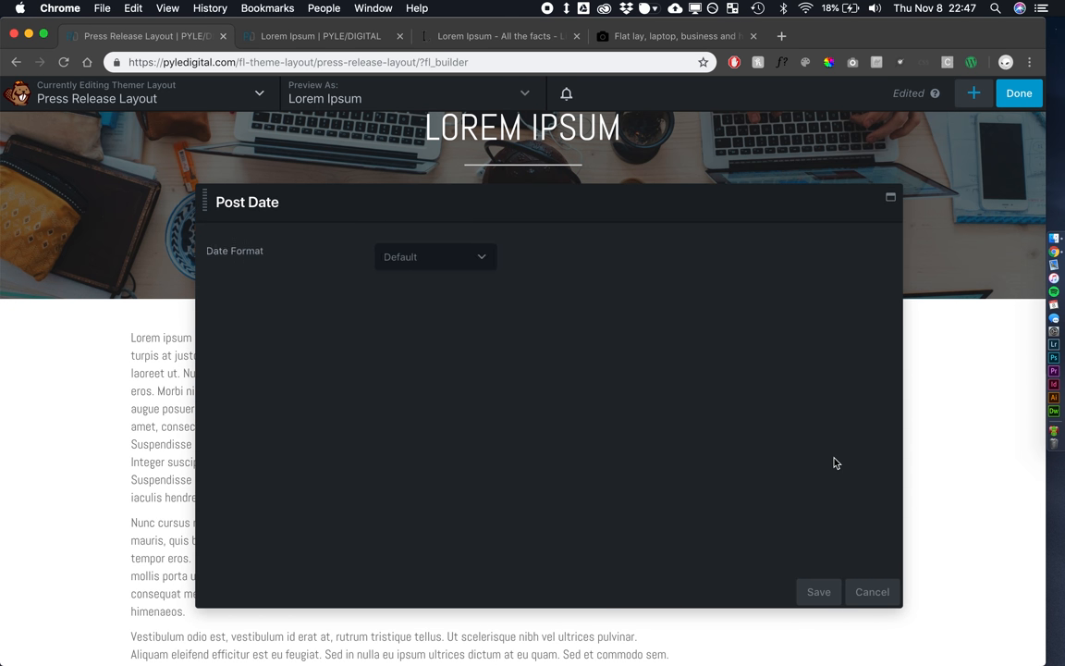
pyautogui.click(435, 256)
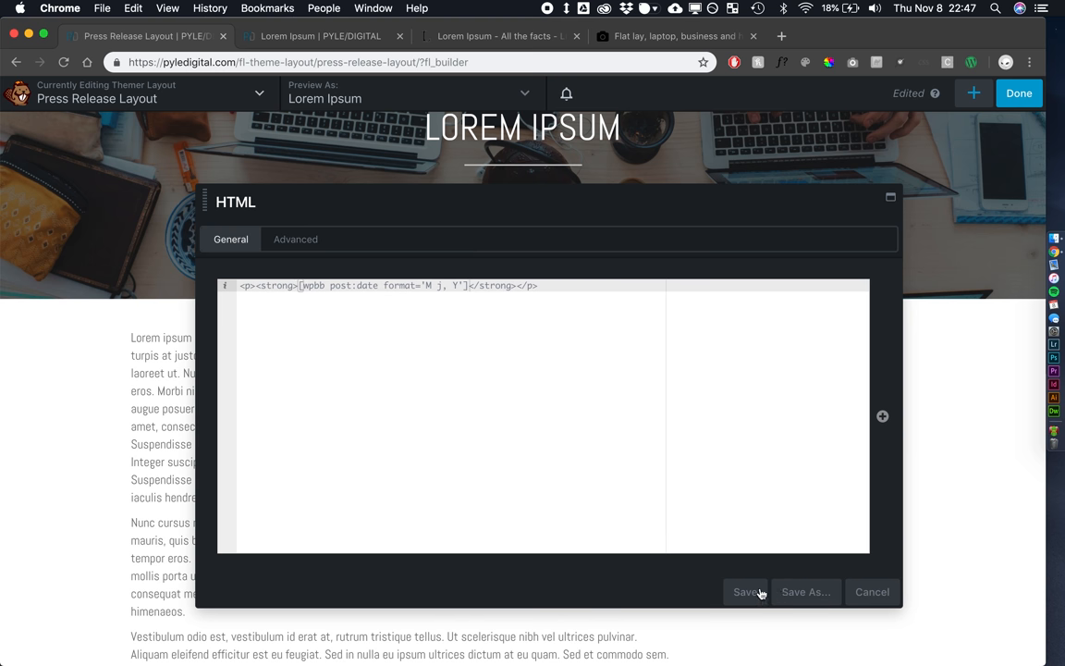
pyautogui.click(745, 592)
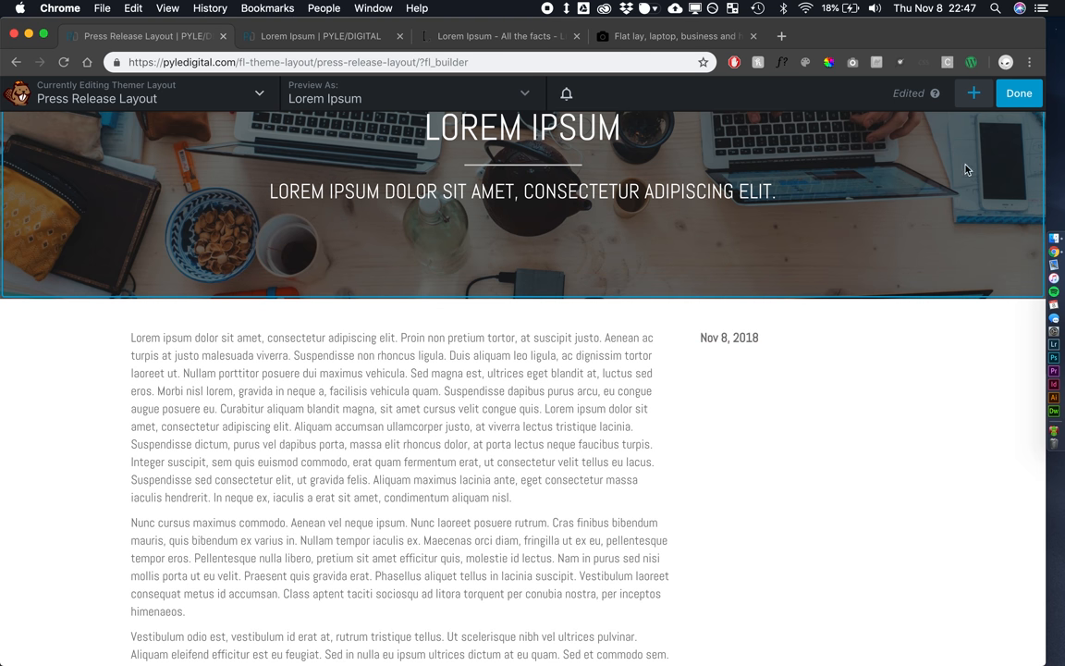
pyautogui.click(974, 92)
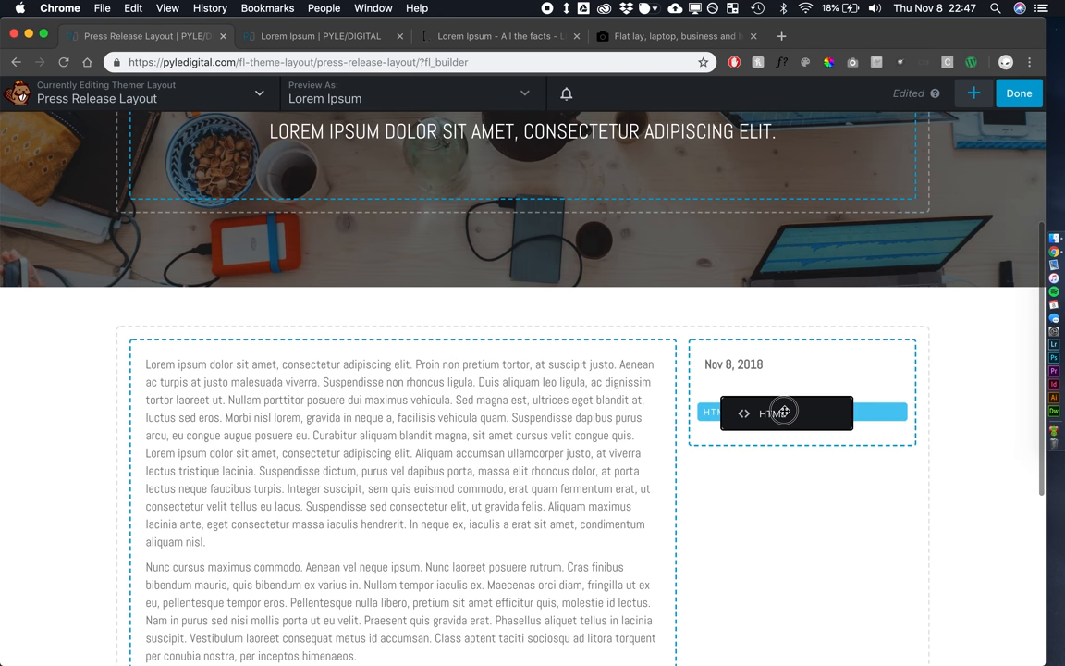
# Add an HTML module under the date with a wpbb-if conditional on pods_display field 'about'
pyautogui.click(772, 413)
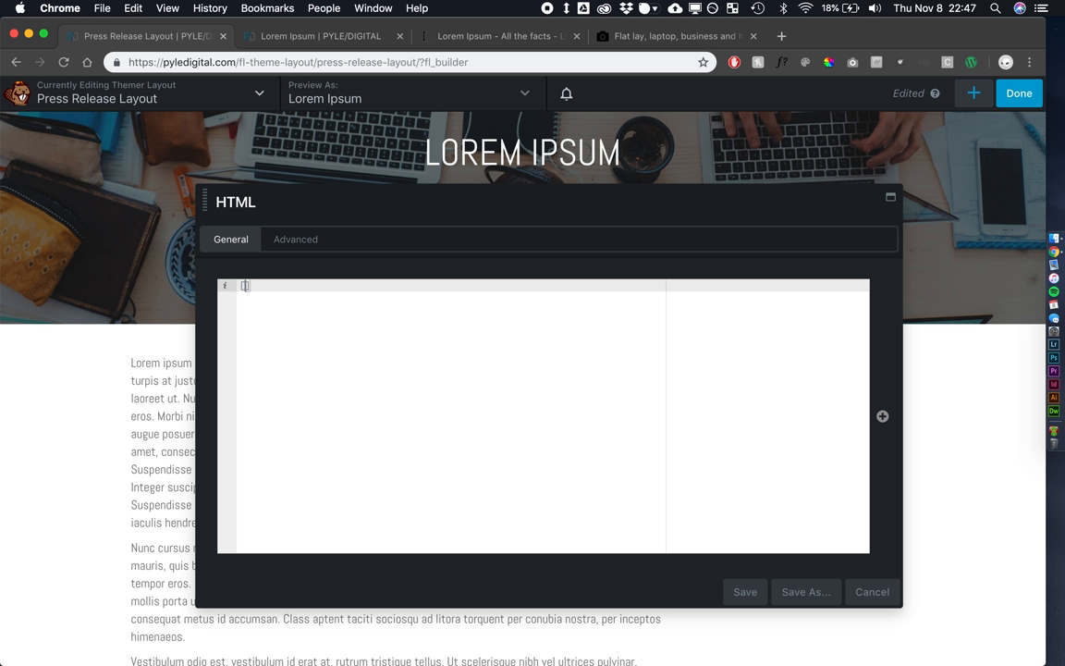
pyautogui.write('[wpbb-if')
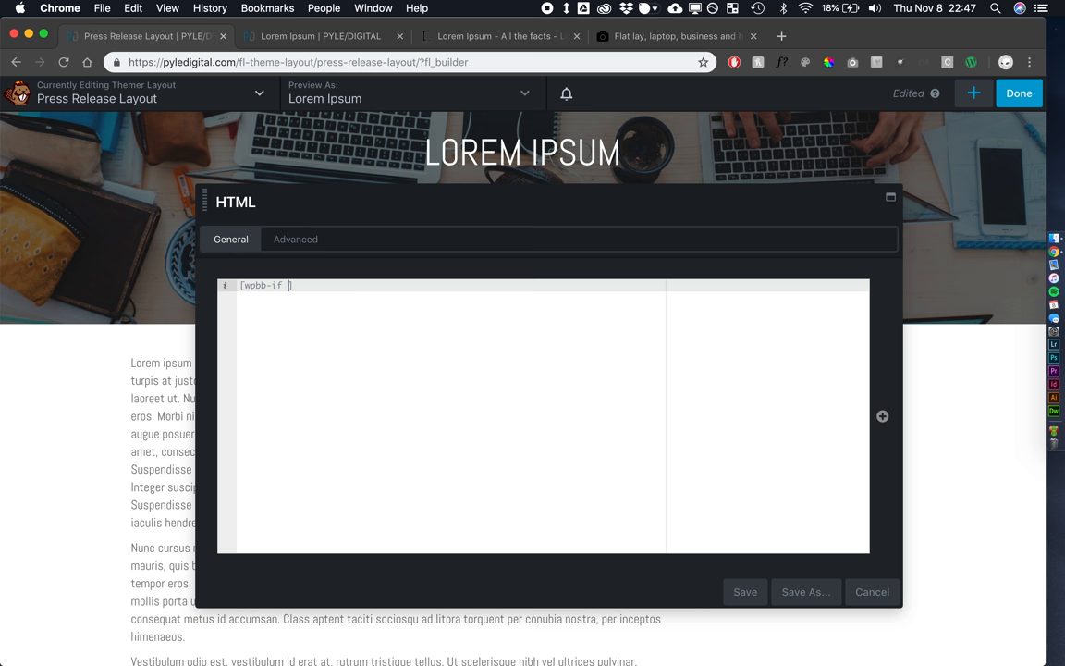
pyautogui.write('post:pods')
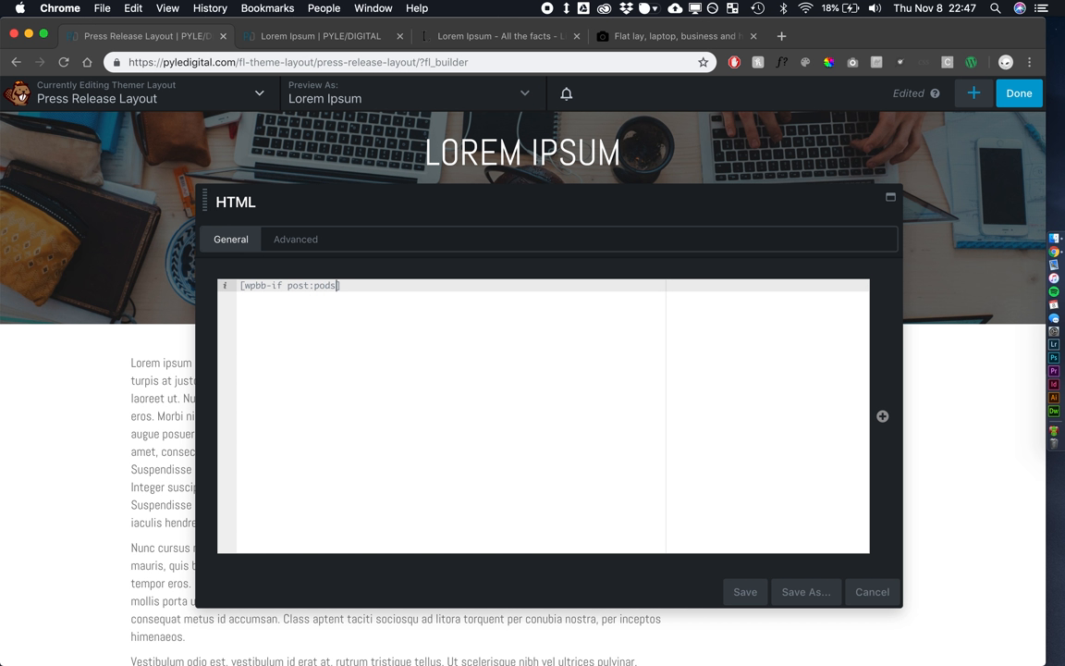
pyautogui.write('_display')
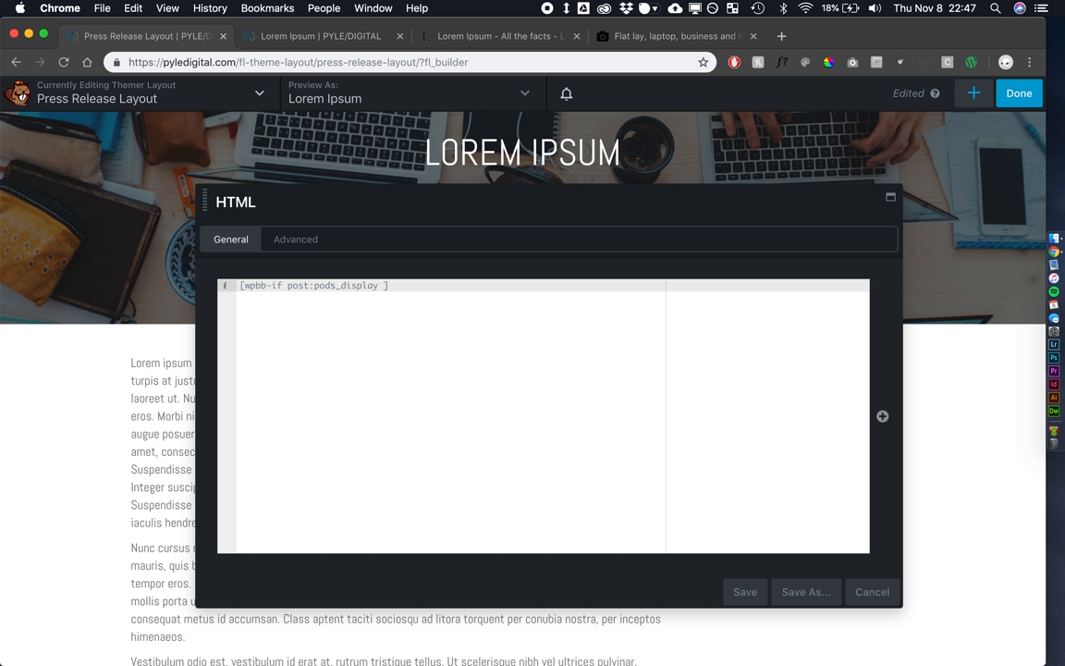
pyautogui.write('field="')
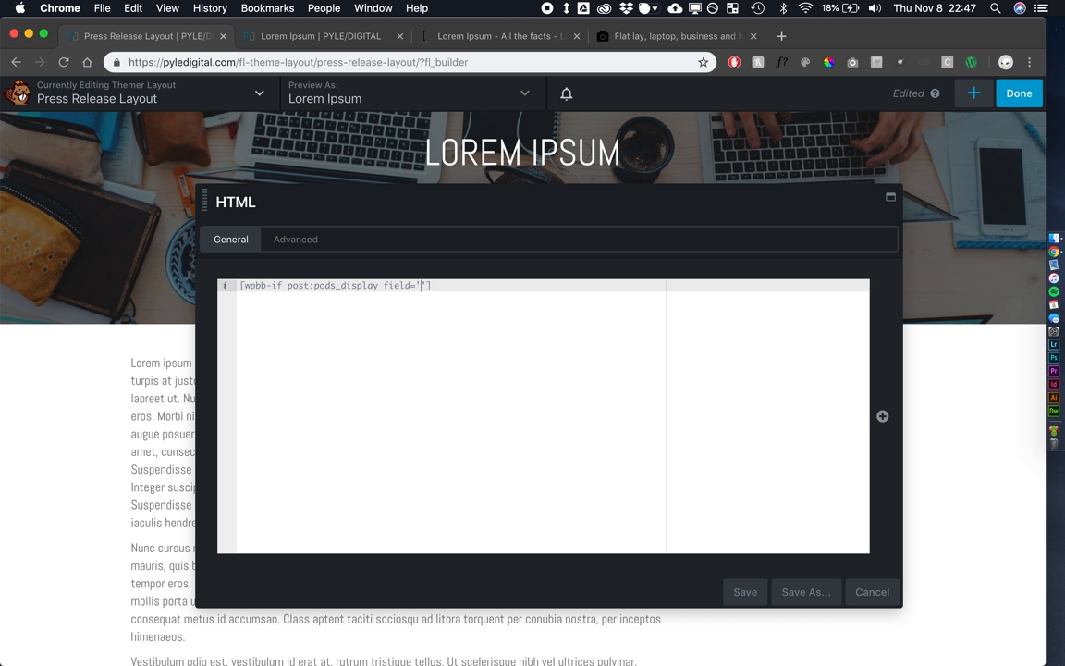
pyautogui.write('about')
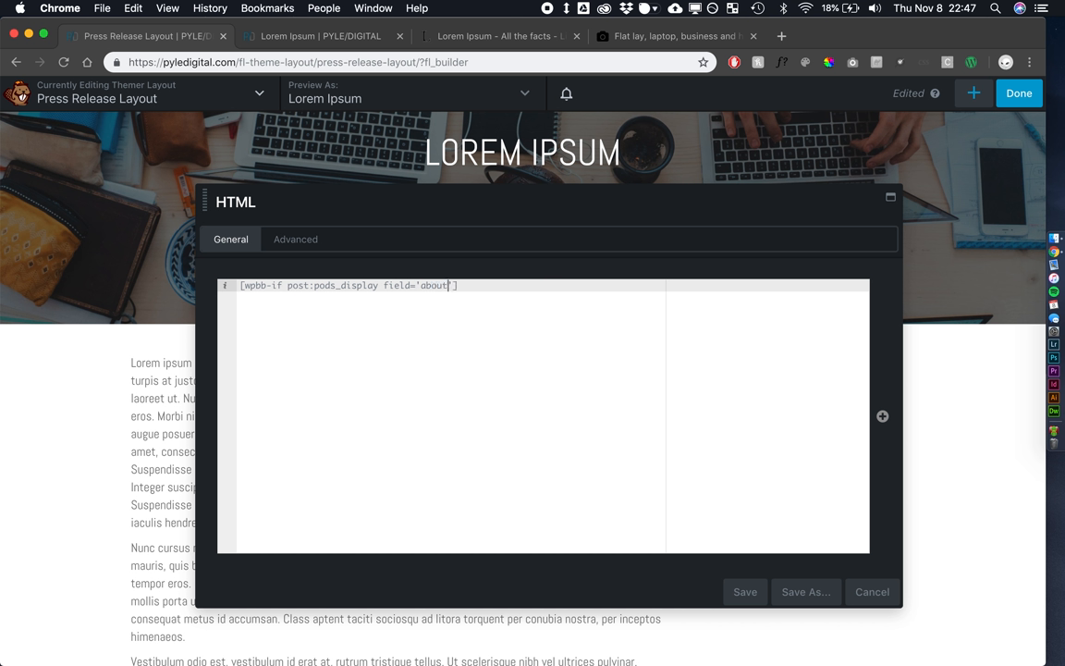
pyautogui.moveTo(532, 461)
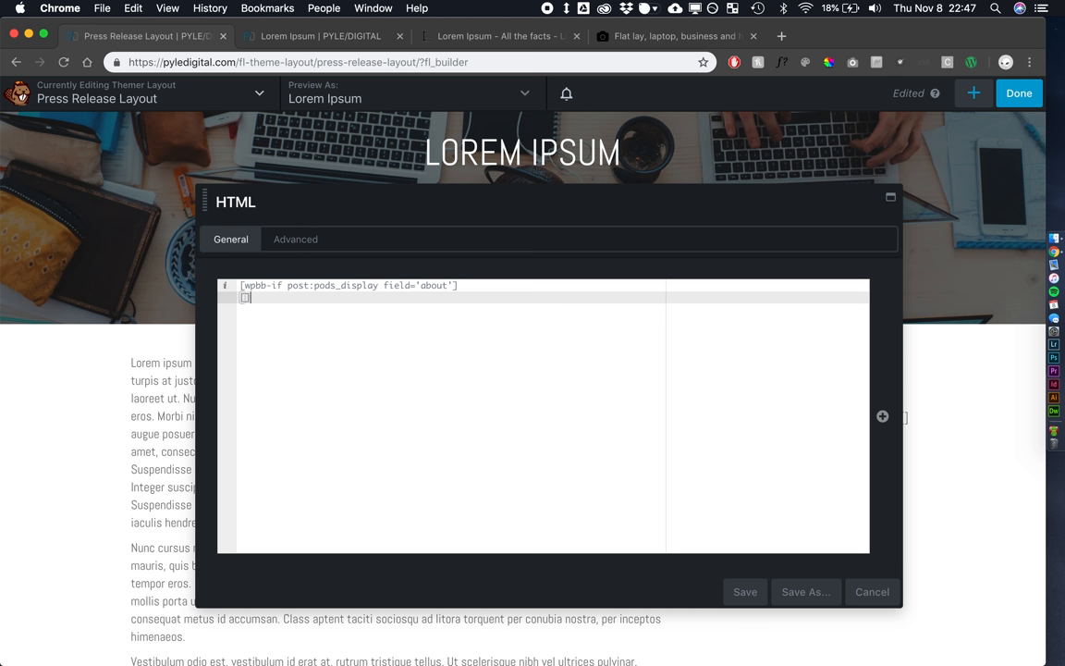
pyautogui.write('[/wp]')
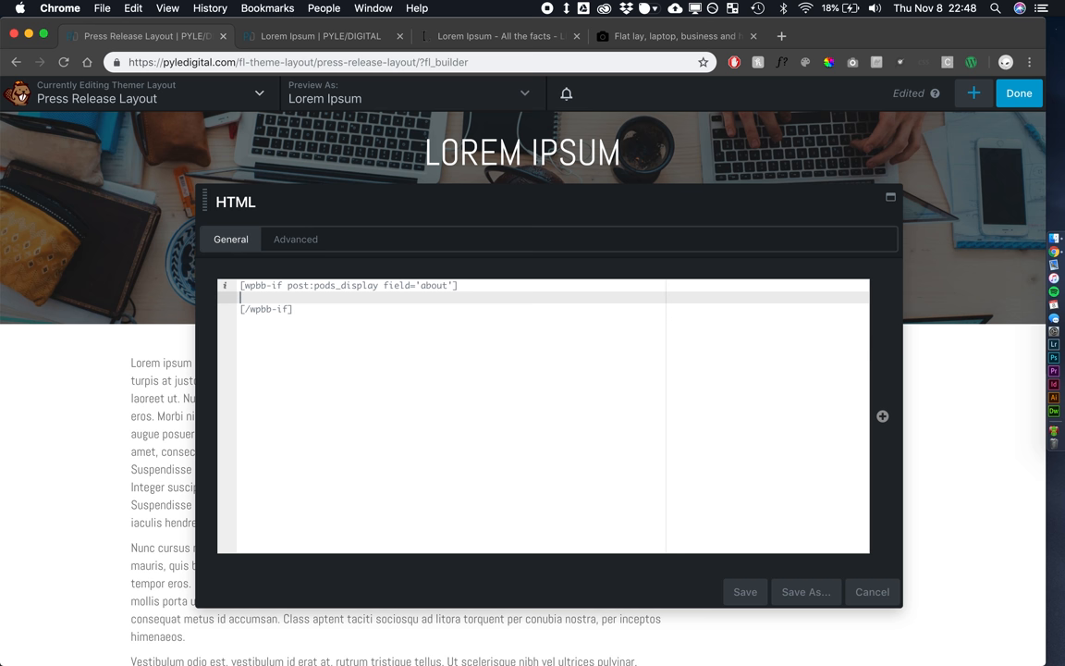
# Inside it add a bold About: paragraph followed by the Pods about field, and save
pyautogui.write('<p')
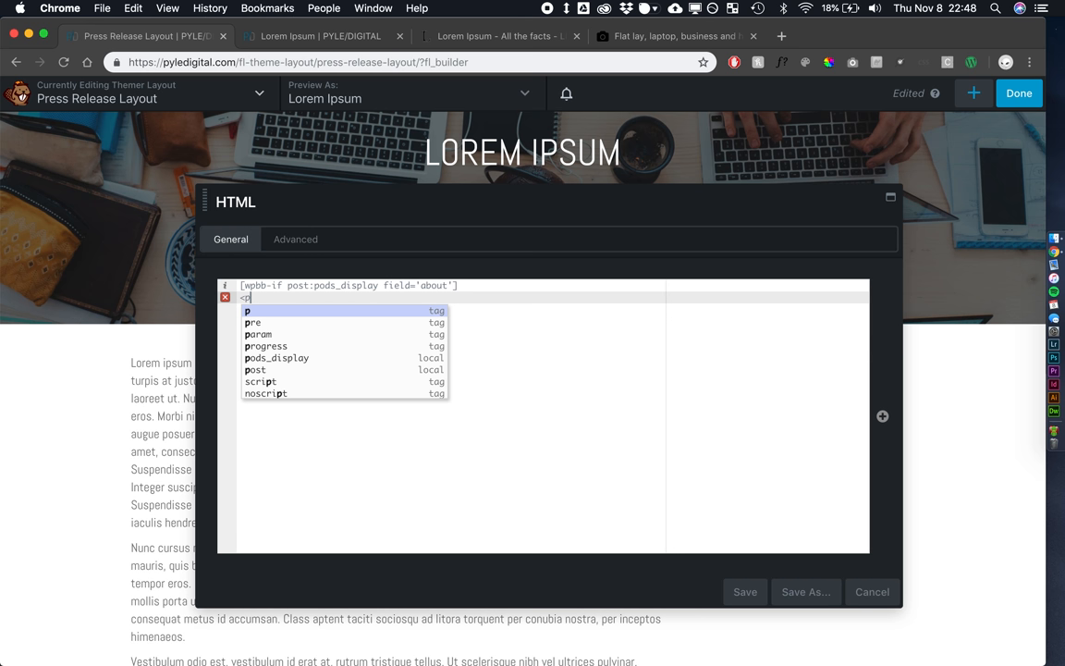
pyautogui.write('st</p>')
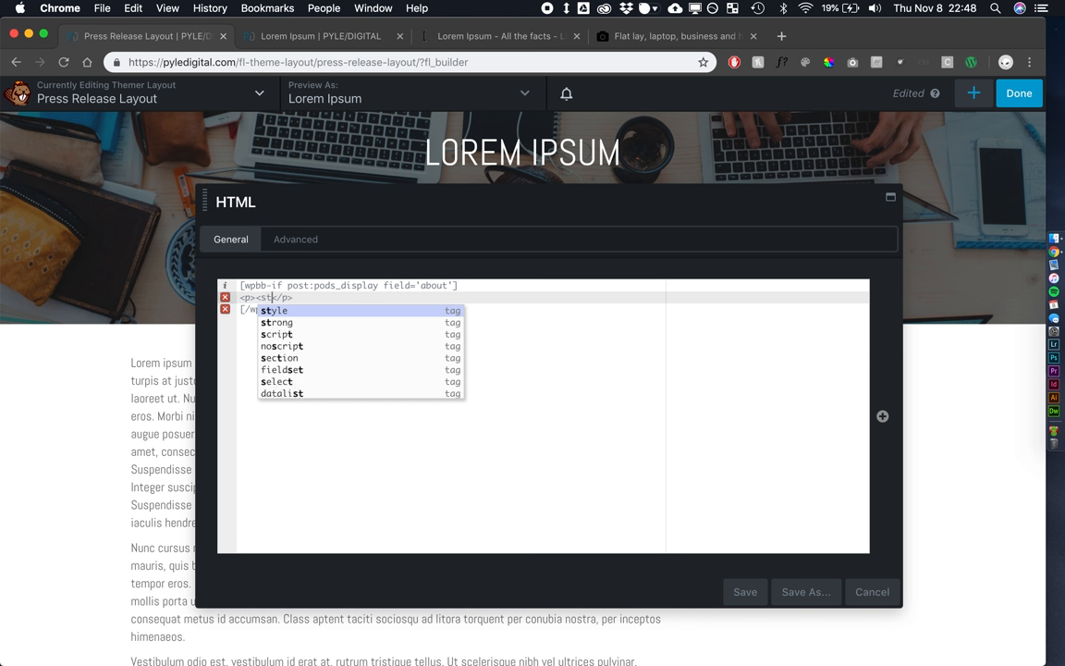
pyautogui.click(277, 322)
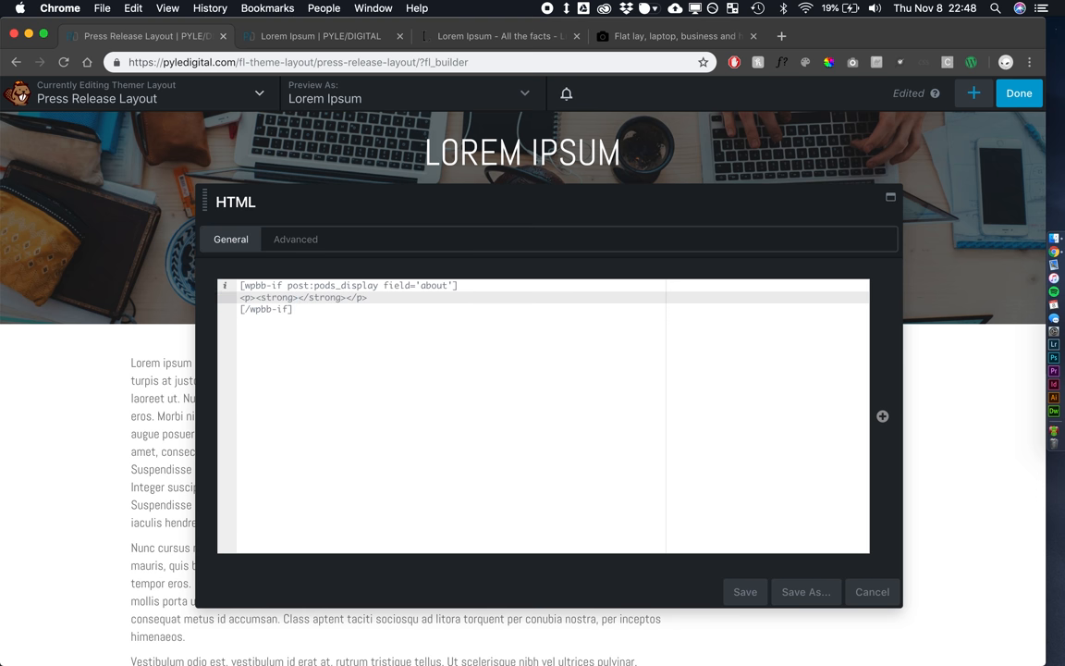
pyautogui.write('About')
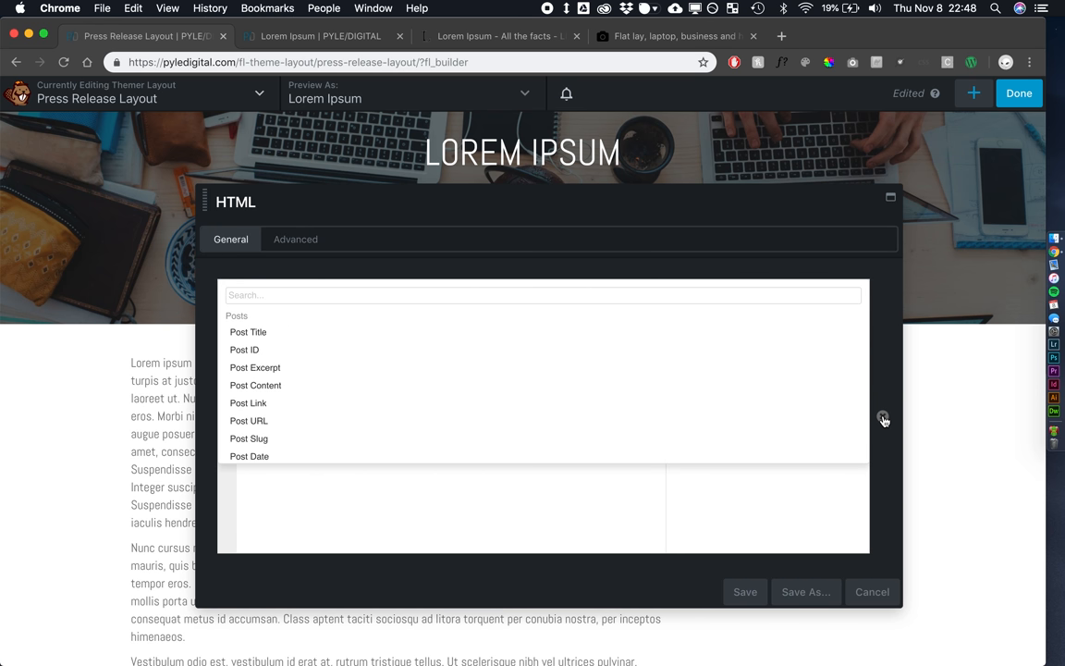
pyautogui.scroll(-3)
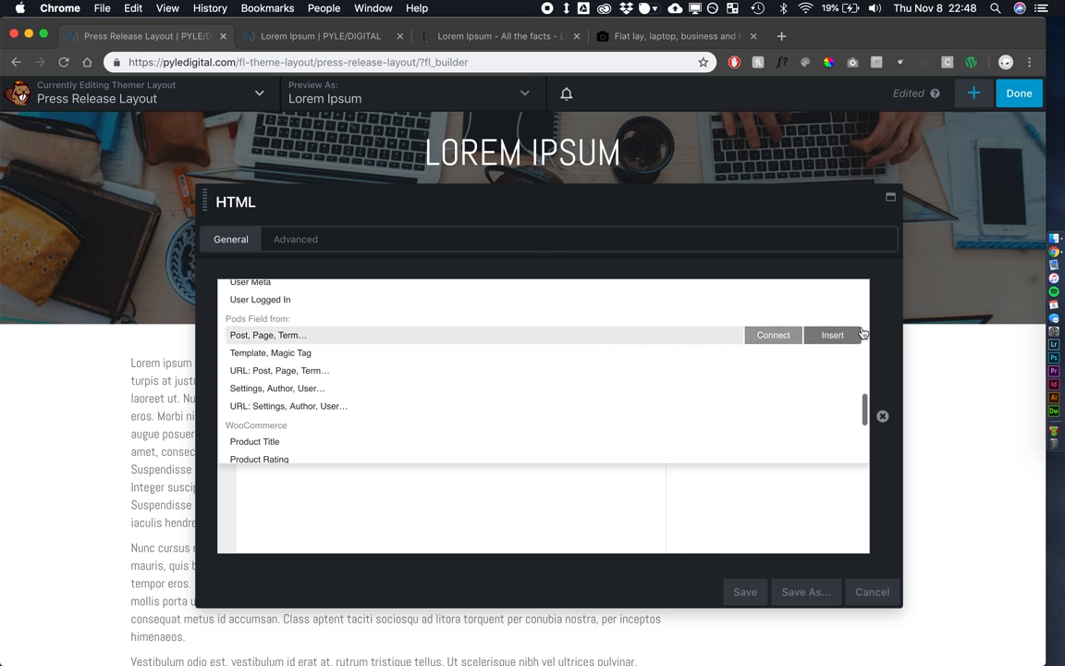
pyautogui.click(268, 335)
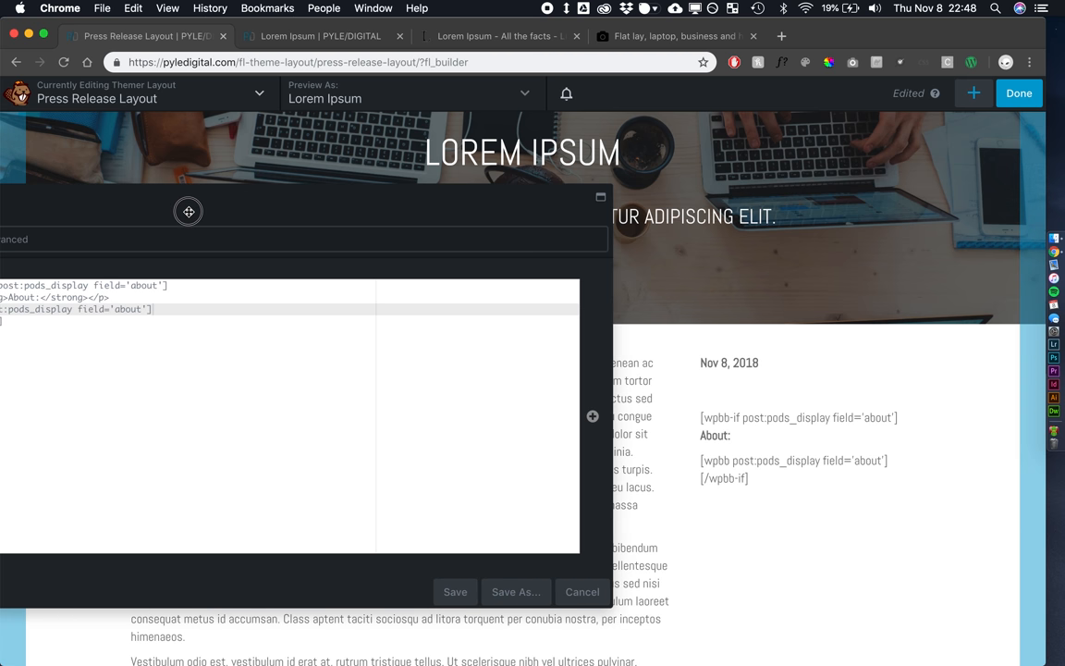
pyautogui.click(455, 592)
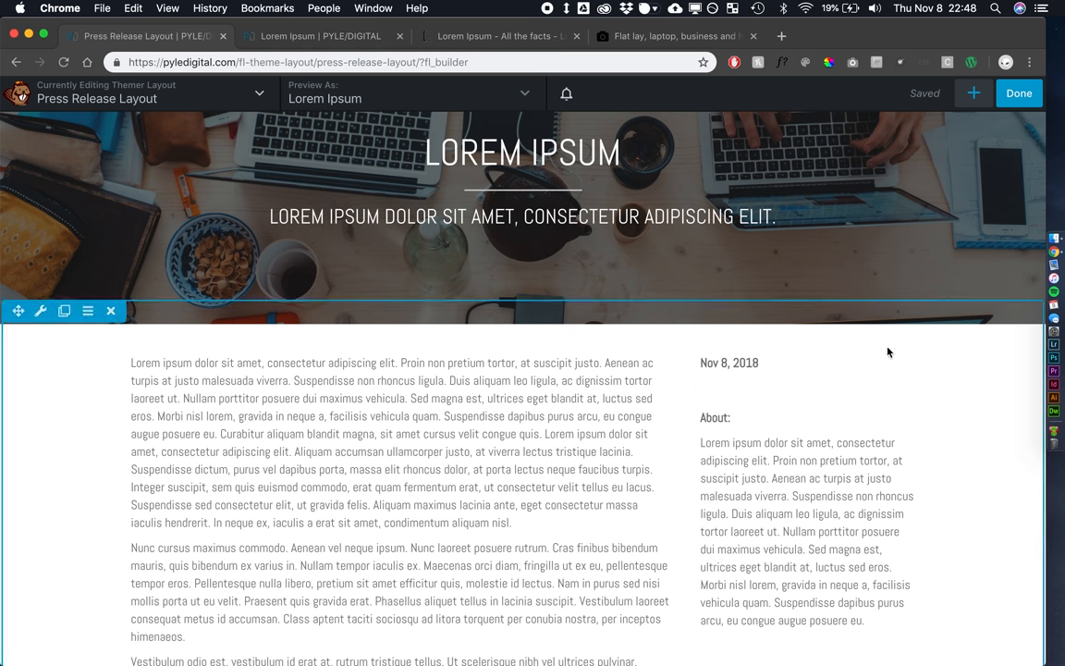
# Add a UABB Social Share module to the sidebar and give its Facebook entry the plain Facebook brand icon
pyautogui.scroll(-3)
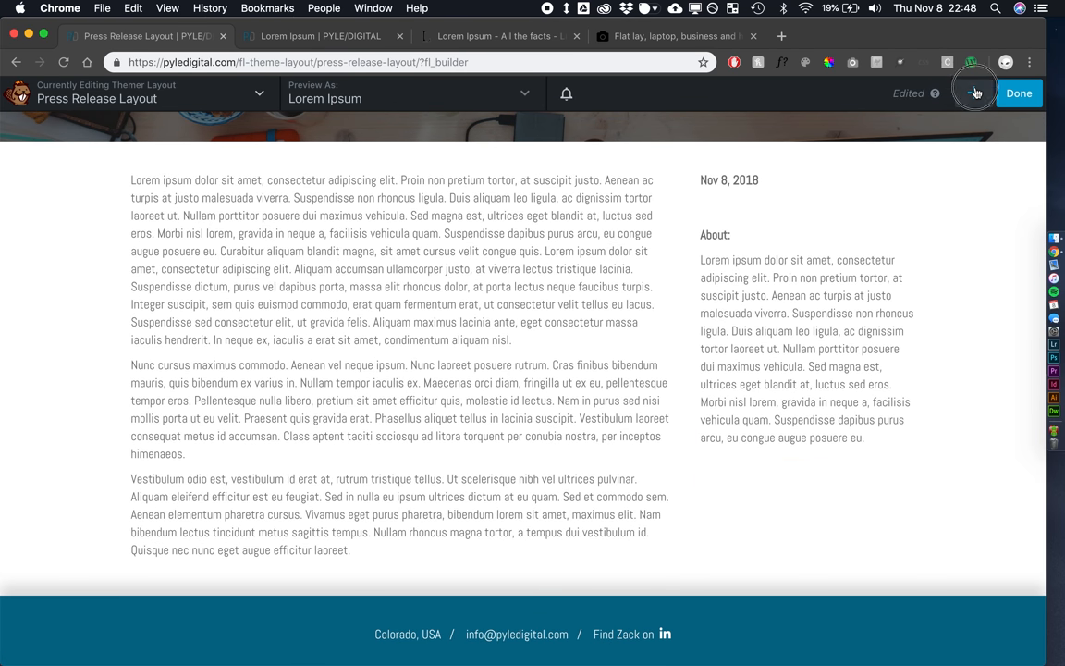
pyautogui.click(975, 92)
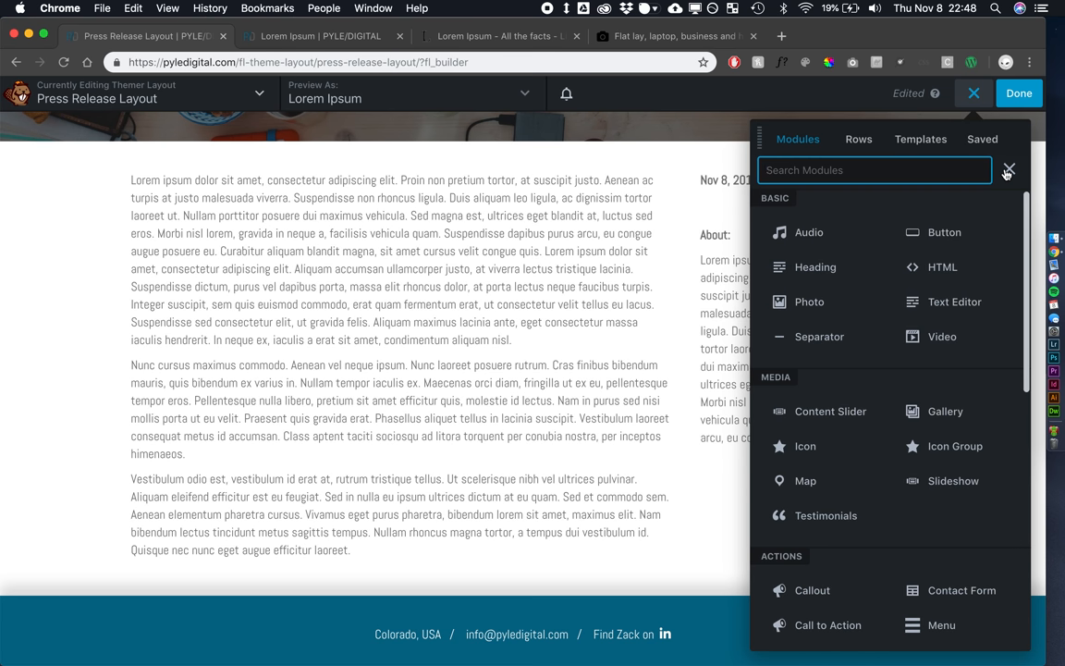
pyautogui.write('share')
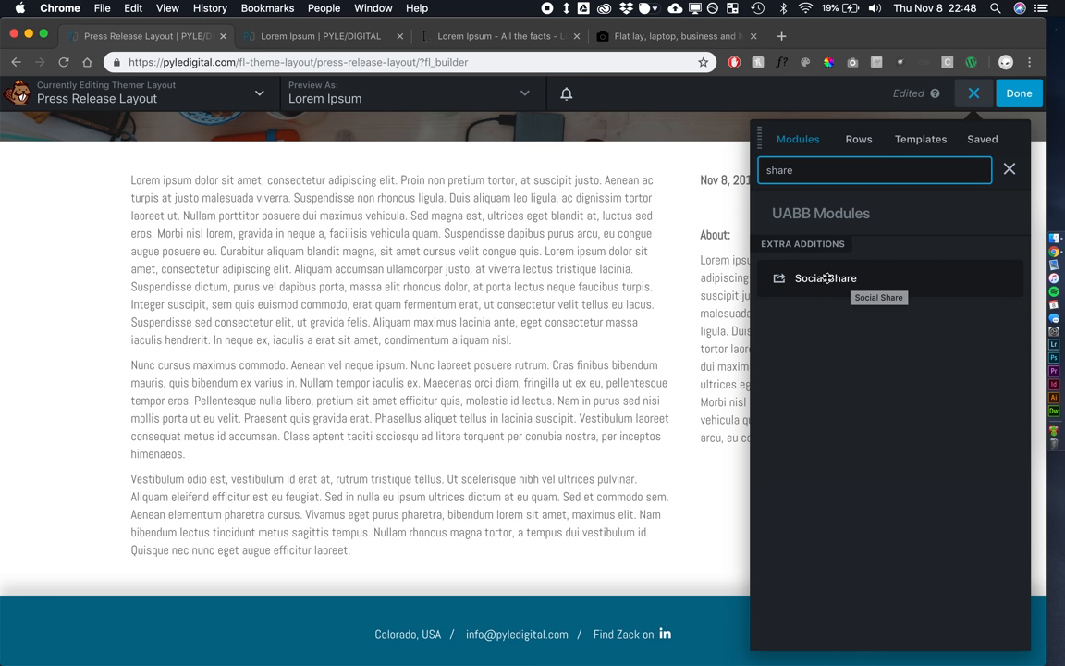
pyautogui.click(825, 277)
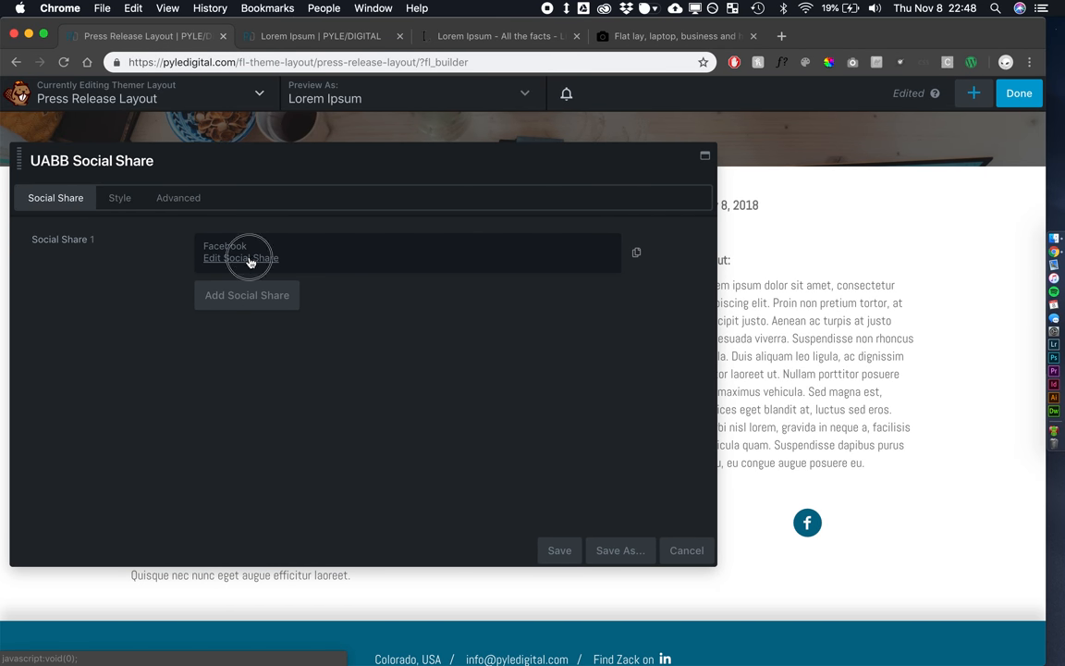
pyautogui.click(240, 257)
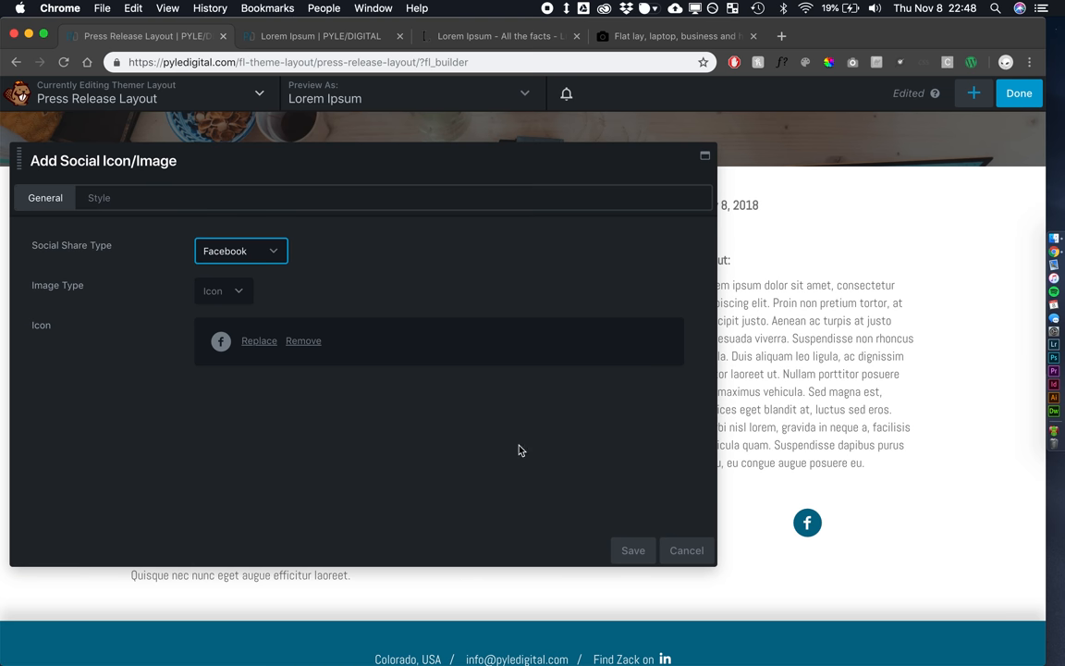
pyautogui.click(259, 340)
pyautogui.write('facebook')
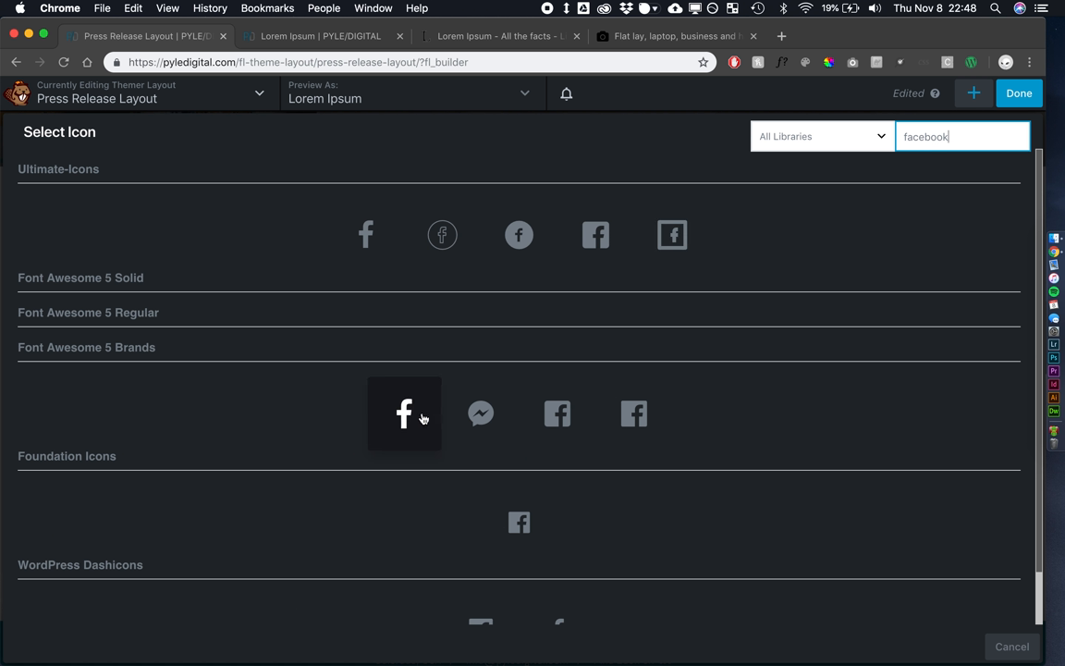
pyautogui.click(404, 413)
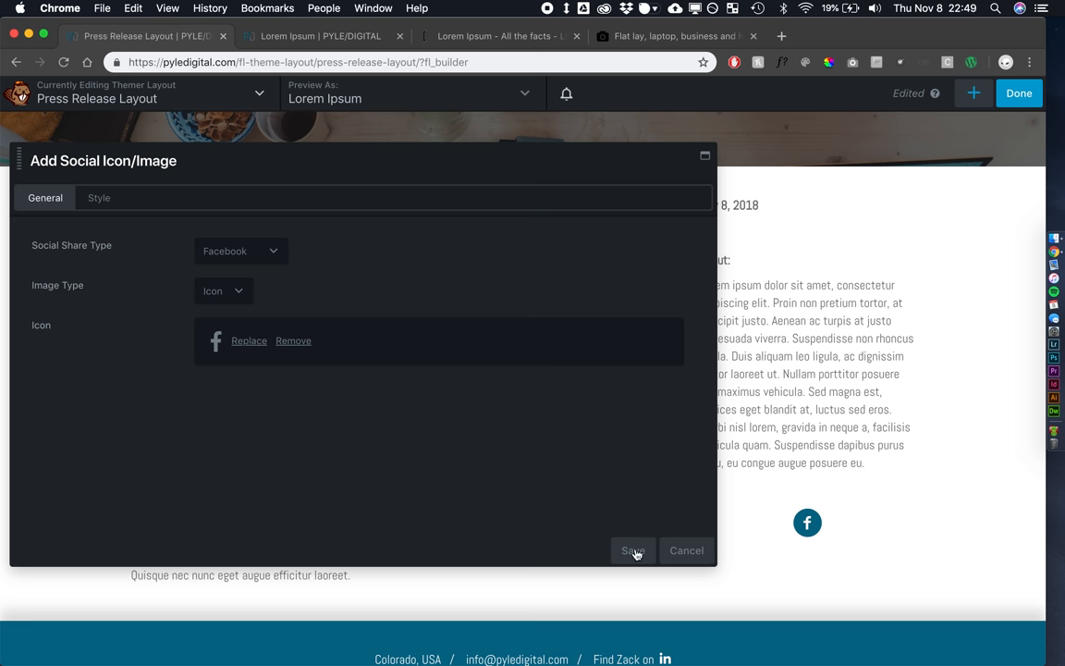
# Duplicate the Facebook entry into Twitter and LinkedIn shares with their Font Awesome brand icons
pyautogui.click(633, 551)
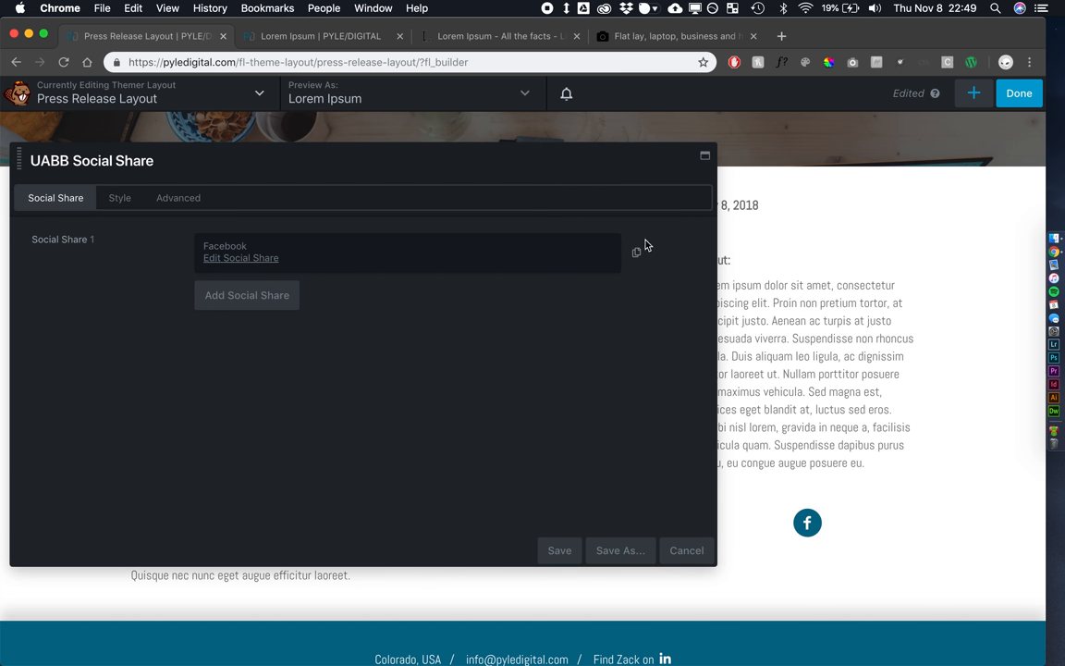
pyautogui.click(241, 258)
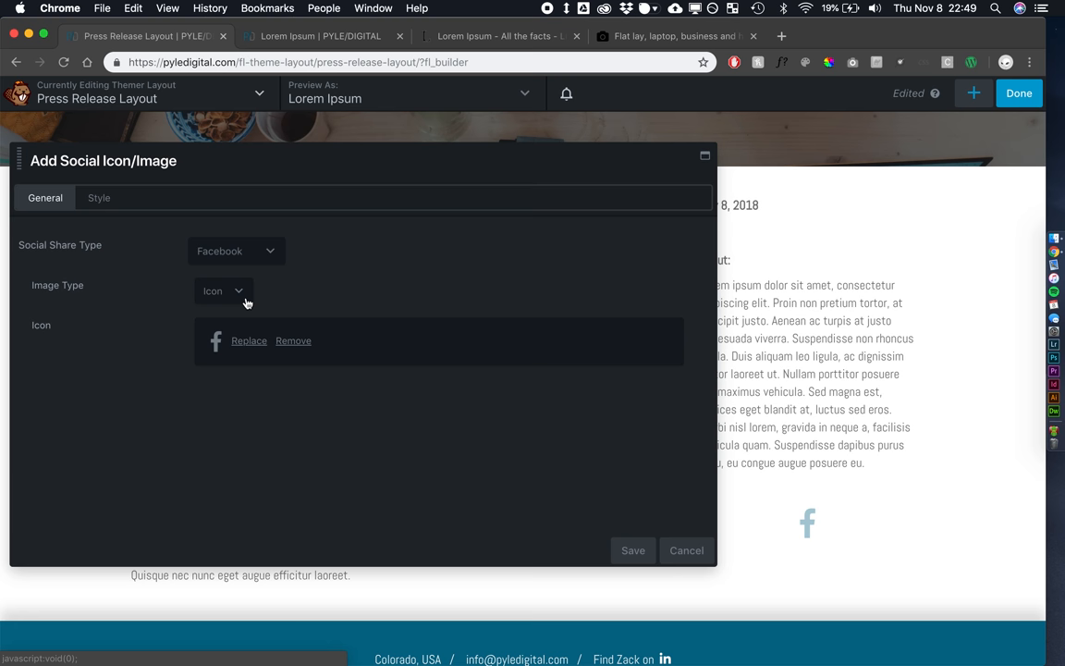
pyautogui.click(236, 250)
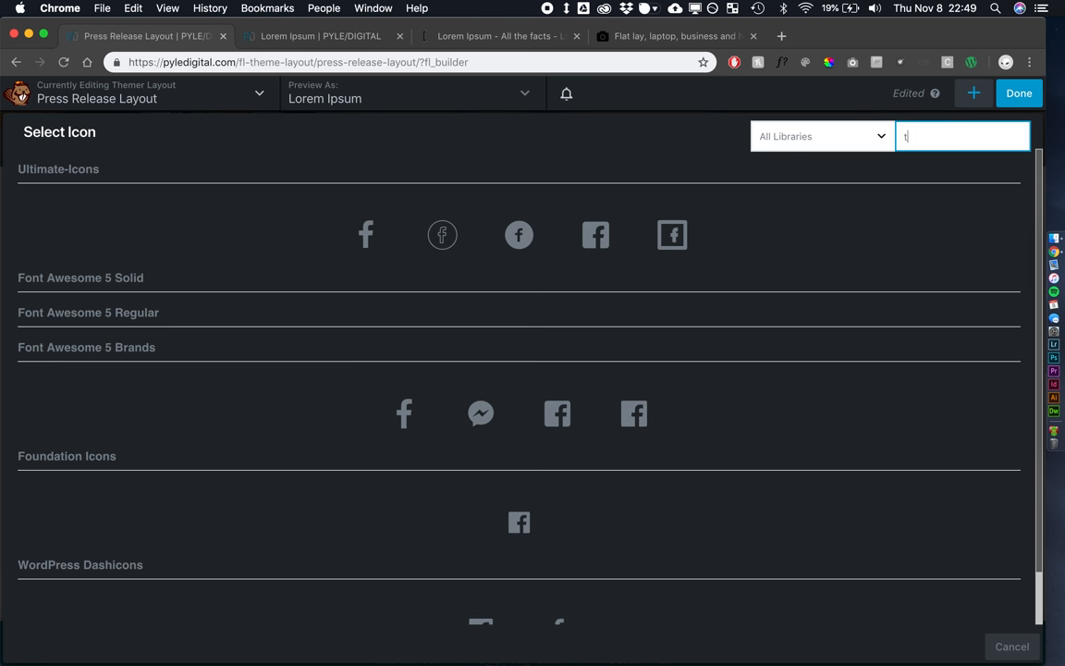
pyautogui.write('twitter')
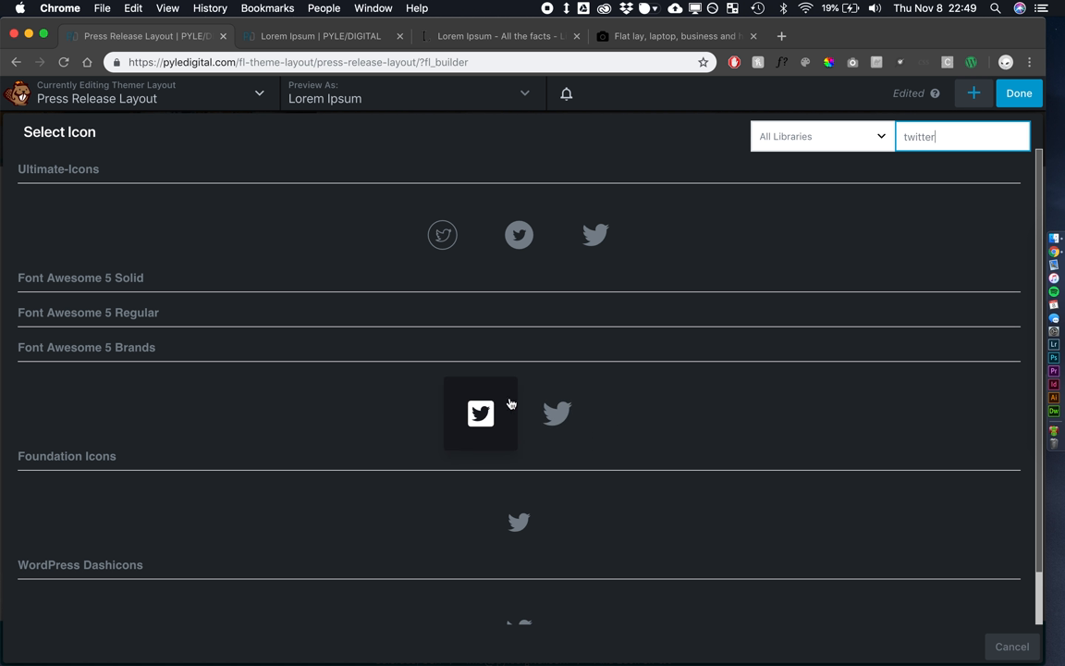
pyautogui.click(480, 413)
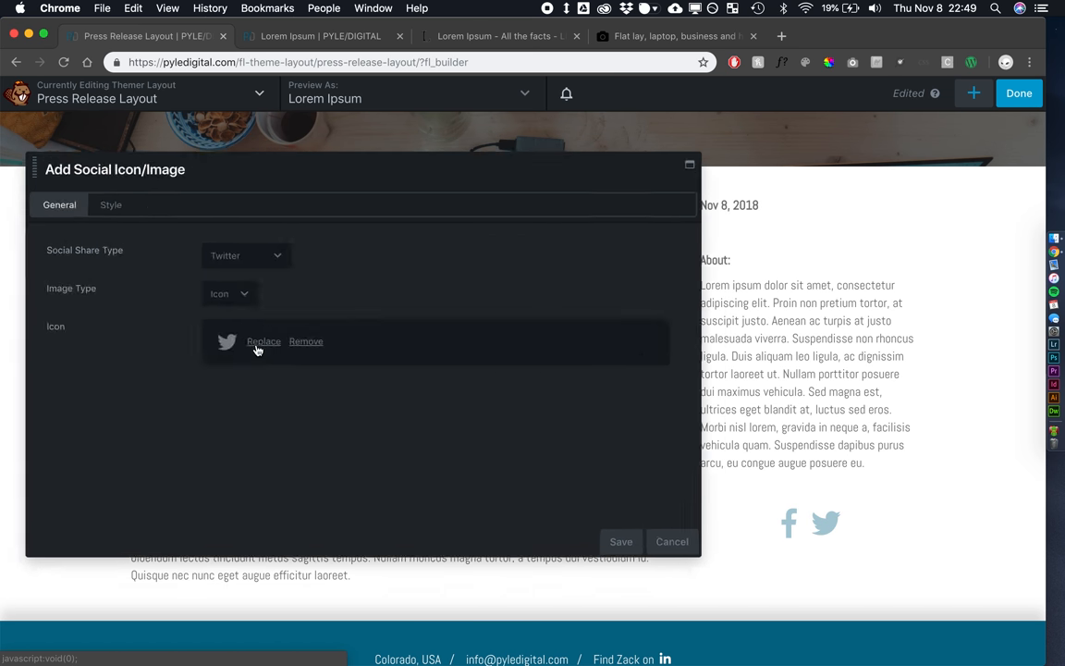
pyautogui.click(245, 256)
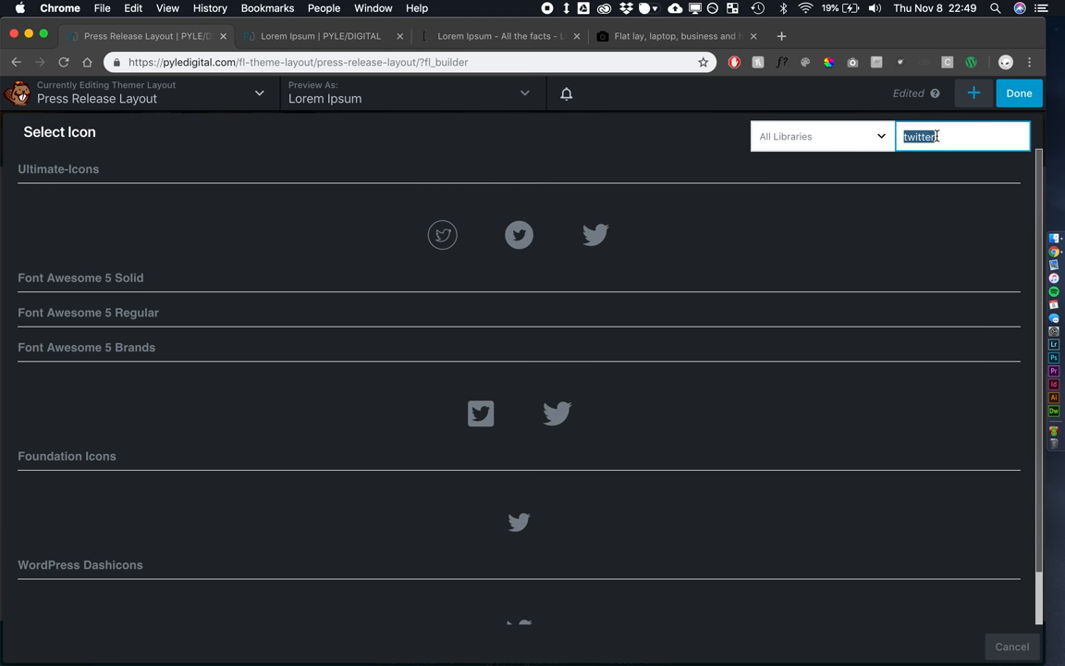
pyautogui.write('lin')
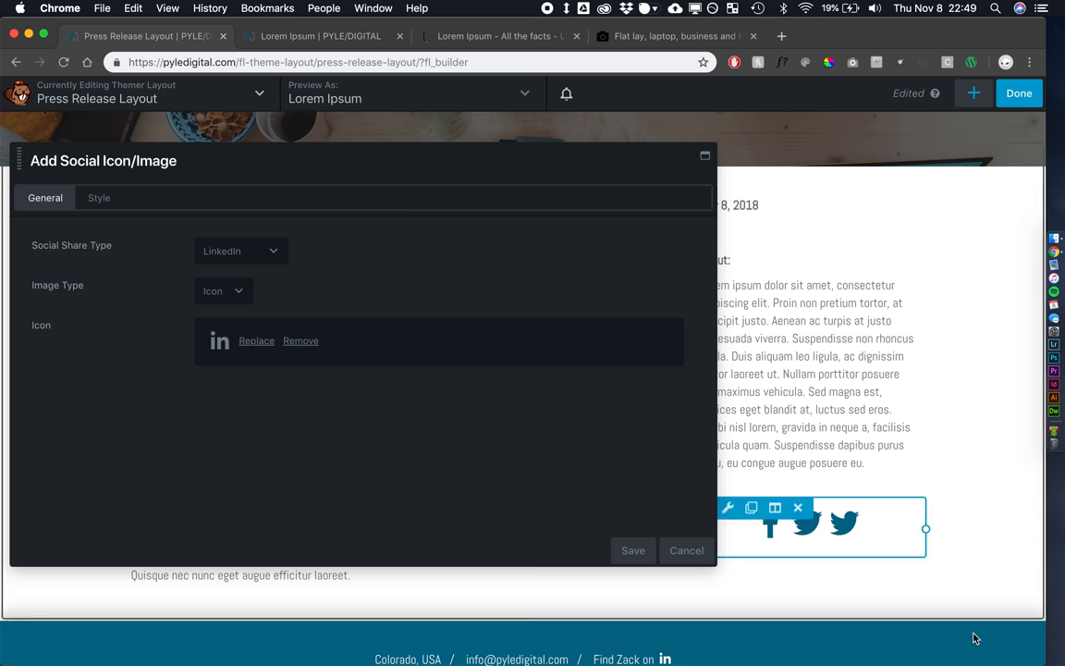
pyautogui.click(119, 197)
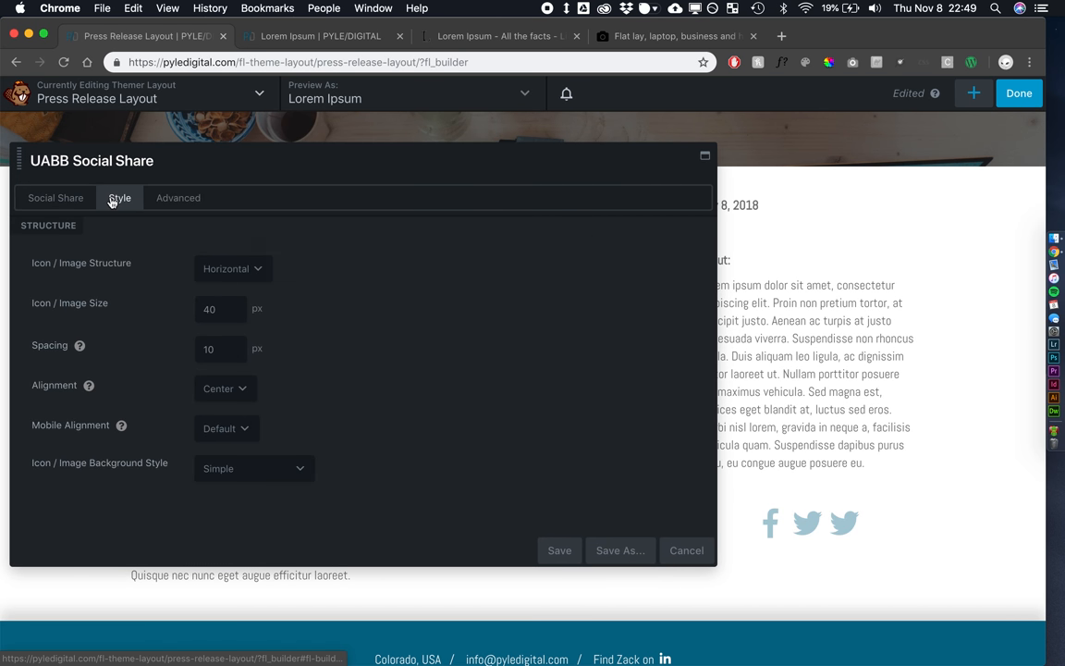
# Shrink the share icon size, widen the icon spacing, align the icons left and save the module
pyautogui.click(220, 309)
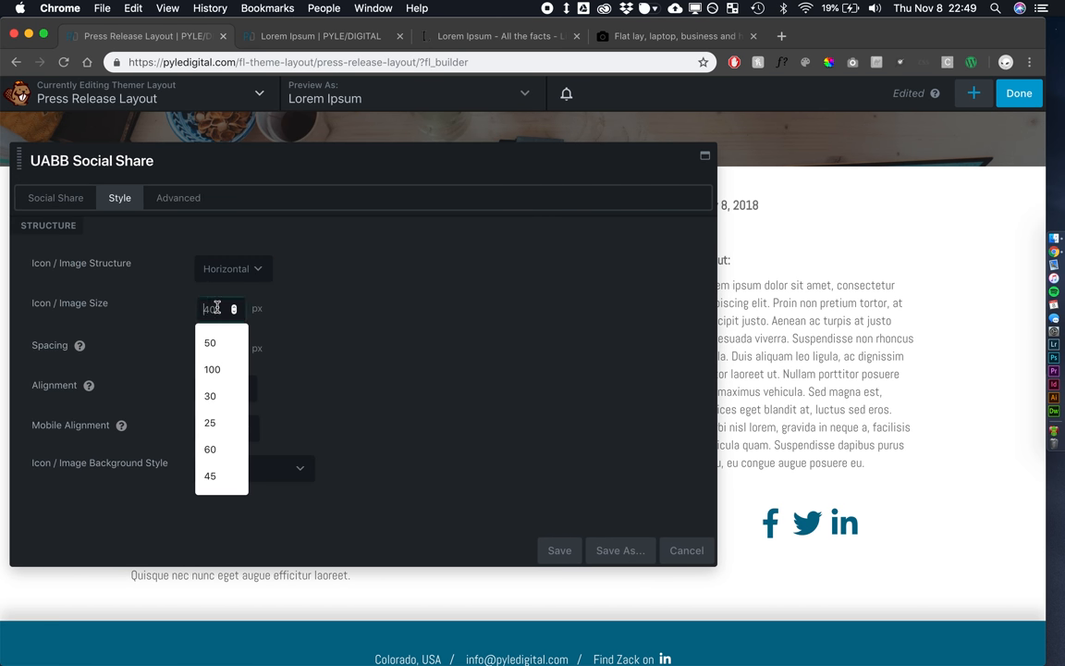
pyautogui.write('40')
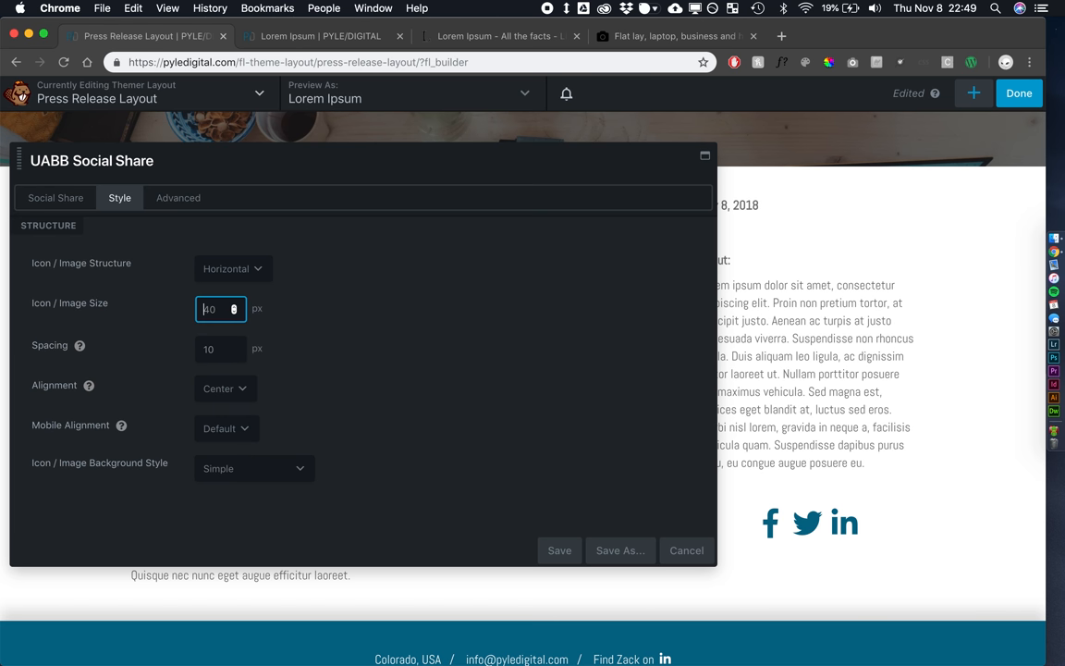
pyautogui.write('30')
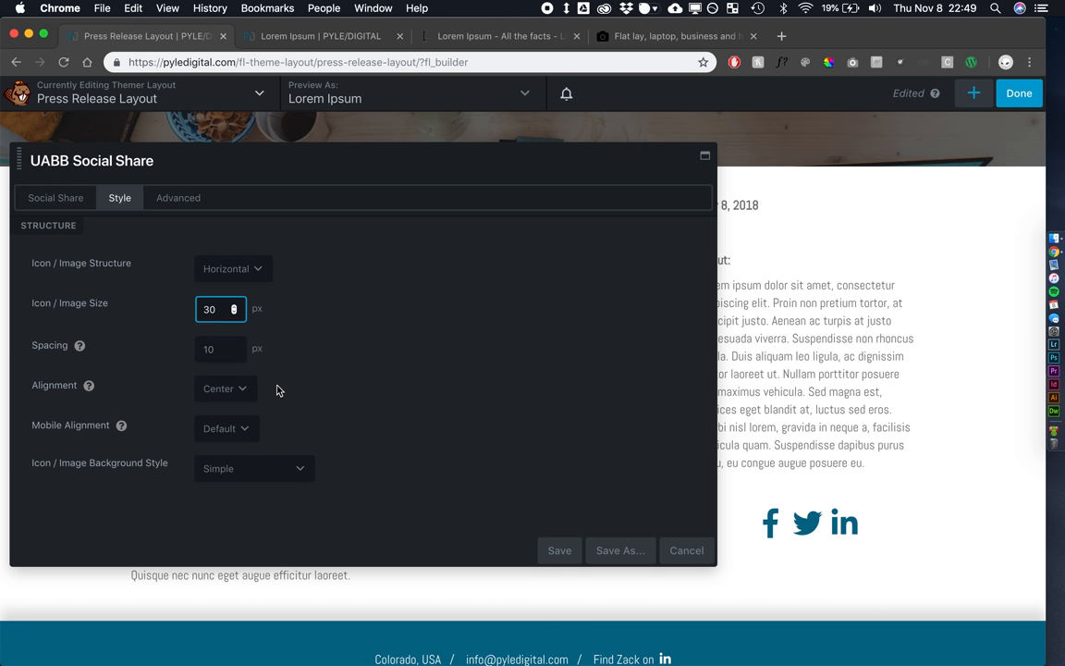
pyautogui.click(220, 348)
pyautogui.write('15')
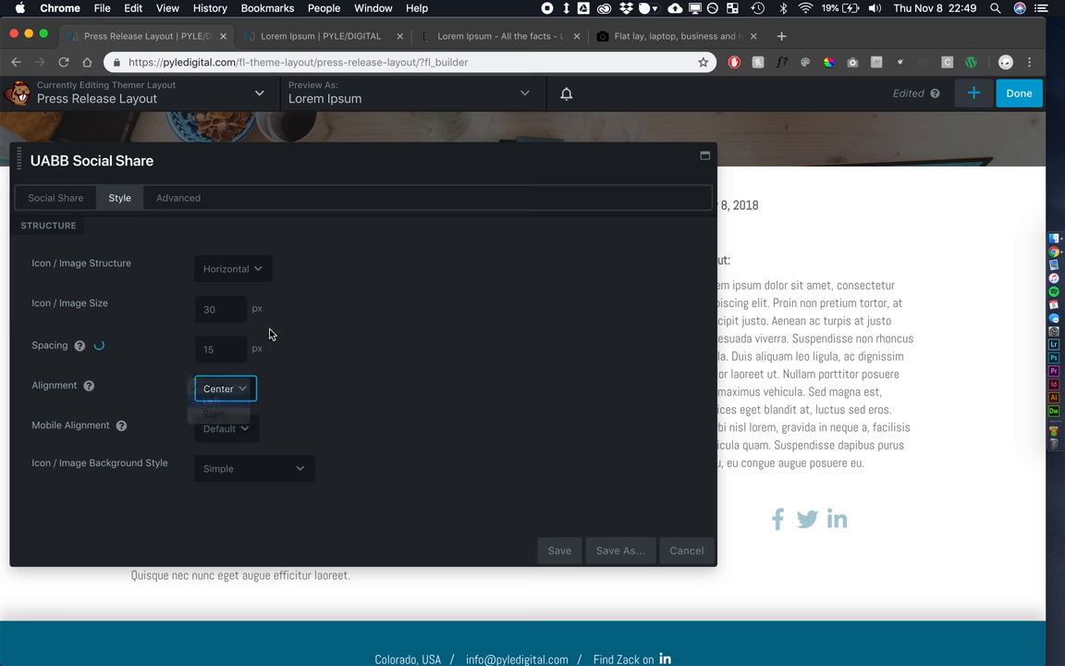
pyautogui.click(225, 388)
pyautogui.write('25')
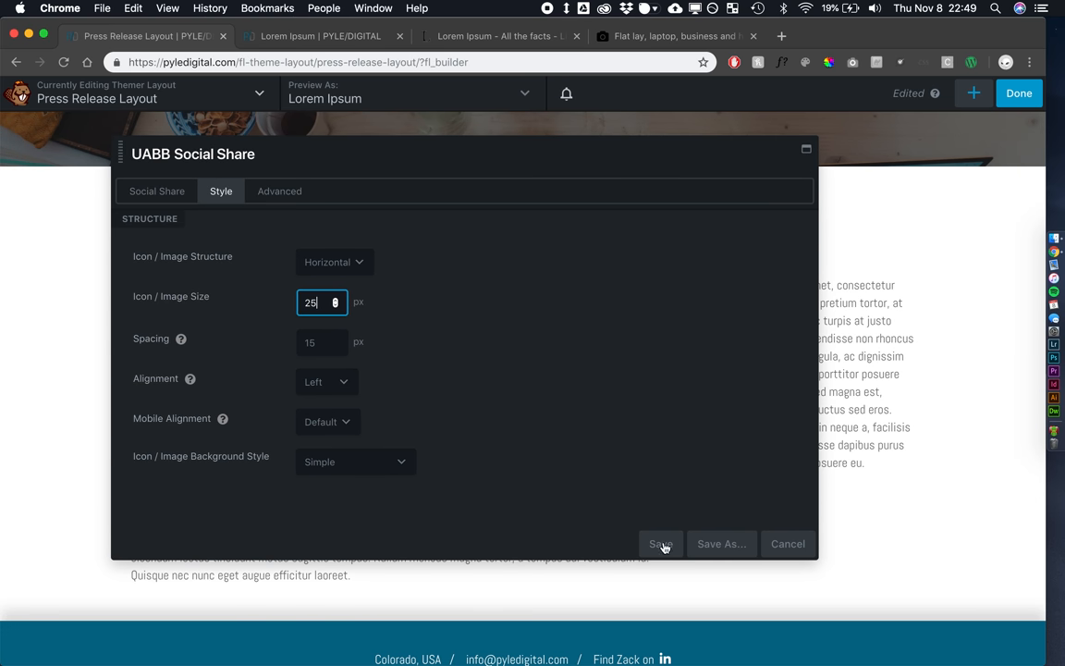
pyautogui.click(661, 543)
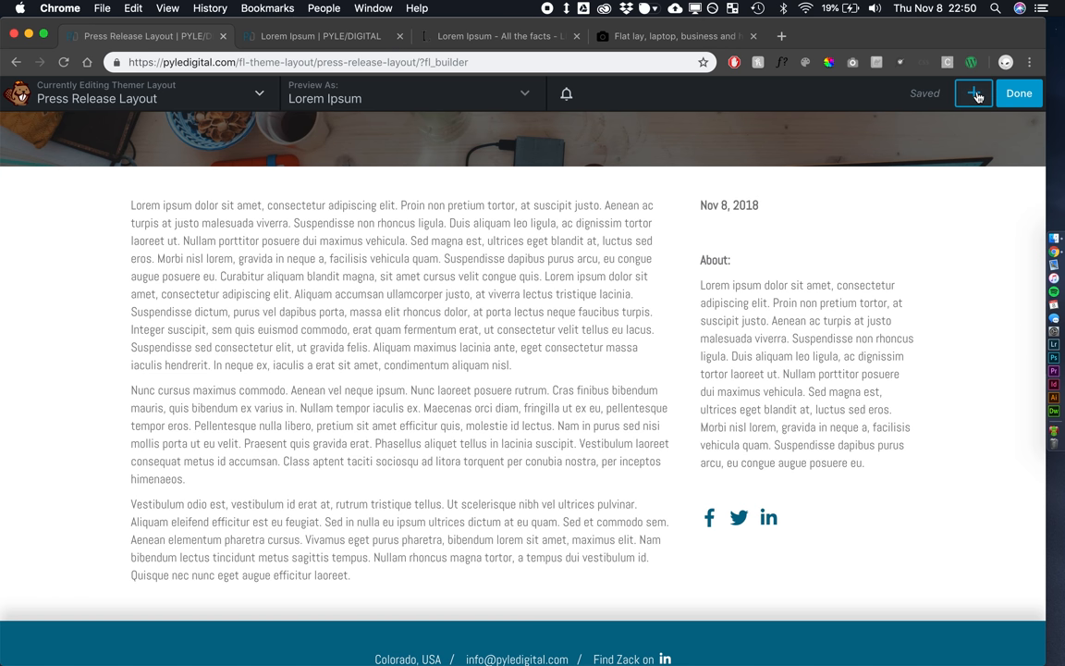
# Add an HTML module above the share icons with an h5 'Share on social:' heading and save it
pyautogui.click(974, 93)
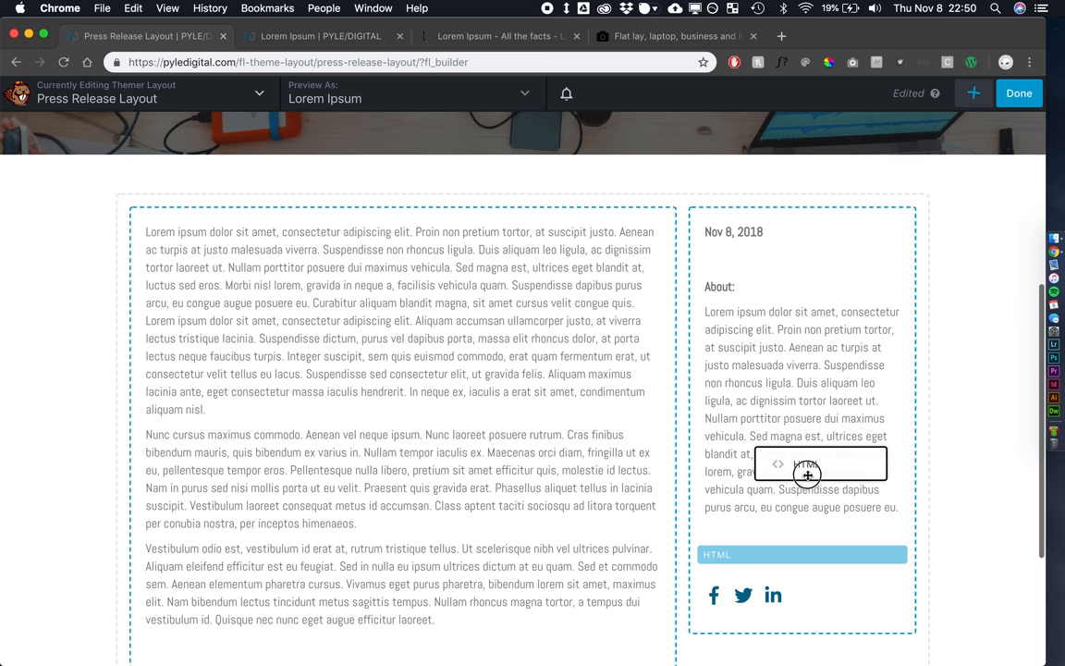
pyautogui.click(777, 462)
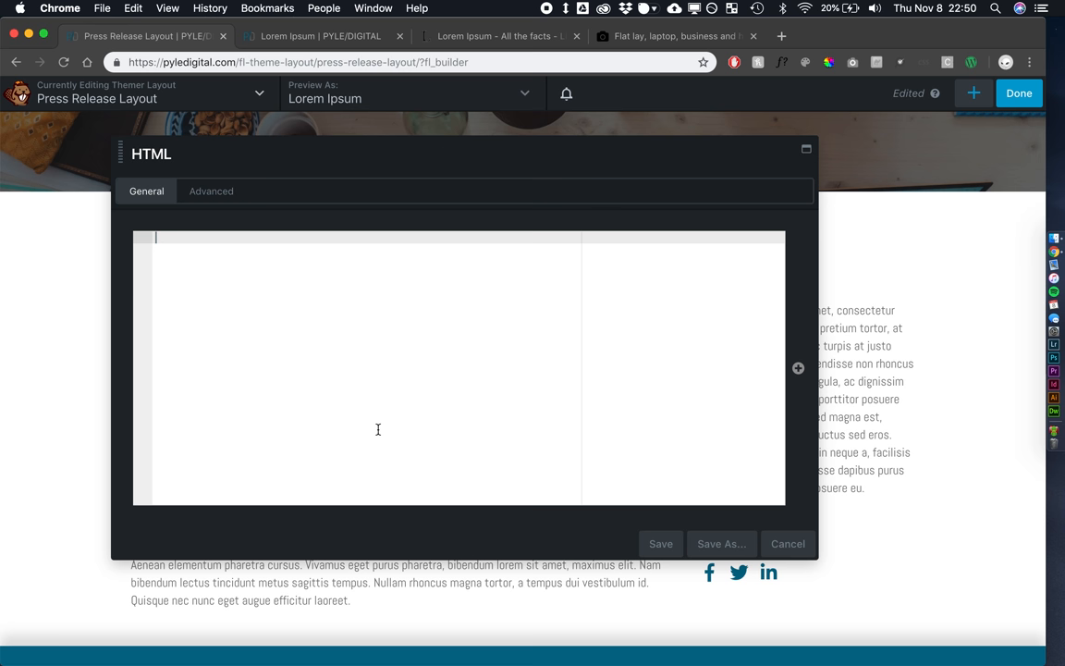
pyautogui.write('<h5></h5>')
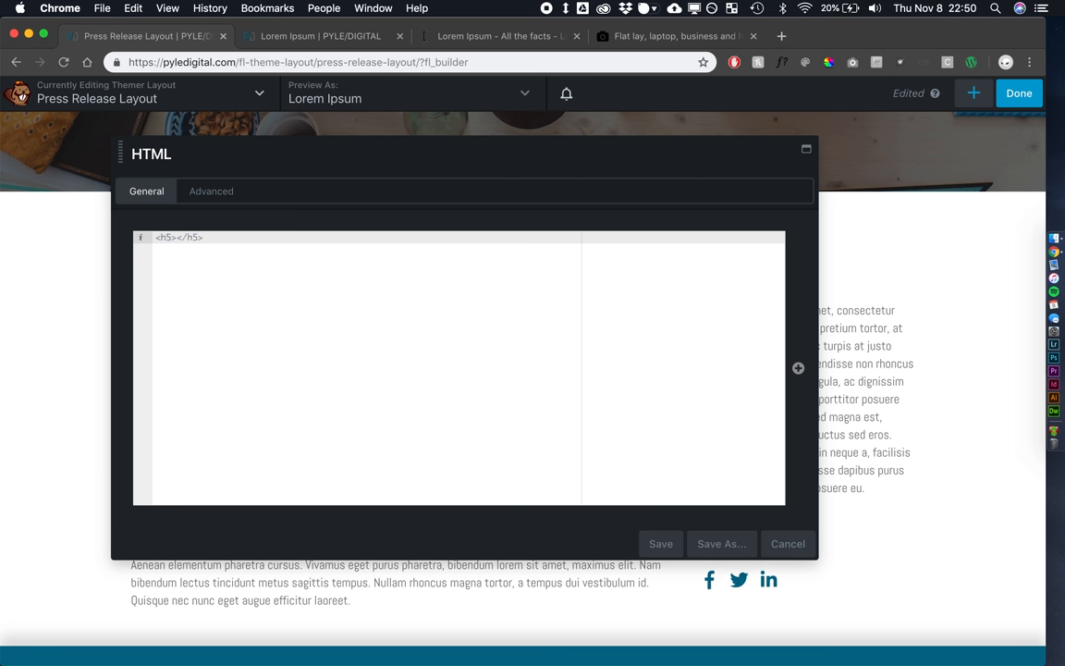
pyautogui.write('Sho')
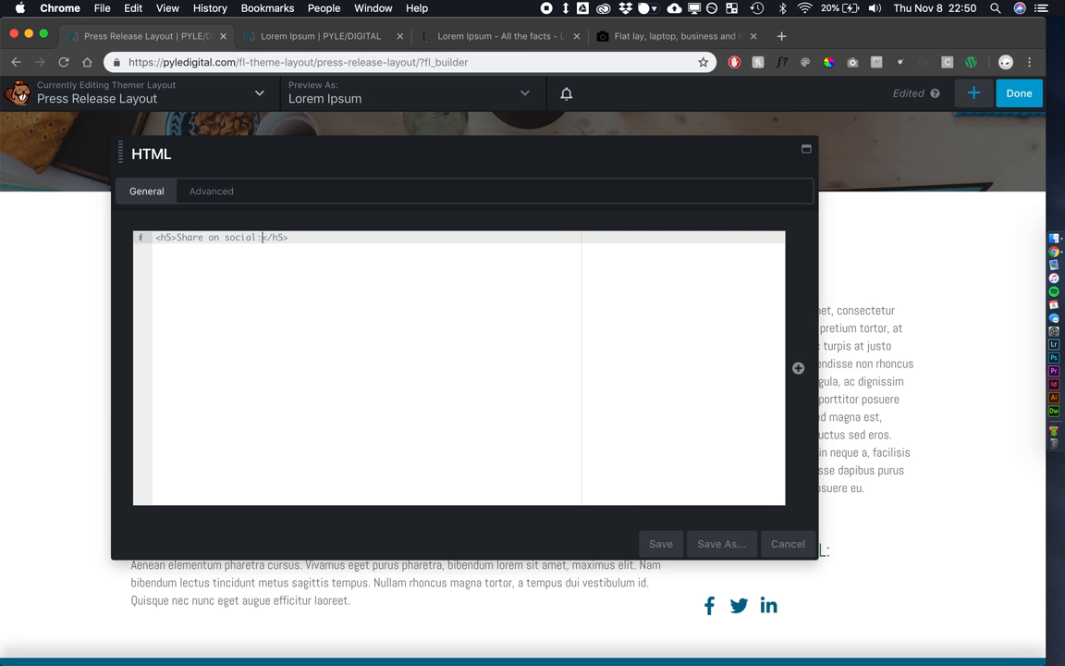
pyautogui.click(661, 543)
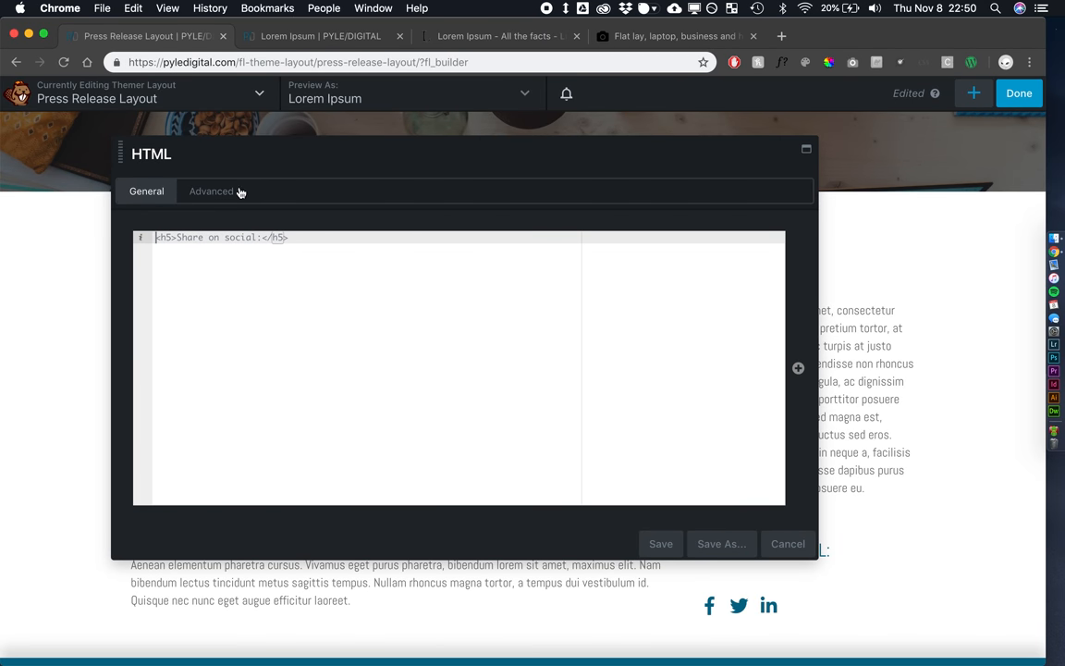
pyautogui.click(211, 190)
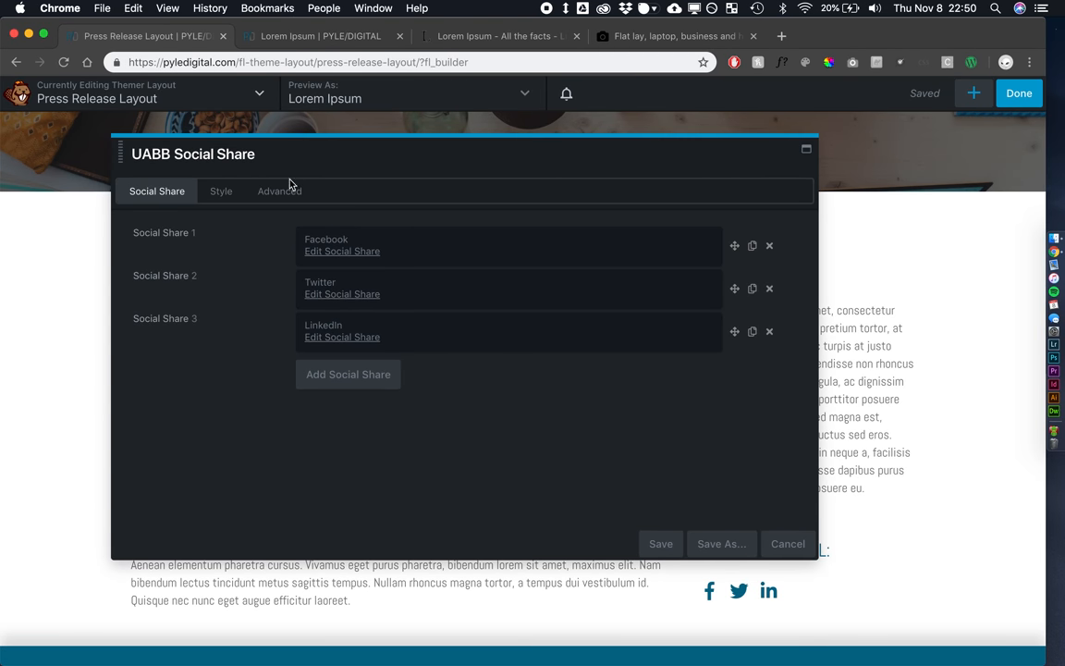
# Zero the share module's top margin and the date module's bottom margin
pyautogui.click(278, 191)
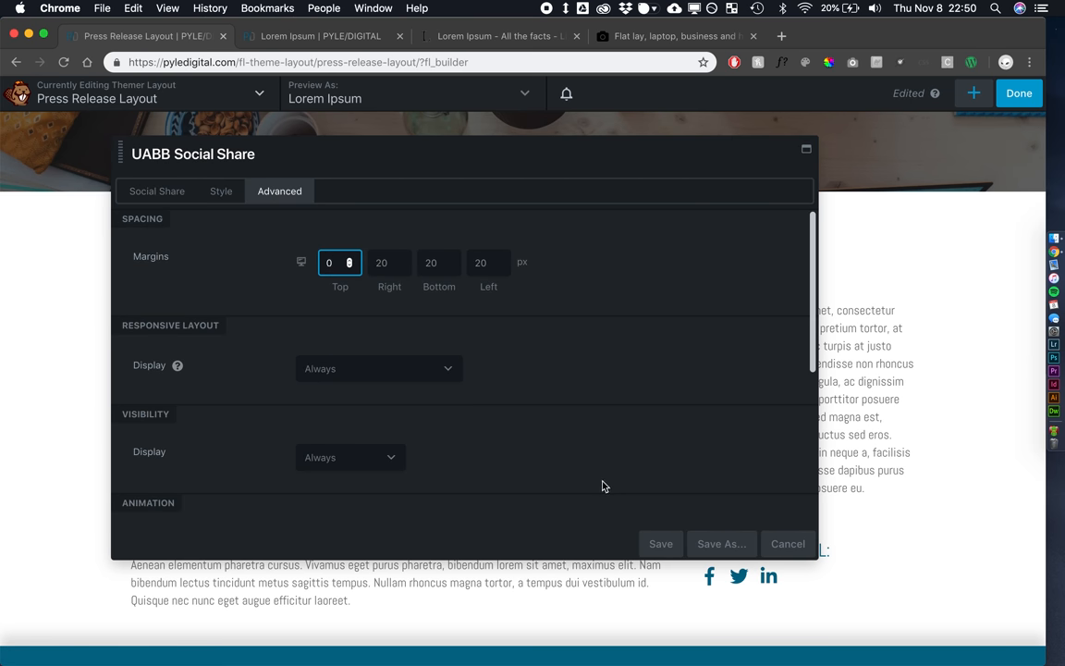
pyautogui.click(660, 543)
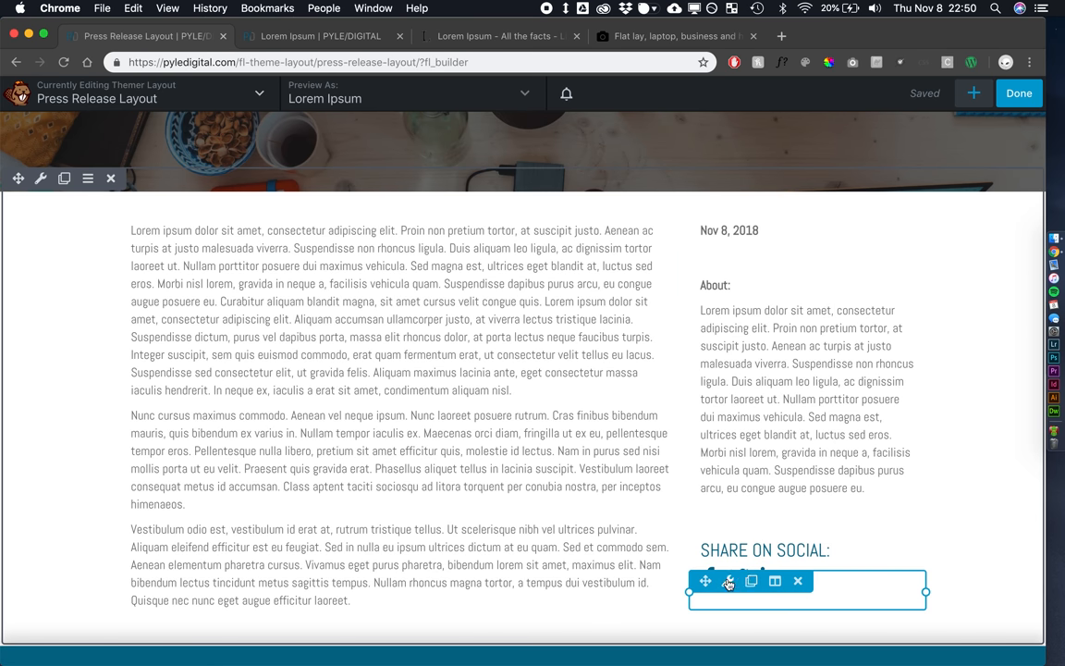
pyautogui.click(730, 580)
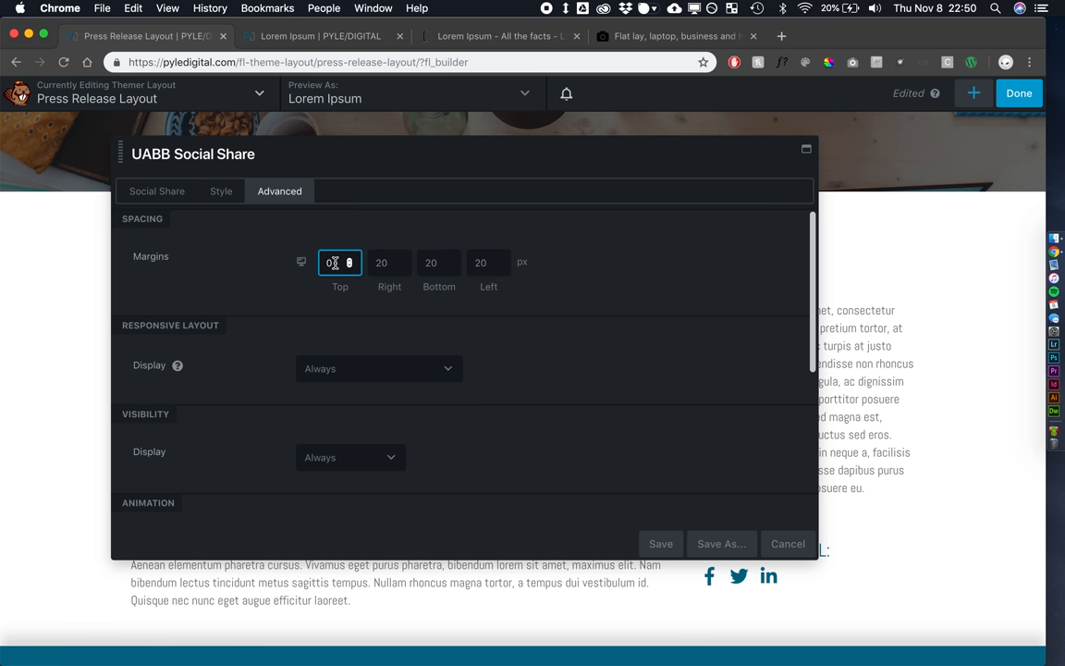
pyautogui.click(660, 544)
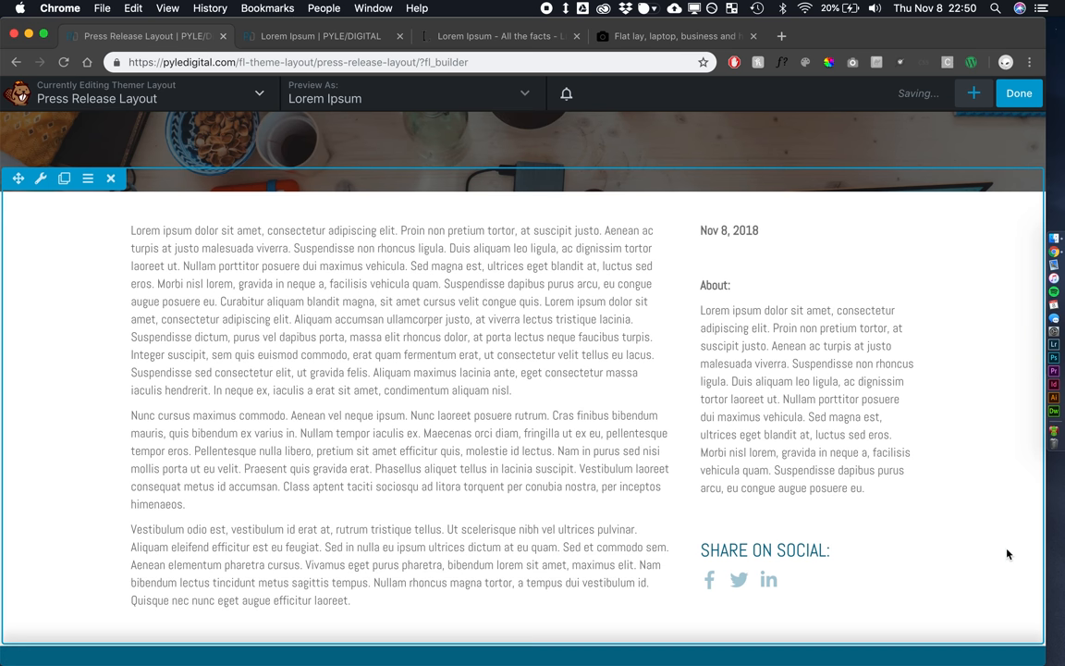
pyautogui.moveTo(987, 501)
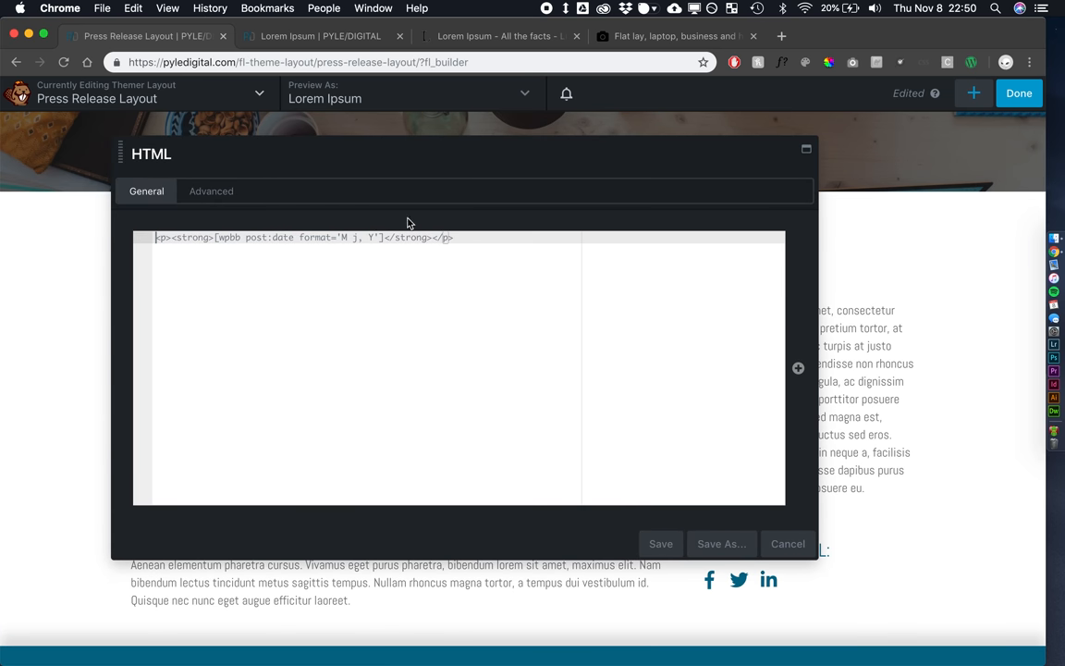
pyautogui.click(211, 191)
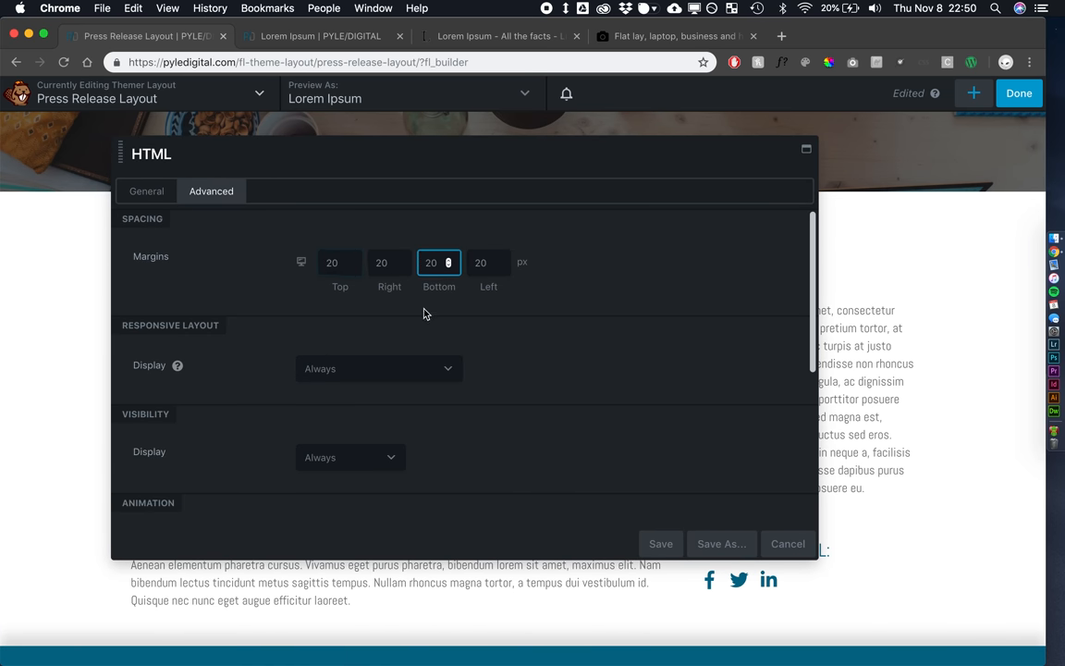
pyautogui.click(661, 543)
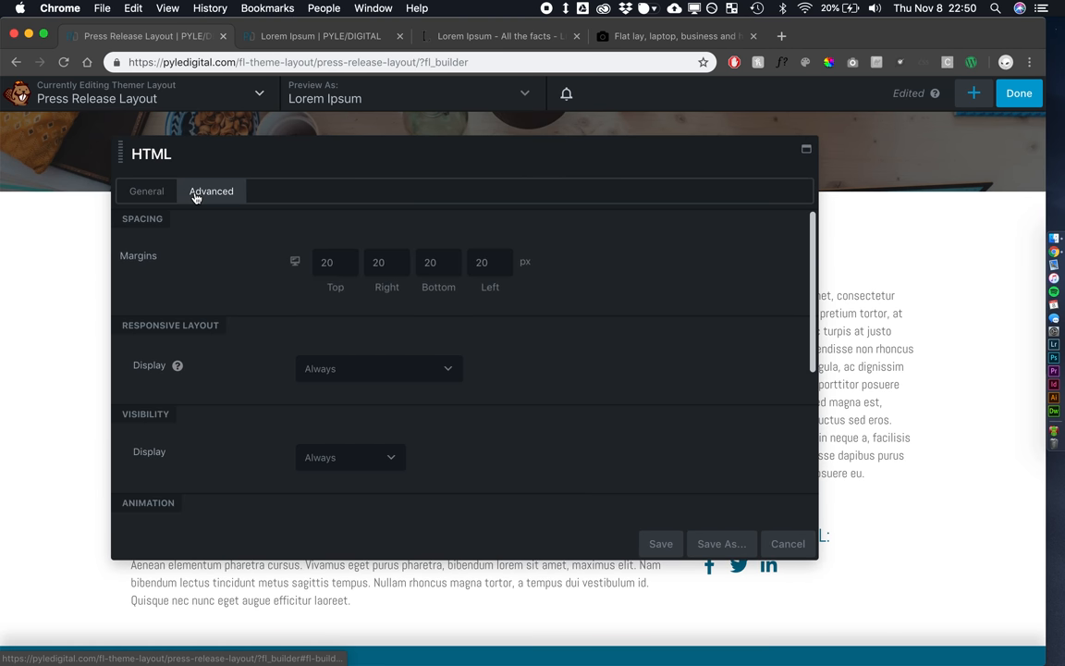
pyautogui.click(438, 263)
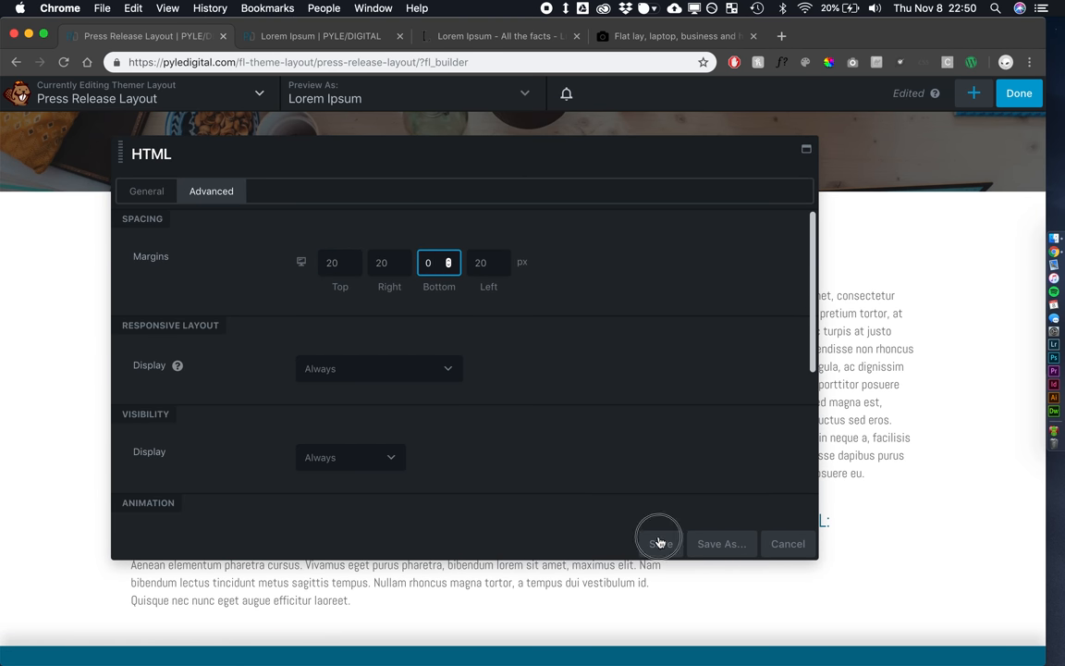
pyautogui.click(659, 542)
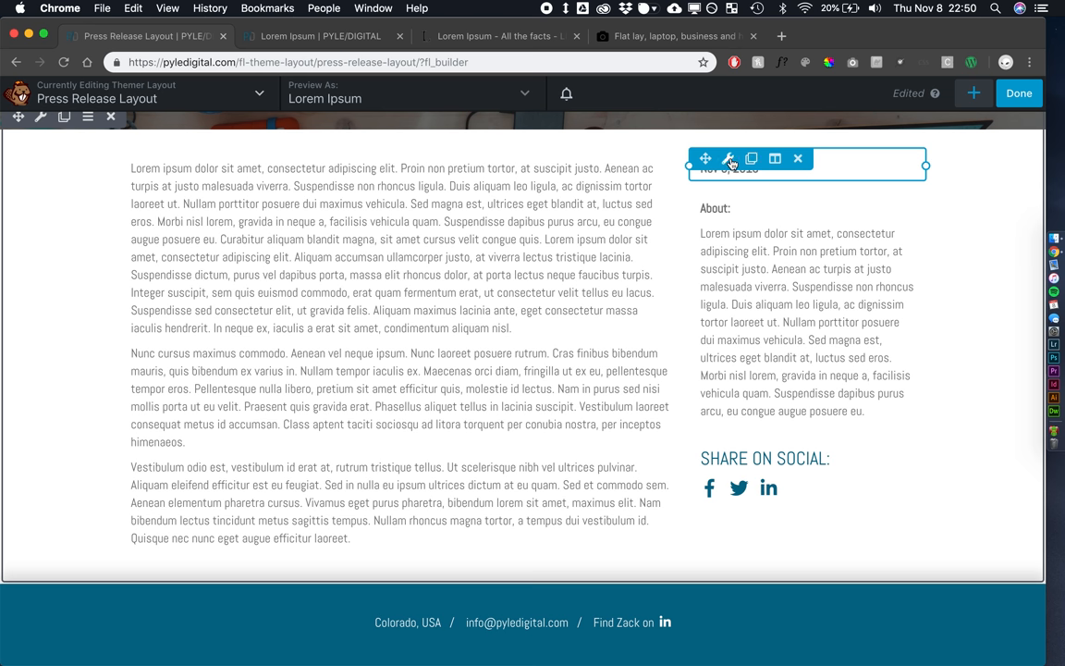
# Give the sidebar column a solid light grey 1 px left border and save
pyautogui.click(728, 158)
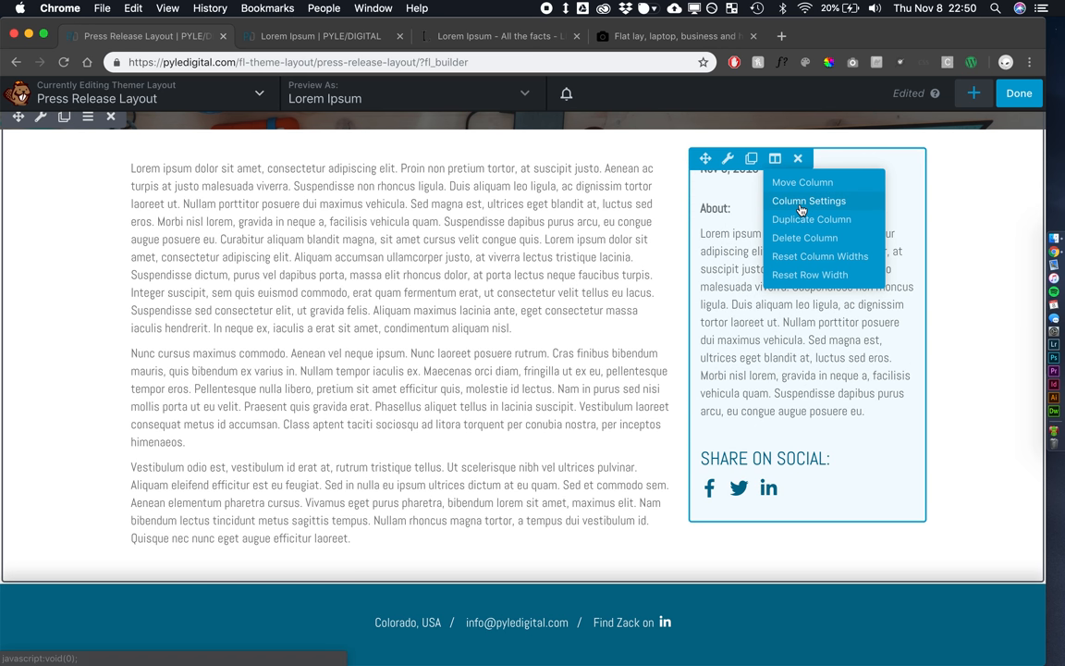
pyautogui.click(809, 201)
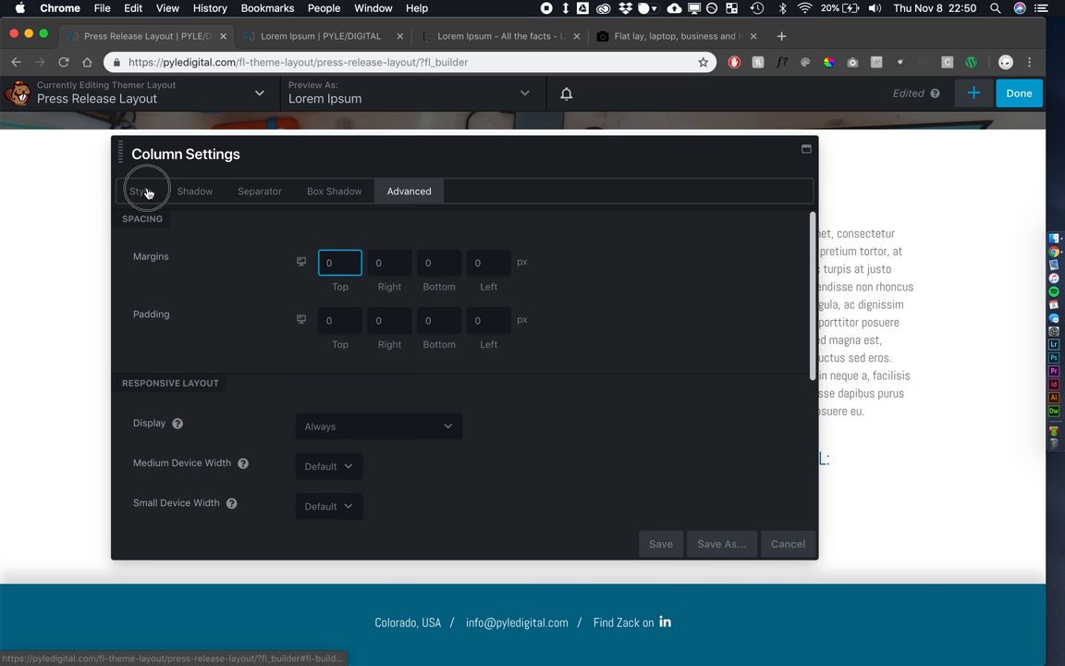
pyautogui.click(140, 190)
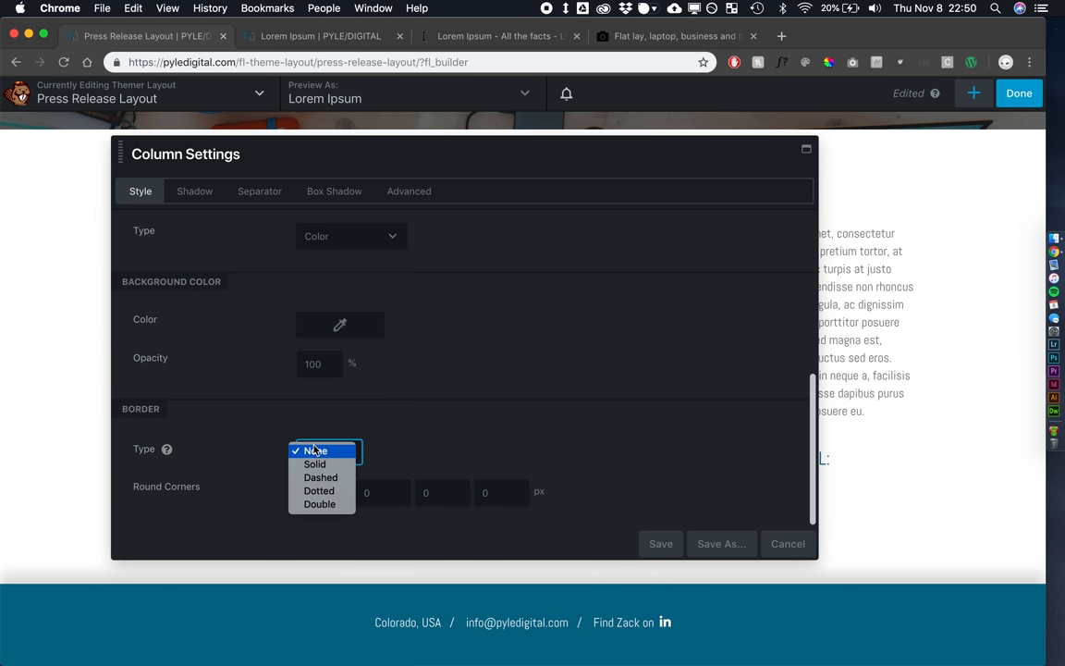
pyautogui.click(315, 463)
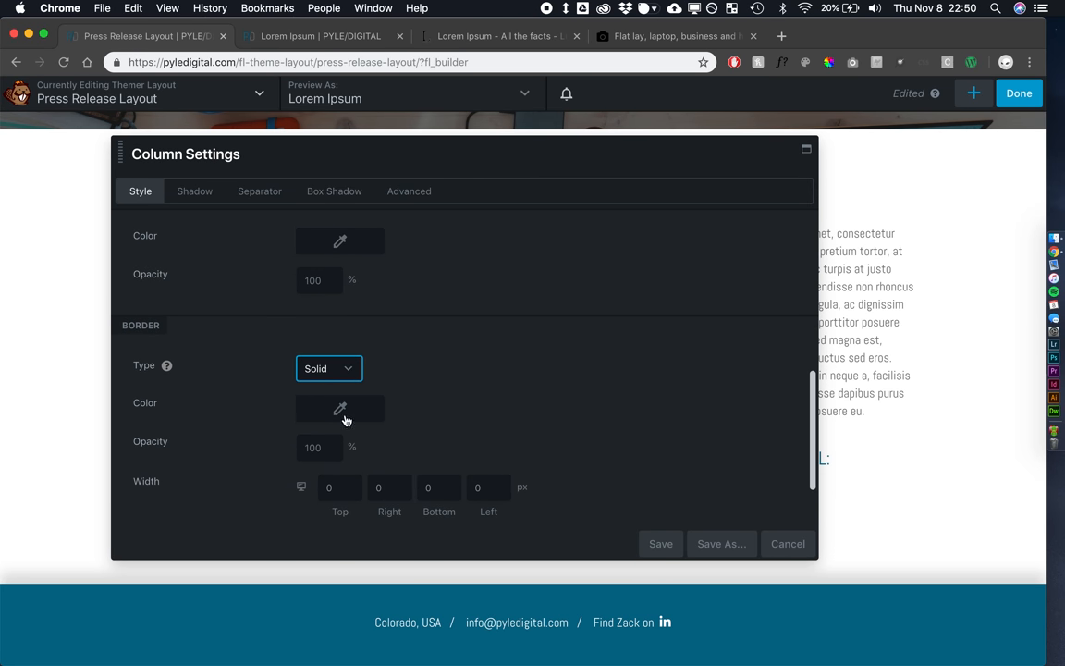
pyautogui.click(339, 409)
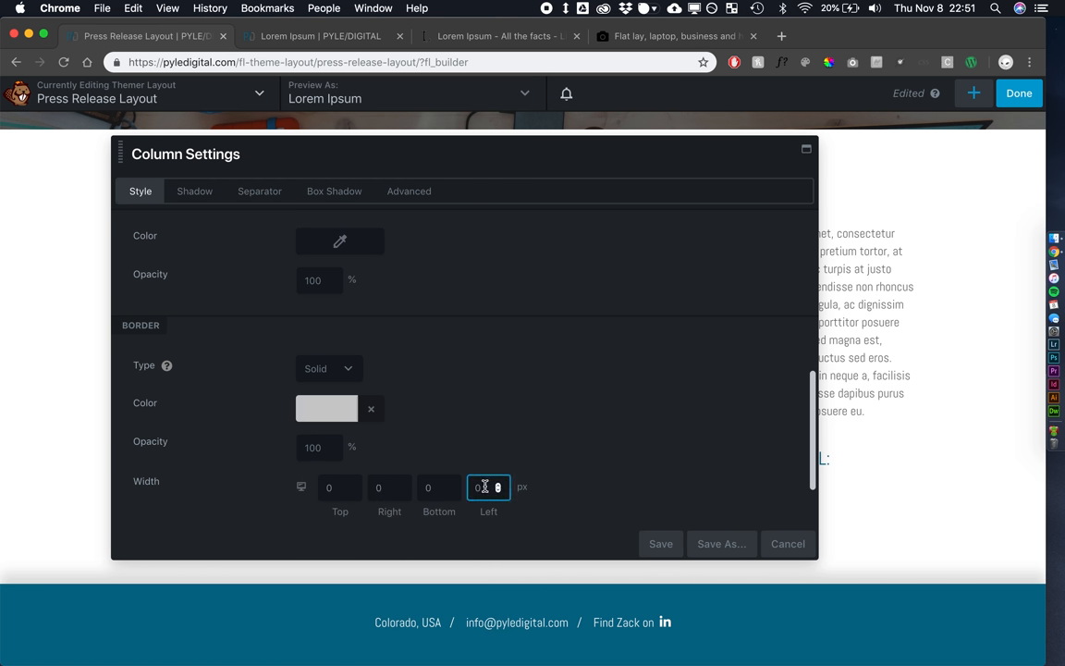
pyautogui.click(660, 543)
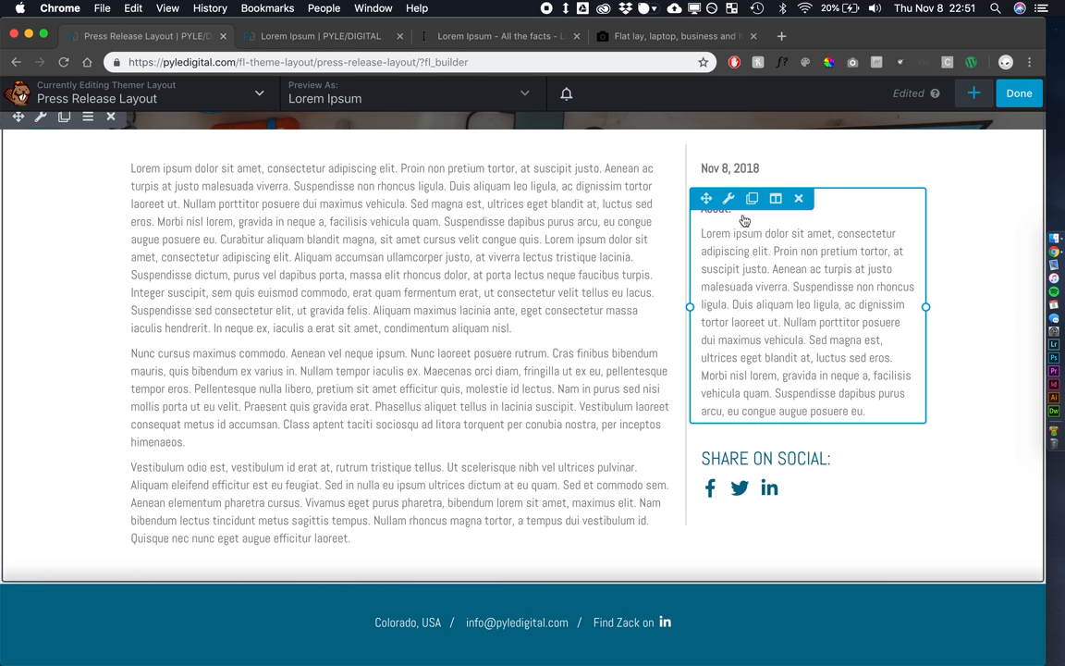
pyautogui.click(981, 311)
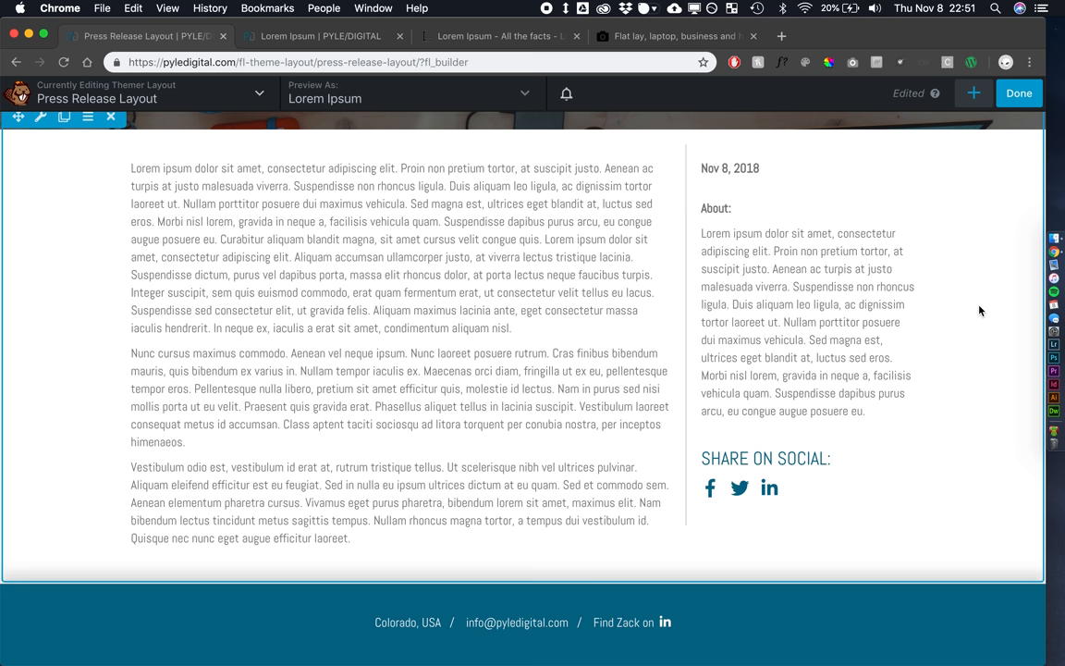
# Set the sidebar column's left padding to 10px and save
pyautogui.click(728, 158)
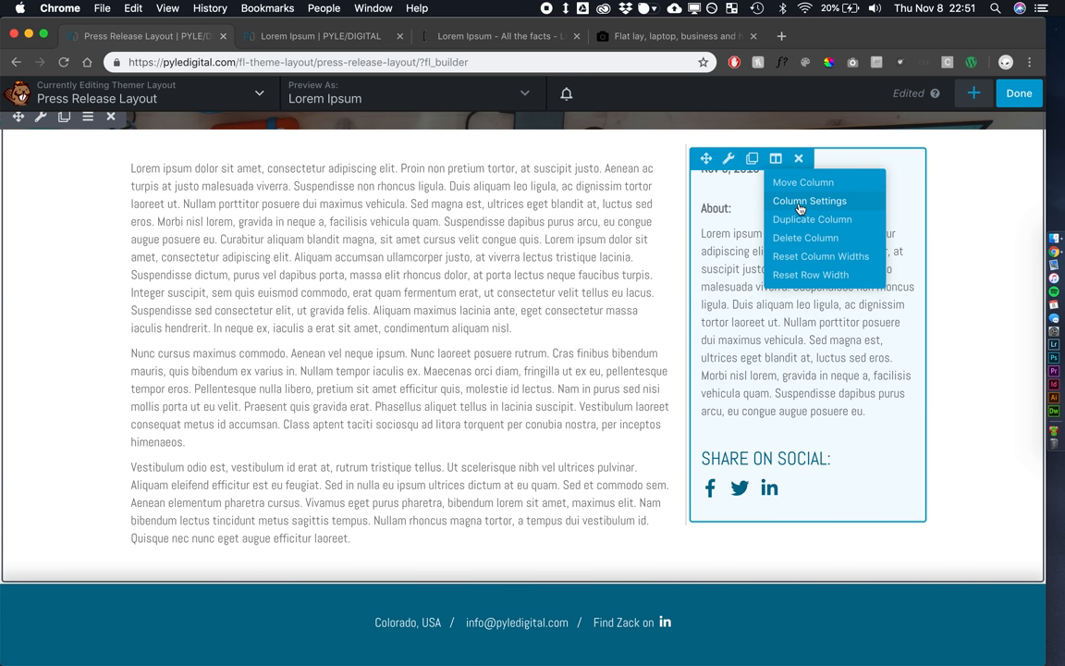
pyautogui.click(811, 201)
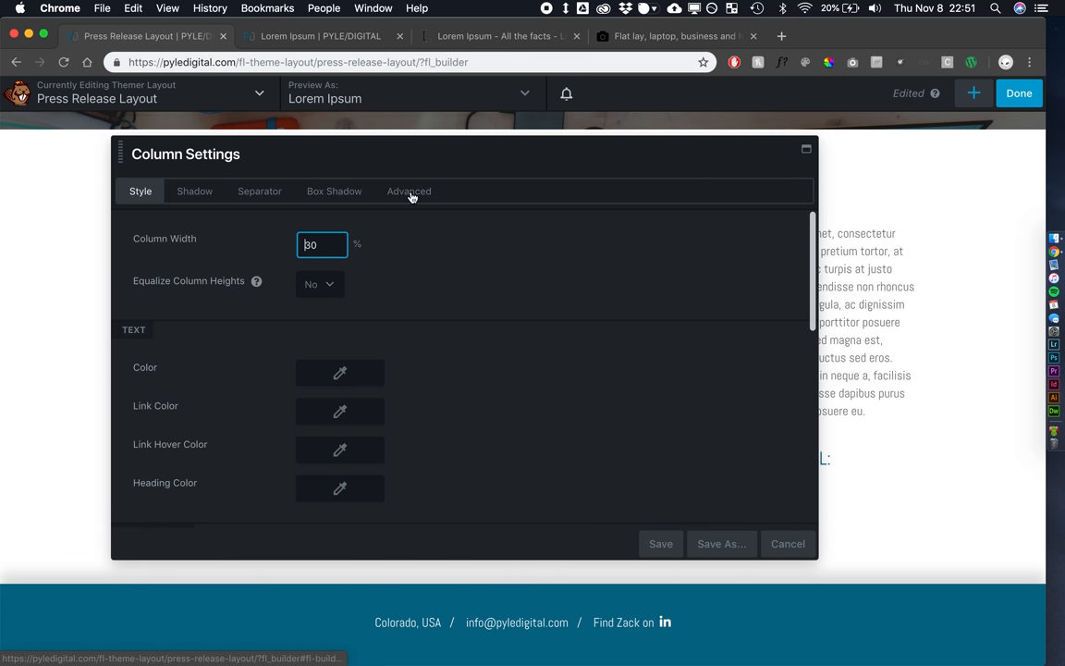
pyautogui.click(409, 191)
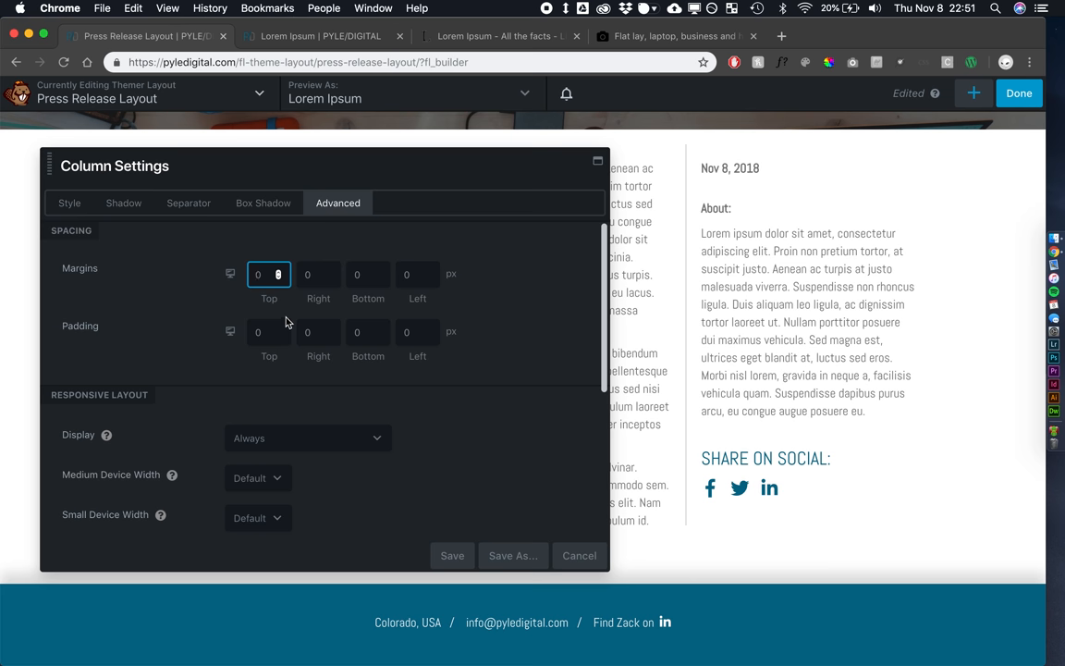
pyautogui.write('5')
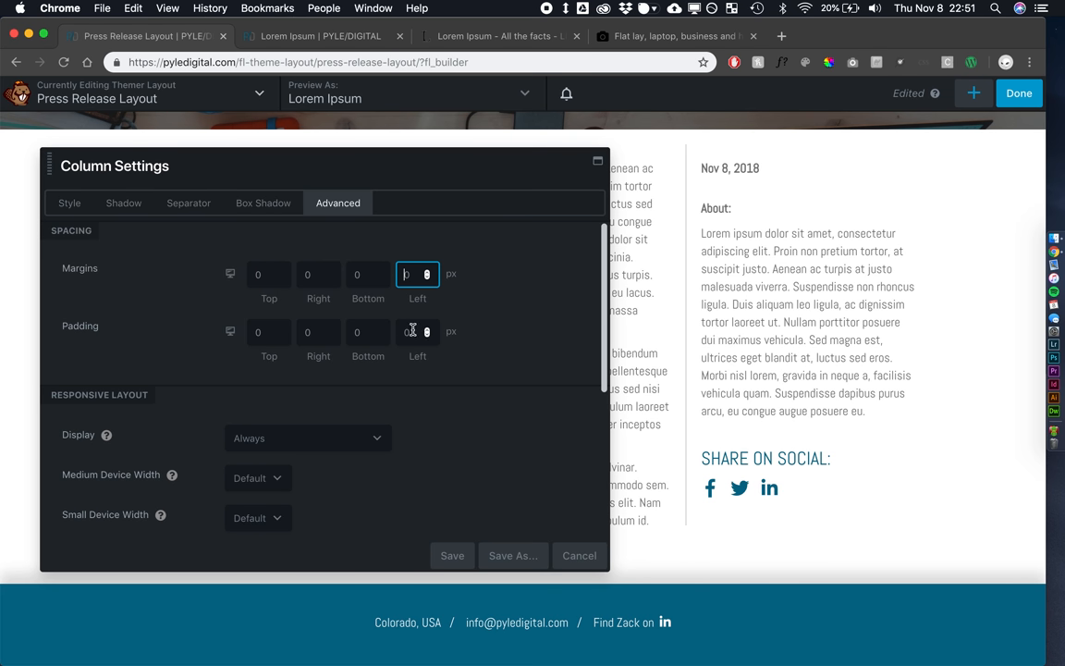
pyautogui.write('5')
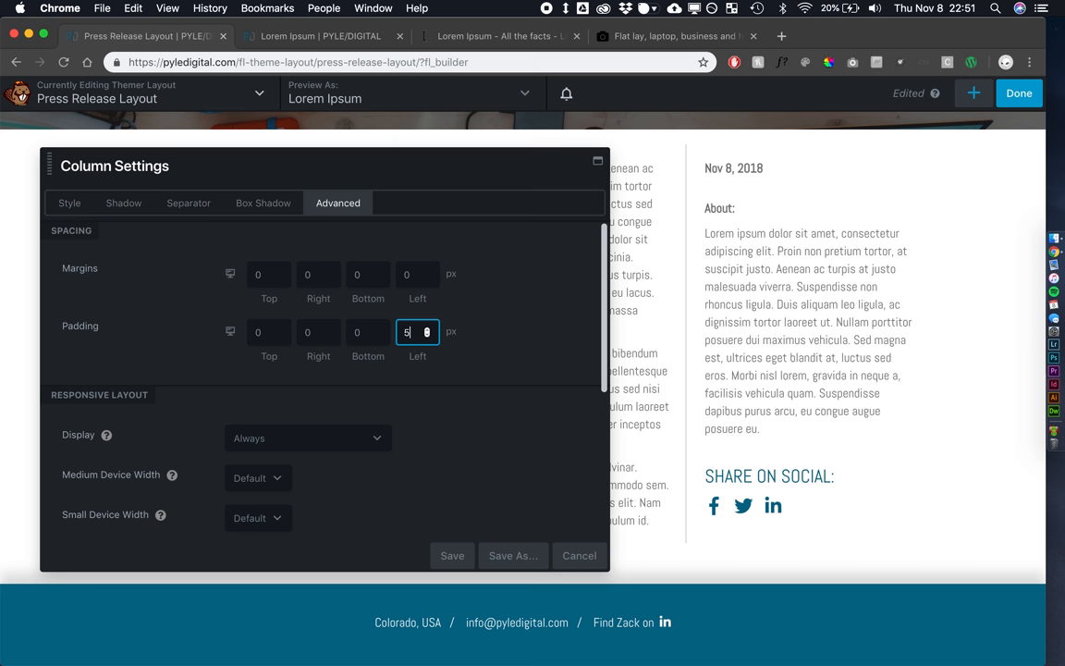
pyautogui.write('10')
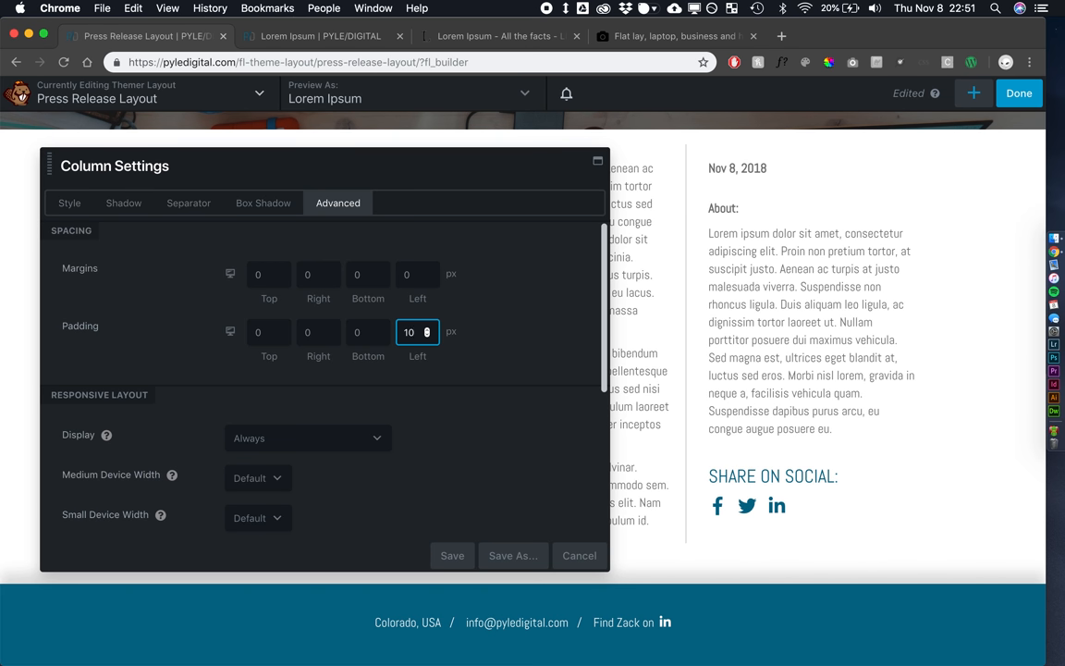
pyautogui.click(452, 556)
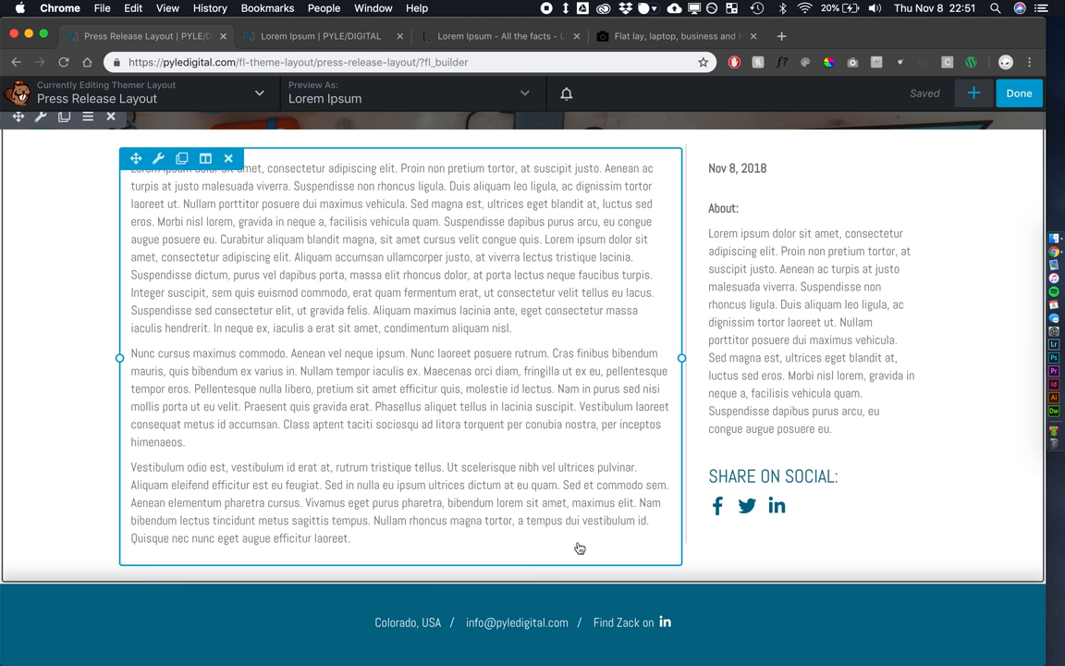
# Set the main article column's right padding to 5px and save
pyautogui.click(158, 158)
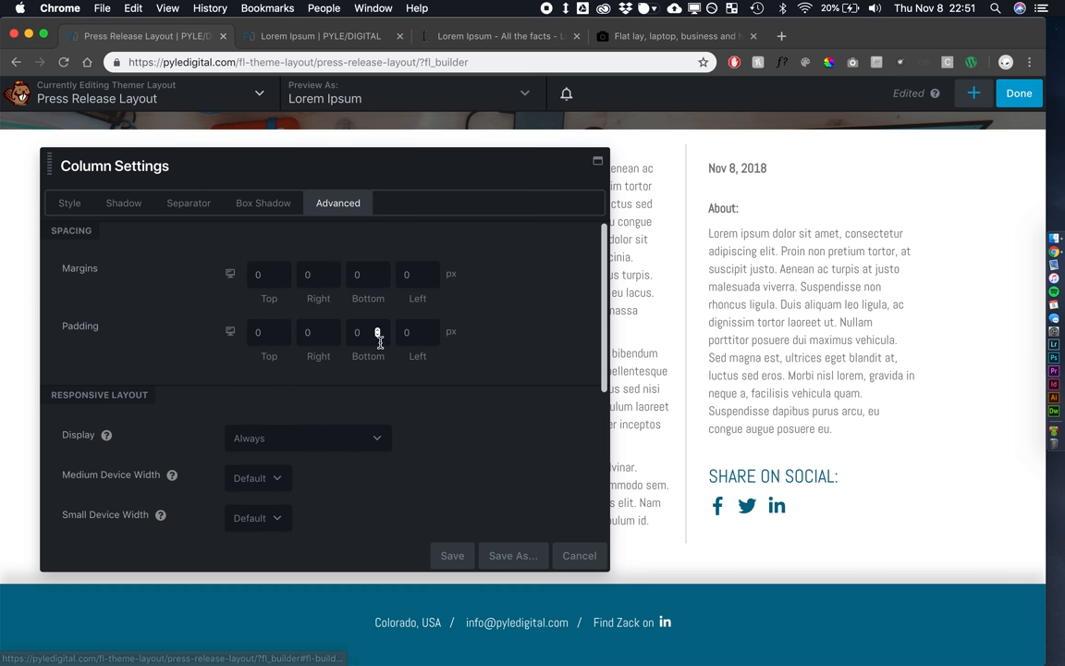
pyautogui.click(318, 332)
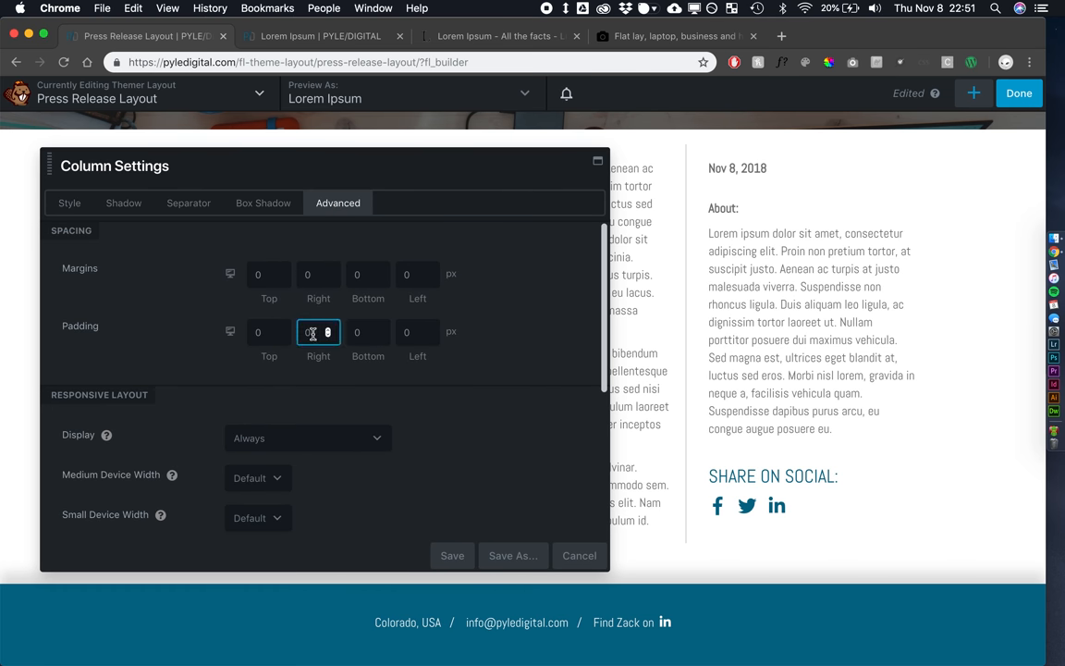
pyautogui.write('5')
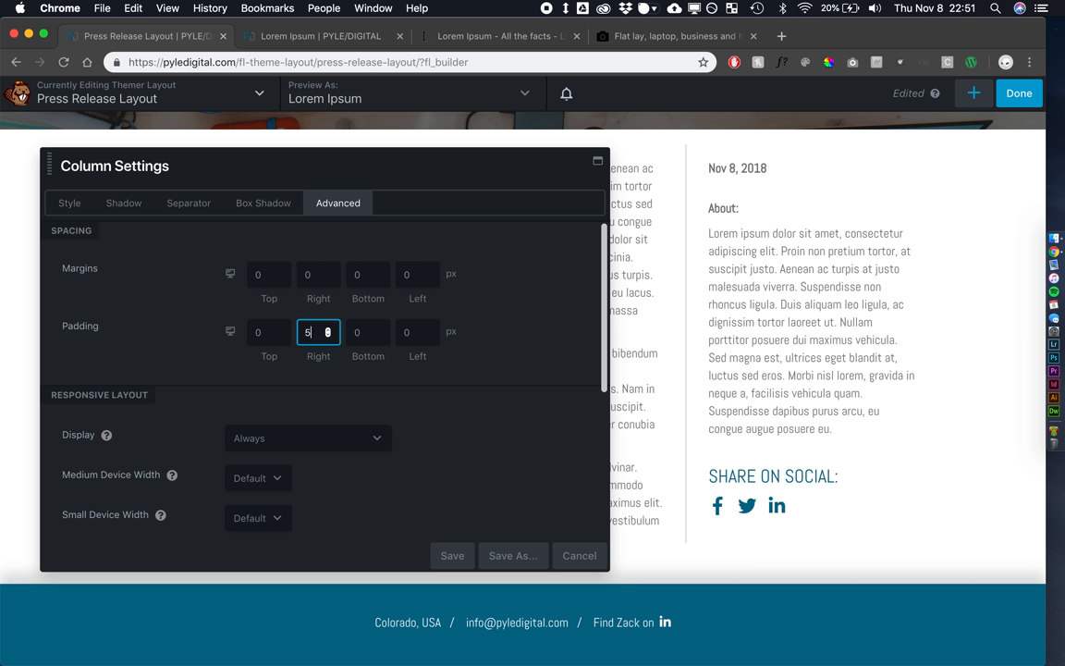
pyautogui.write('3')
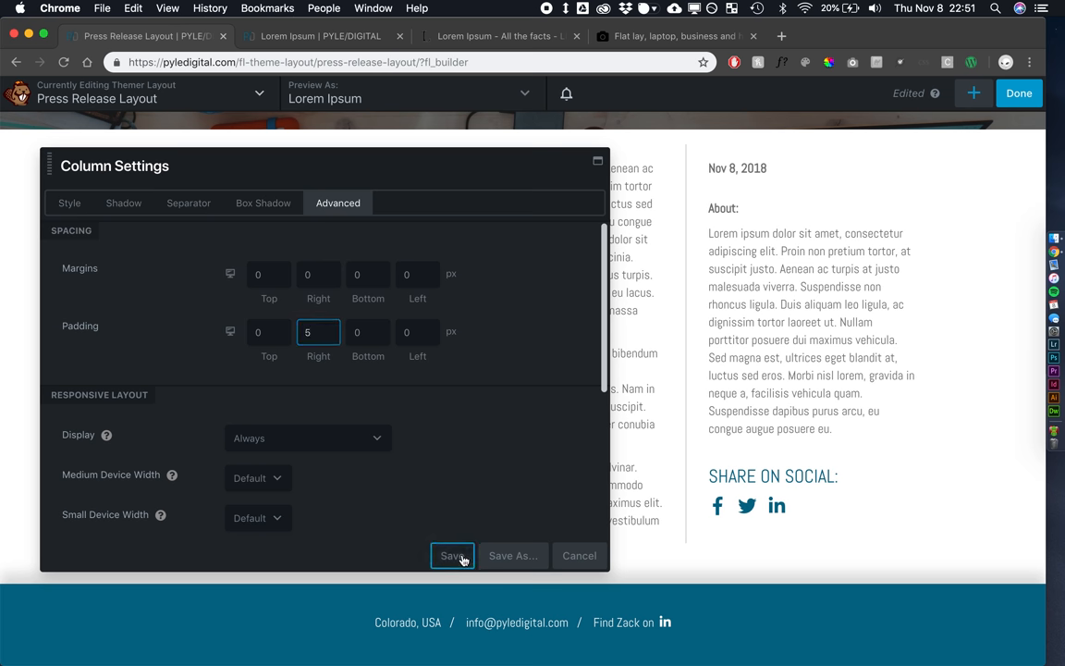
pyautogui.click(453, 555)
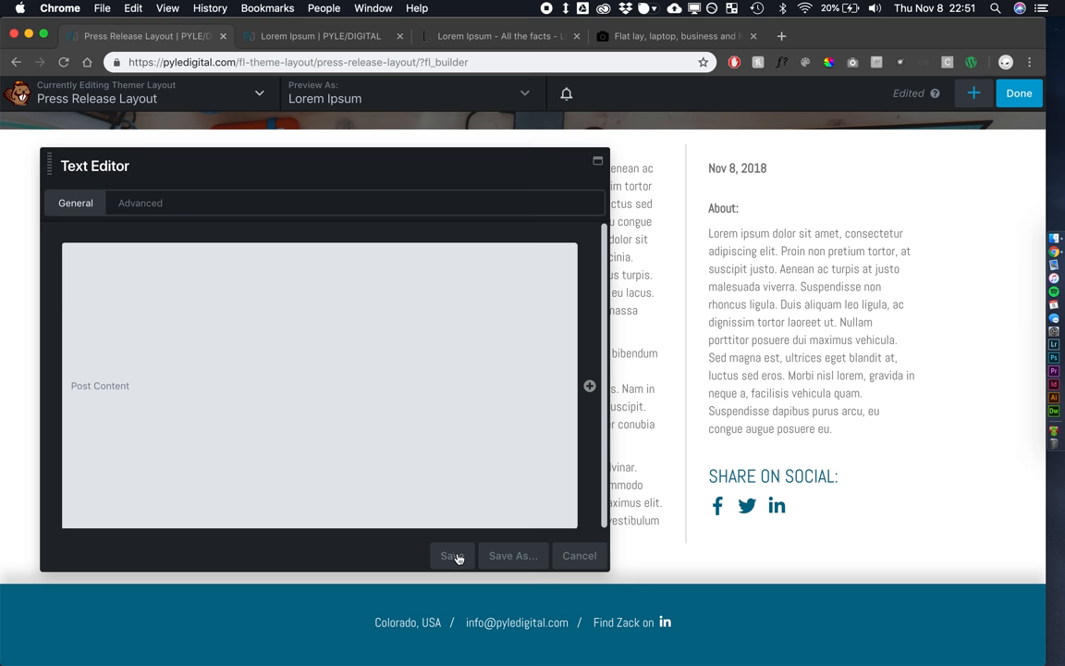
# Close the post content editor and re-save the date module unchanged
pyautogui.click(140, 203)
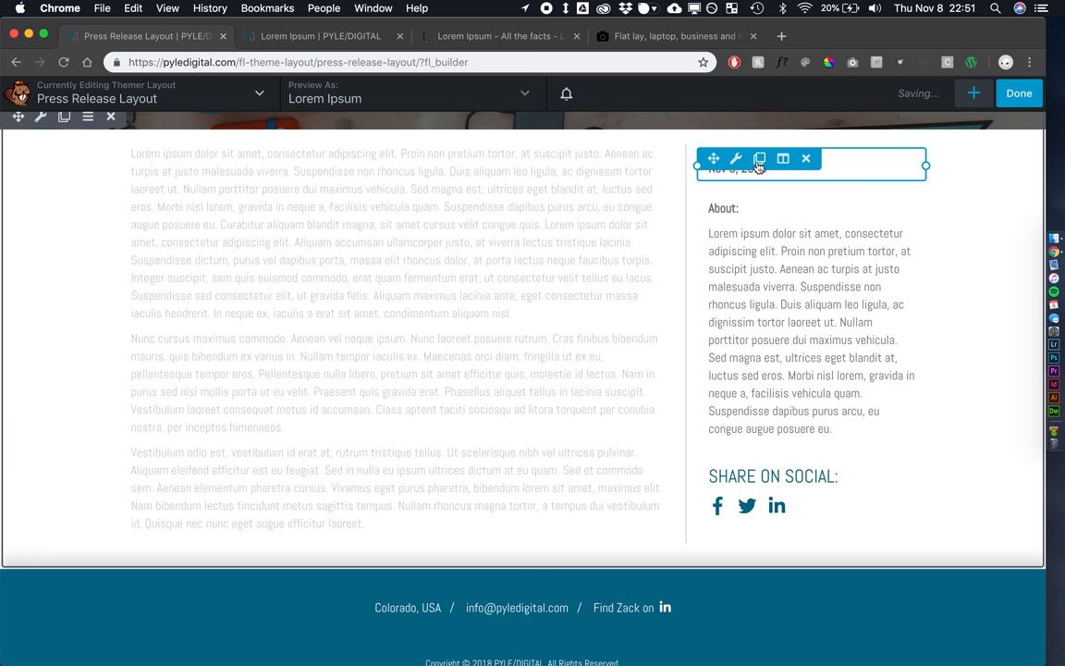
pyautogui.click(736, 158)
pyautogui.write('0')
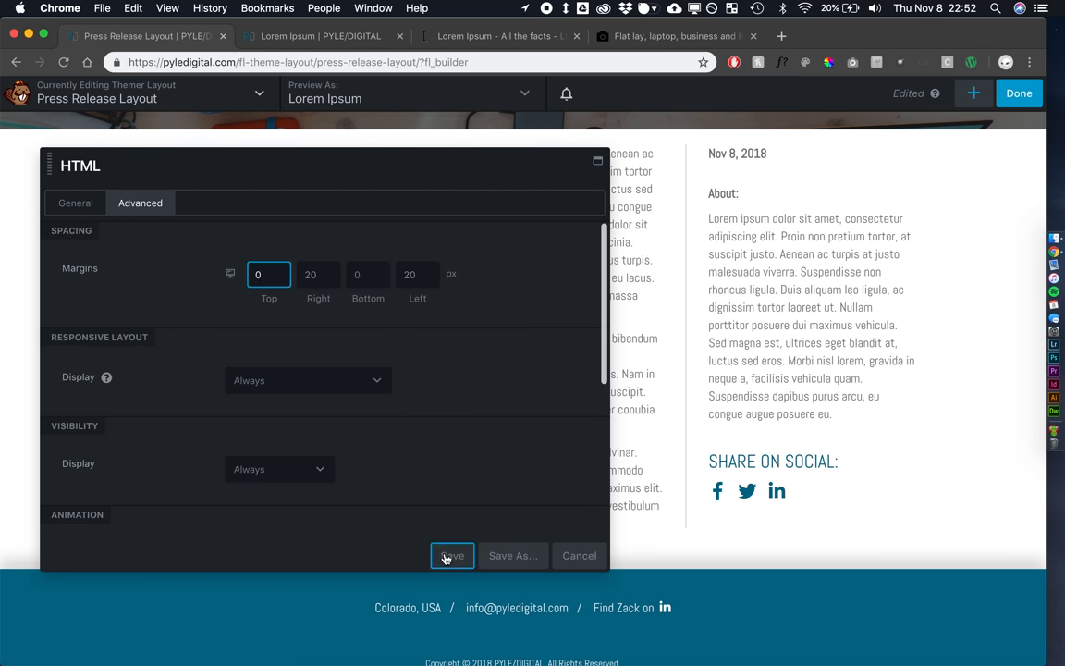
pyautogui.click(452, 555)
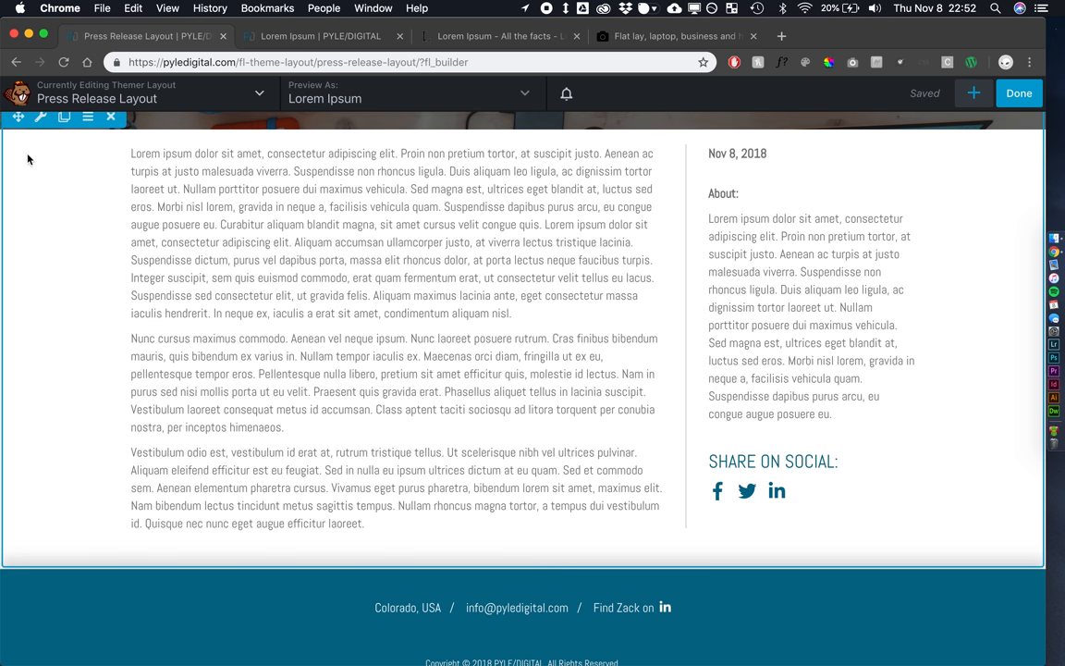
# Increase the content row's top padding so it sits lower under the header, and save
pyautogui.click(39, 128)
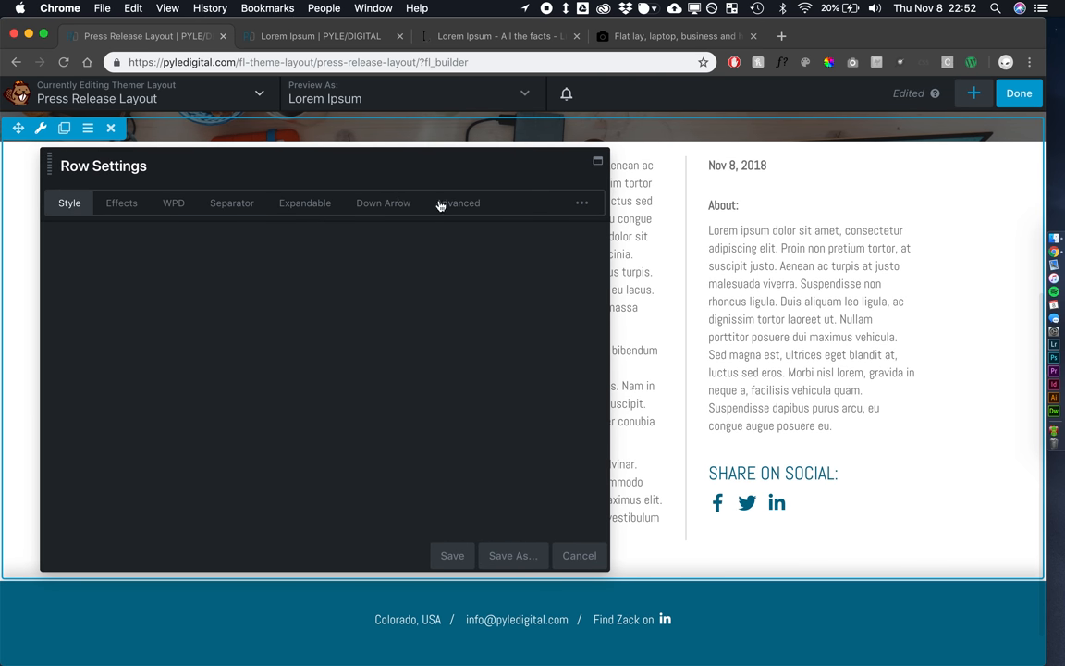
pyautogui.click(457, 202)
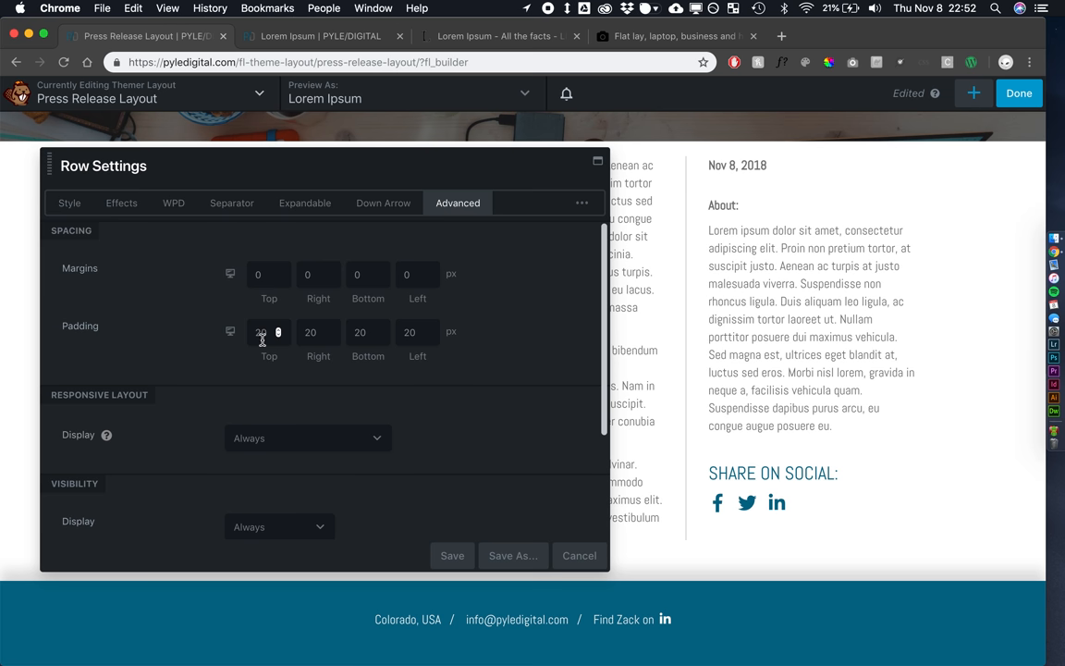
pyautogui.click(268, 331)
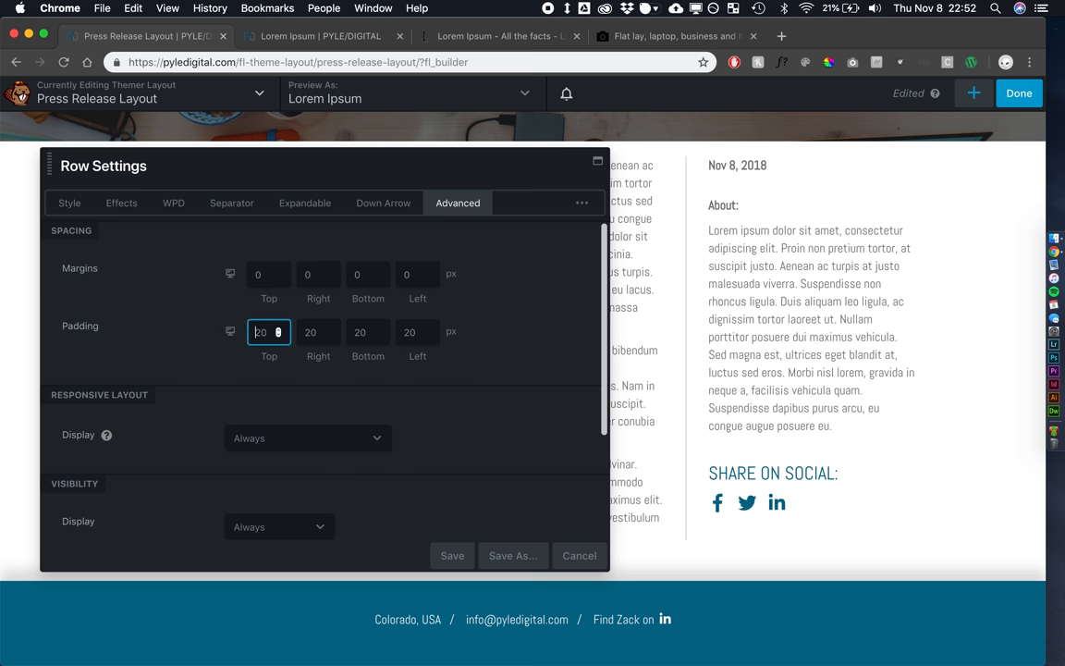
pyautogui.write('40')
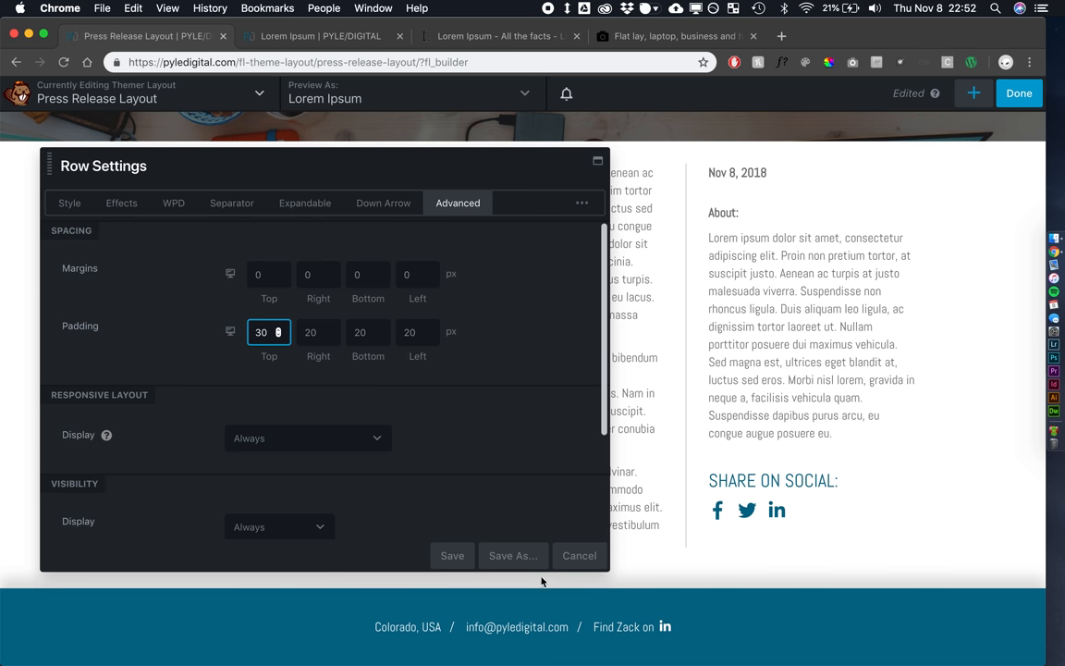
pyautogui.click(452, 555)
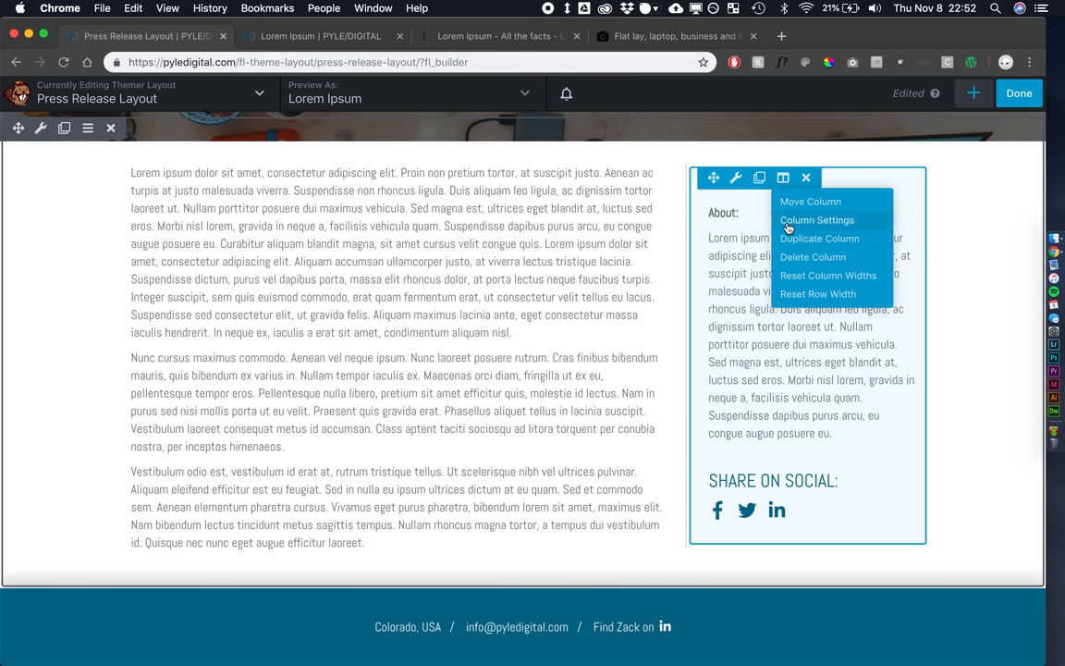
# Hide the sidebar column's border on mobile, save, and finish editing the layout
pyautogui.click(818, 221)
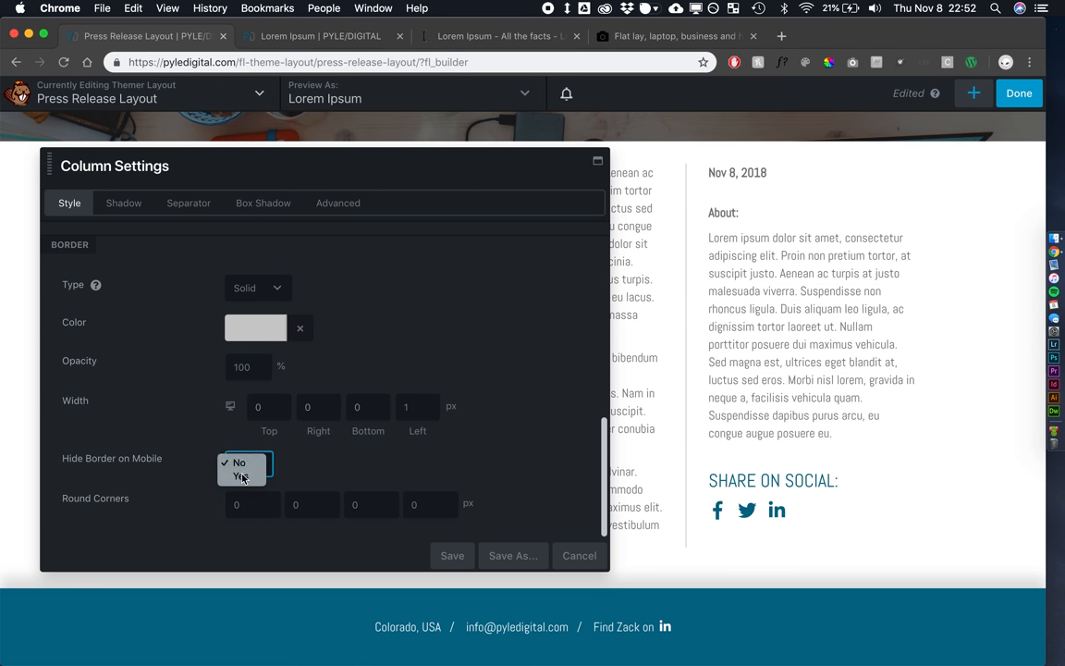
pyautogui.click(451, 555)
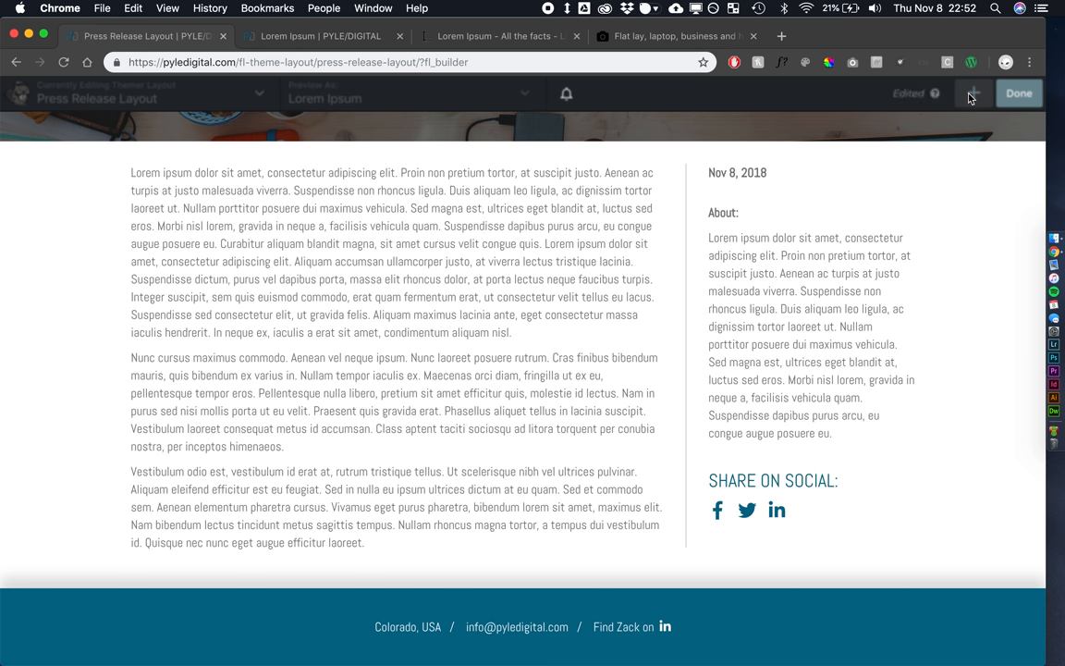
pyautogui.click(1018, 92)
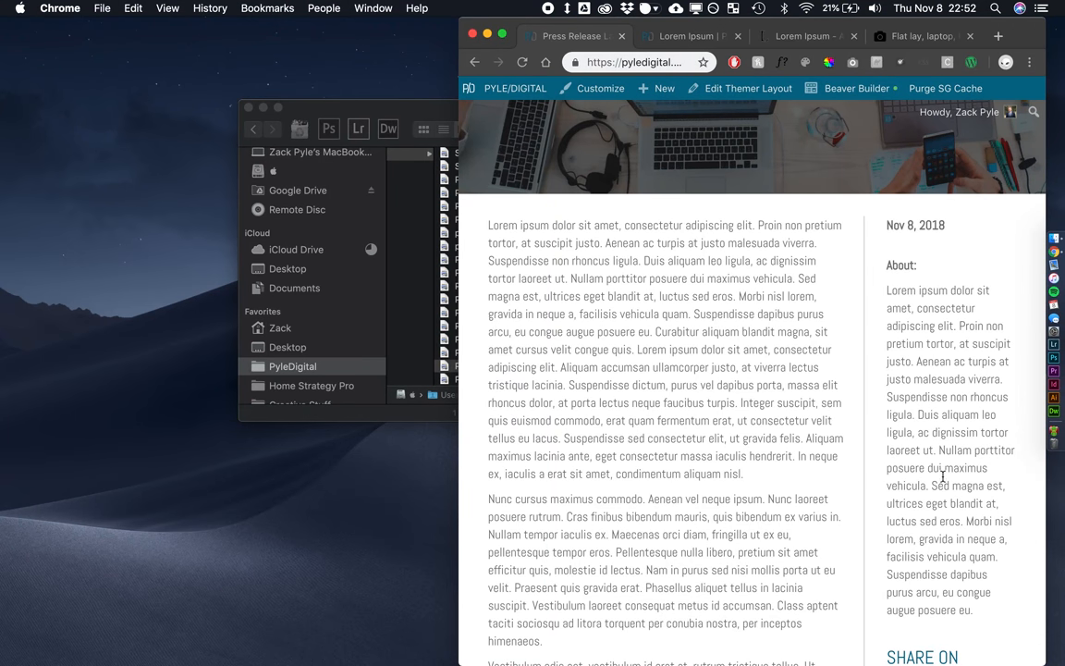
pyautogui.scroll(-3)
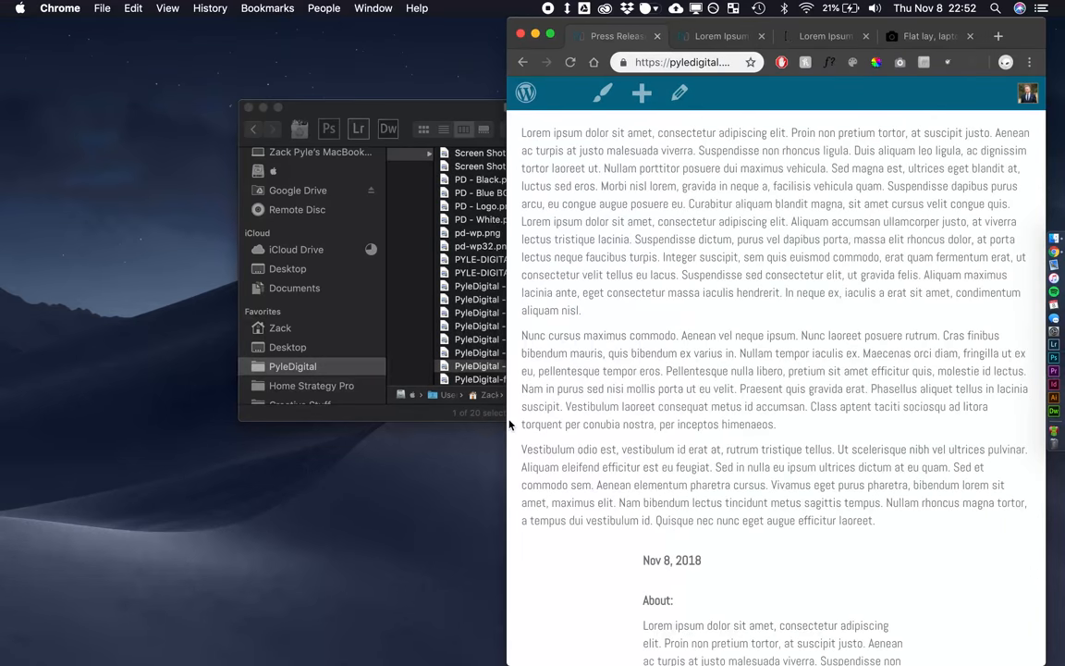
pyautogui.scroll(-3)
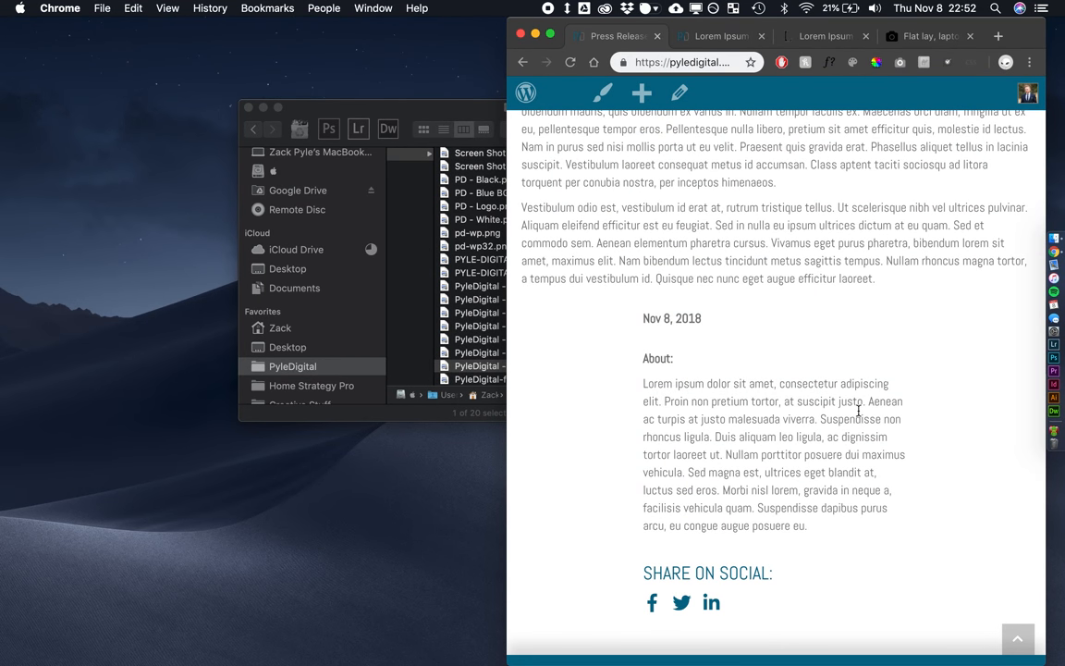
pyautogui.scroll(3)
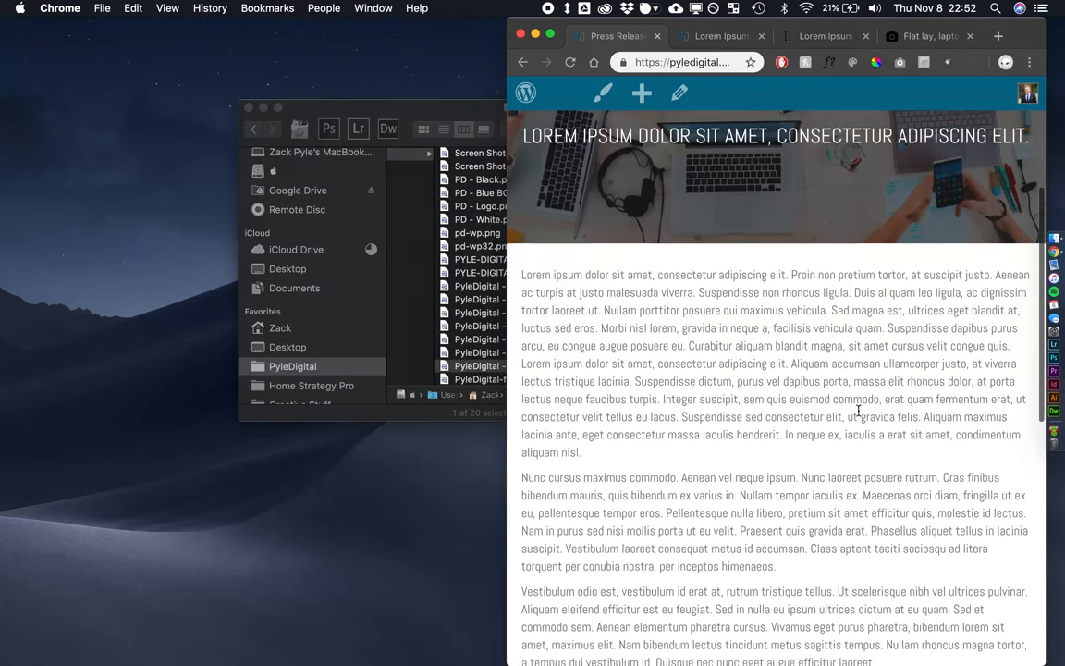
pyautogui.scroll(-3)
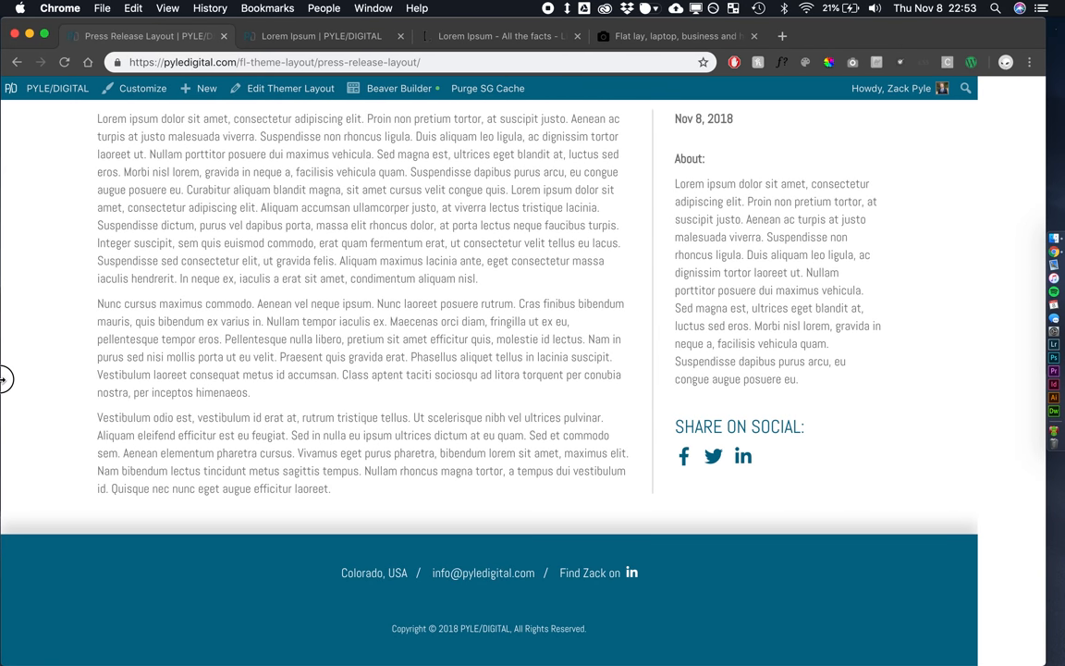
pyautogui.click(399, 87)
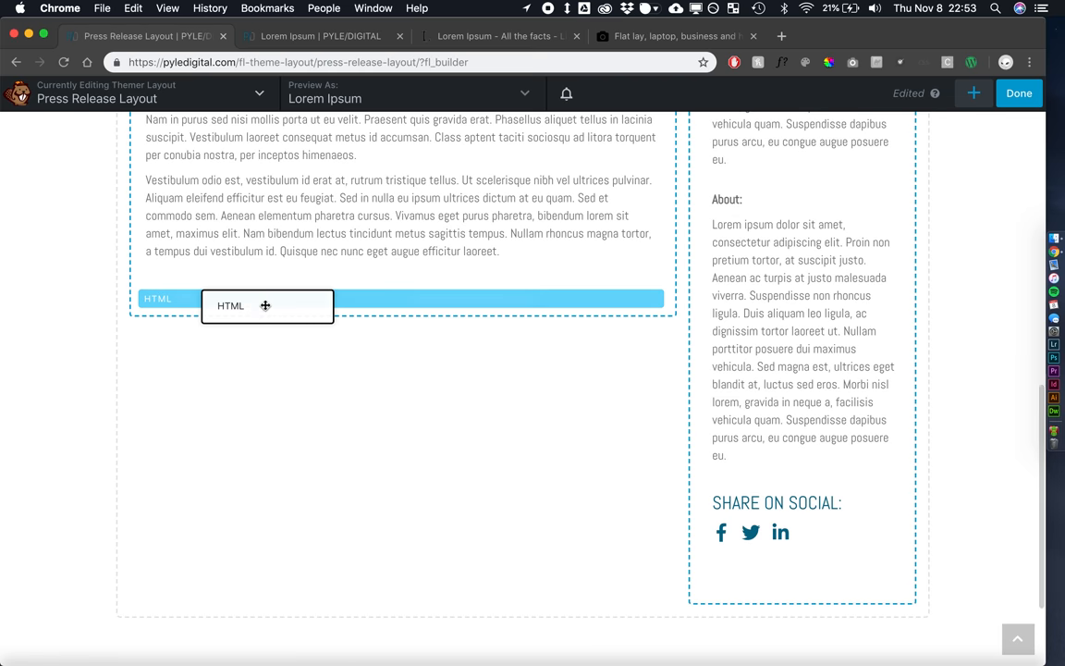
# Place the HTML module under the article text with a ### paragraph classed wrapcenter, and save
pyautogui.click(268, 305)
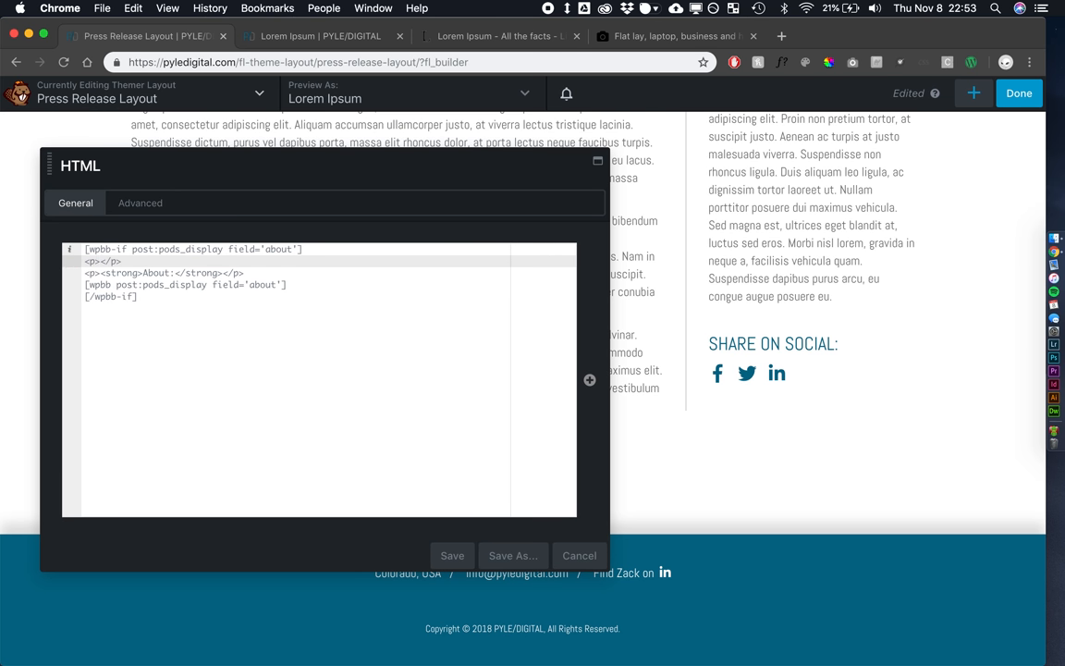
pyautogui.write('###')
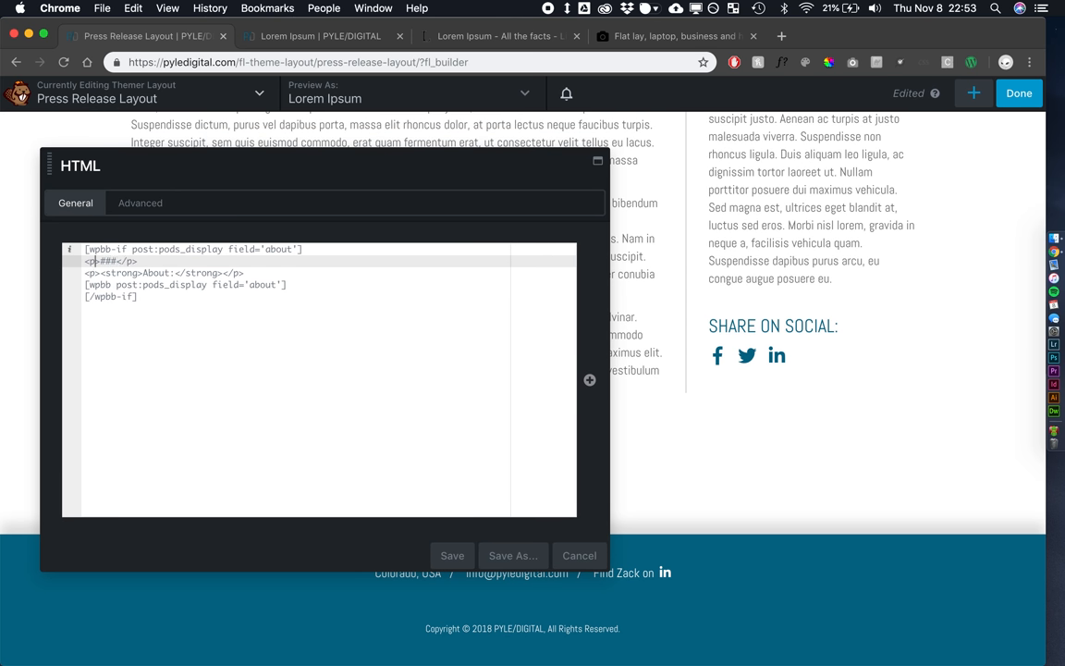
pyautogui.write('class="wrapcenter')
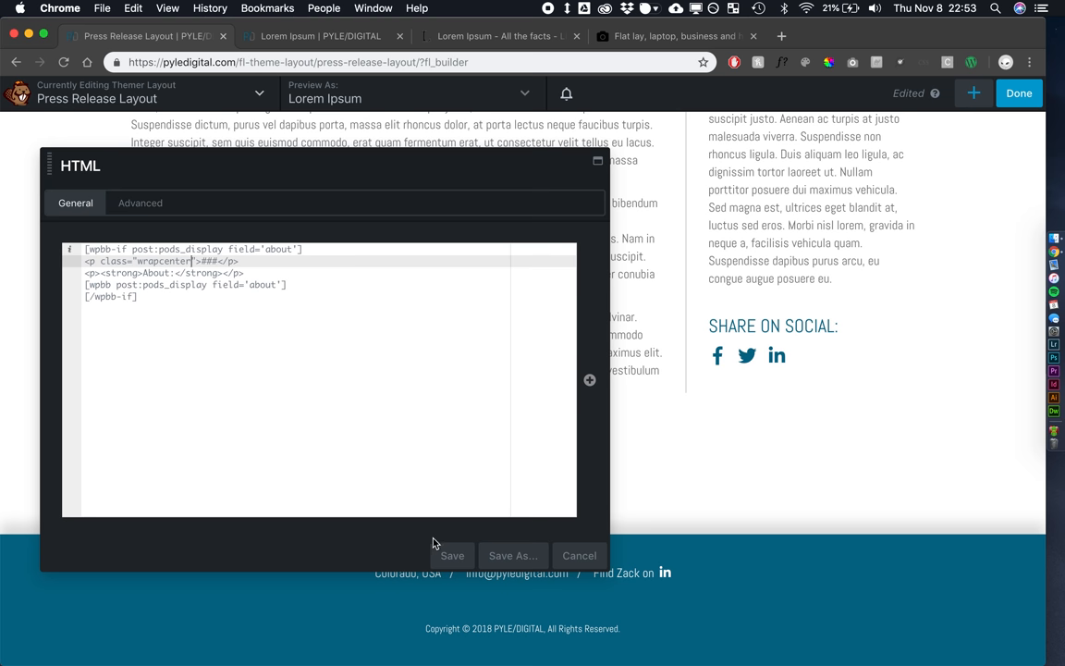
pyautogui.click(452, 555)
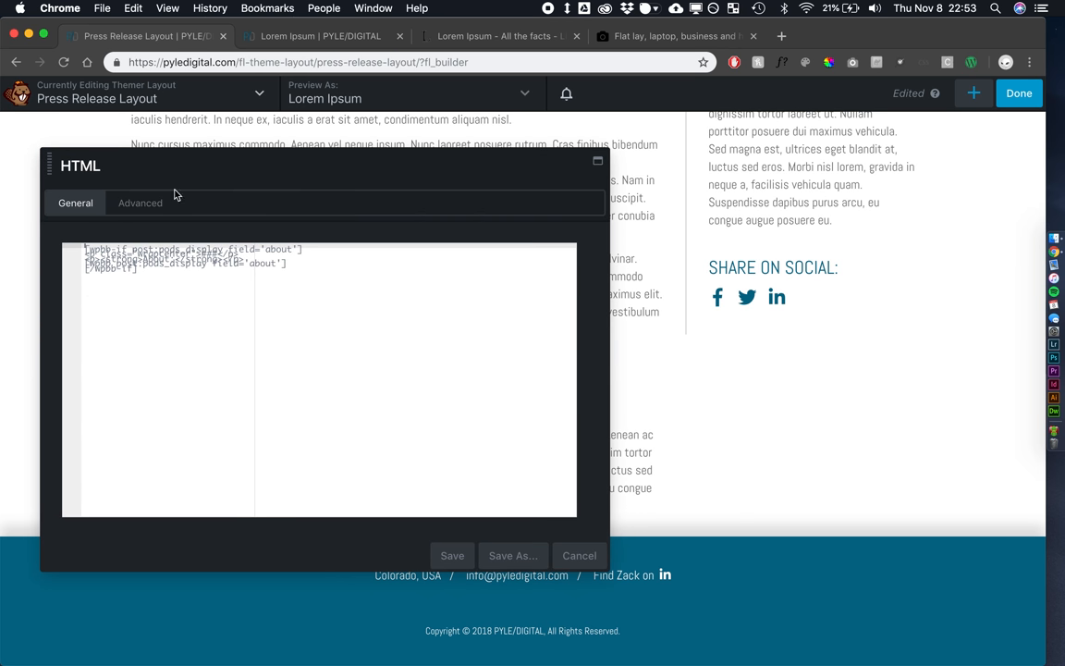
# Set the ### About block to display on medium and small devices only and save
pyautogui.click(140, 202)
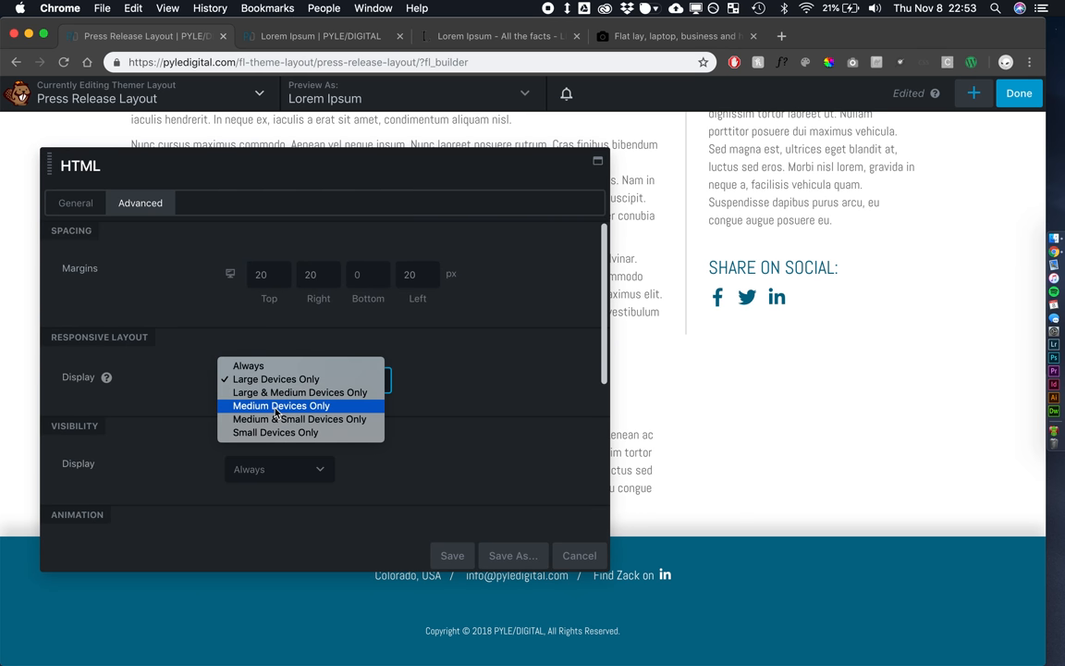
pyautogui.click(300, 419)
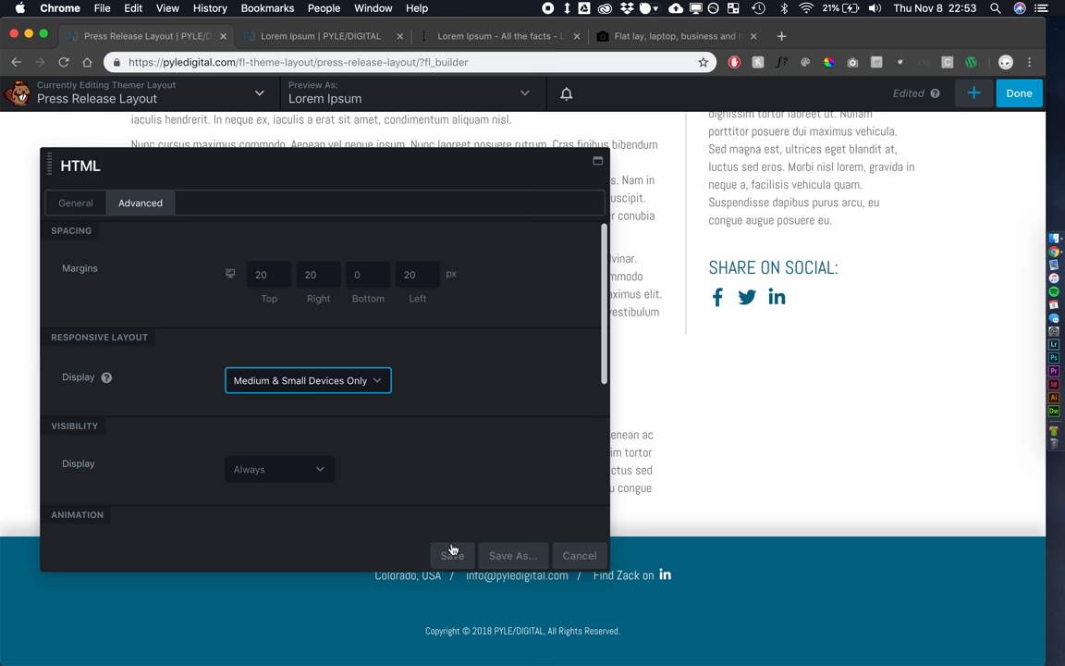
pyautogui.click(453, 556)
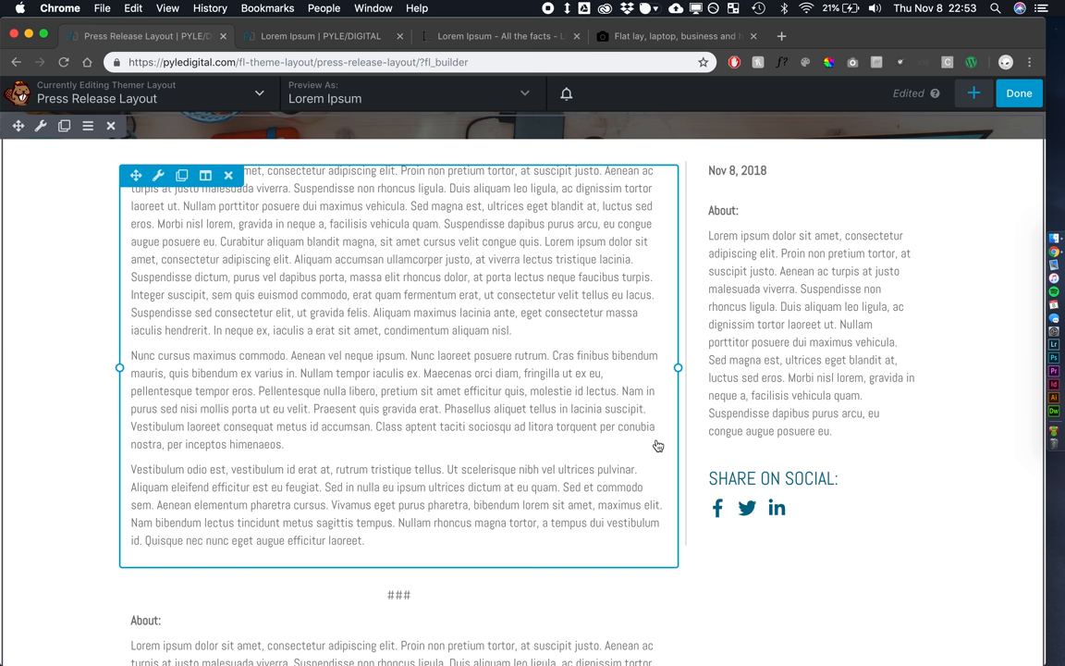
# Give the main text column a custom 100% small-device width, save, and publish the layout
pyautogui.scroll(-3)
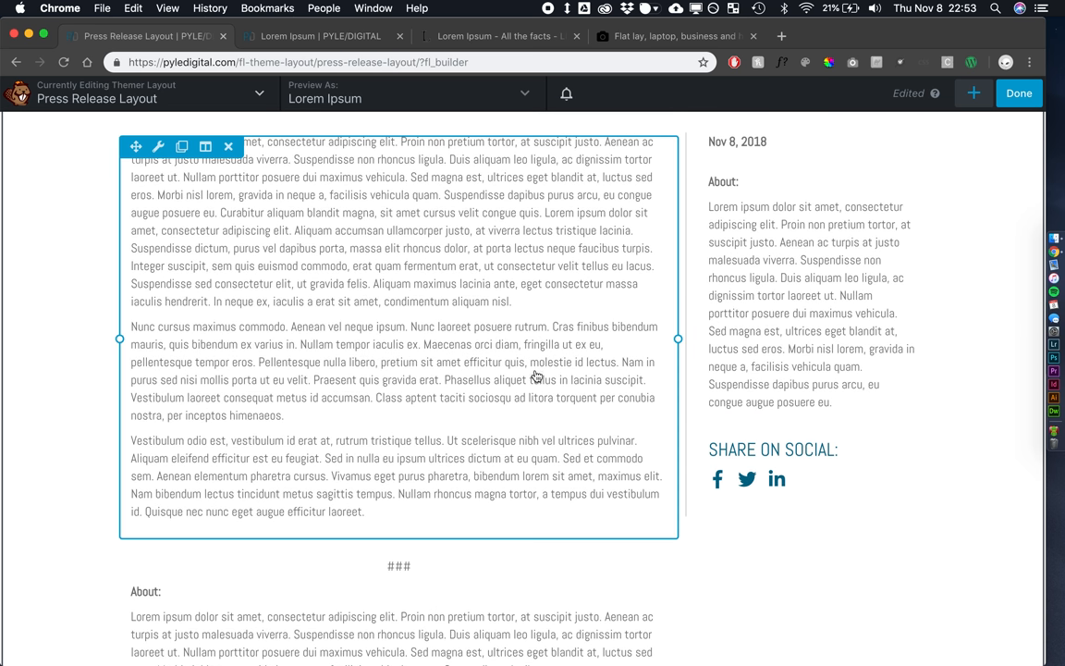
pyautogui.click(737, 172)
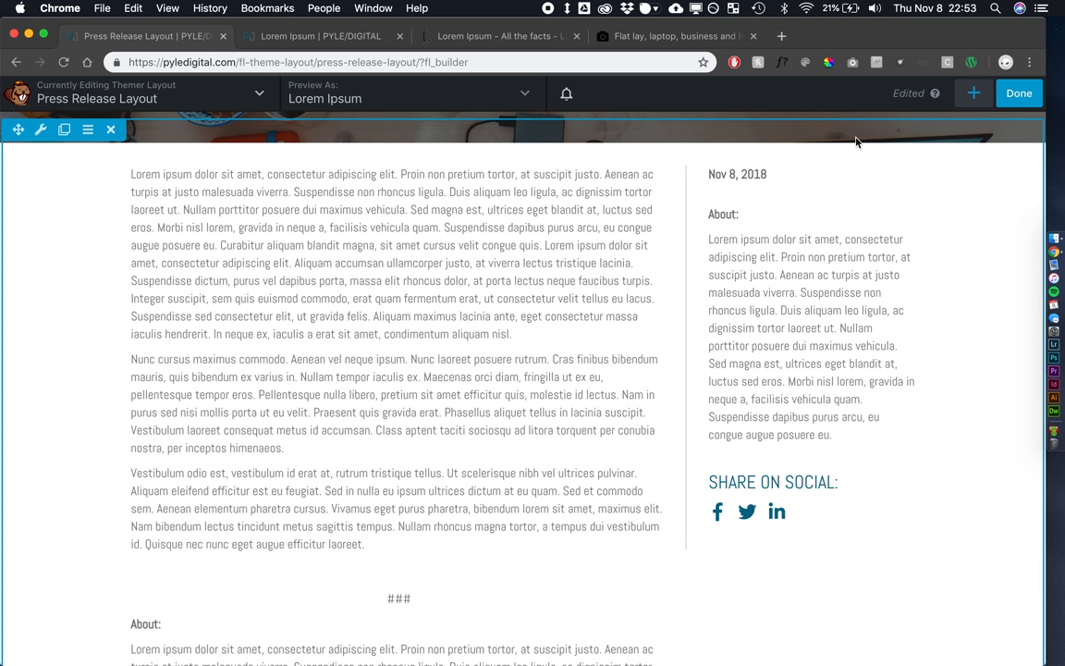
pyautogui.click(737, 179)
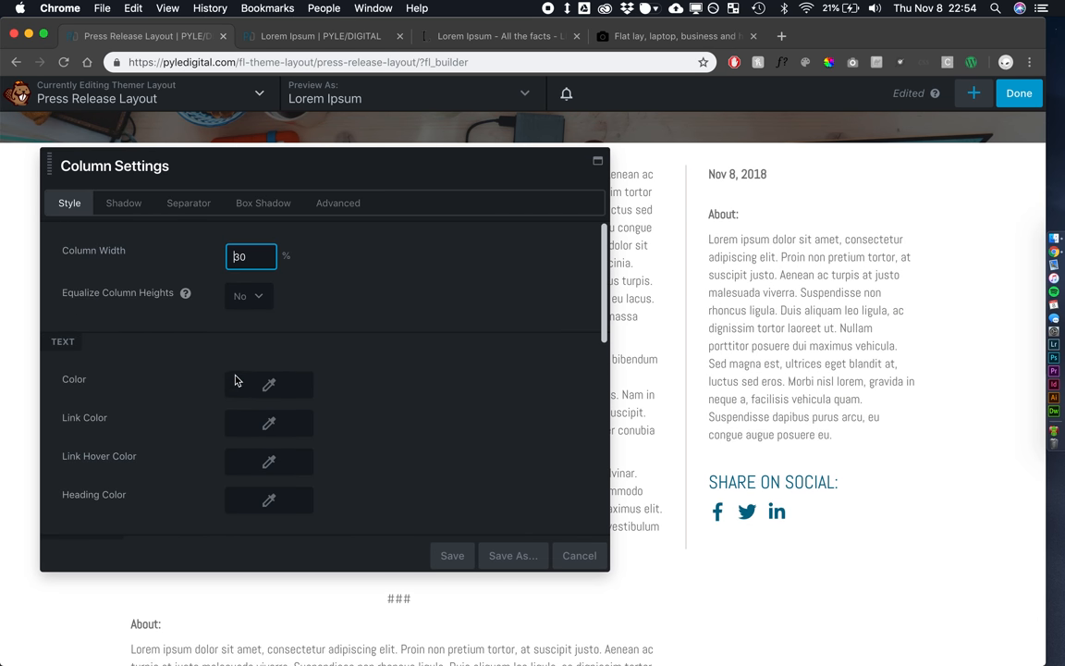
pyautogui.click(337, 202)
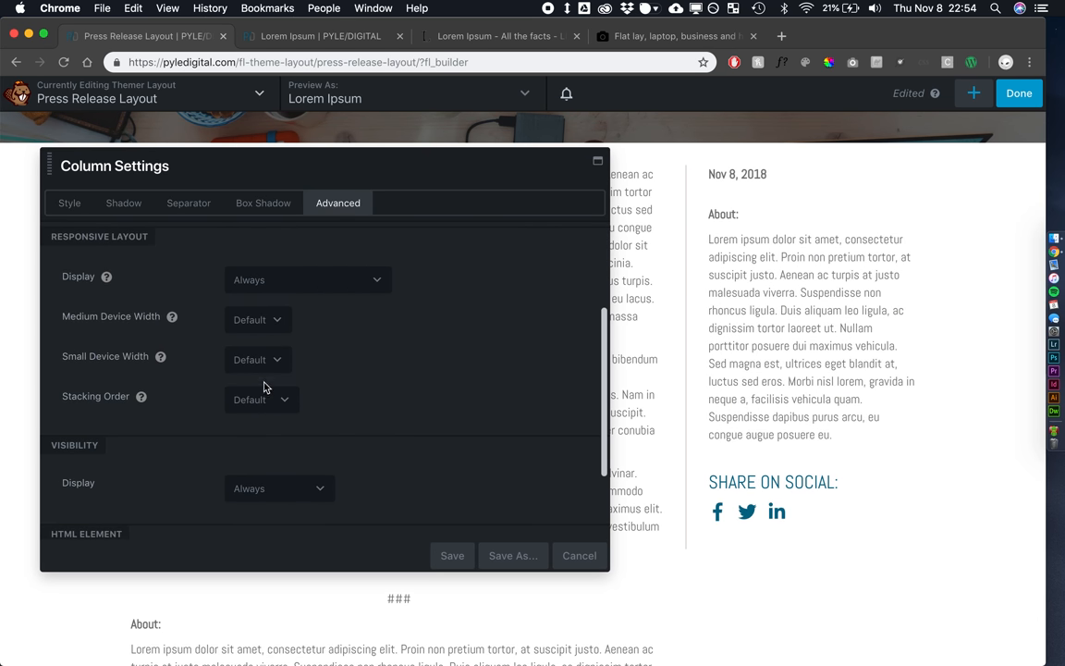
pyautogui.click(258, 360)
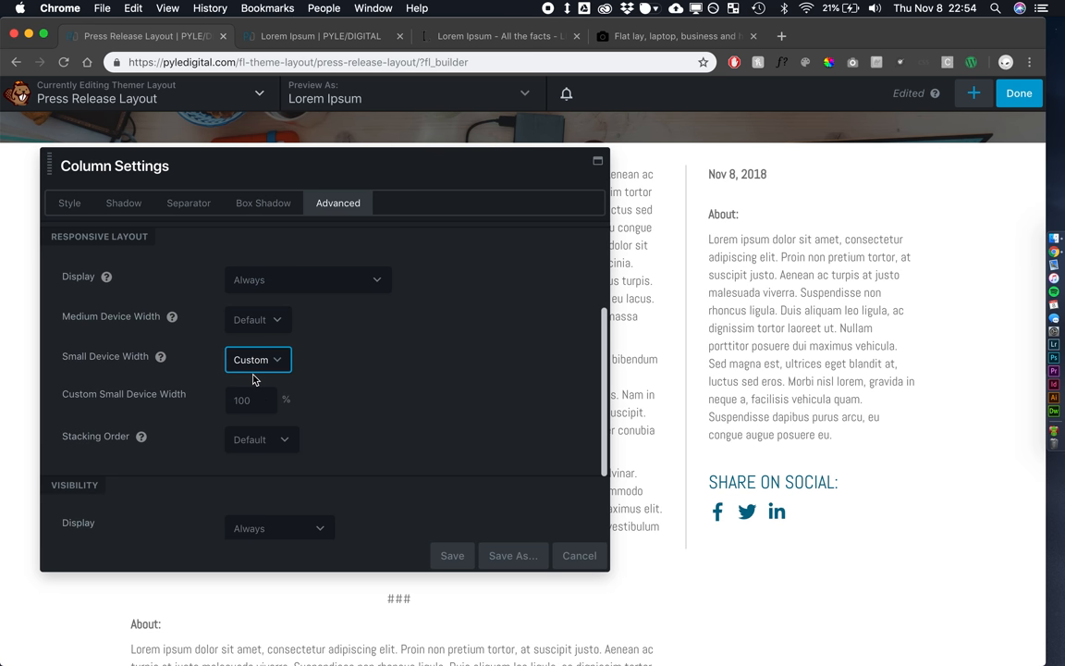
pyautogui.click(452, 555)
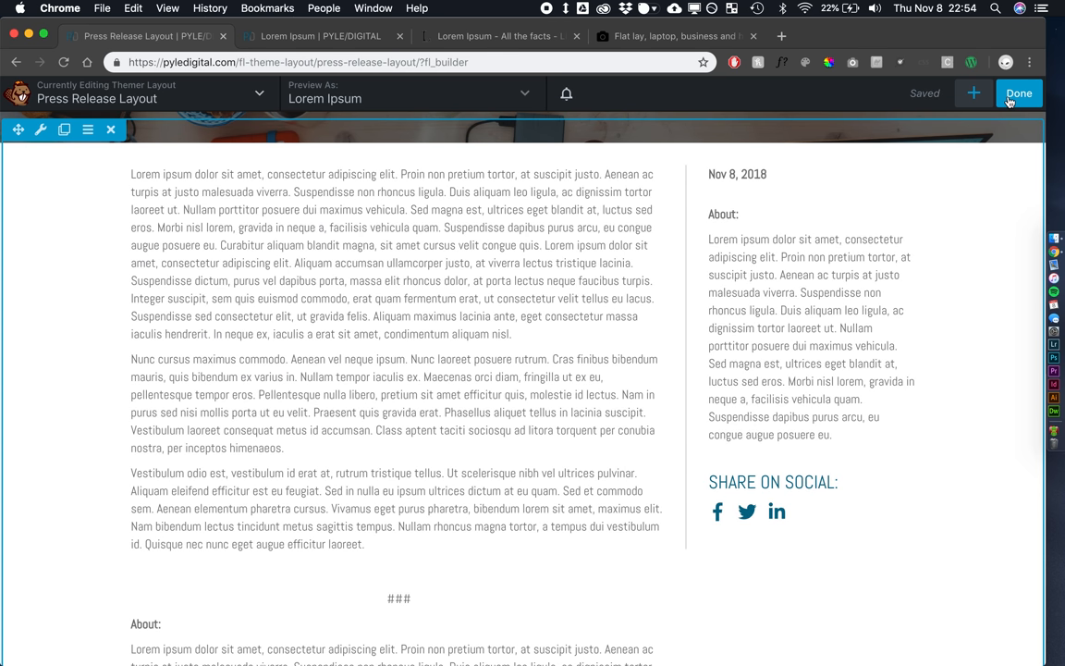
pyautogui.click(1019, 92)
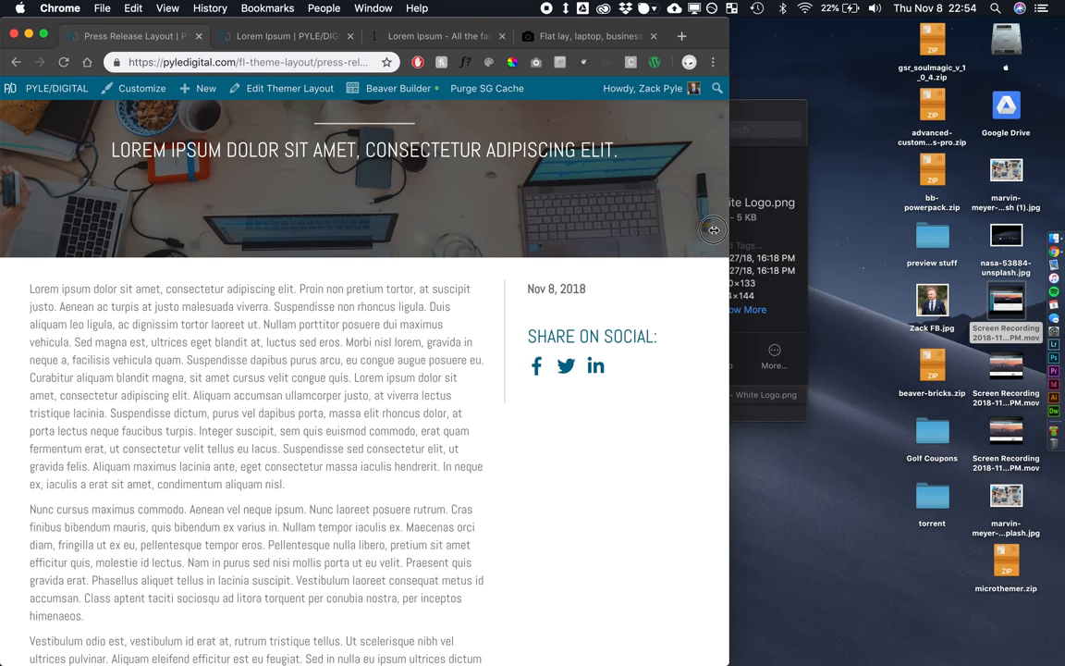
pyautogui.scroll(-3)
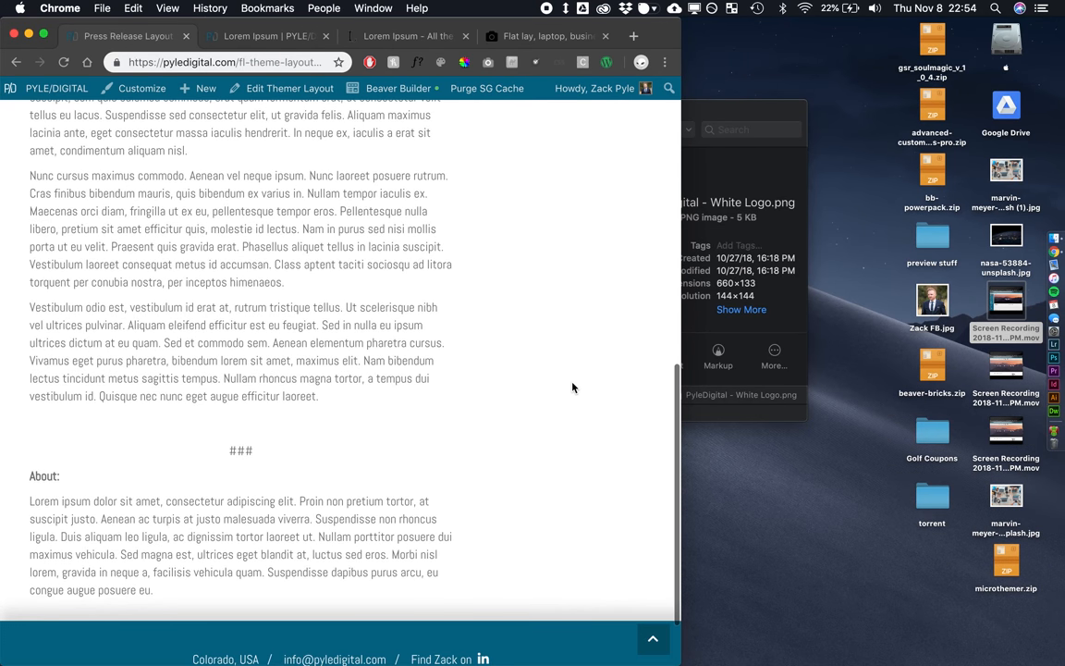
pyautogui.scroll(3)
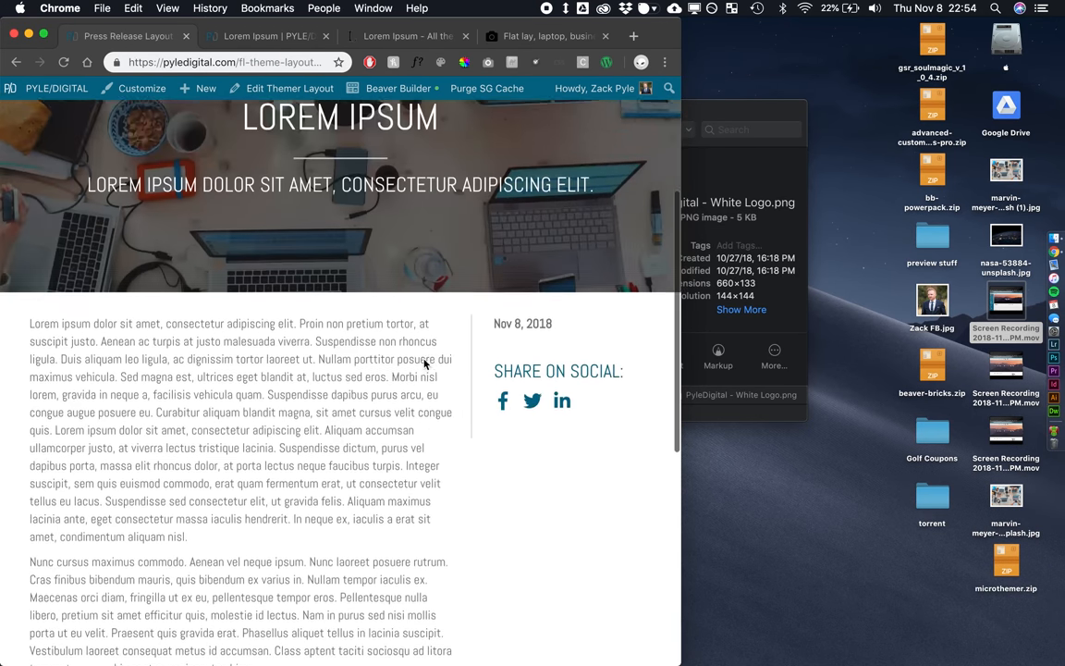
pyautogui.scroll(-3)
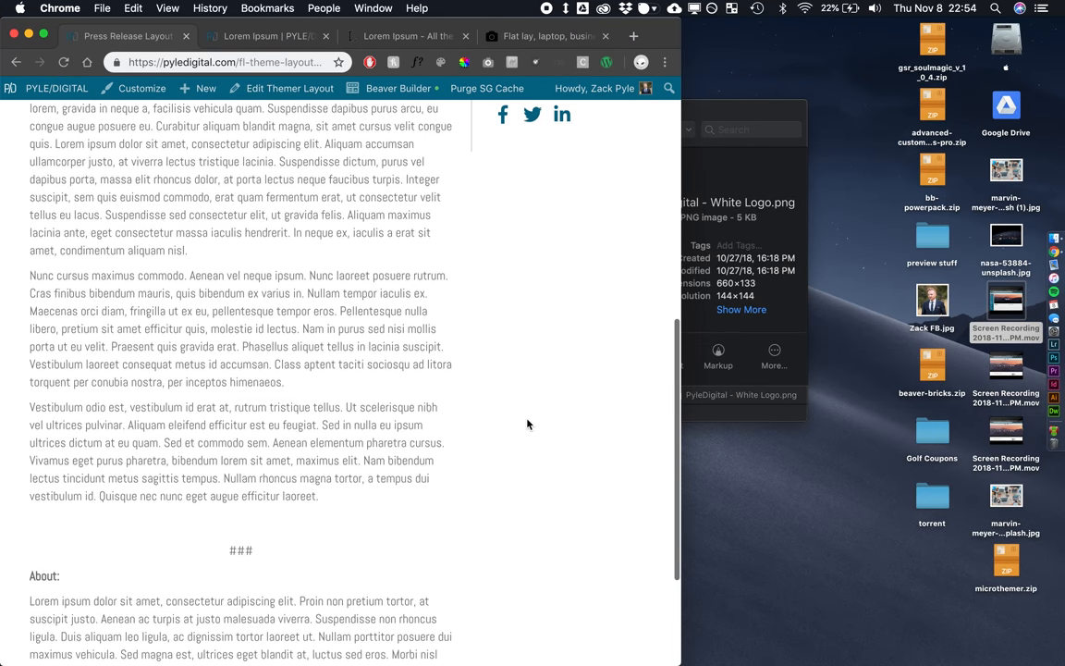
pyautogui.scroll(-3)
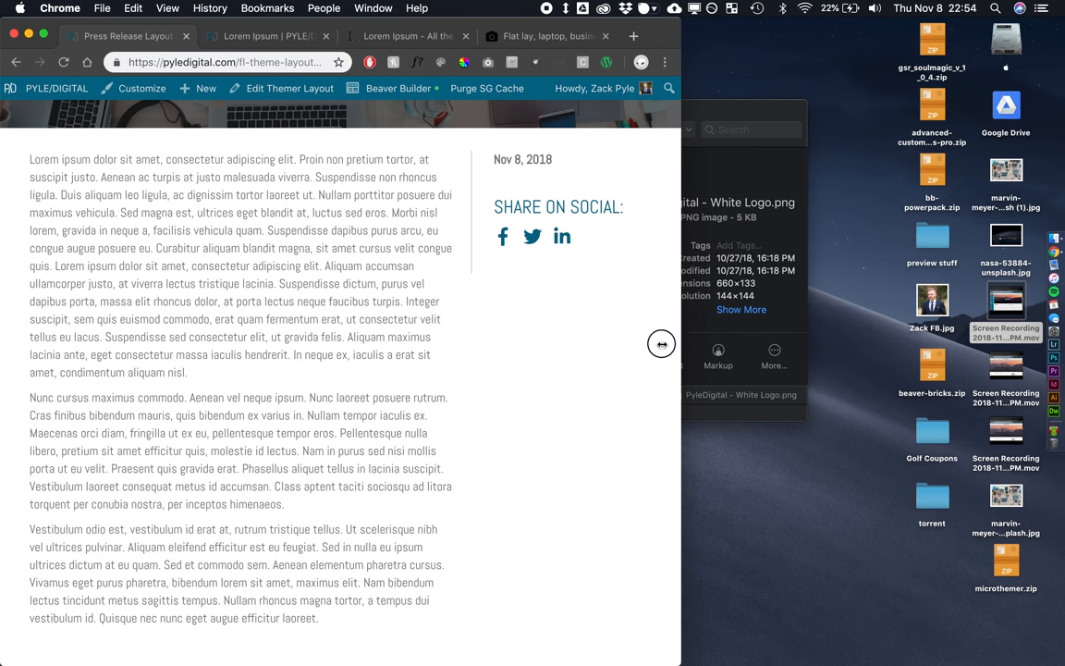
pyautogui.scroll(-3)
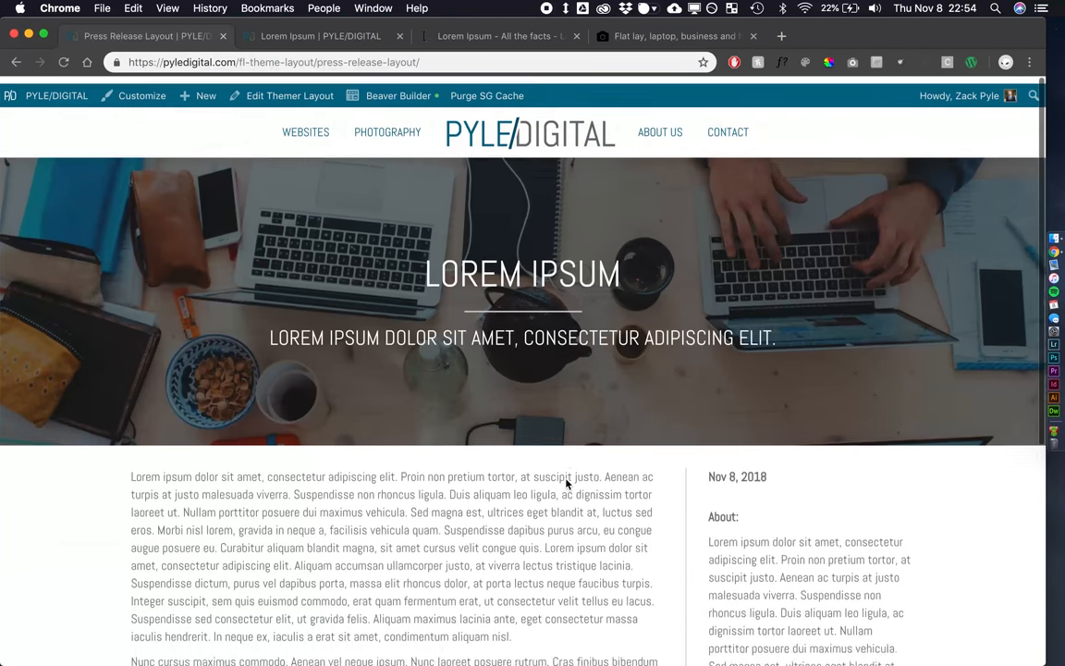
pyautogui.scroll(-3)
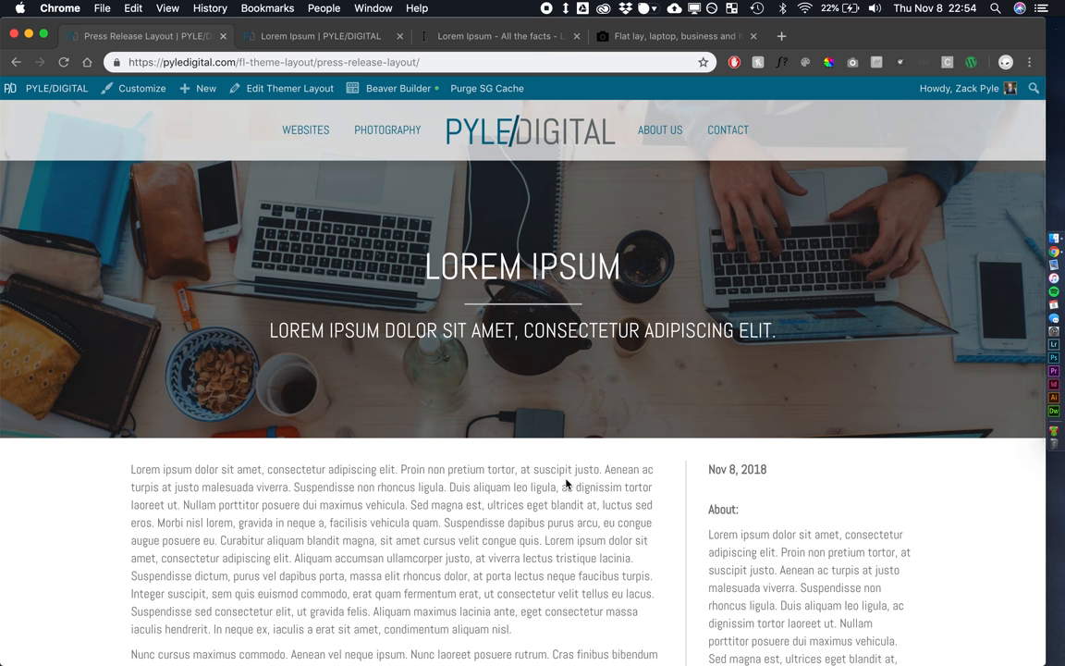
pyautogui.scroll(-3)
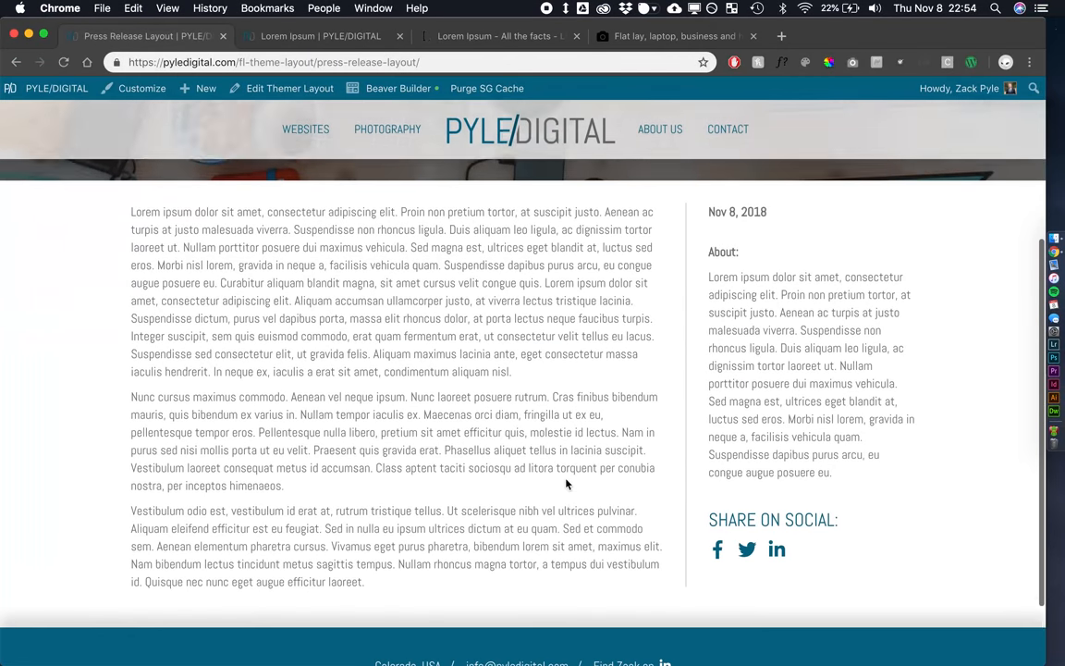
pyautogui.scroll(3)
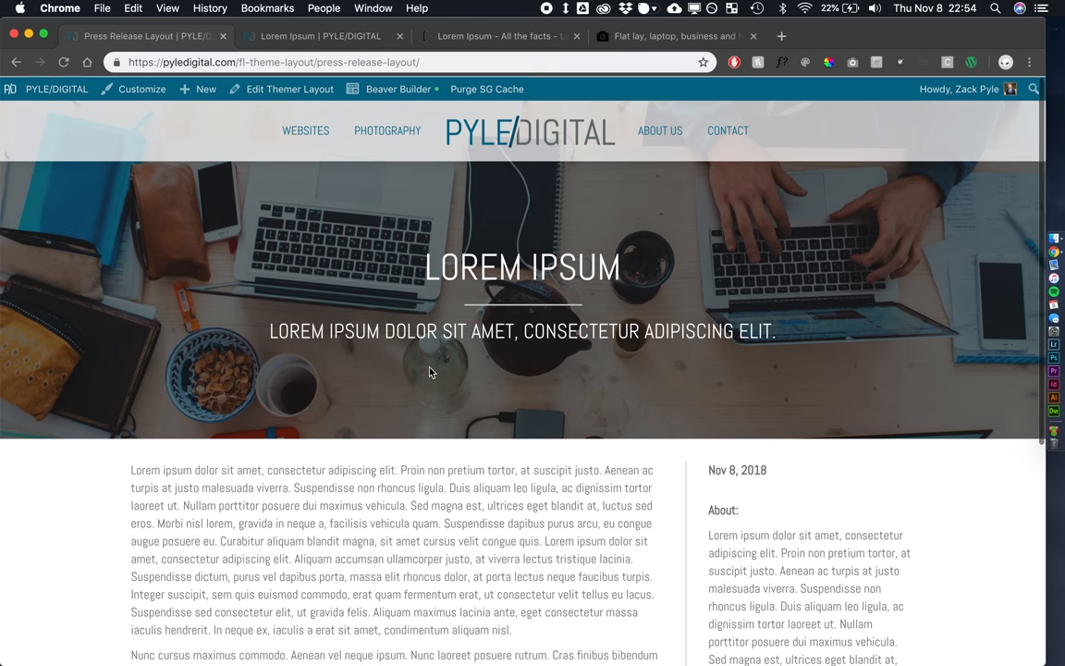
# Create and publish a new page titled Press Release, then launch Beaver Builder on it
pyautogui.click(55, 88)
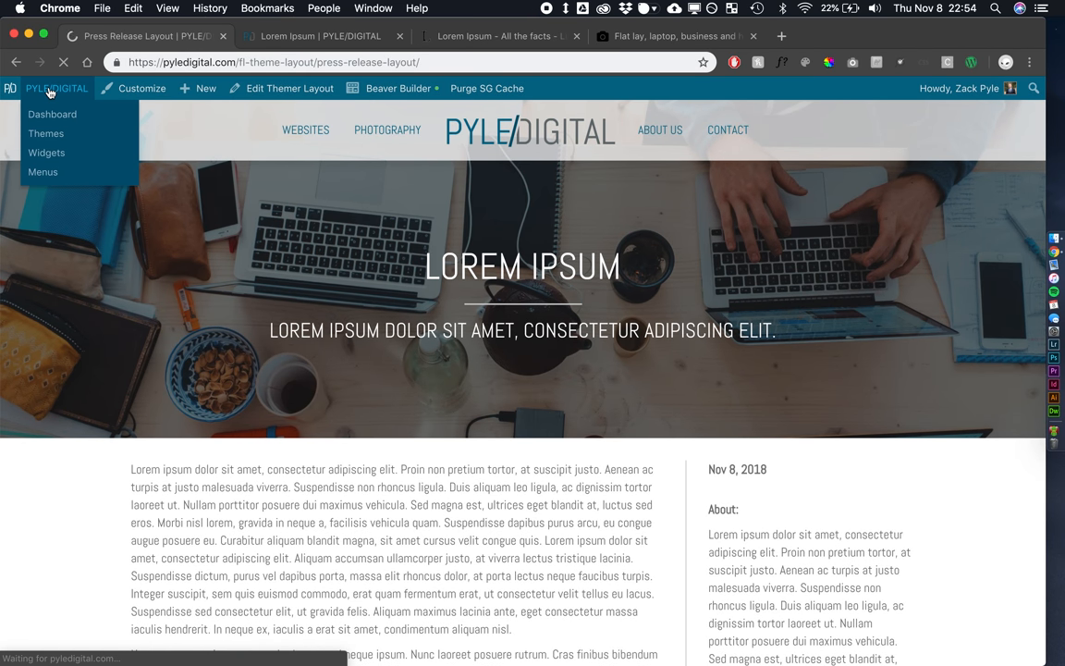
pyautogui.click(51, 114)
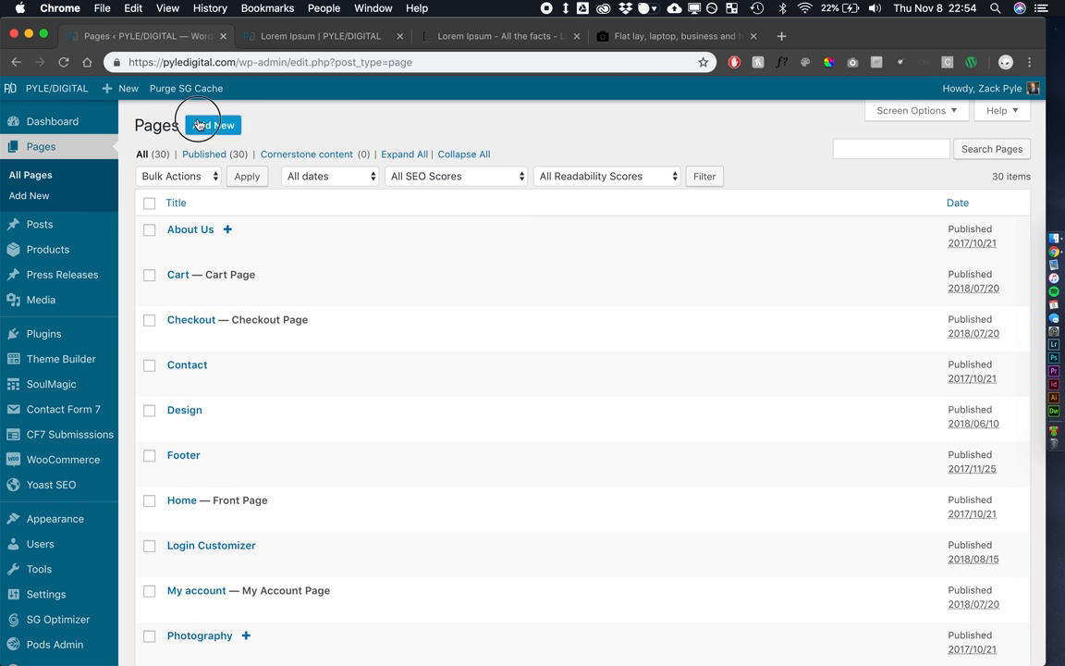
pyautogui.click(211, 125)
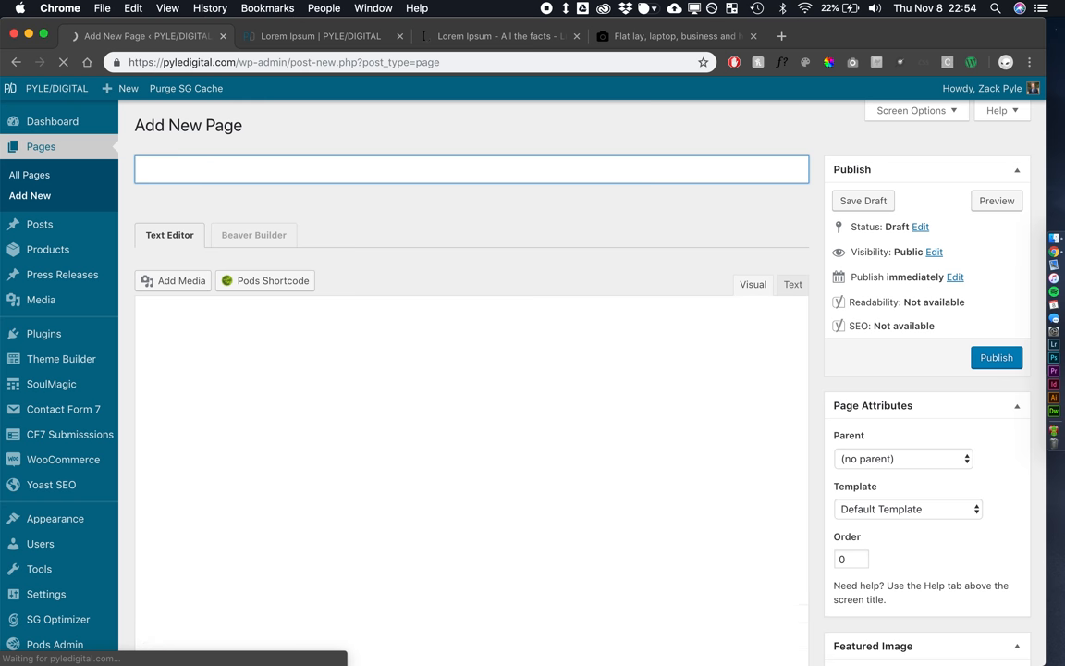
pyautogui.write('Press Release')
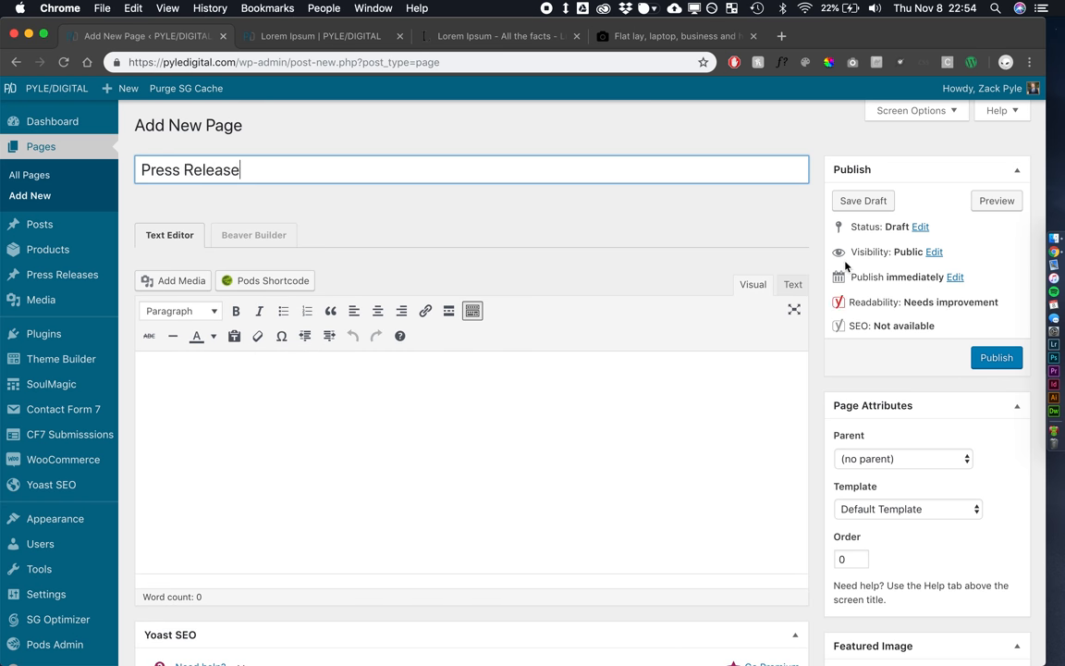
pyautogui.click(997, 358)
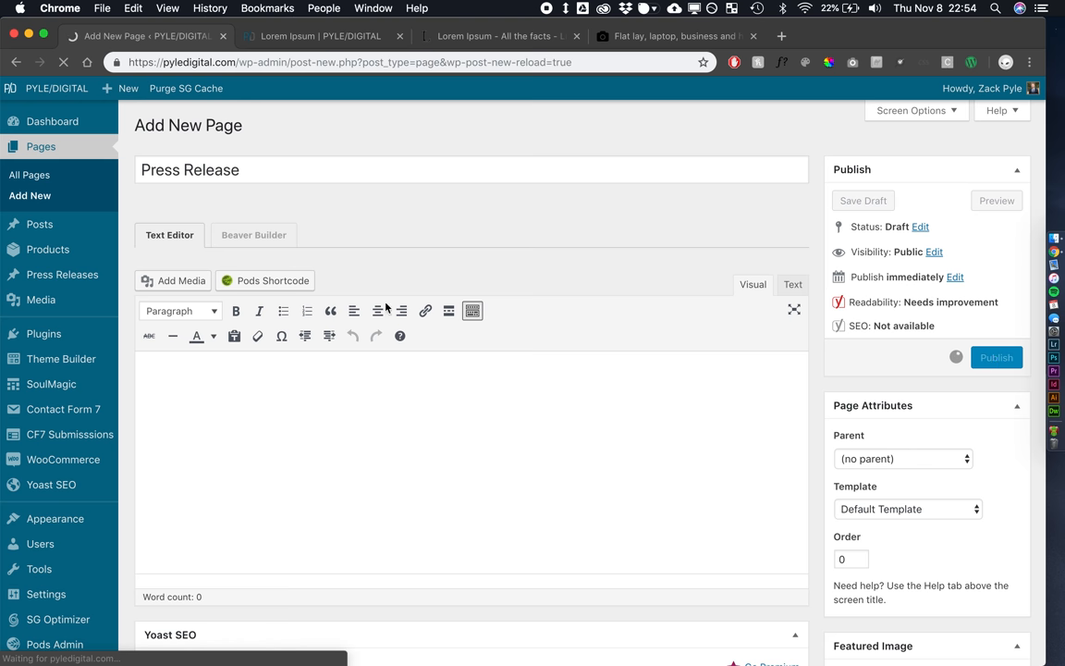
pyautogui.click(997, 357)
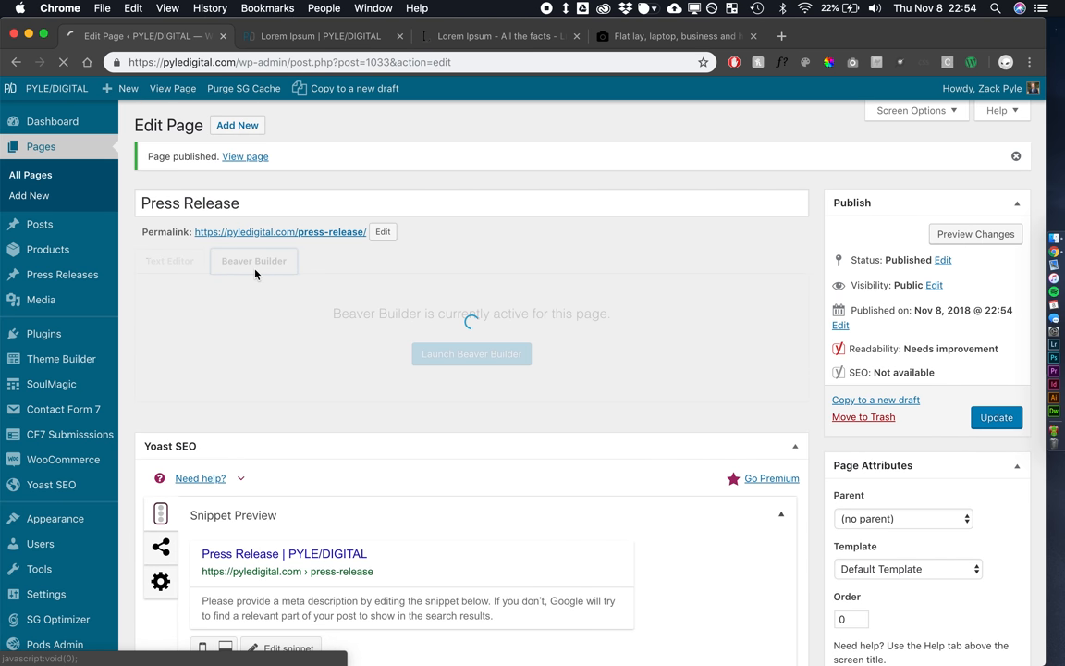
pyautogui.click(470, 353)
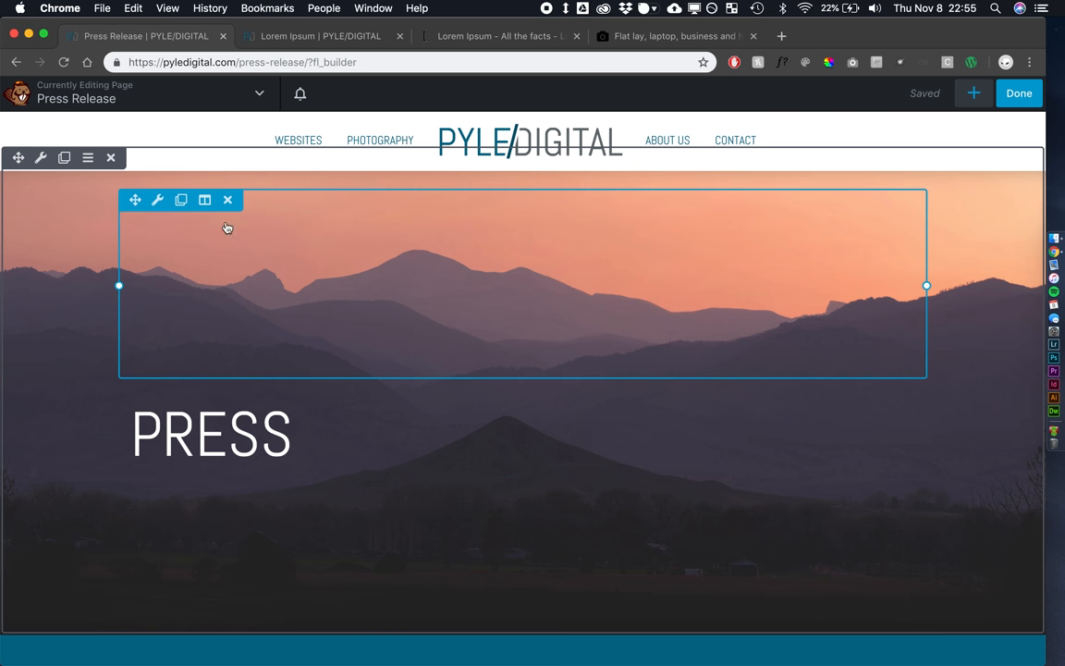
# Change the banner row's top padding from 180 to 100px in Advanced settings and save
pyautogui.scroll(-3)
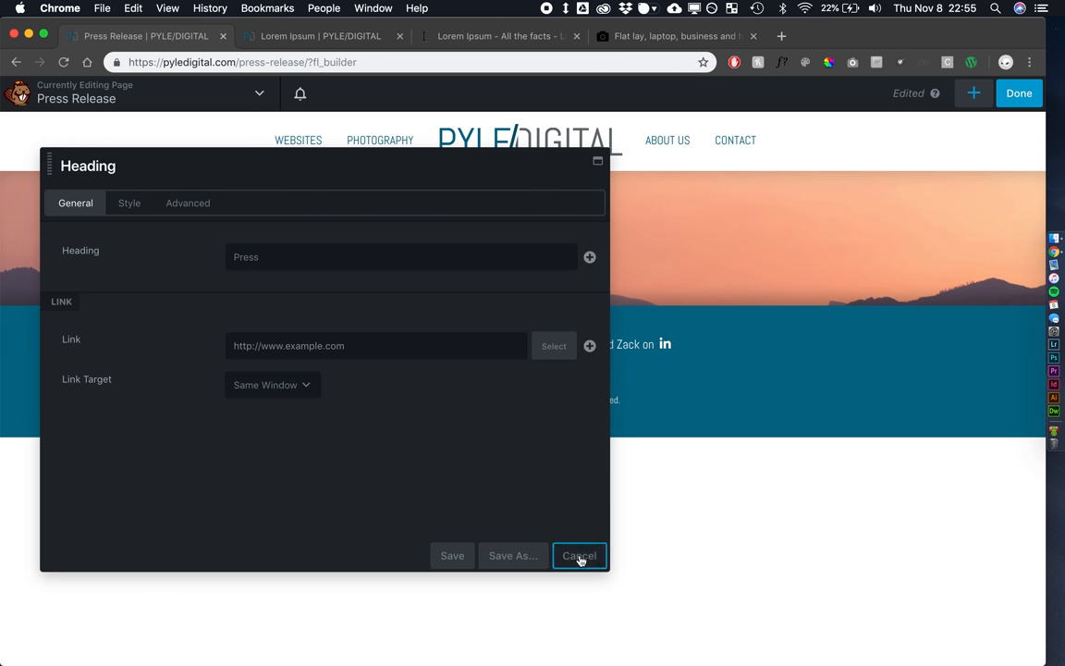
pyautogui.click(579, 555)
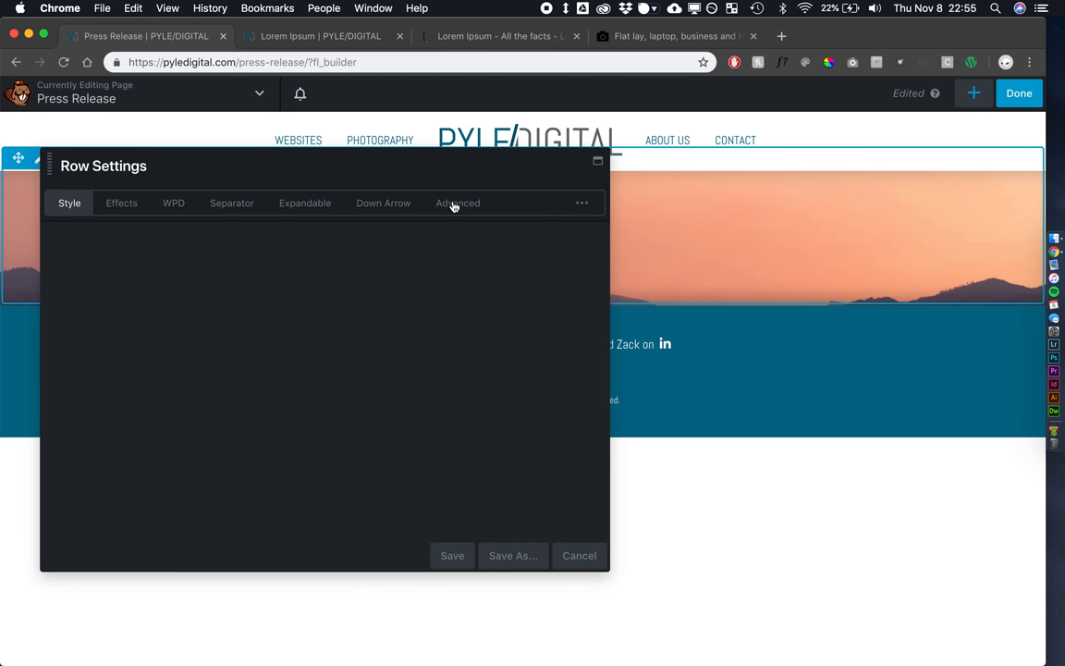
pyautogui.click(457, 203)
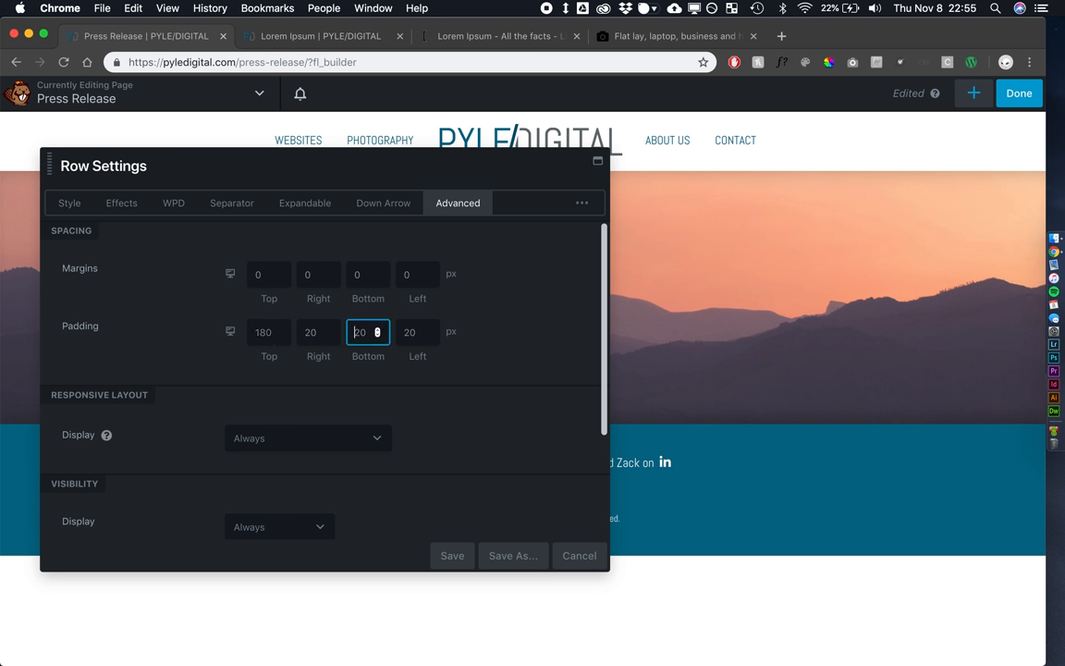
pyautogui.write('100')
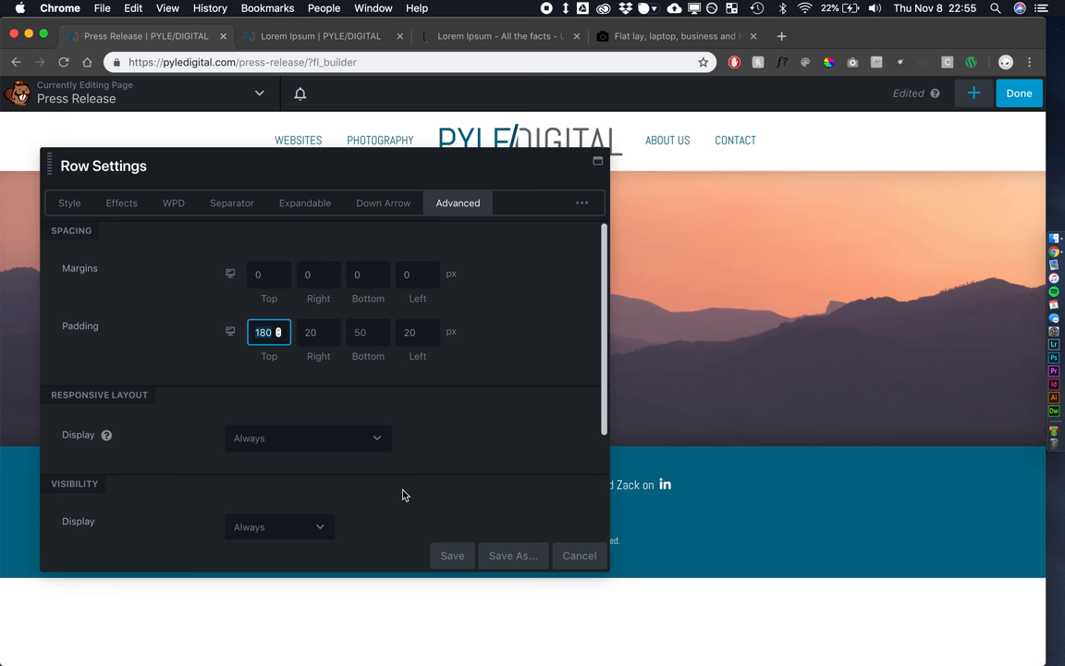
pyautogui.write('100')
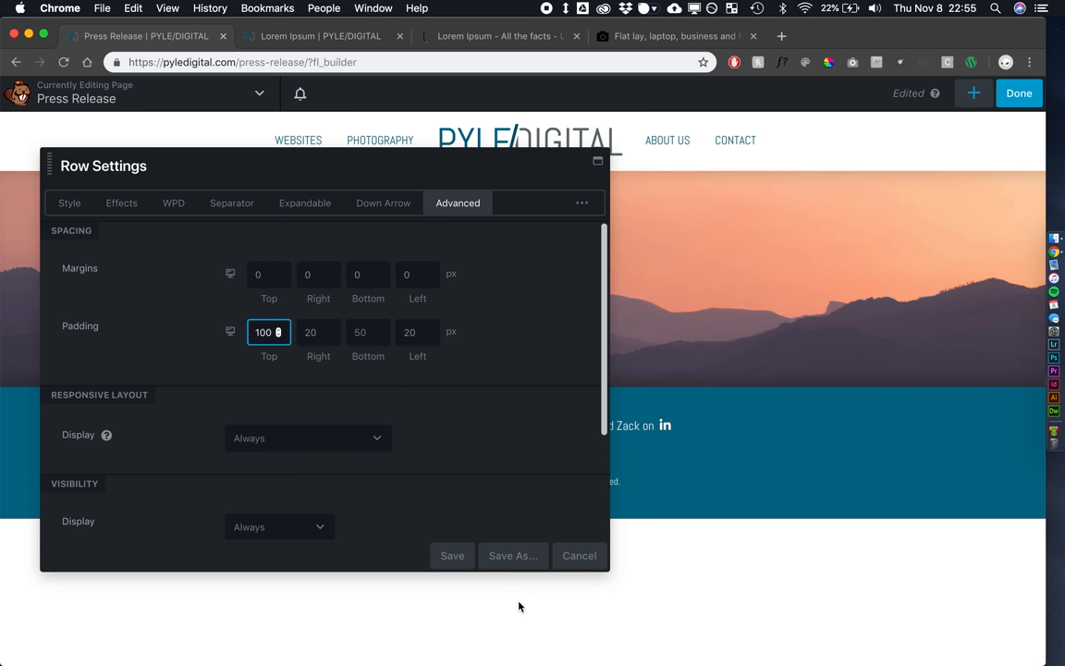
pyautogui.click(452, 555)
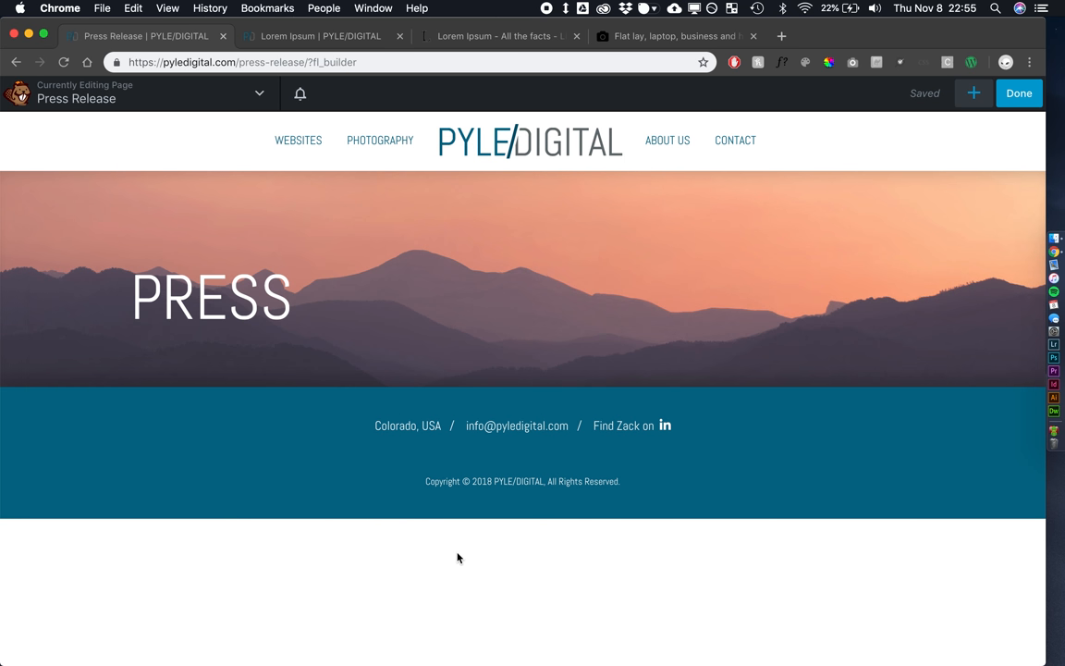
pyautogui.moveTo(1030, 62)
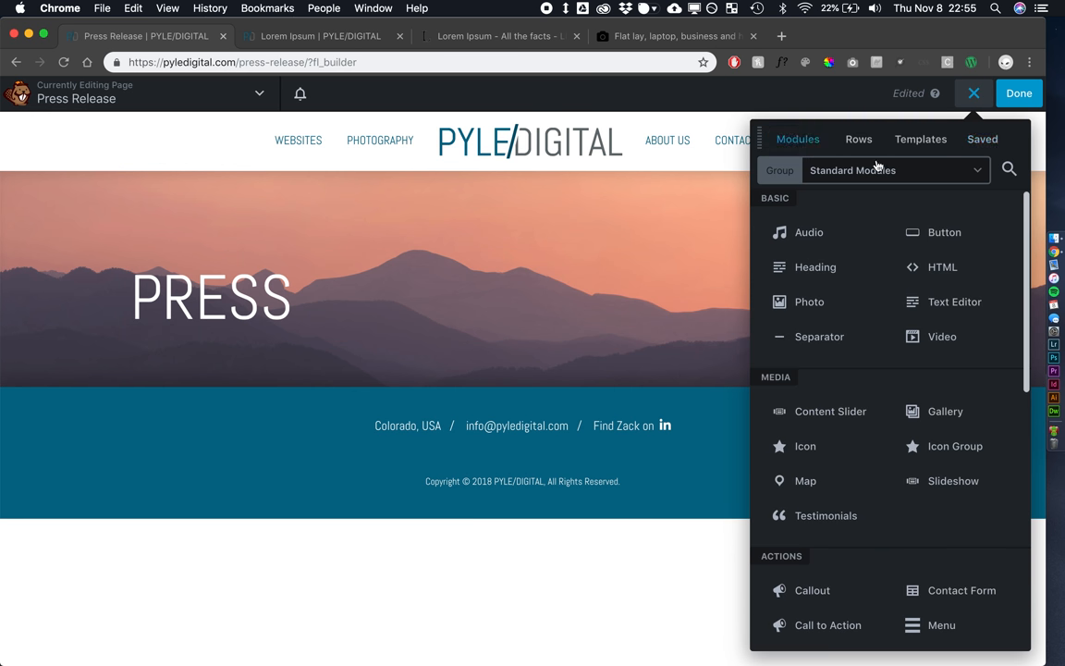
# Place a PowerPack Content Grid between banner and footer, querying the Press Releases post type
pyautogui.click(1009, 169)
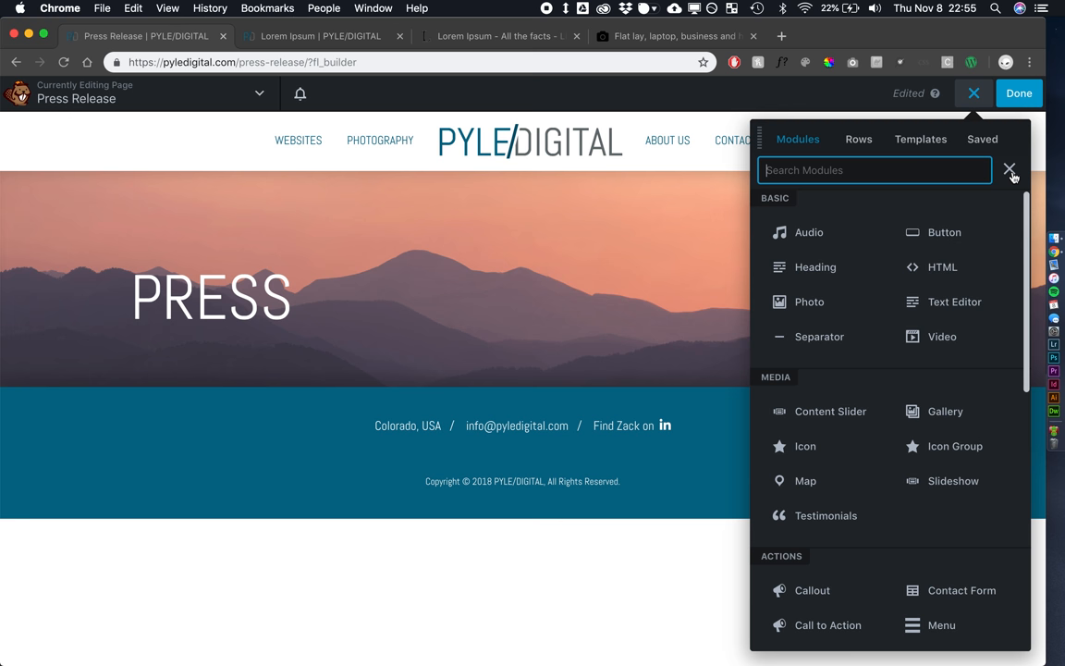
pyautogui.write('po')
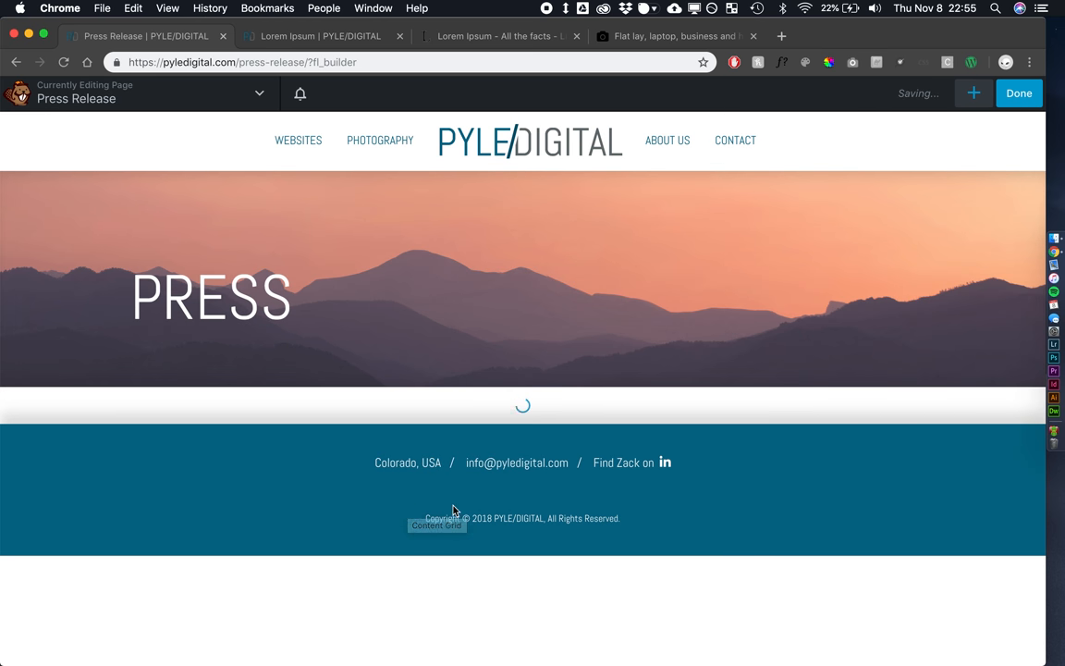
pyautogui.click(436, 526)
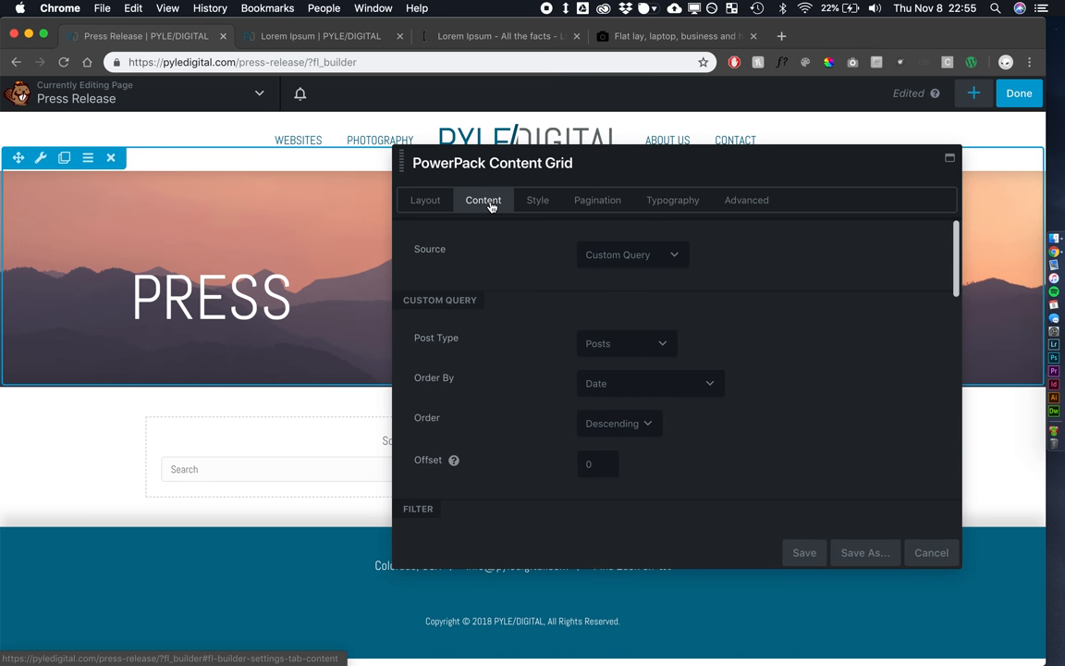
pyautogui.click(626, 343)
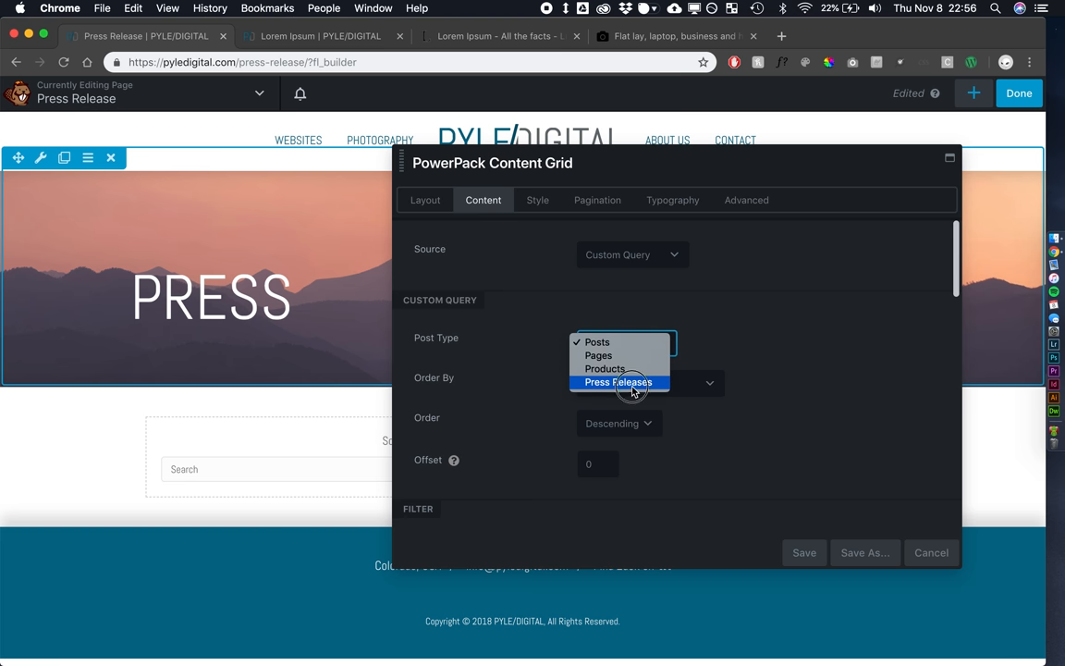
pyautogui.click(619, 382)
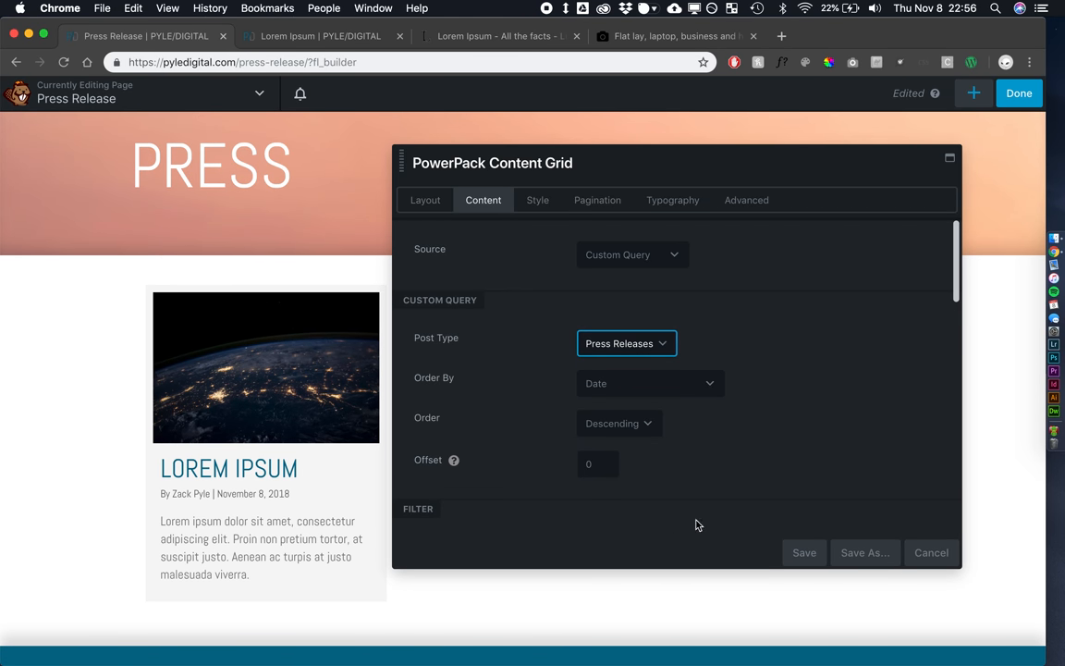
pyautogui.moveTo(498, 305)
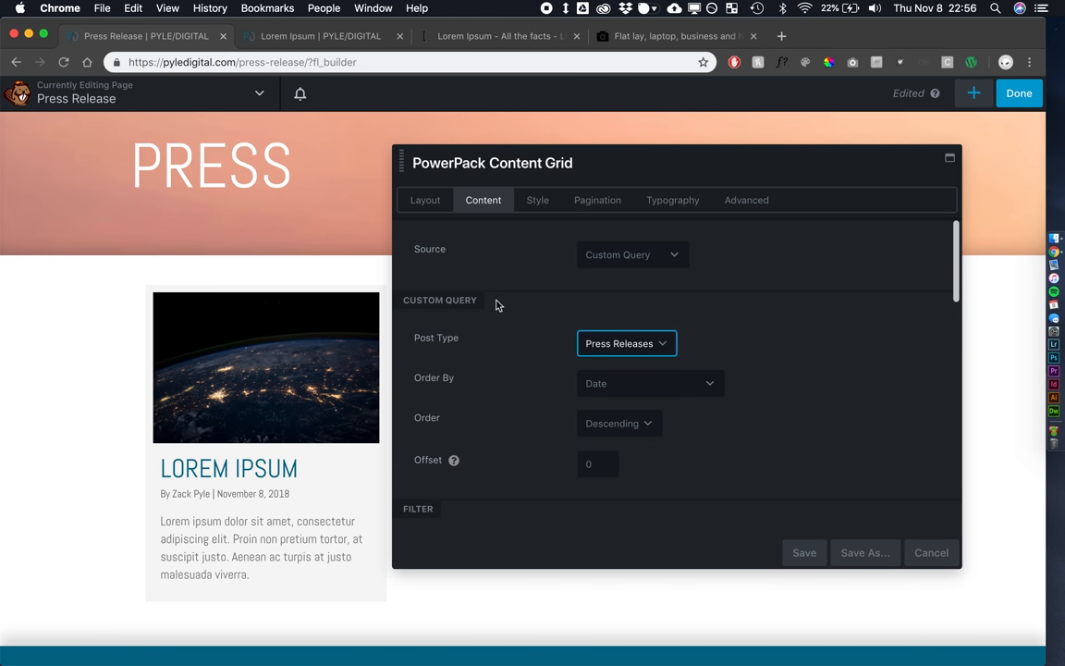
pyautogui.click(426, 200)
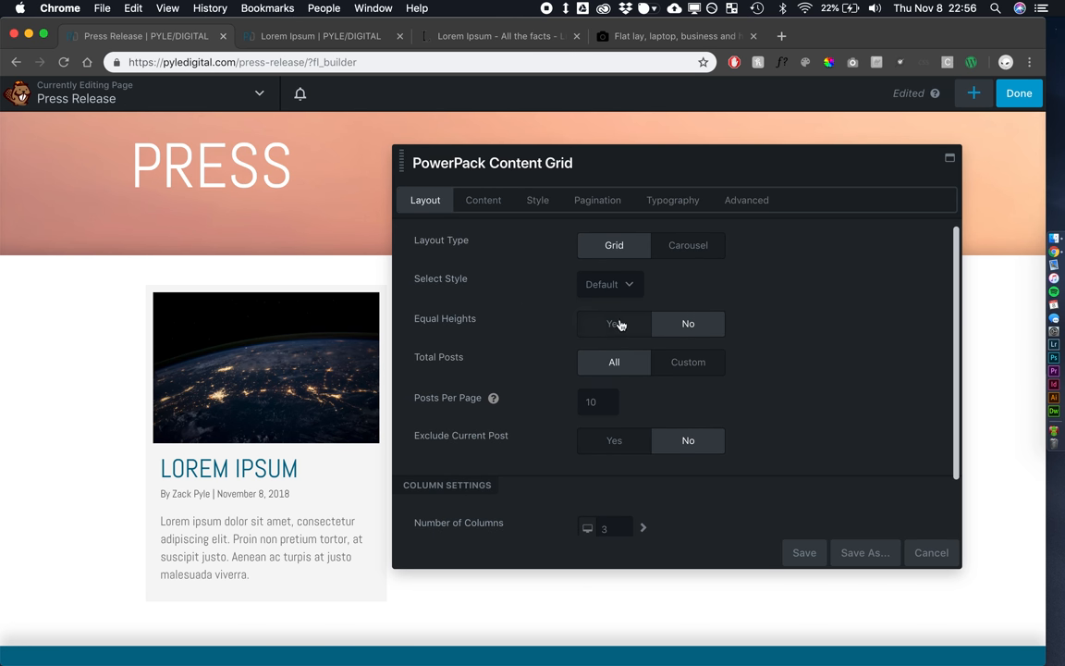
# Switch Equal Heights to Yes and review the 3/2/1 column settings
pyautogui.click(614, 324)
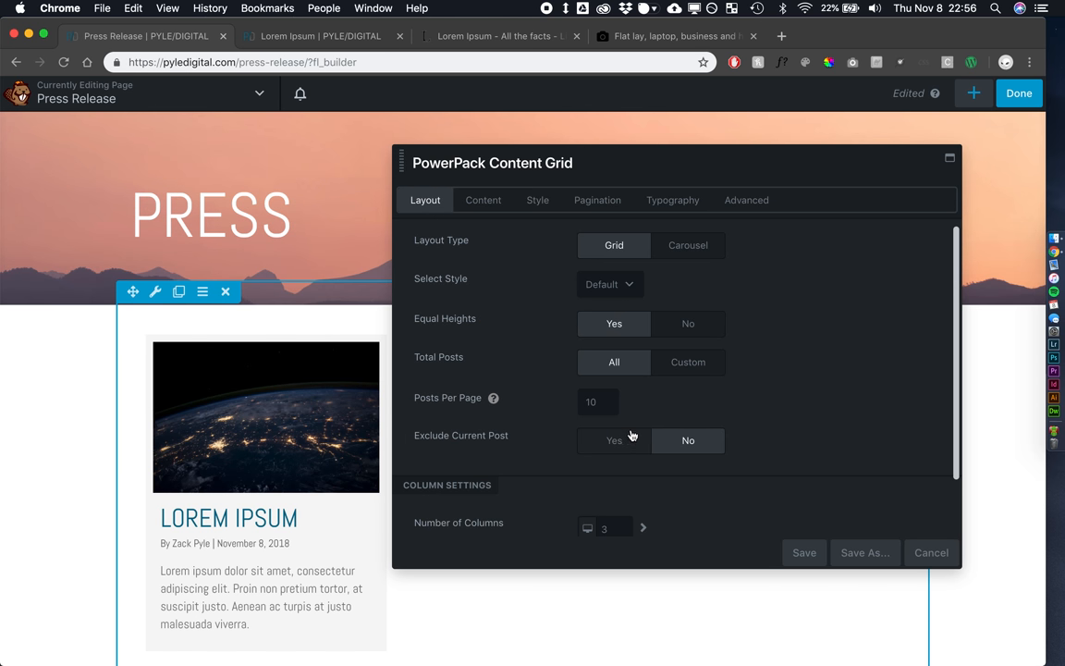
pyautogui.scroll(-3)
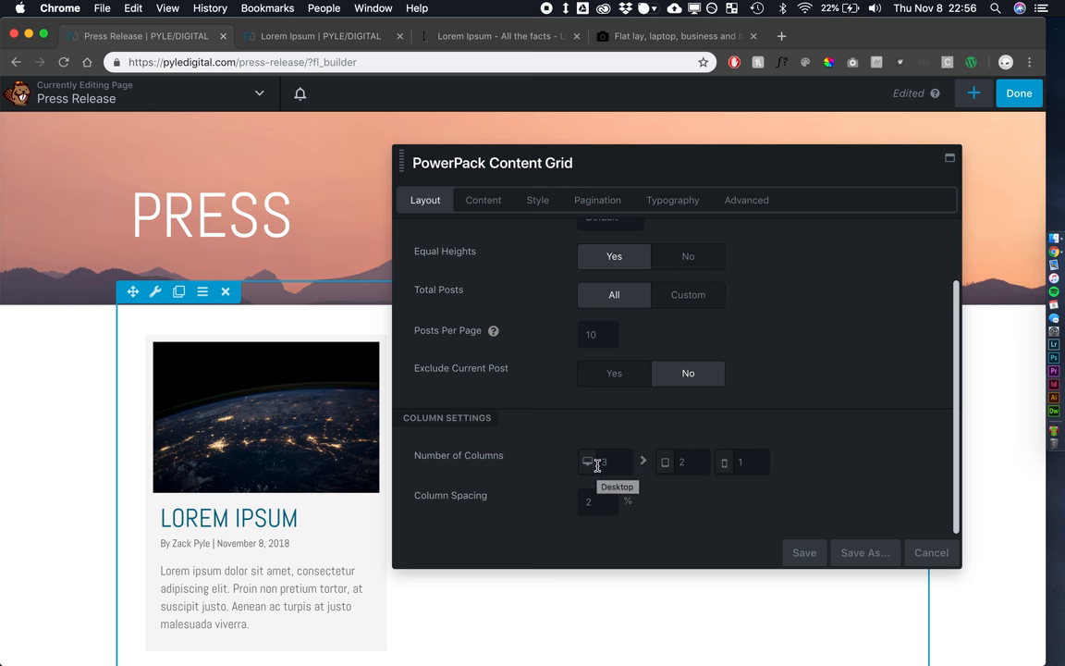
pyautogui.moveTo(463, 428)
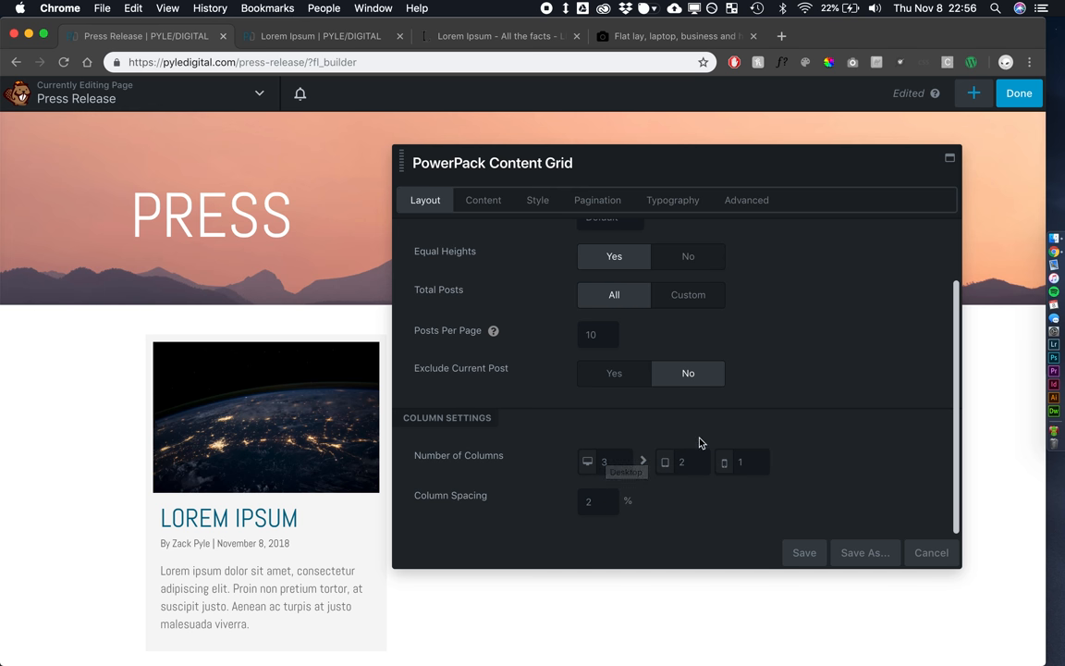
pyautogui.moveTo(798, 472)
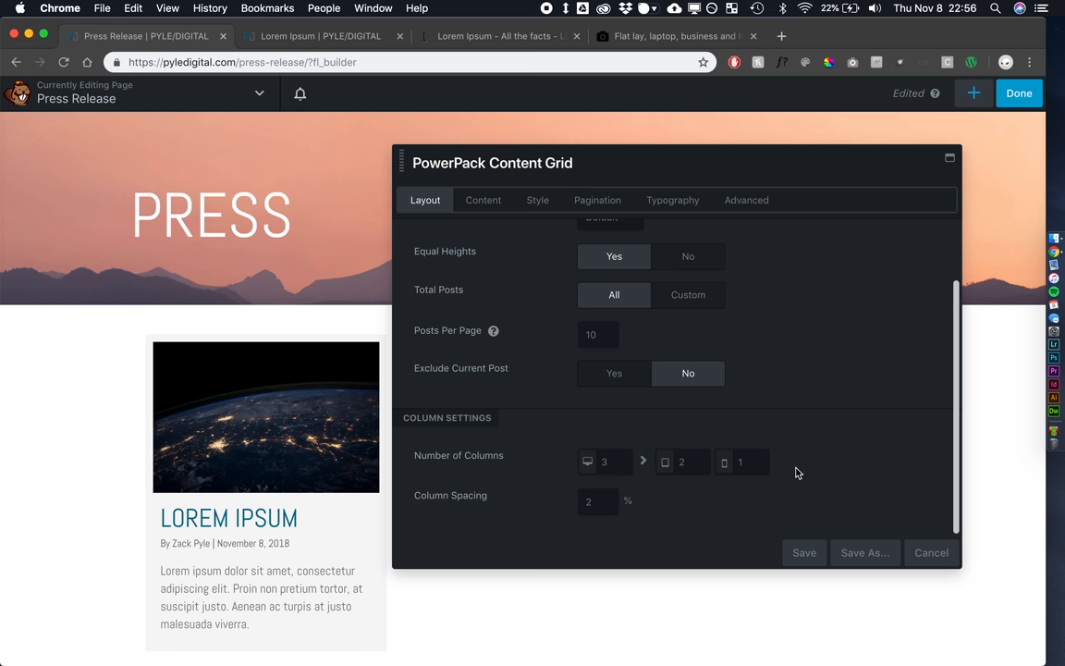
# Filter the grid's Press Categories to Featured Press by searching 'feat'
pyautogui.click(483, 200)
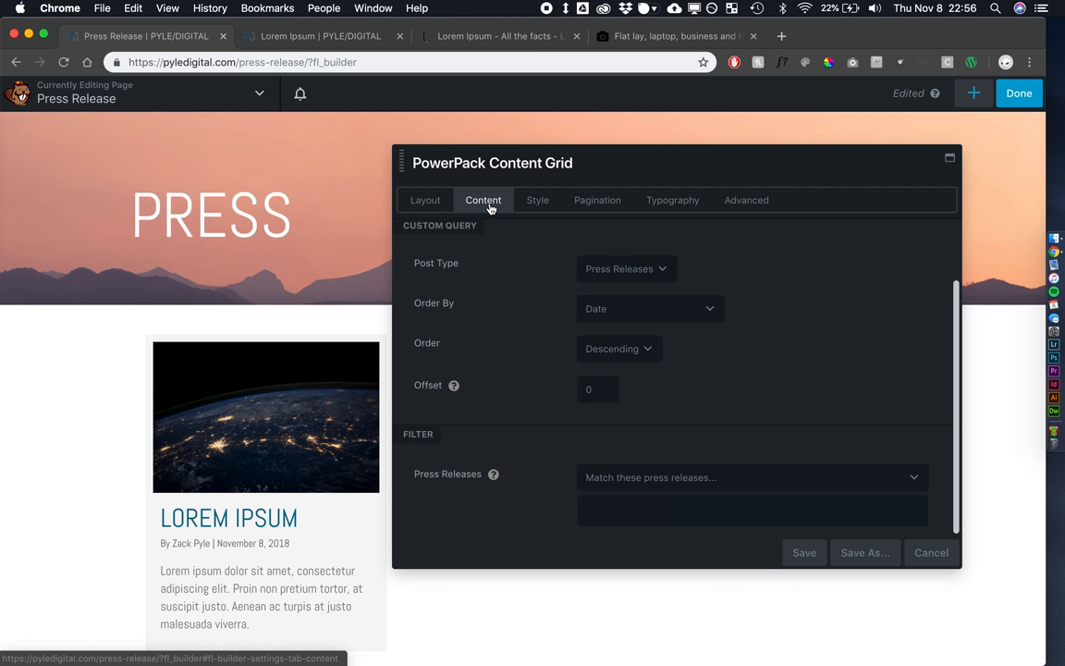
pyautogui.scroll(-3)
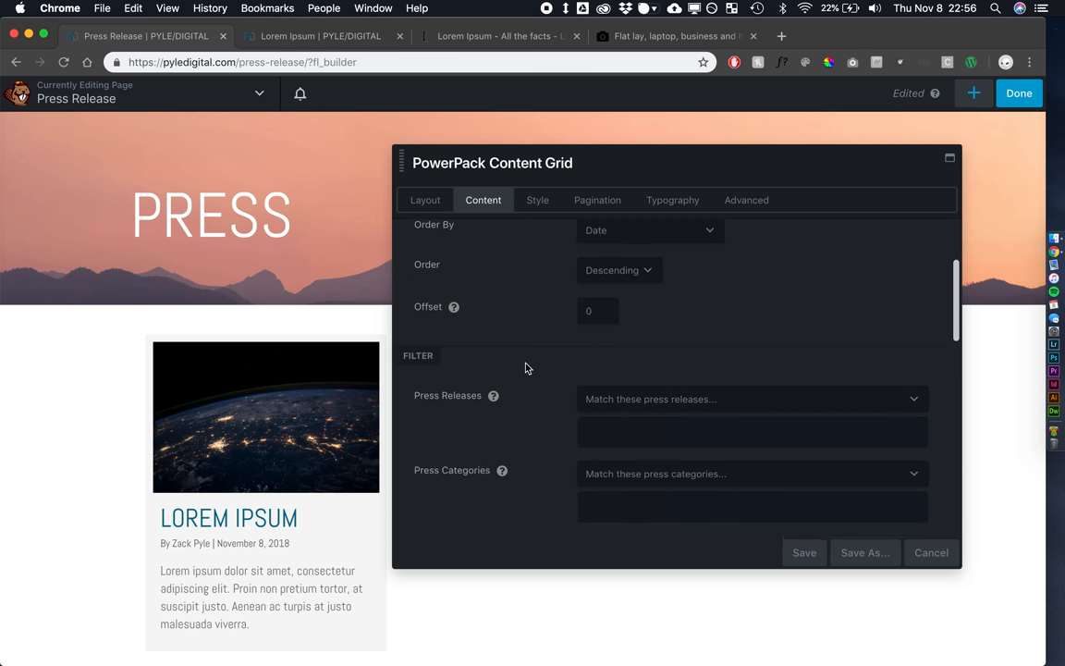
pyautogui.click(625, 435)
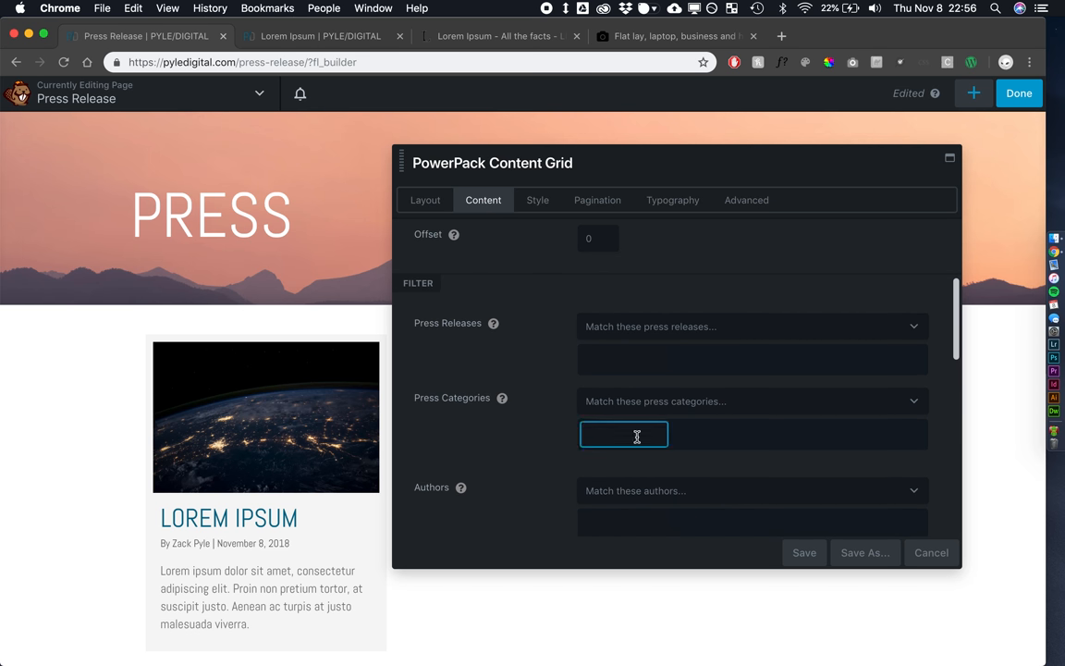
pyautogui.write('feat')
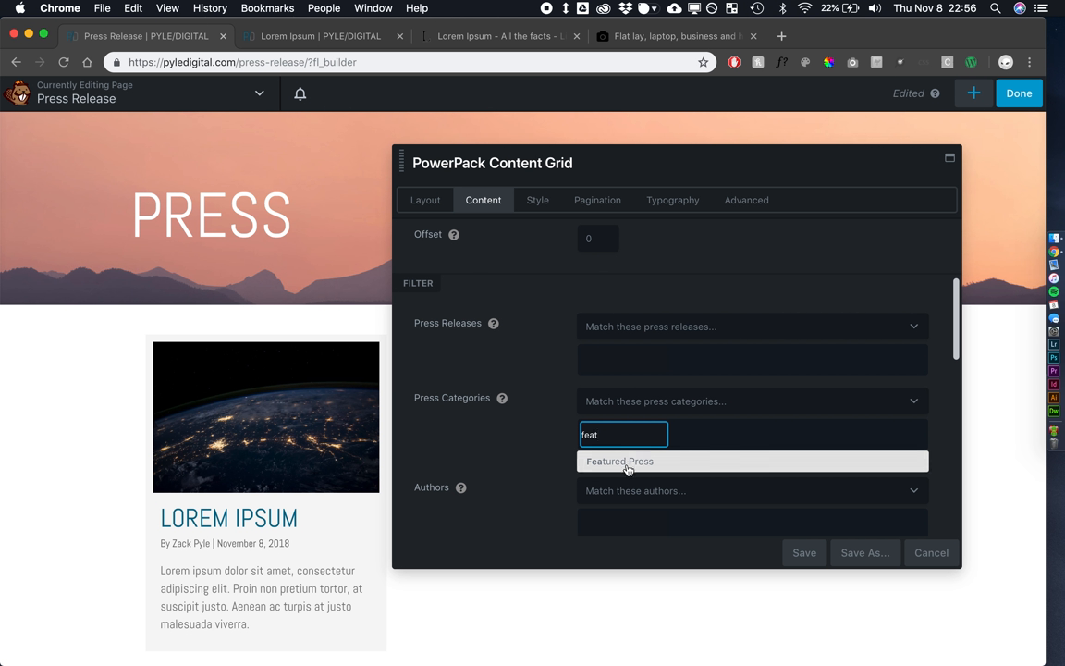
pyautogui.click(619, 462)
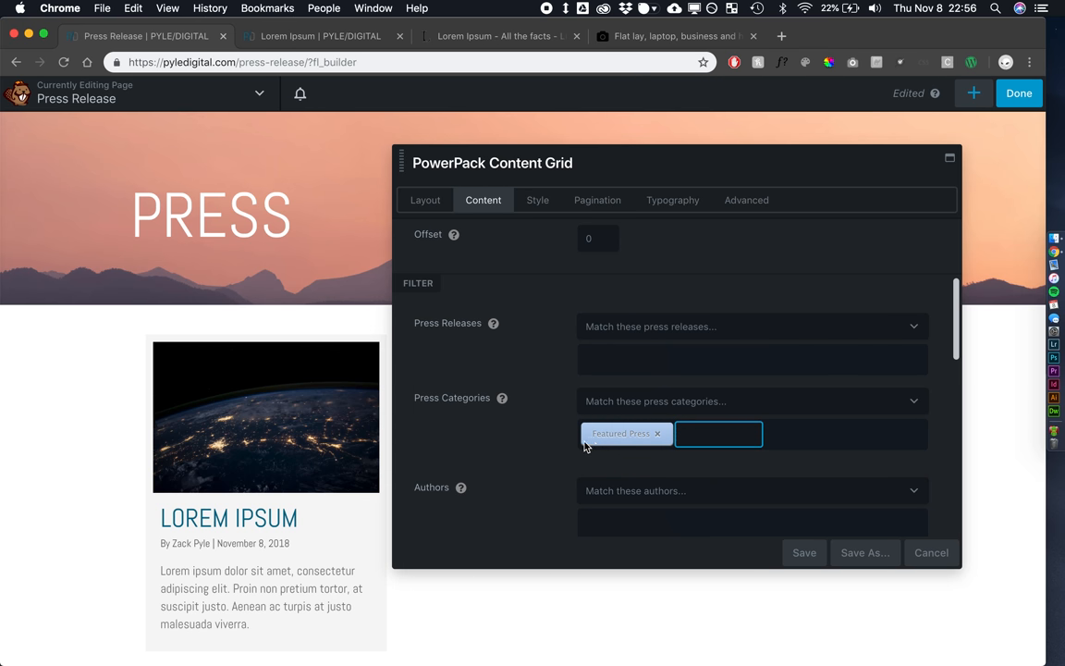
pyautogui.moveTo(332, 443)
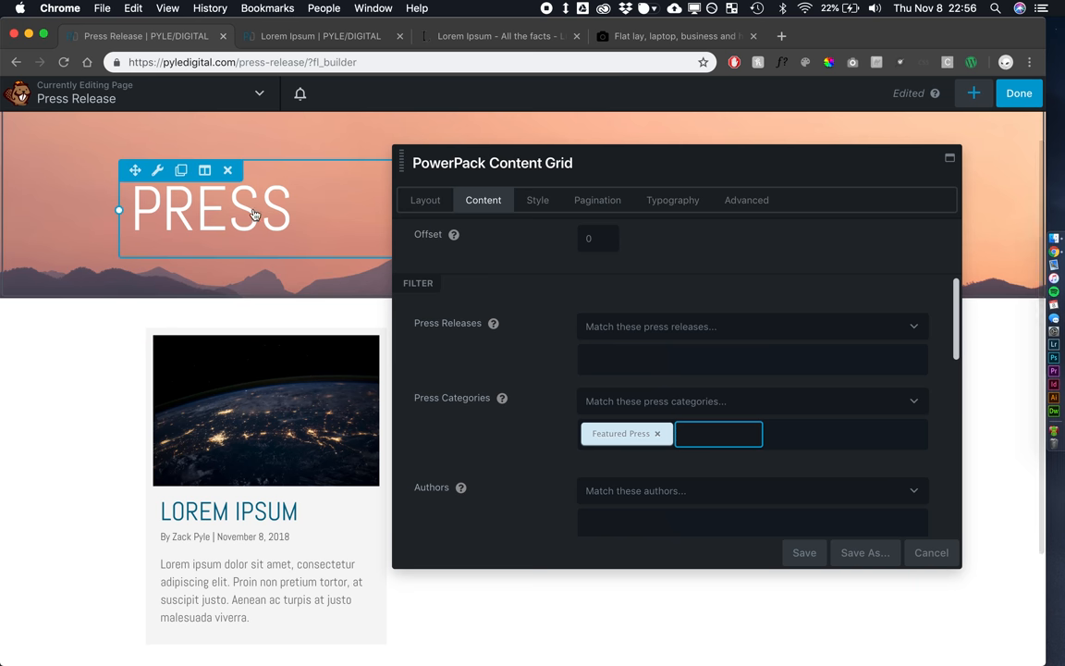
pyautogui.click(537, 199)
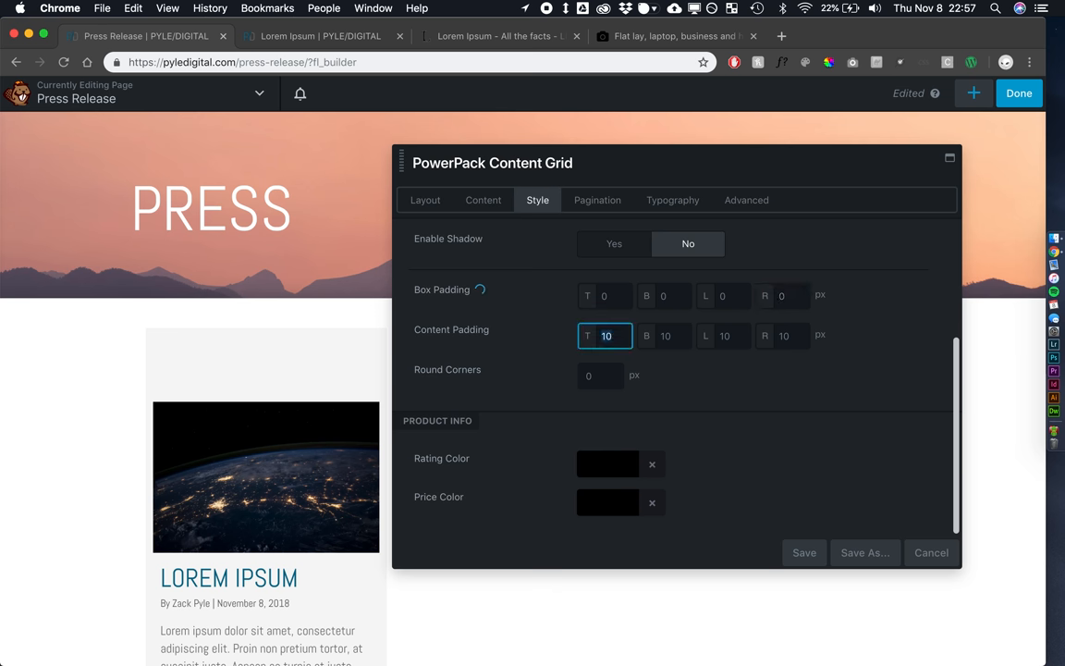
# Set the cards' left and right content padding to 20px on the Style settings
pyautogui.click(724, 336)
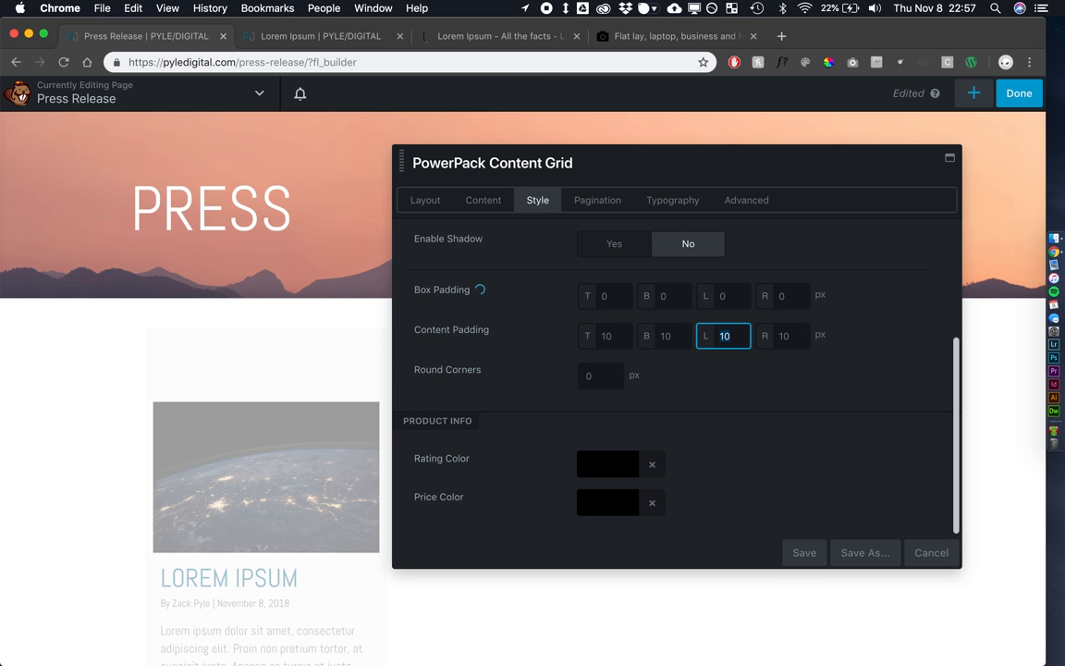
pyautogui.write('20')
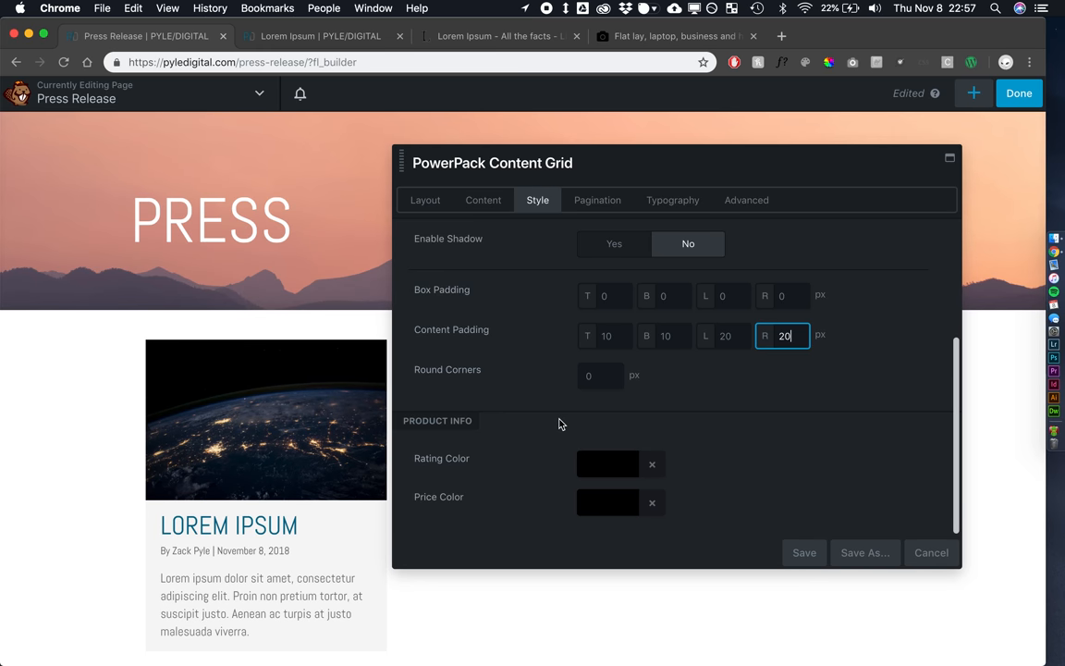
pyautogui.click(483, 200)
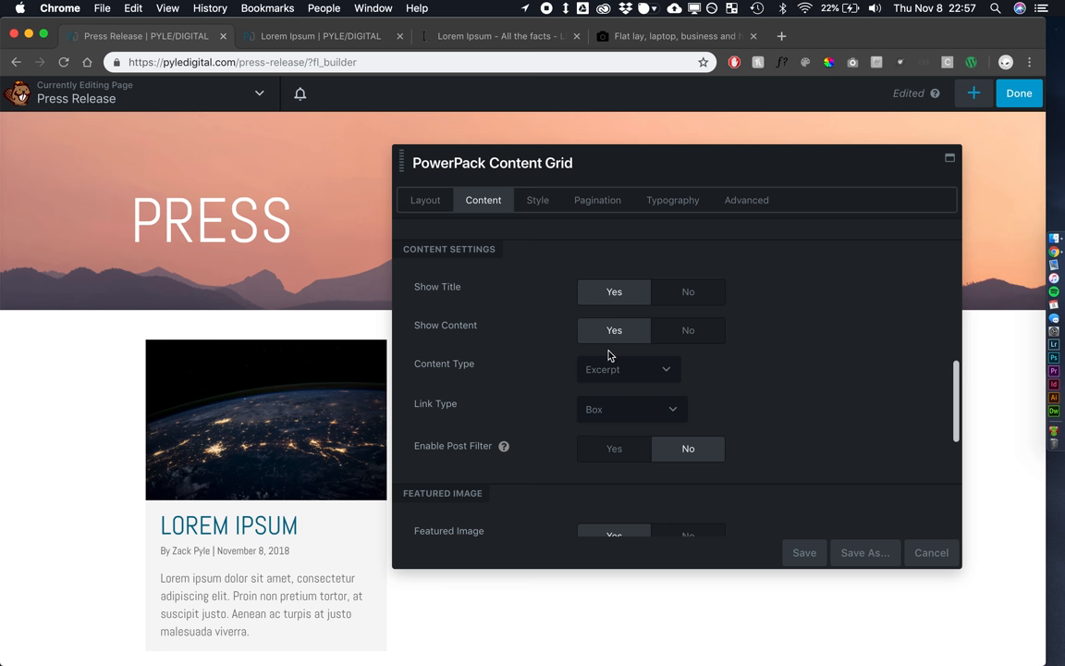
pyautogui.moveTo(201, 650)
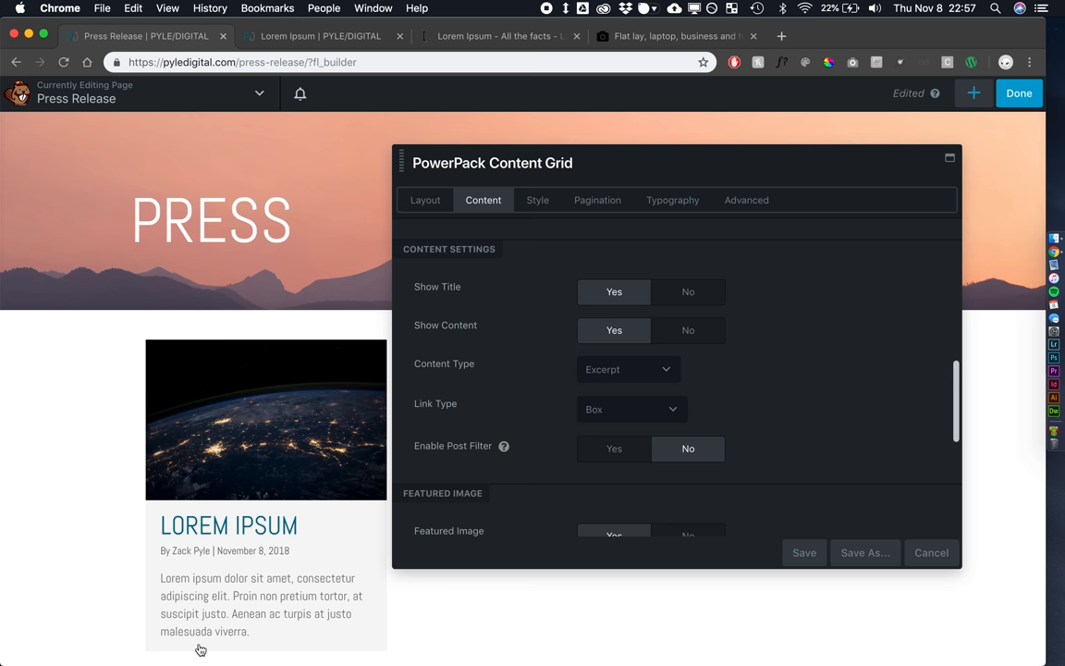
# Crop card images to landscape and show only the date in card meta, hiding author and taxonomies
pyautogui.scroll(-3)
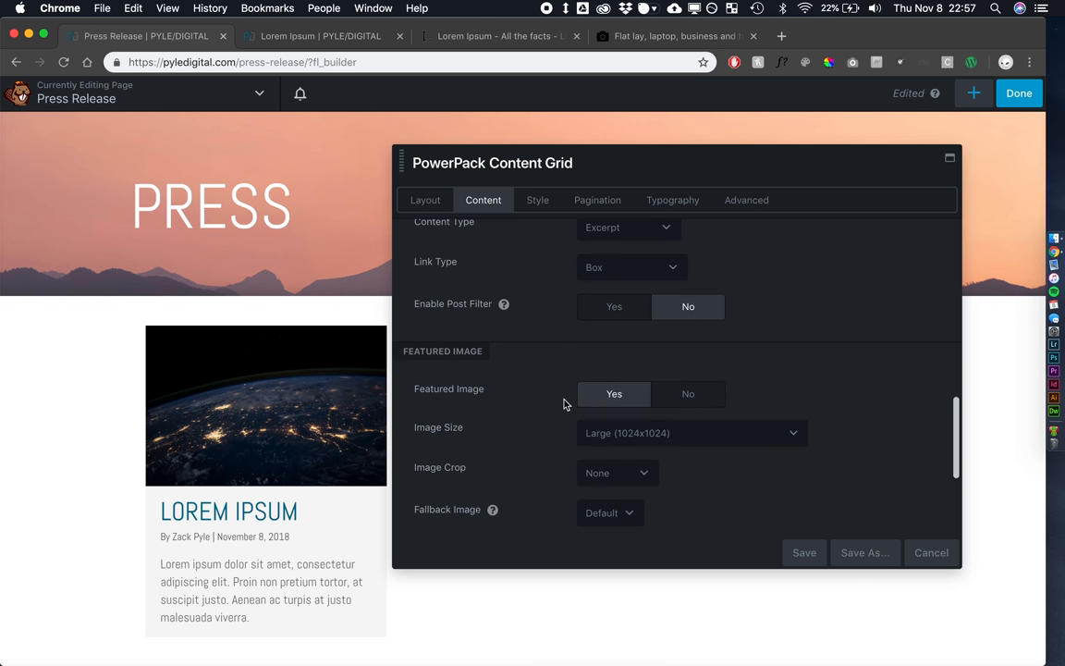
pyautogui.scroll(-3)
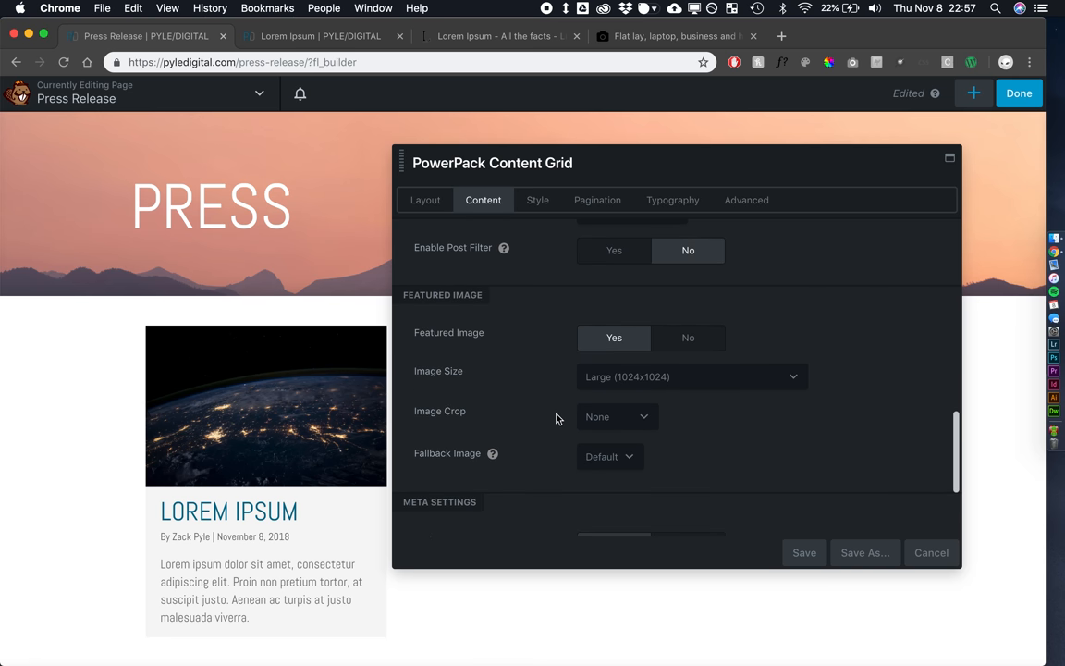
pyautogui.click(617, 416)
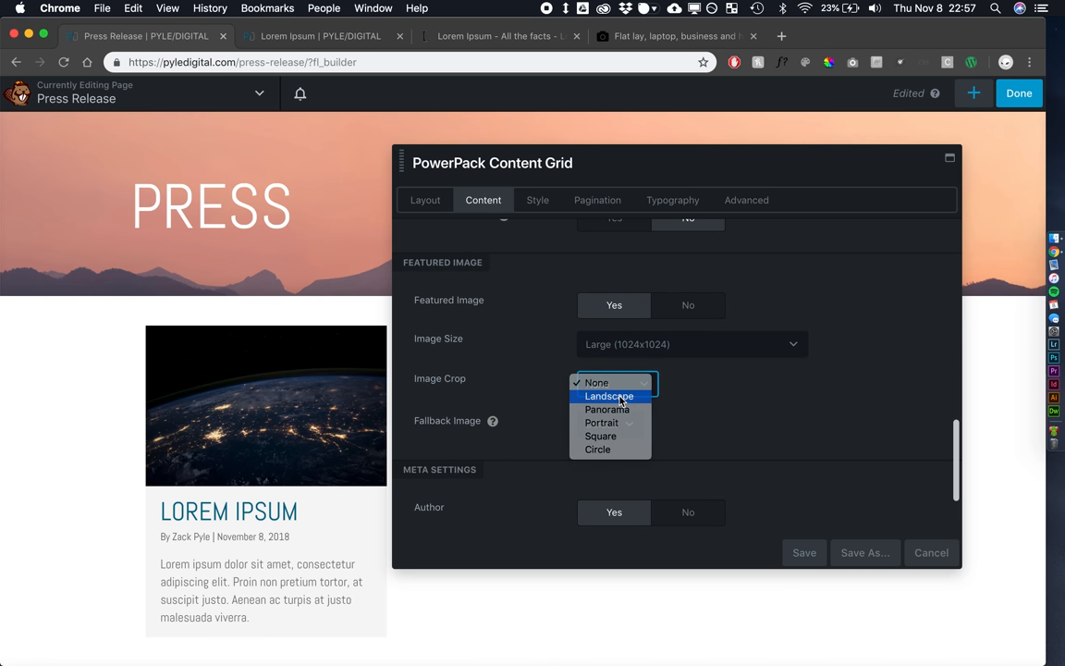
pyautogui.click(609, 396)
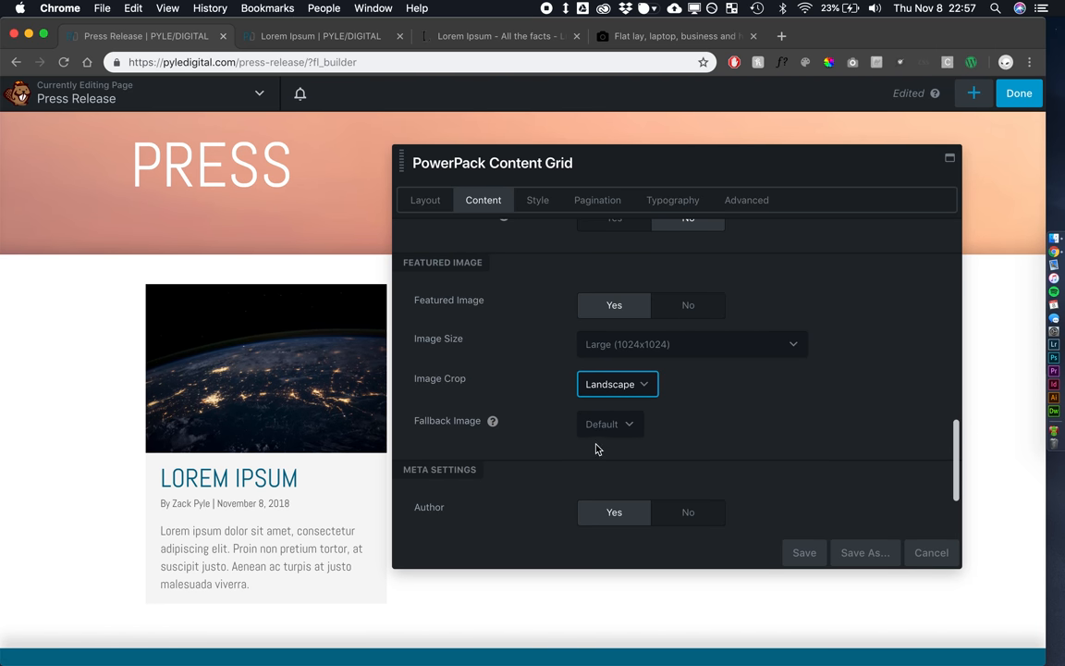
pyautogui.moveTo(445, 449)
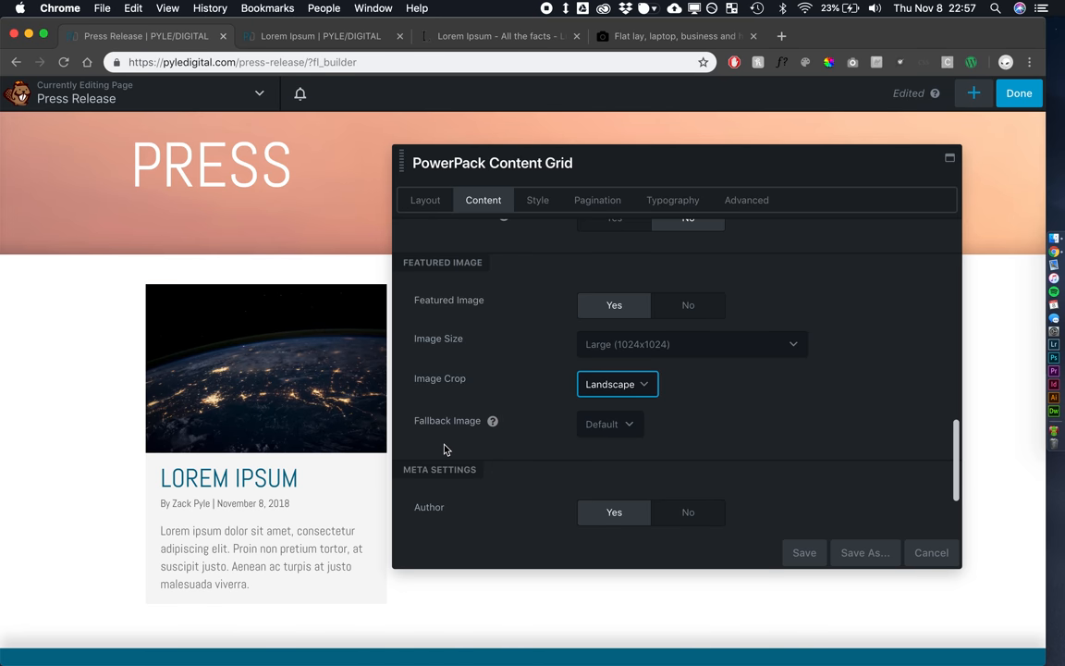
pyautogui.scroll(-3)
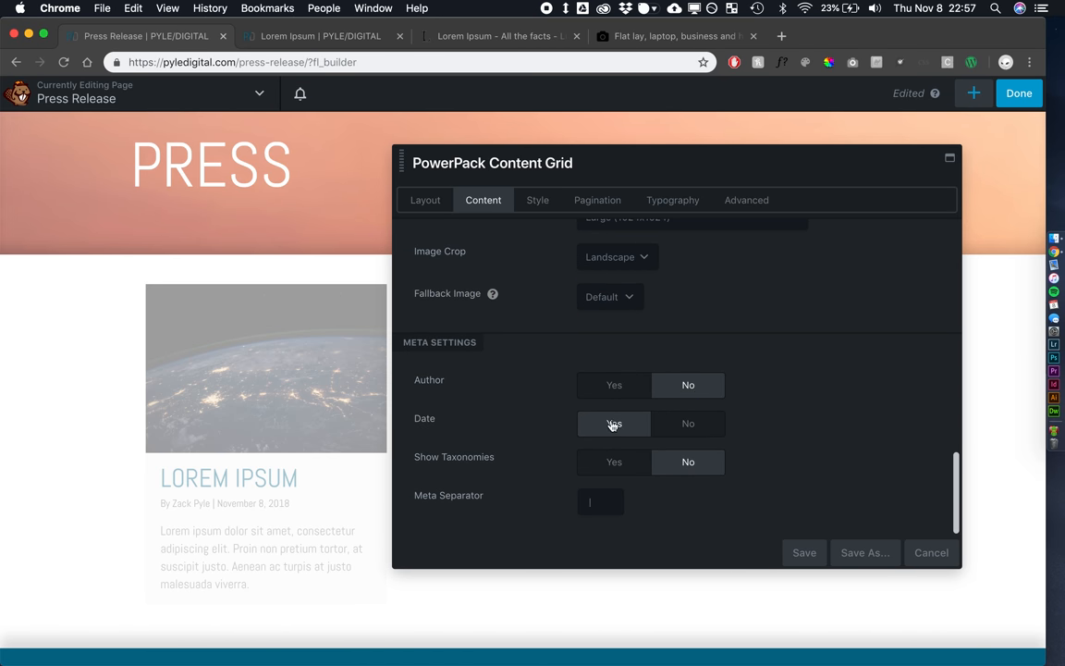
pyautogui.click(614, 424)
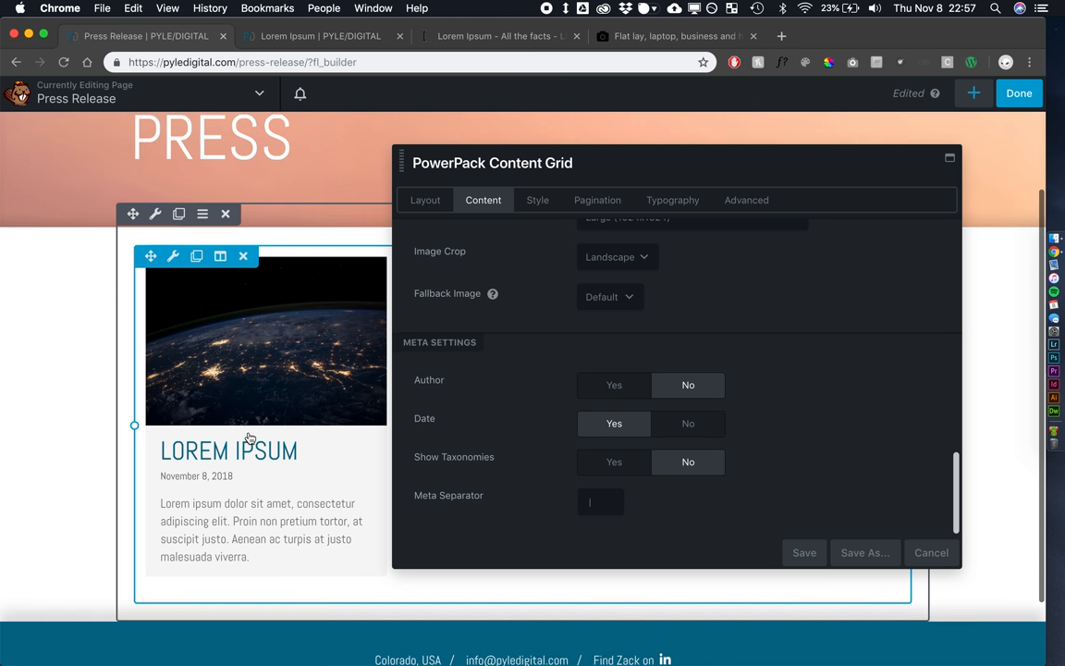
pyautogui.click(537, 200)
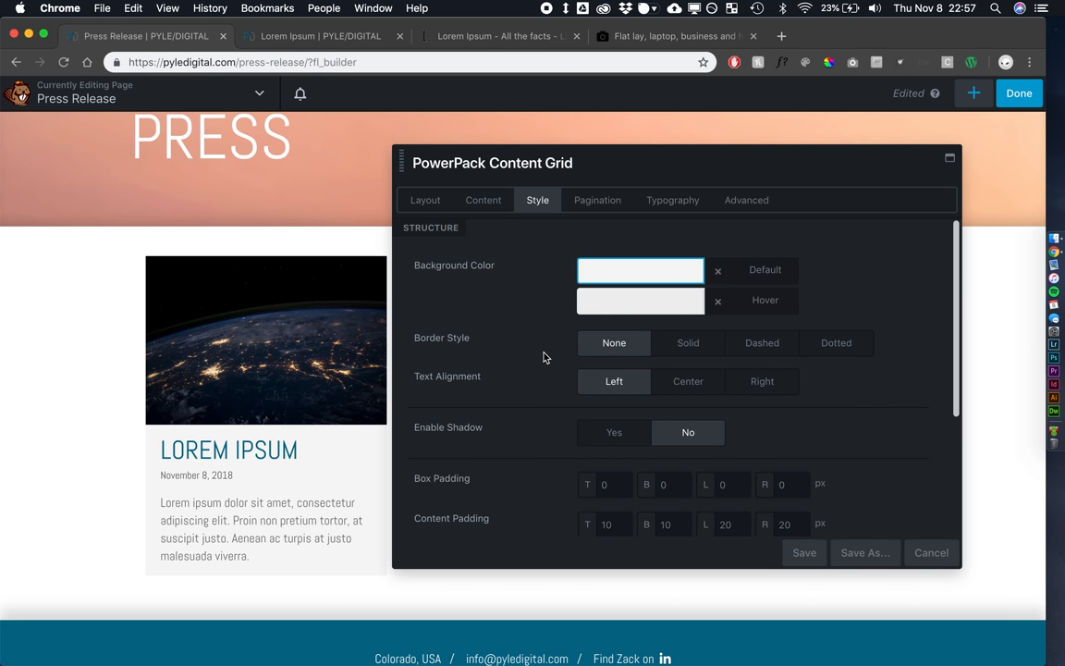
pyautogui.moveTo(551, 342)
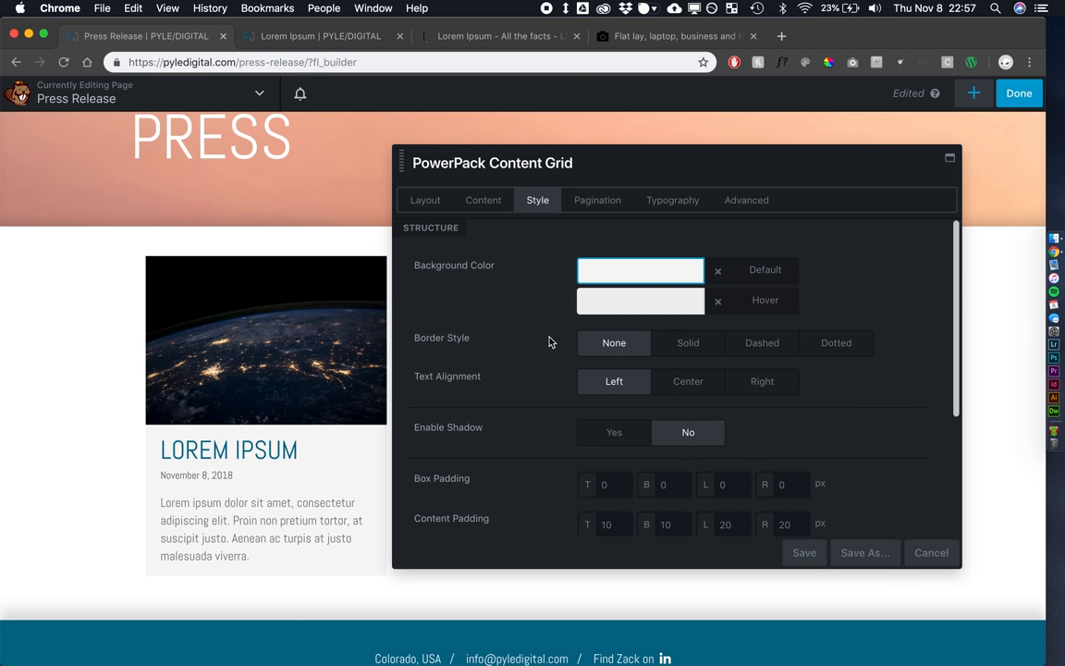
# Enable a card shadow with 0/0 offsets, blur 10, 15% opacity, and save the grid
pyautogui.click(614, 432)
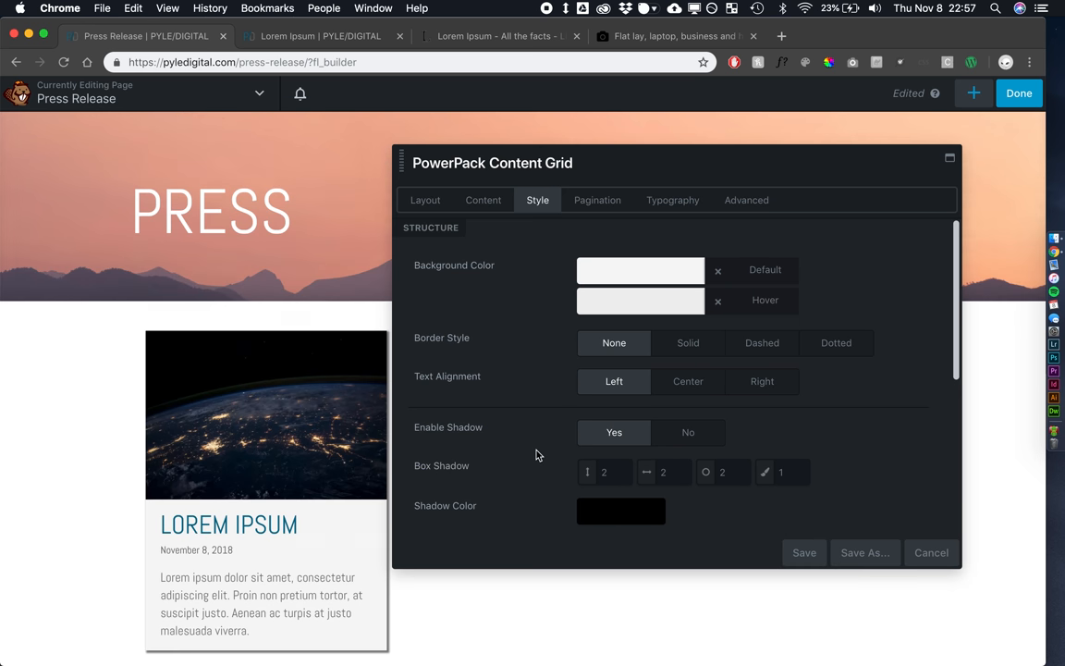
pyautogui.click(604, 472)
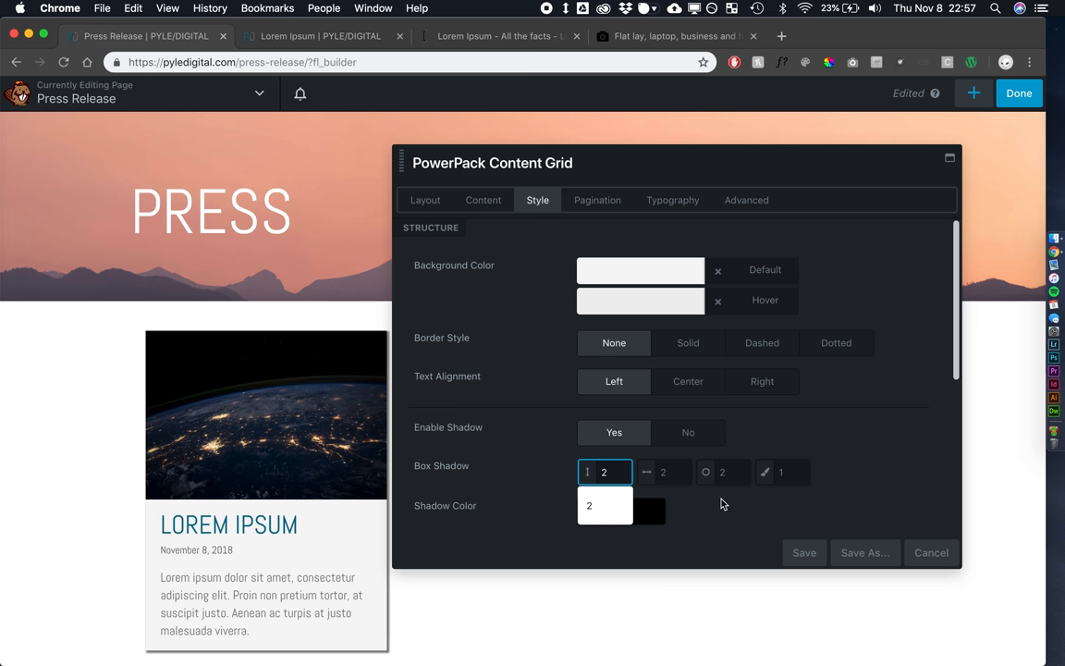
pyautogui.click(723, 472)
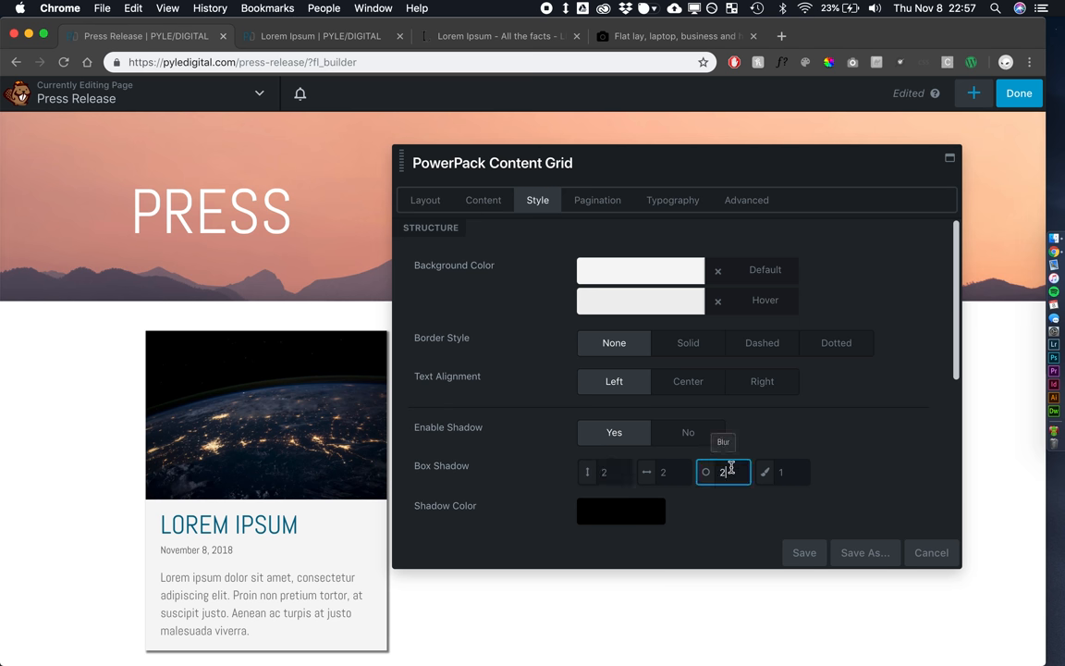
pyautogui.write('10')
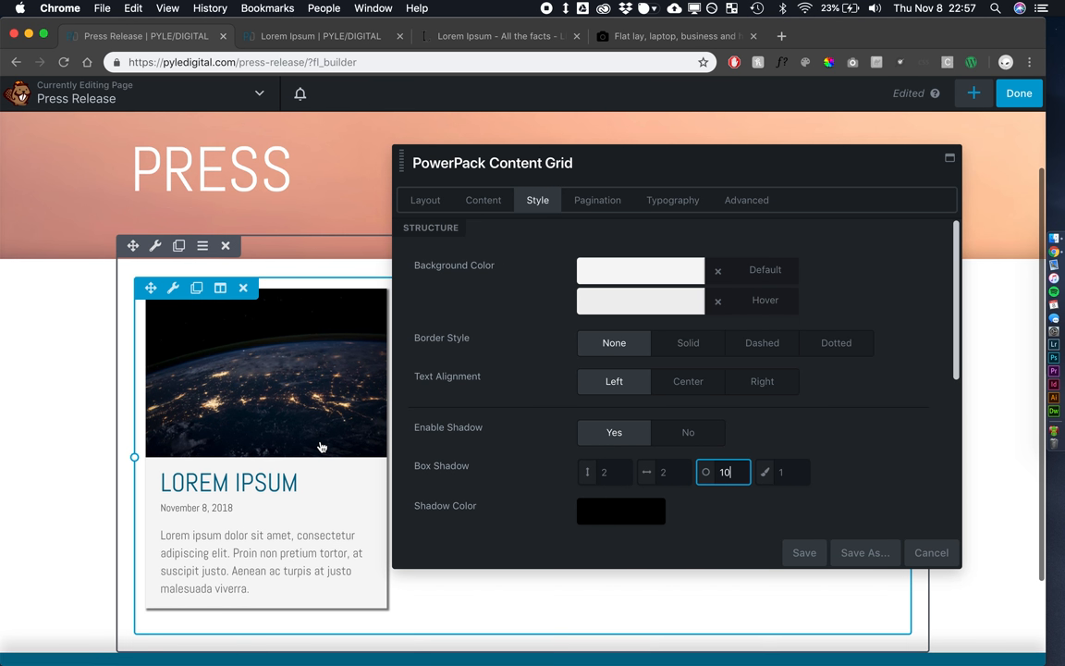
pyautogui.click(663, 471)
pyautogui.write('0')
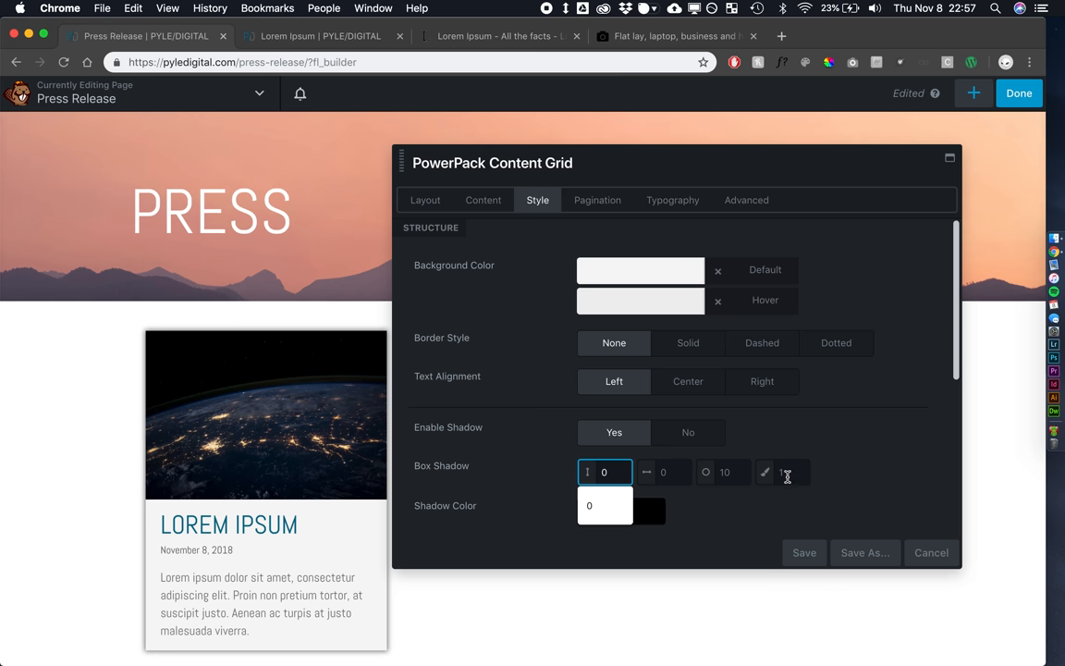
pyautogui.scroll(-3)
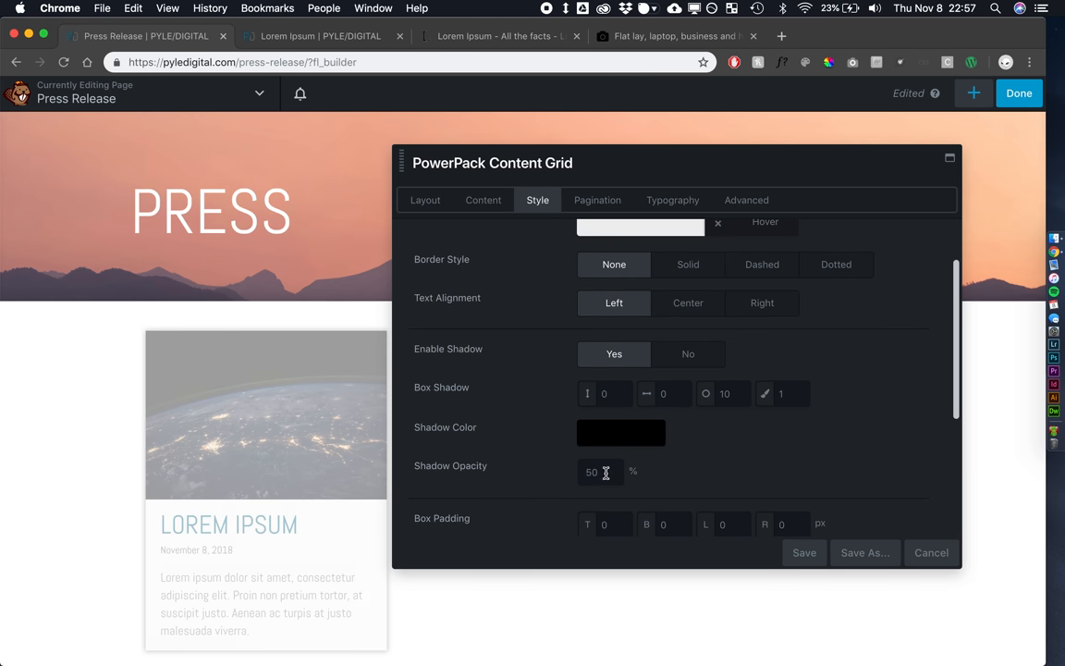
pyautogui.click(600, 472)
pyautogui.write('15')
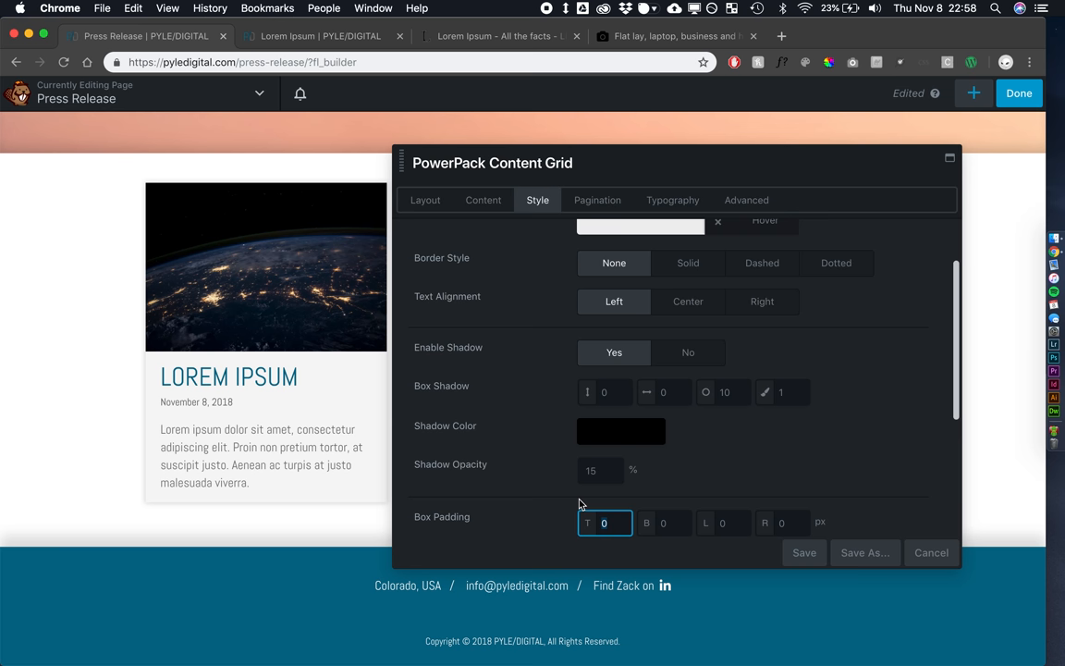
pyautogui.click(803, 552)
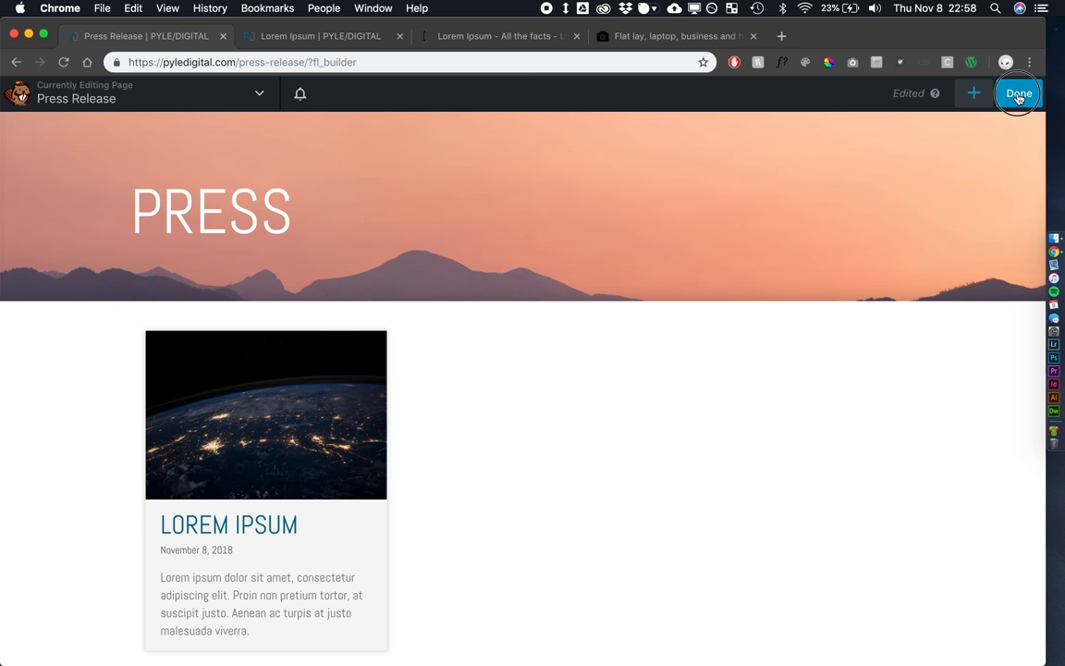
# Publish via Done and scroll the live Press page to the shadowed Lorem Ipsum card
pyautogui.click(1018, 93)
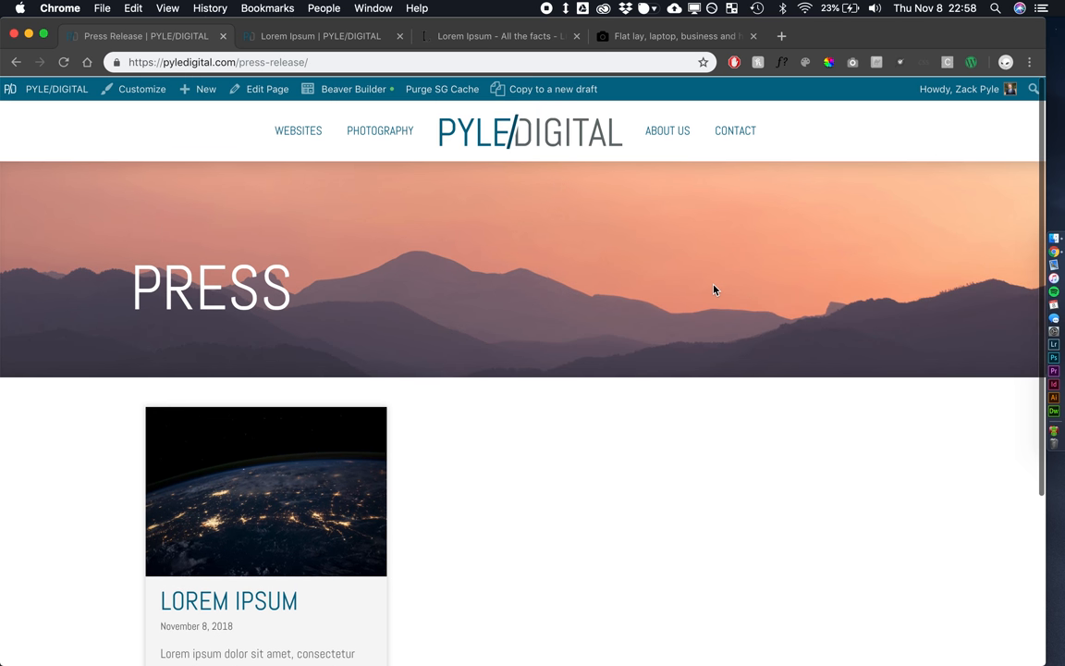
pyautogui.scroll(-3)
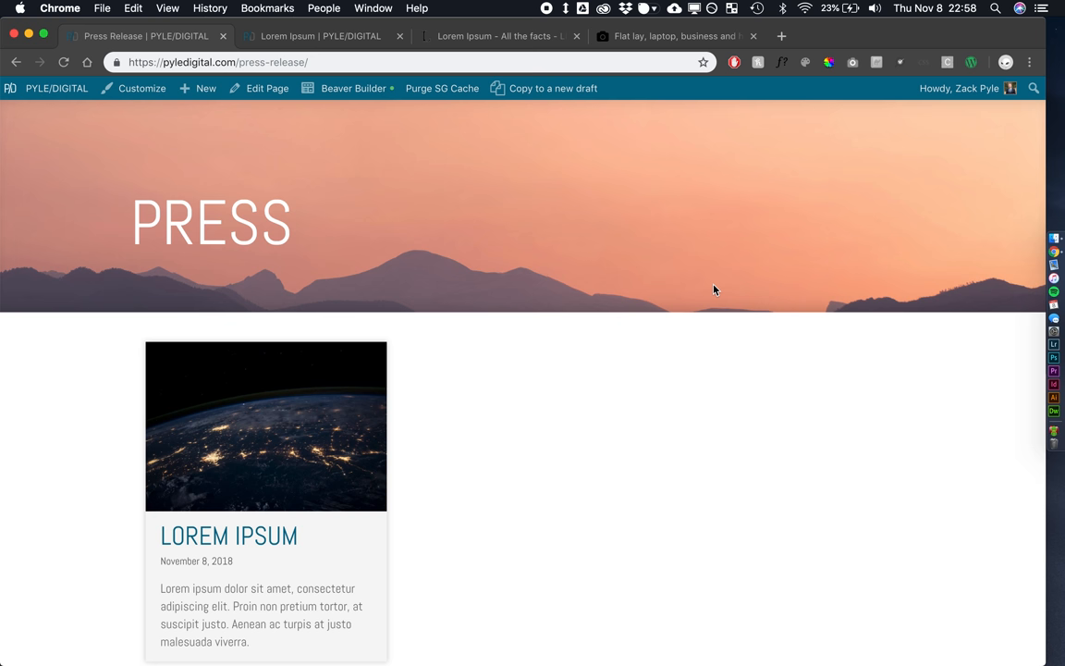
pyautogui.moveTo(459, 420)
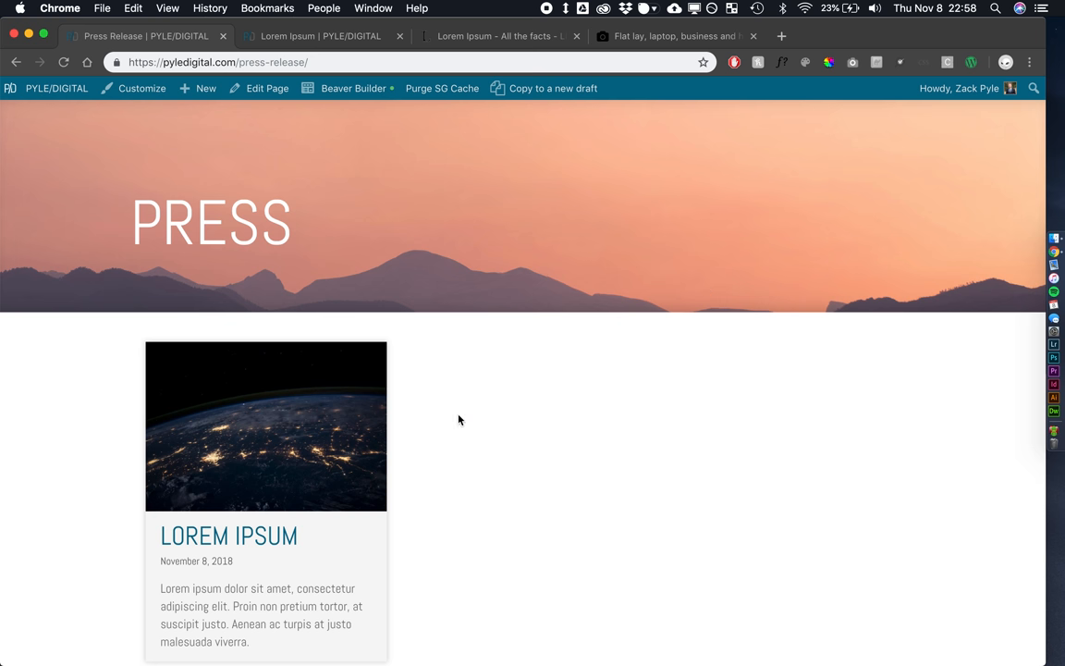
pyautogui.scroll(-3)
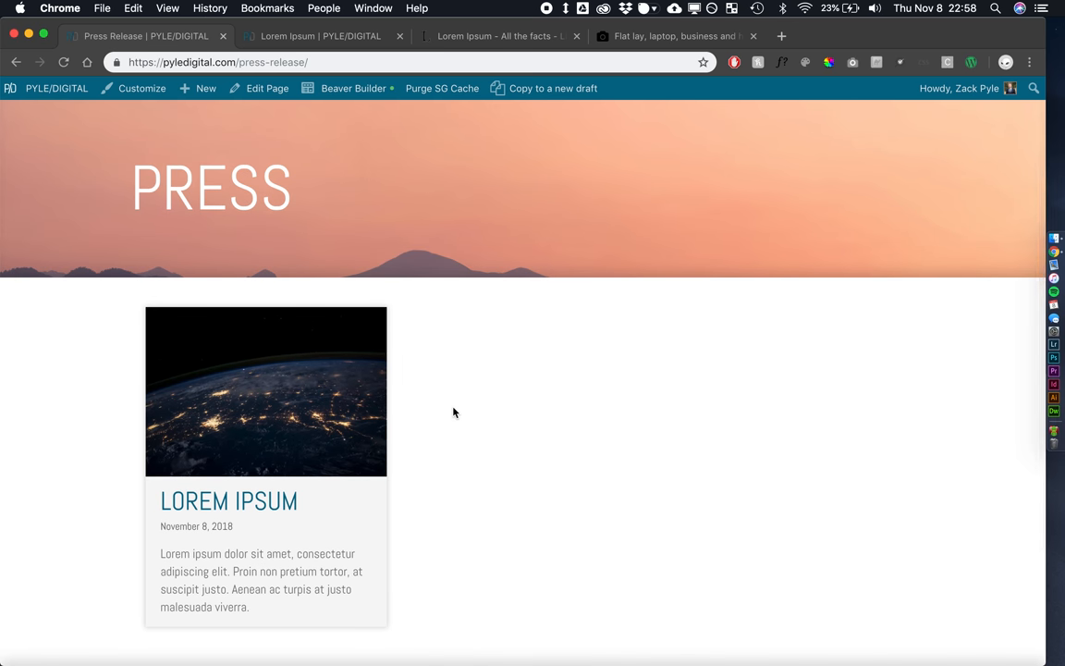
pyautogui.scroll(-3)
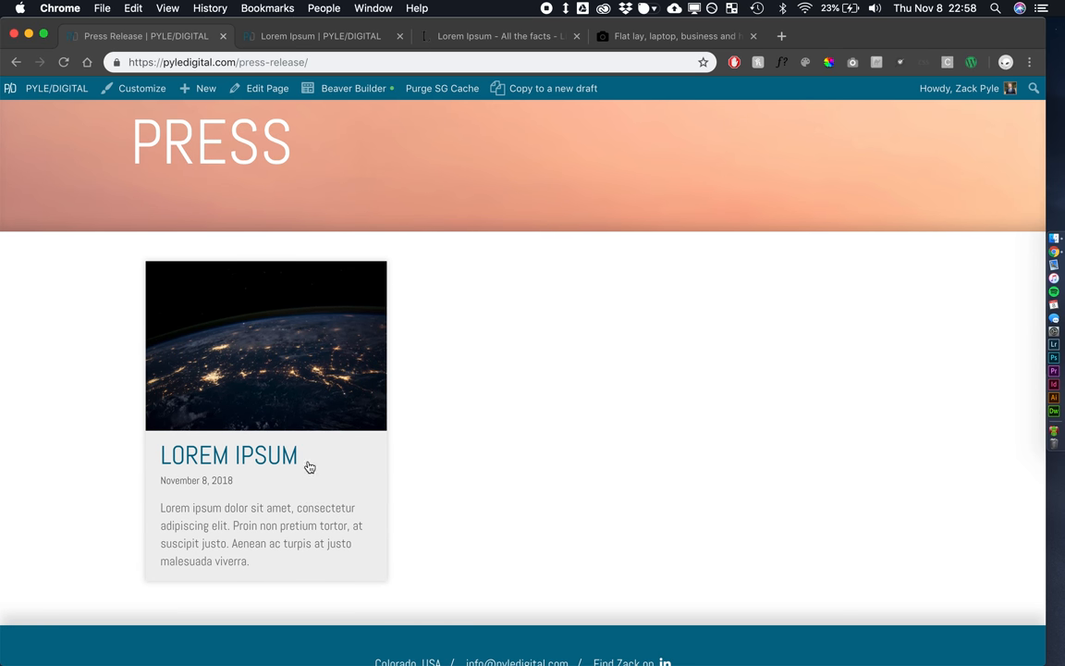
pyautogui.moveTo(291, 448)
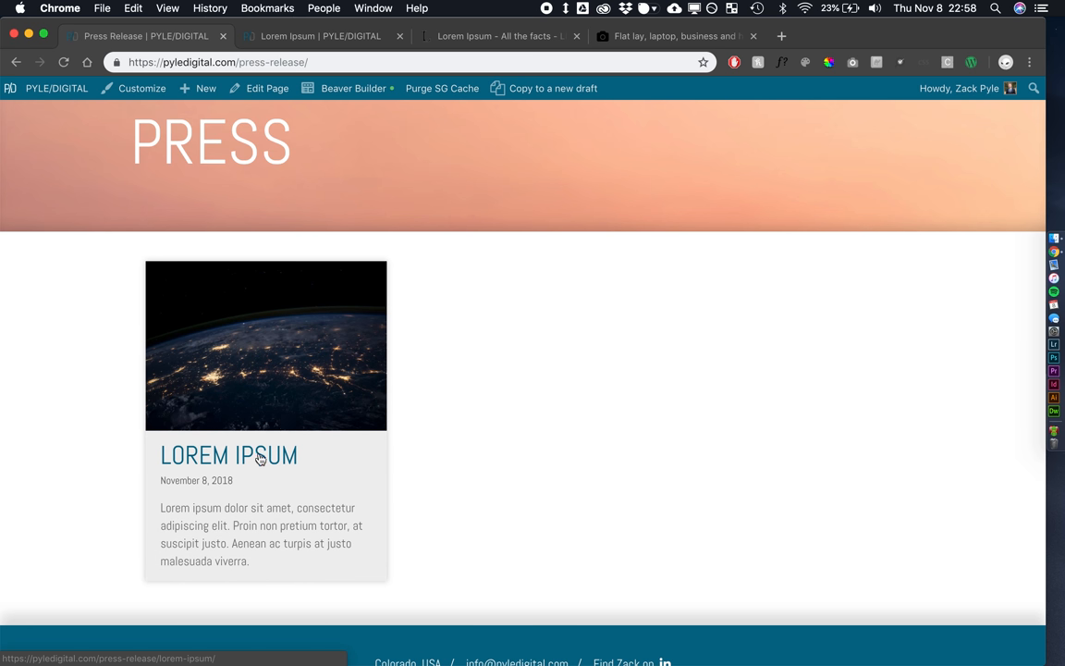
# View the live Lorem Ipsum press release, then go to Edit Press Release from the admin bar
pyautogui.click(229, 455)
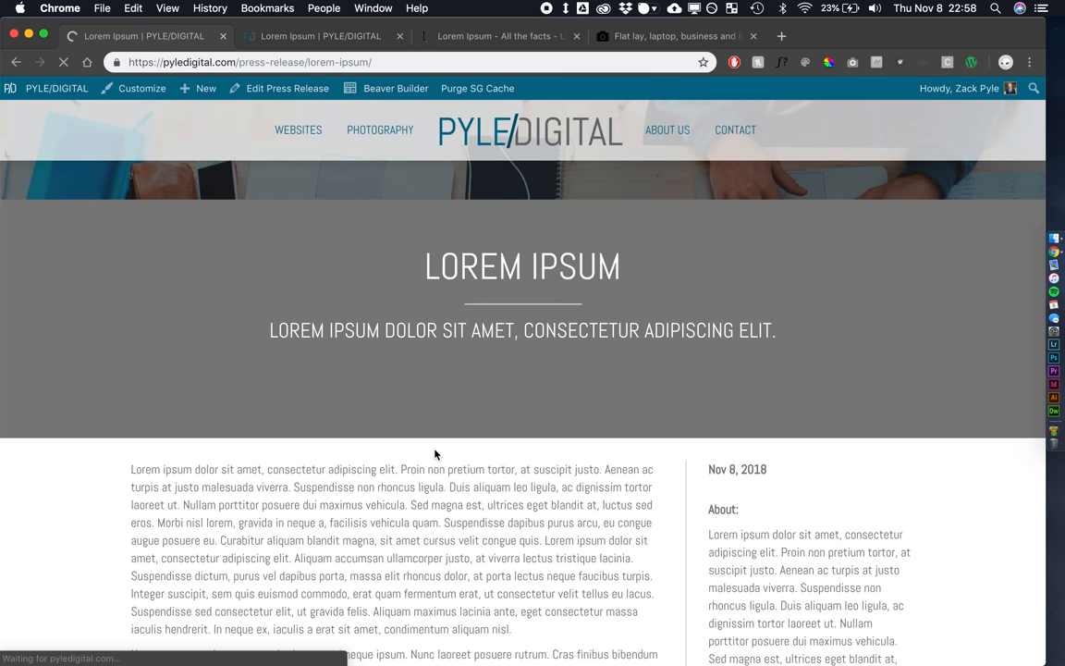
pyautogui.scroll(-3)
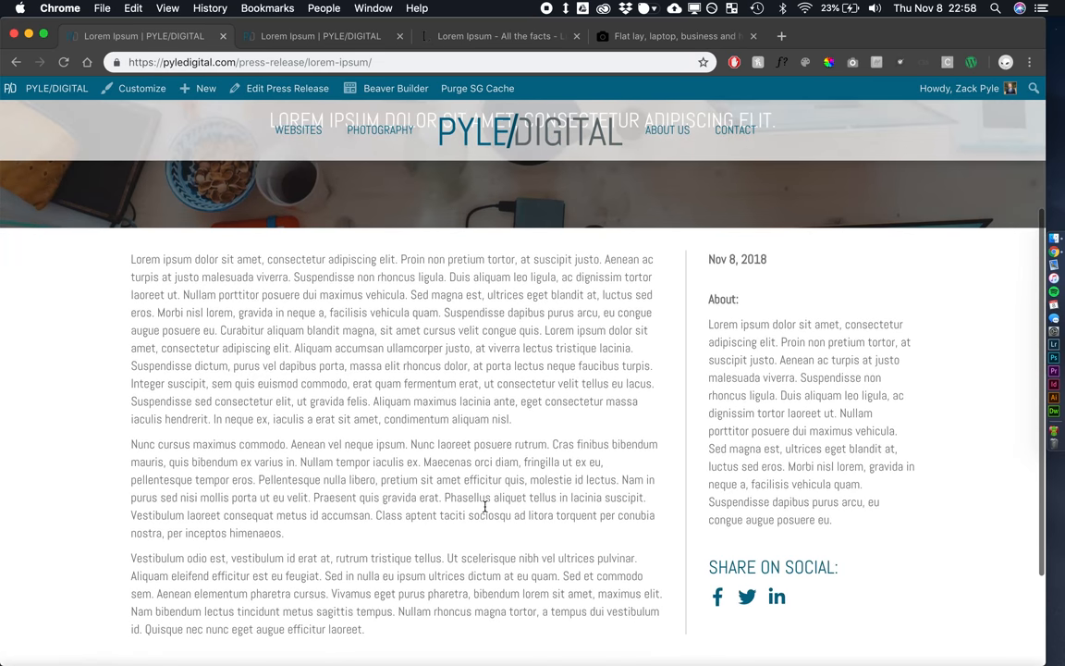
pyautogui.scroll(3)
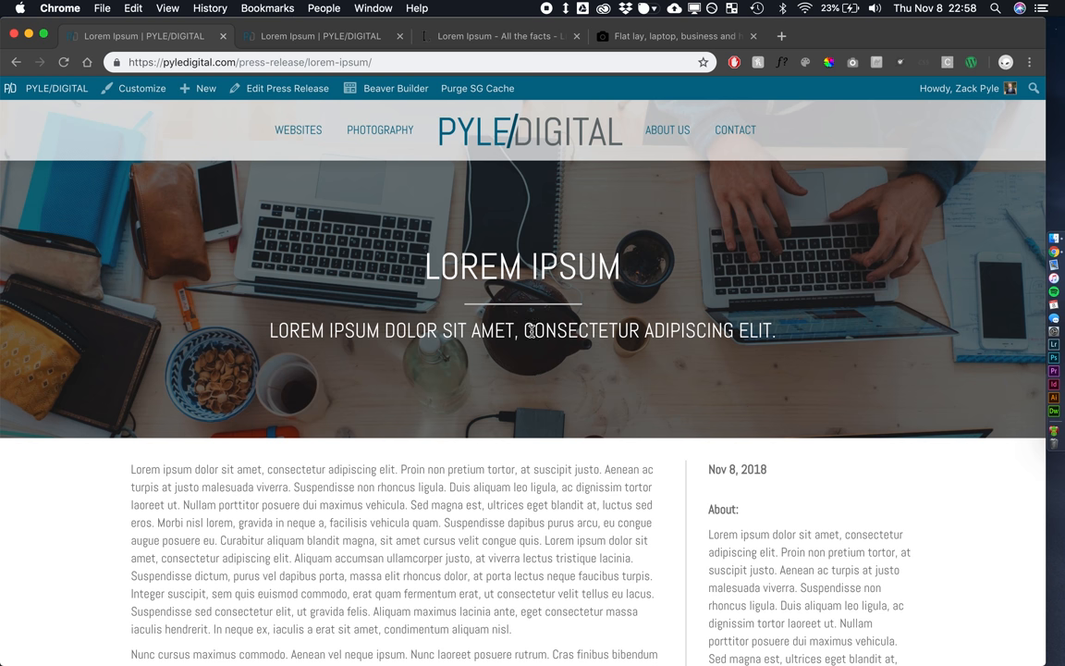
pyautogui.scroll(-3)
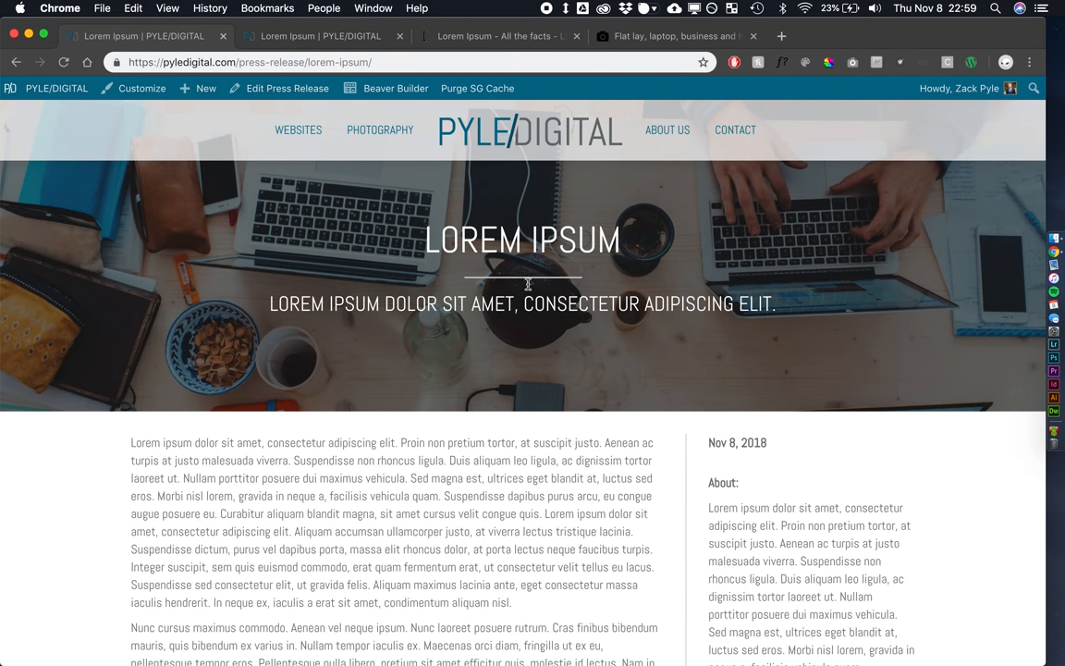
pyautogui.click(287, 88)
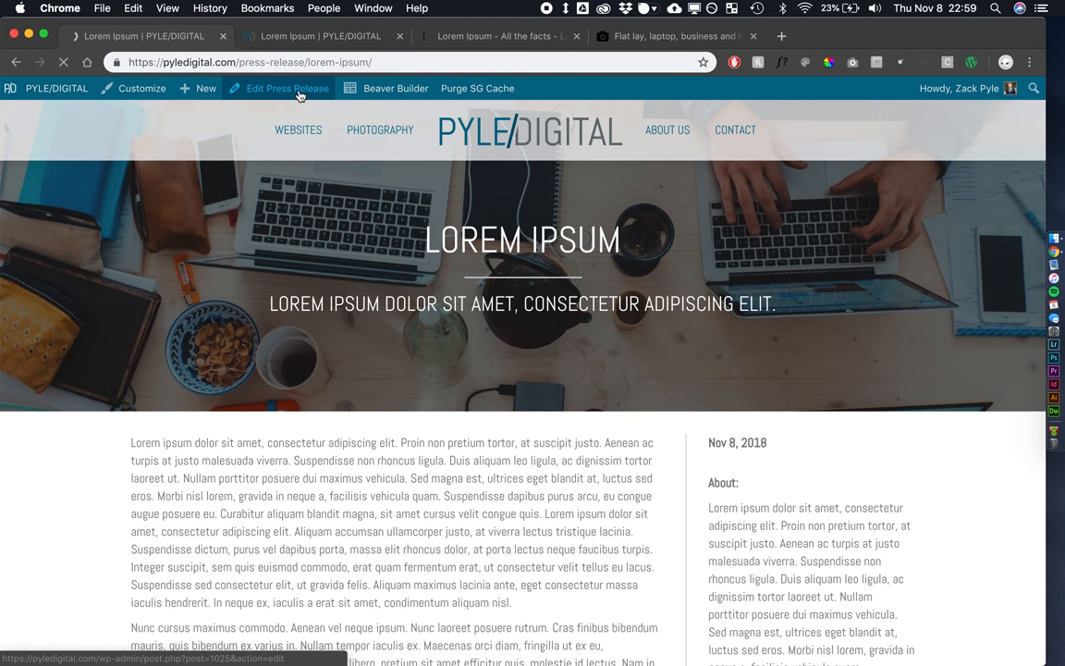
# Clear the Subheader under More Fields, update, and view the press release on the site
pyautogui.click(287, 88)
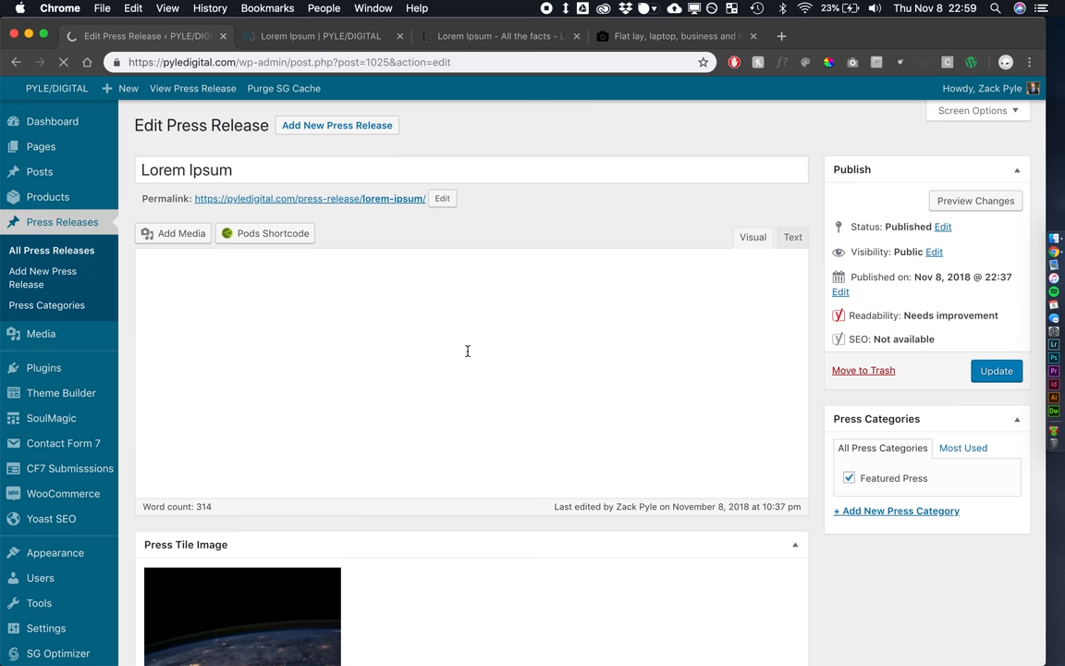
pyautogui.scroll(-3)
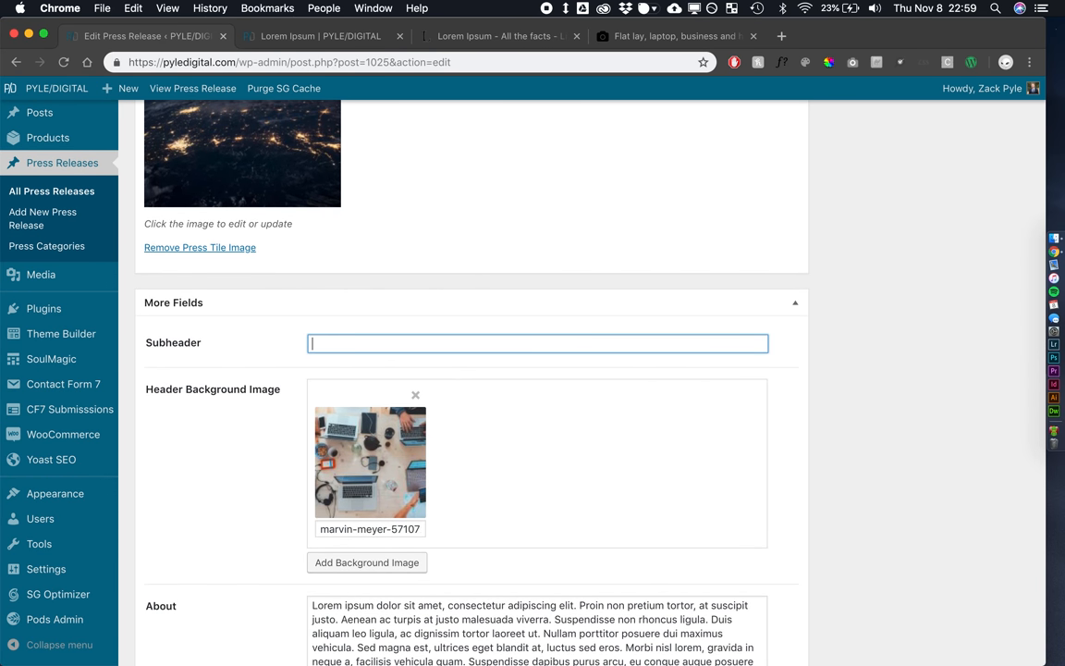
pyautogui.scroll(-3)
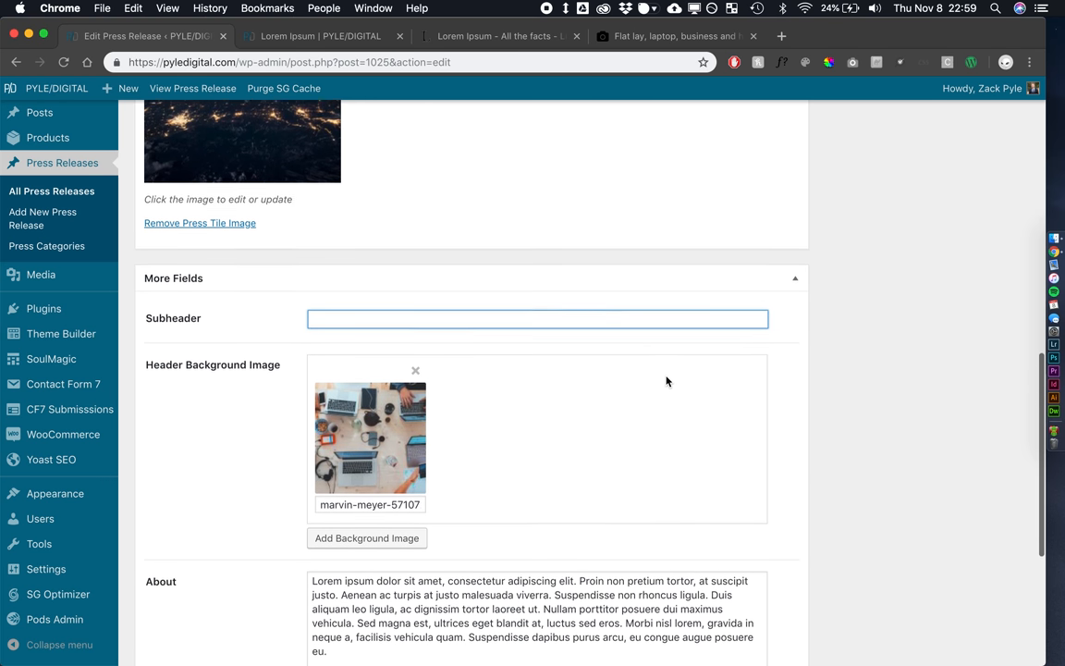
pyautogui.scroll(-3)
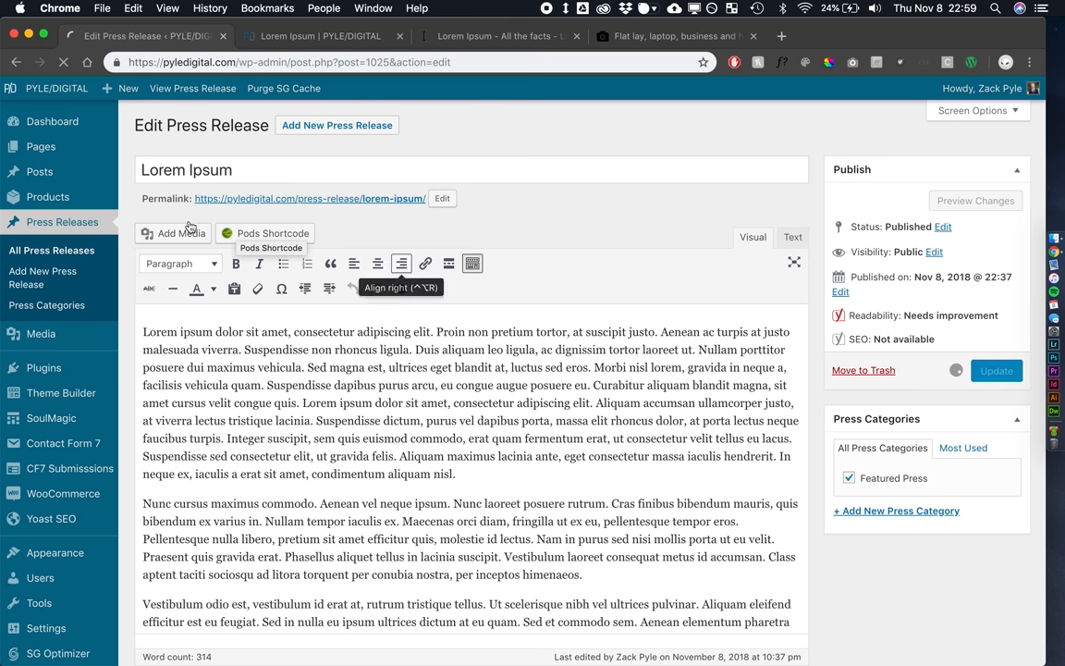
pyautogui.click(997, 370)
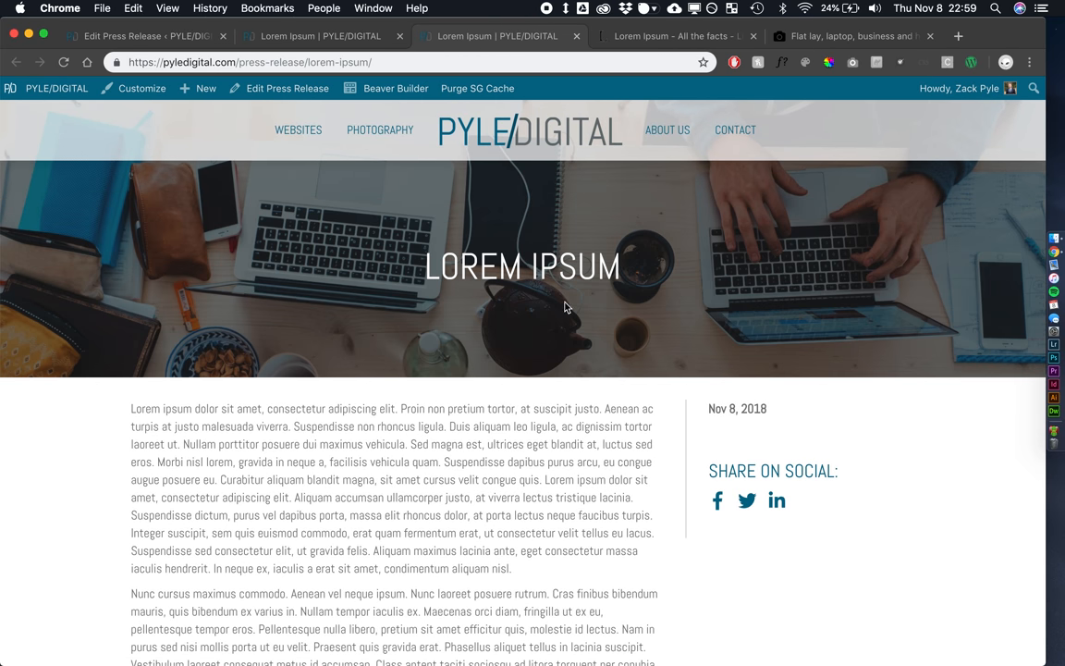
pyautogui.moveTo(560, 306)
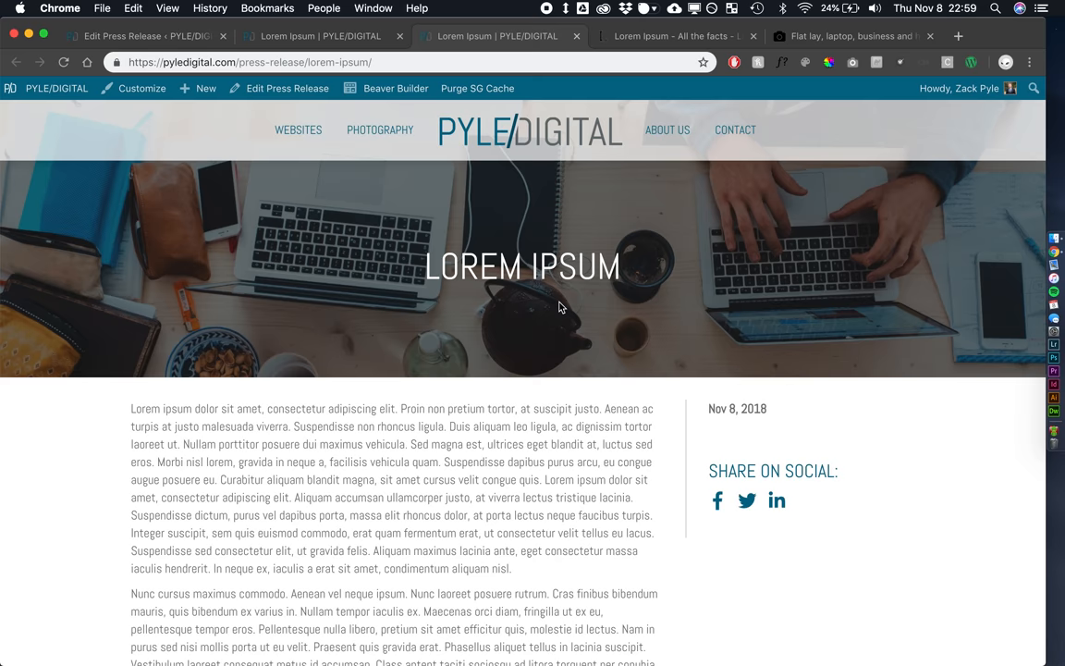
pyautogui.scroll(-3)
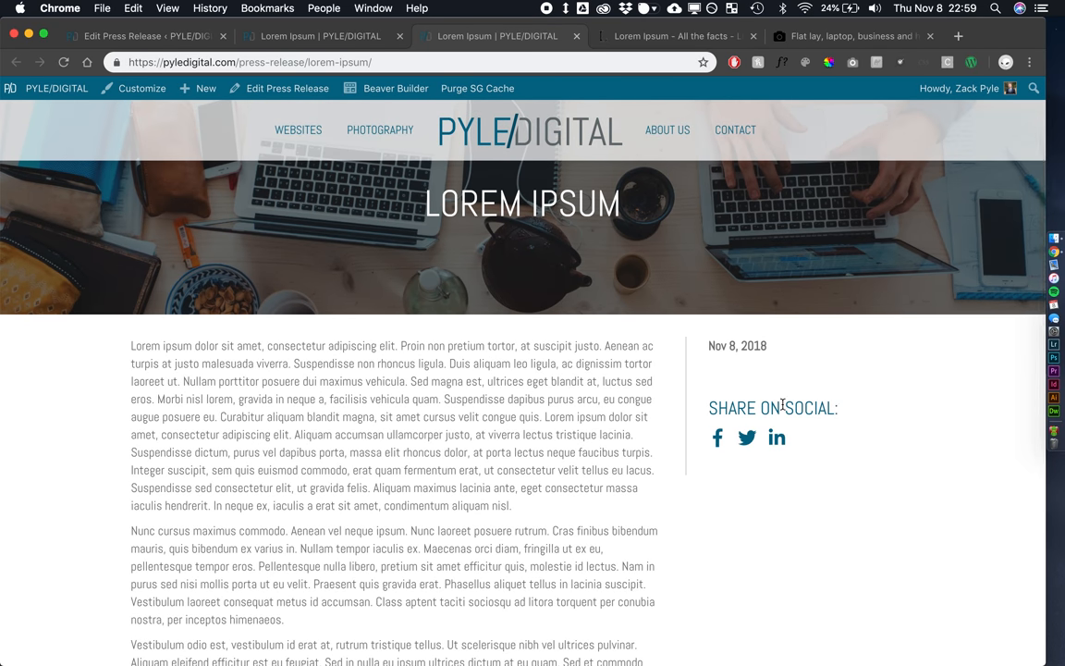
pyautogui.scroll(-3)
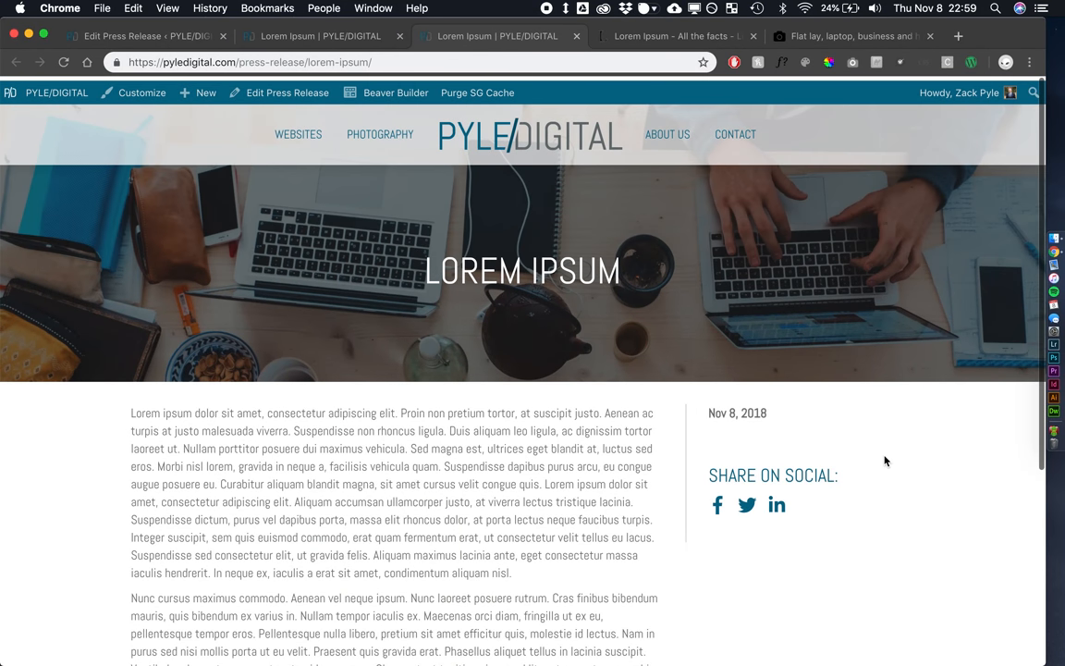
pyautogui.scroll(-3)
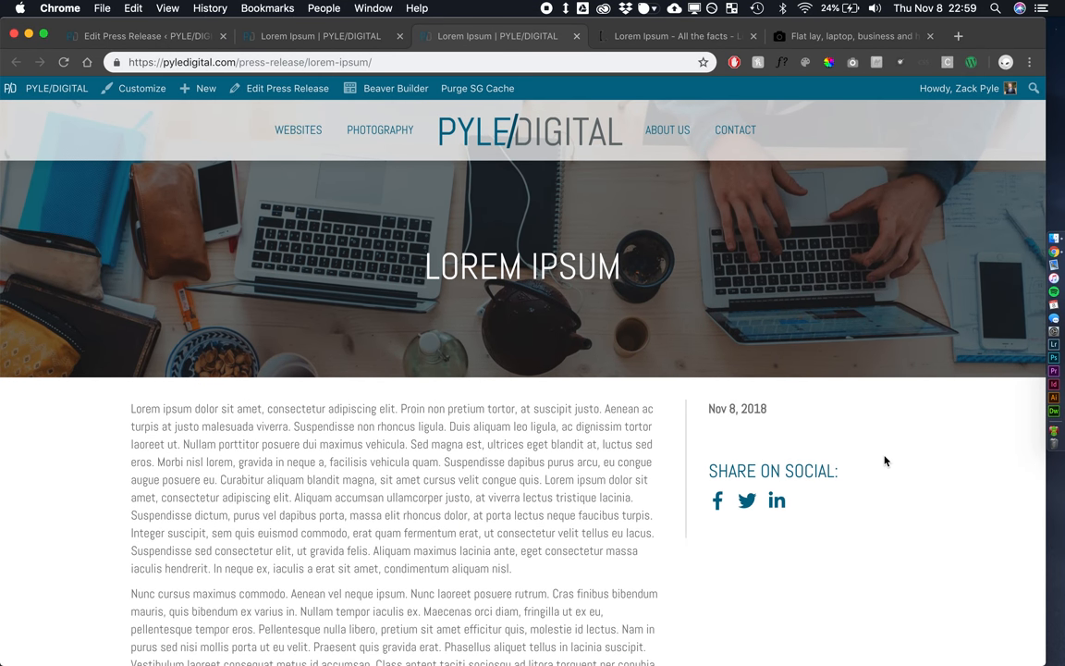